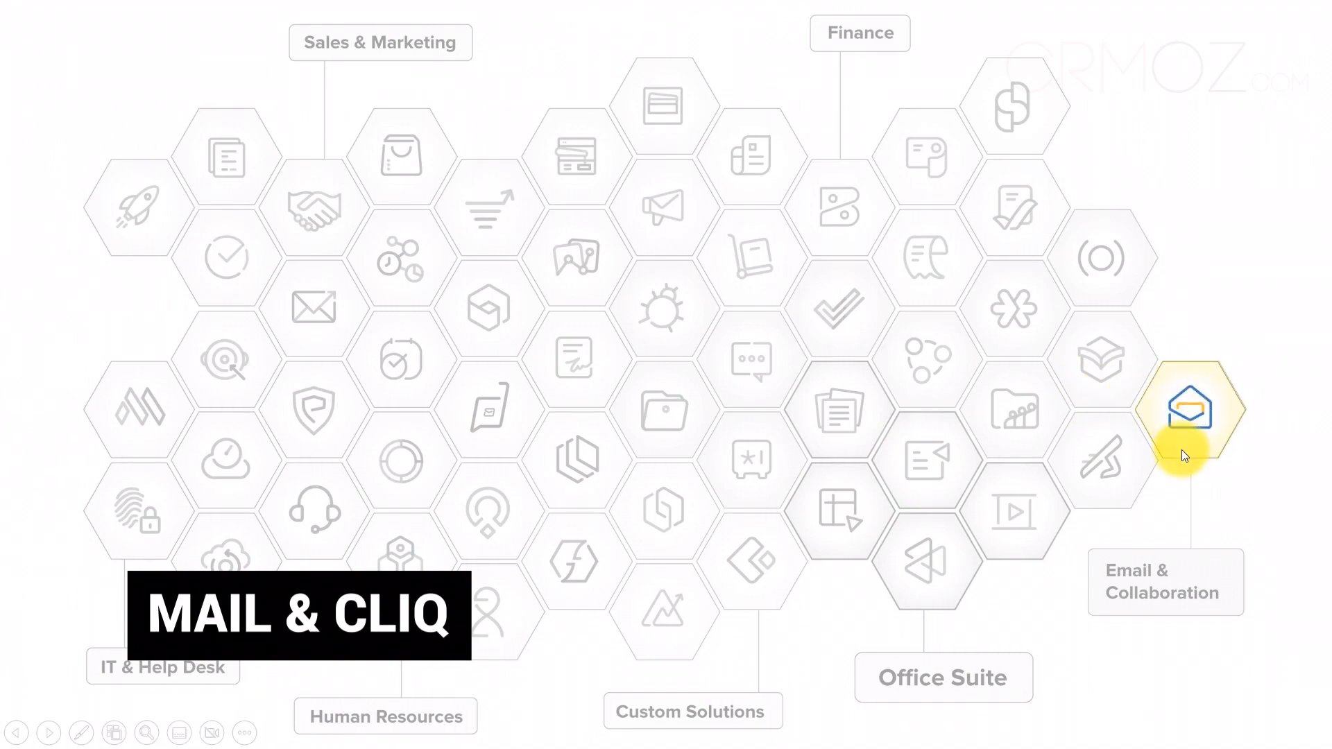
mouse_move(732, 403)
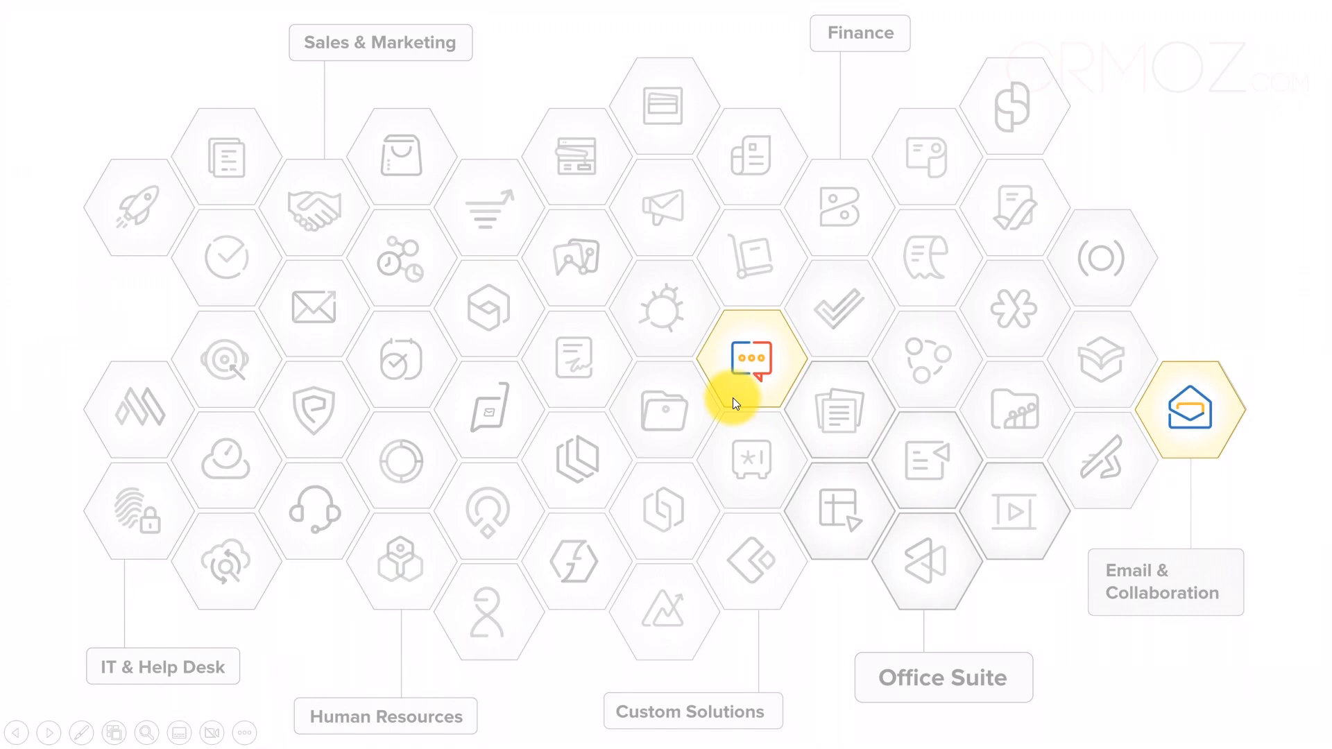
mouse_move(1172, 501)
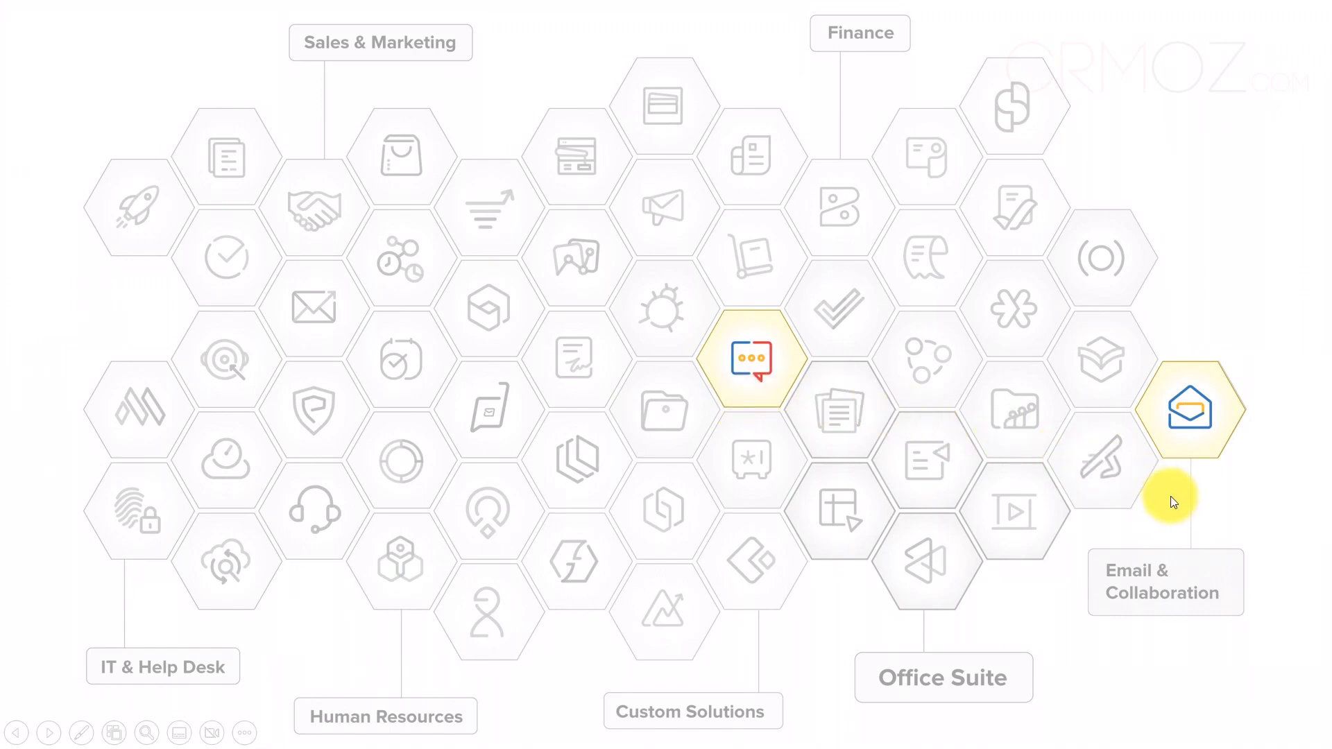
mouse_move(1171, 507)
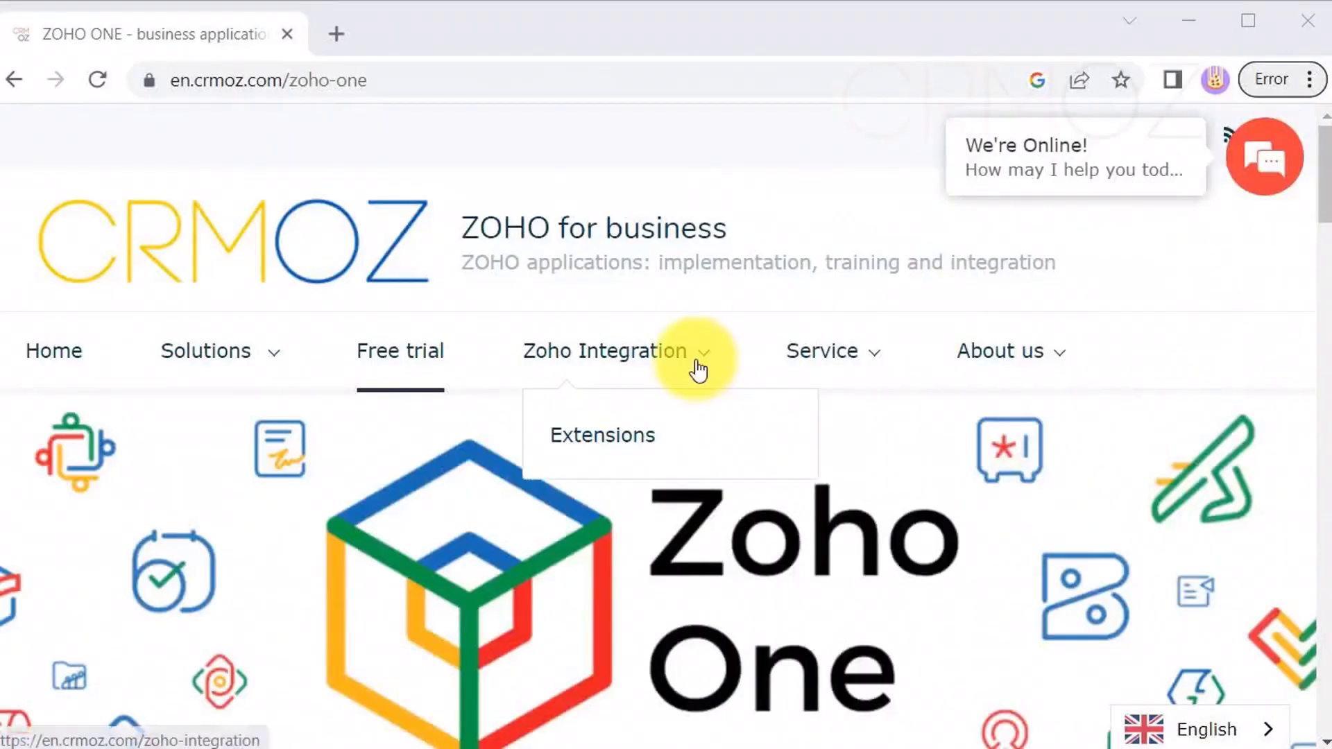
- Move from the Mail & Cliq slide to the CRMOZ Zoho One web page
scroll("down", 3)
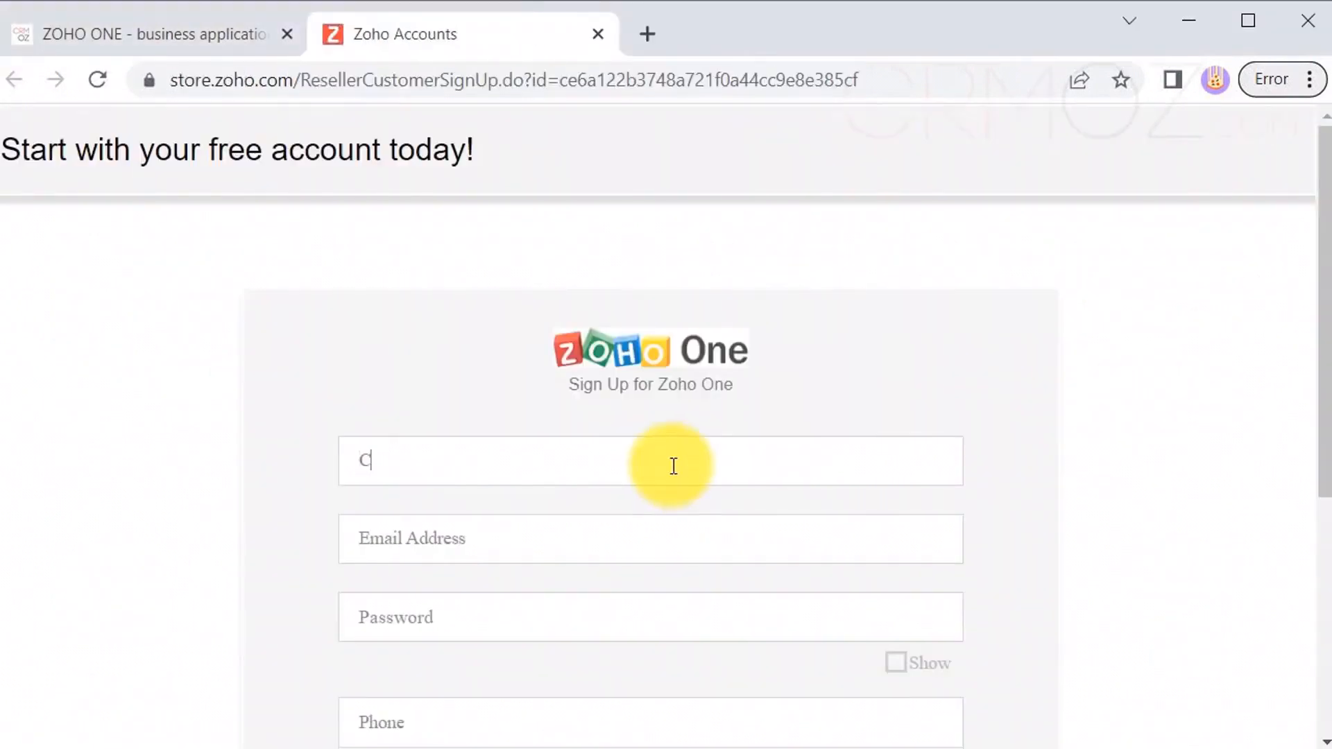
type("RMOZ30")
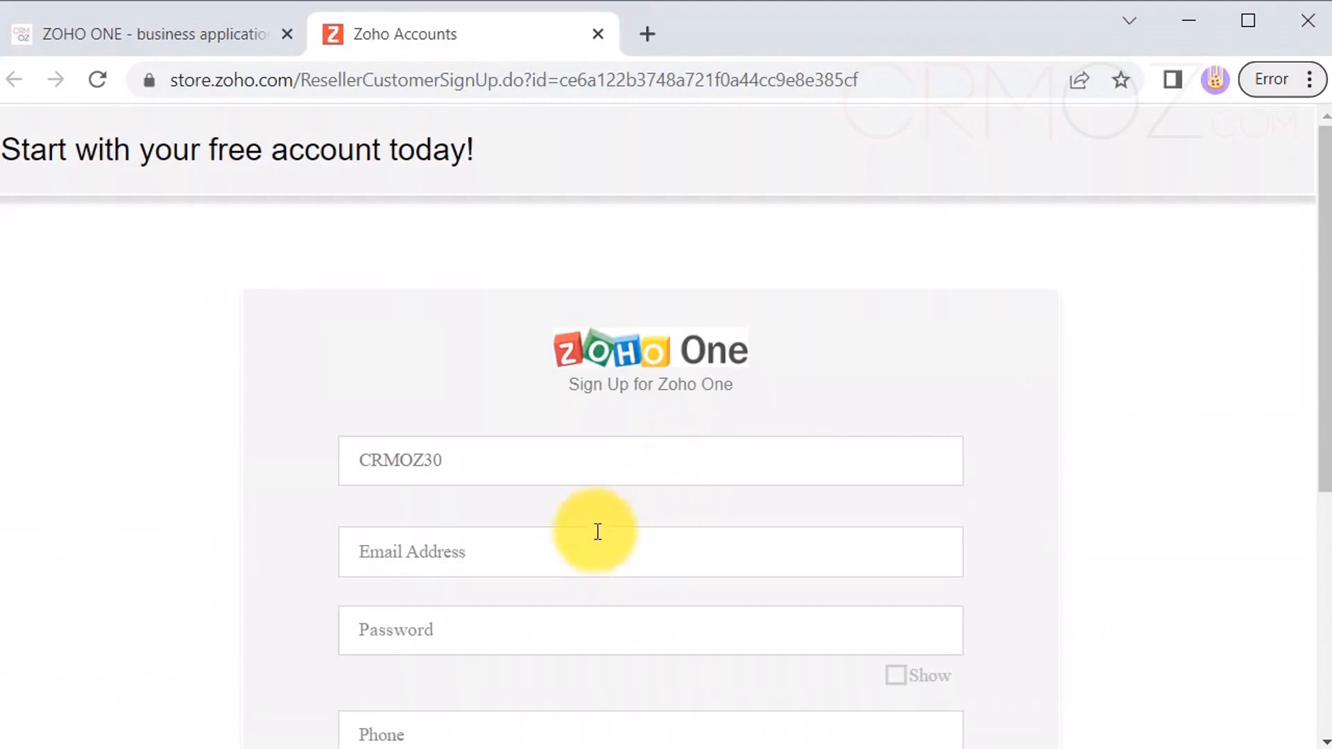
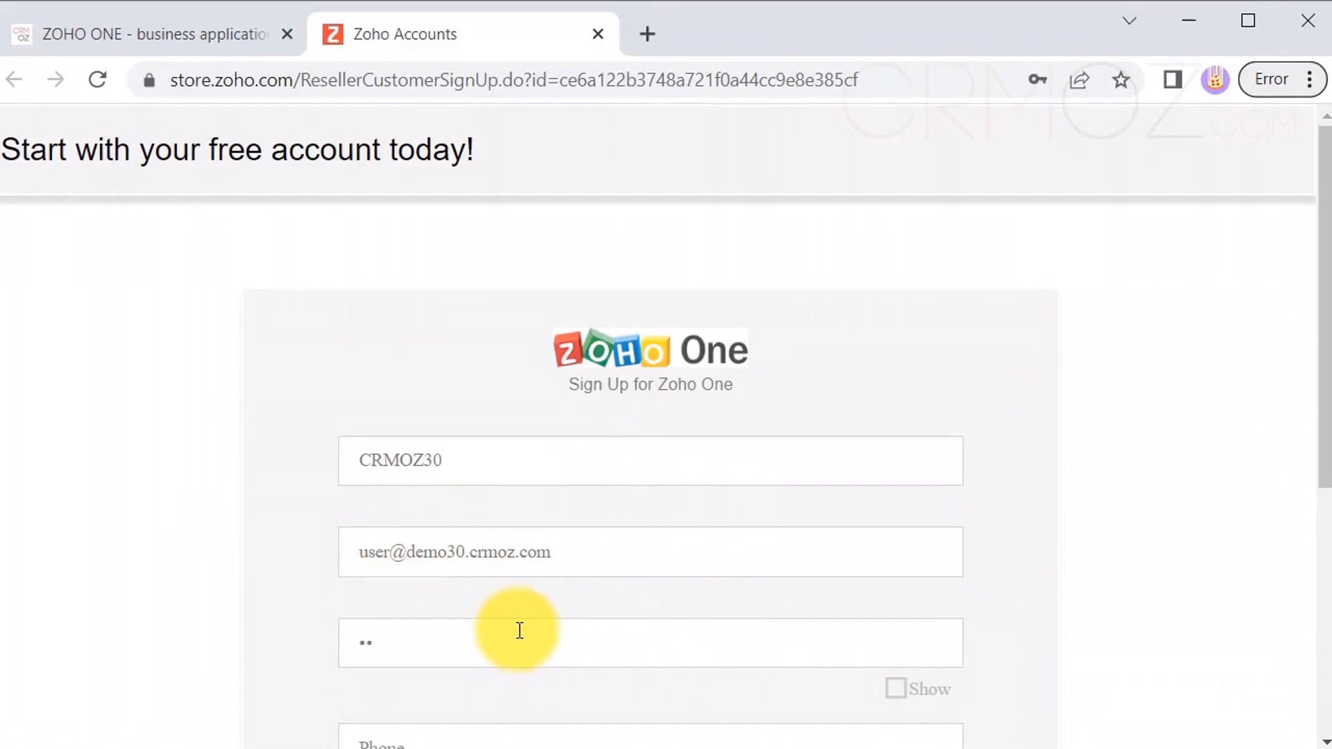
type("password")
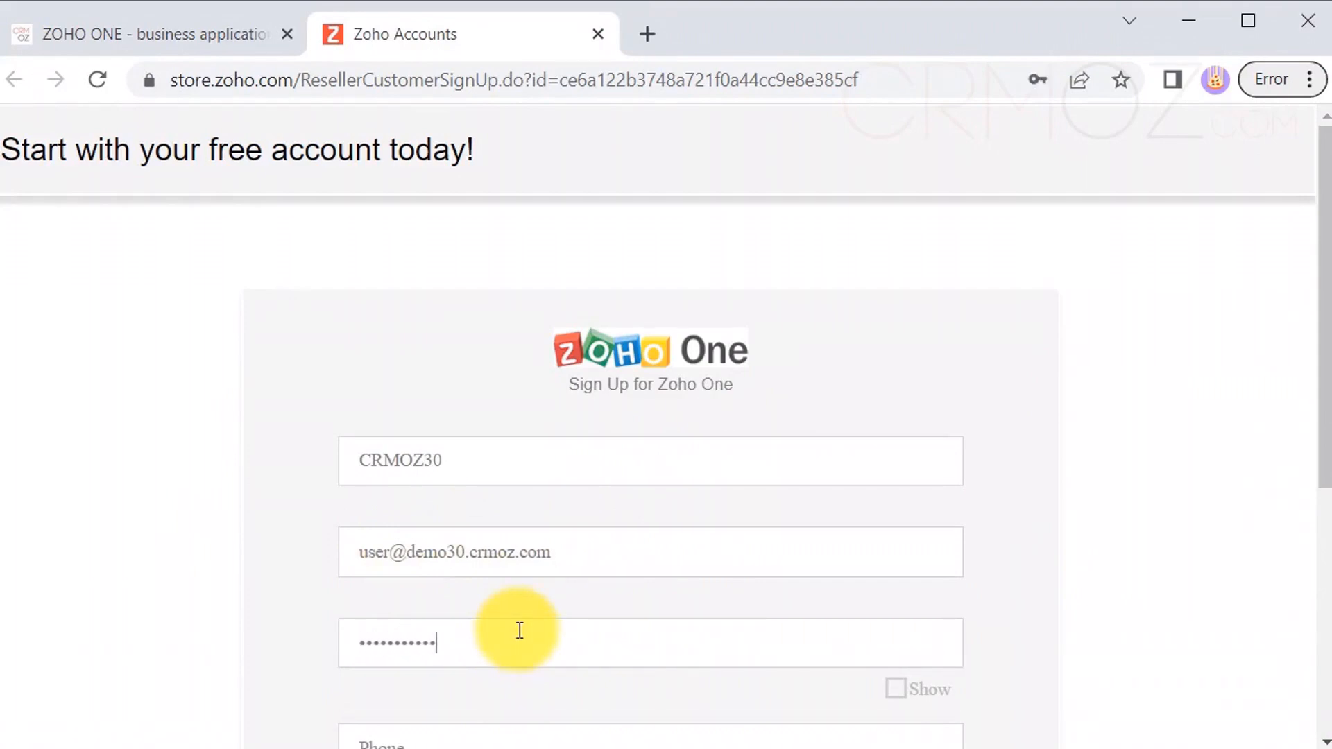
scroll("down", 3)
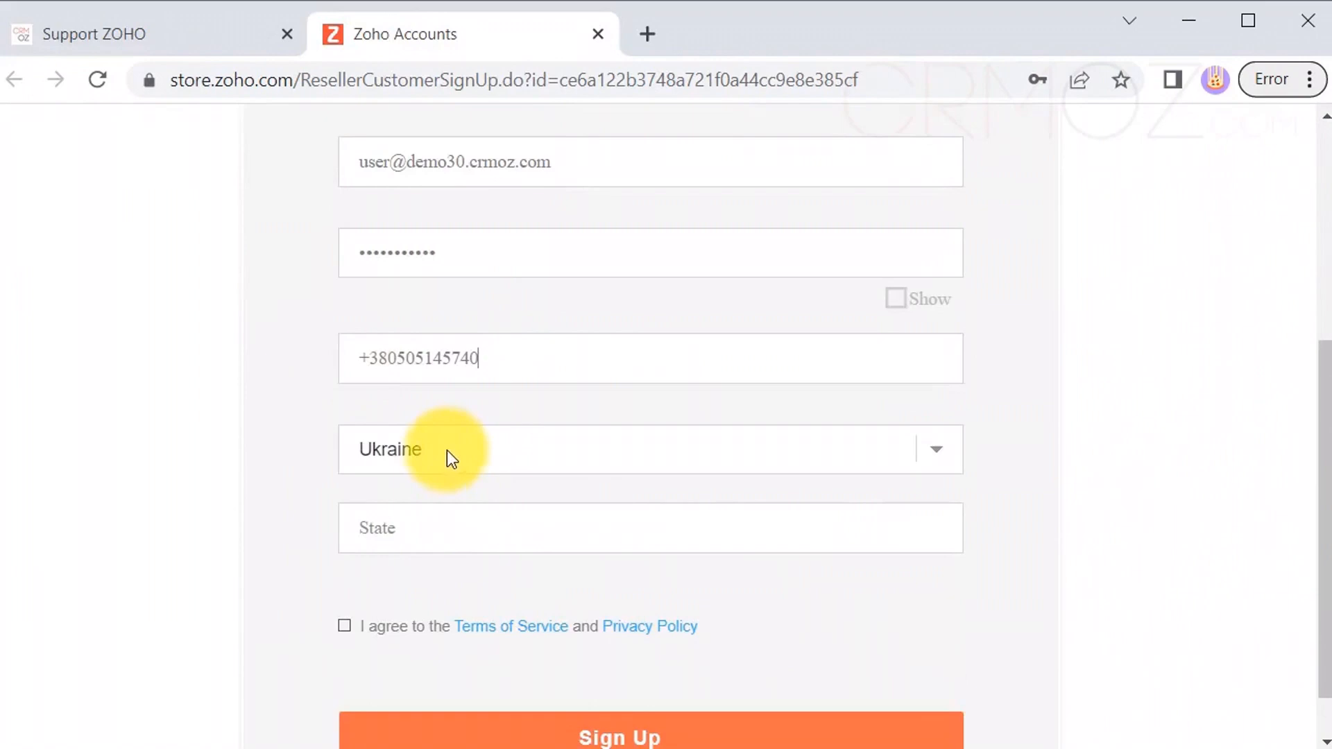
- Set the state to Kyiv, accept the terms and submit the Zoho One registration
left_click(434, 527)
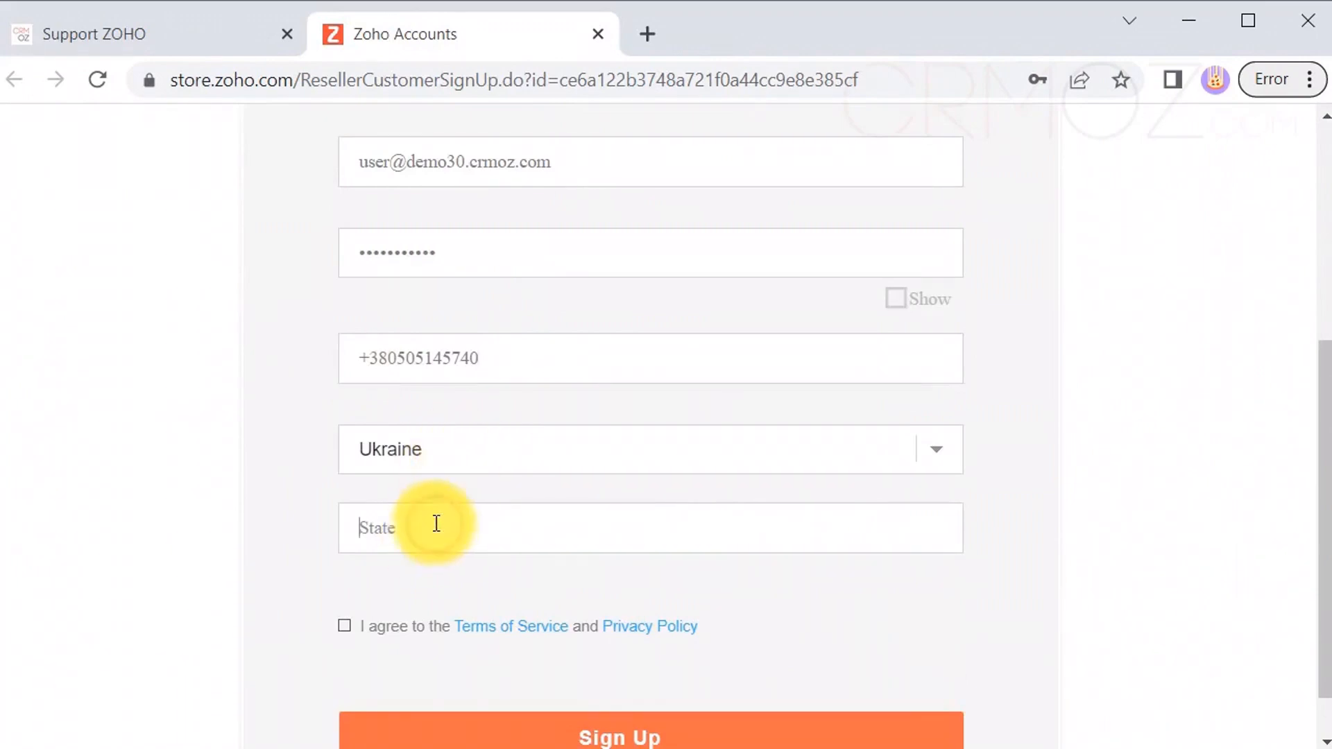
type("Kyiv")
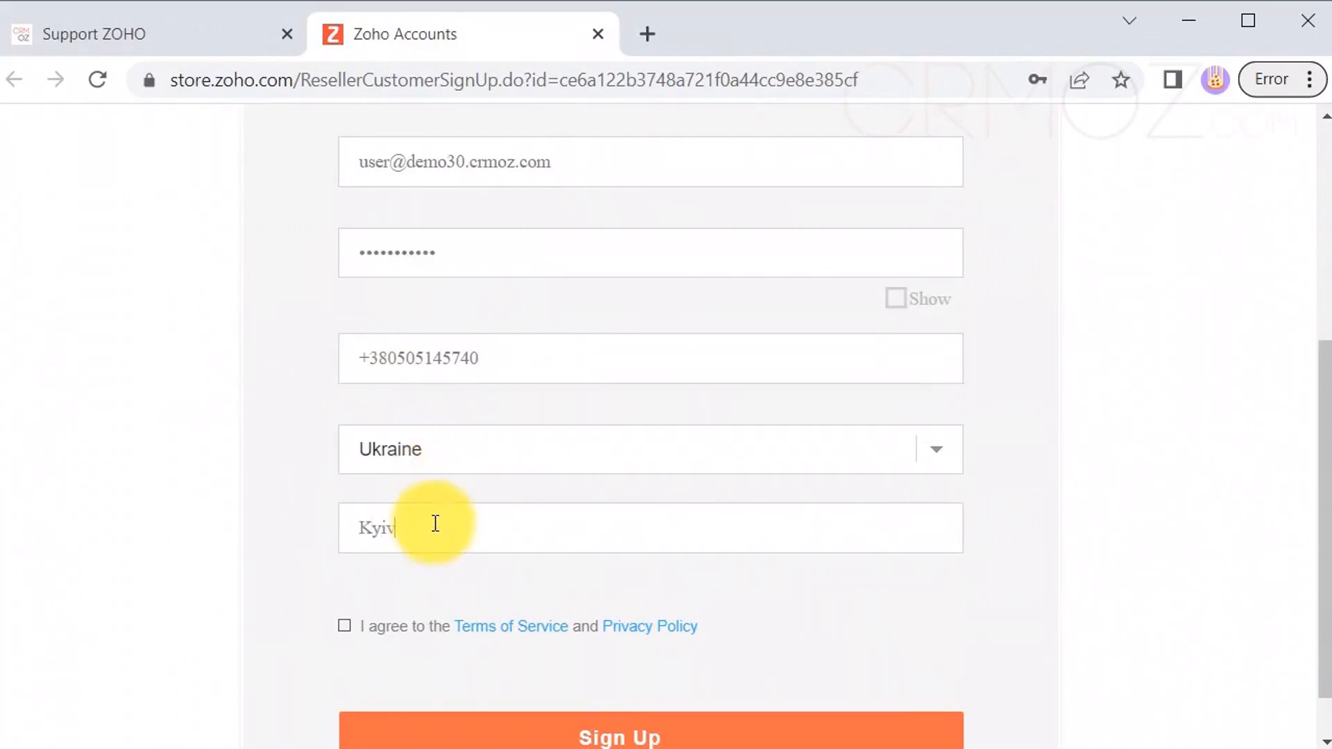
left_click(346, 625)
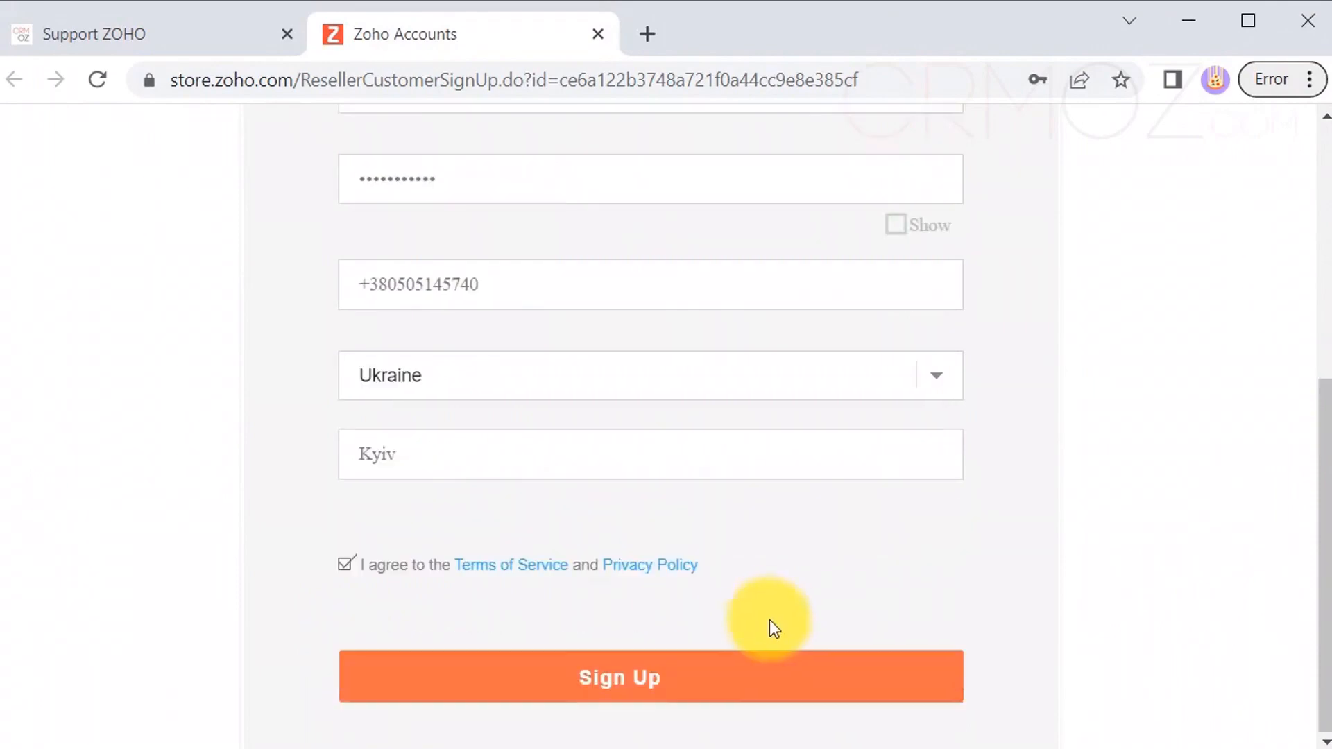
left_click(650, 677)
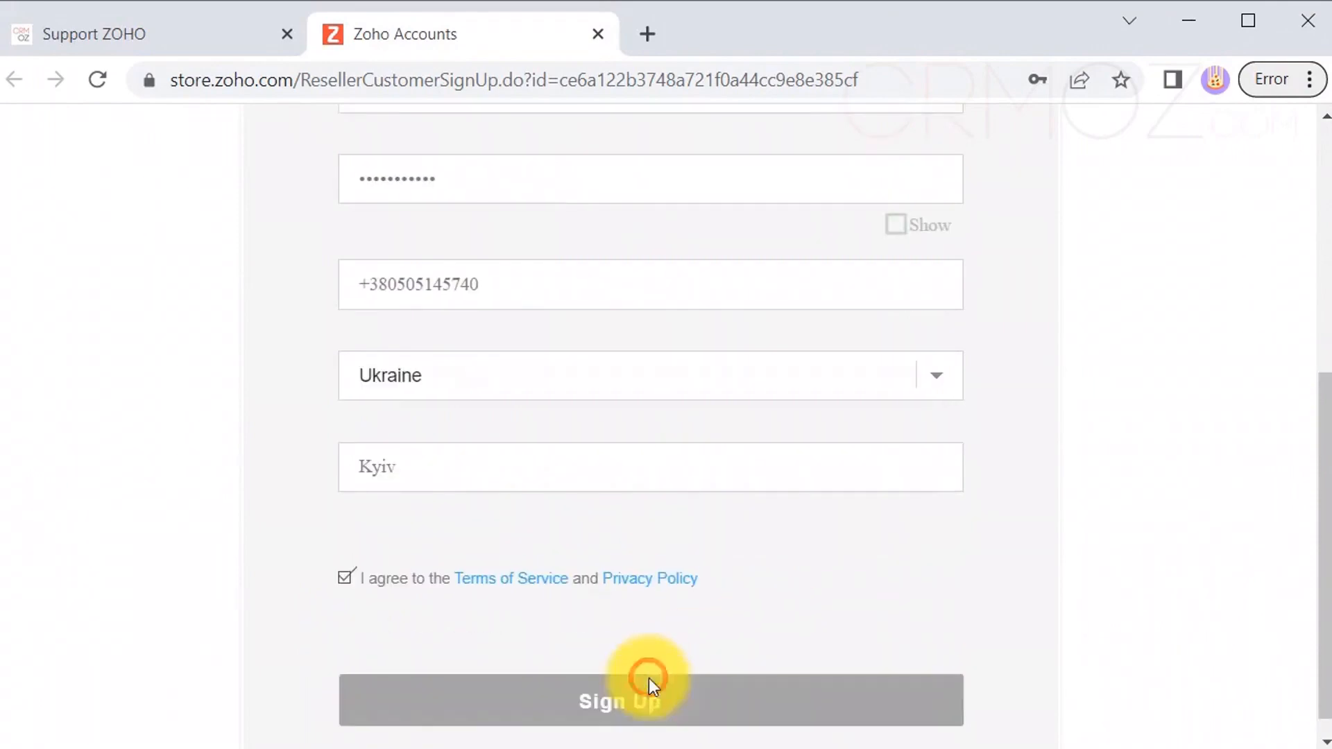
left_click(649, 700)
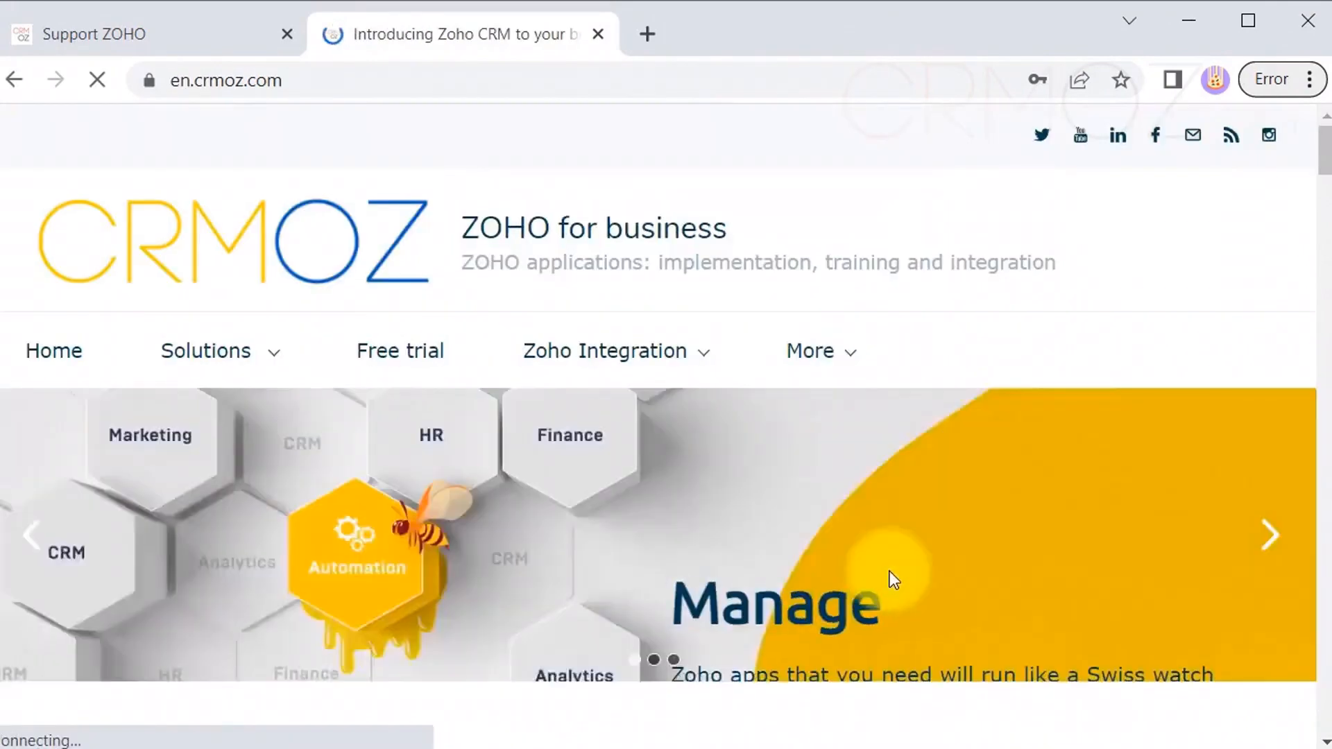
type("zoho one")
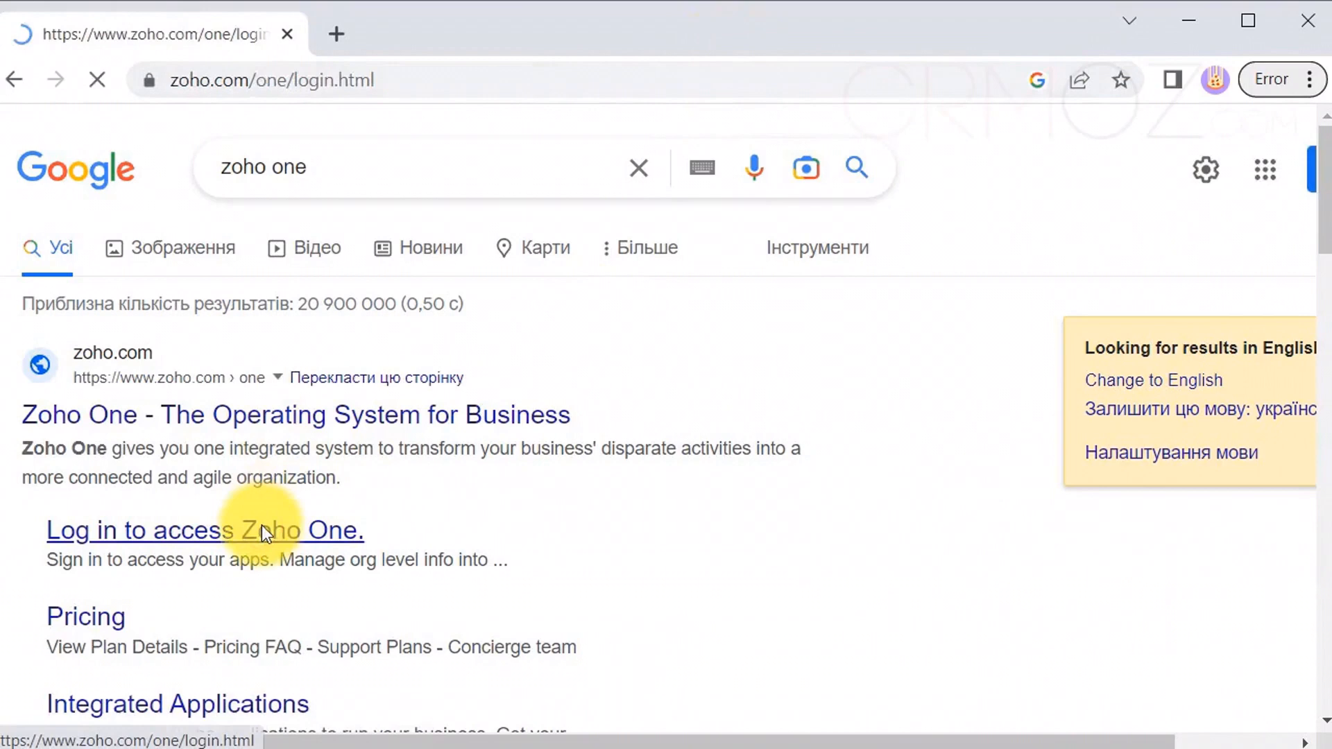
- Go to the Zoho One login page and access the signed-in account's apps
left_click(204, 530)
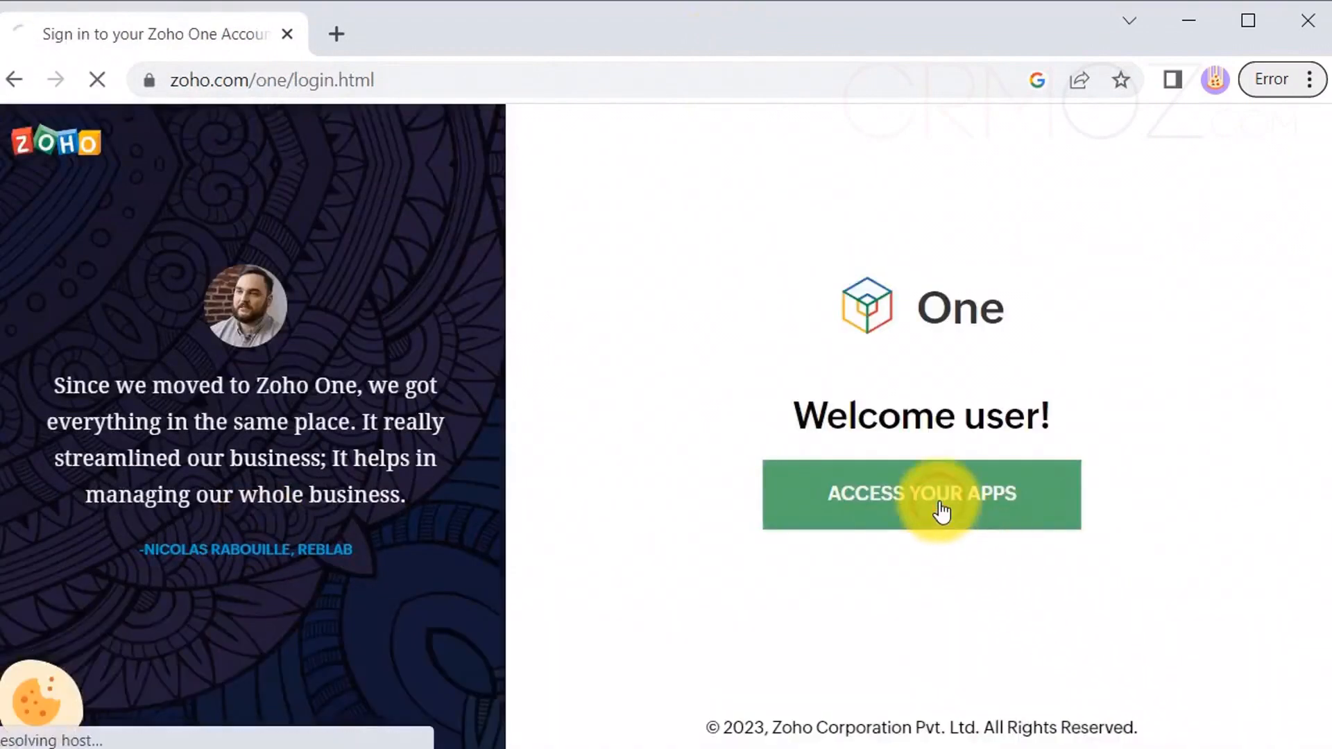
left_click(921, 494)
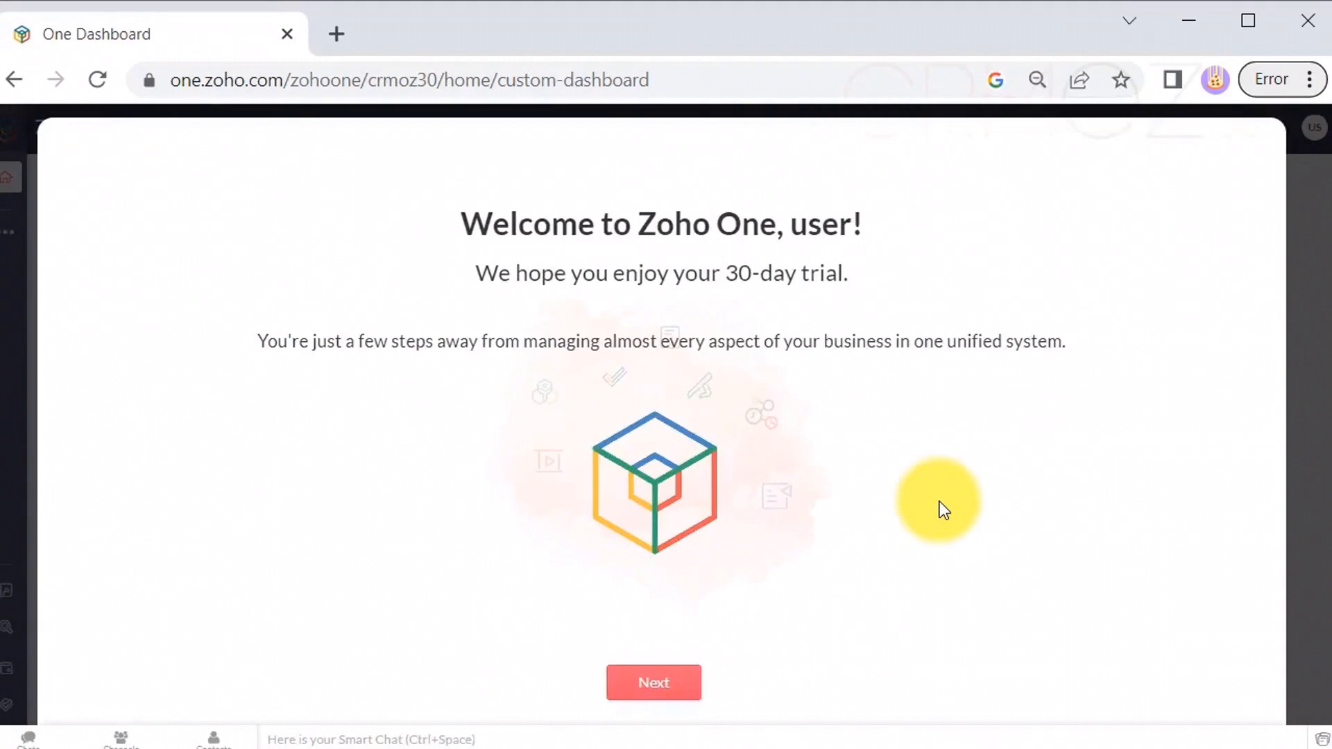
- Choose Sales as the starting solution for the Zoho One trial
left_click(652, 682)
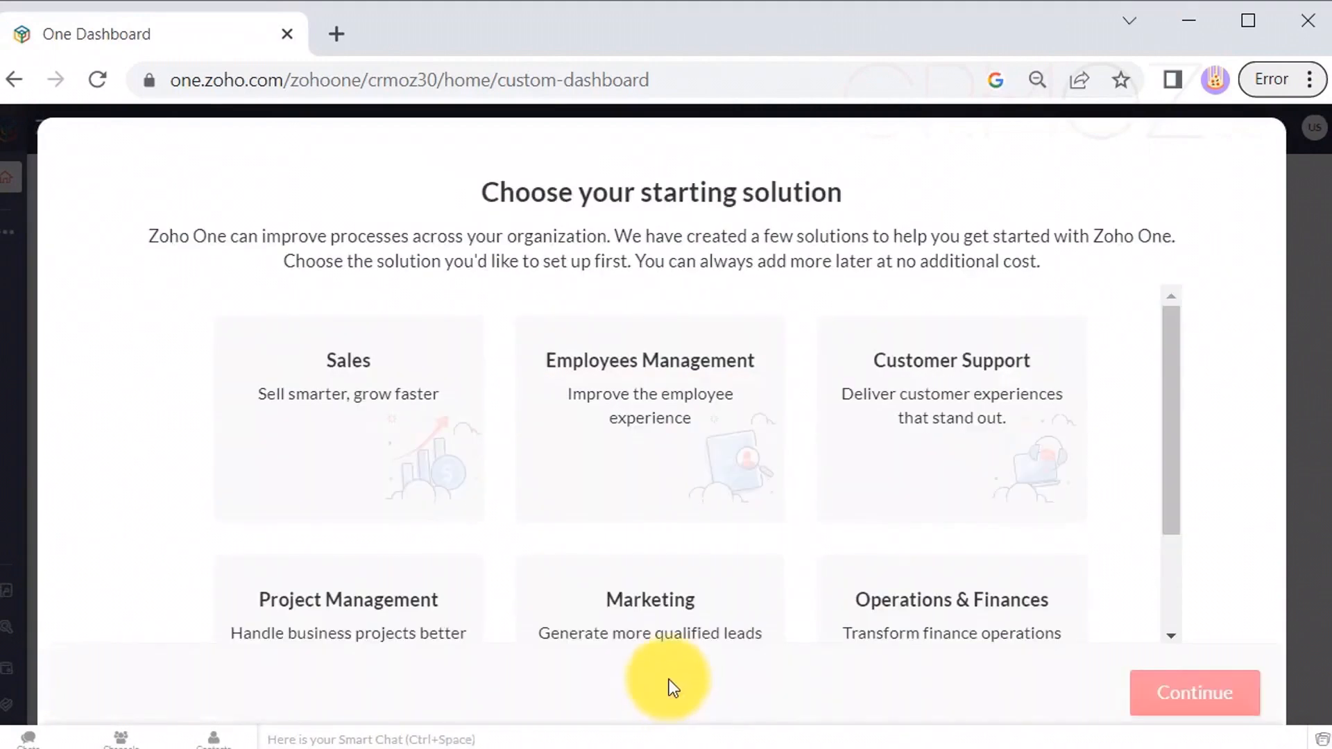
scroll("down", 3)
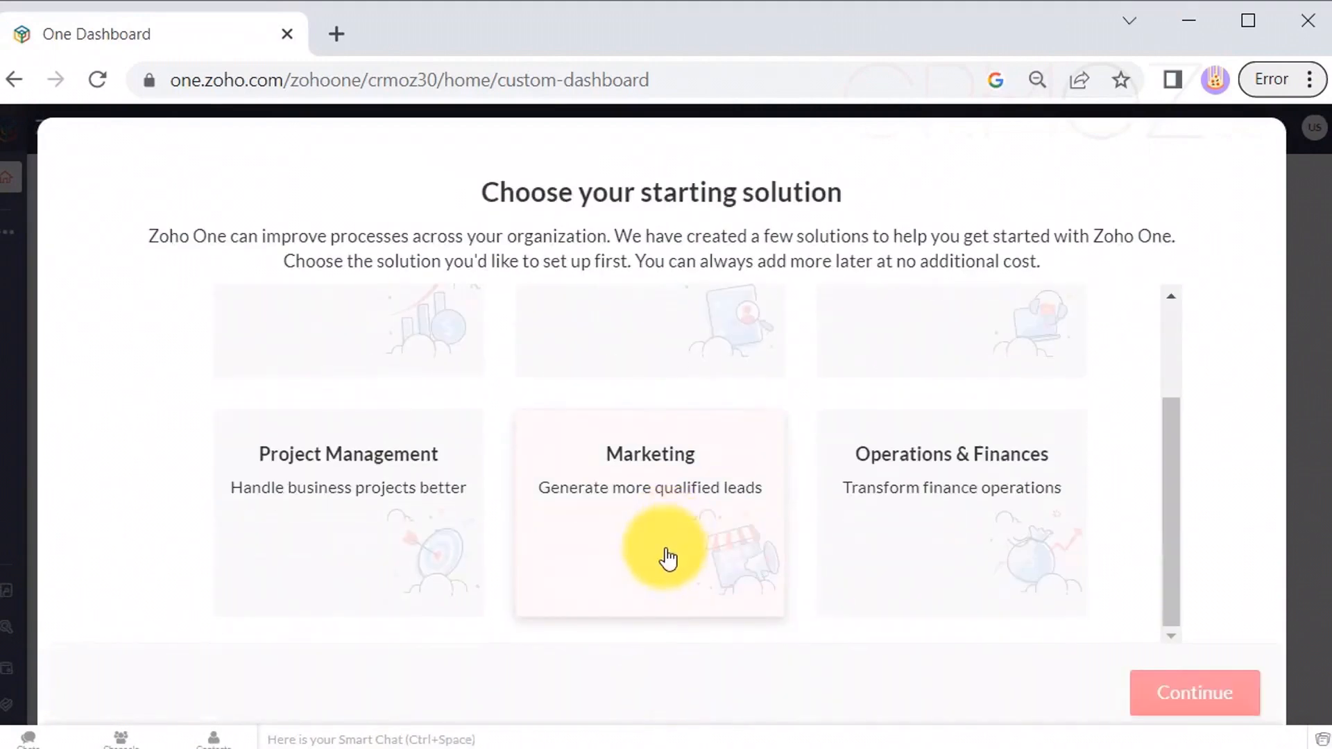
mouse_move(644, 559)
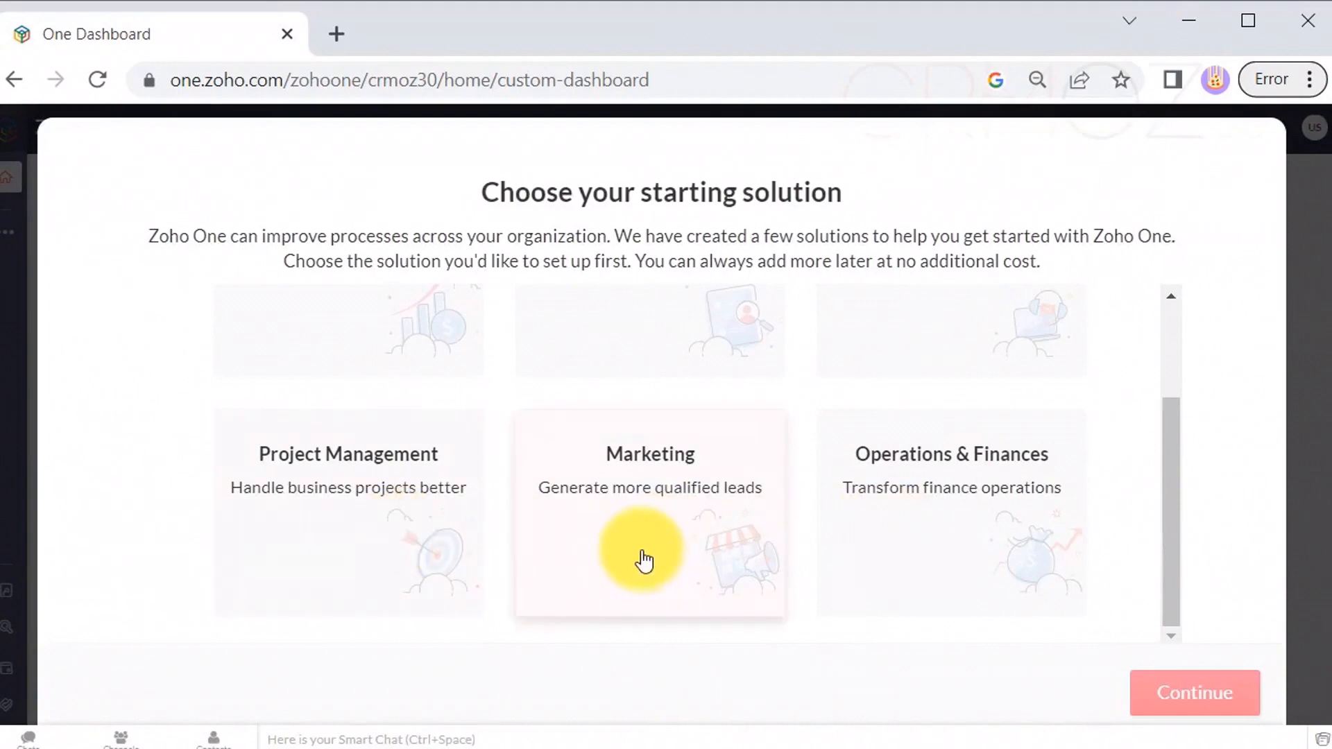
scroll("up", 3)
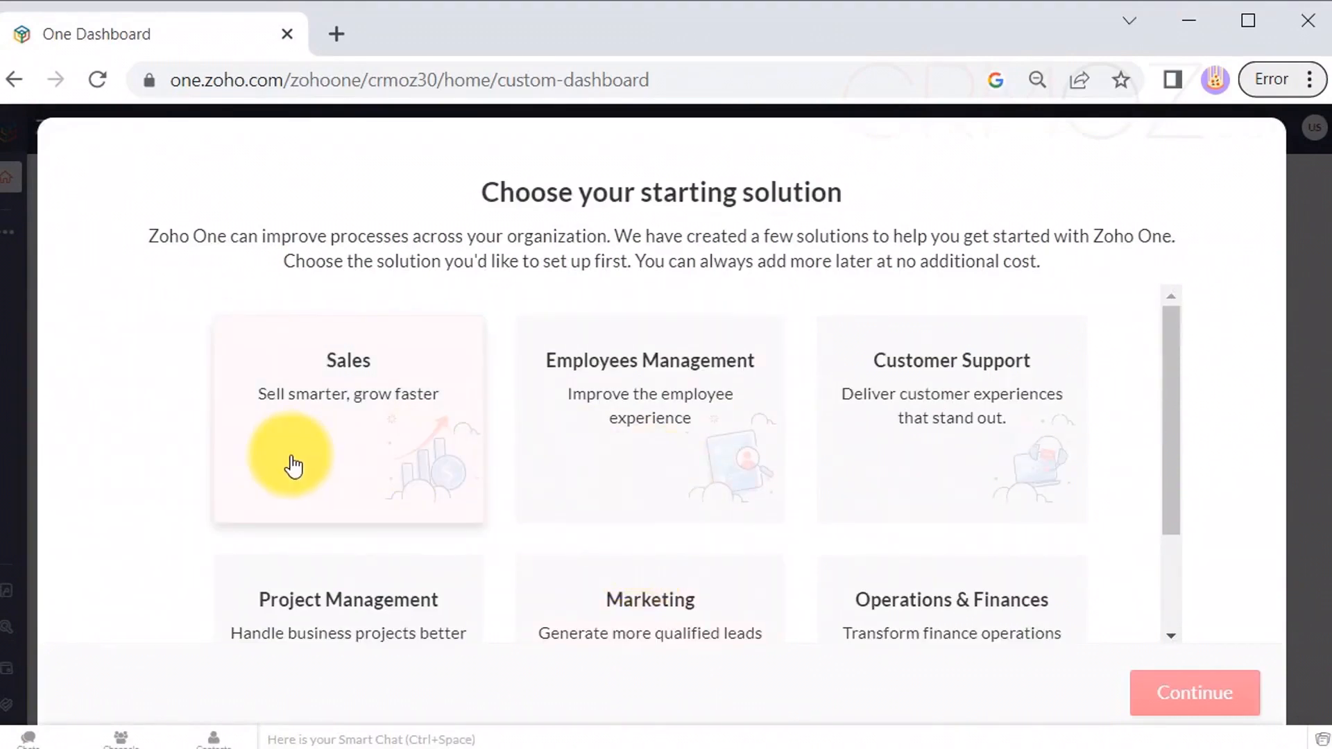
left_click(347, 420)
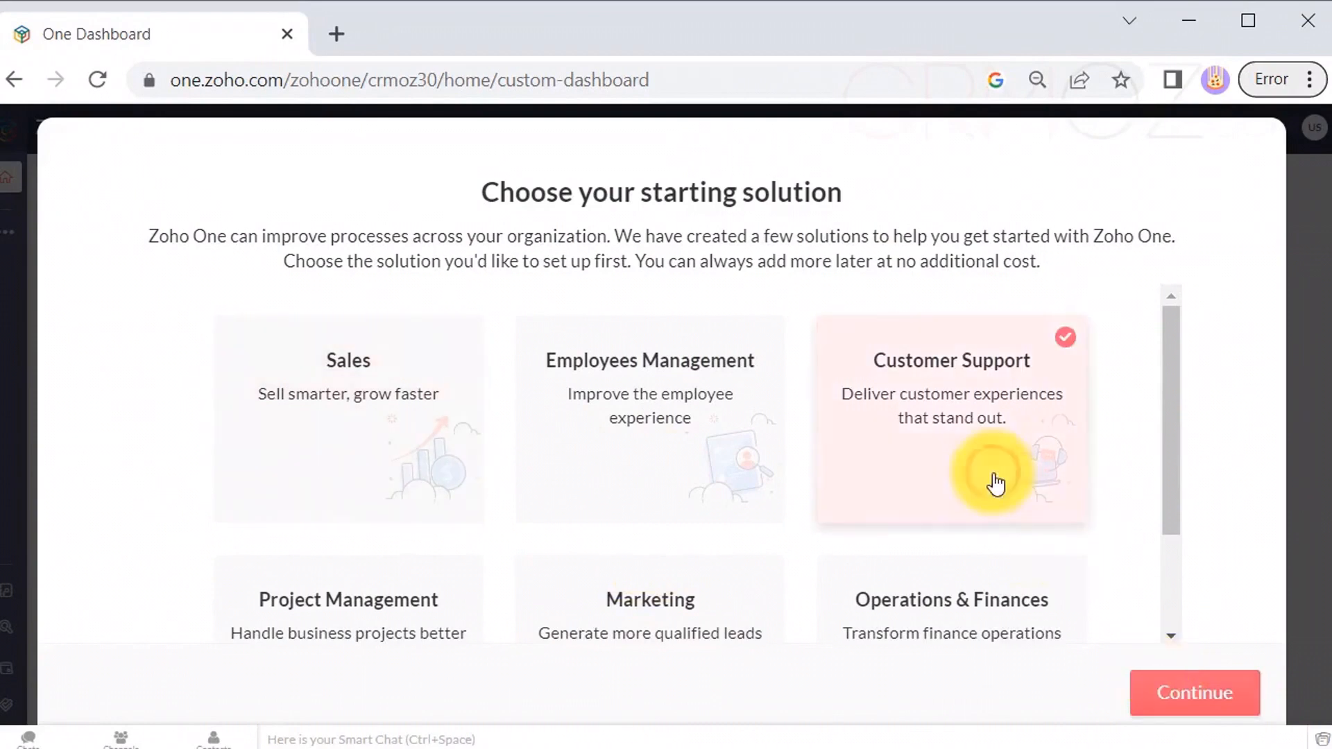
left_click(347, 419)
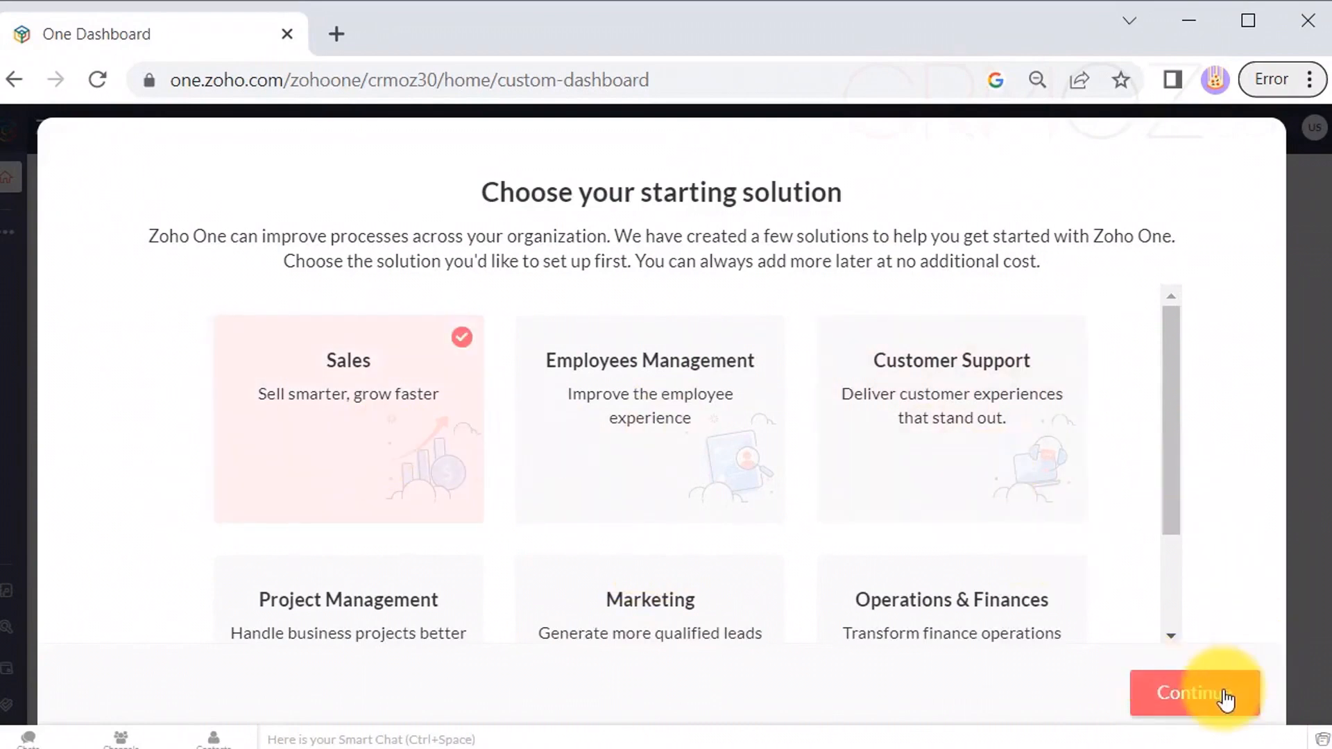
left_click(1193, 692)
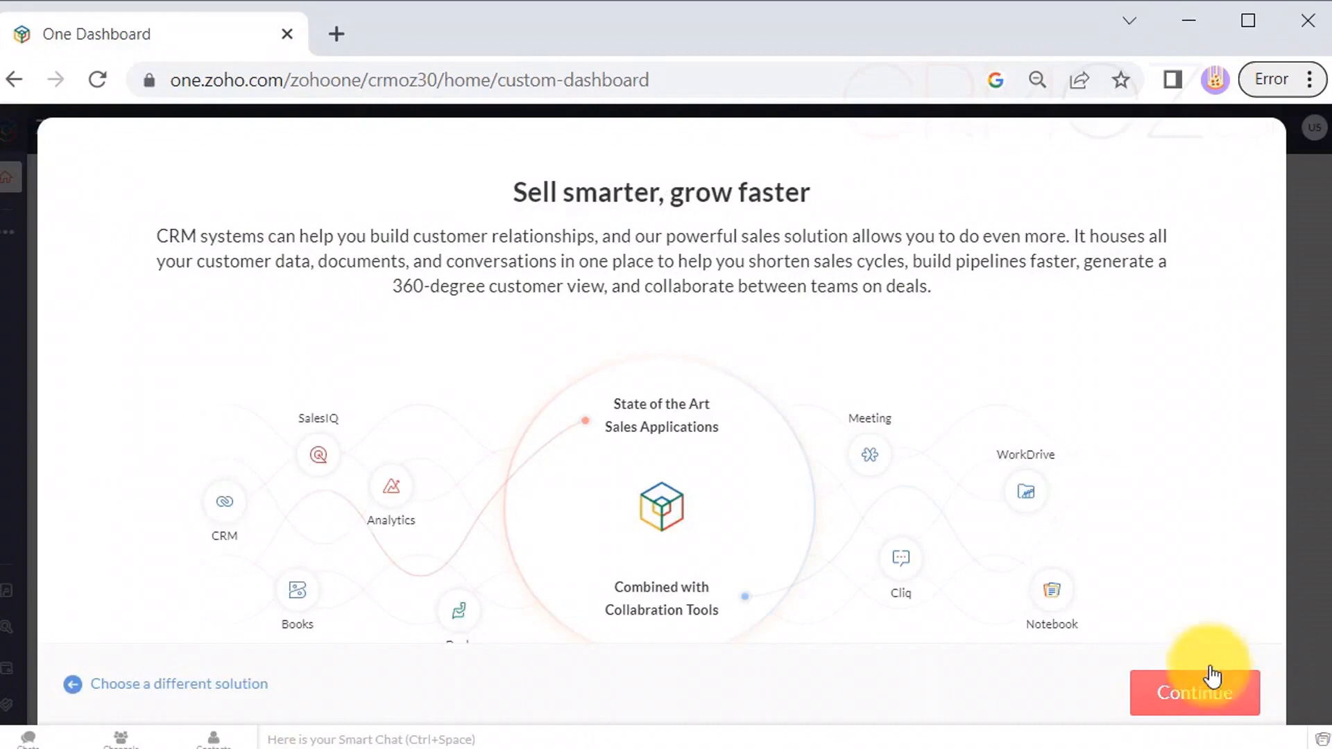
mouse_move(1034, 416)
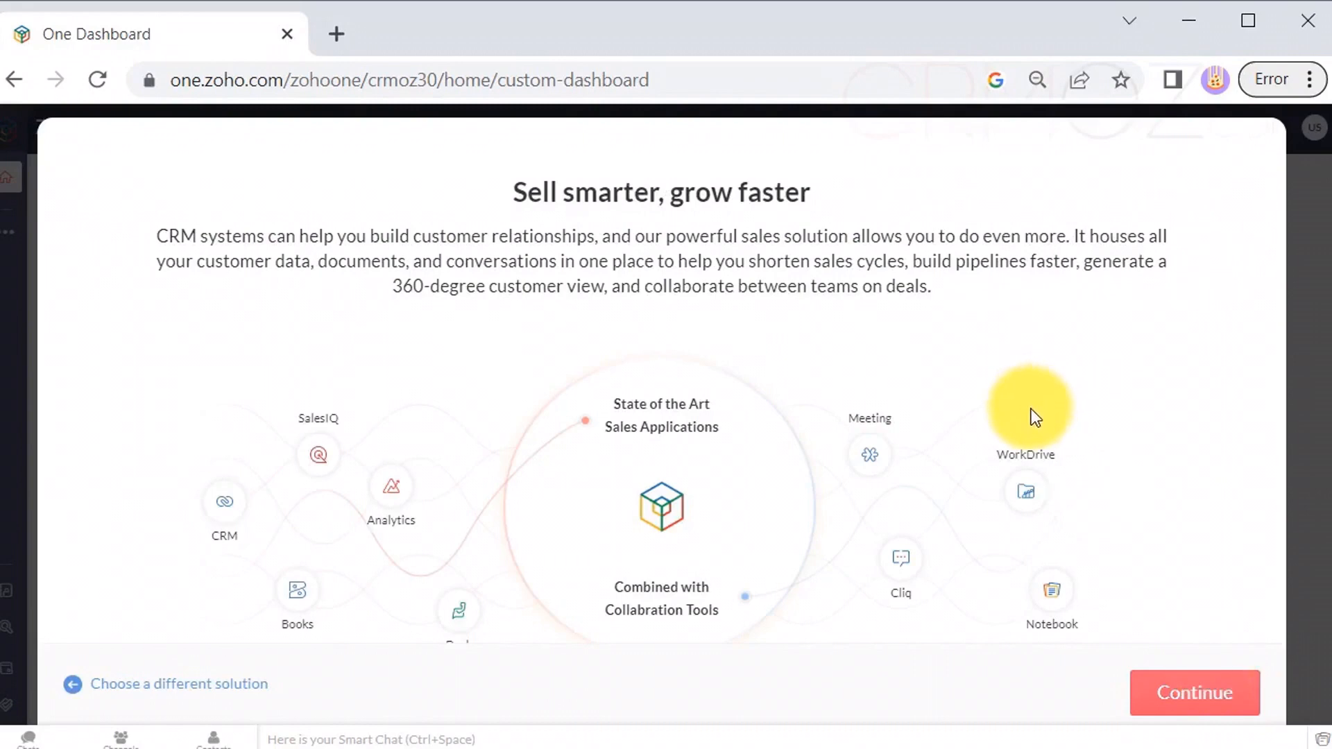
mouse_move(1193, 693)
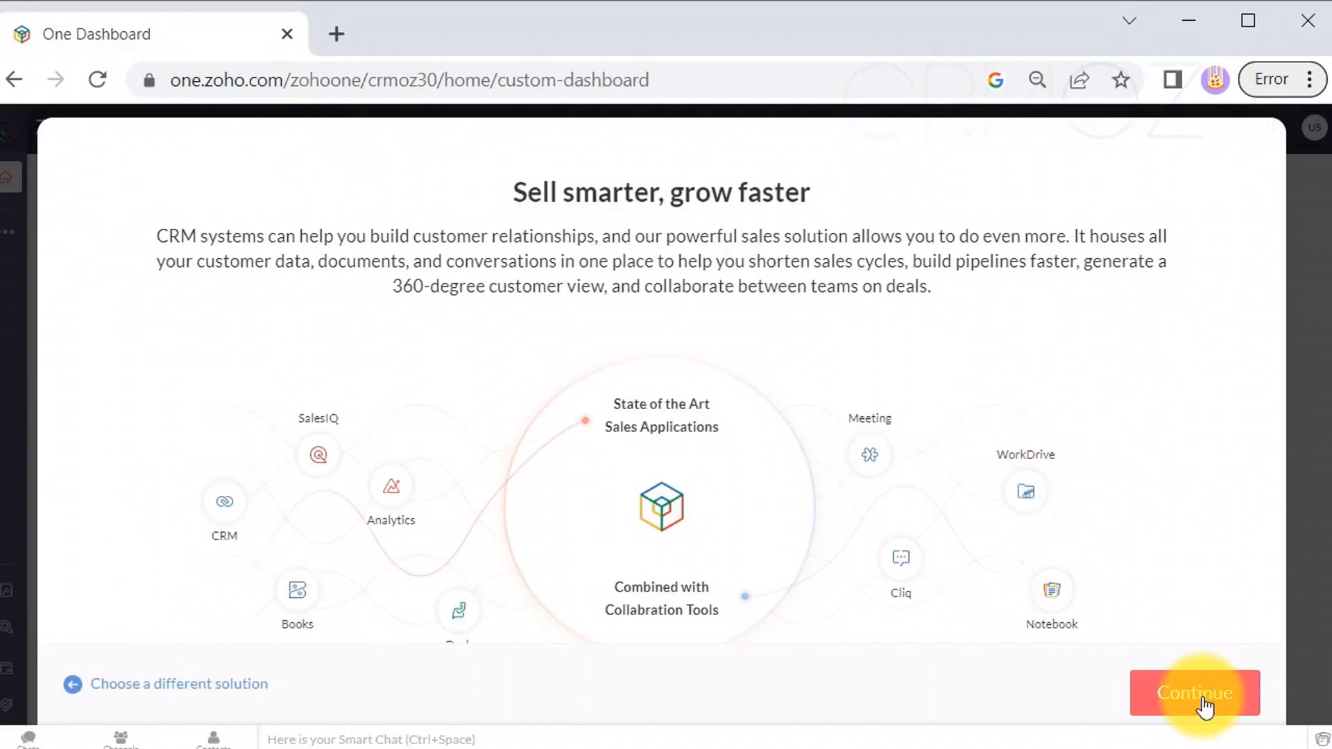
- Confirm Ukraine as the business location and complete the setup
left_click(1193, 692)
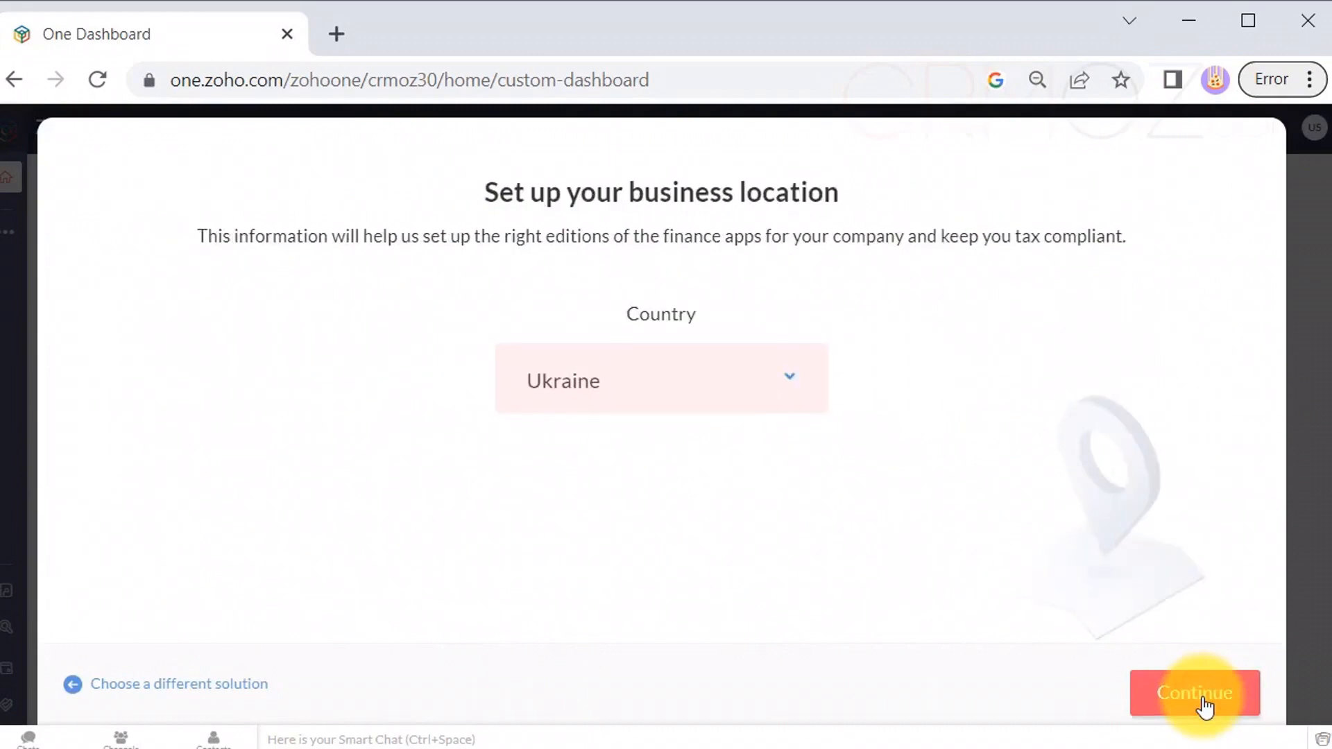
left_click(1193, 693)
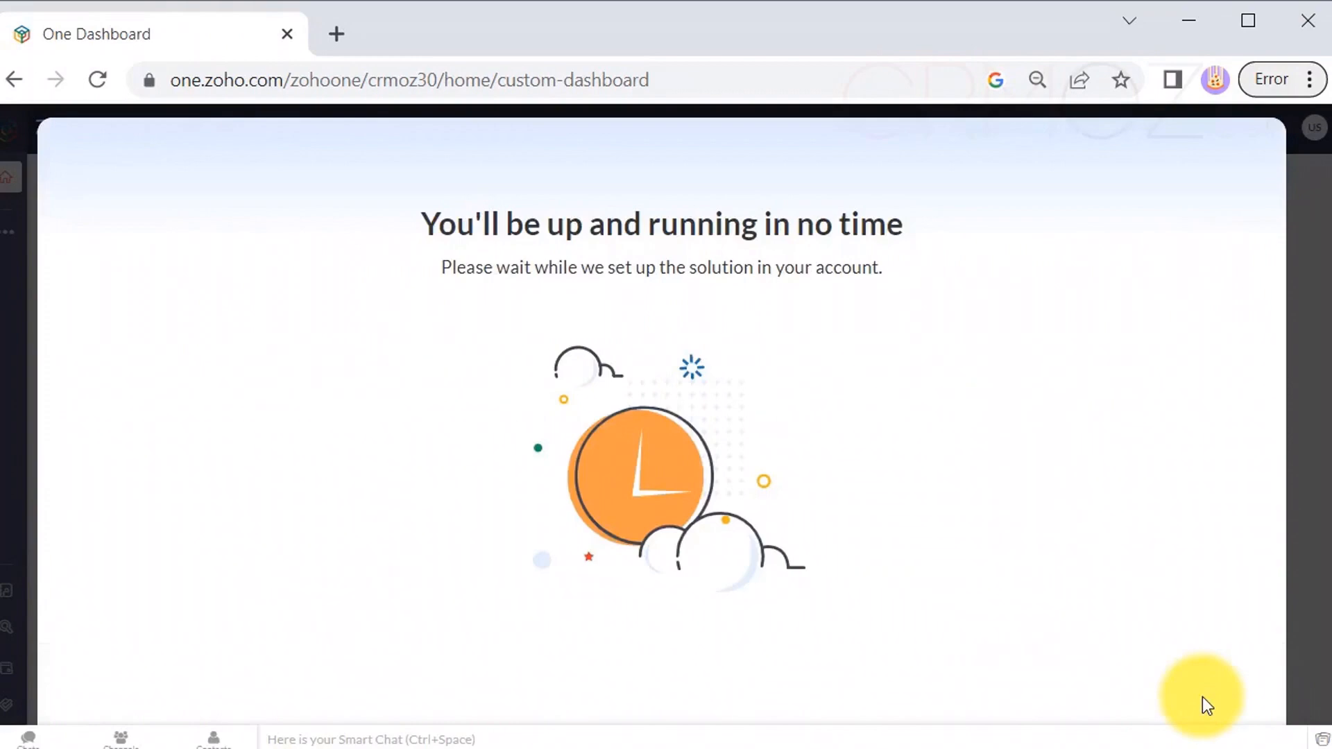
mouse_move(1088, 558)
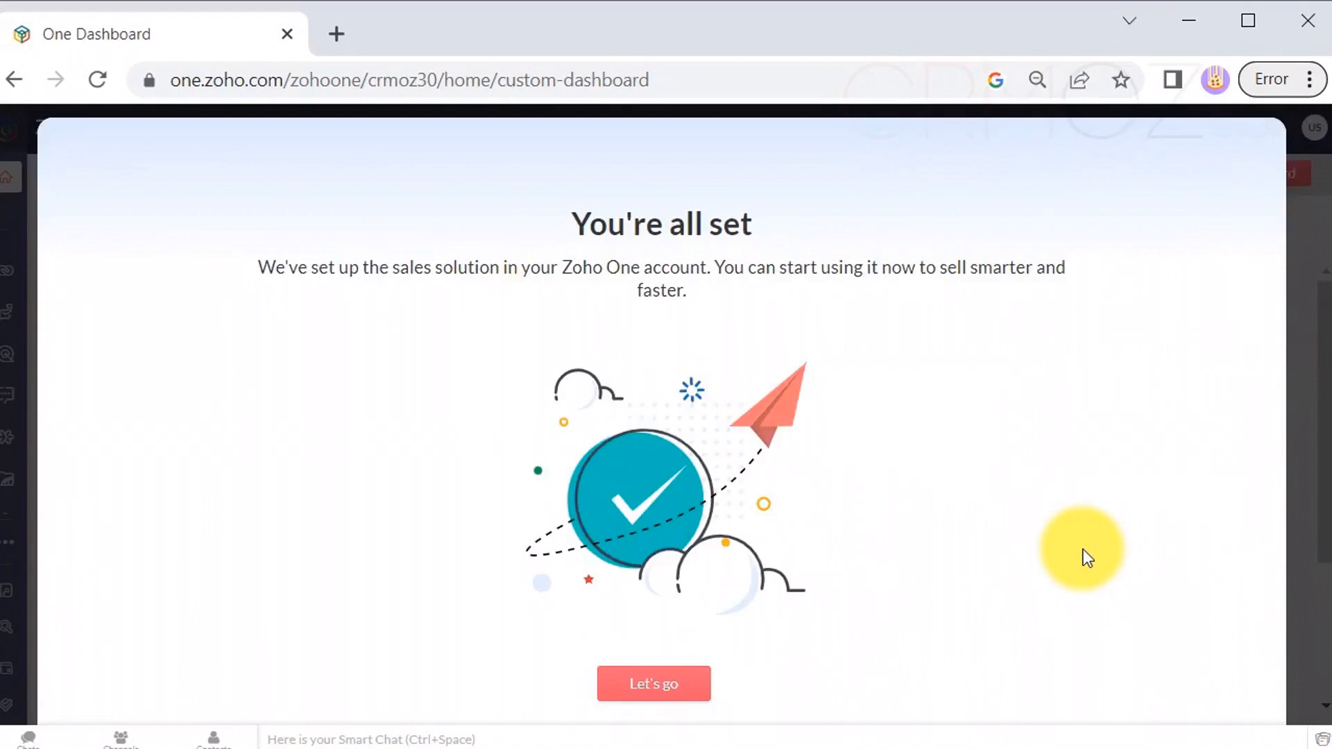
left_click(652, 684)
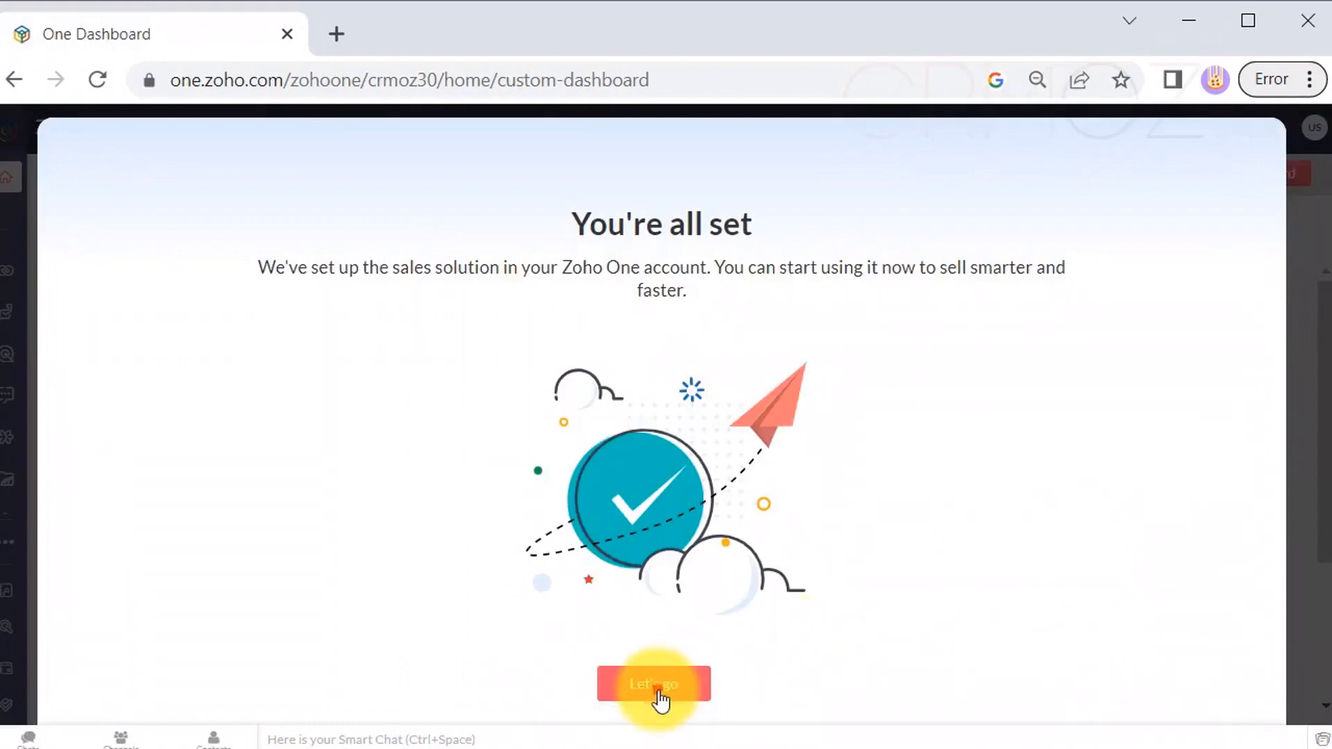
- Start the dashboard tour through pinned apps, recent apps, launcher, Directory and Zia Search steps
left_click(653, 684)
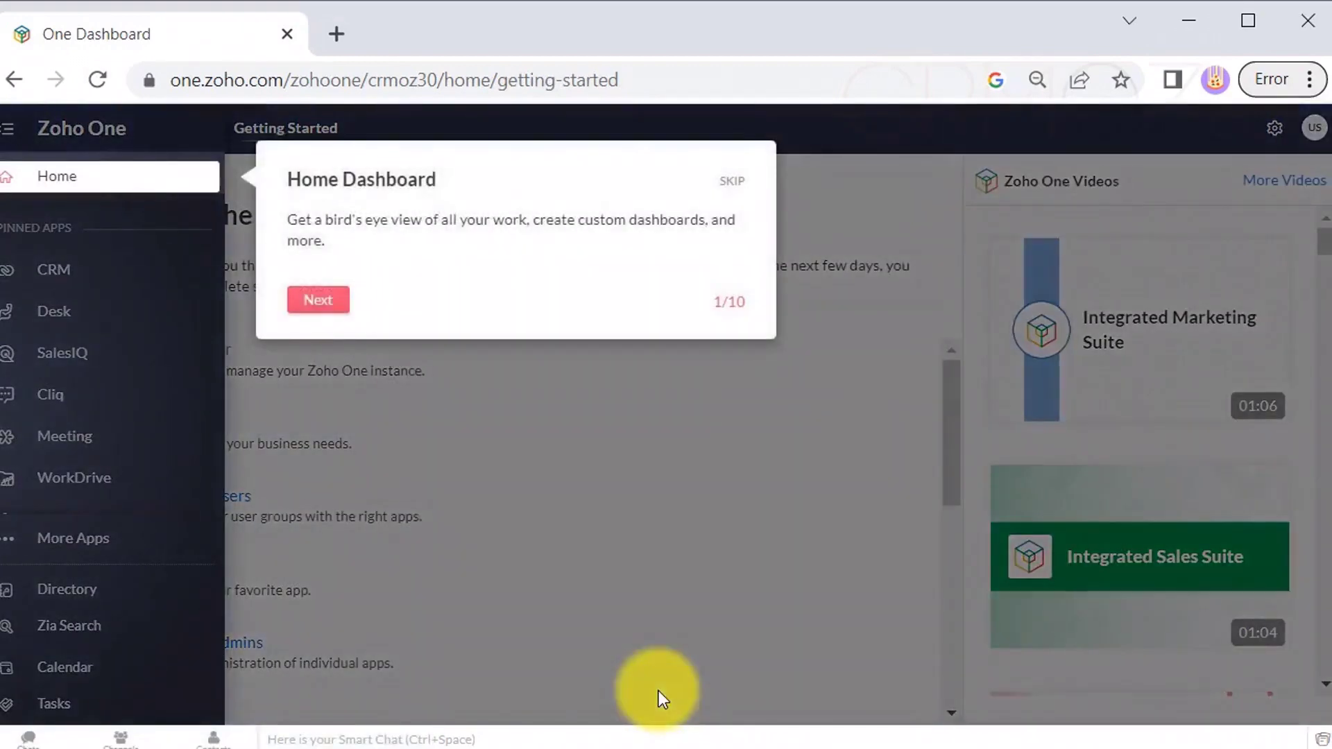
left_click(1035, 80)
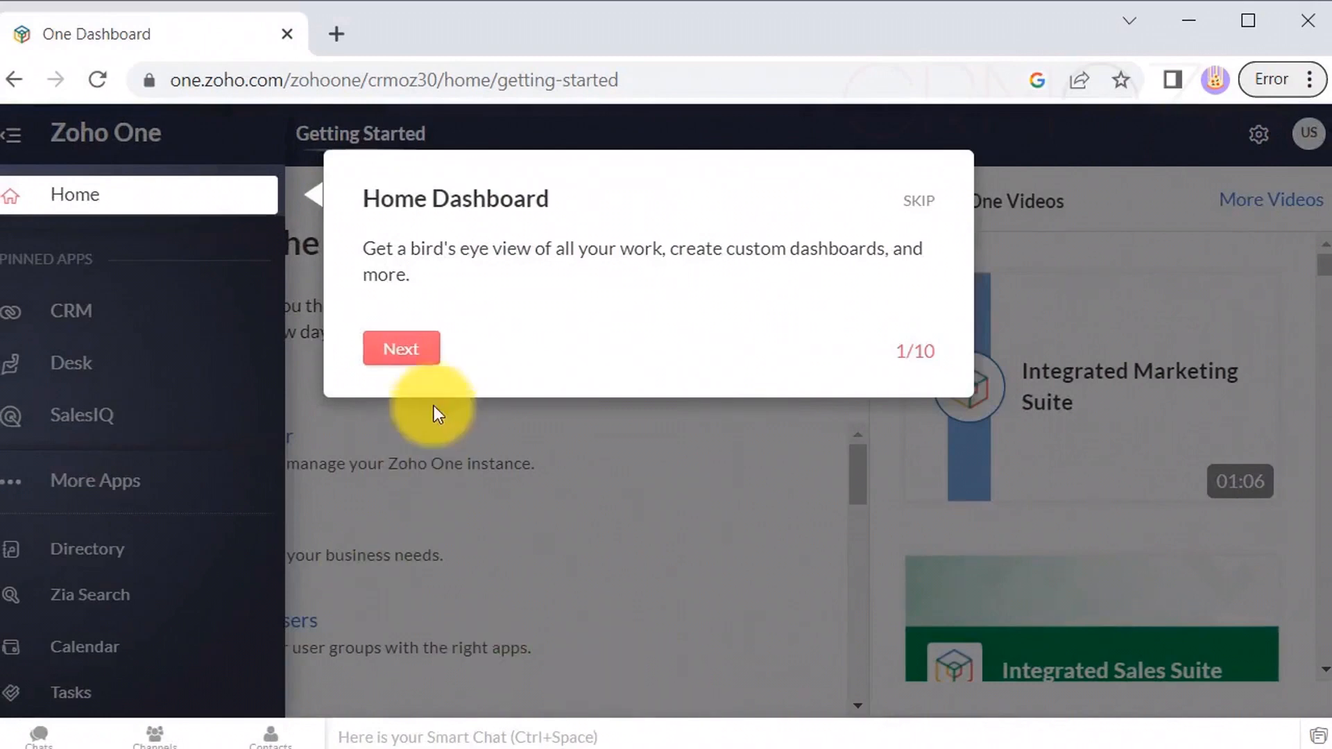
left_click(399, 348)
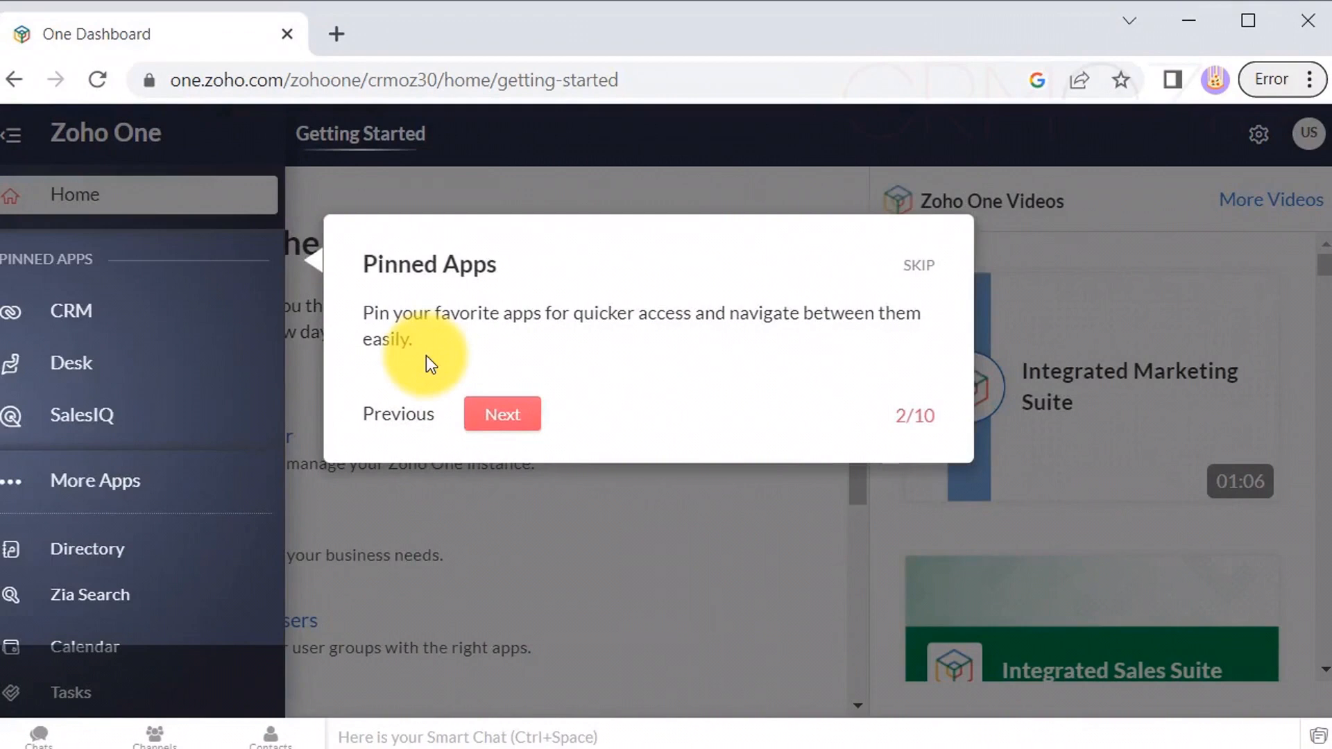
left_click(501, 413)
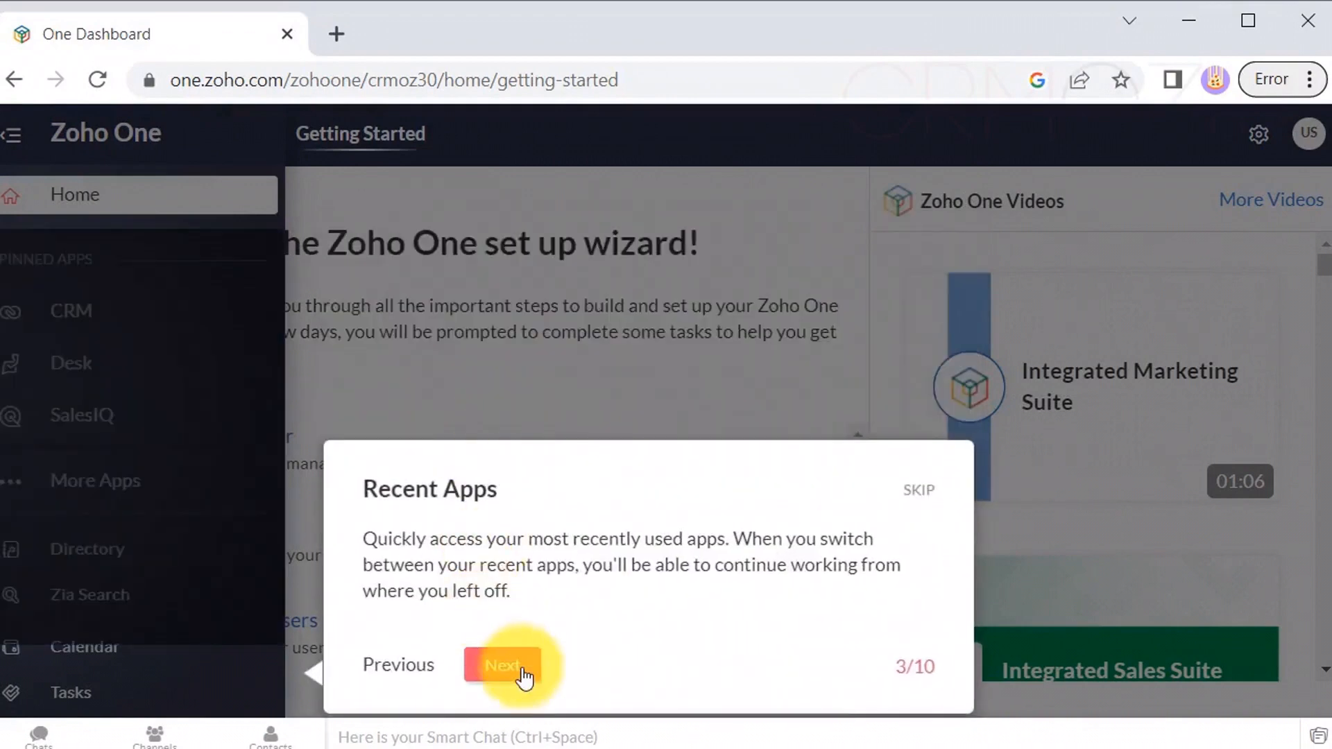
left_click(502, 665)
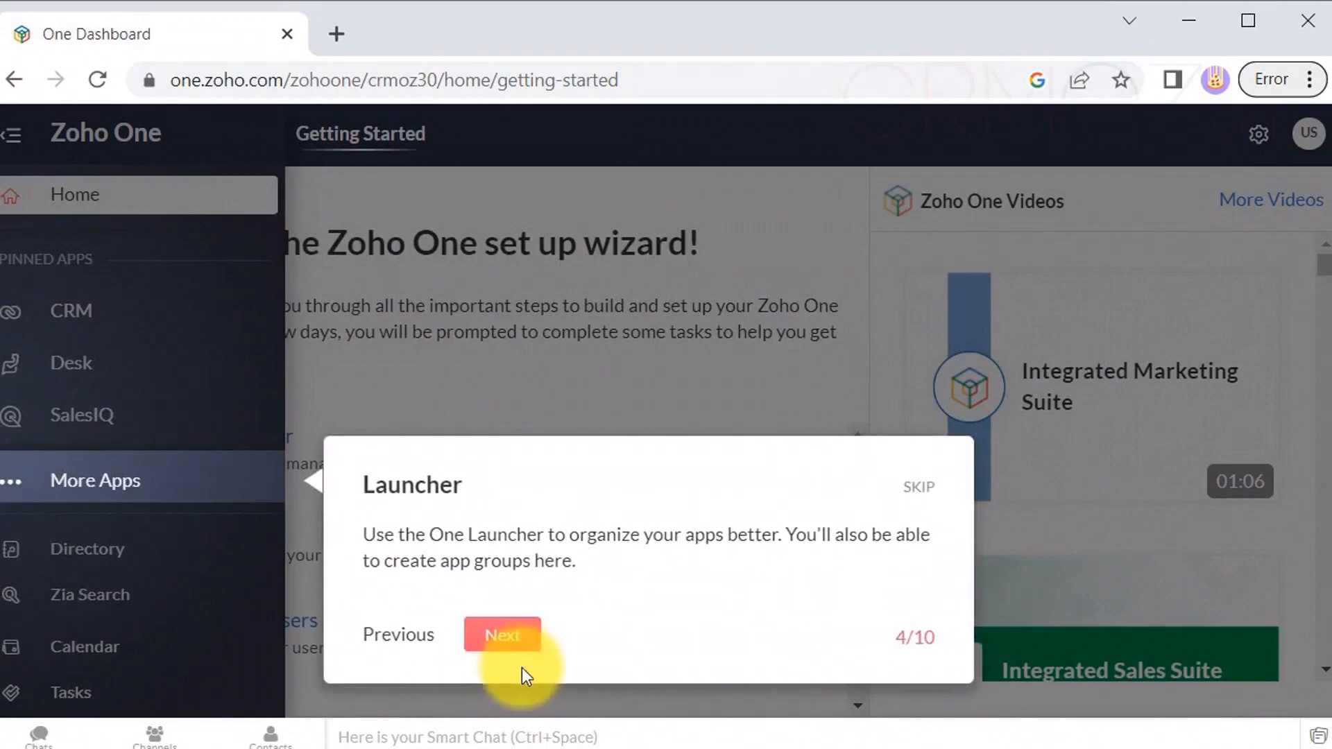
left_click(500, 634)
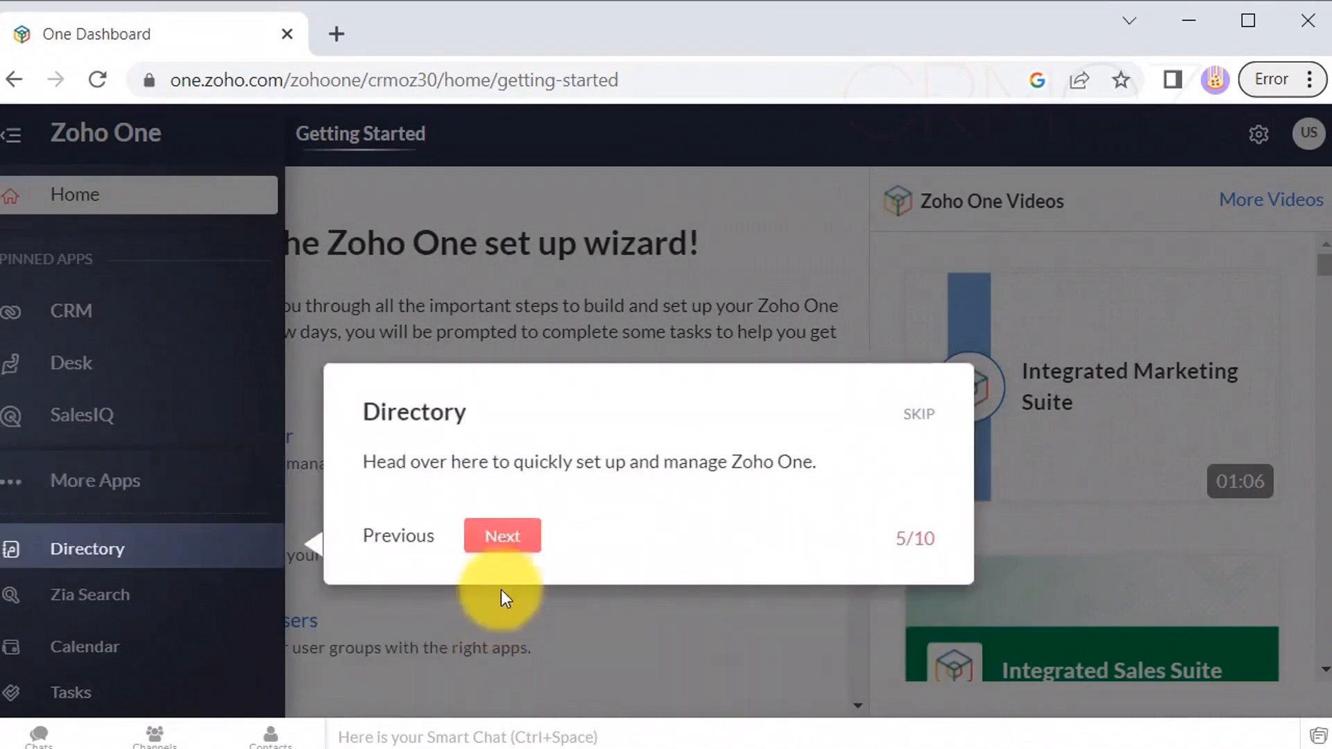
left_click(501, 535)
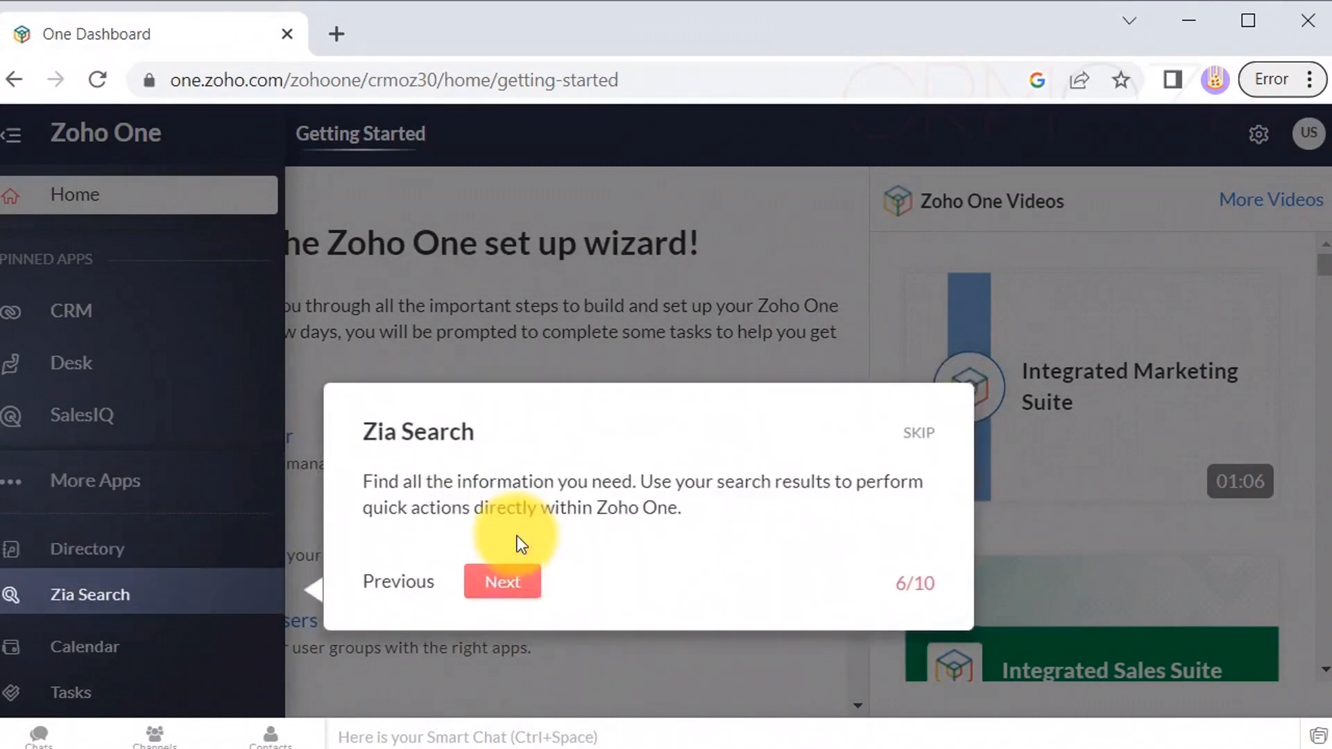
mouse_move(502, 582)
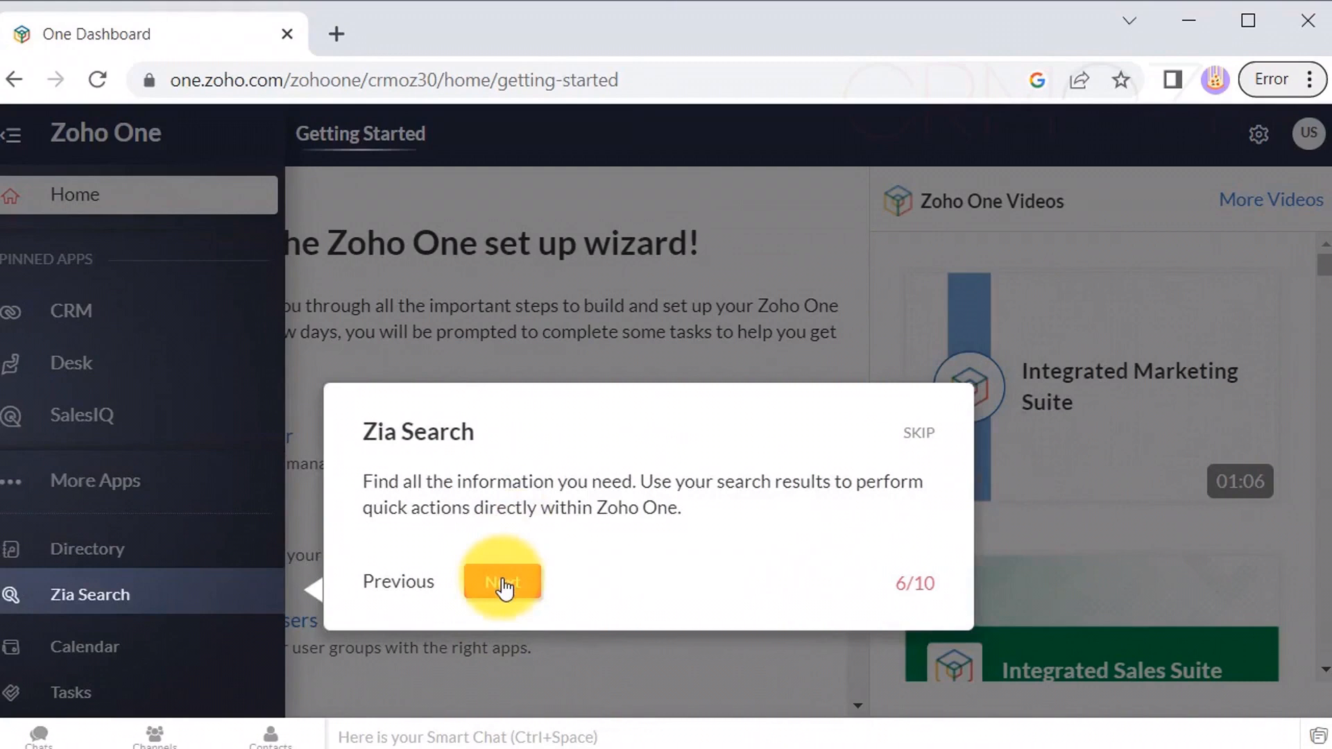
- Continue the tour through Calendar, Tasks and settings to step 10/10, Personal settings
left_click(501, 581)
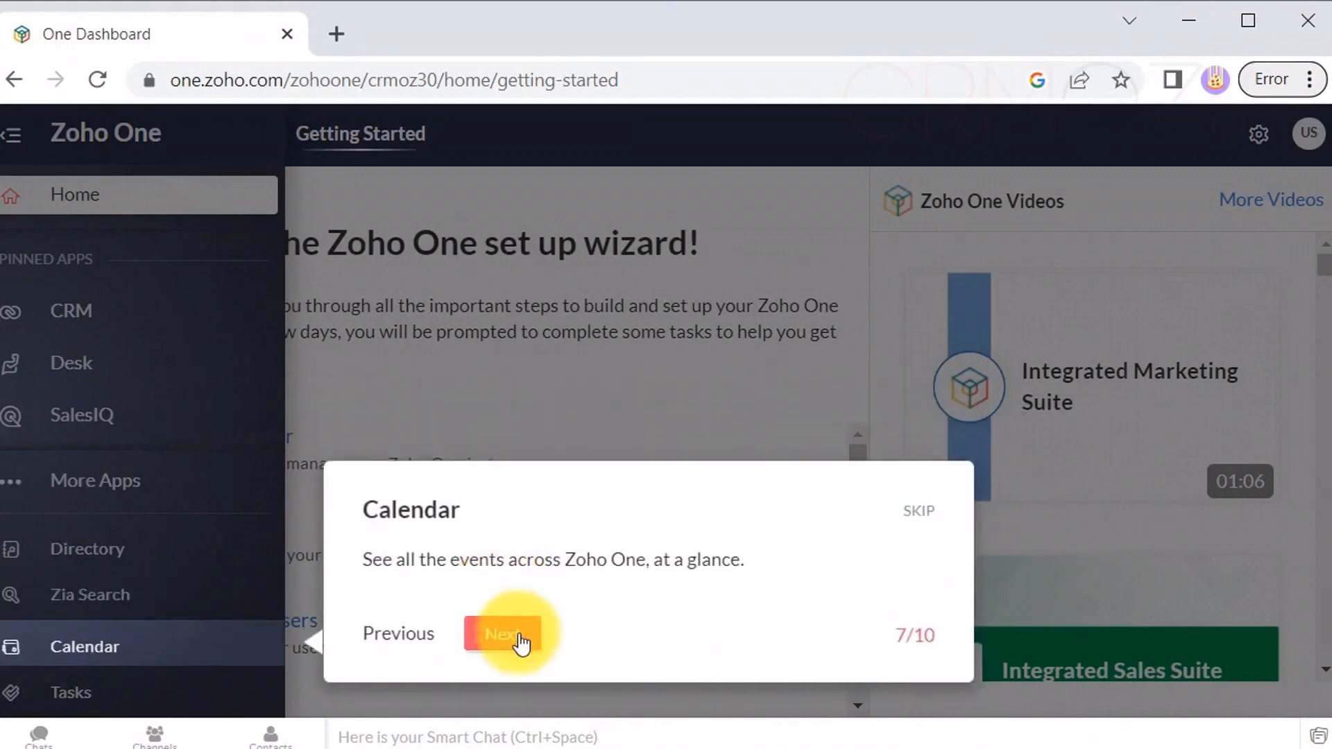
left_click(502, 634)
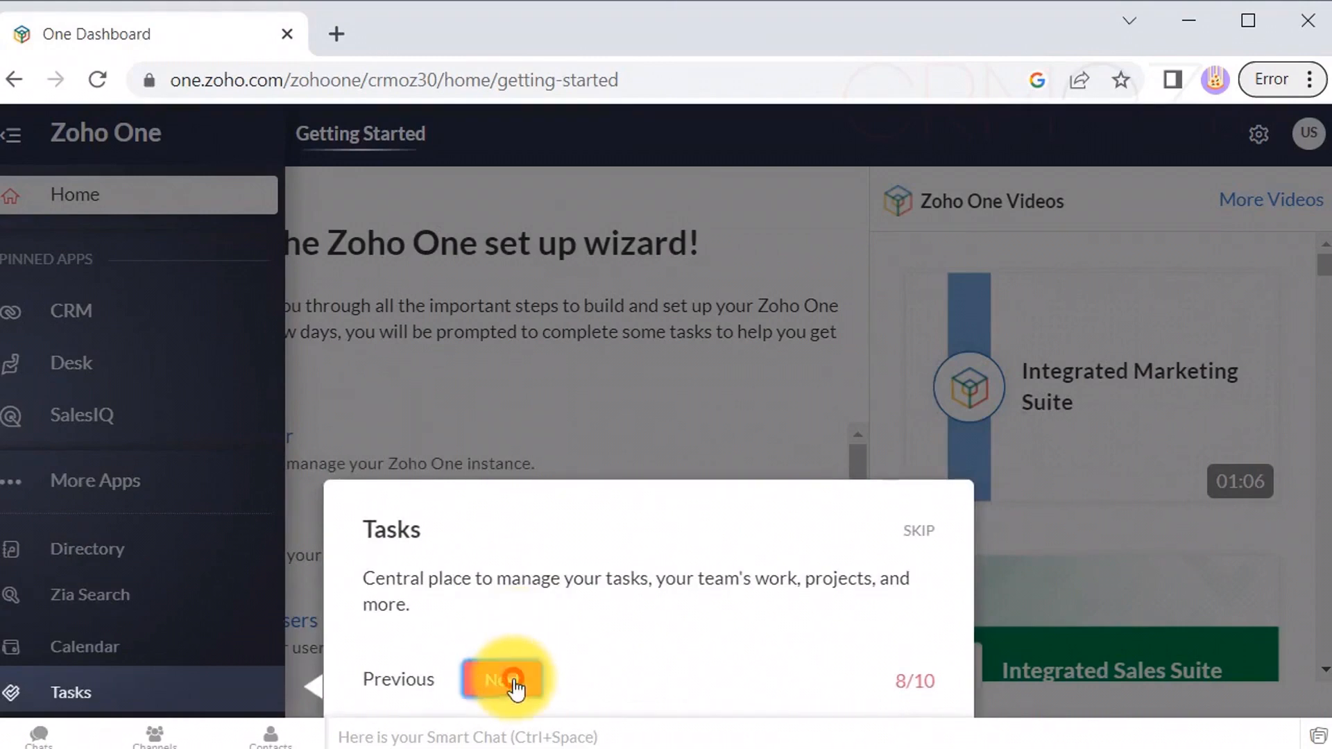
left_click(500, 680)
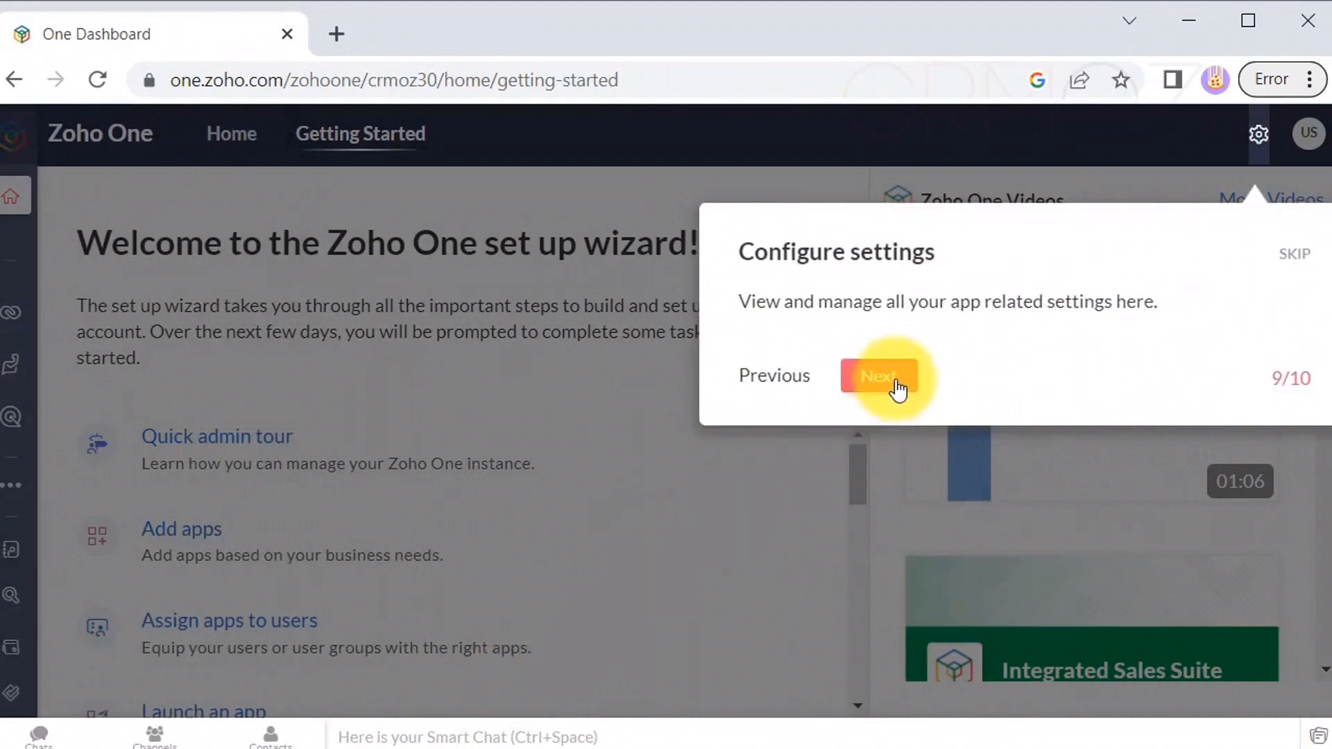
left_click(879, 376)
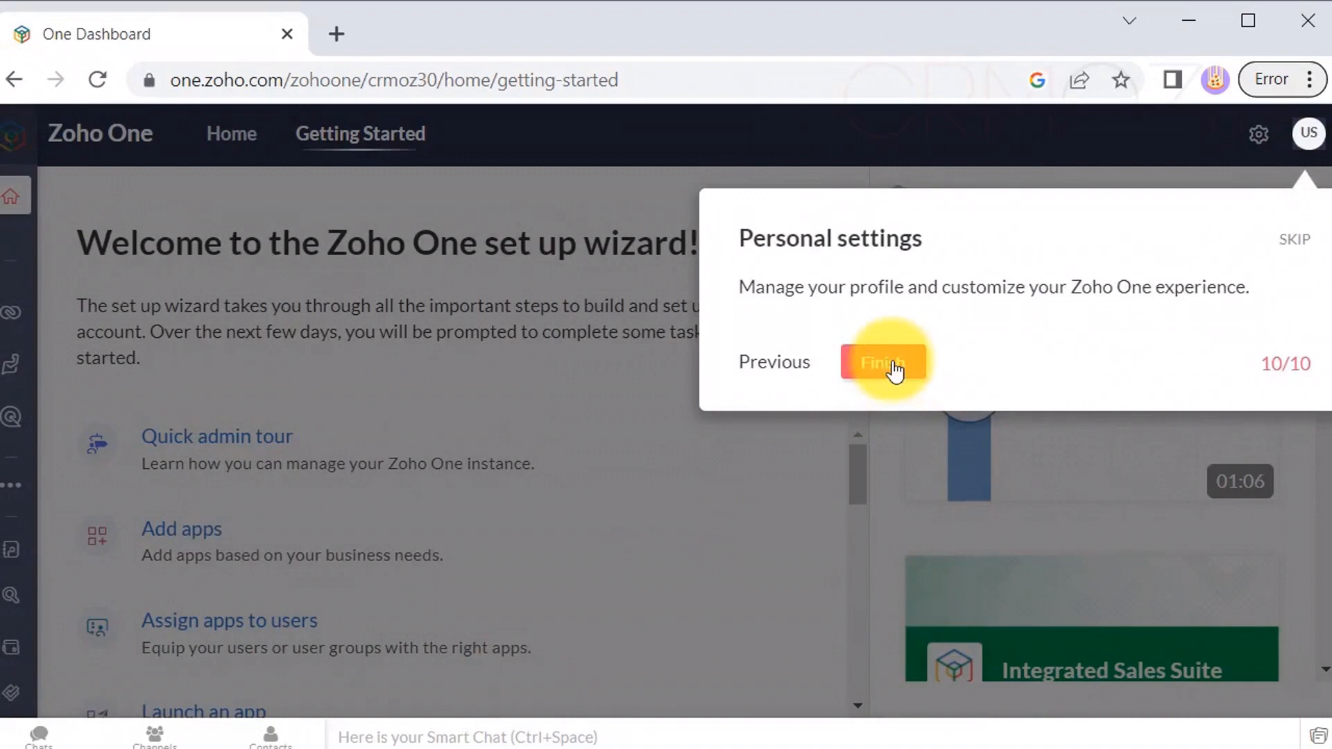
- Finish the dashboard tour and expand the left menu with Pinned Apps, More Apps and Directory
left_click(883, 362)
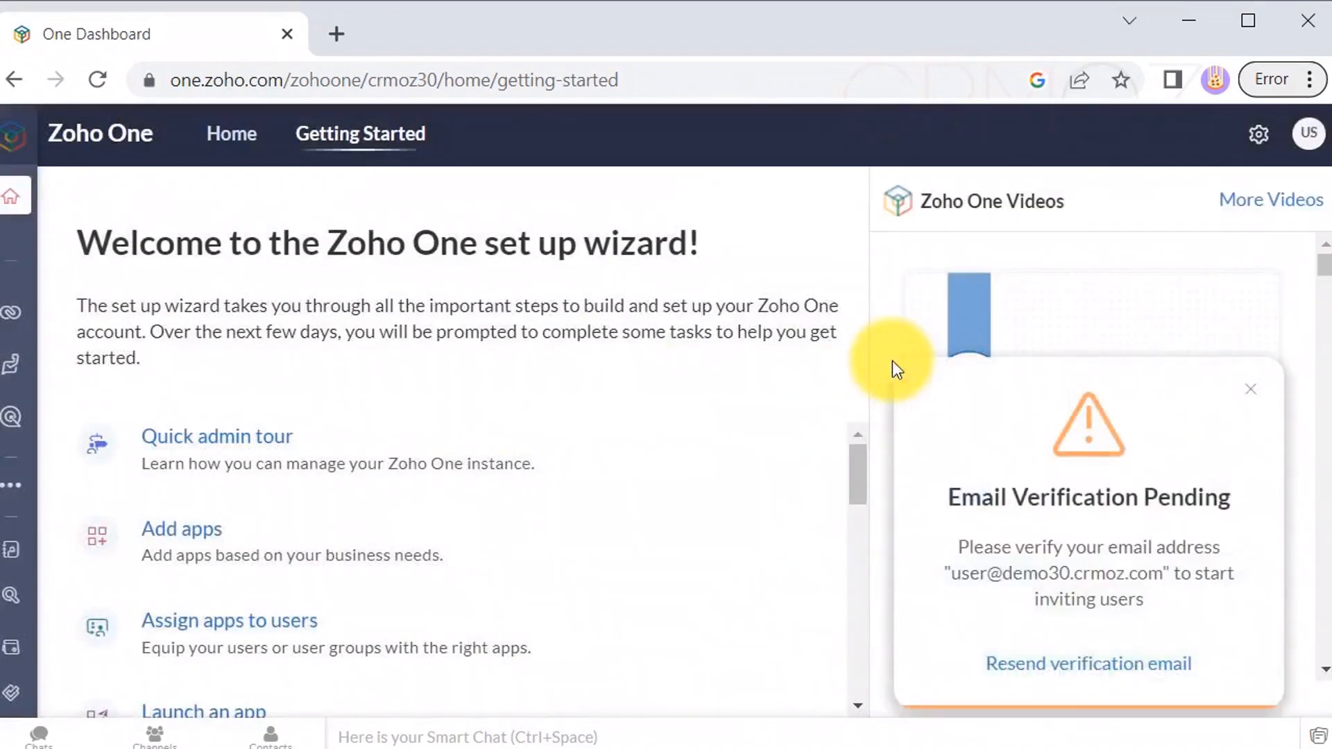
mouse_move(1020, 620)
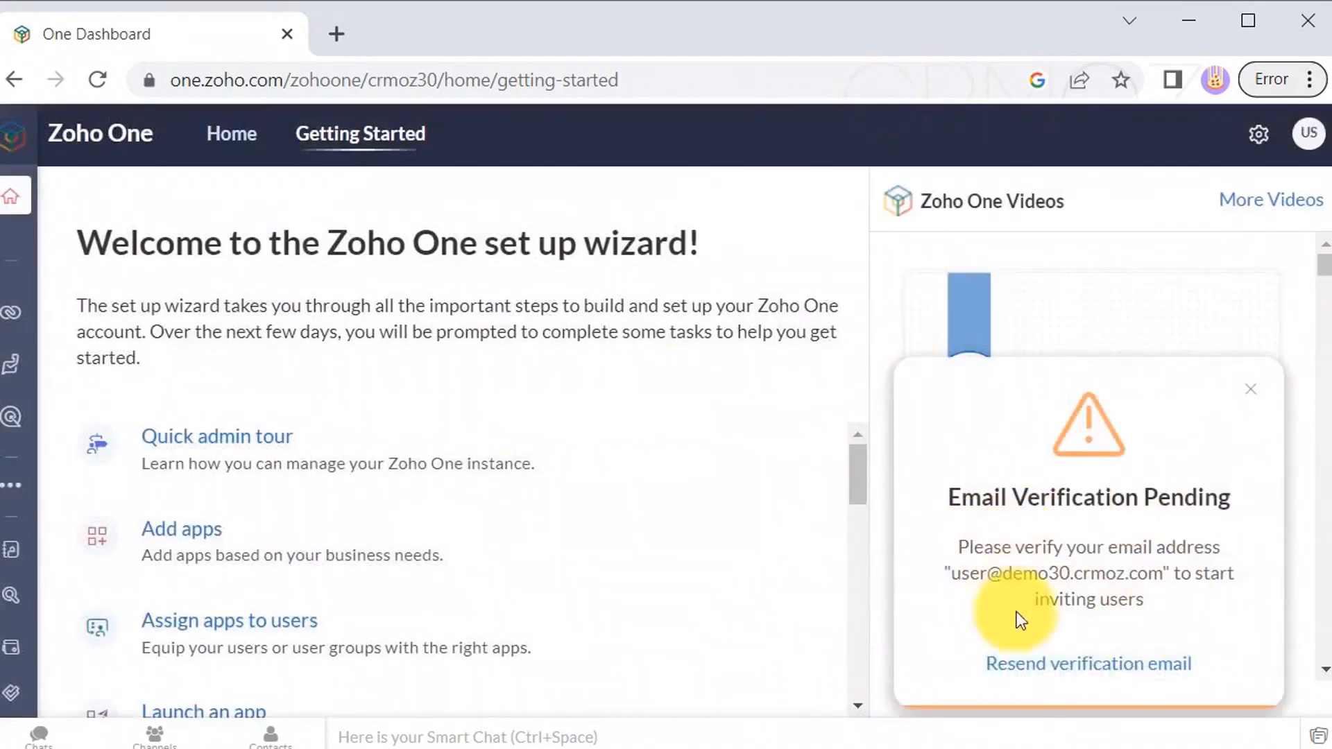
mouse_move(1112, 527)
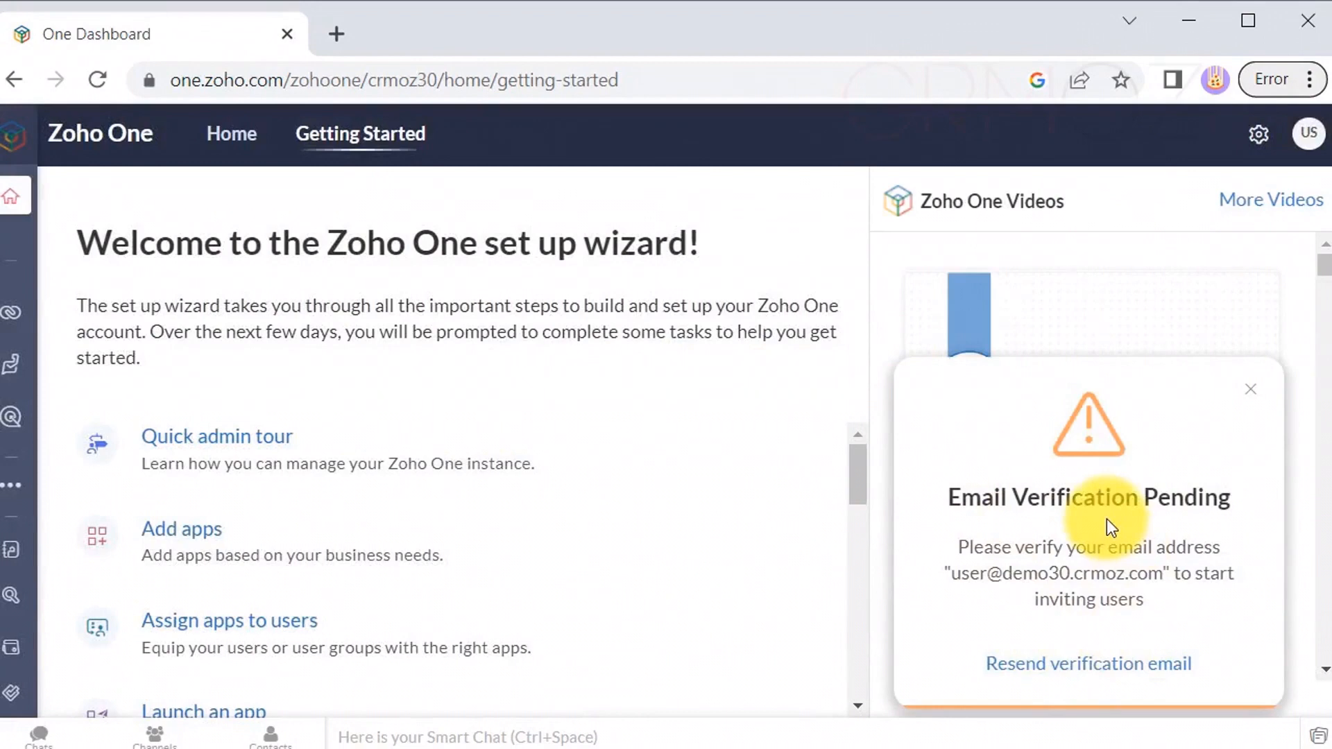
mouse_move(1142, 477)
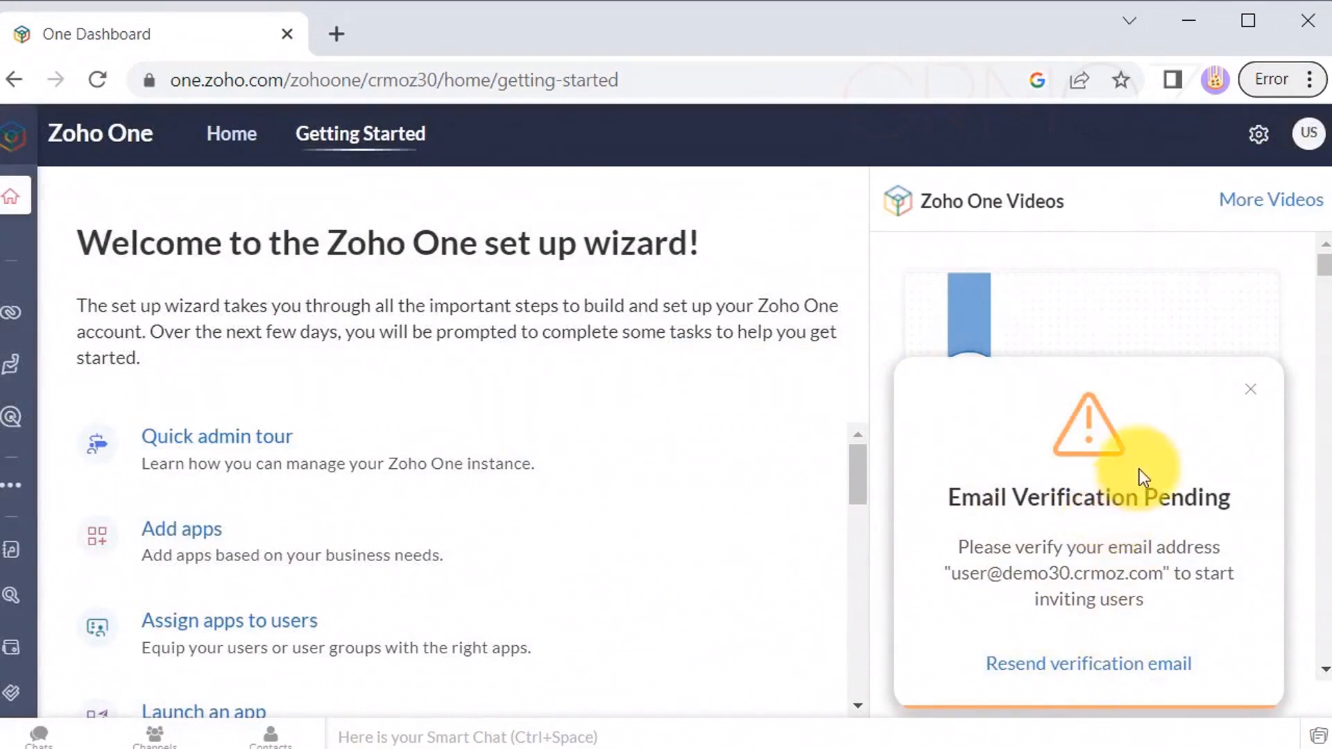
left_click(1248, 388)
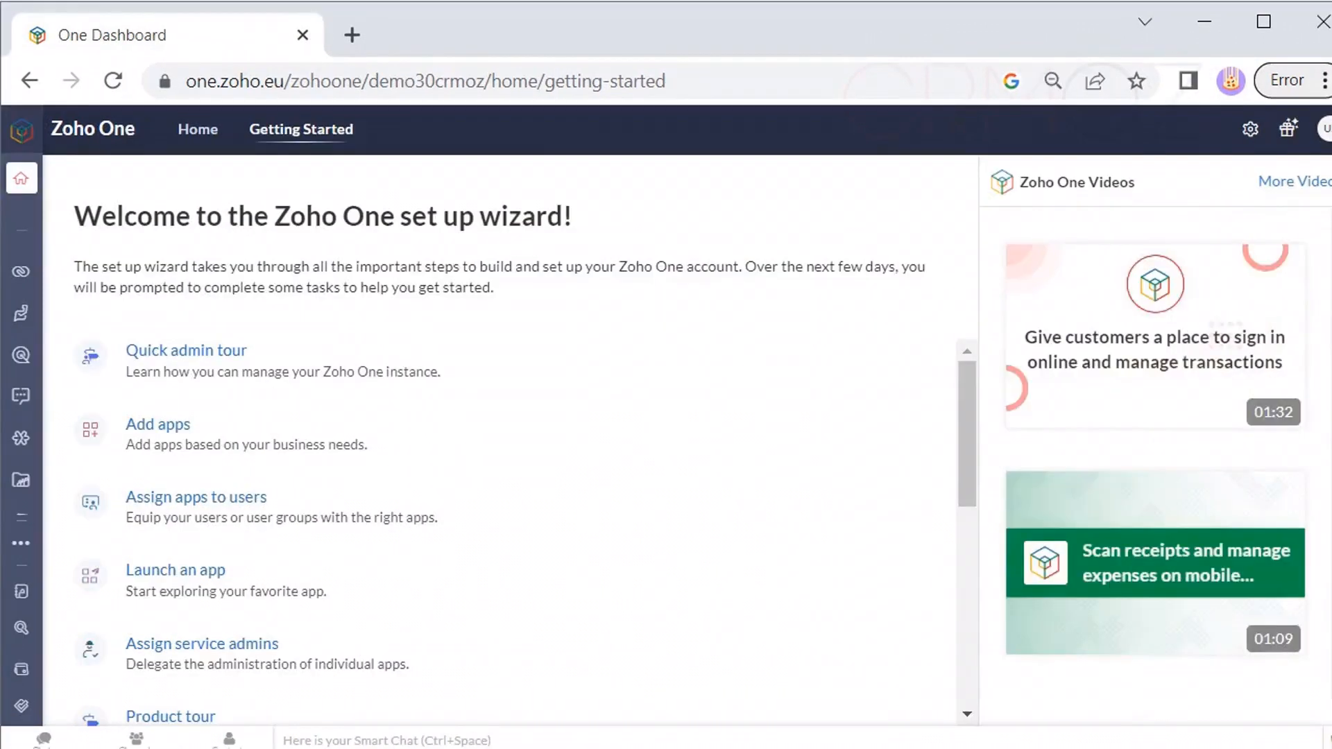
left_click(21, 129)
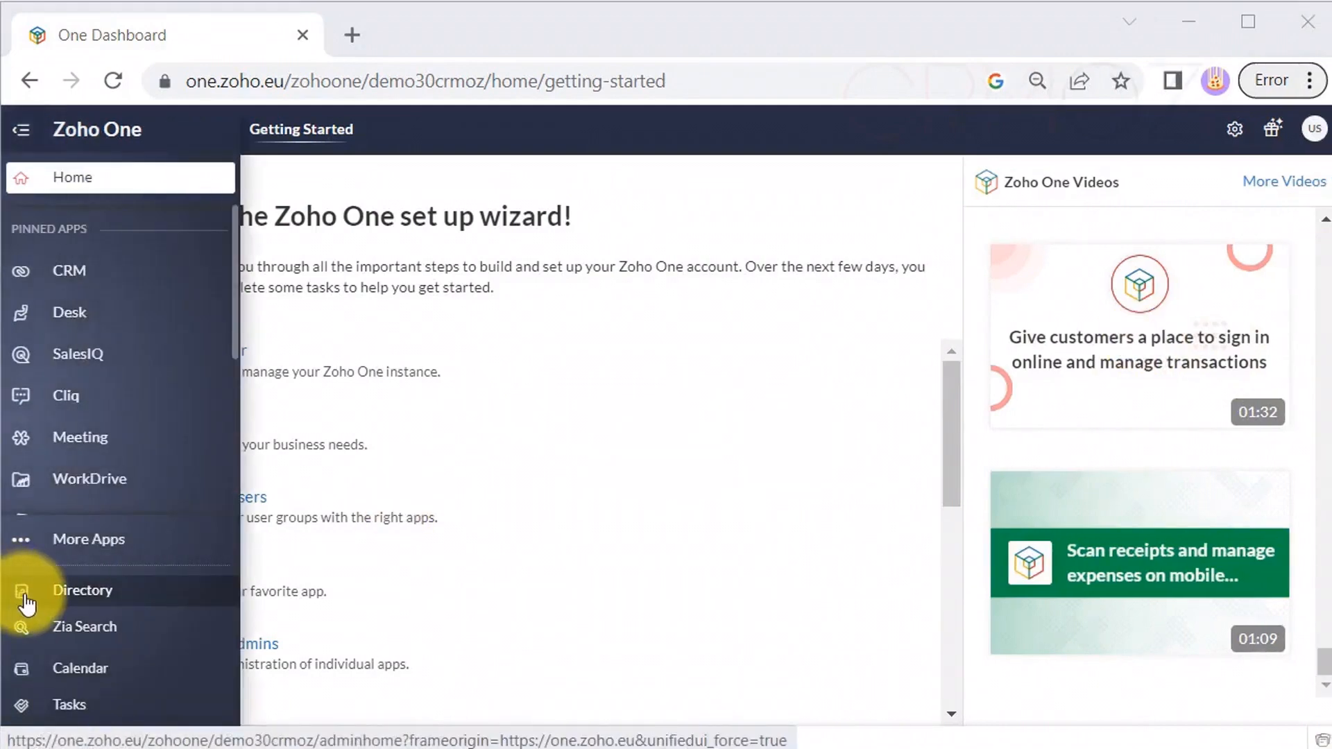
- Open the Directory admin dashboard and show its section list
left_click(82, 589)
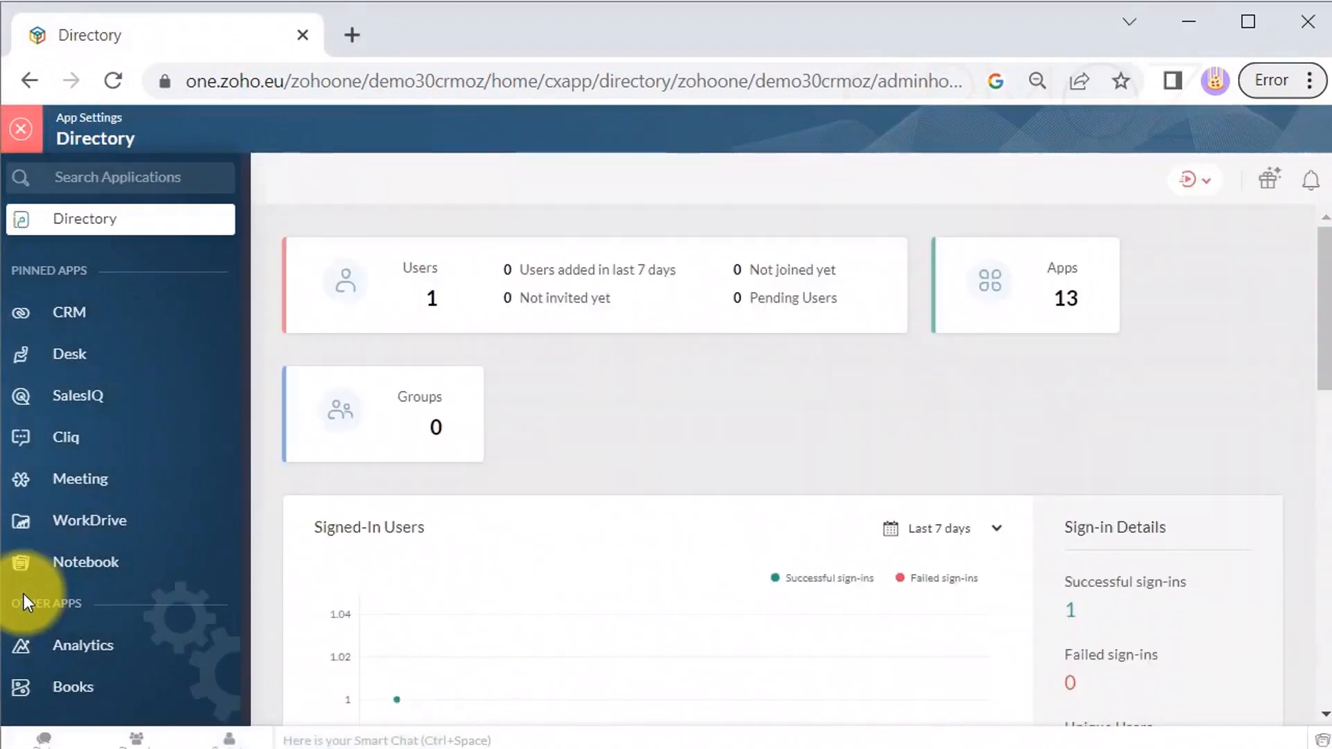
left_click(1035, 81)
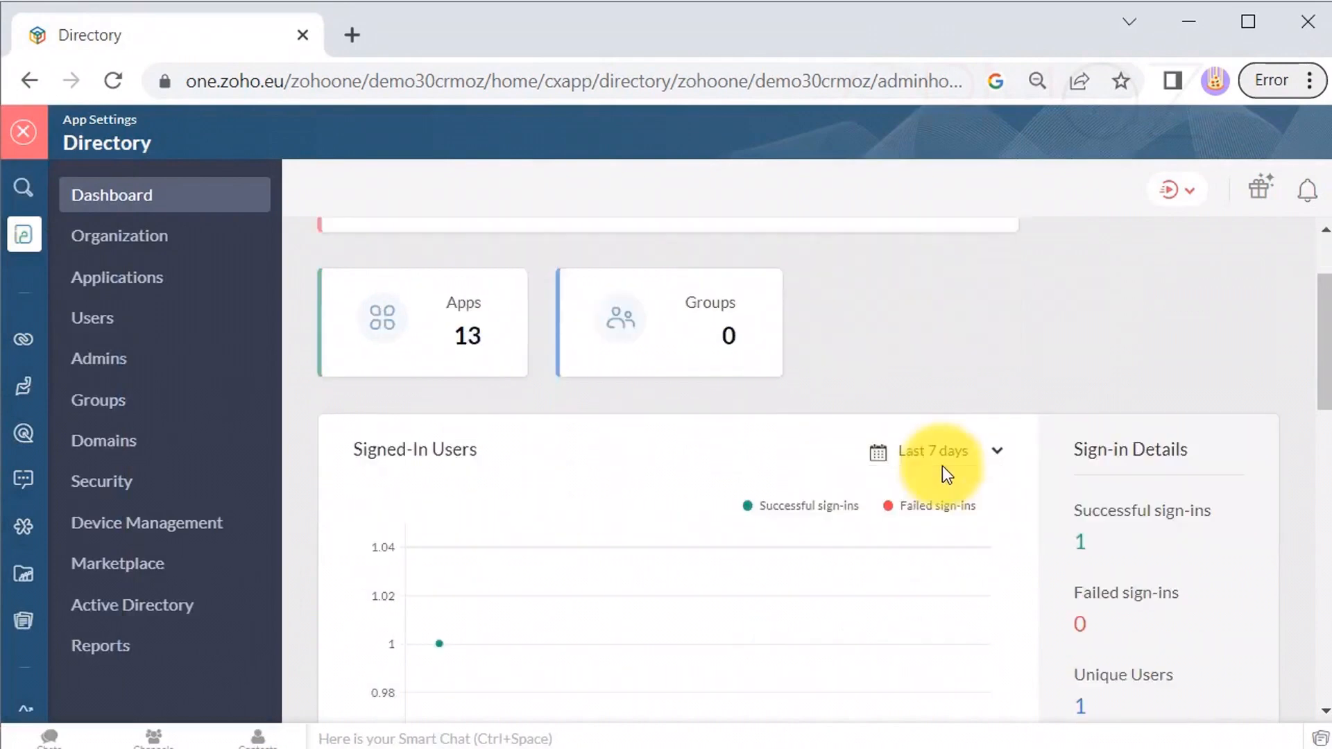
scroll("up", 3)
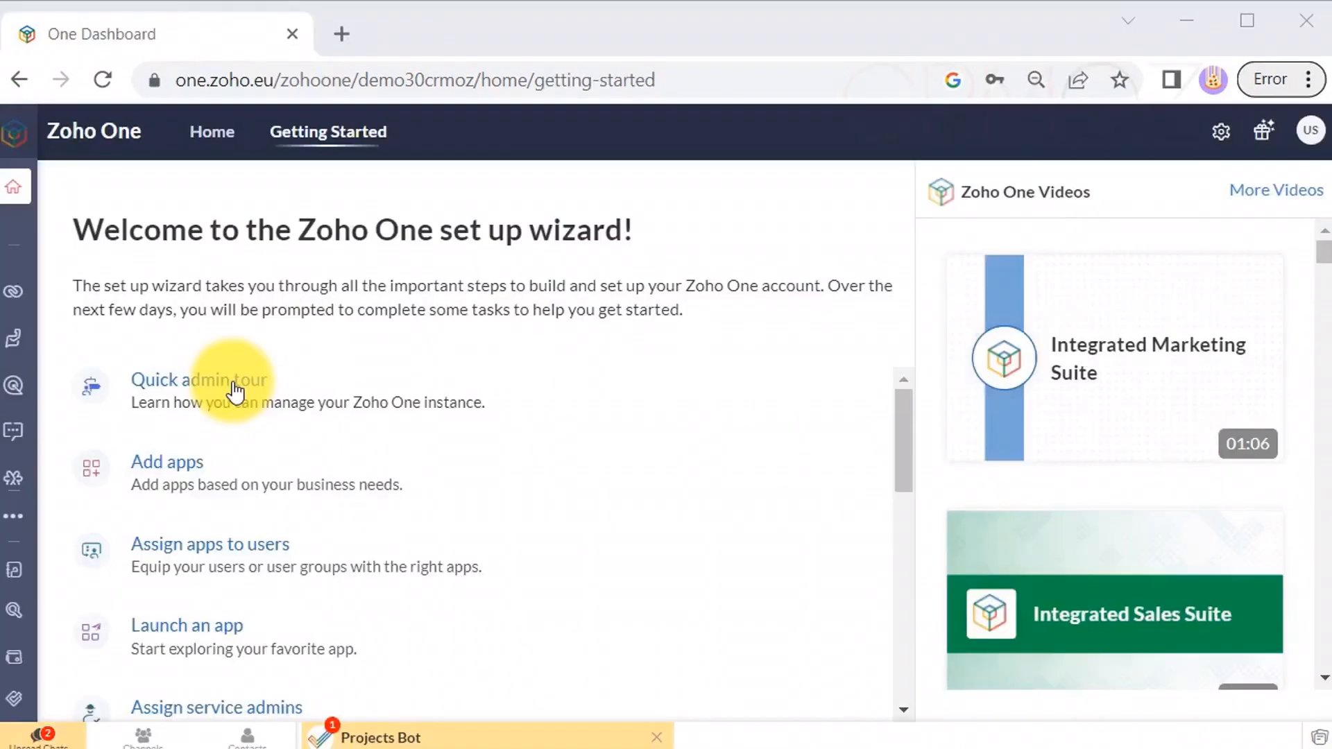
scroll("down", 3)
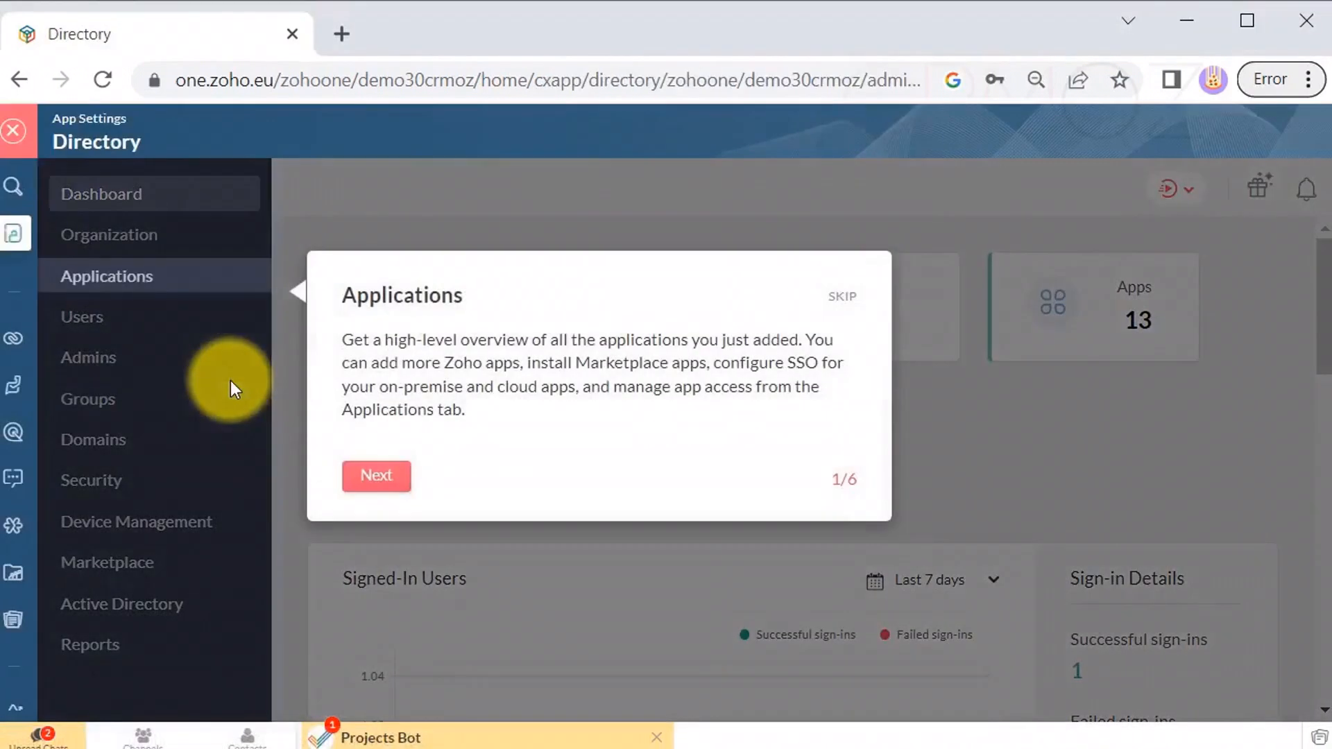
mouse_move(482, 449)
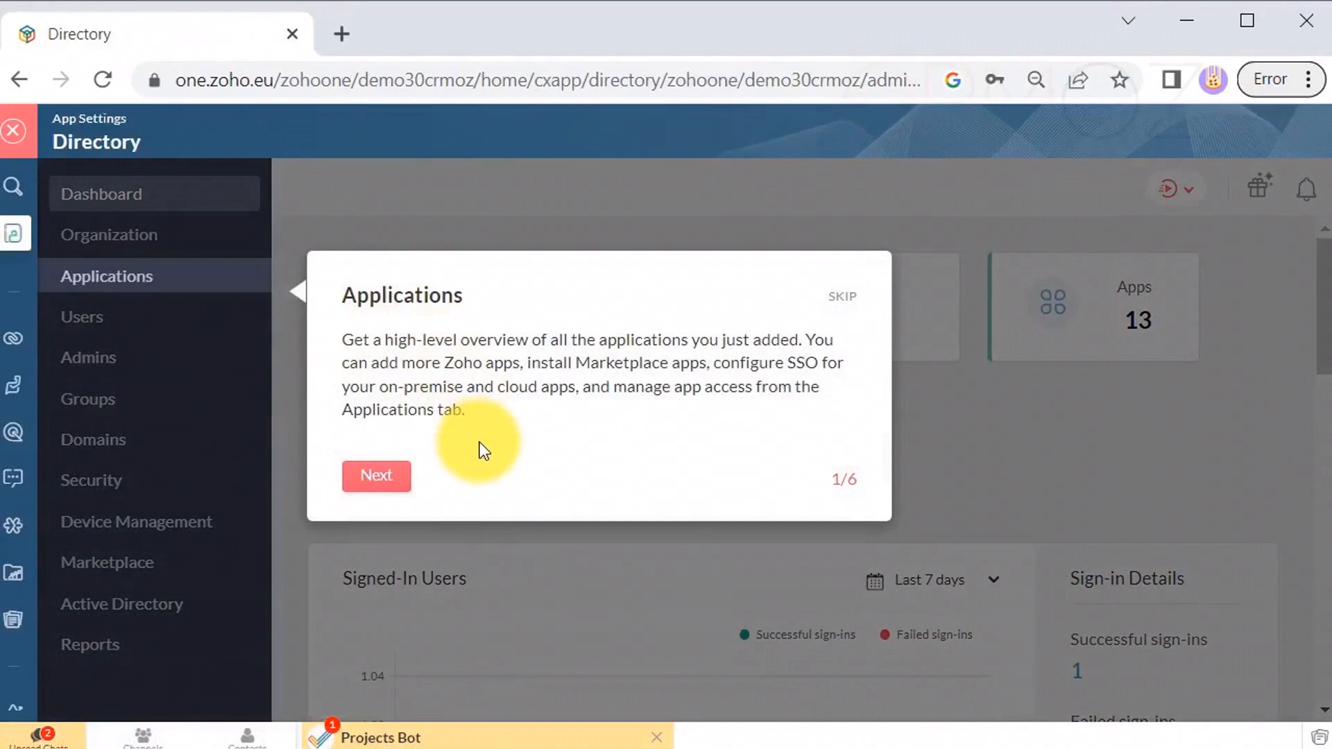
- Step through the quick admin tour's Users, Groups, Security, Reports and Quick Actions steps and finish it
left_click(376, 476)
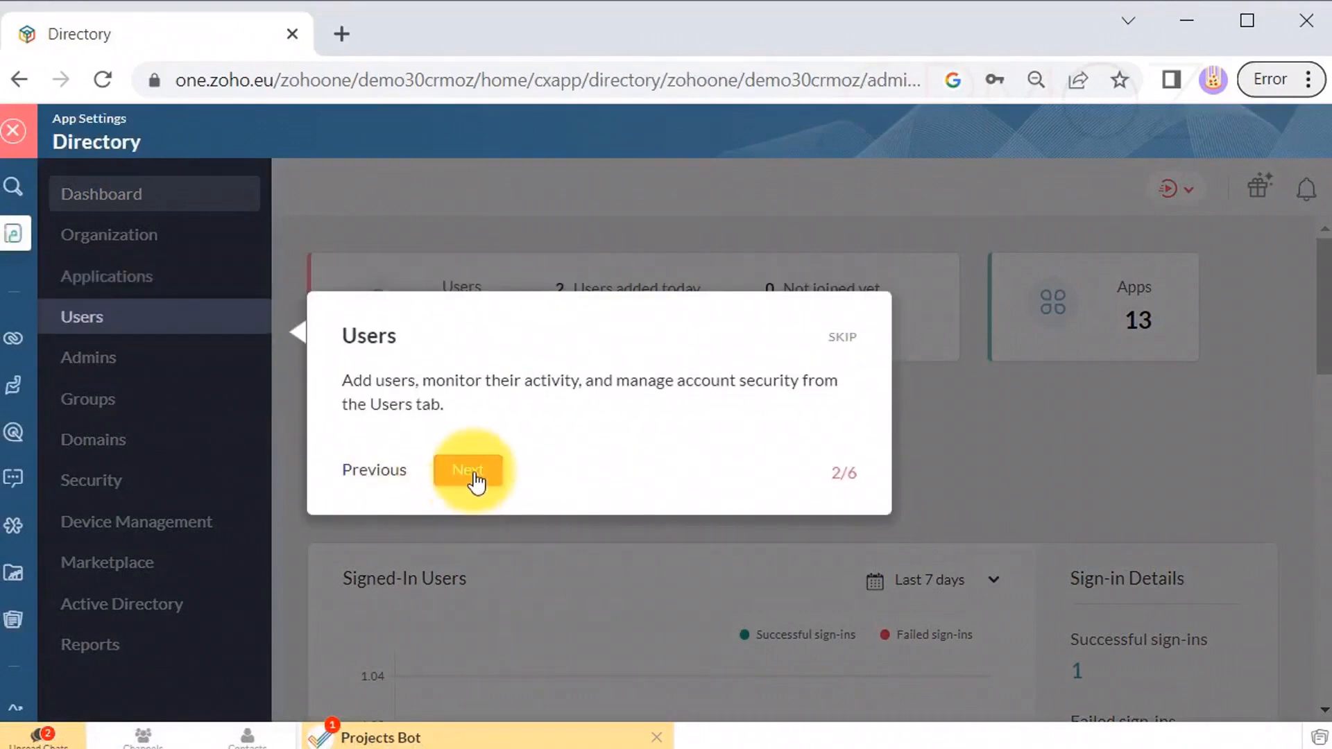
left_click(467, 470)
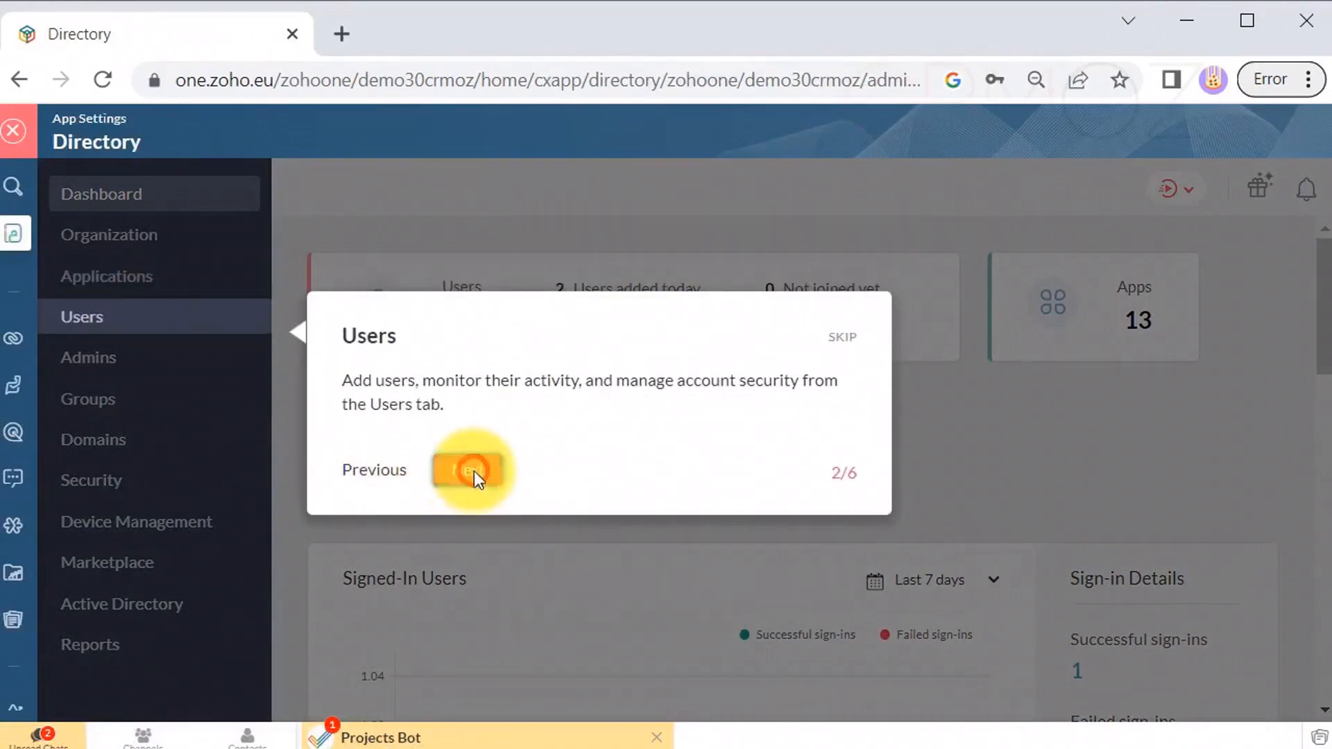
left_click(467, 470)
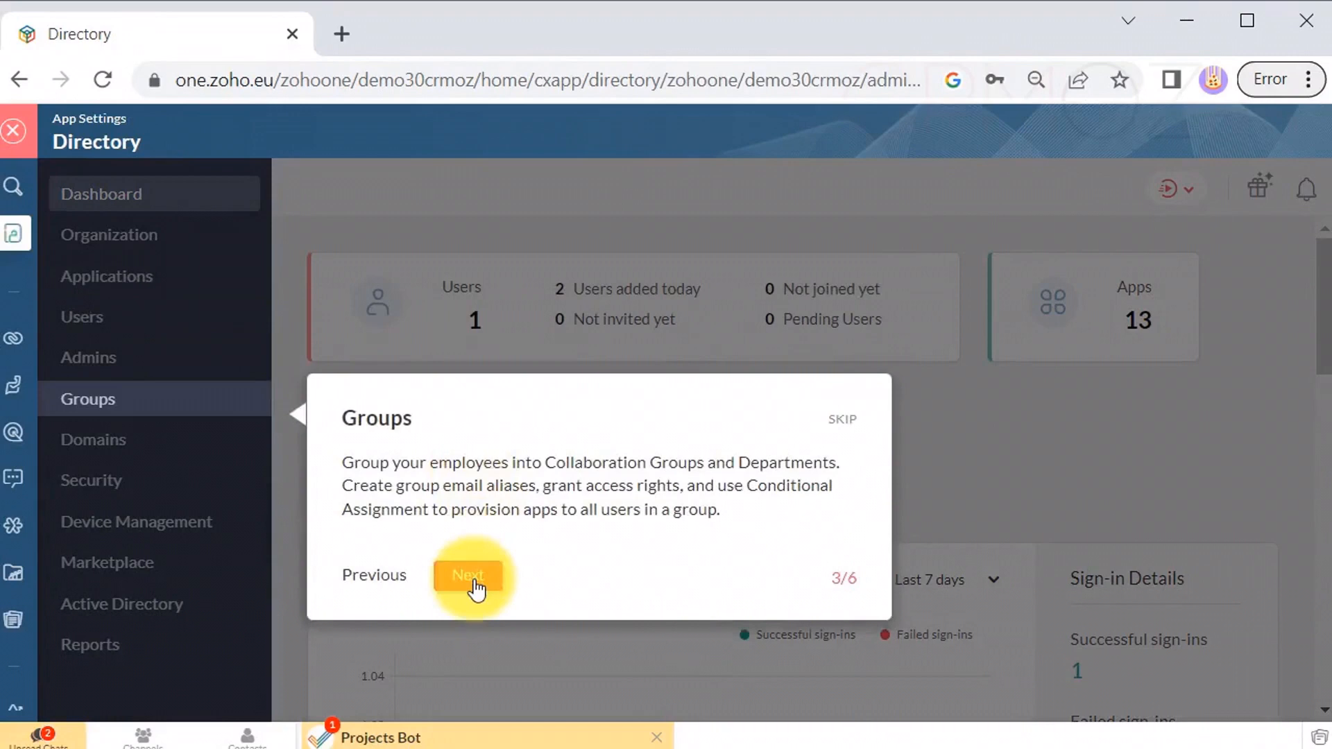
left_click(468, 574)
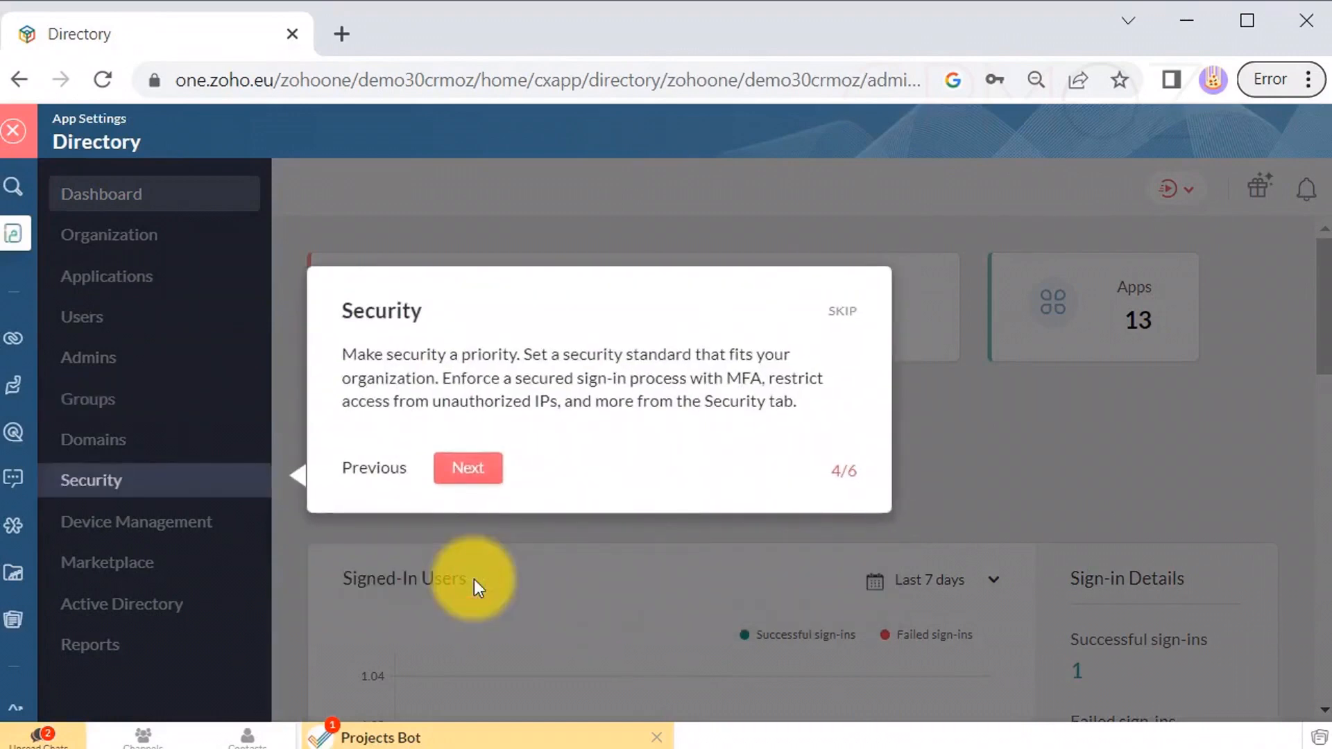
left_click(468, 468)
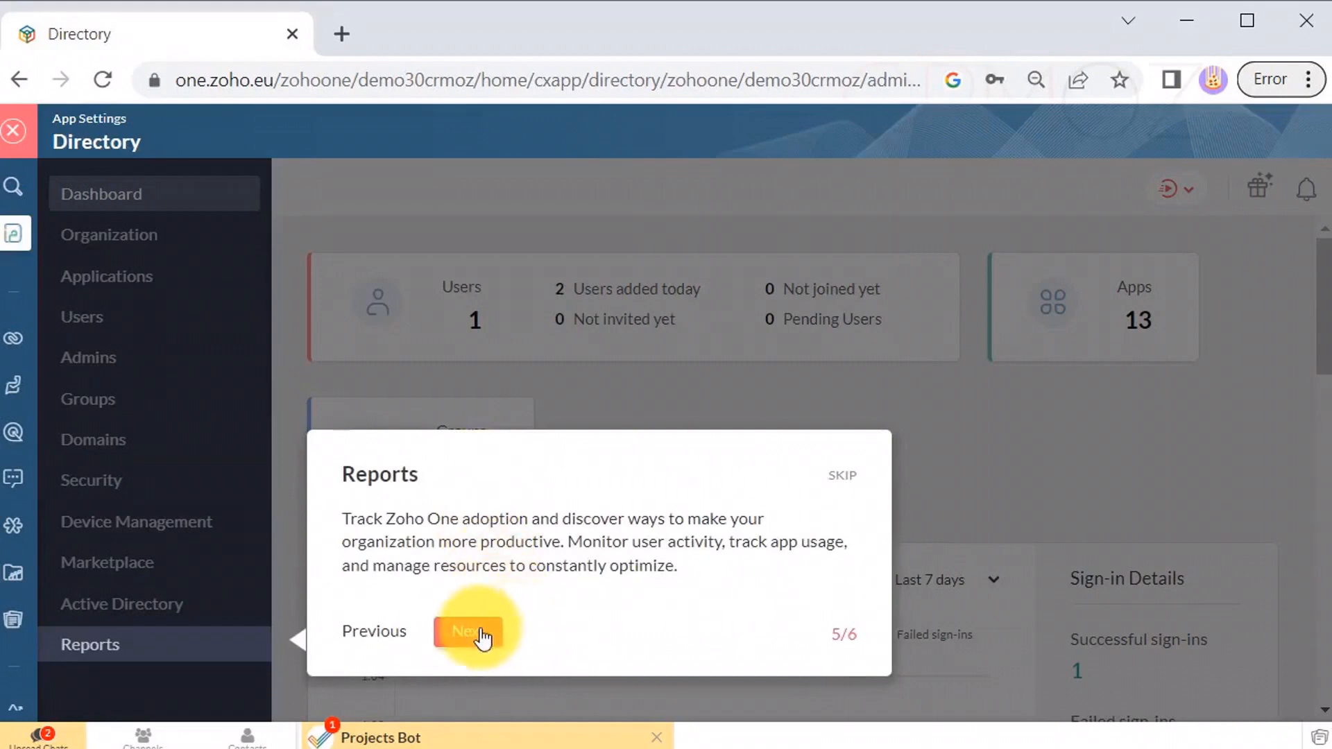
left_click(467, 632)
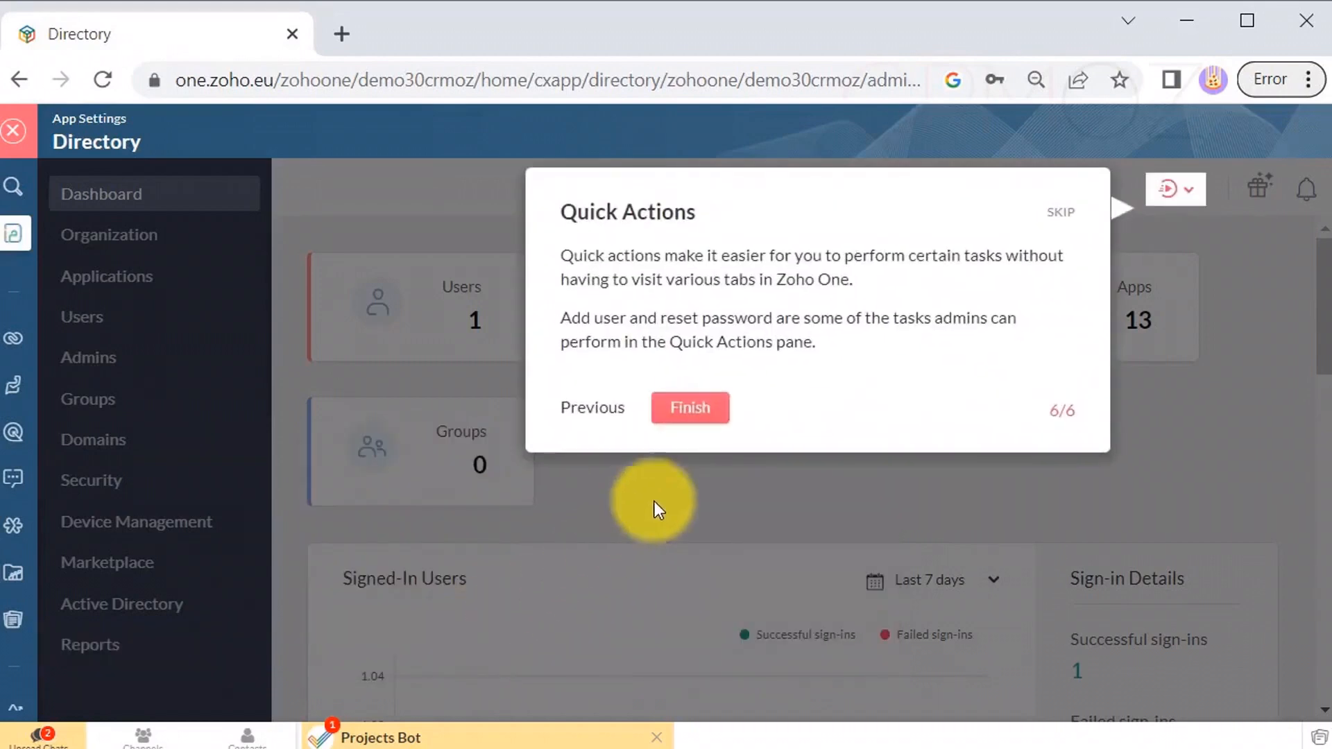
mouse_move(689, 408)
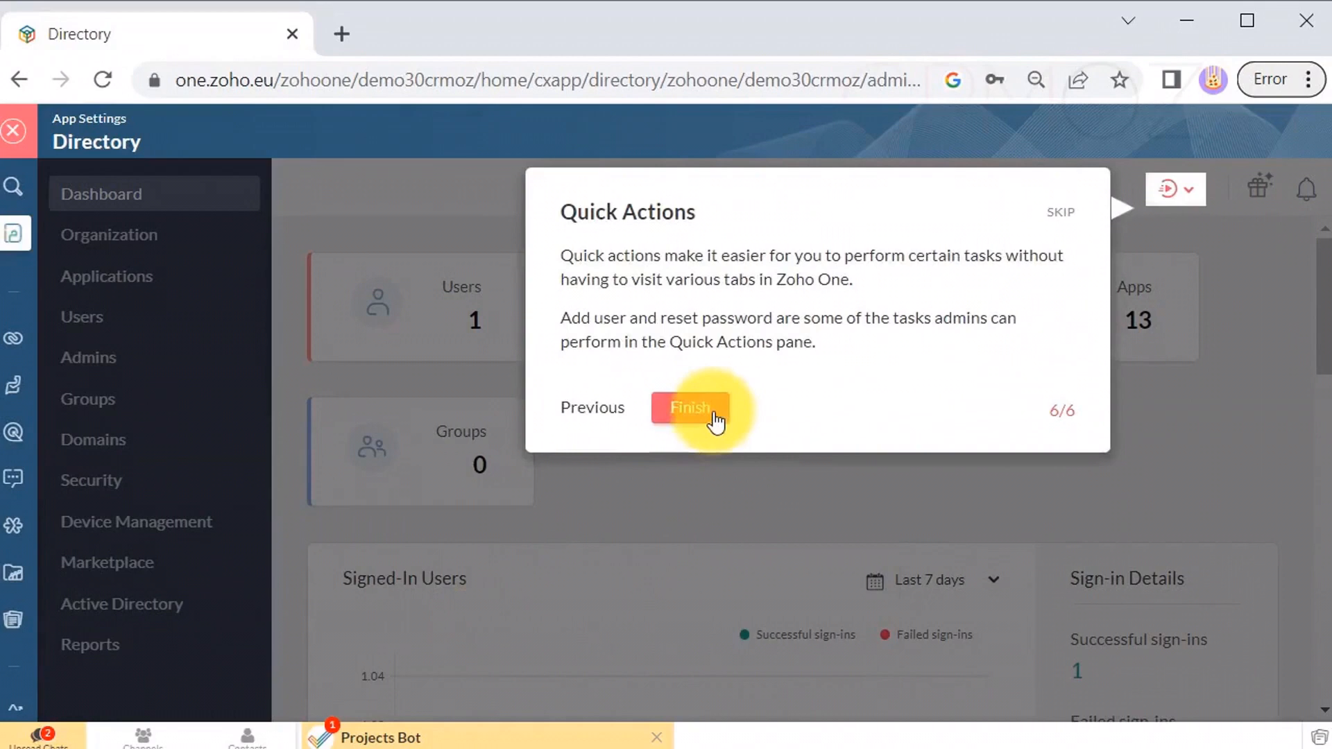
left_click(689, 408)
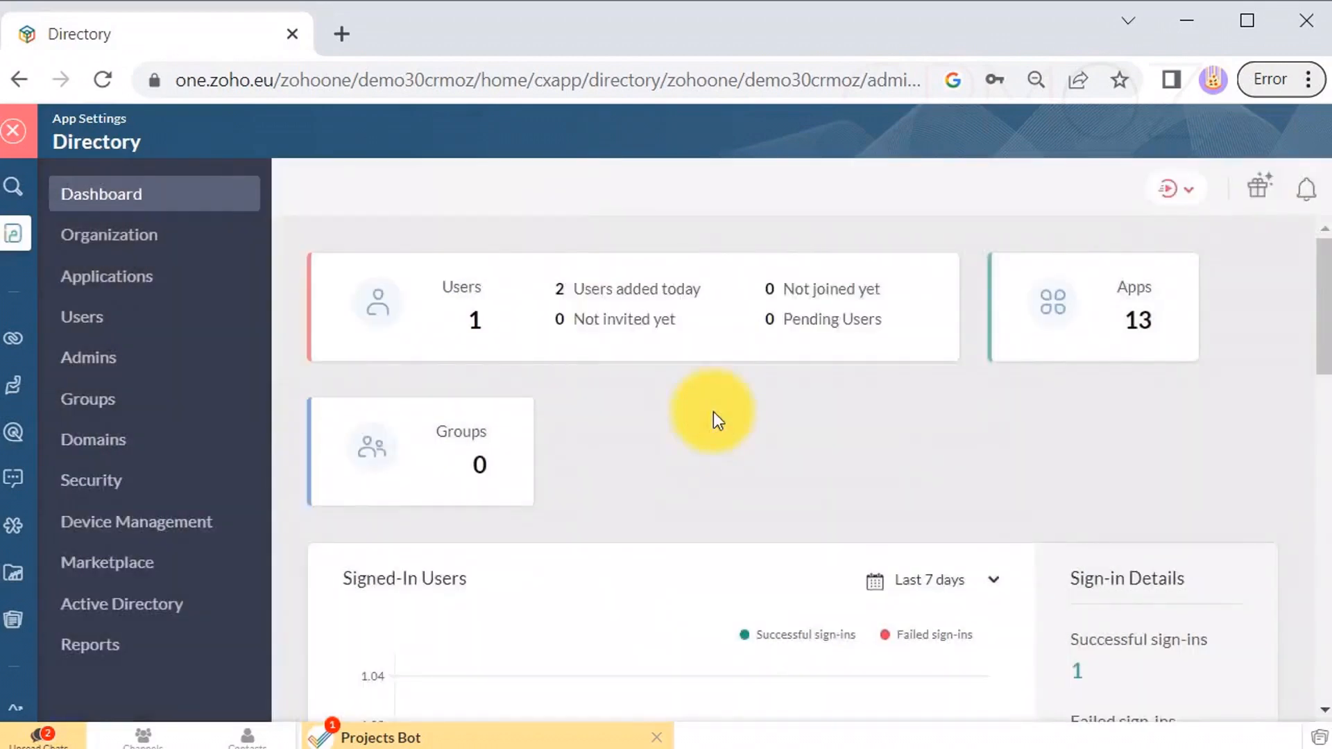
- Add the domain neatitbe.com in Directory > Domains and view its TXT verification instructions
left_click(93, 440)
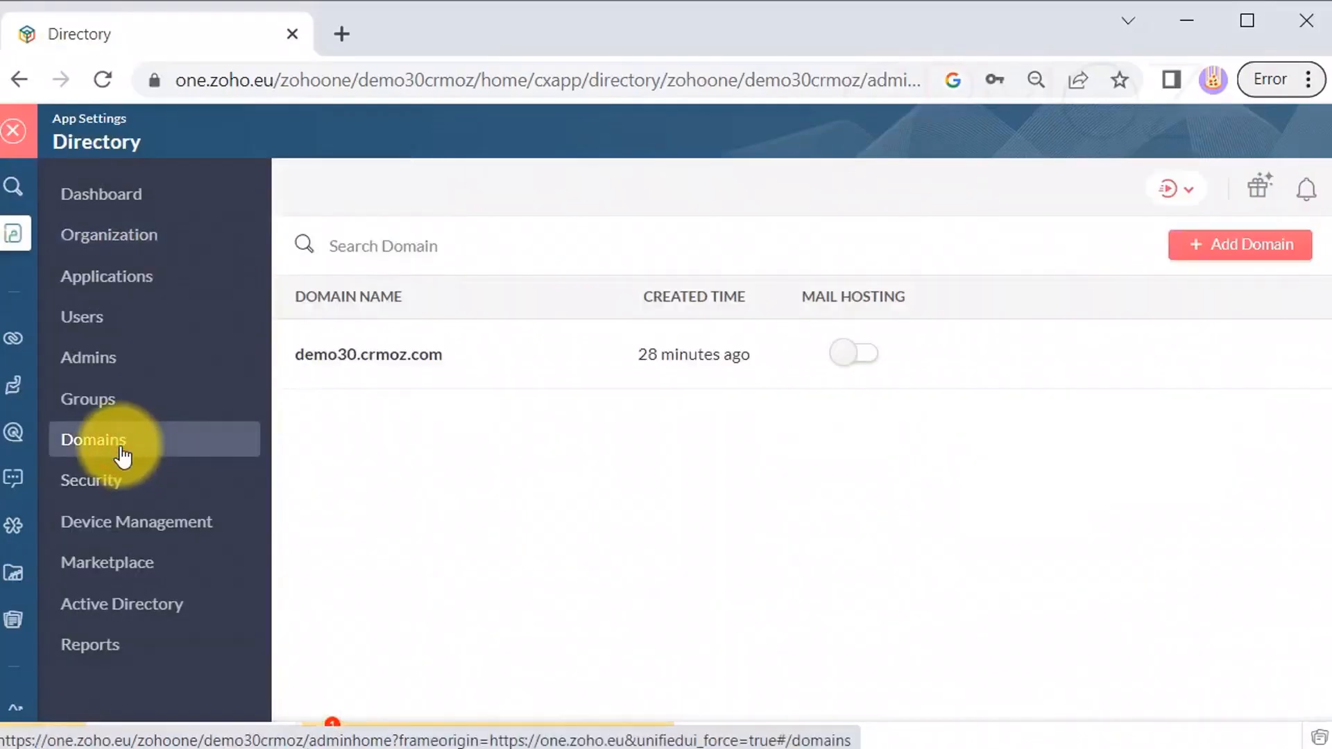
mouse_move(1239, 244)
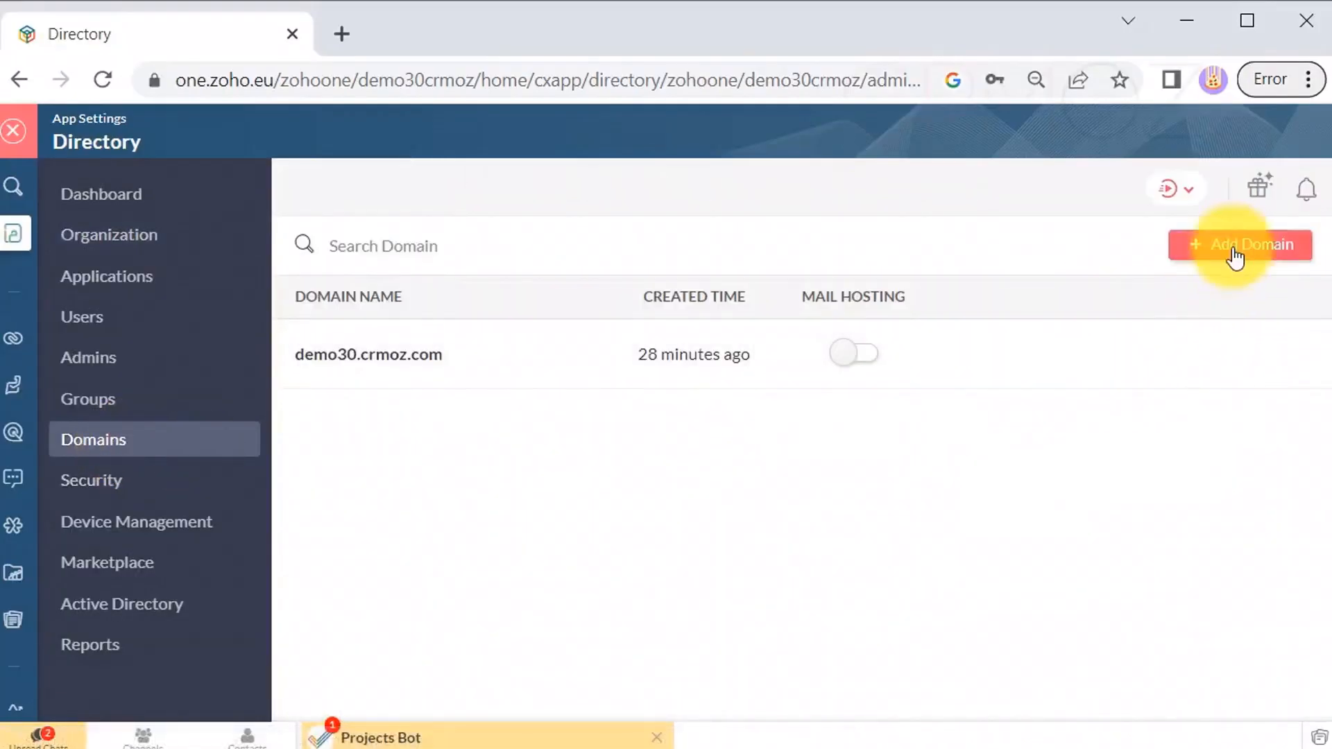
left_click(1239, 245)
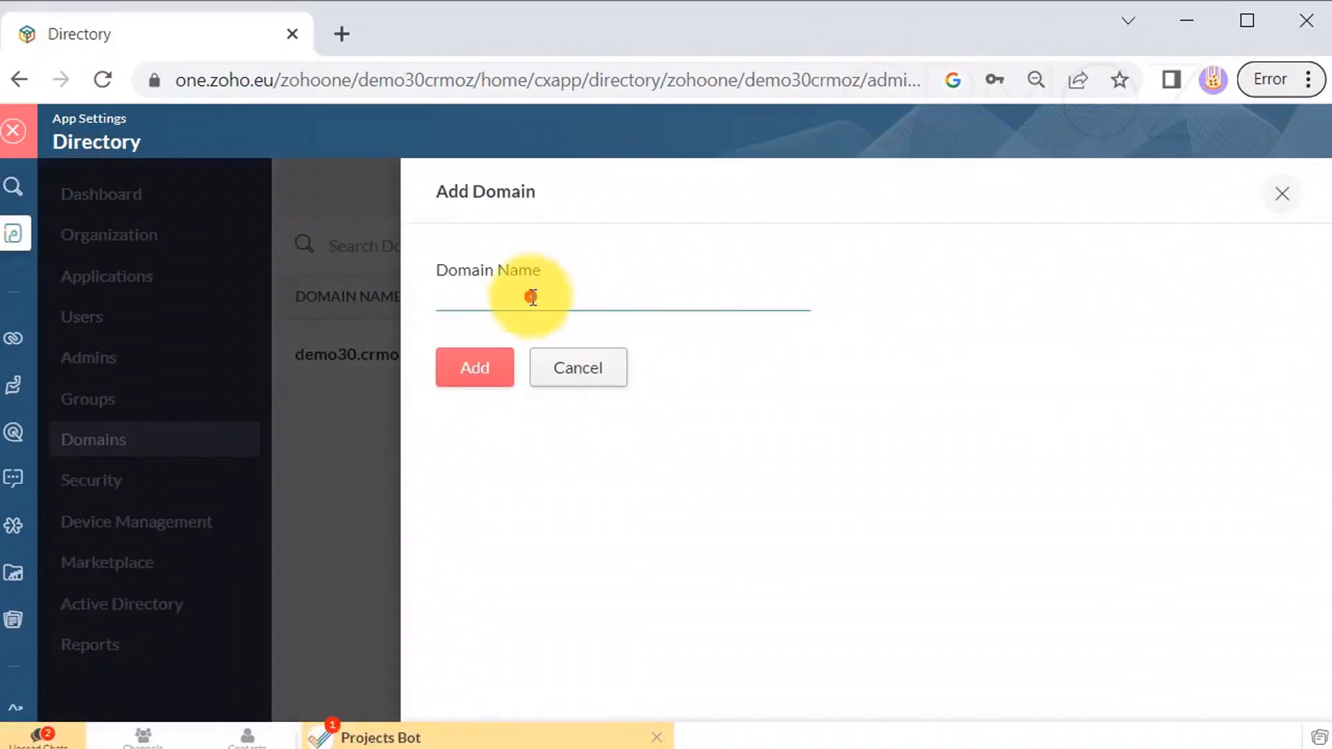
type("neat")
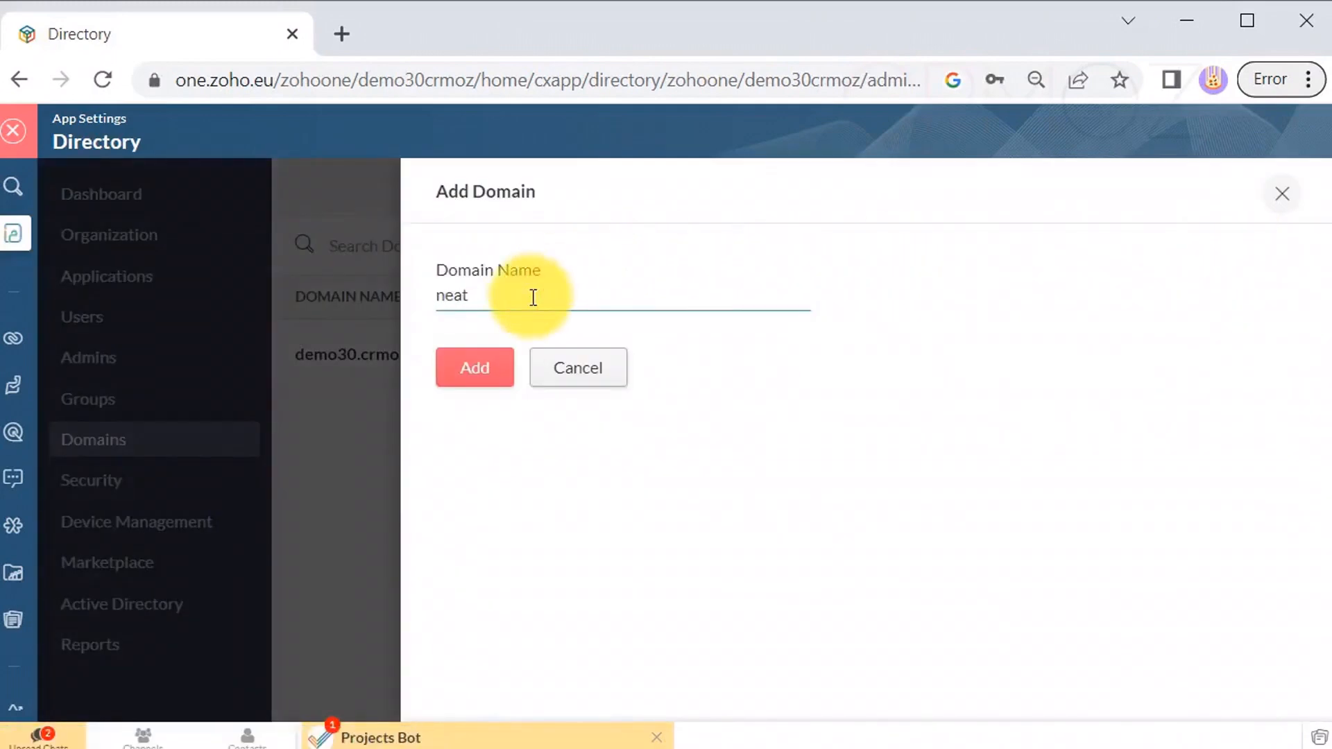
type("itbe.com")
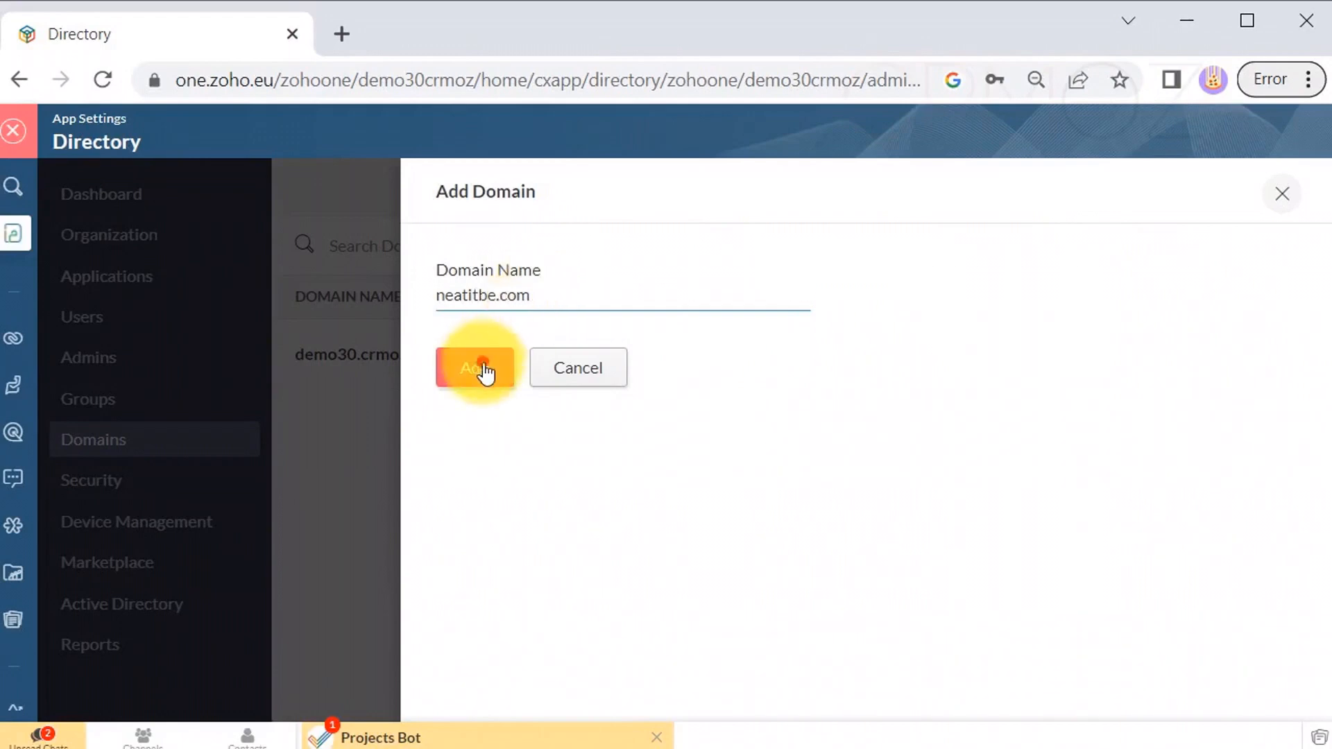
left_click(474, 367)
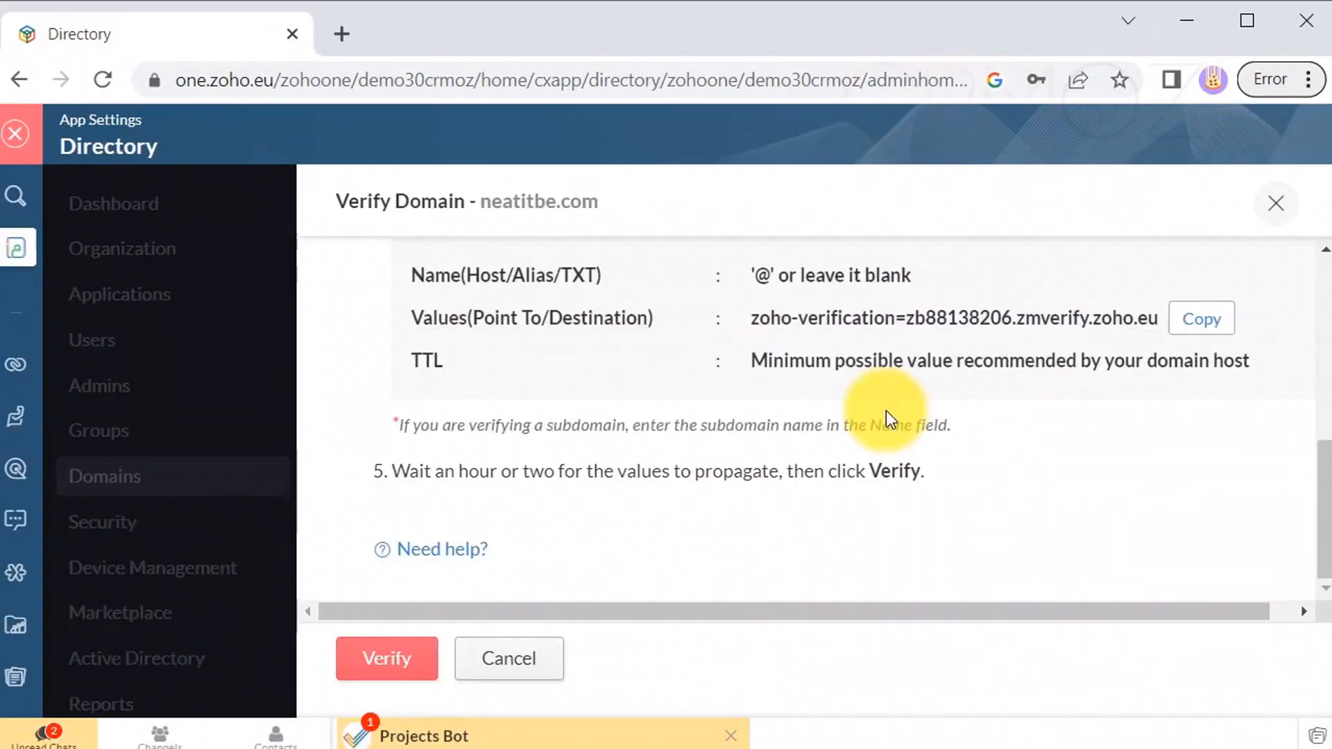
mouse_move(888, 471)
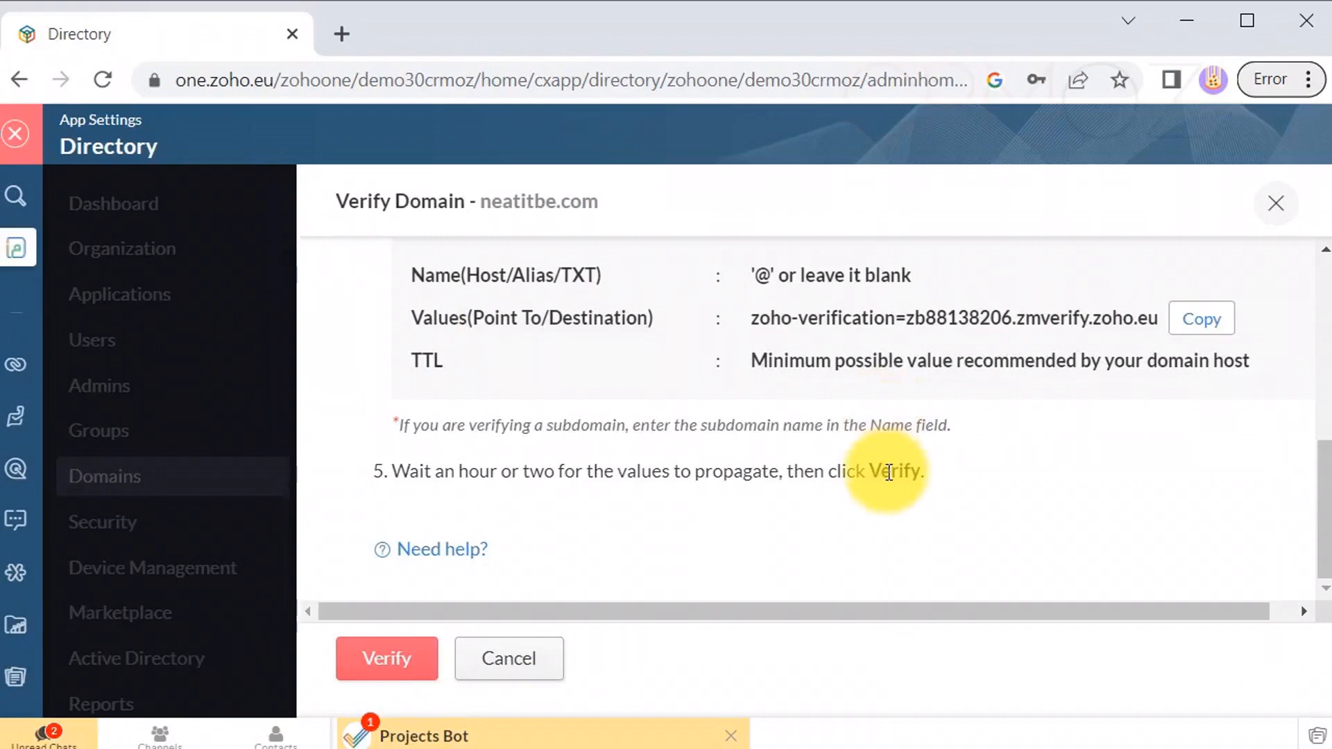
scroll("up", 3)
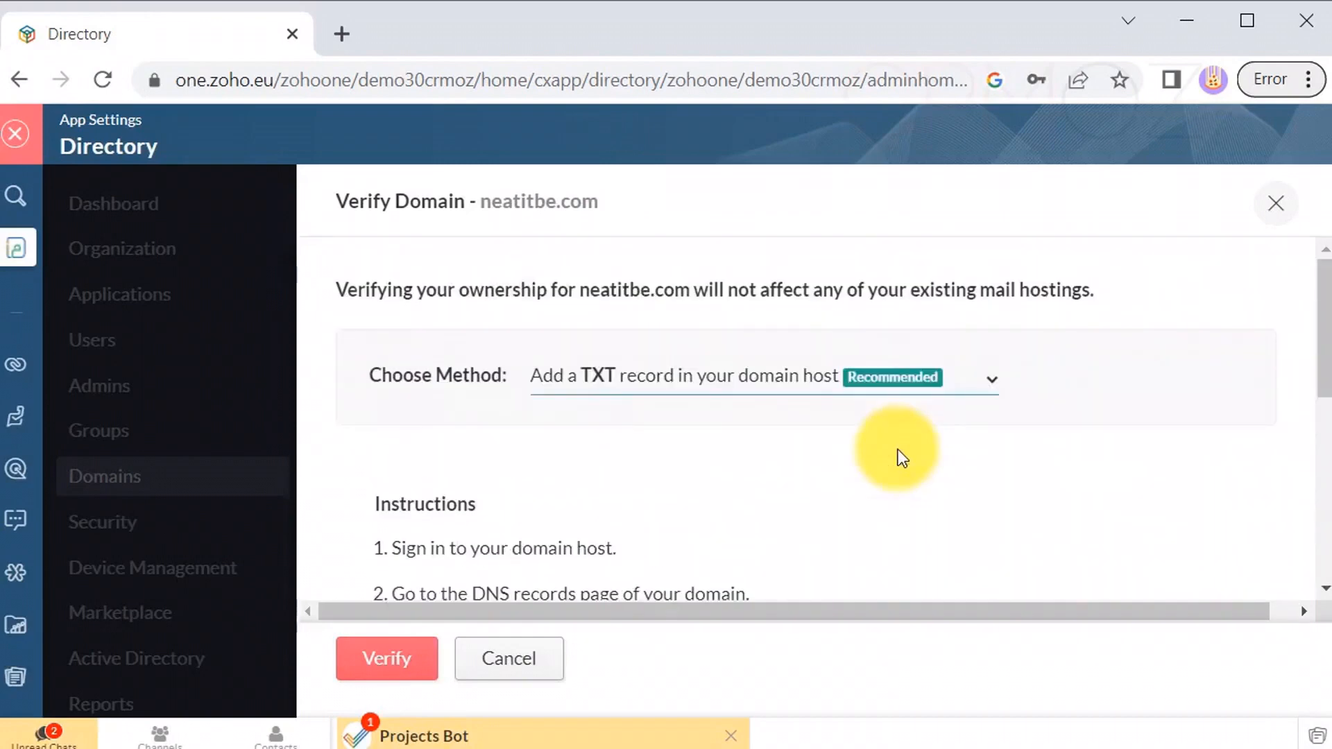
mouse_move(902, 457)
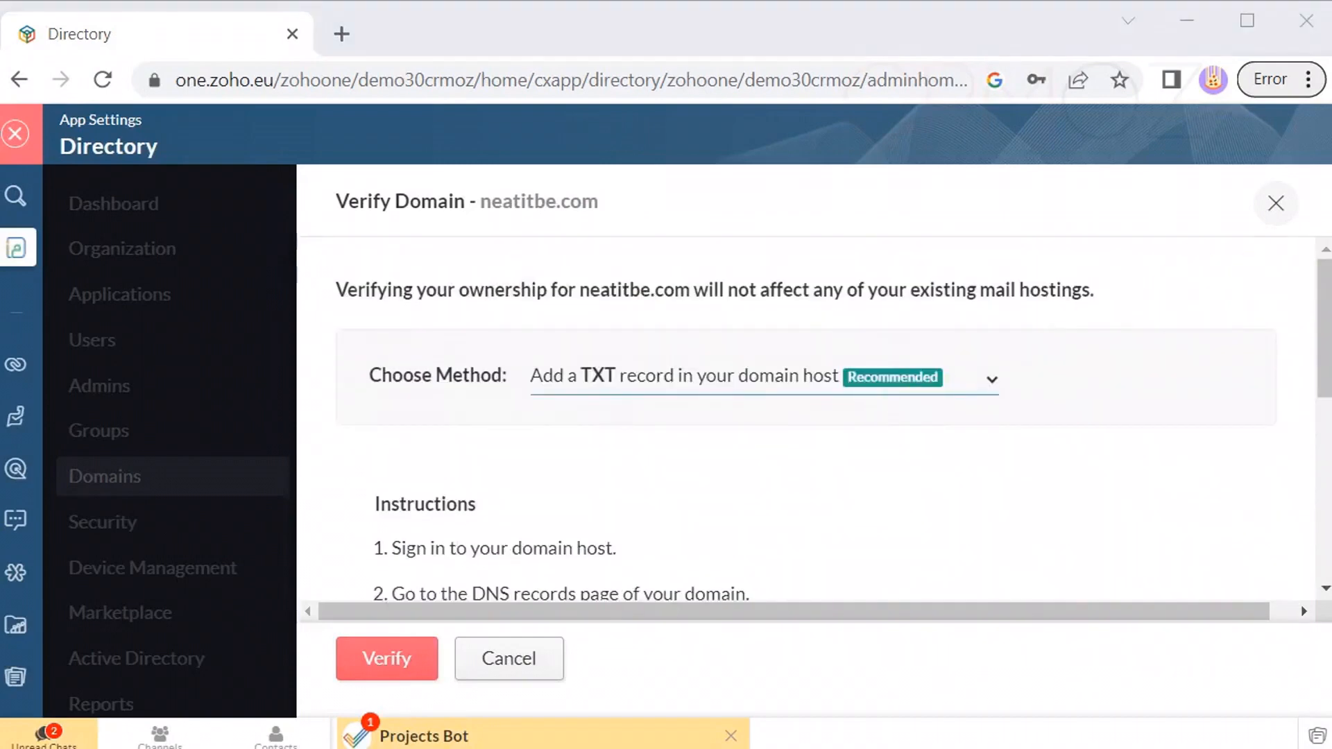
mouse_move(981, 377)
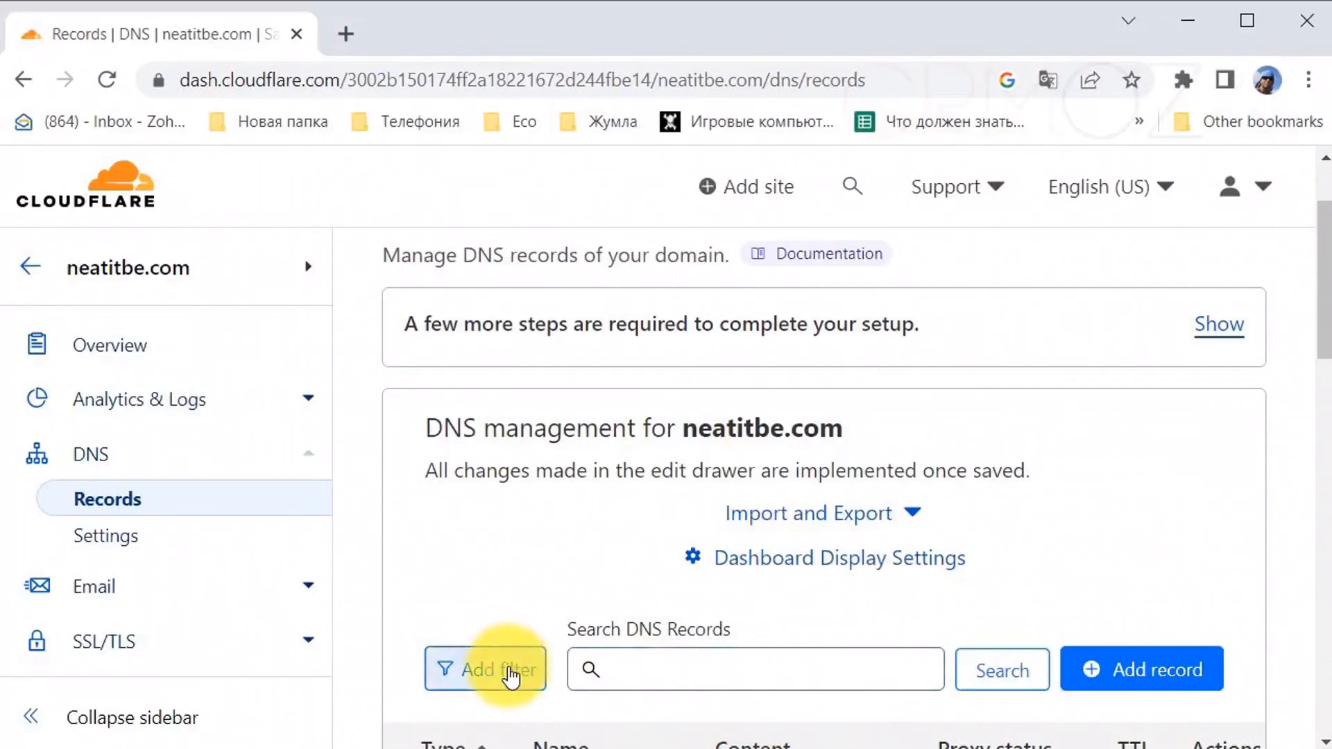
- Save a root (@) TXT record with content zoho-verification=zb88138206.zmverify.zoho.eu
left_click(1142, 669)
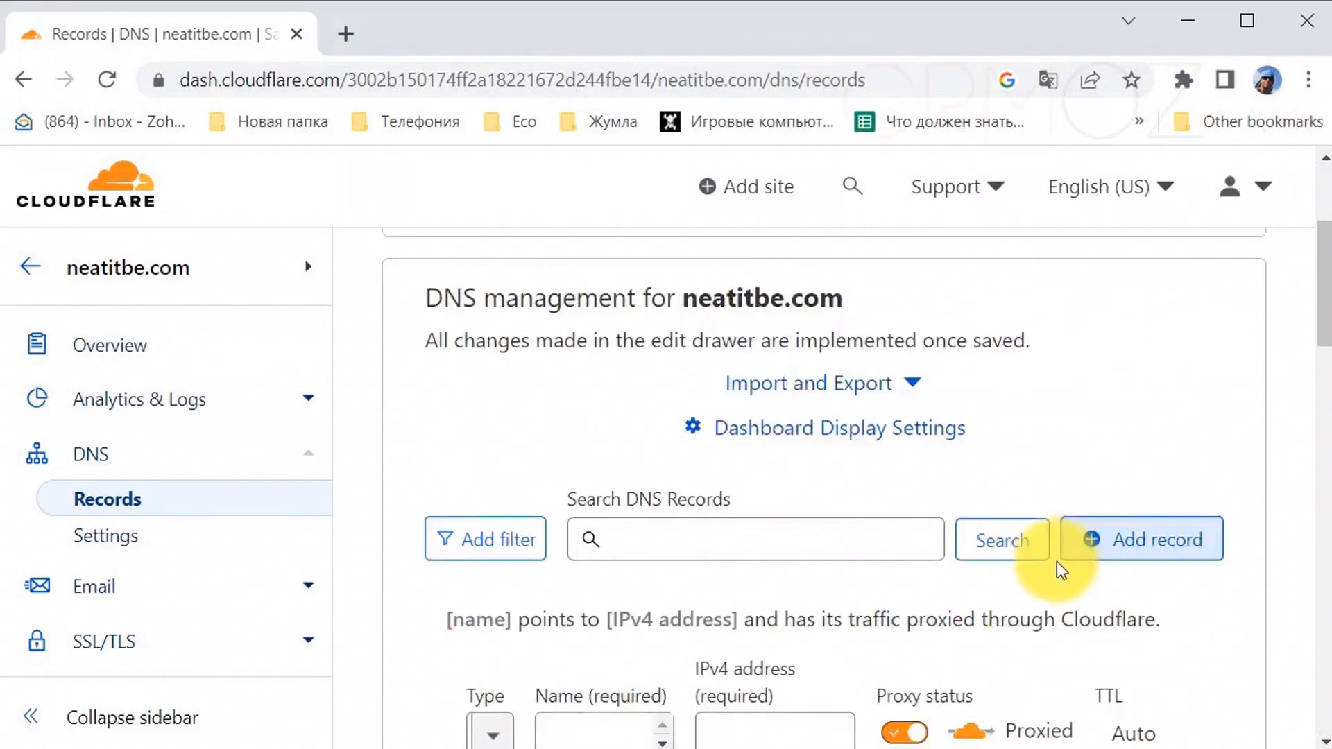
left_click(489, 345)
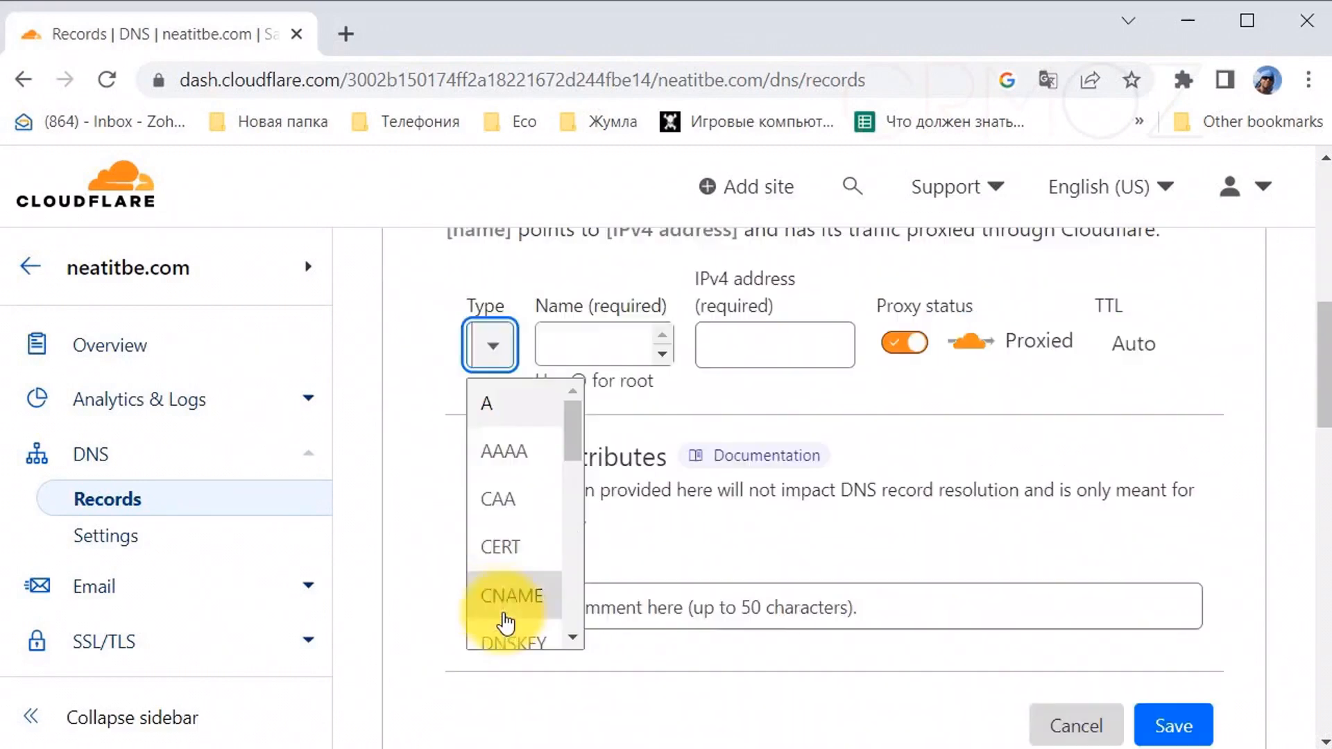
left_click(510, 596)
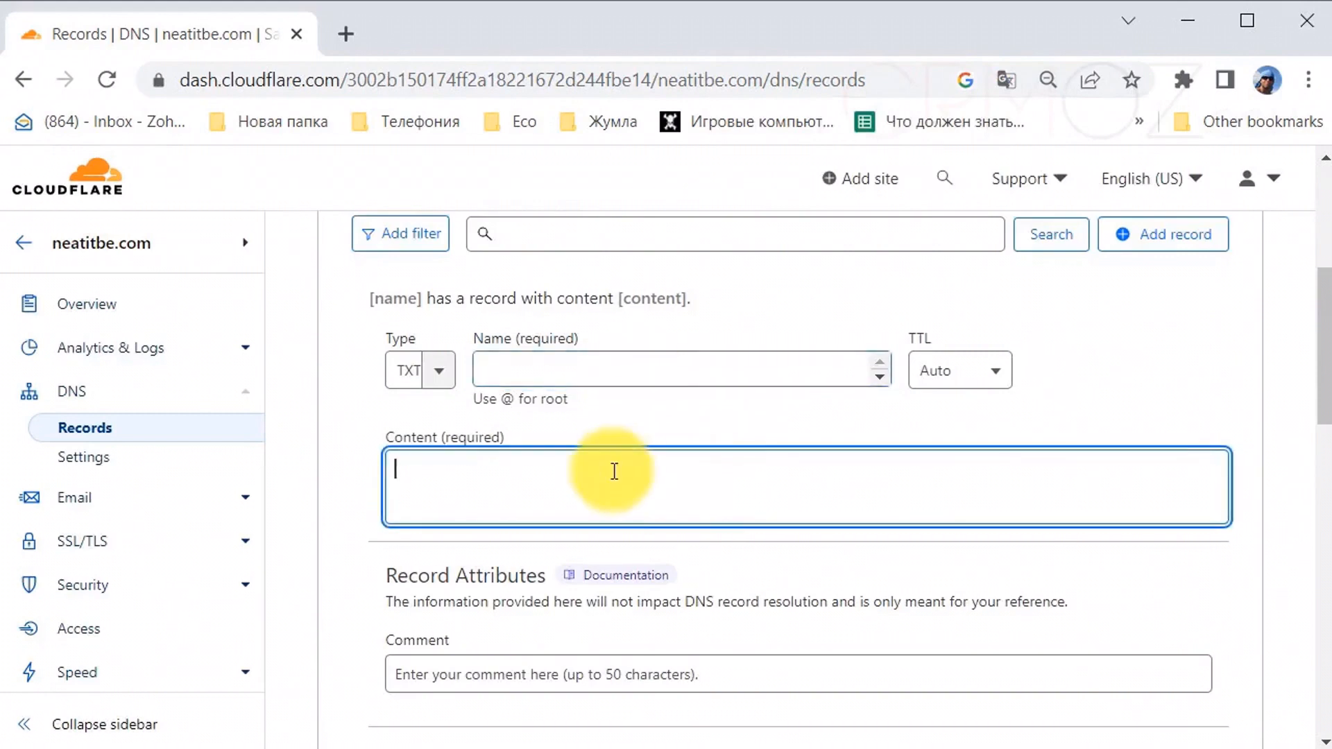
type("zoho-verification=zb88138206.zmverify.zoho.eu")
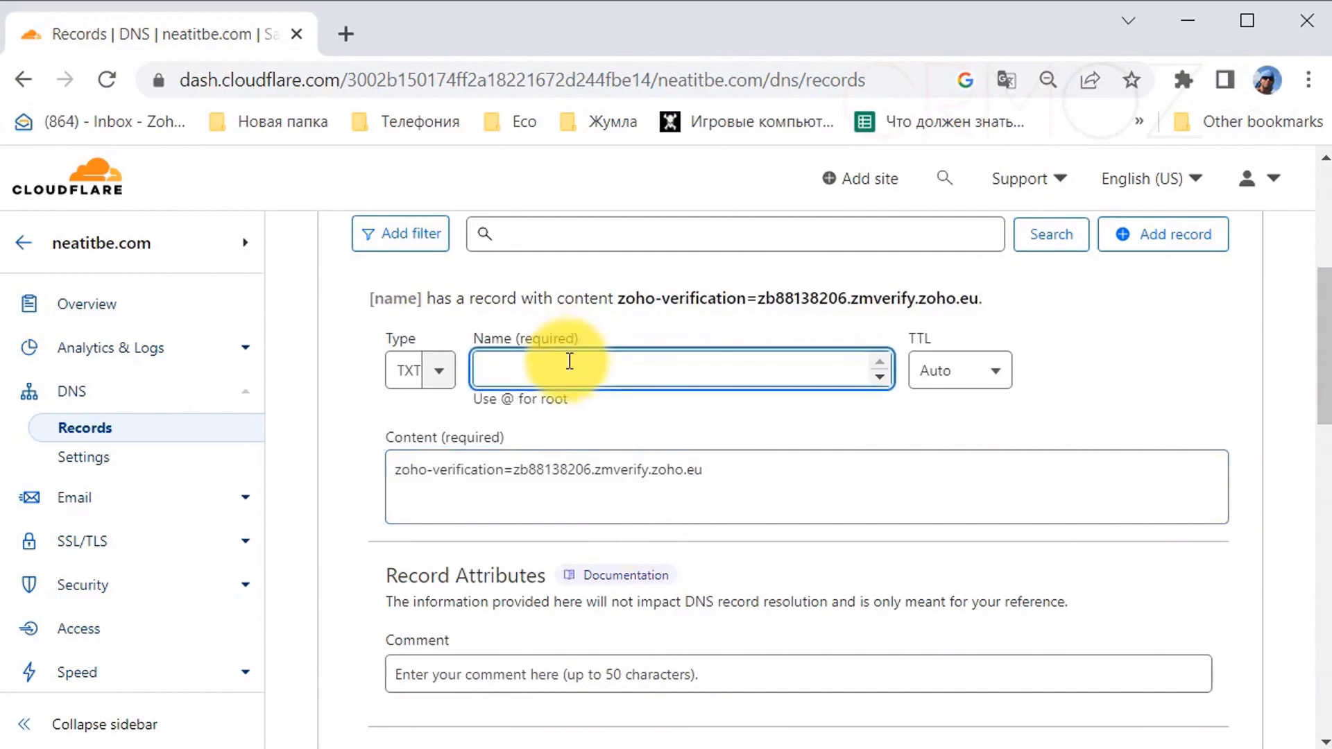
type("@")
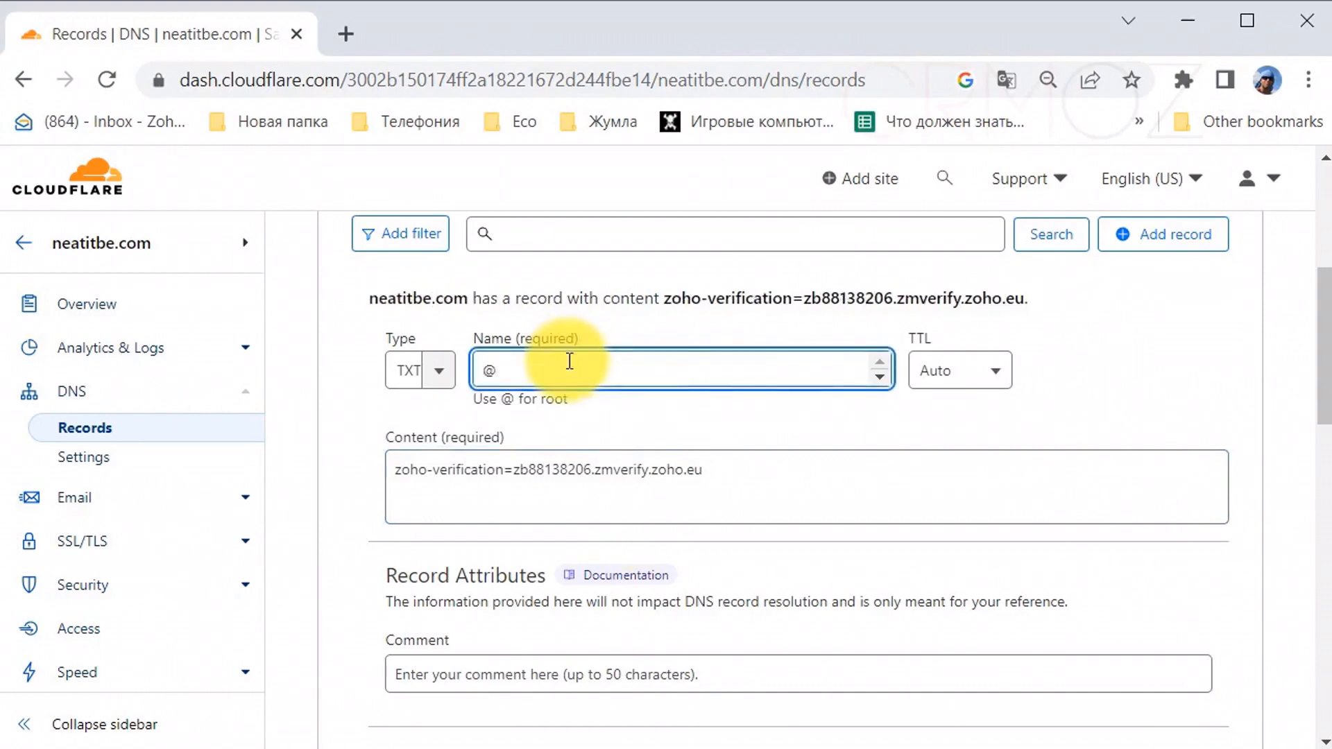
scroll("down", 3)
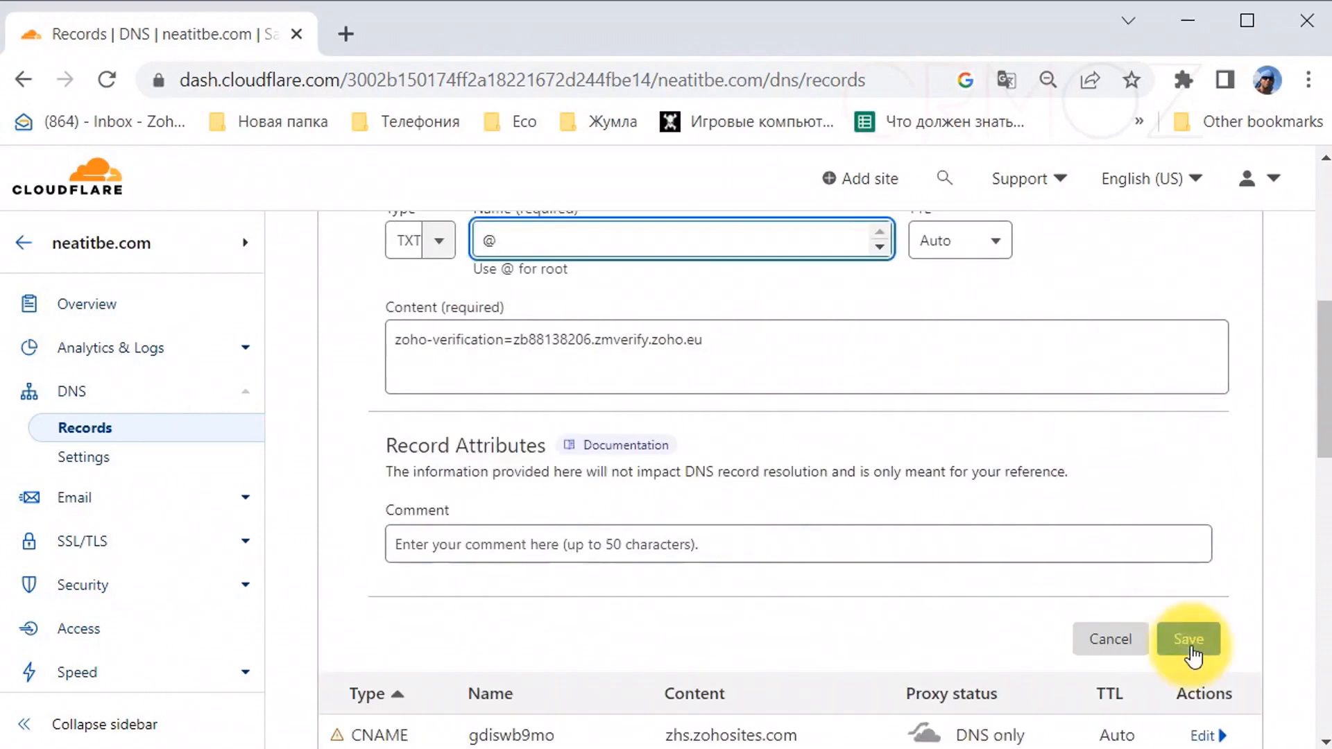
left_click(1186, 638)
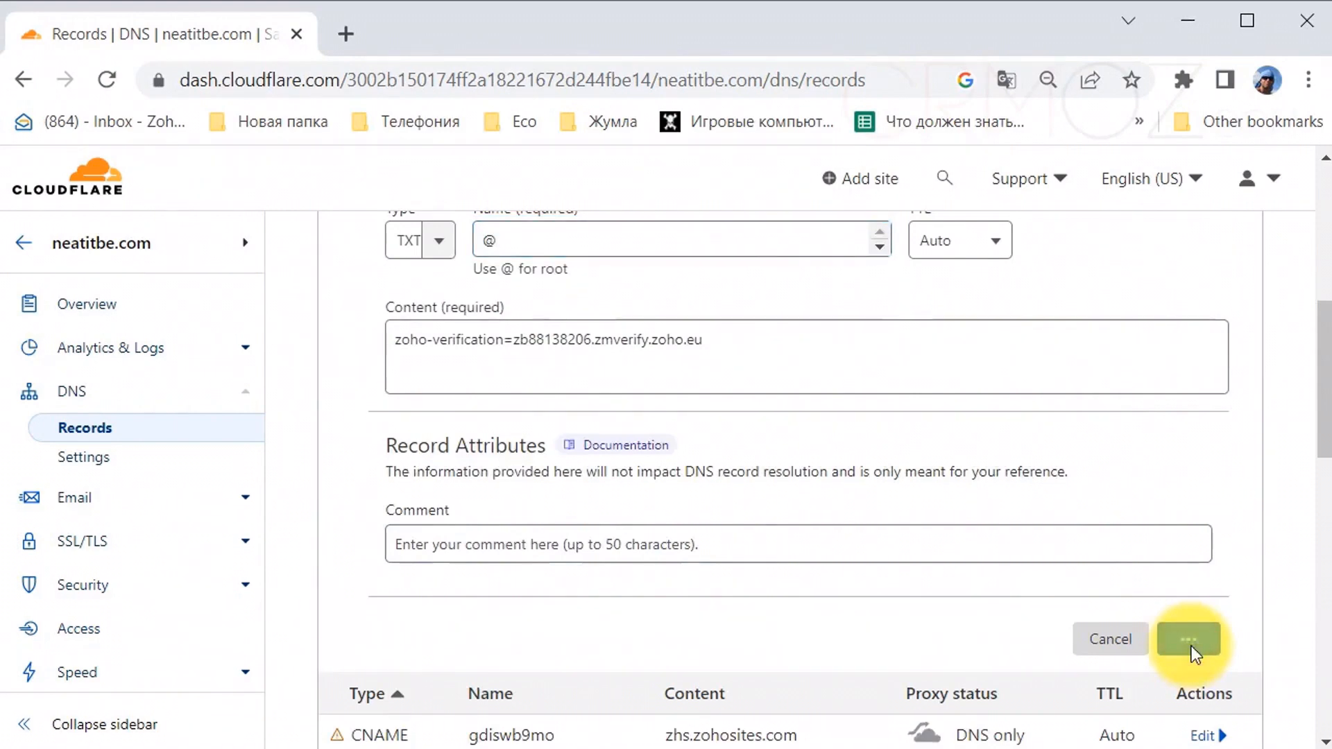
left_click(1187, 638)
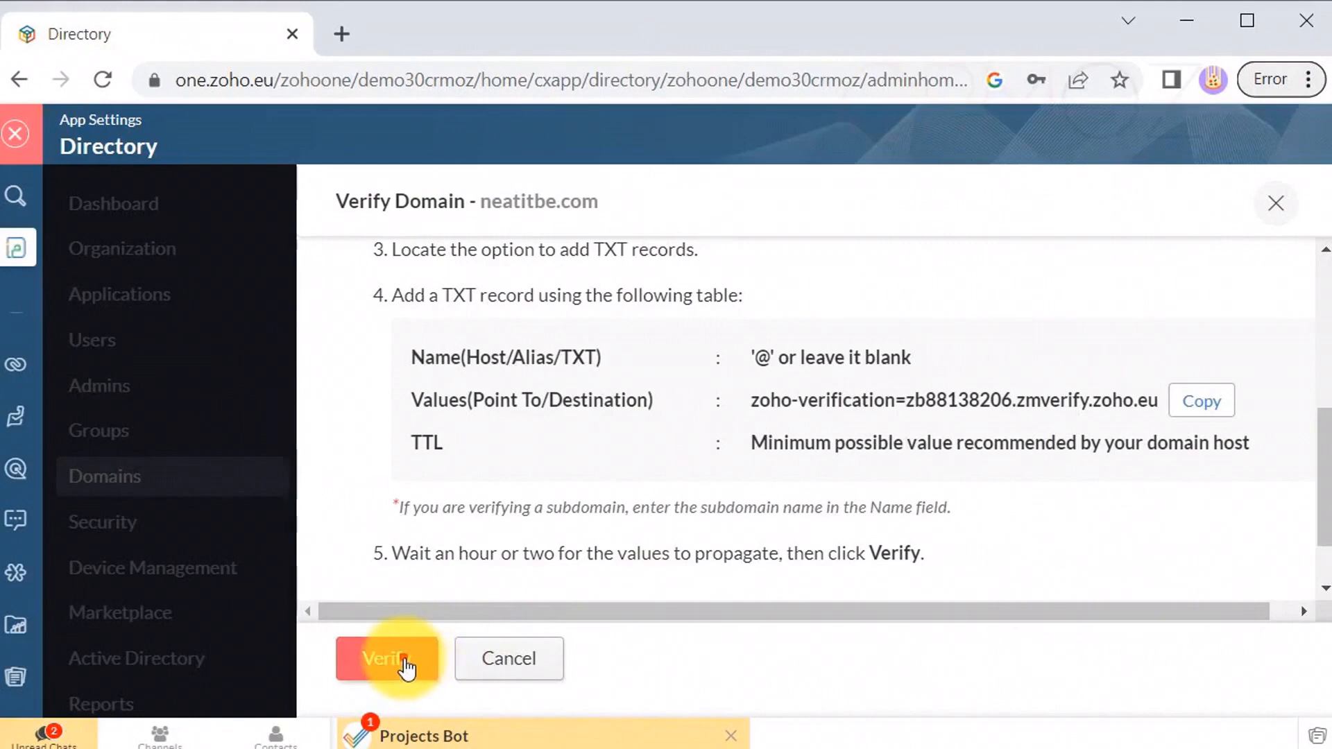
- Trigger verification of neatitbe.com and close the panel to return to the Domains list
left_click(387, 657)
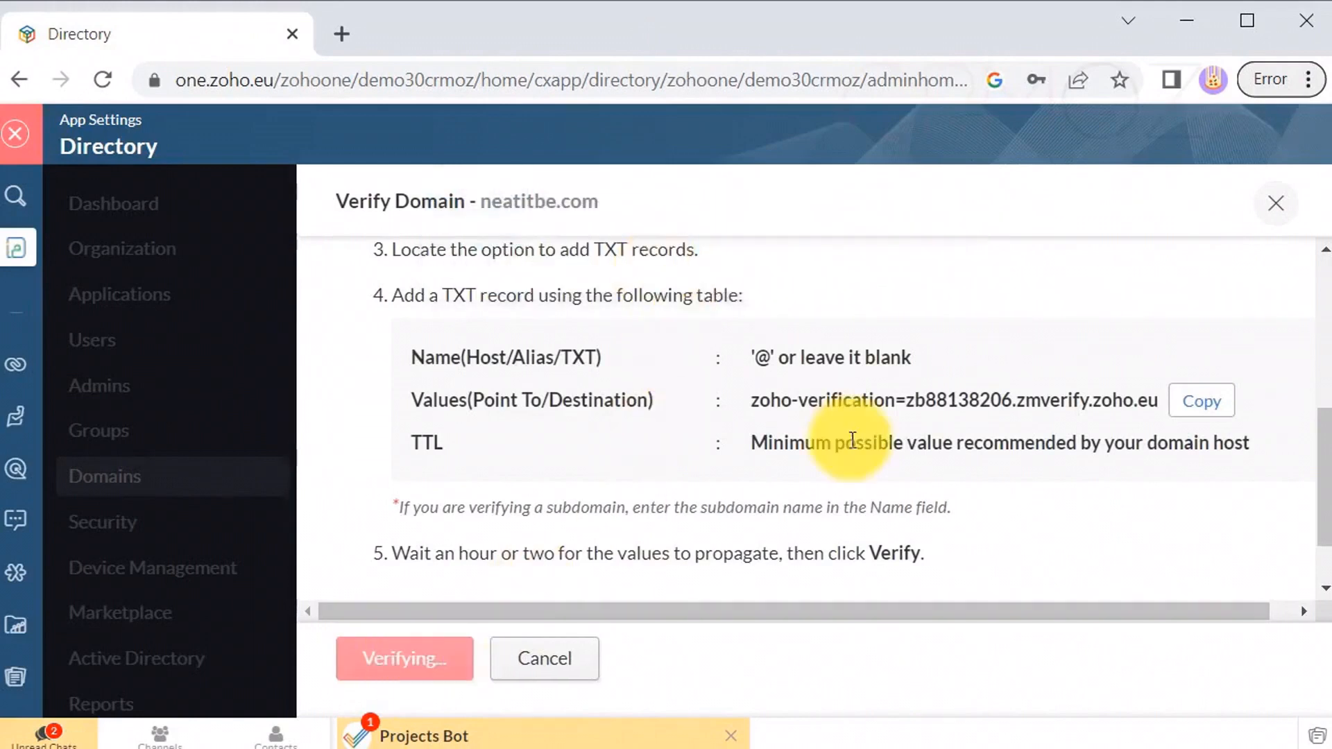
scroll("down", 3)
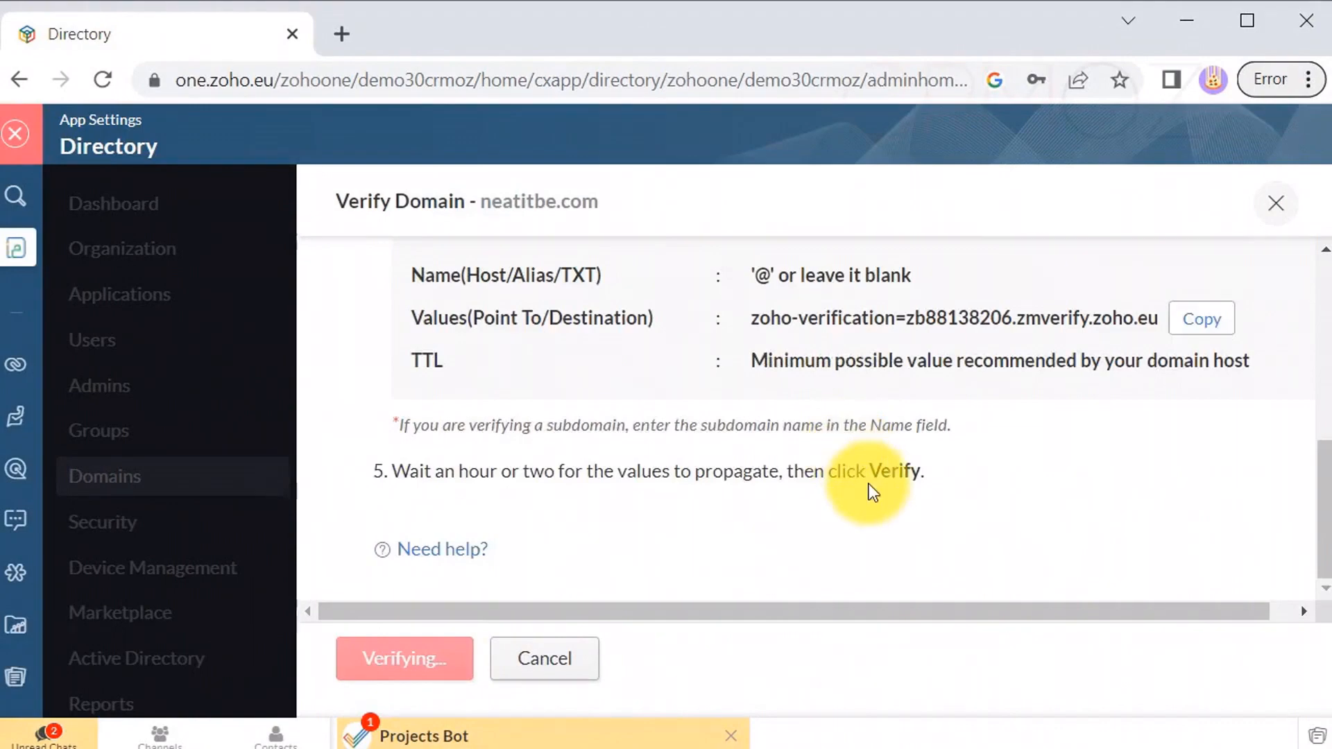
scroll("up", 3)
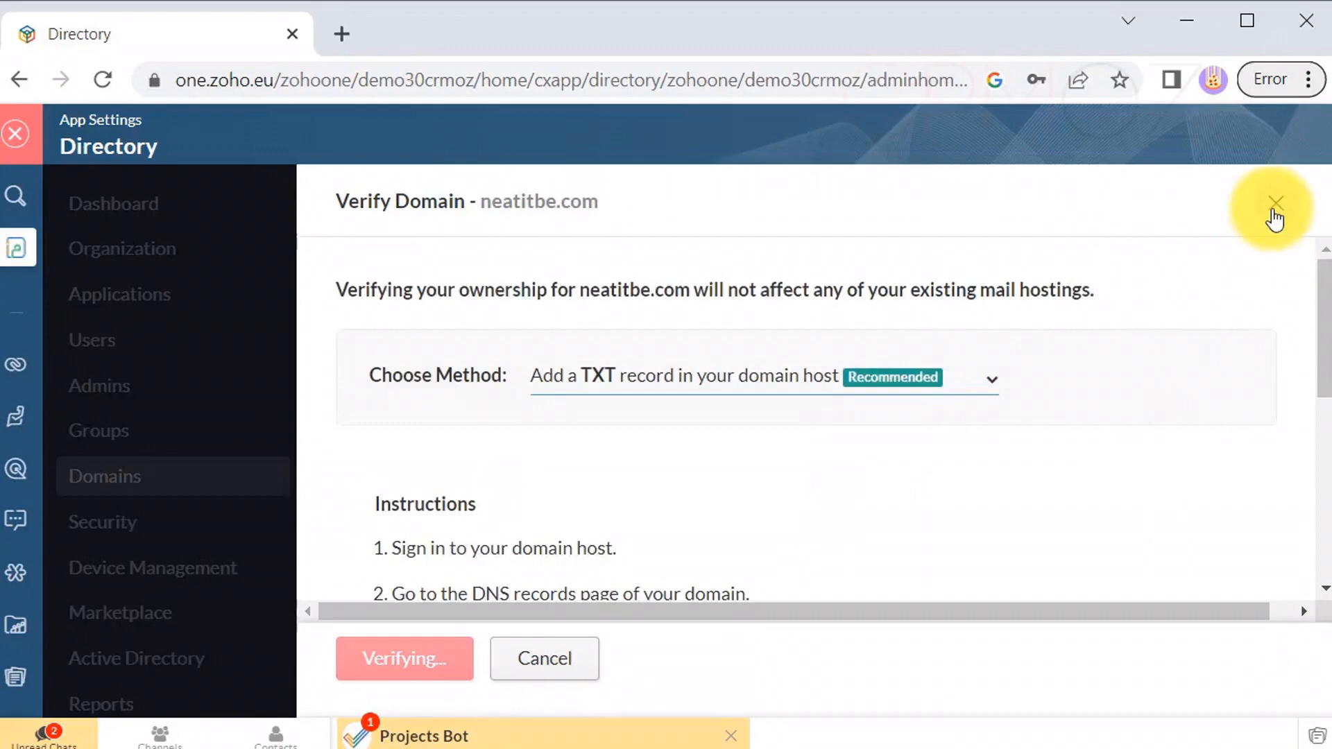
left_click(1275, 203)
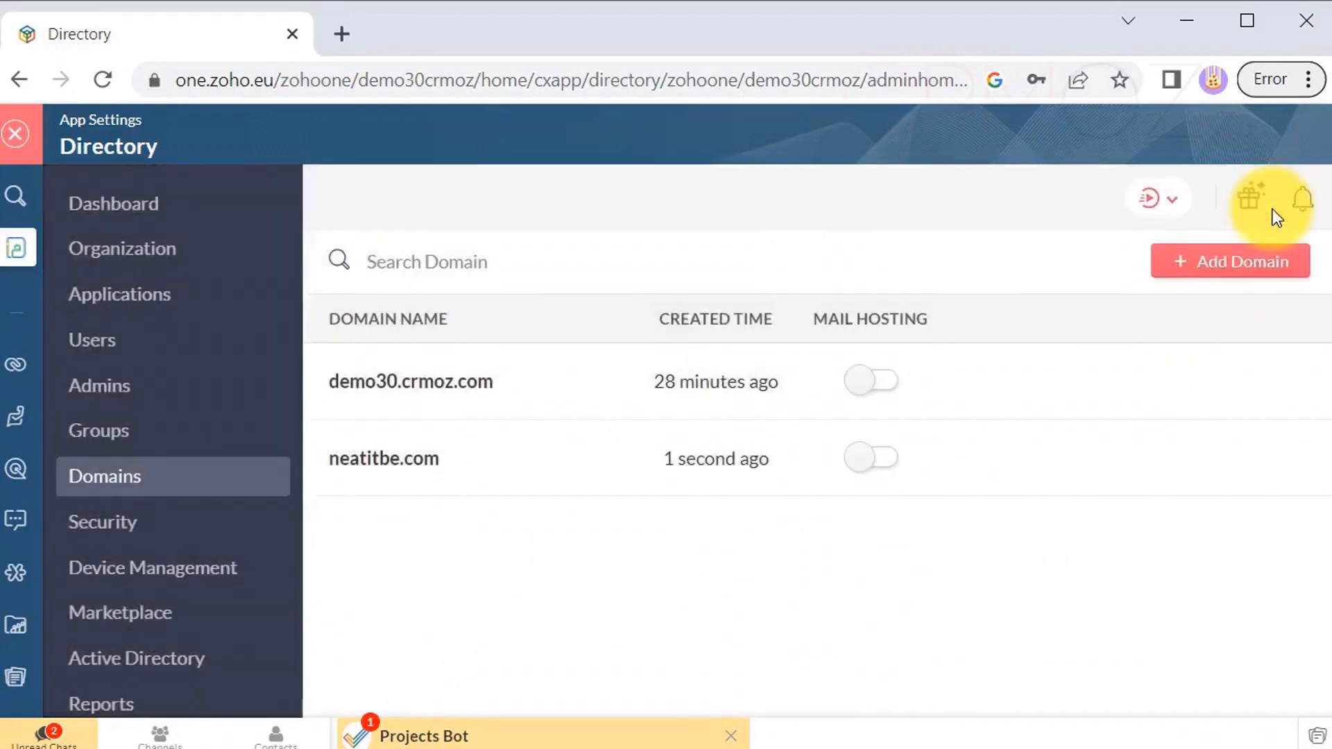
mouse_move(866, 479)
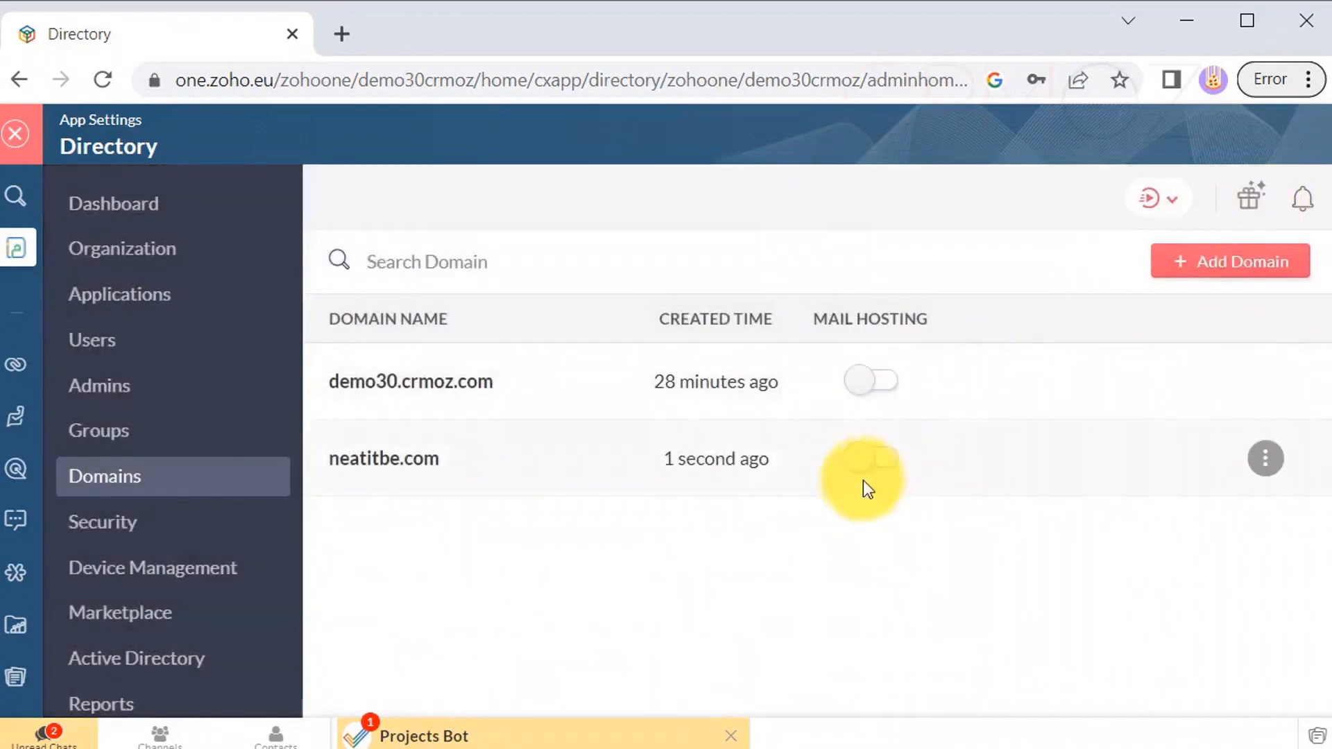
- Turn on mail hosting for neatitbe.com and add Zoho Mail to the organization
left_click(1266, 459)
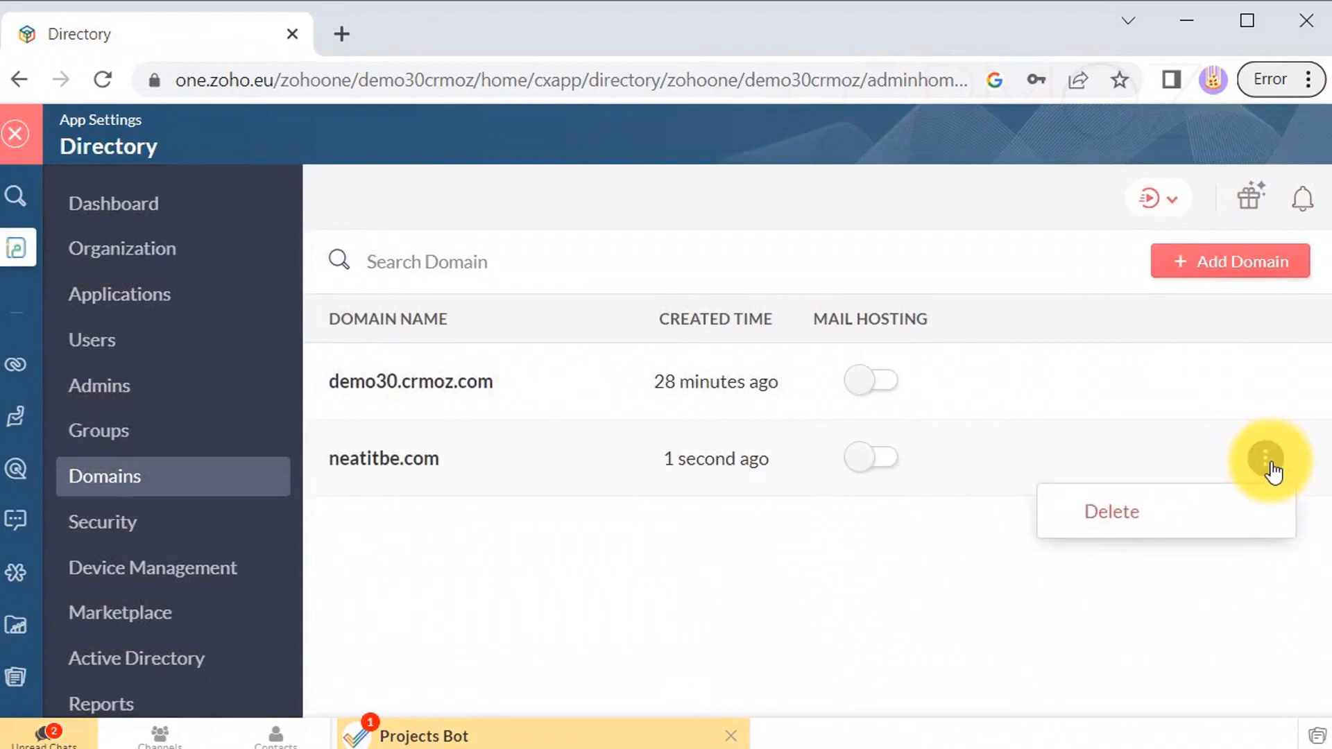
left_click(870, 458)
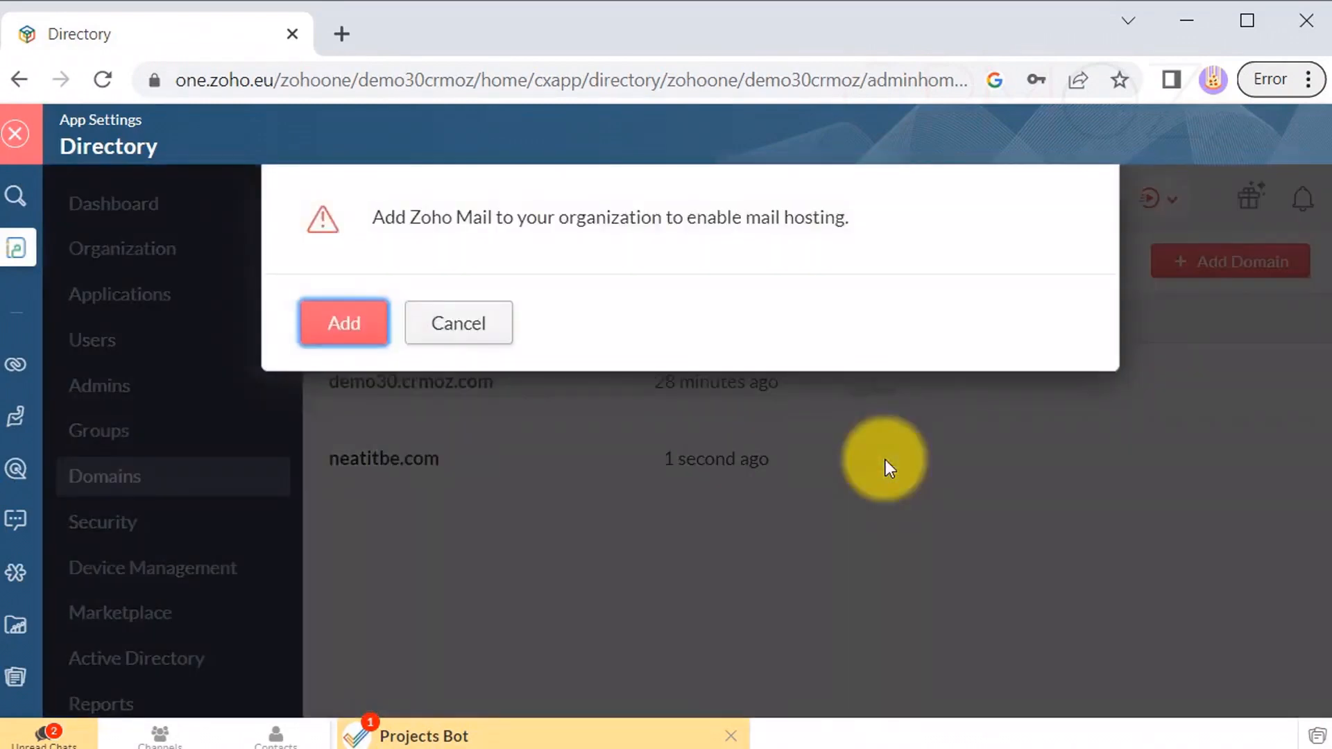
mouse_move(667, 219)
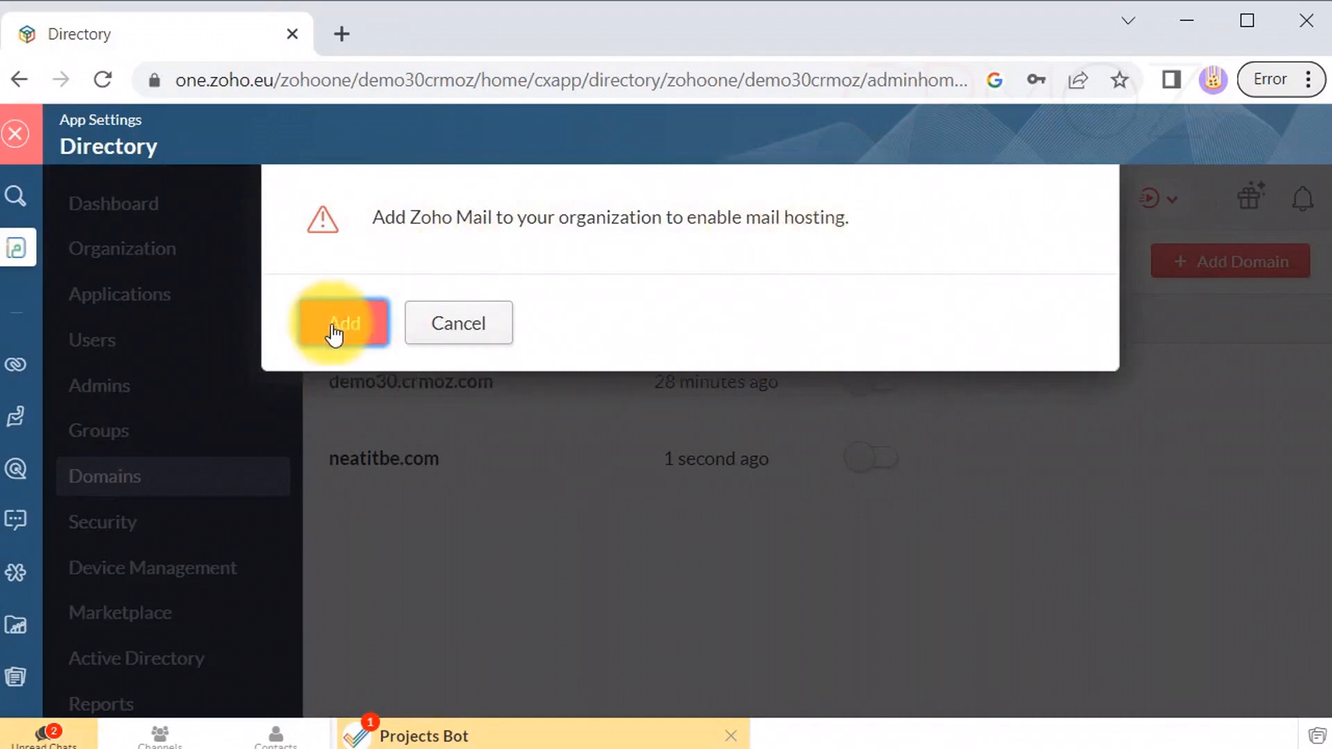
left_click(343, 323)
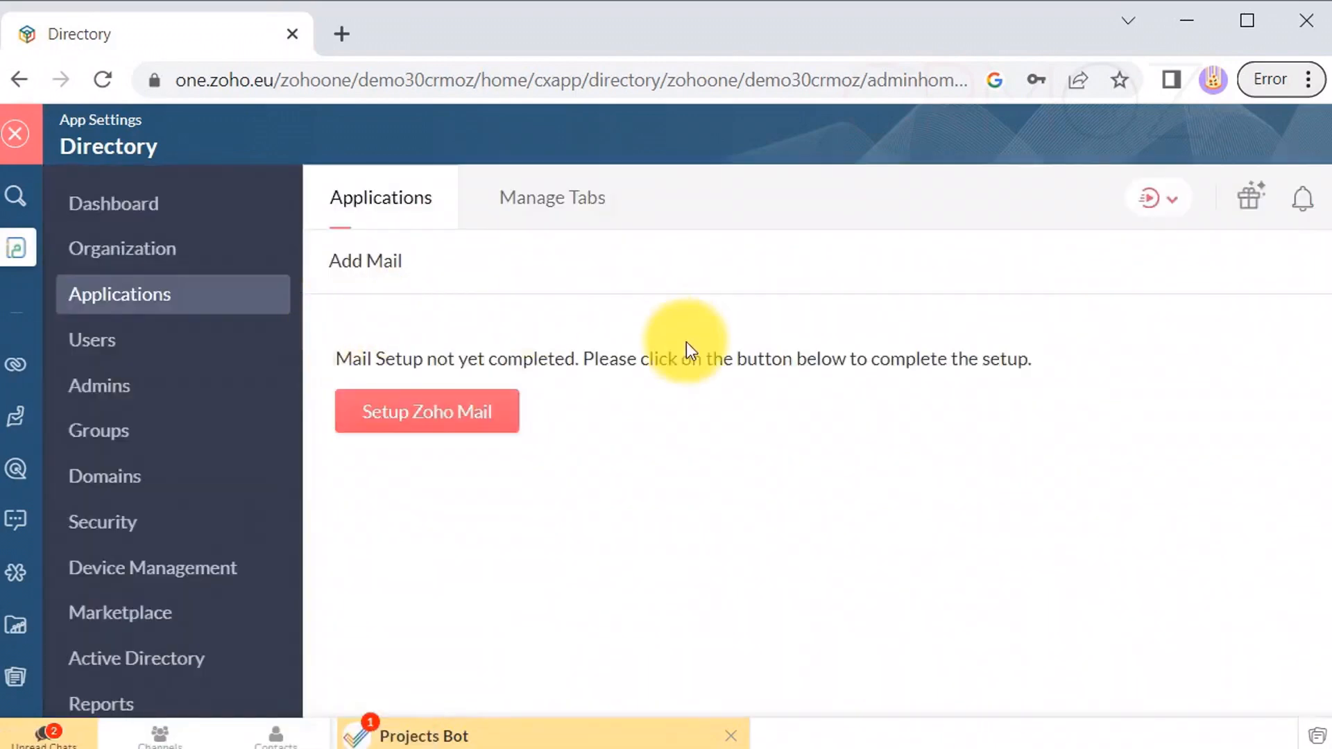
mouse_move(400, 432)
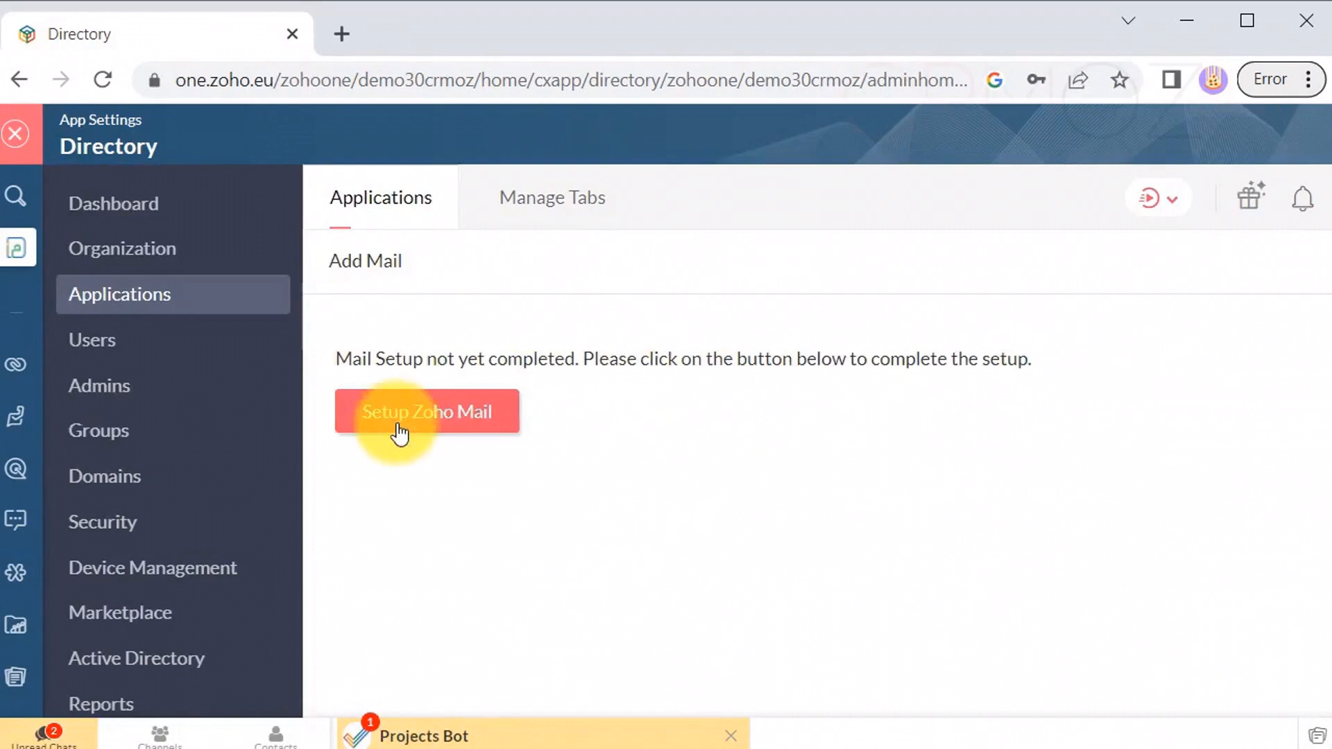
left_click(426, 412)
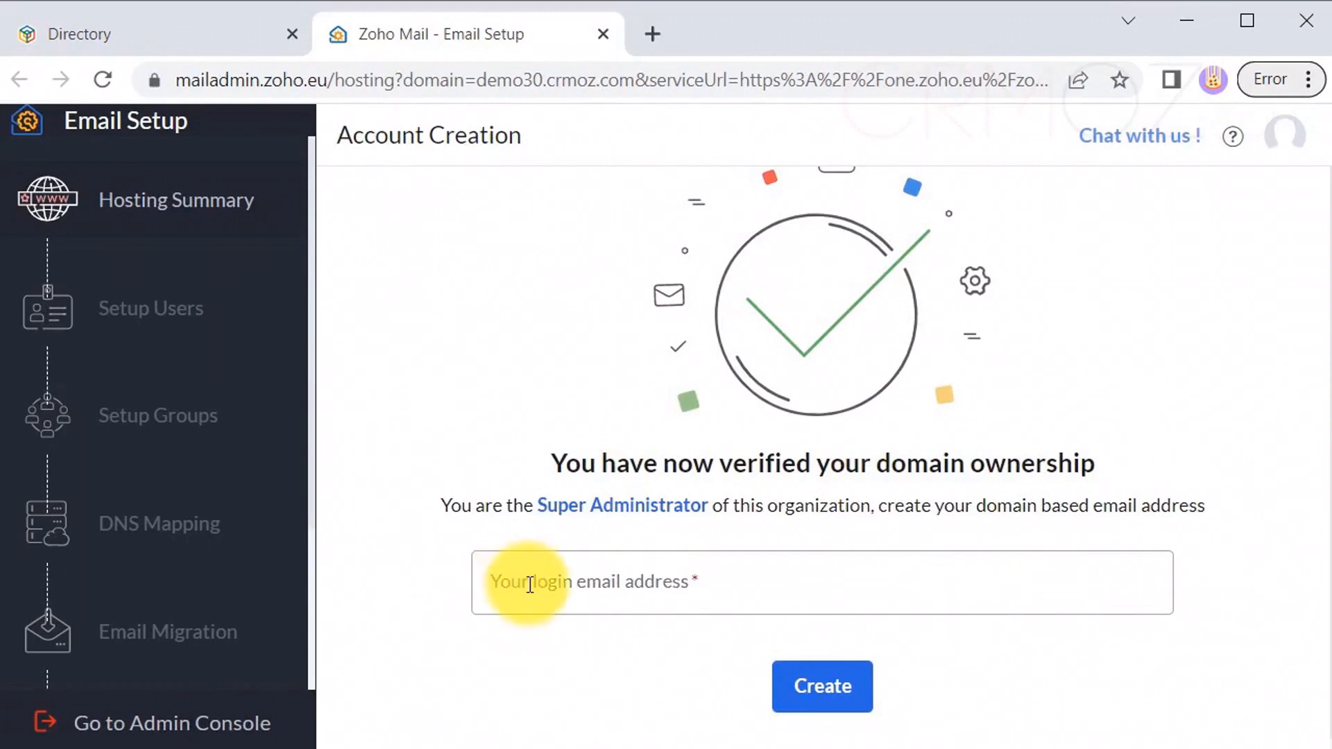
left_click(645, 583)
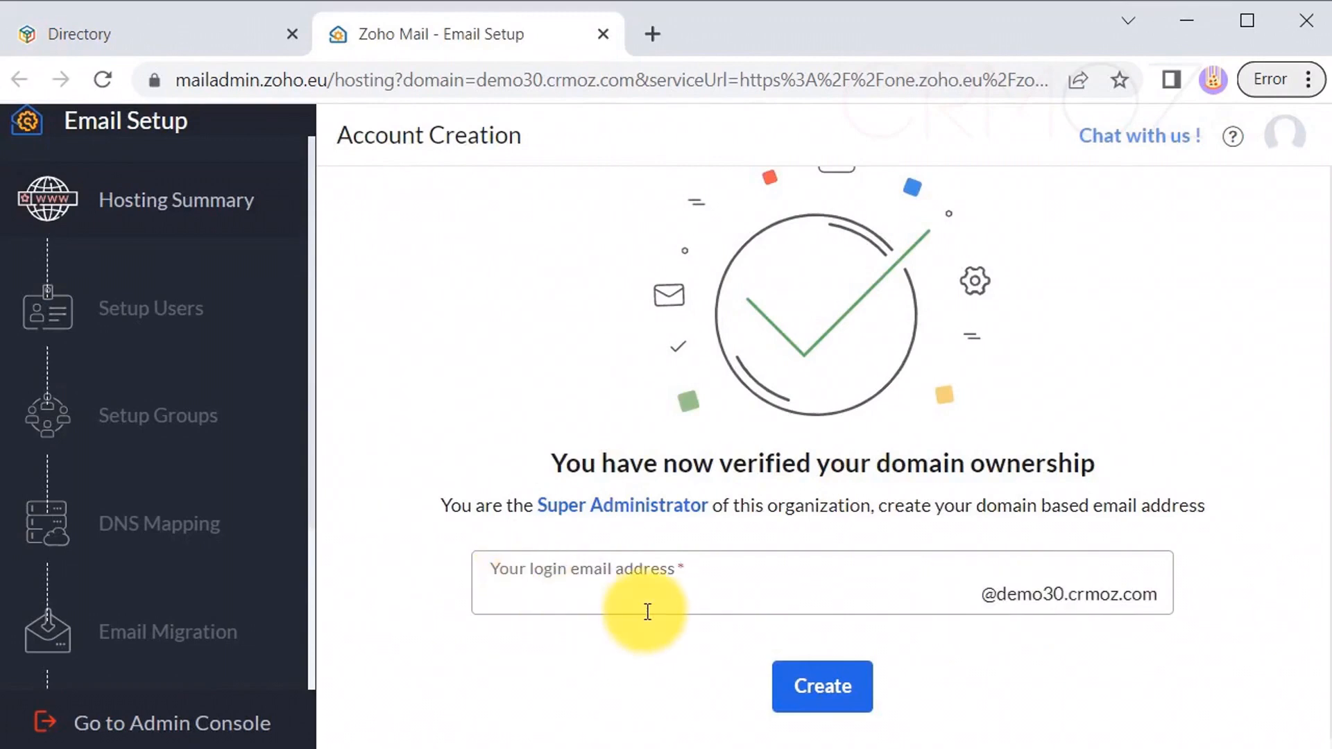
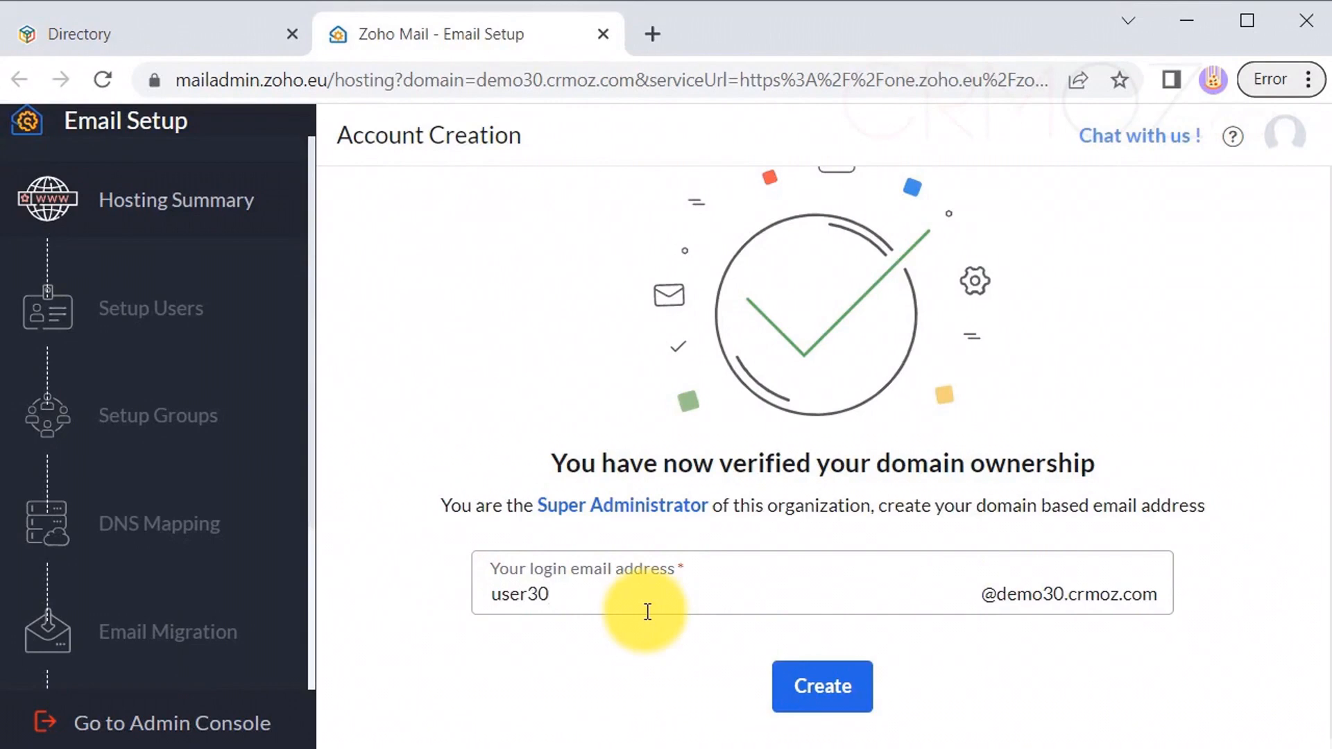
mouse_move(1121, 595)
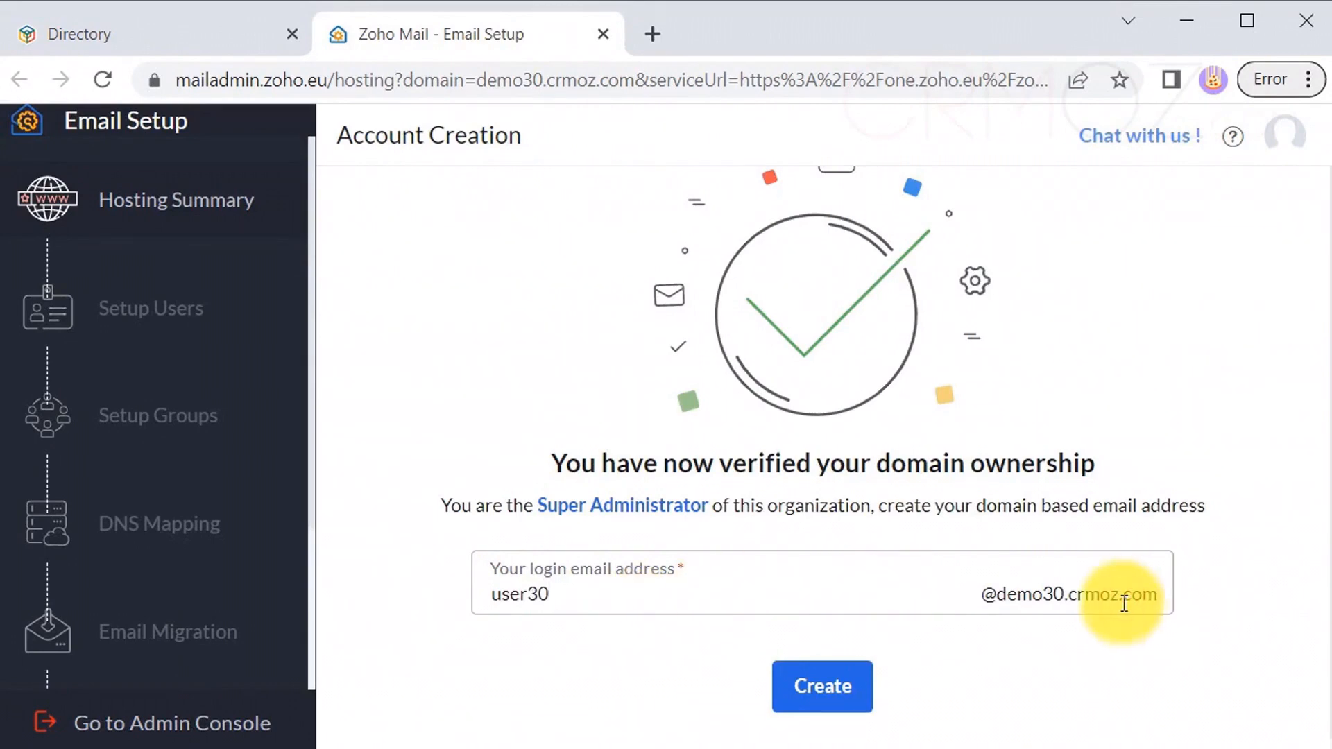
mouse_move(891, 679)
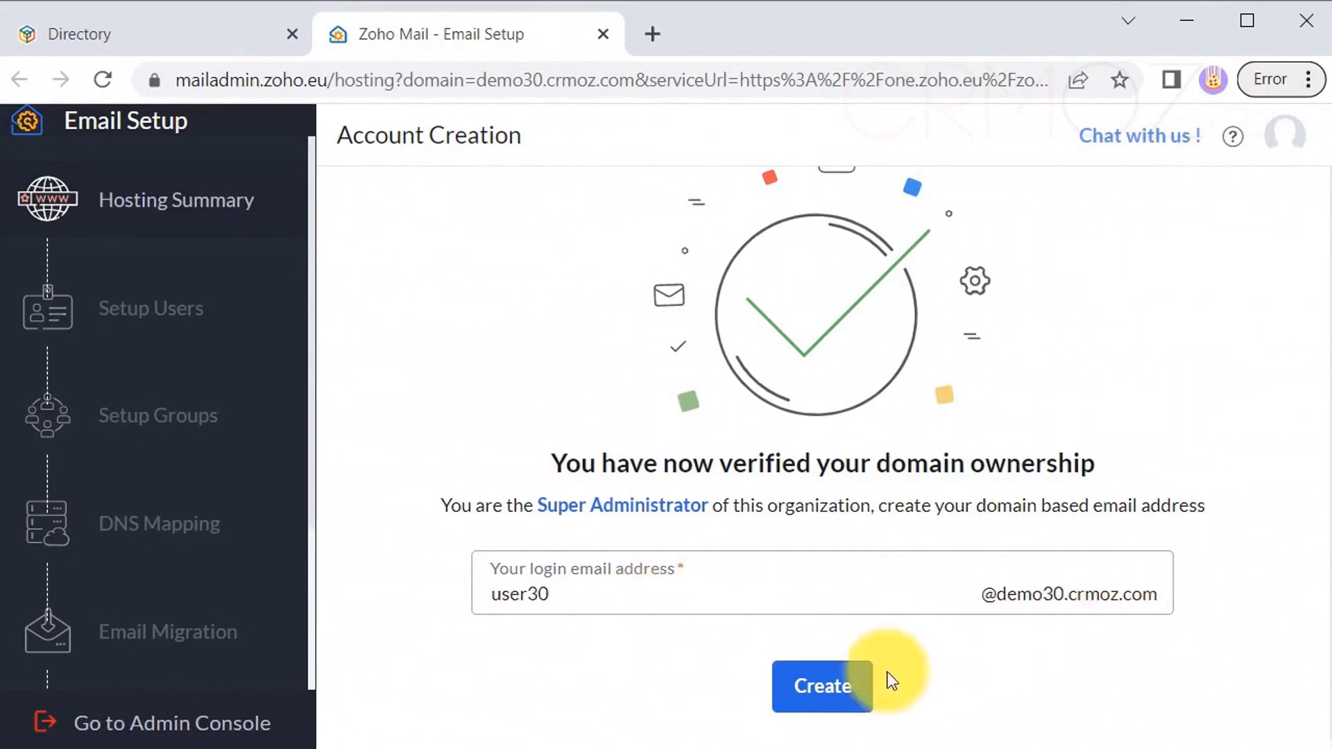
left_click(820, 685)
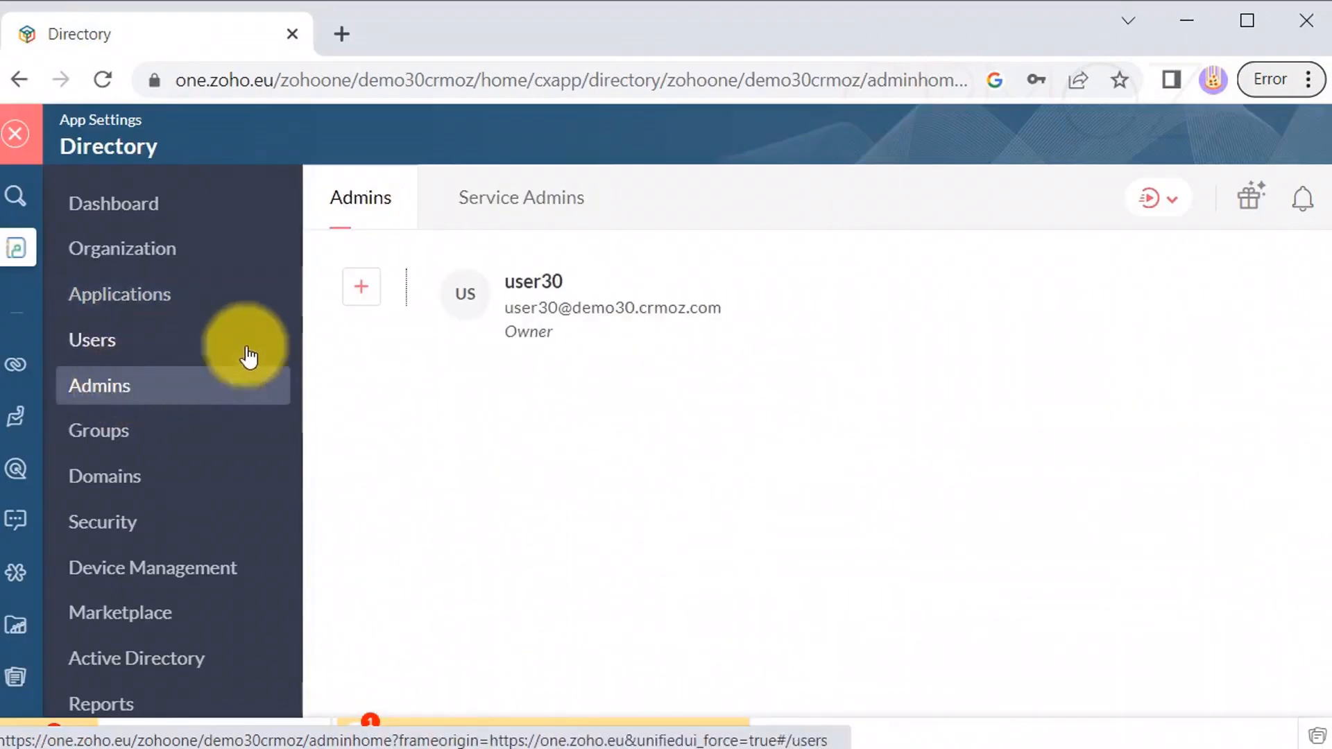
mouse_move(568, 293)
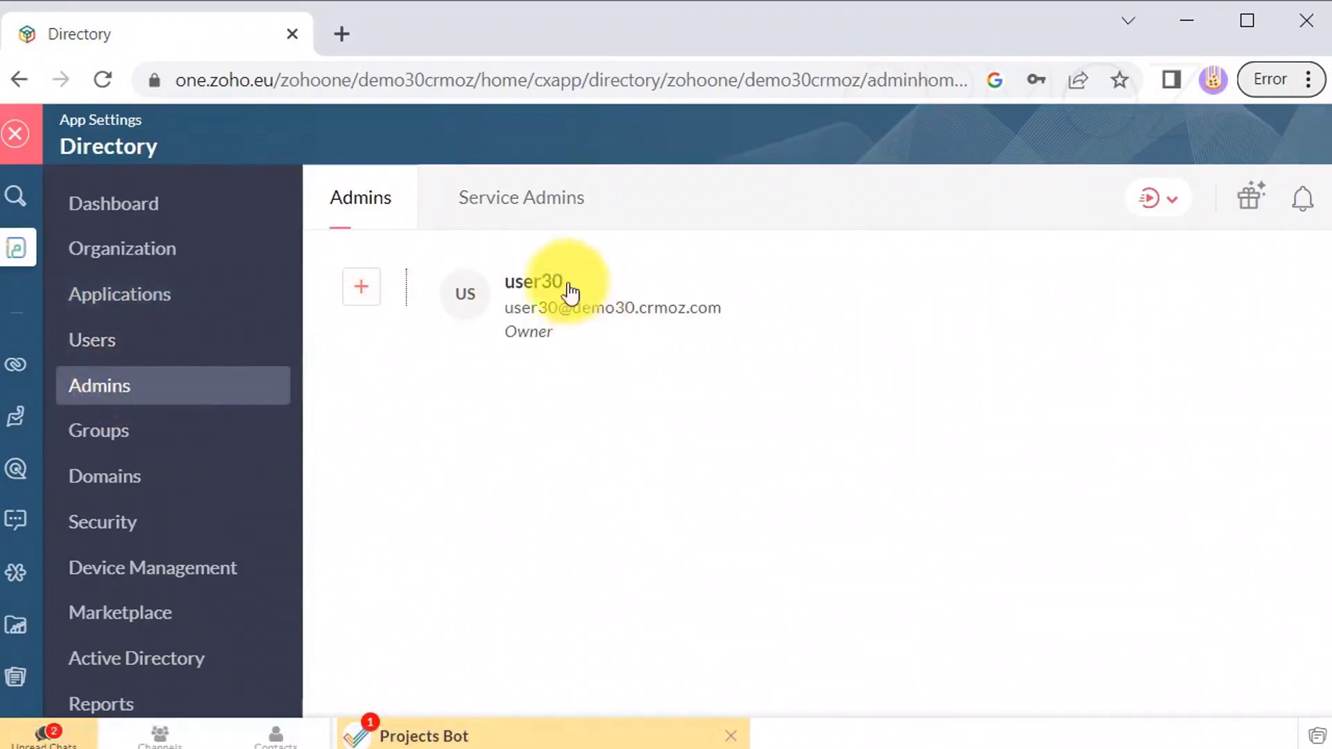
left_click(534, 281)
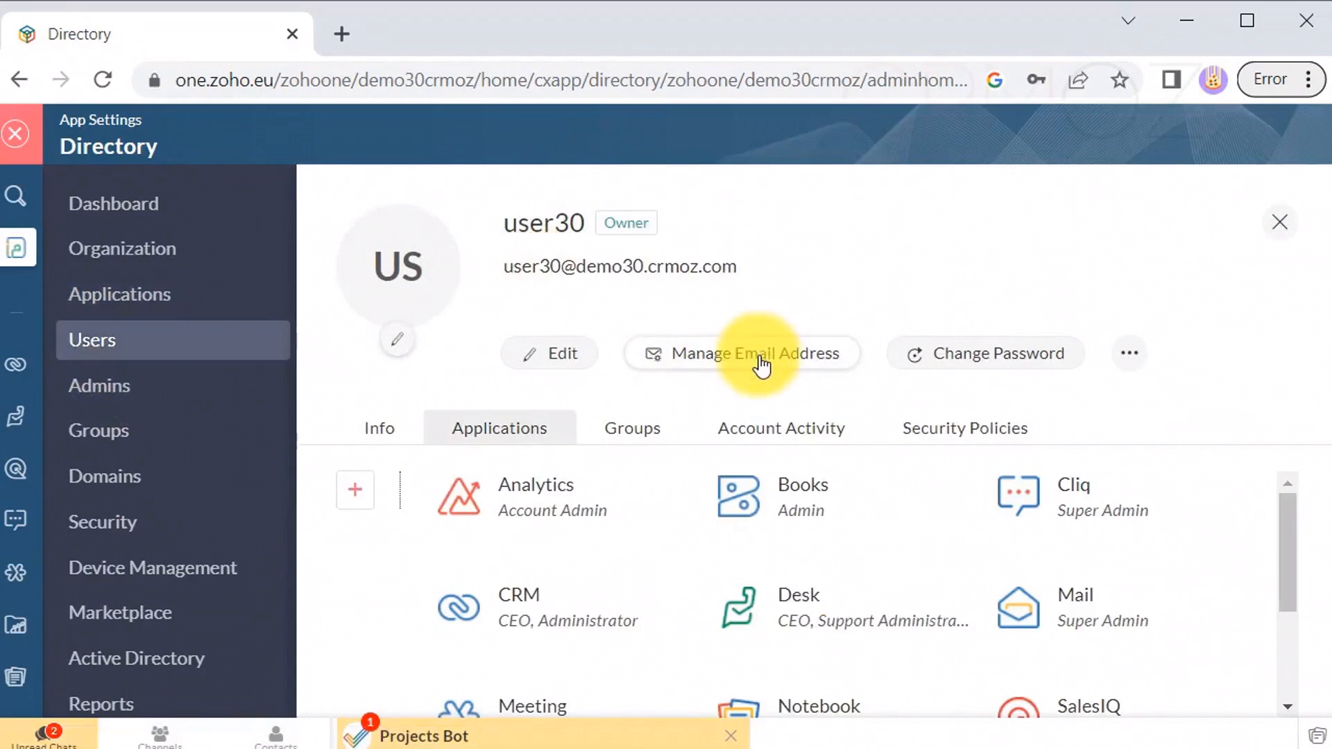
left_click(754, 354)
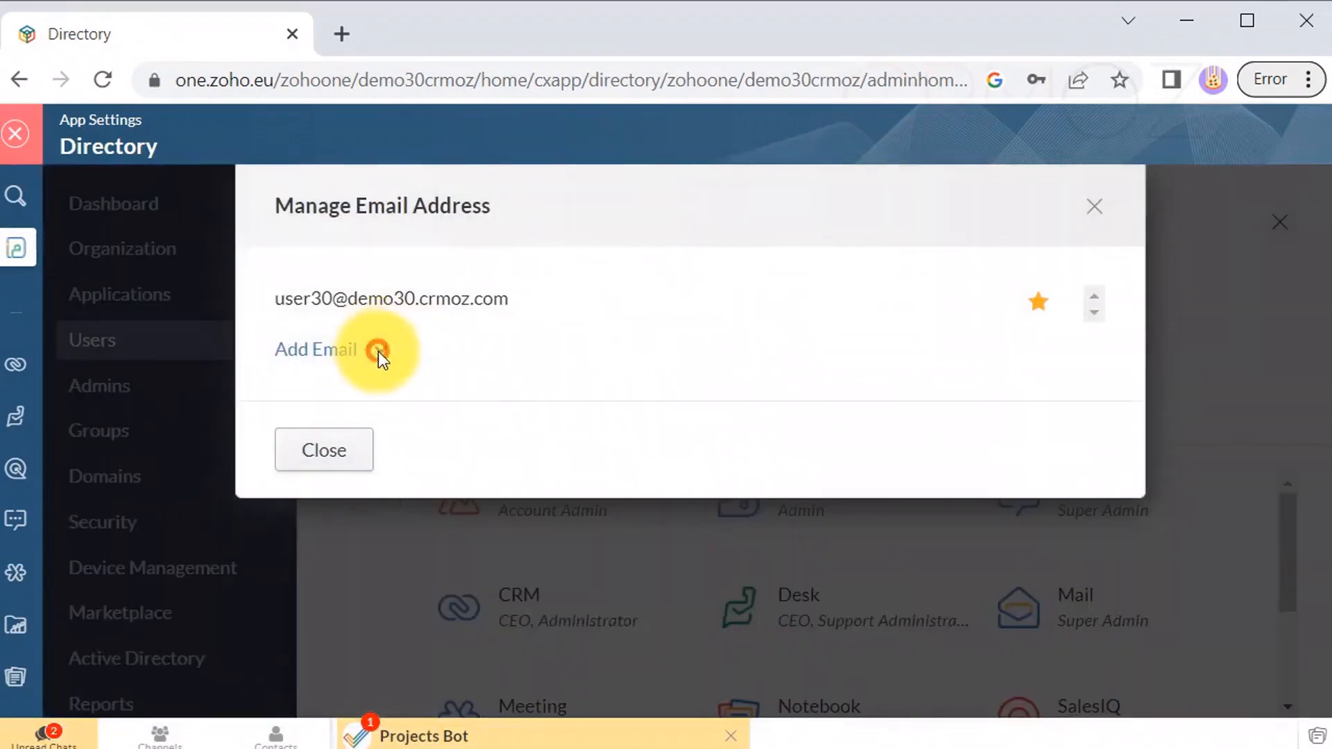
left_click(315, 349)
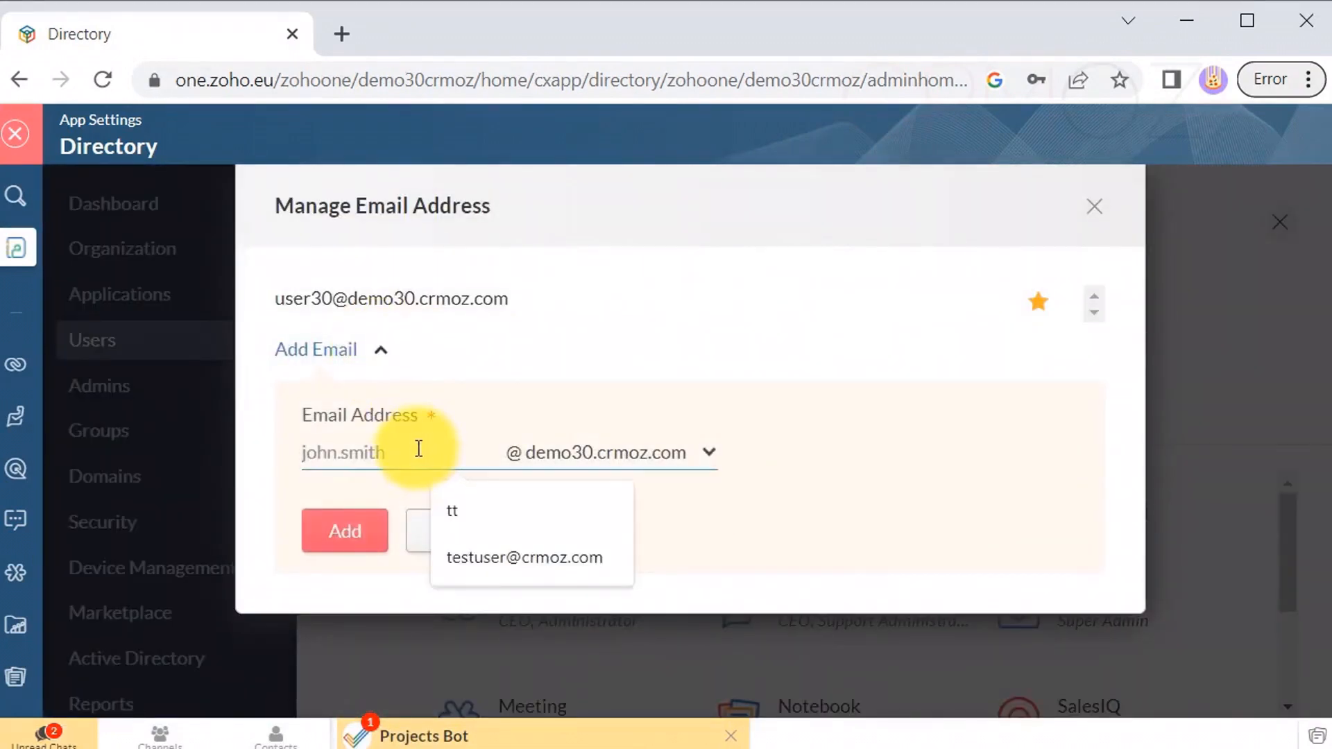
left_click(708, 452)
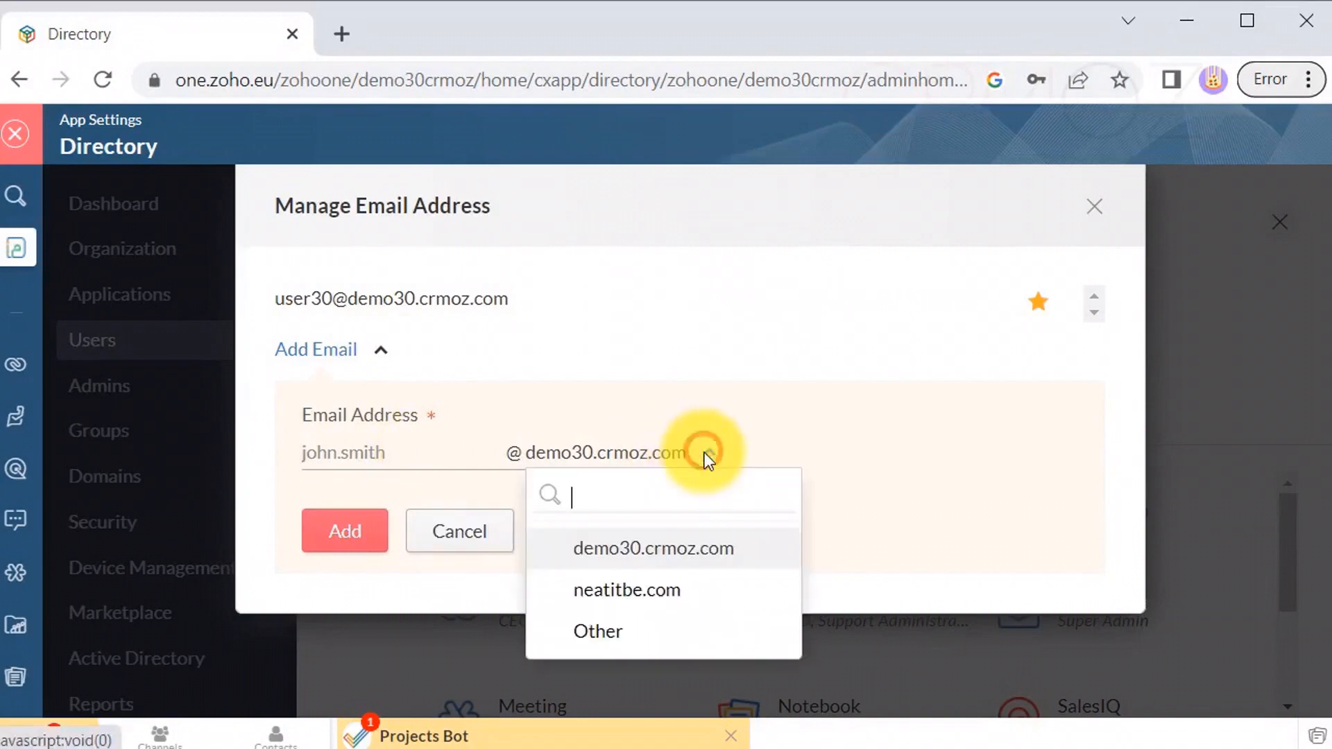
left_click(626, 589)
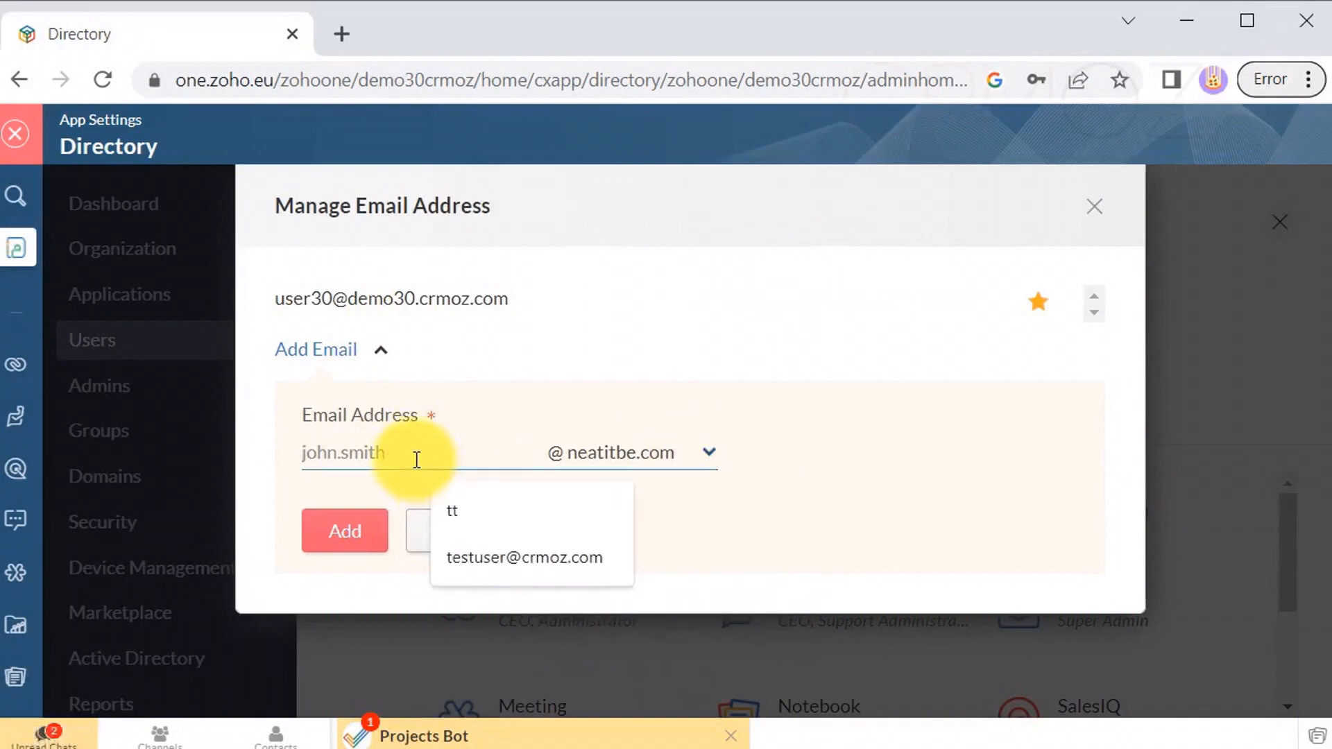
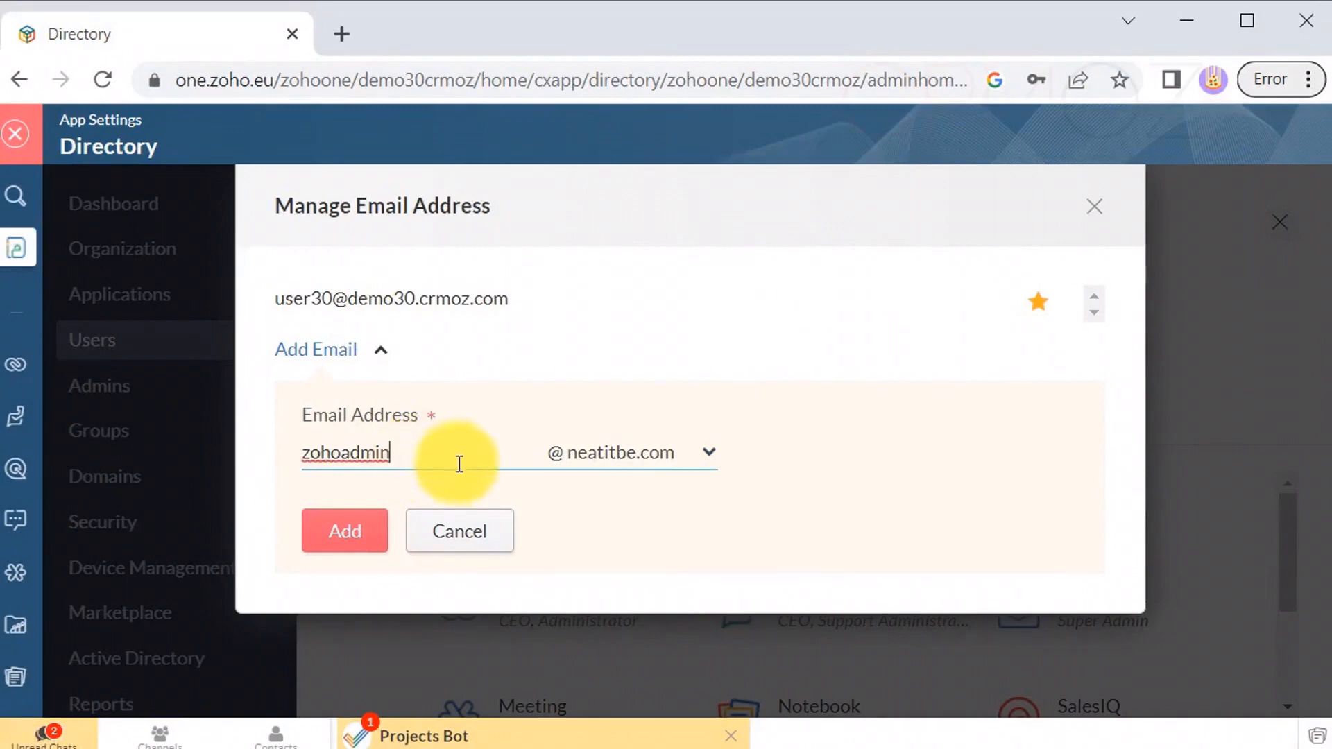
left_click(345, 531)
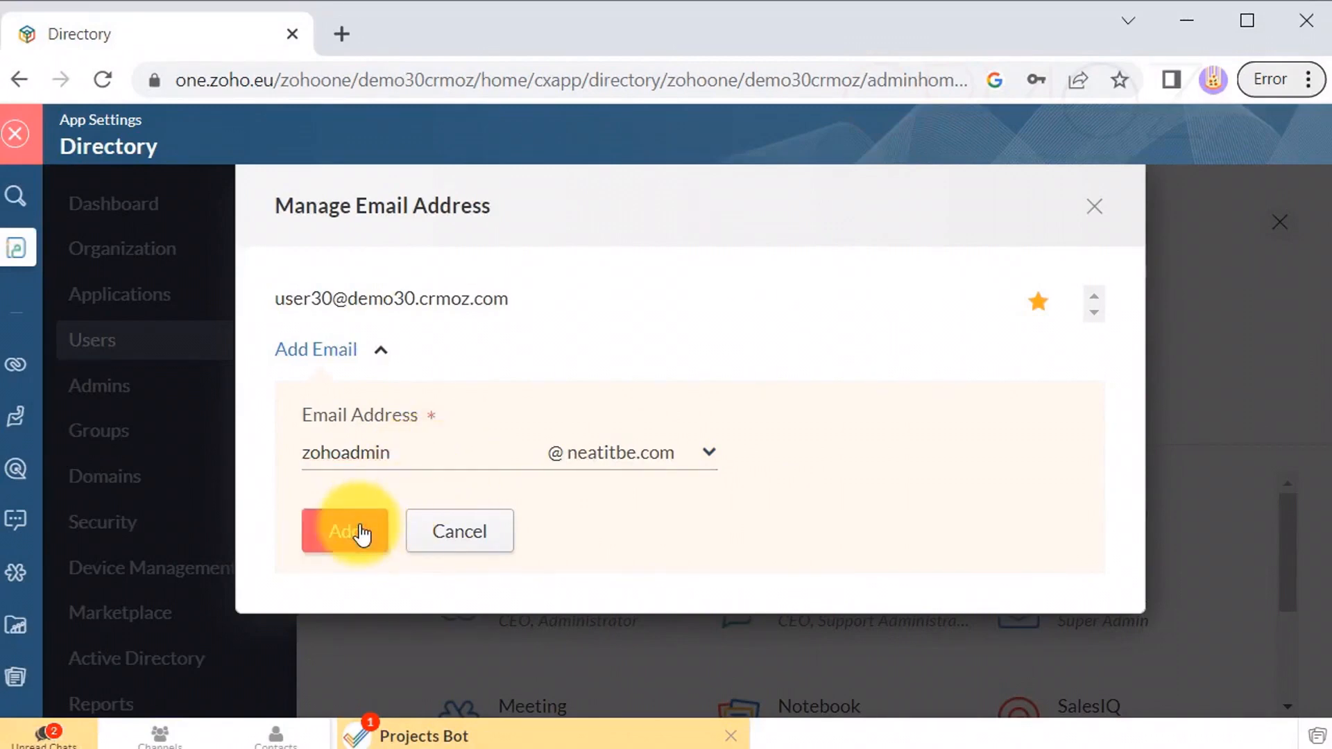
left_click(346, 531)
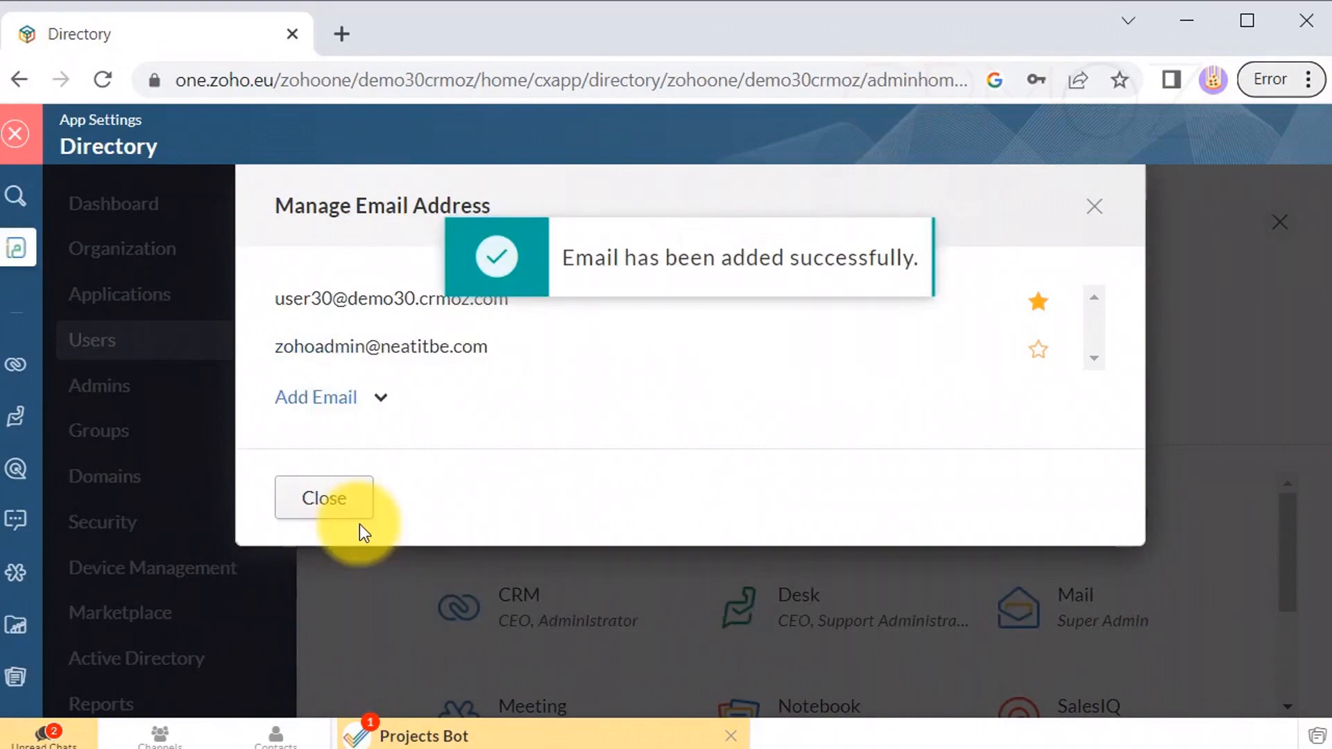
left_click(323, 498)
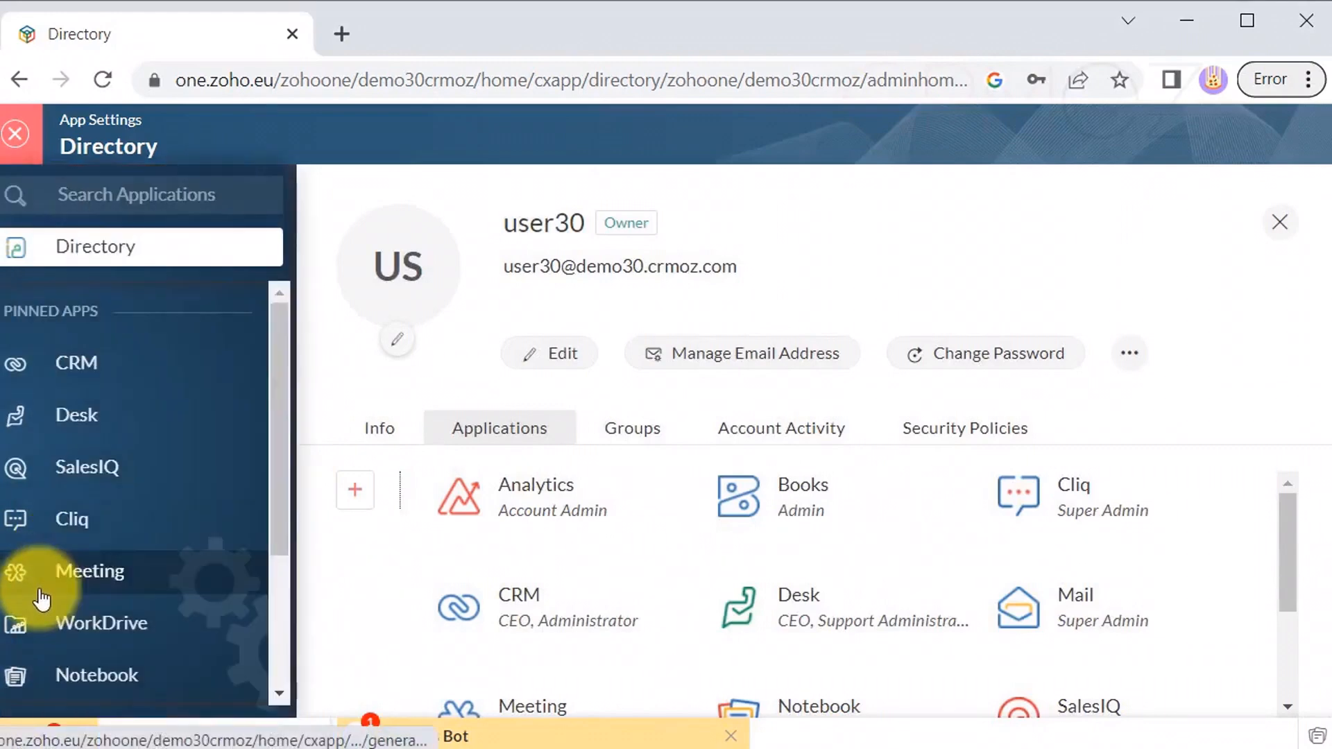
- Go to Zoho Mail's admin console Domains list showing neatitbe.com awaiting MX records
scroll("down", 3)
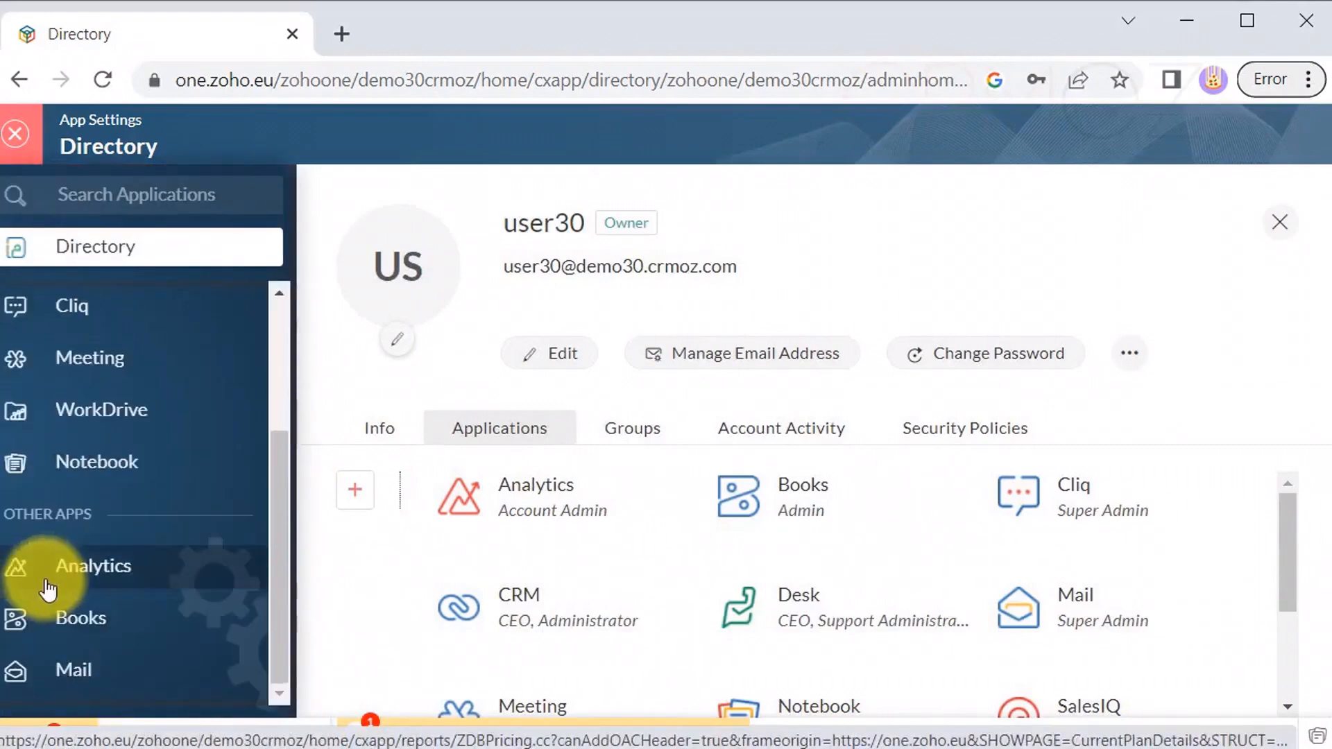
left_click(73, 669)
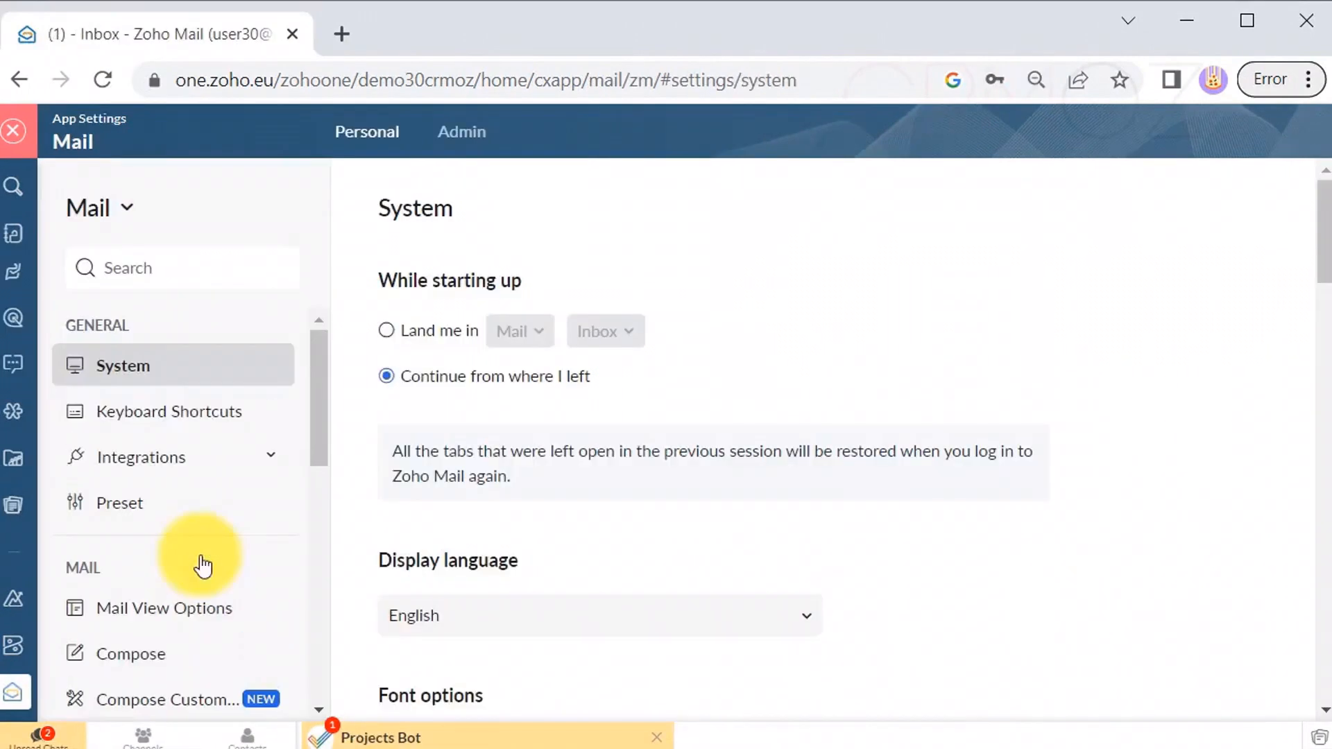
left_click(460, 132)
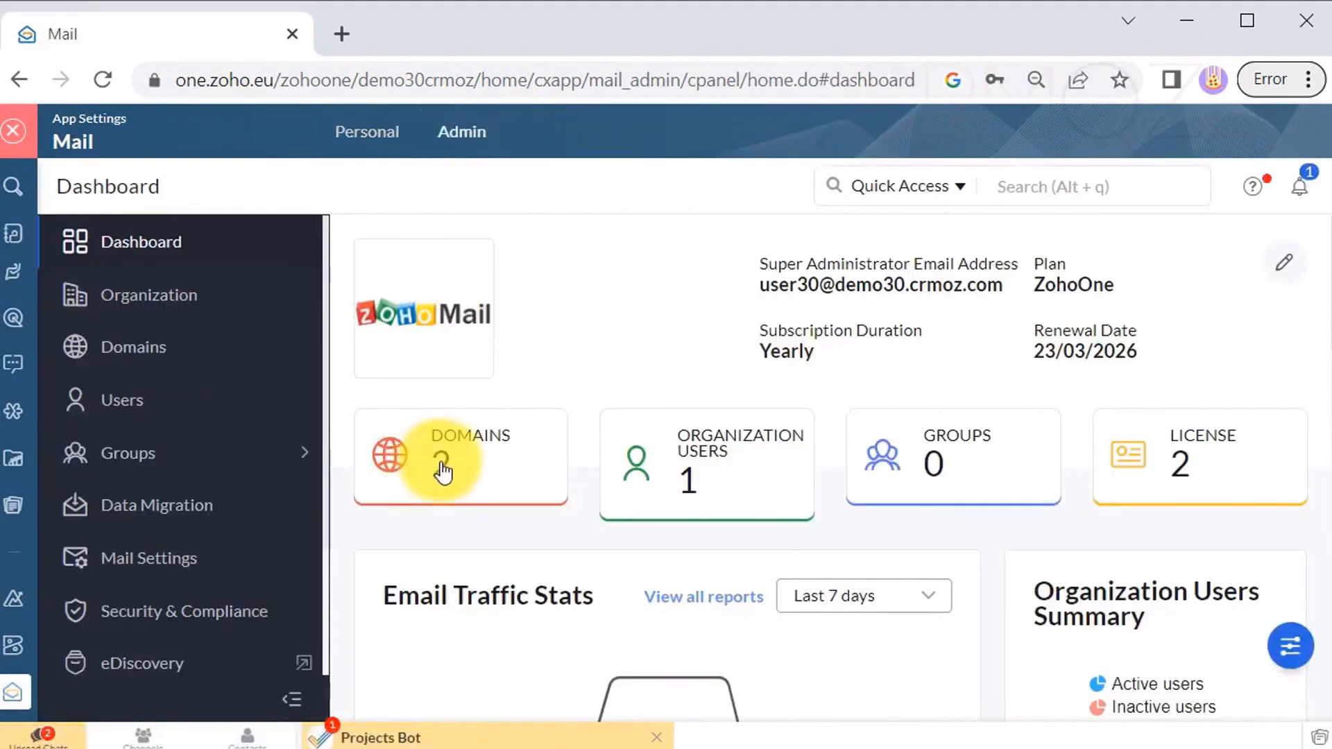
left_click(461, 457)
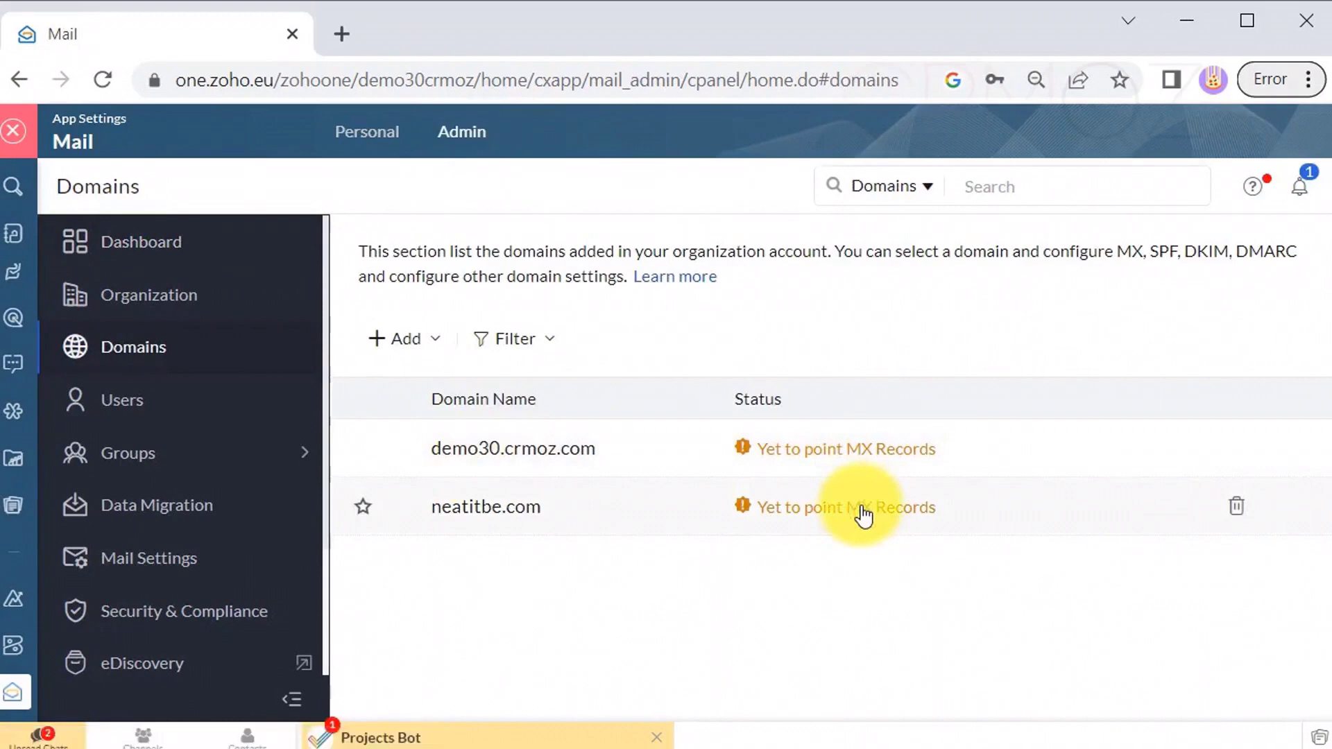
mouse_move(875, 527)
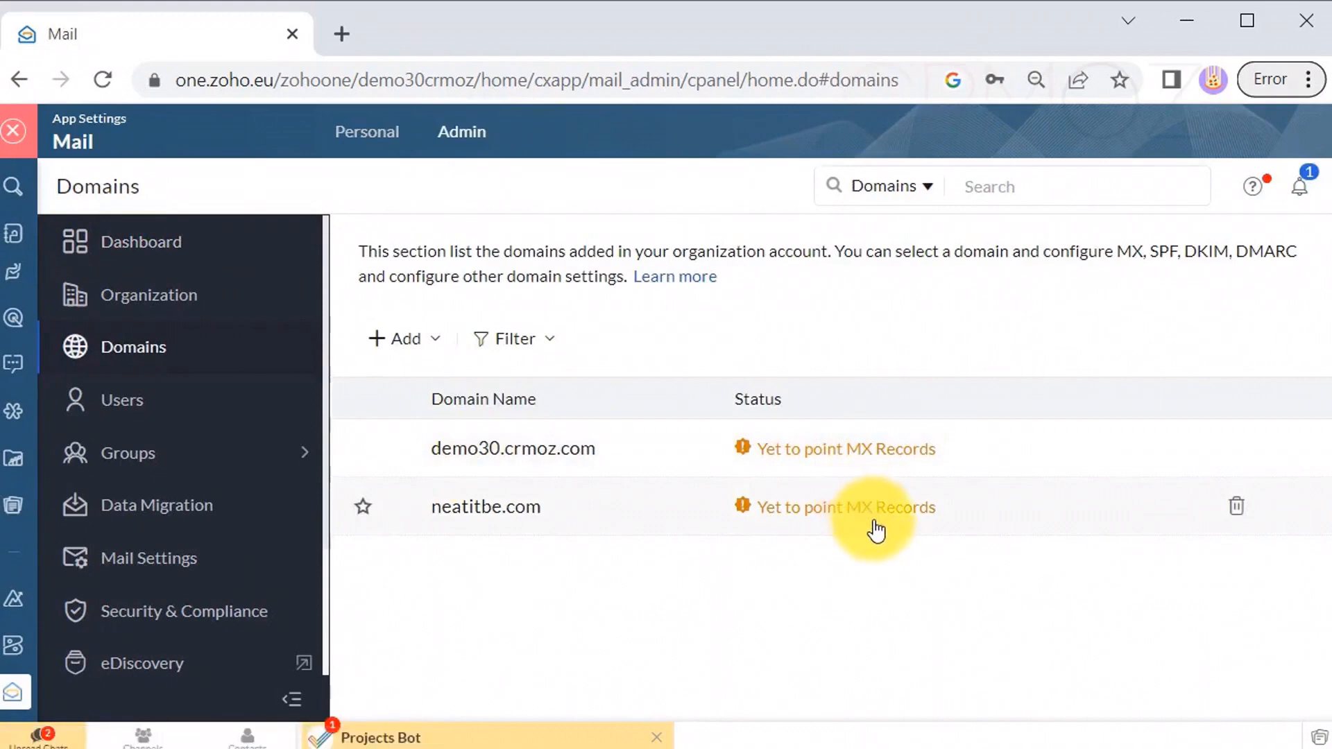
mouse_move(871, 517)
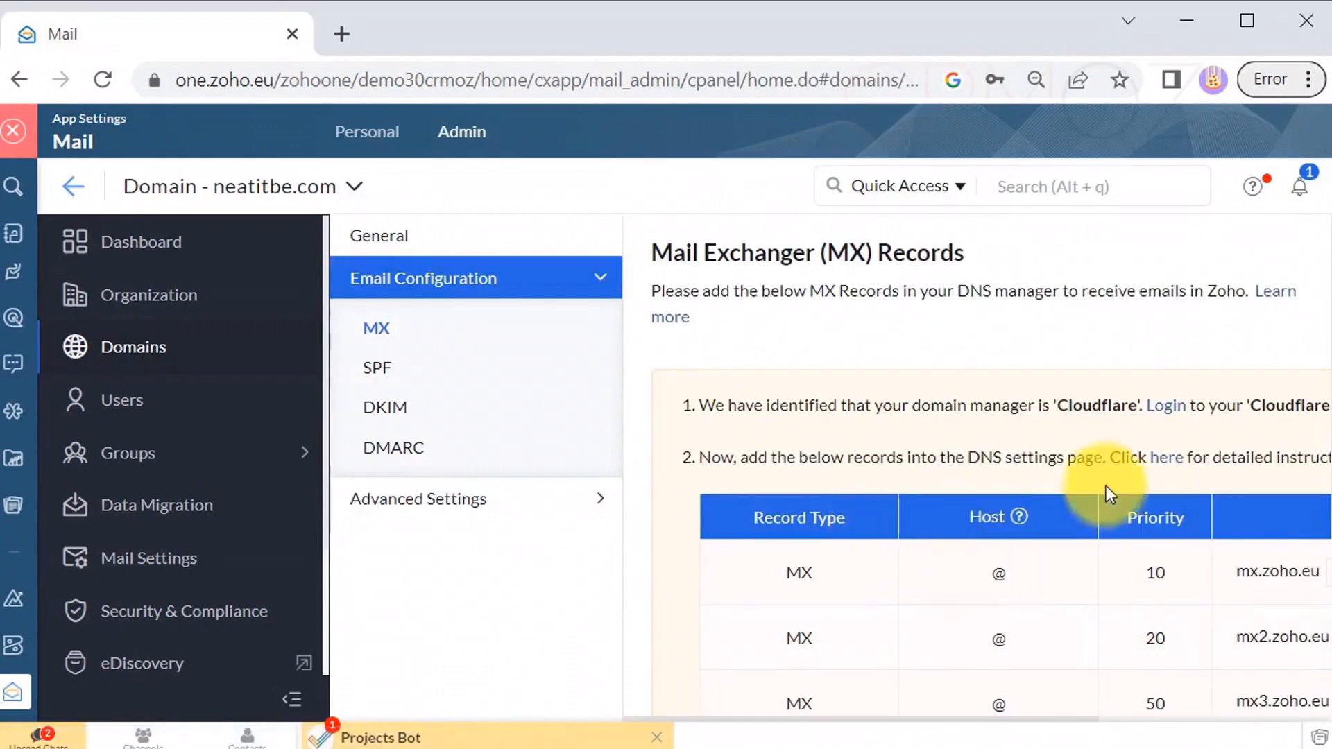
- Copy the priority-10 MX value mx.zoho.eu from neatitbe.com's MX setup page
left_click(1034, 80)
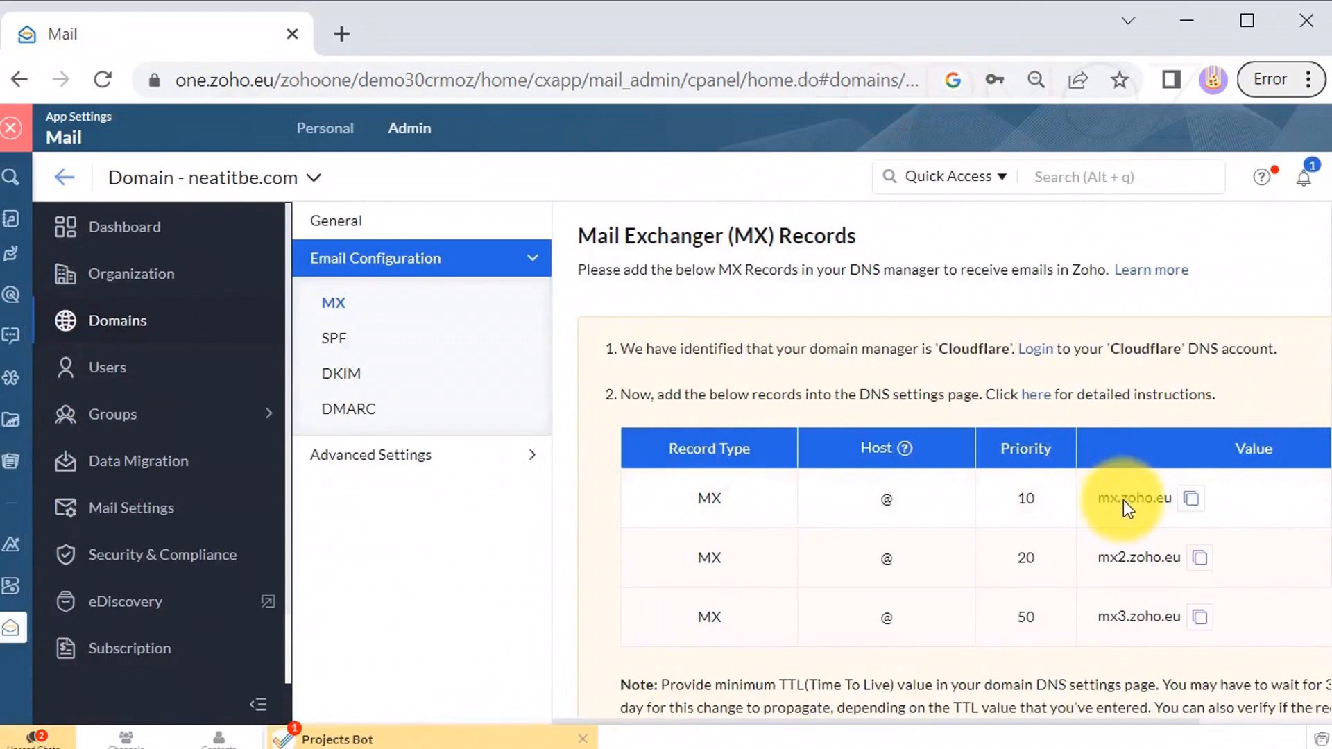
mouse_move(757, 353)
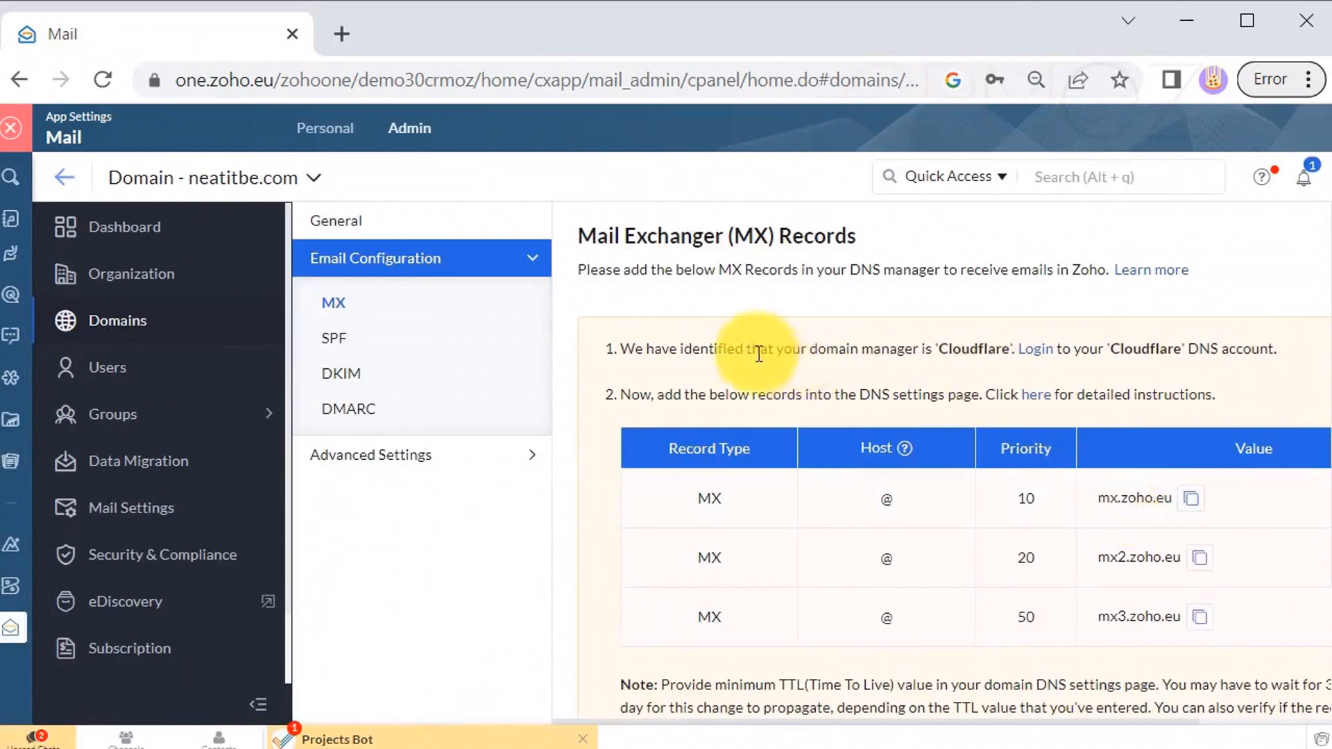
mouse_move(1161, 355)
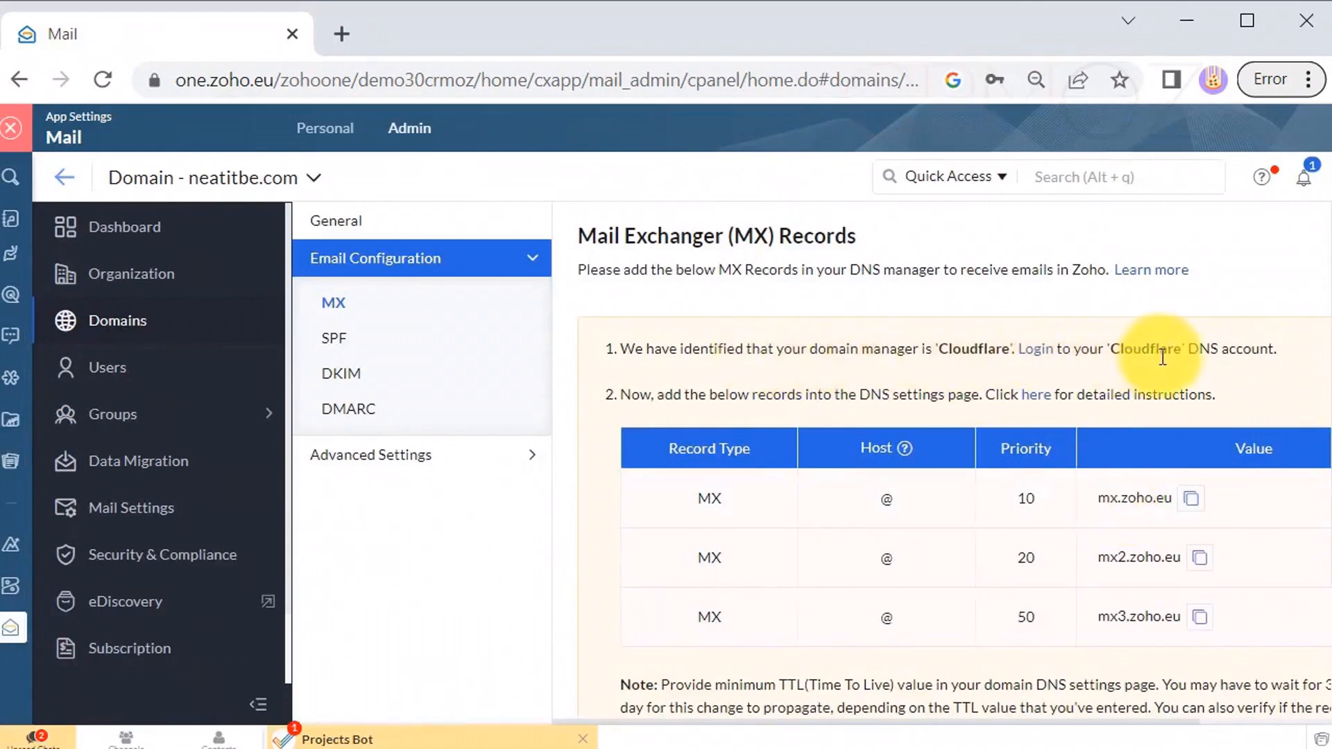
mouse_move(1121, 412)
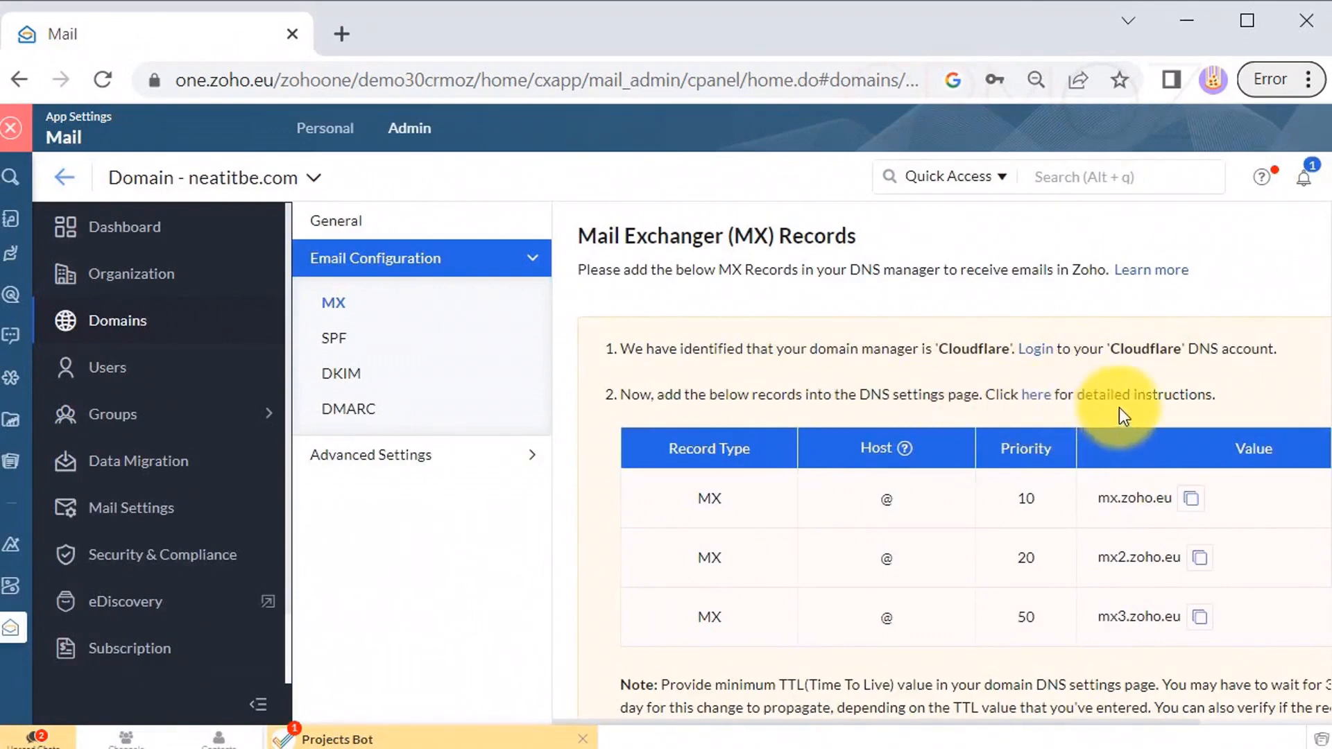
mouse_move(1190, 498)
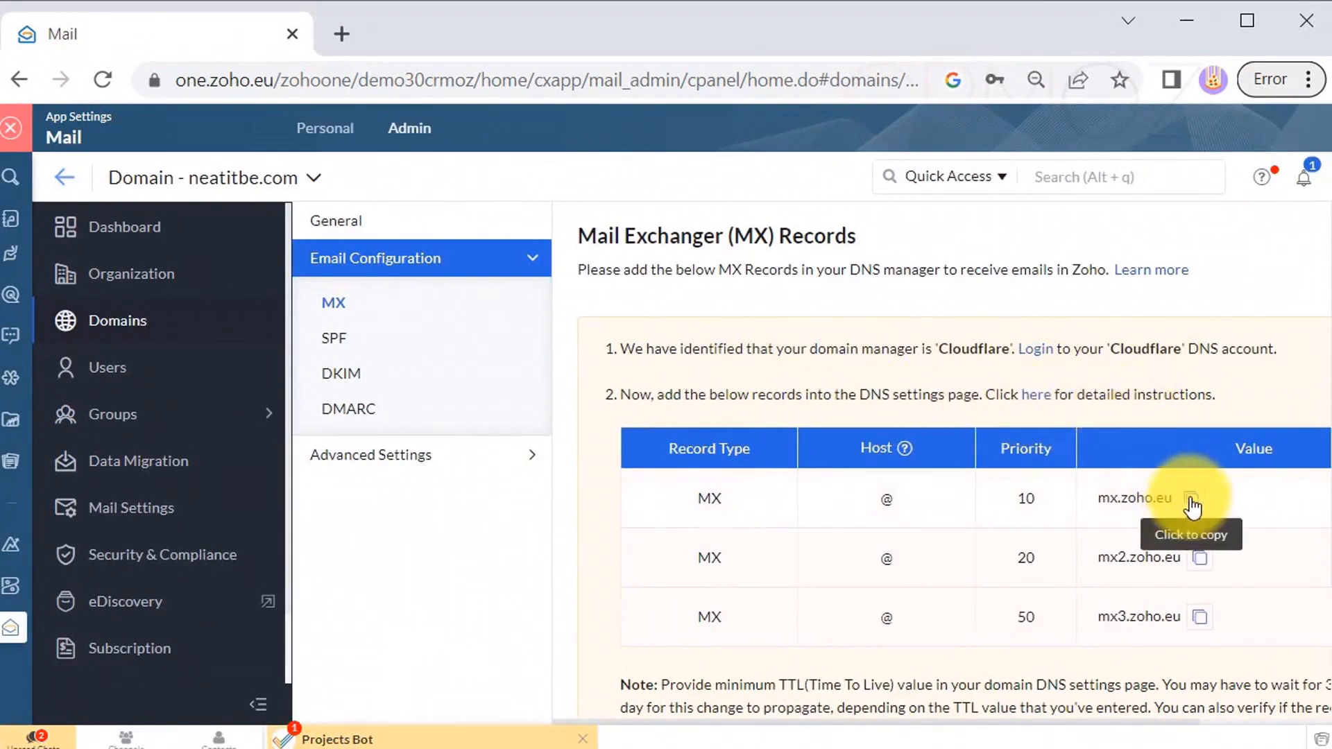
left_click(1190, 498)
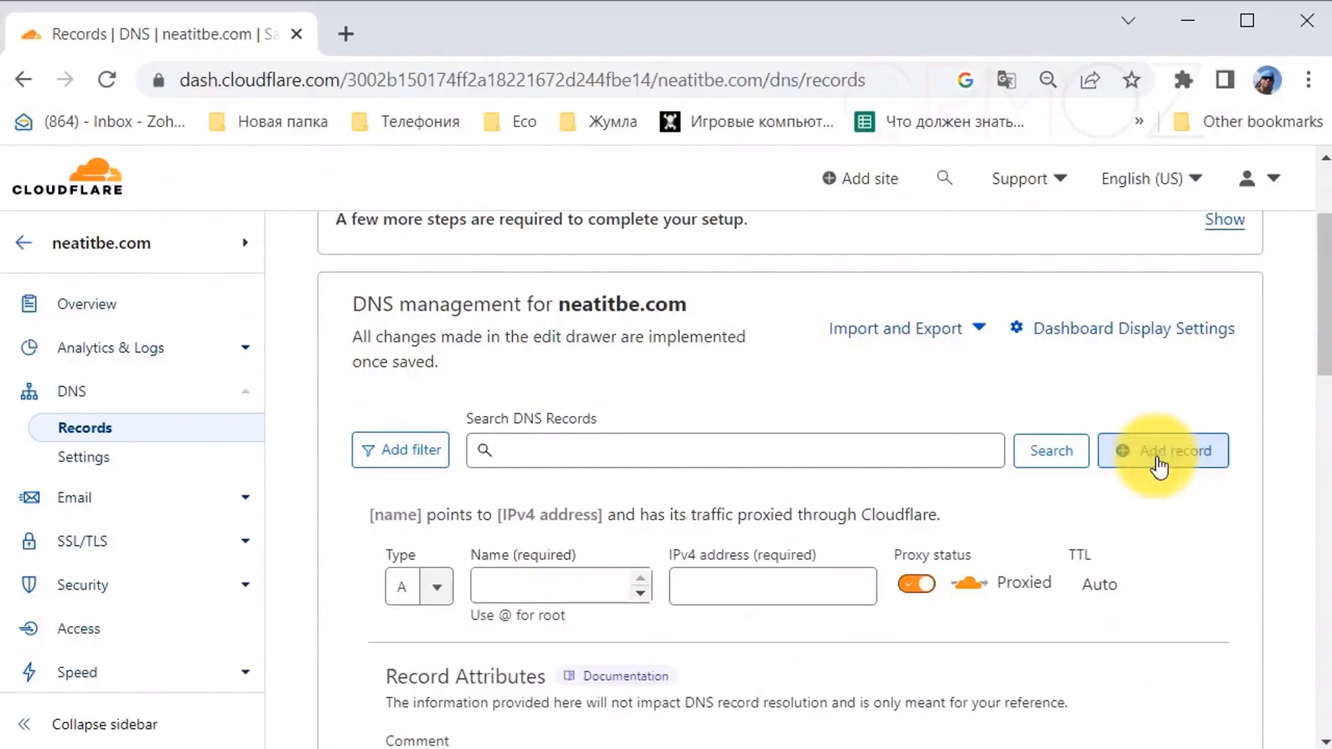
- Add an MX record for neatitbe.com pointing to mx.zoho.eu with priority 10
left_click(419, 585)
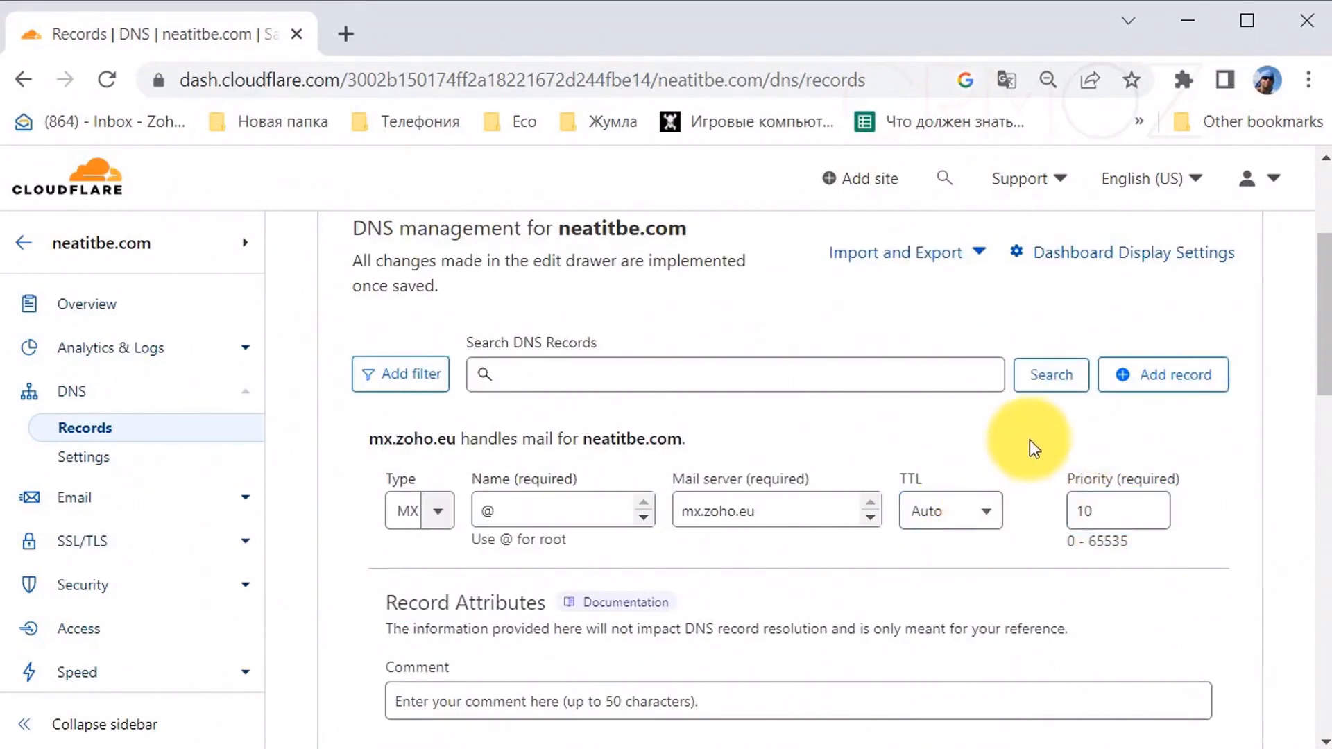
scroll("down", 3)
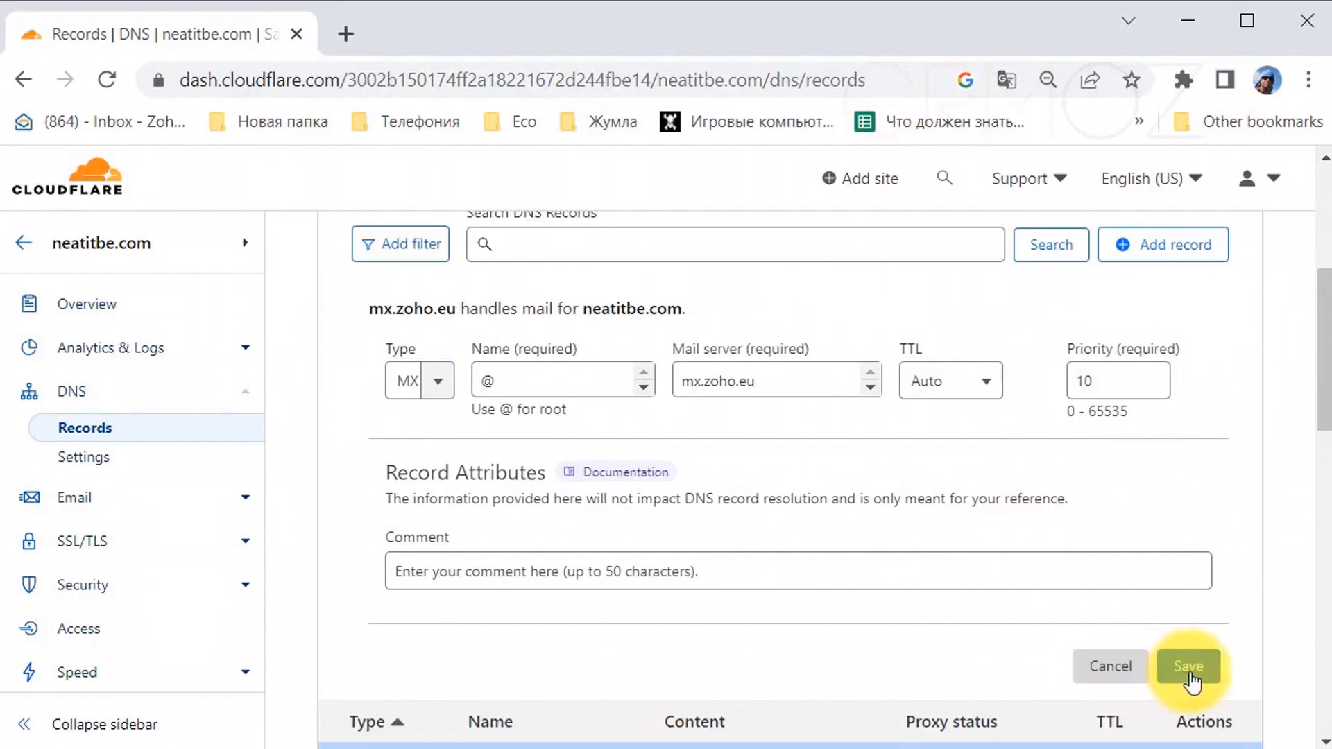
left_click(1186, 666)
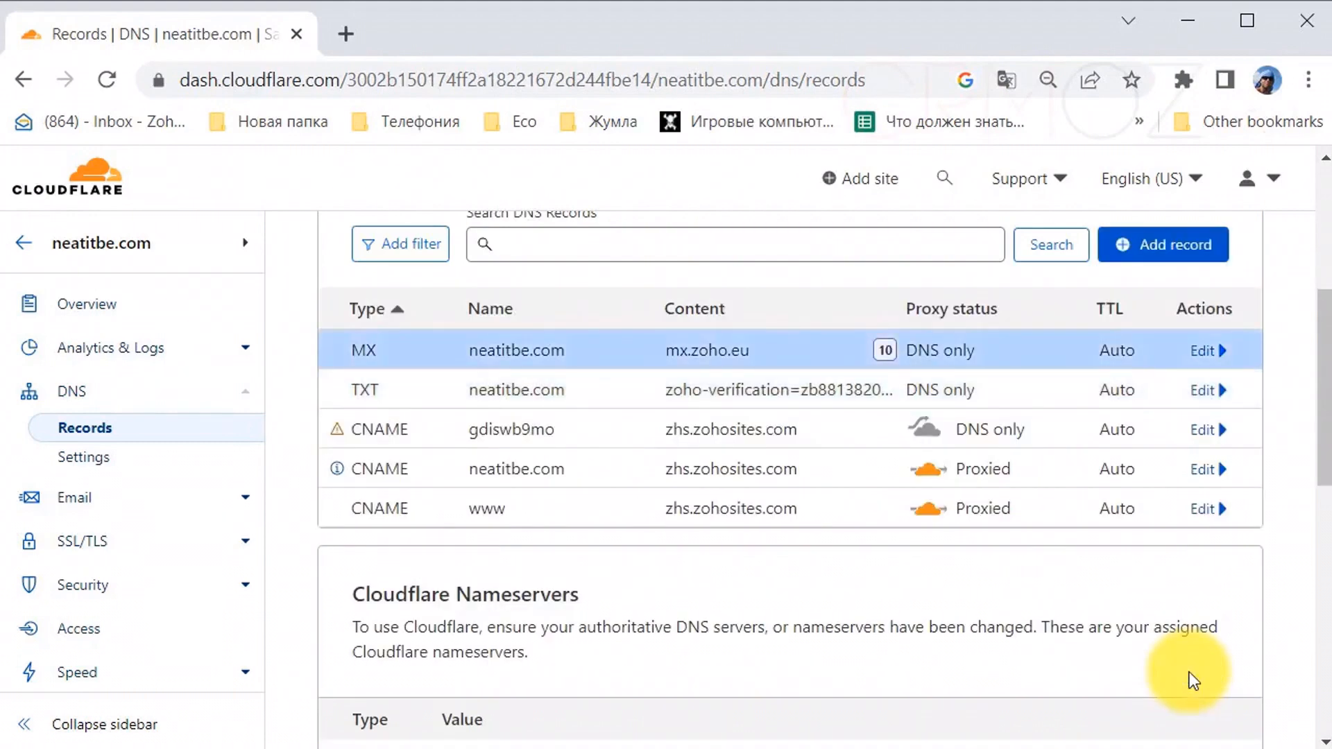
mouse_move(1179, 244)
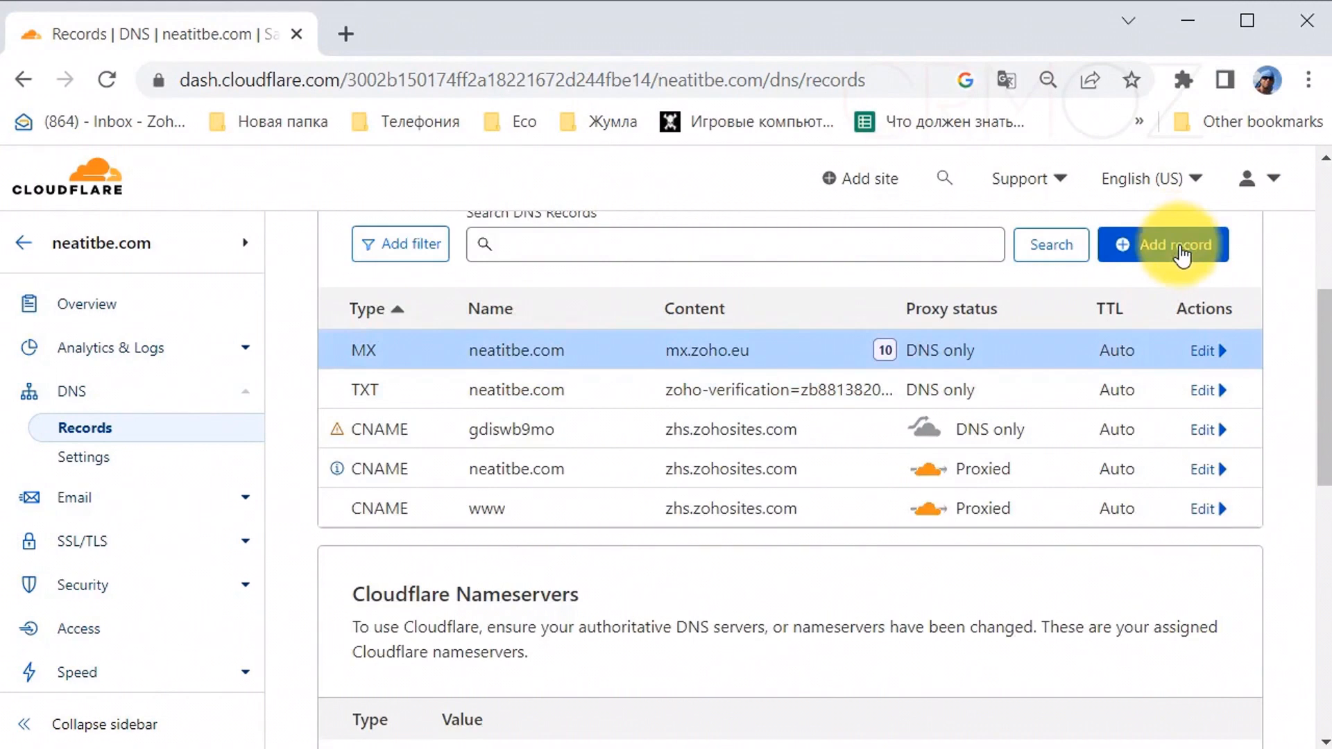
- Add an MX record for neatitbe.com pointing to mx2.zoho.eu with priority 20
left_click(1179, 244)
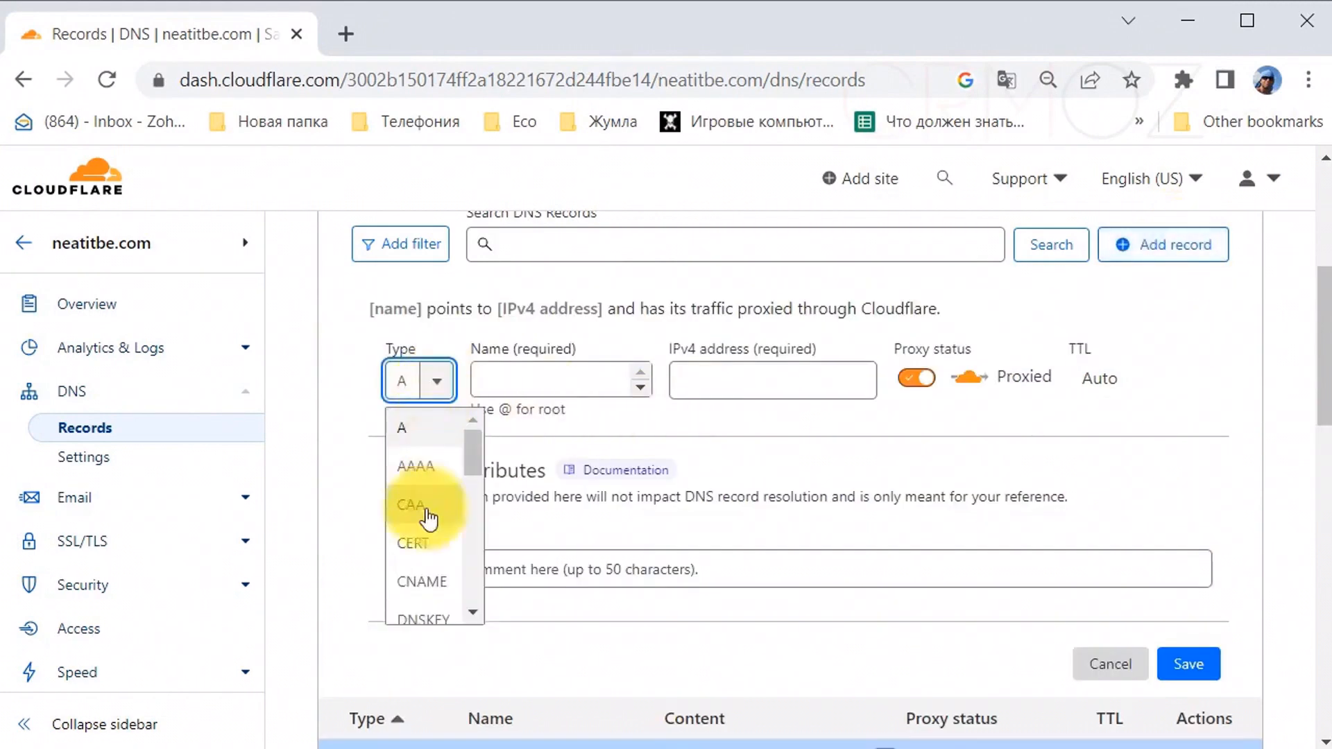
scroll("down", 3)
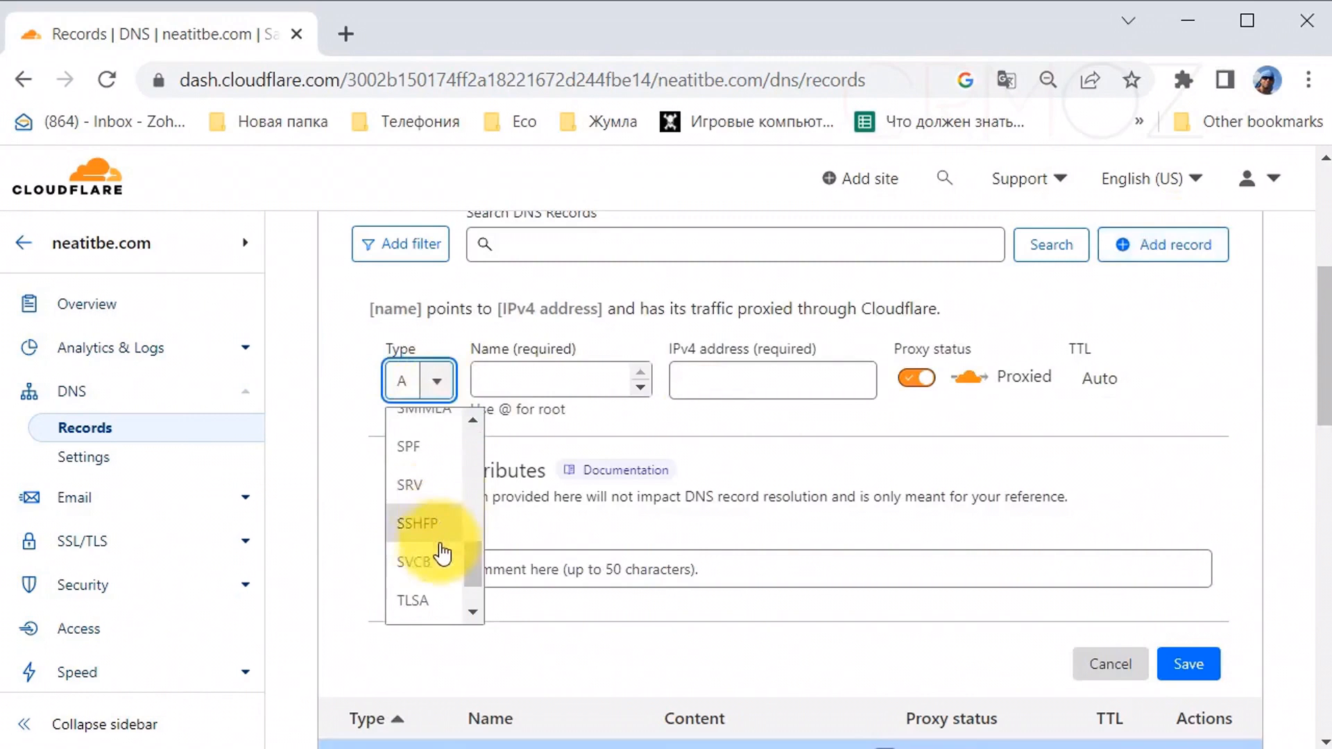
scroll("up", 3)
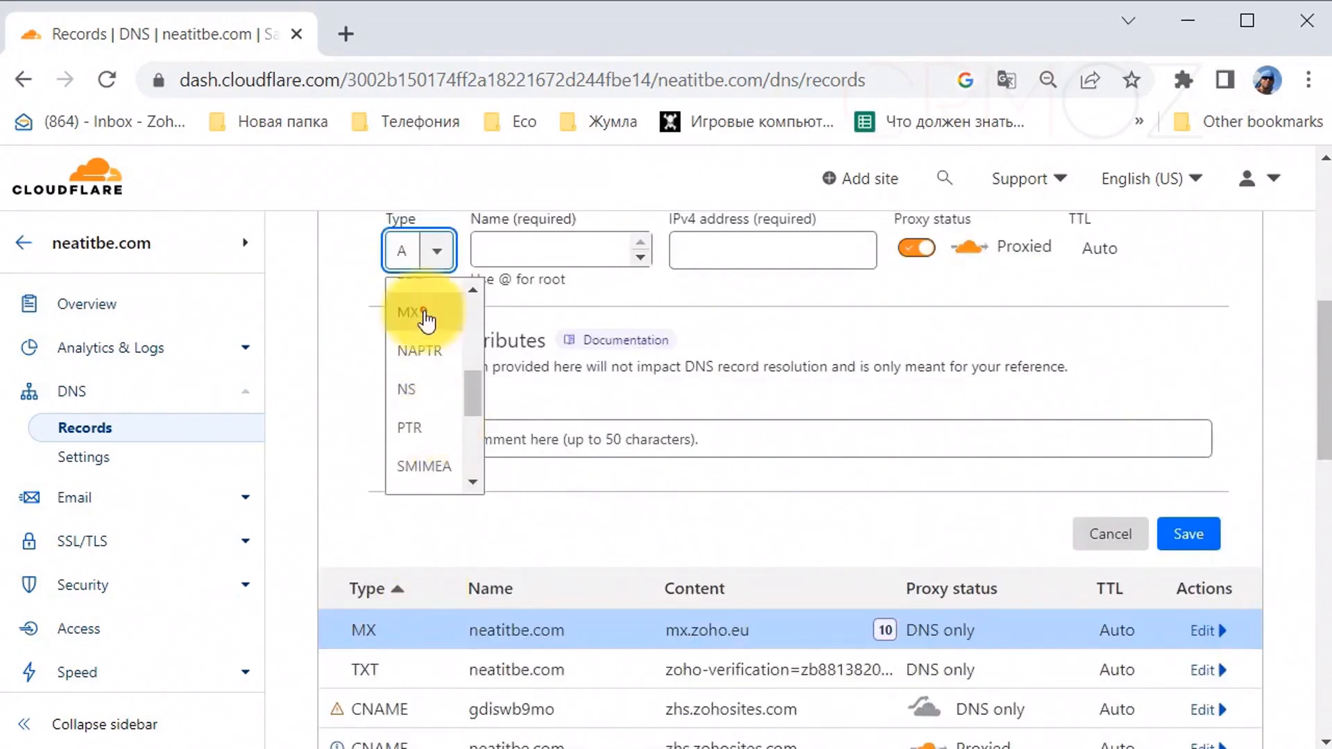
left_click(417, 312)
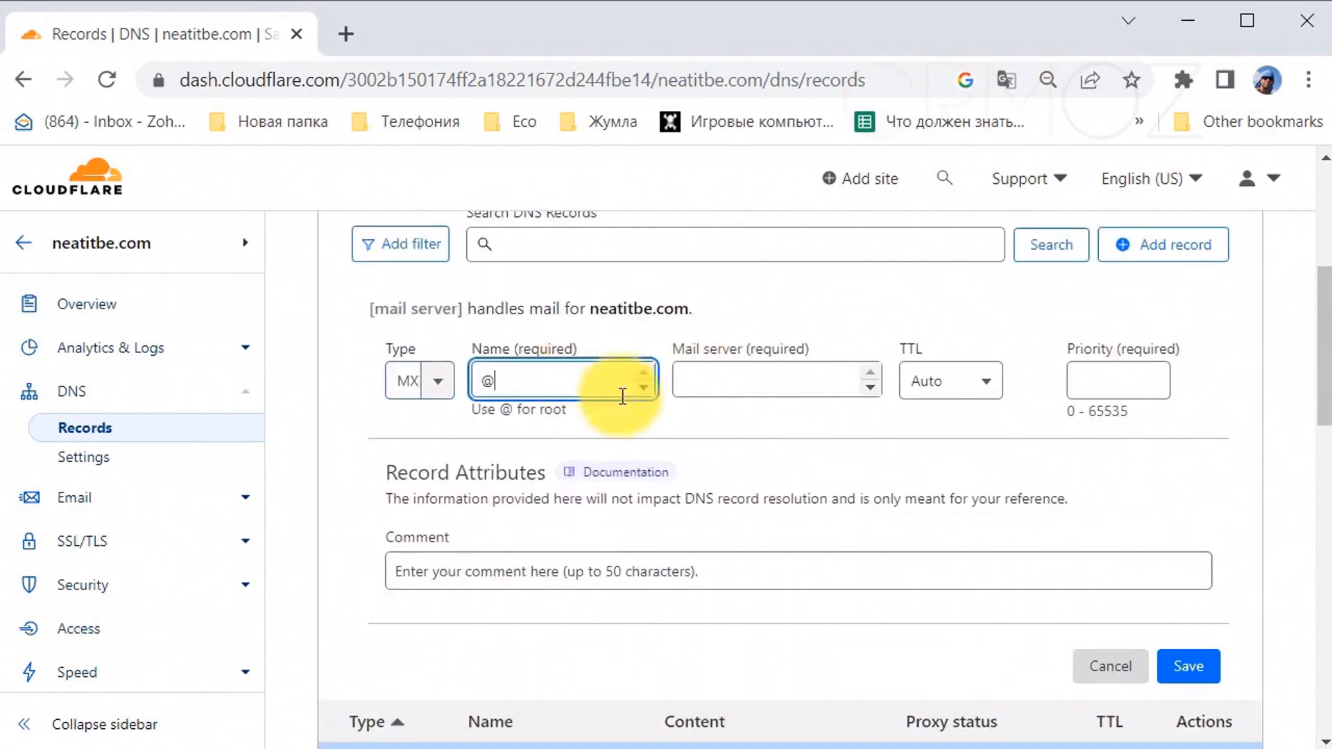
type("mx.zoho.eu")
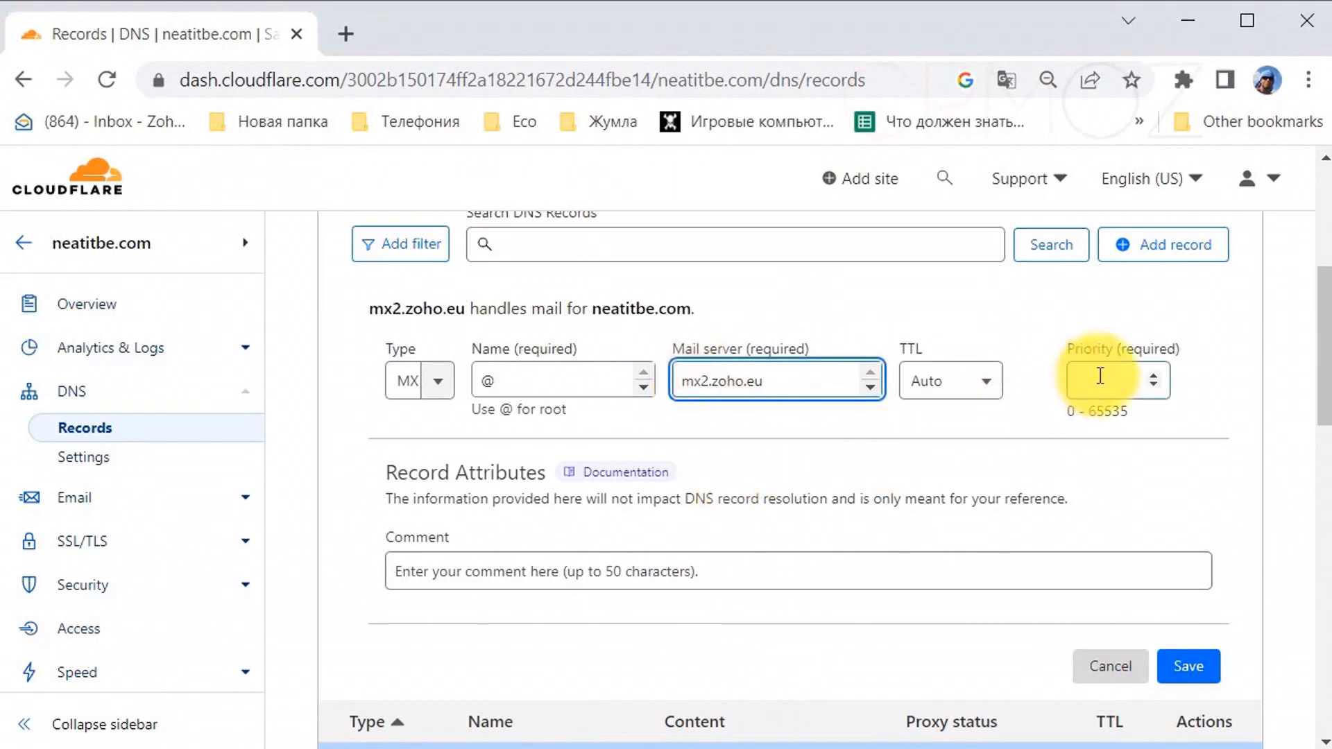
type("20")
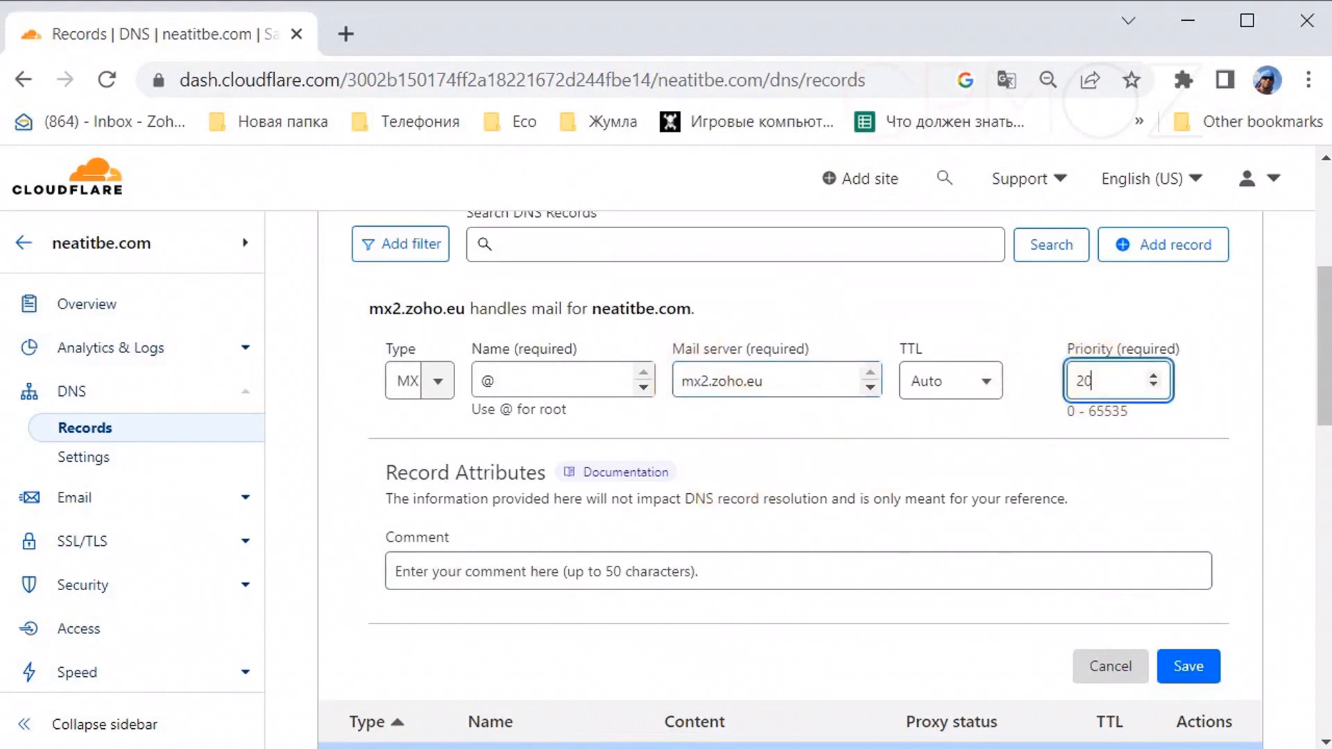
mouse_move(772, 466)
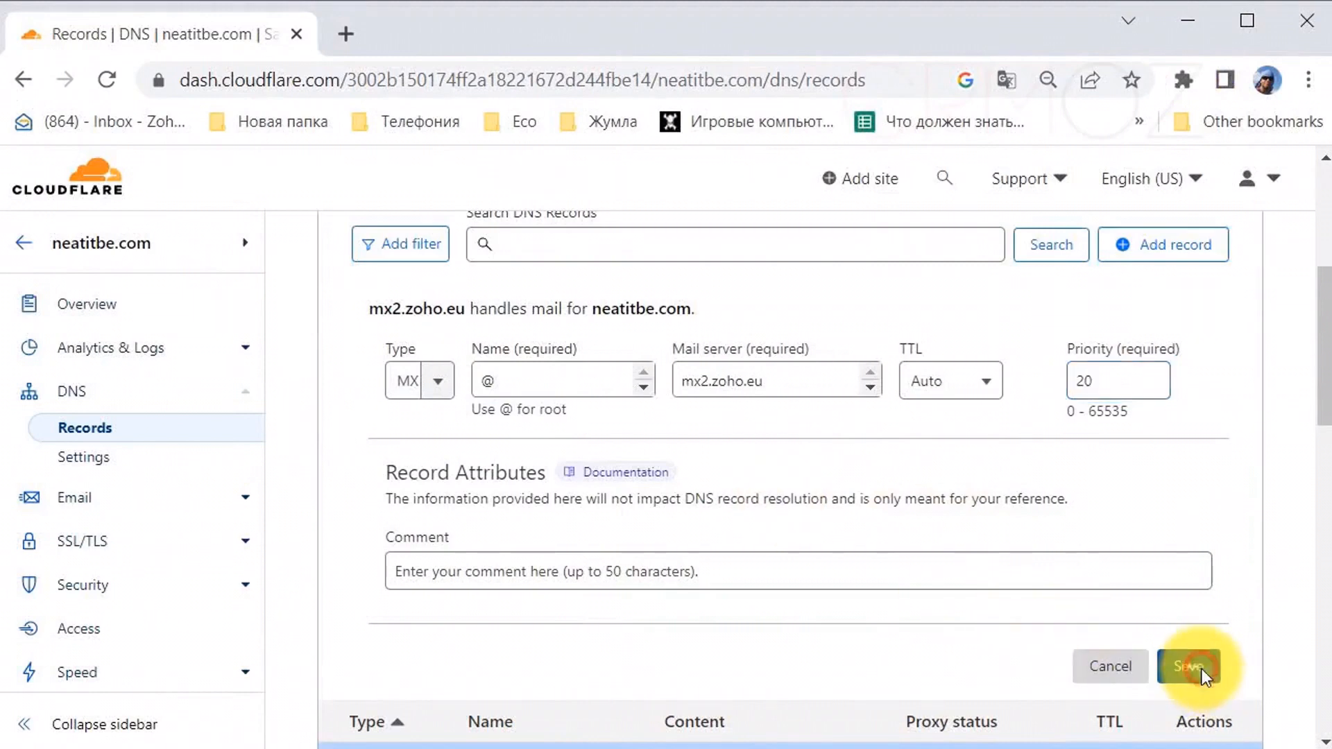
left_click(1188, 666)
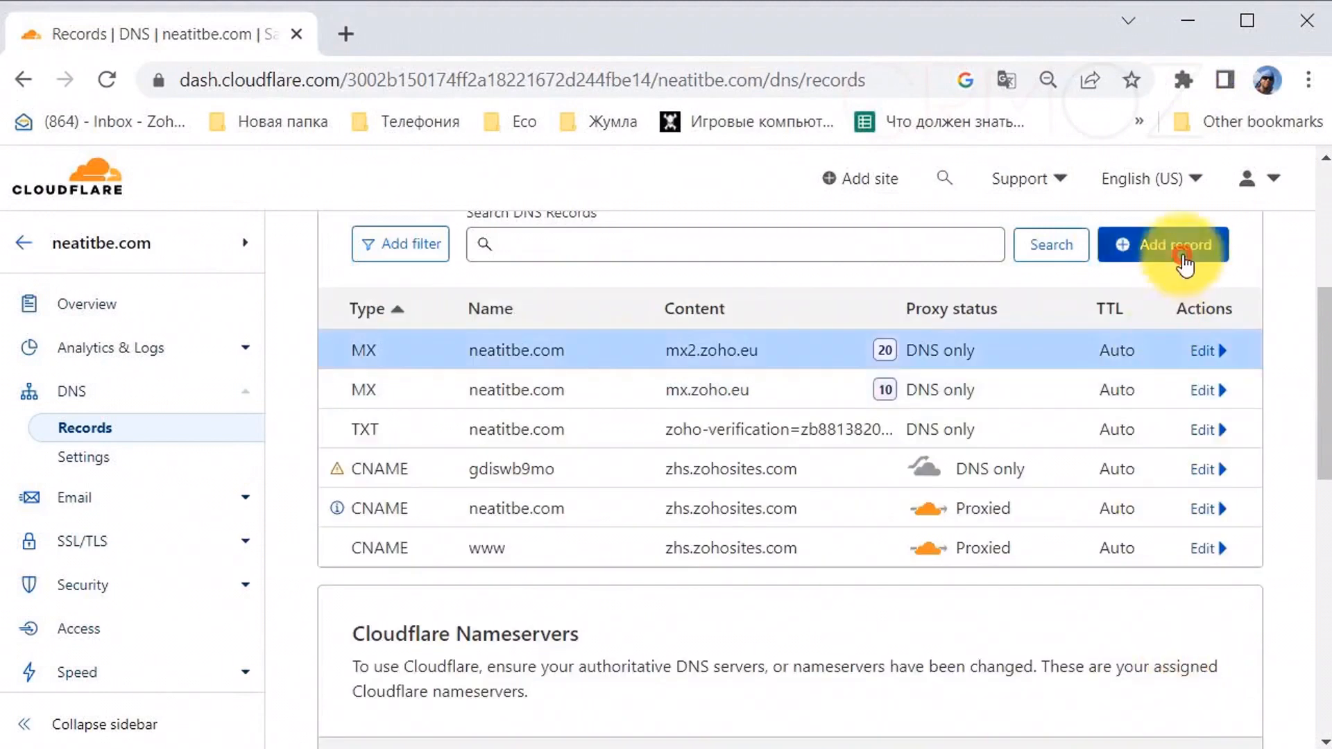
- Add an MX record for neatitbe.com pointing to mx3.zoho.eu with priority 50
left_click(1162, 244)
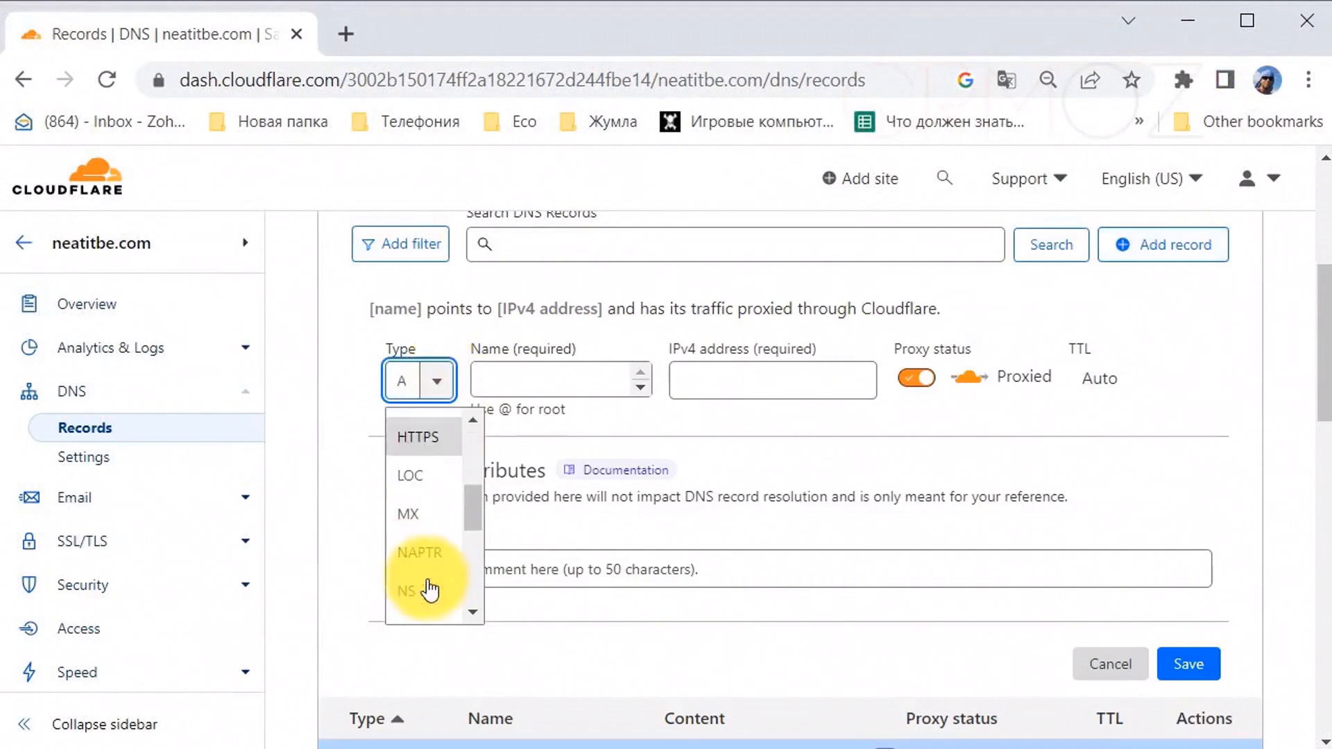
left_click(408, 513)
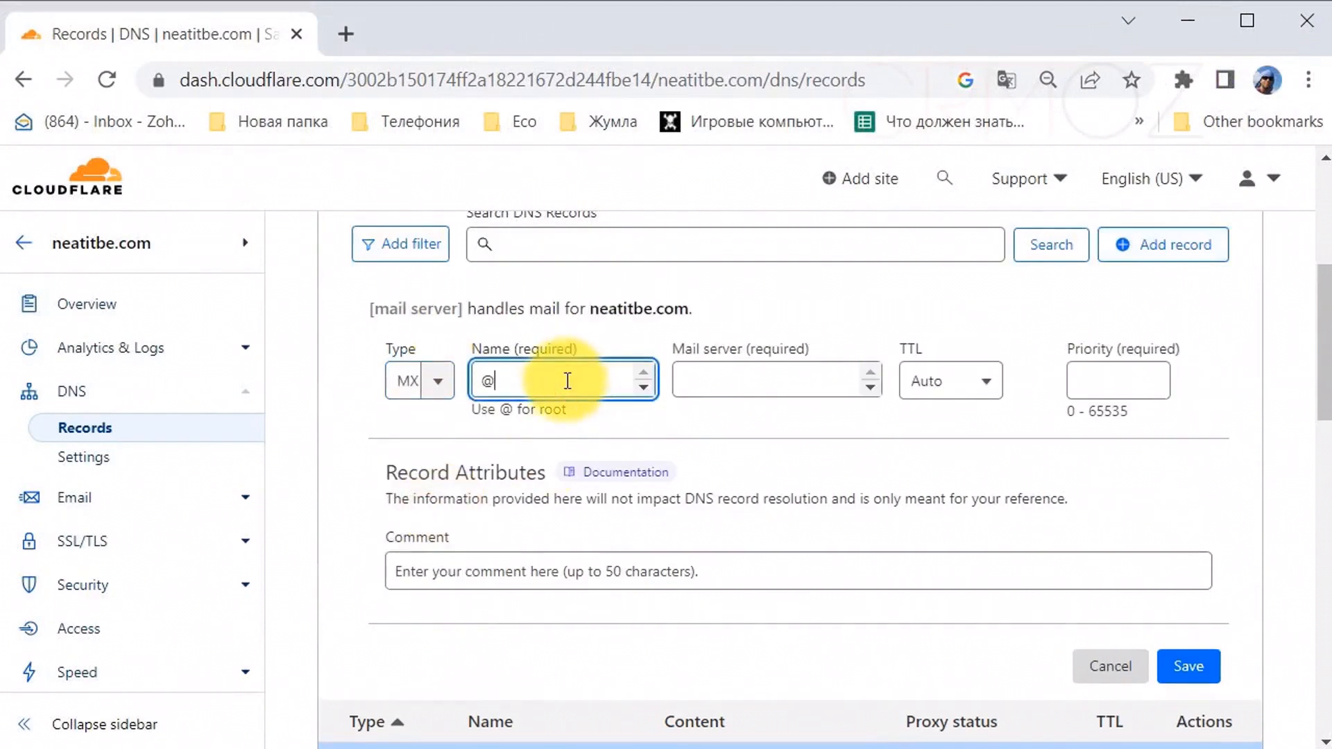
type("mx.zoho.eu")
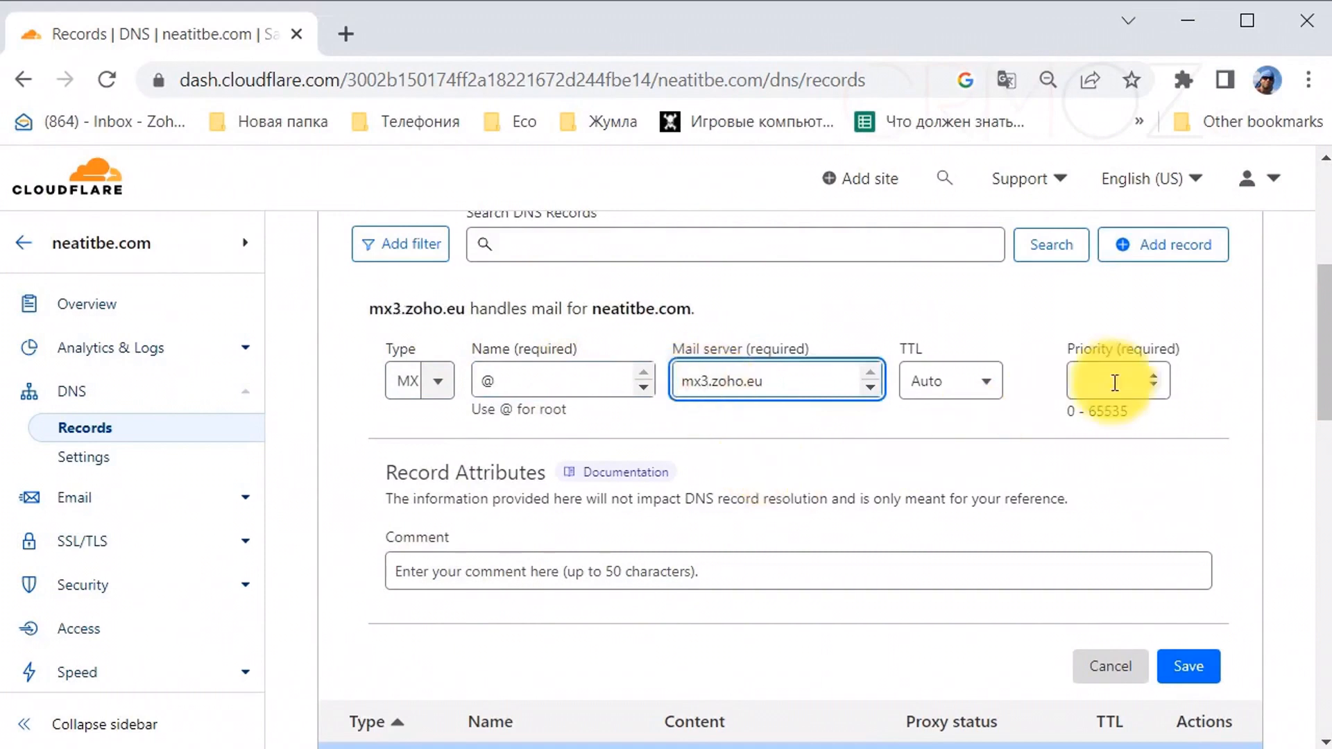
type("50")
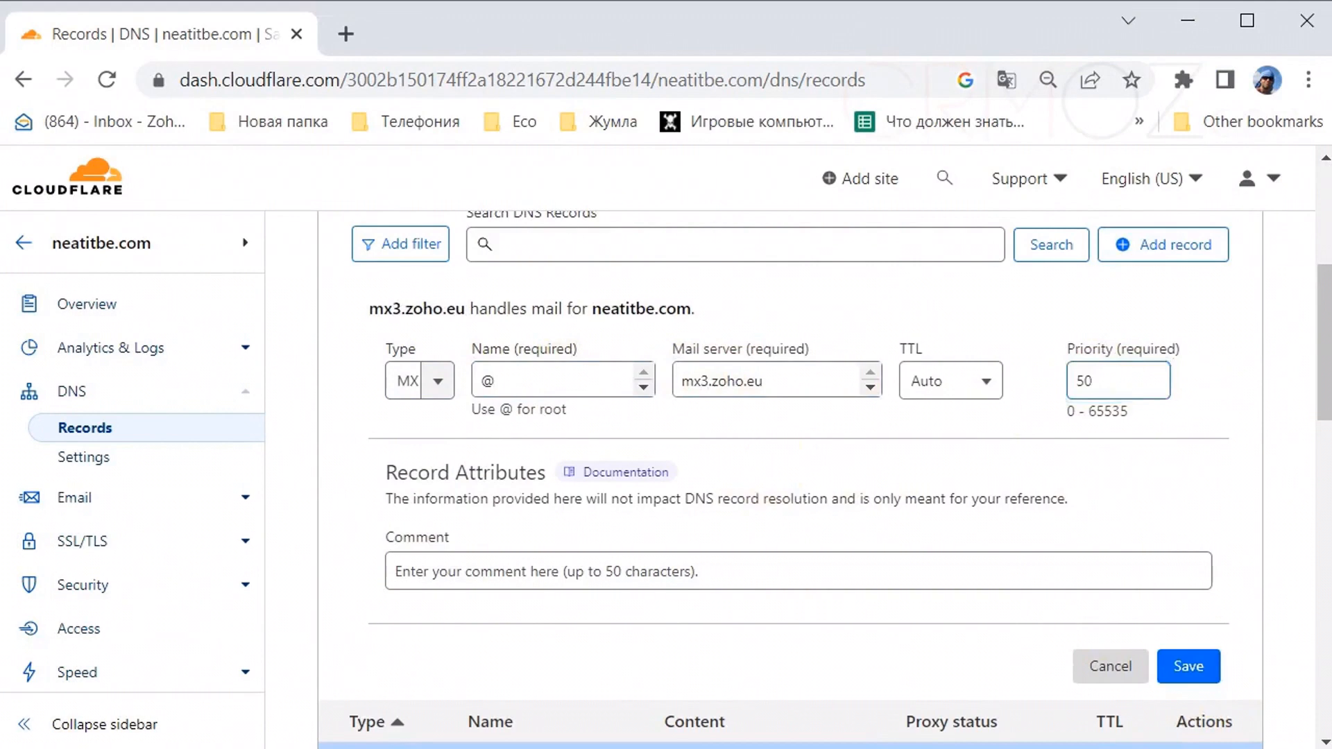
left_click(1117, 381)
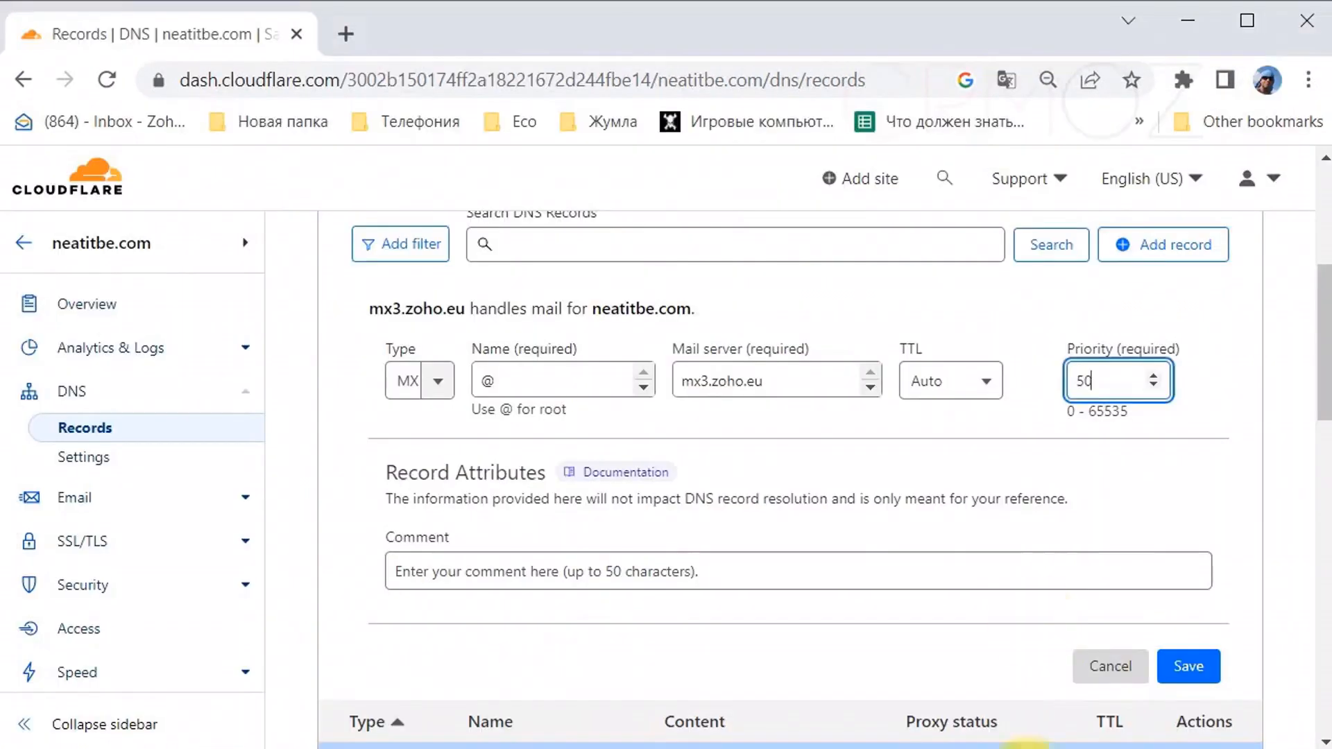
left_click(1188, 666)
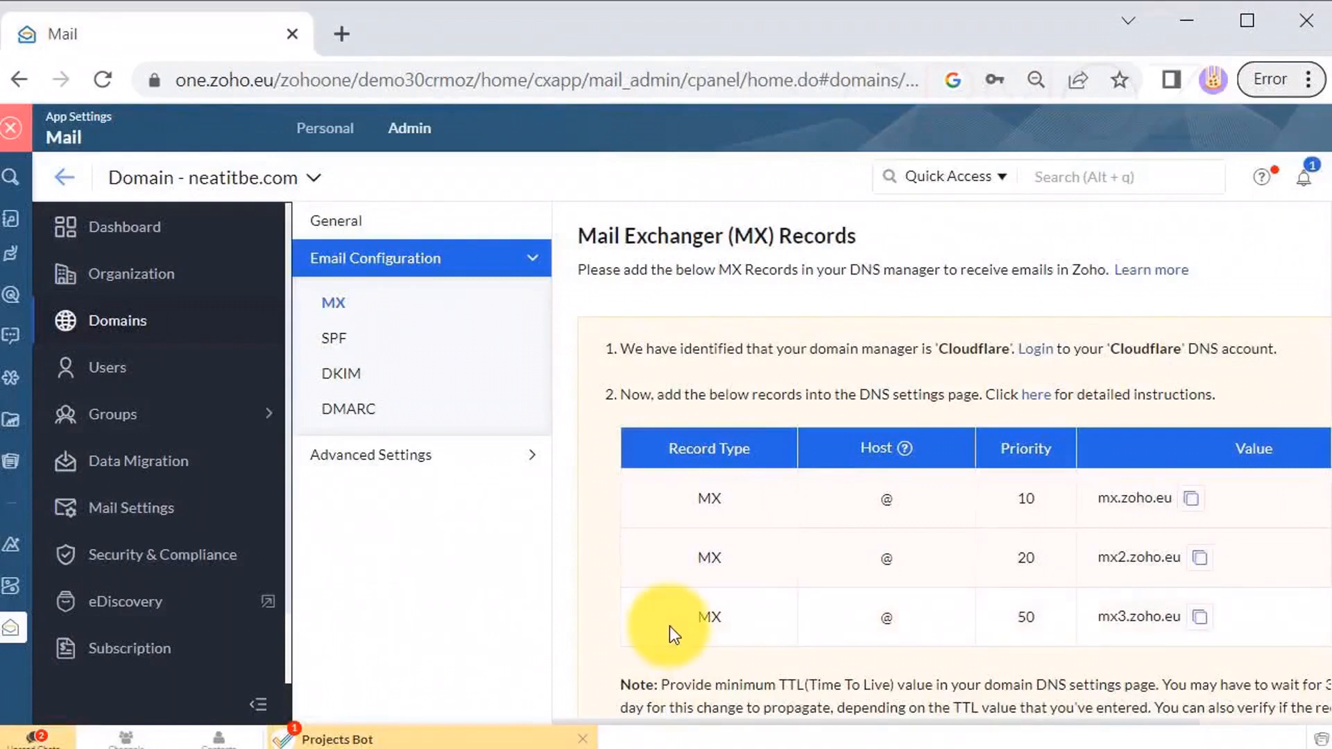
- Verify neatitbe.com's MX records so Zoho reports priorities 10, 20 and 50 pointed correctly
scroll("down", 3)
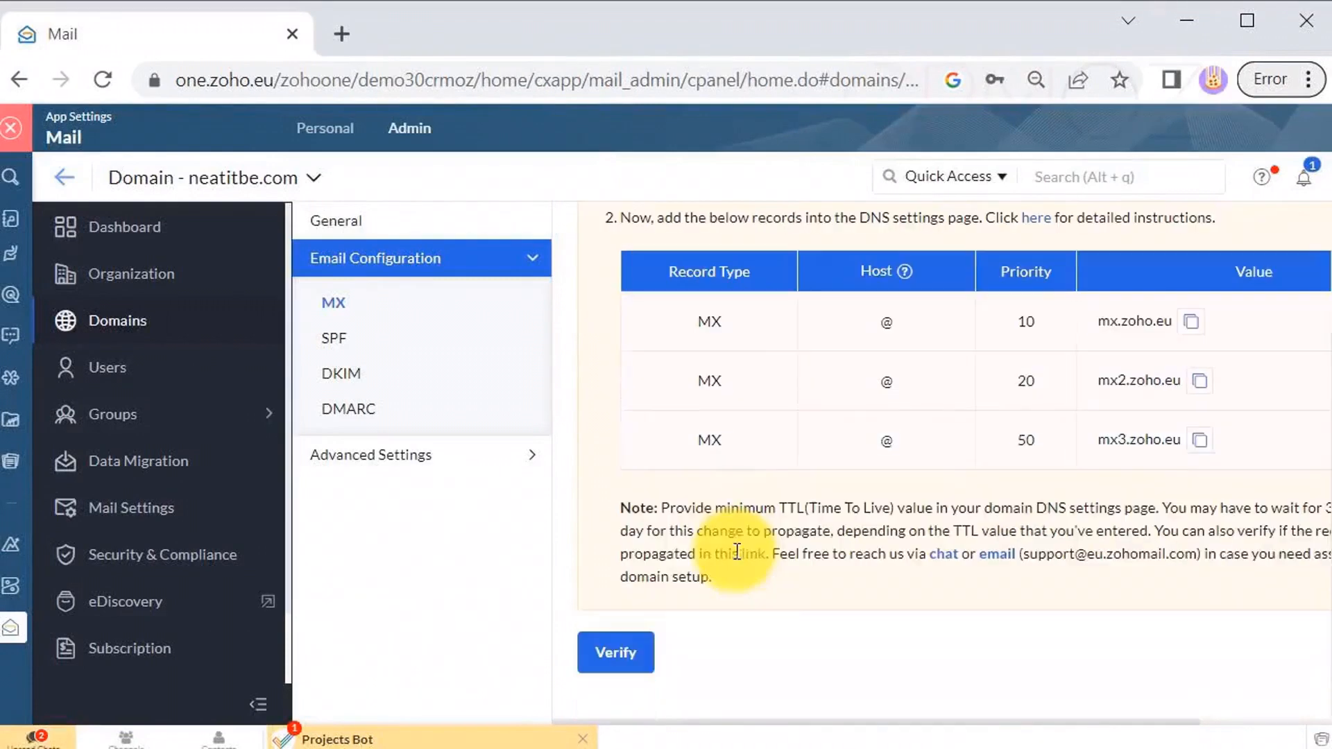
left_click(615, 652)
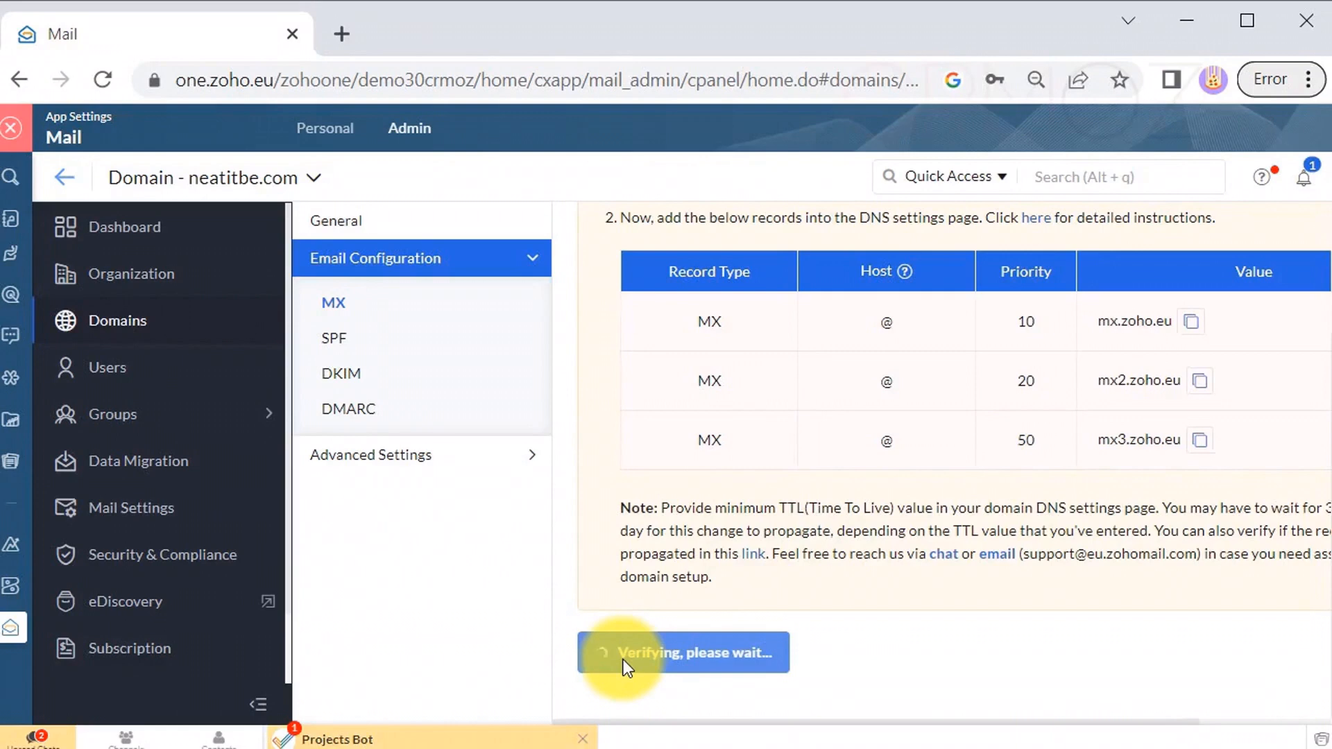
left_click(683, 652)
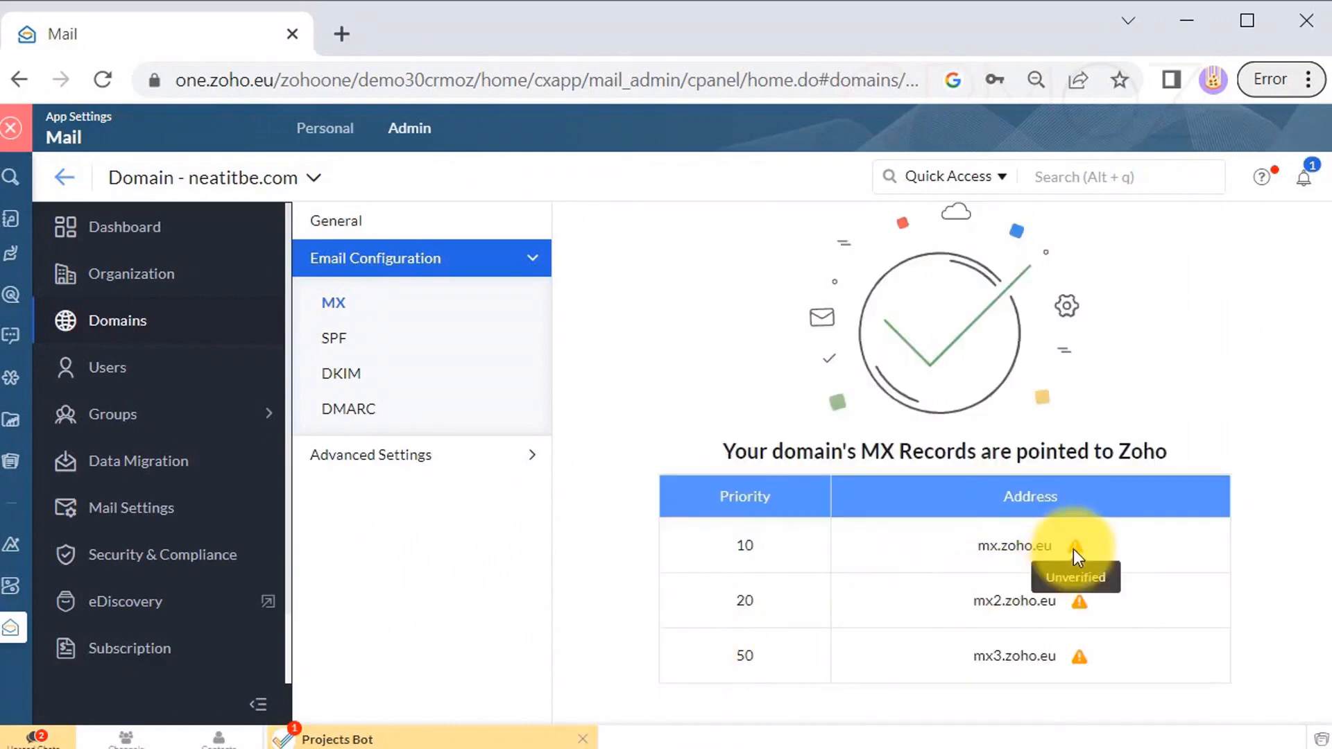
mouse_move(1079, 656)
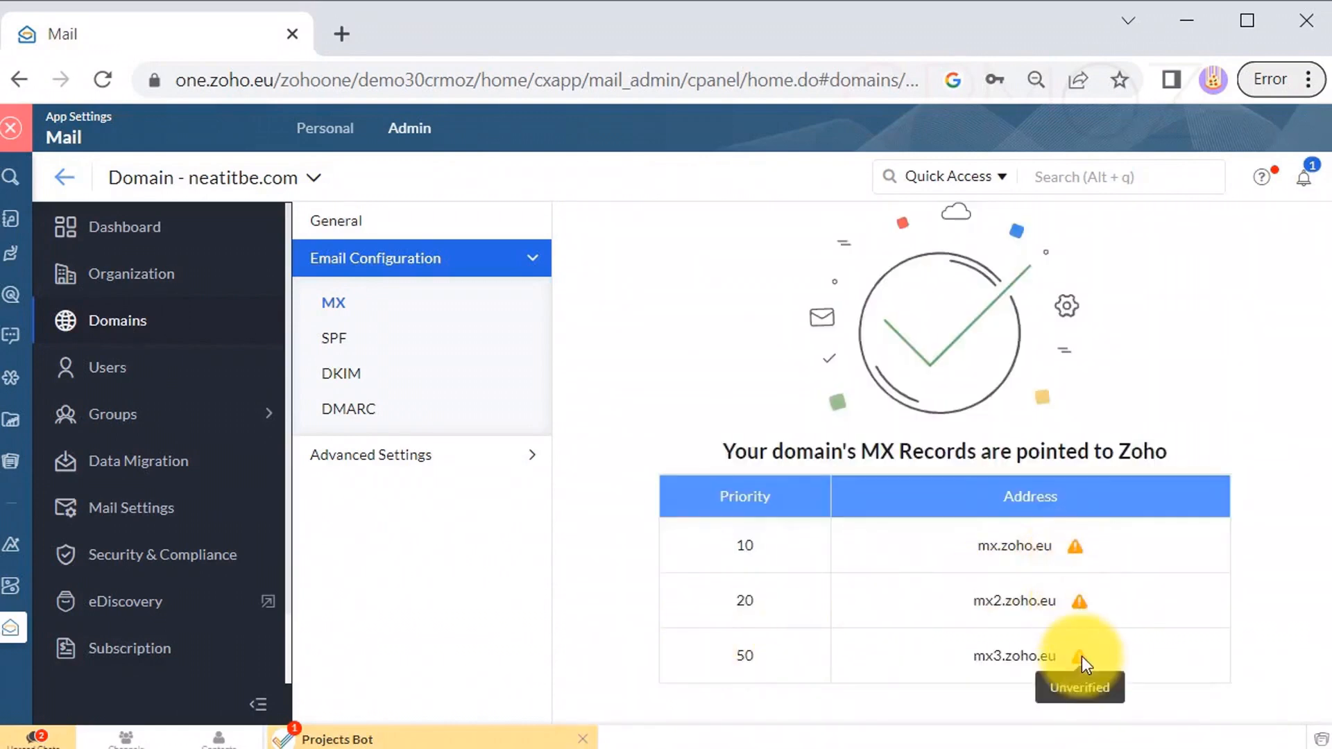
mouse_move(1079, 441)
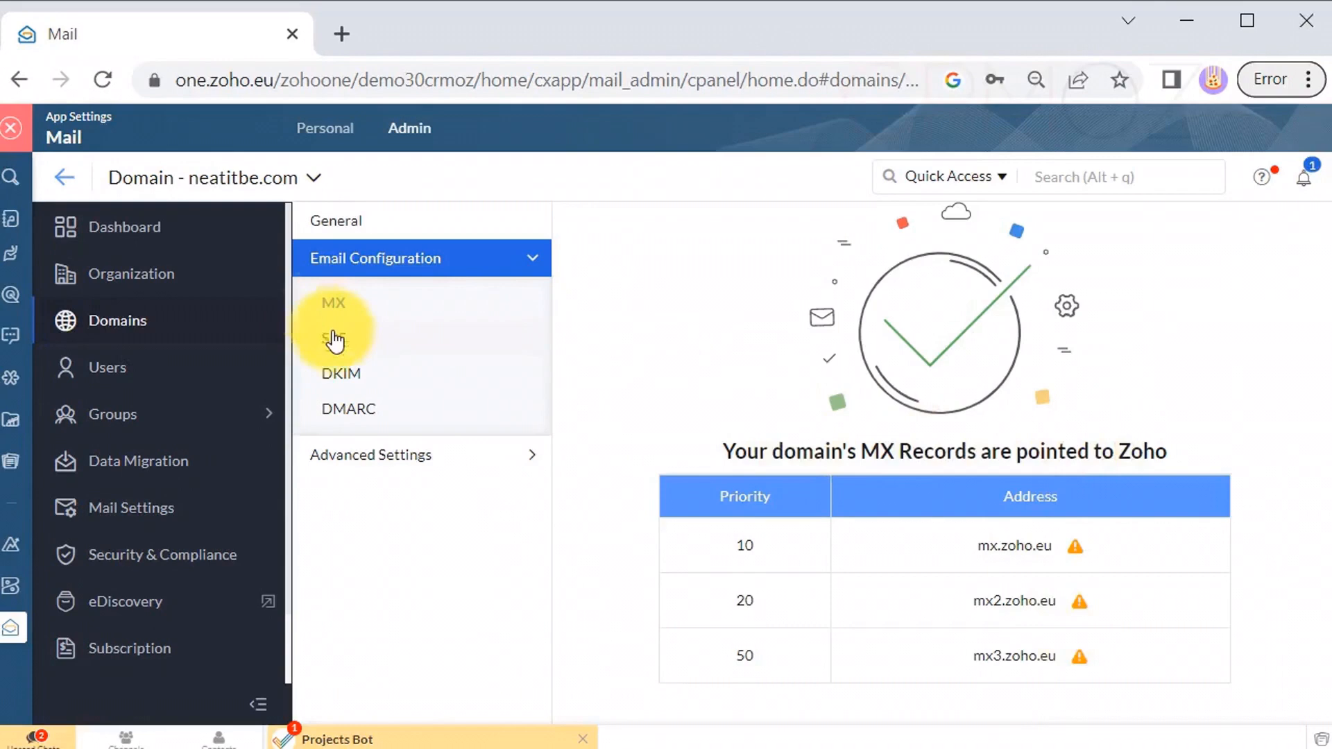
- Copy the SPF value v=spf1 include:zoho.eu ~all and save it as a TXT record named @ in Cloudflare
left_click(334, 338)
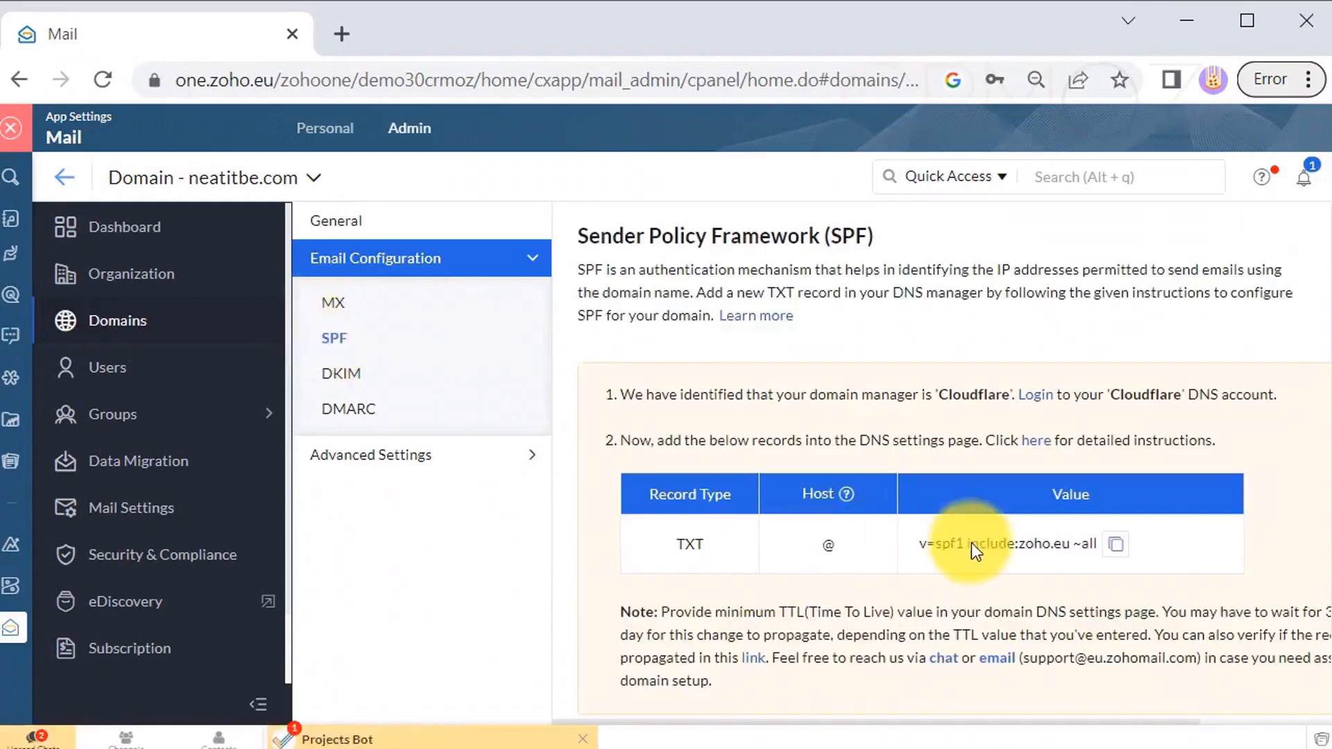
left_click(1114, 544)
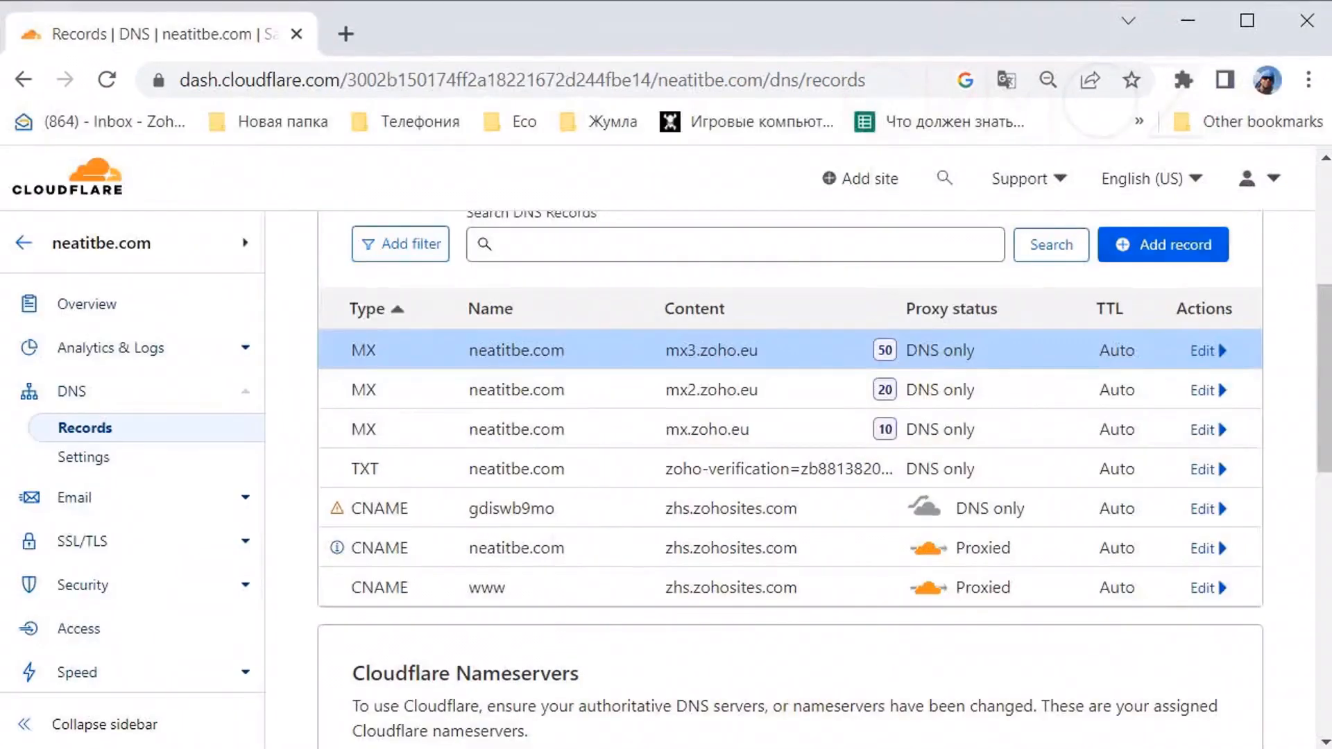
mouse_move(1162, 244)
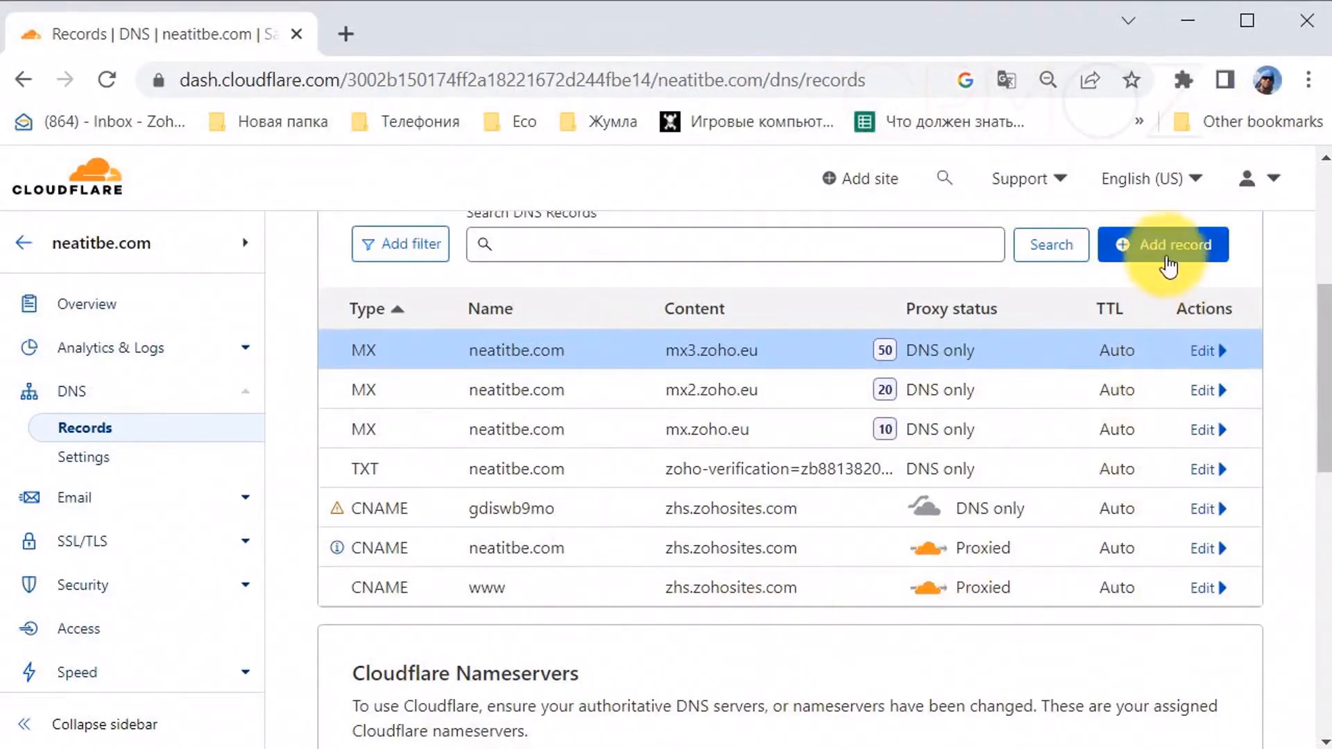
left_click(1170, 244)
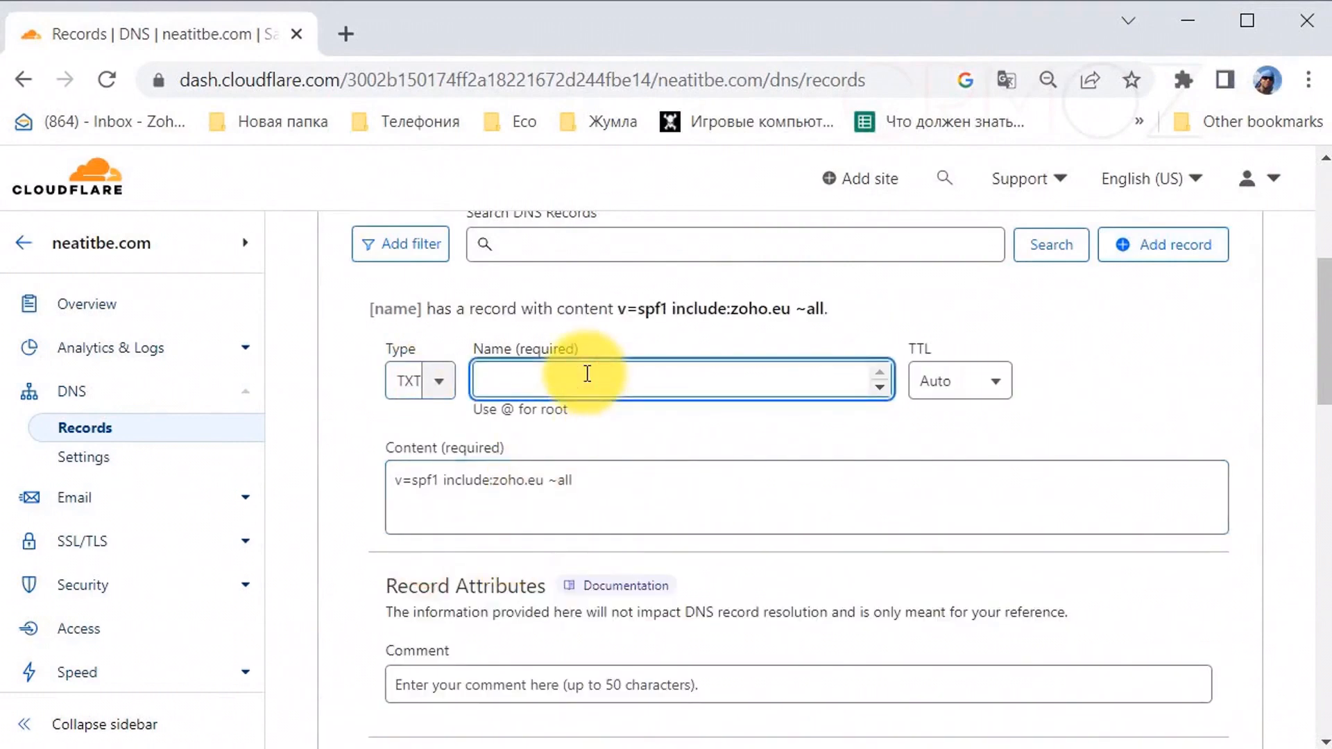
type("@")
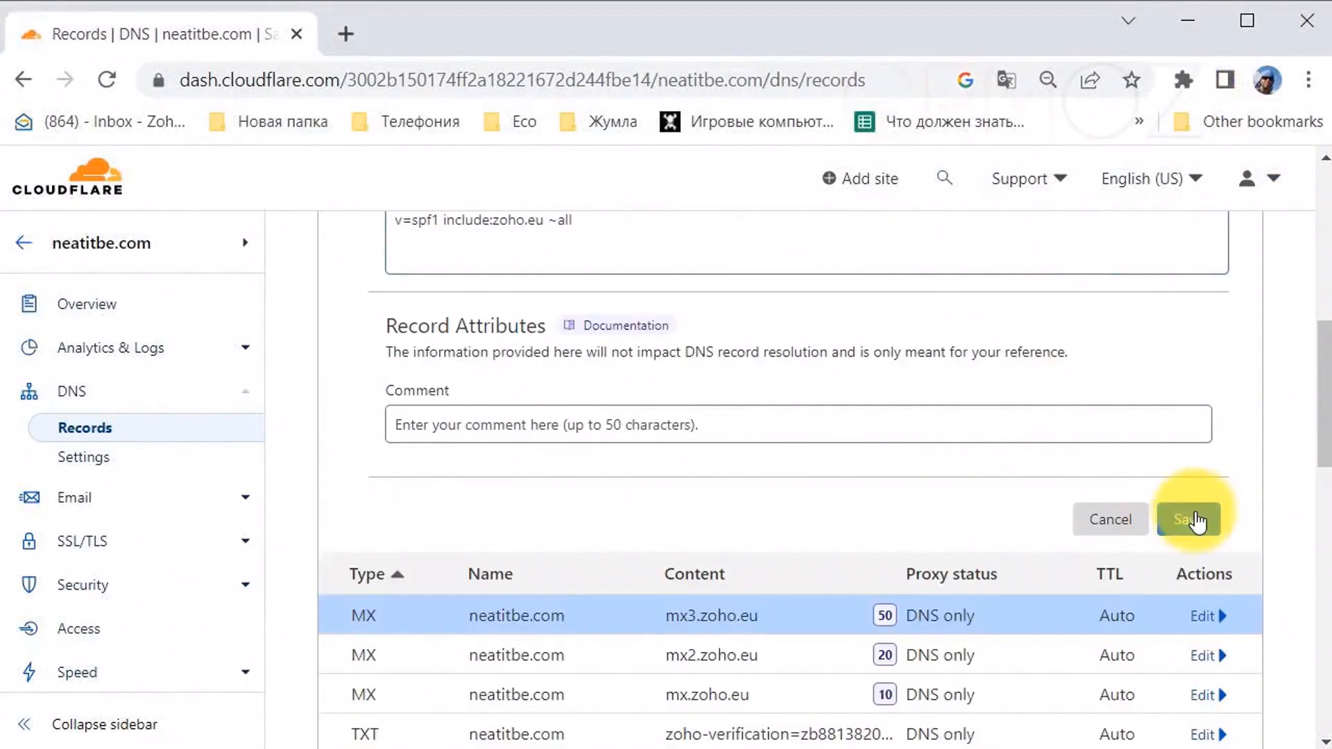
left_click(1188, 519)
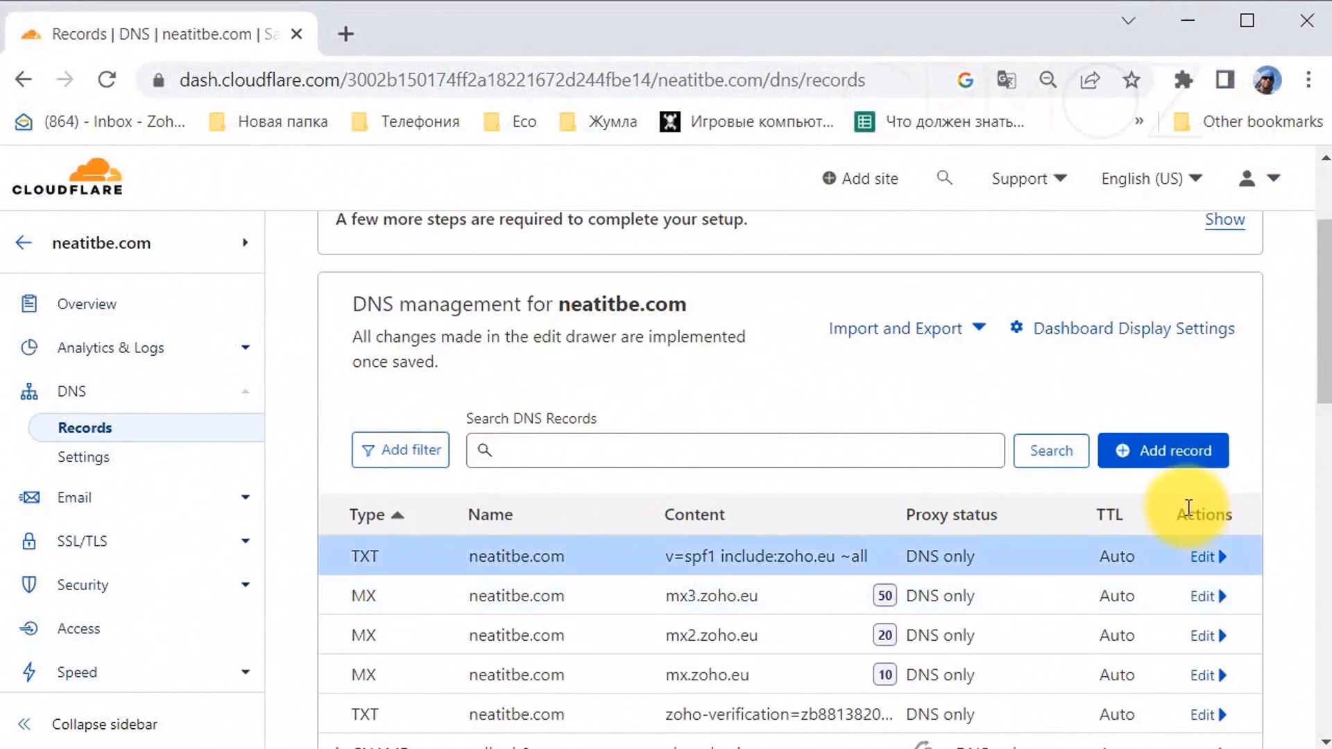
- Verify in Zoho Mail that neatitbe.com's SPF record is pointed successfully
scroll("up", 3)
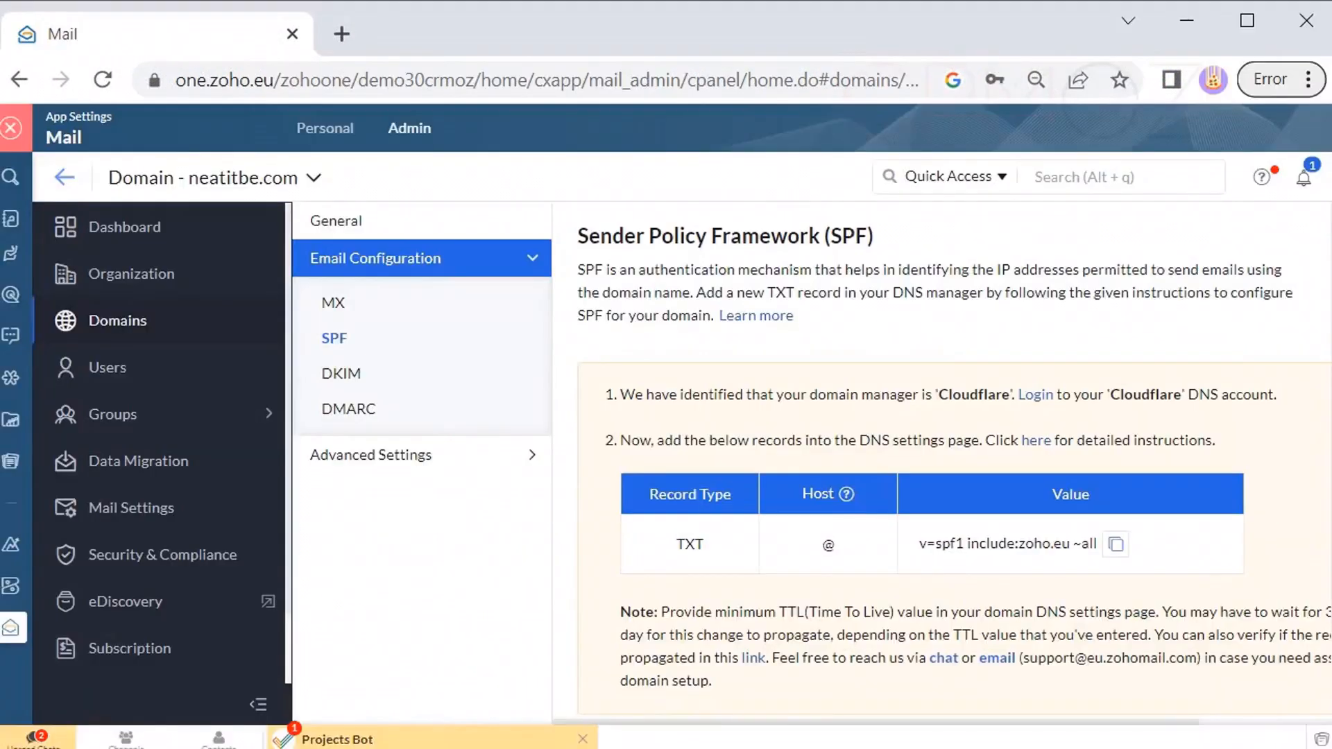
scroll("down", 3)
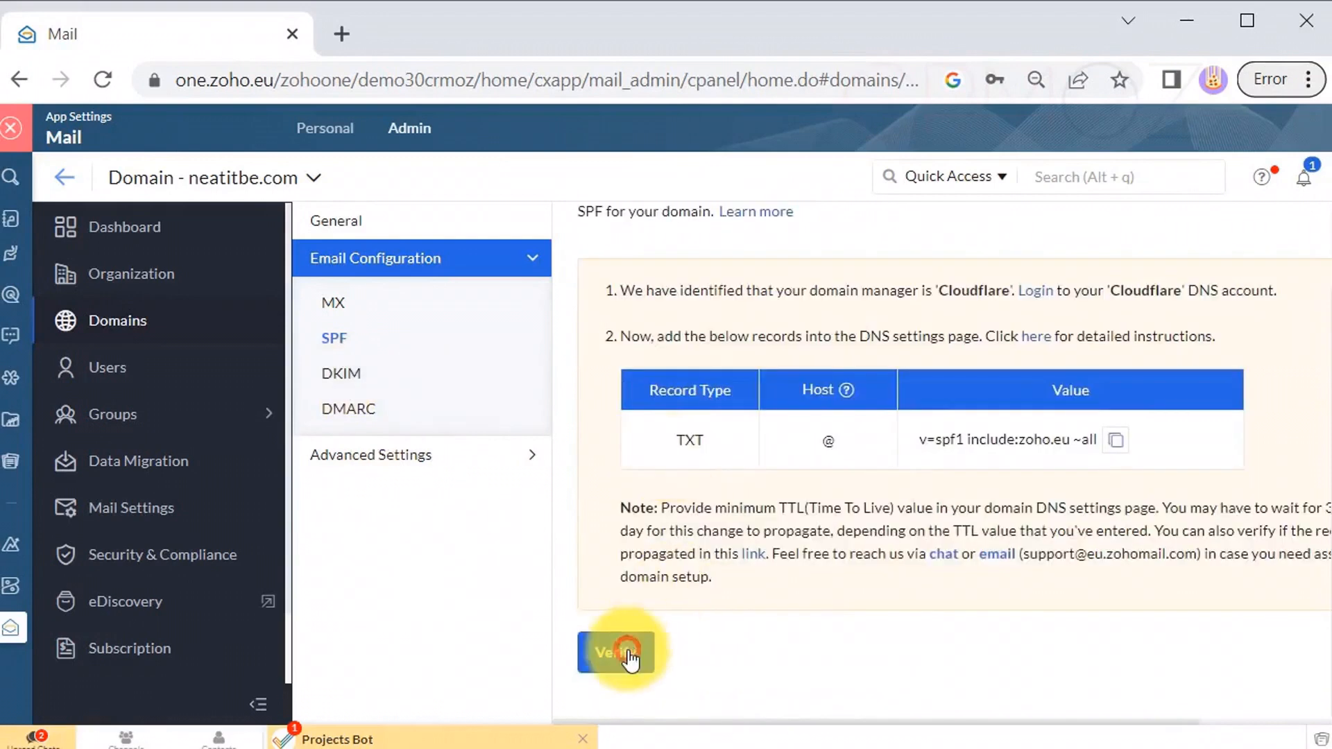
left_click(616, 652)
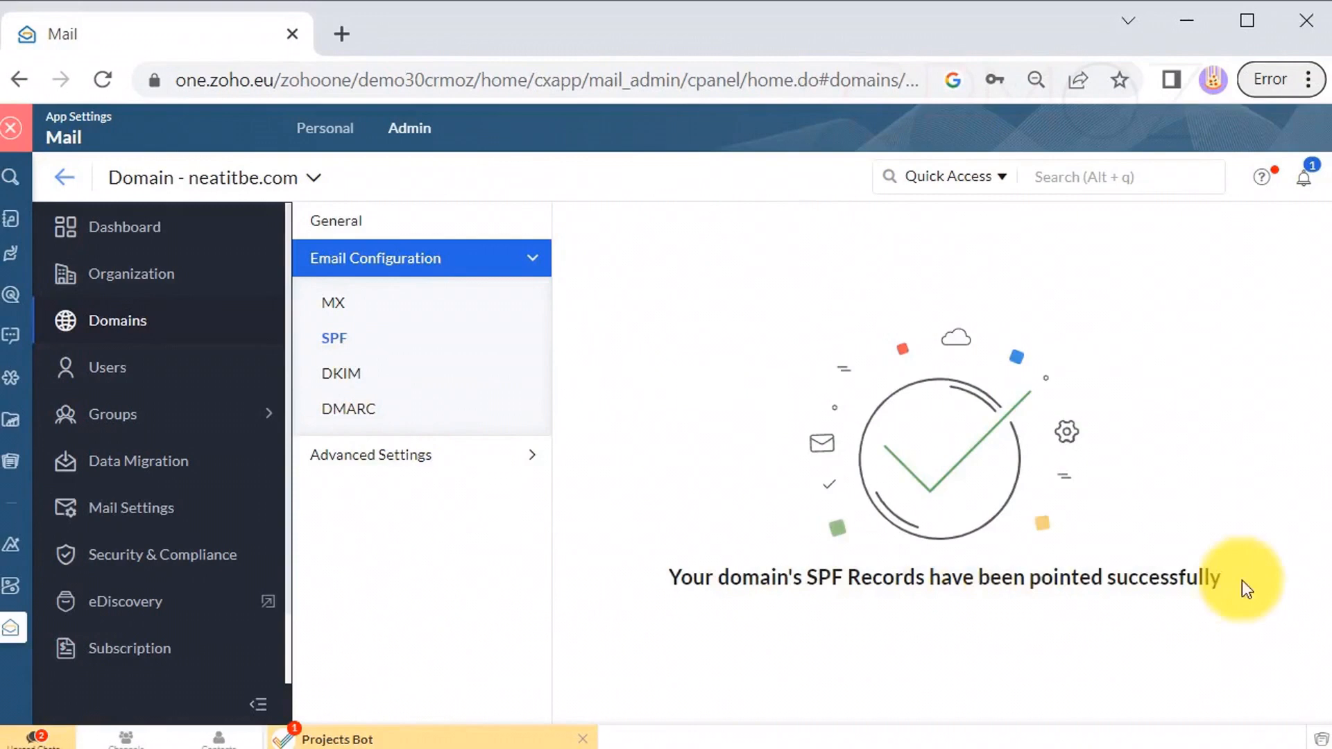
left_click(341, 374)
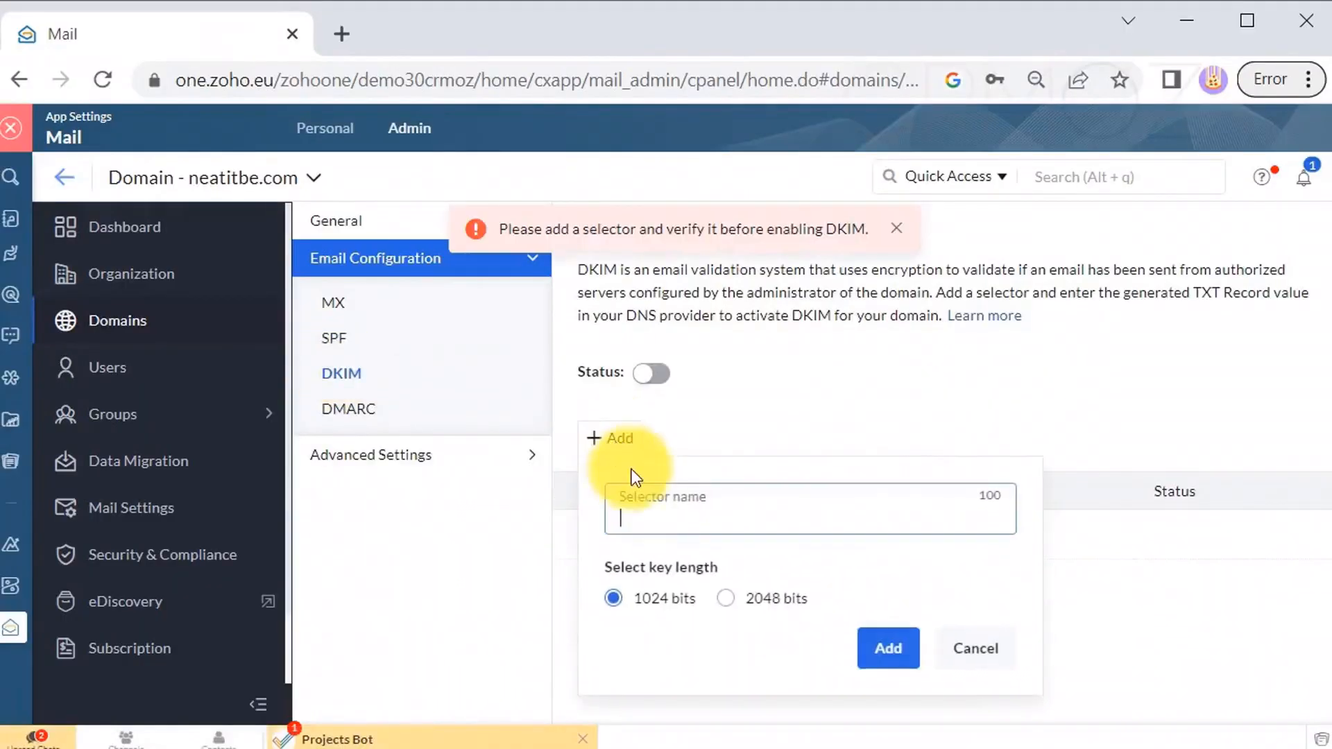
- Create a DKIM selector named One at 1024 bits, revealing its one._domainkey TXT value
type("Oe")
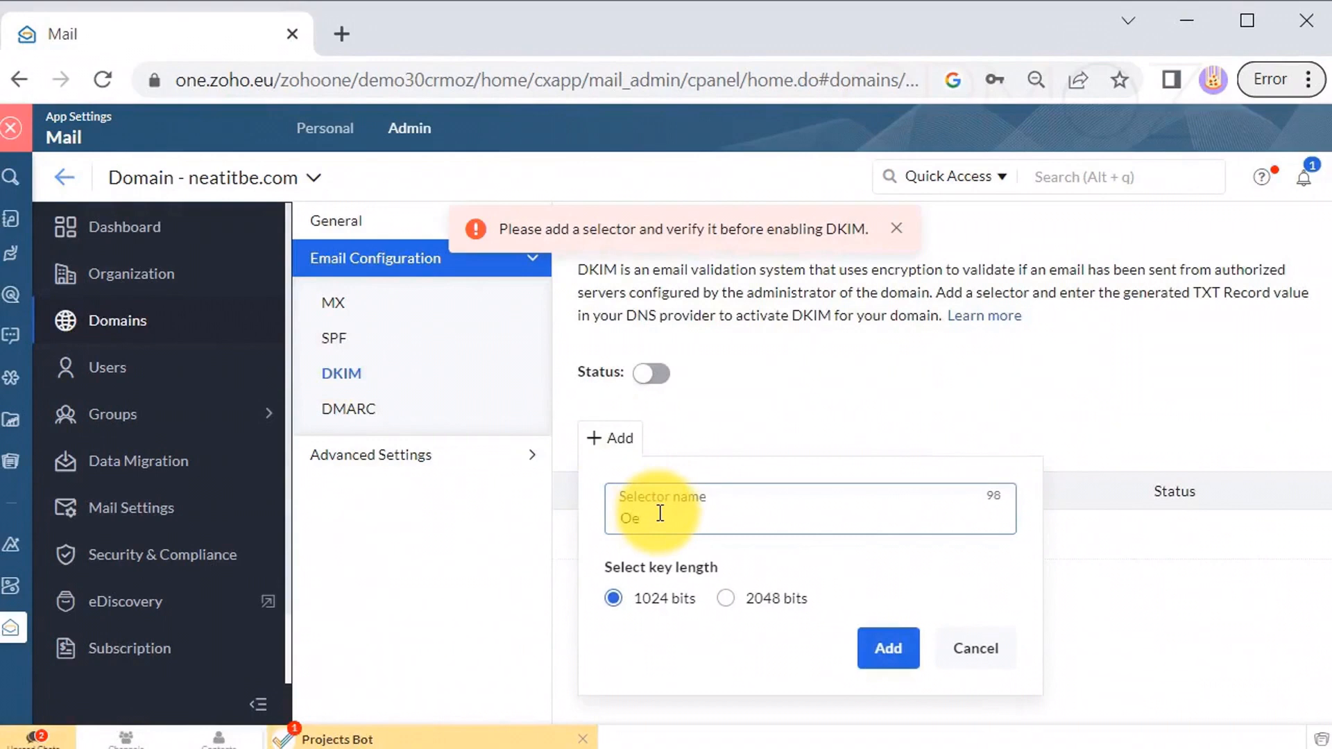
type("One")
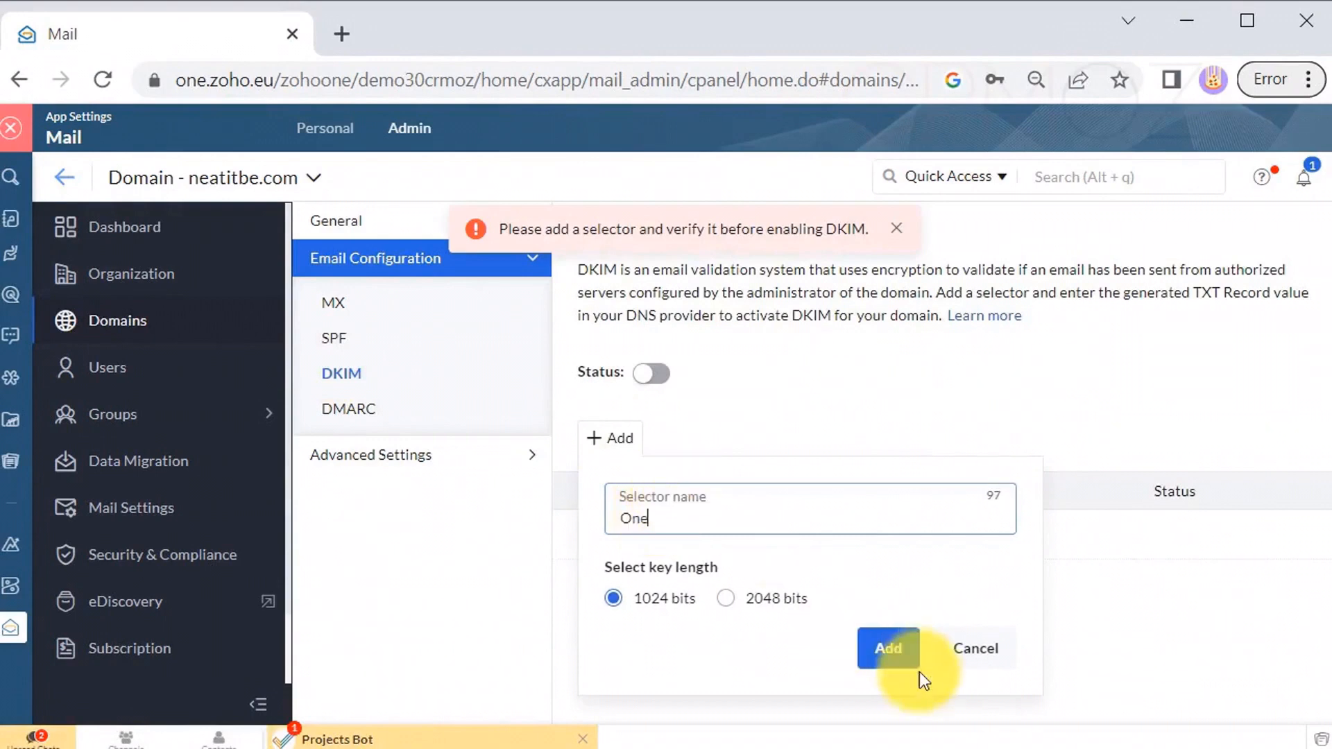
left_click(888, 648)
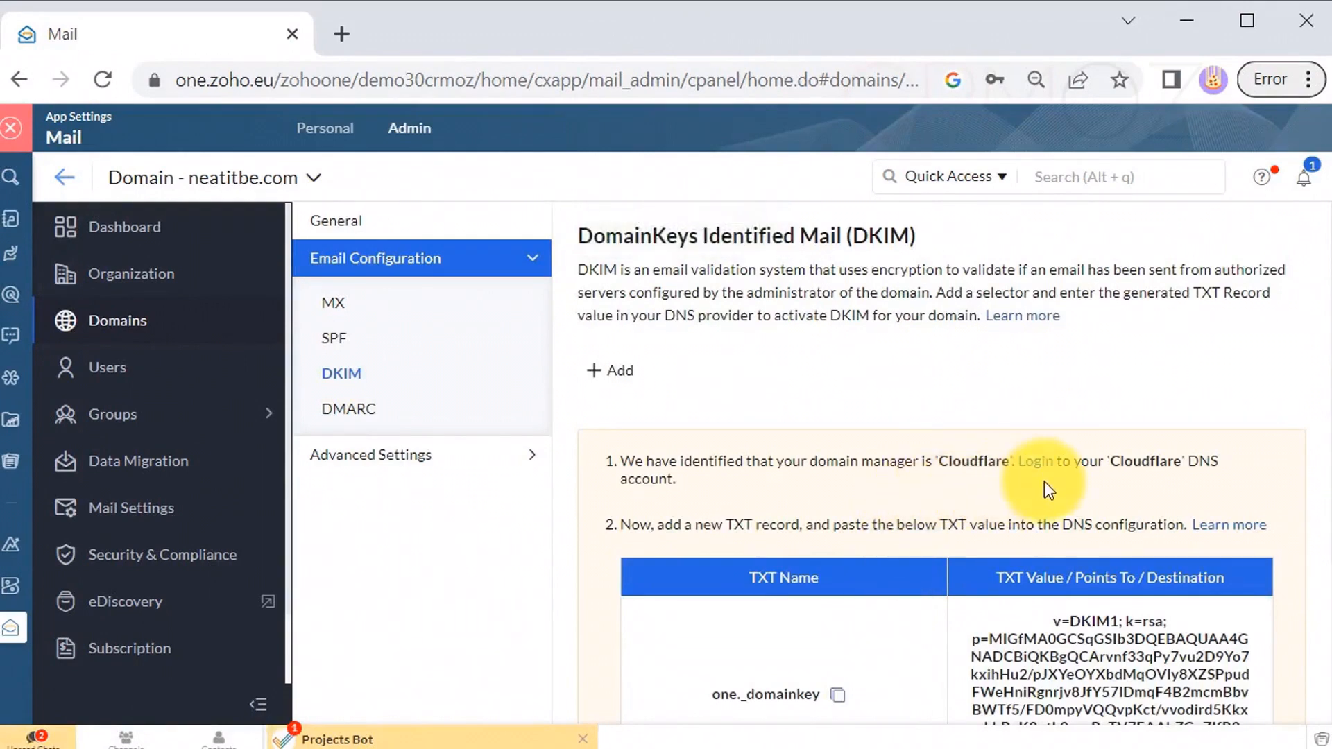
scroll("down", 3)
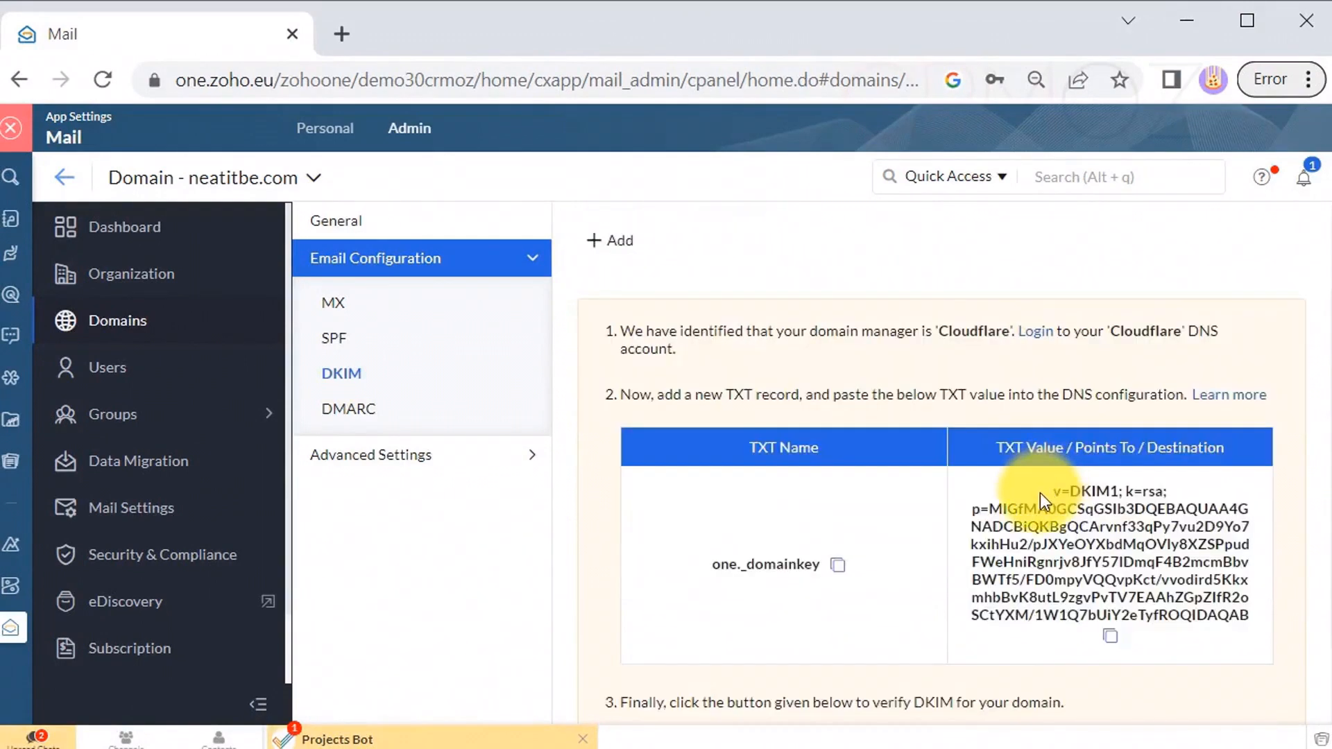
mouse_move(838, 565)
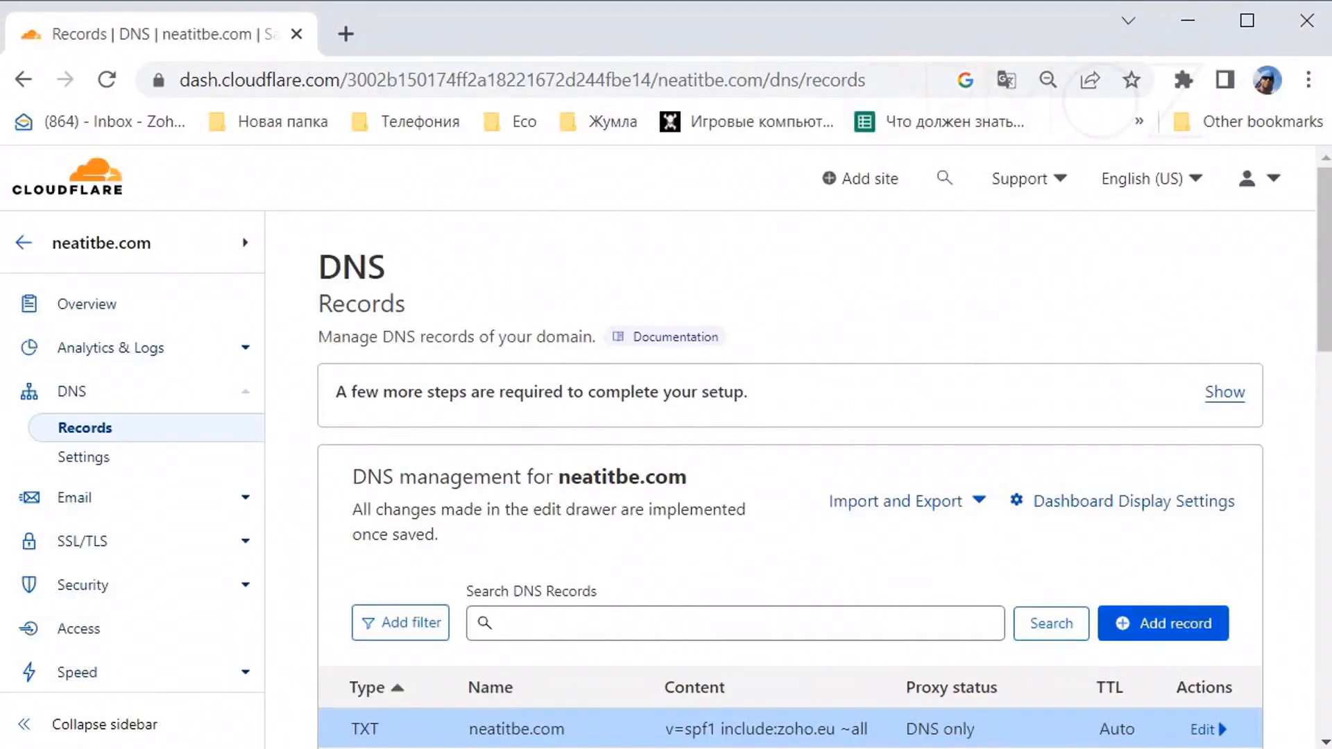
- Add a TXT record named one._domainkey containing the DKIM key for neatitbe.com
left_click(1163, 623)
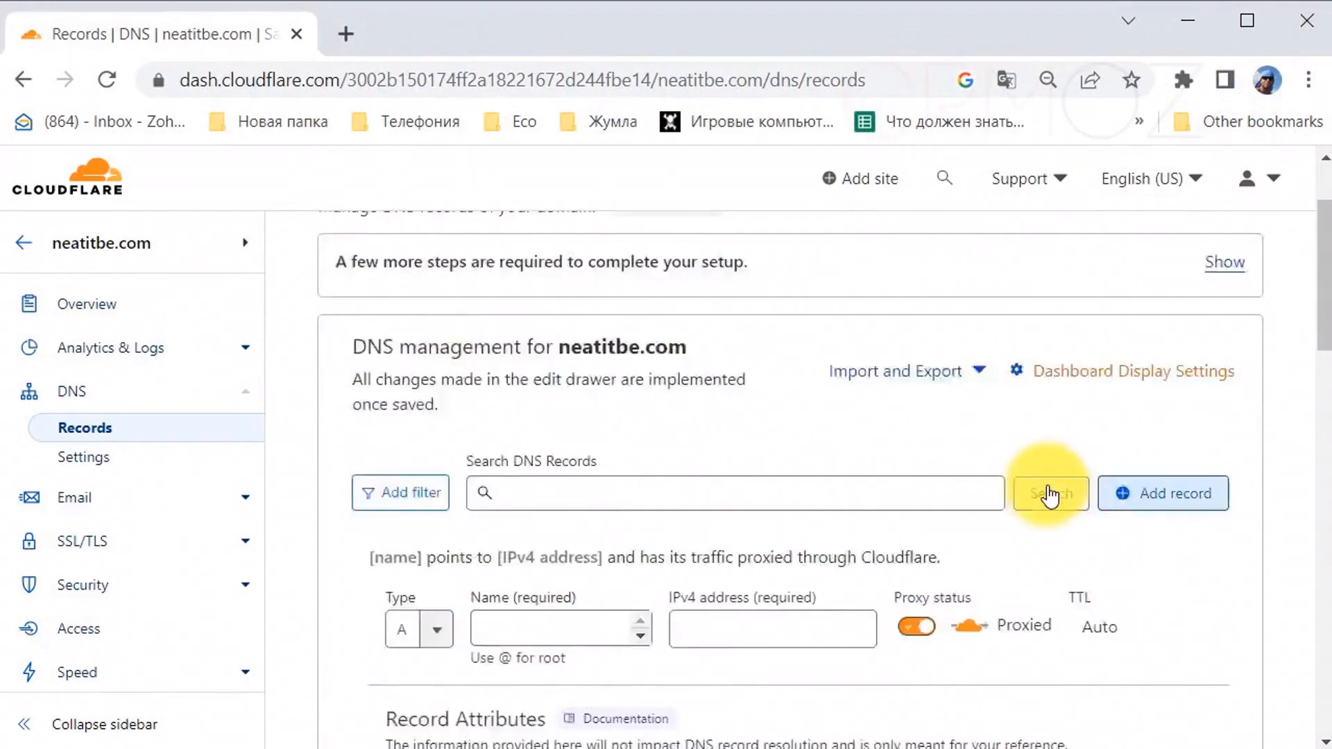
scroll("down", 3)
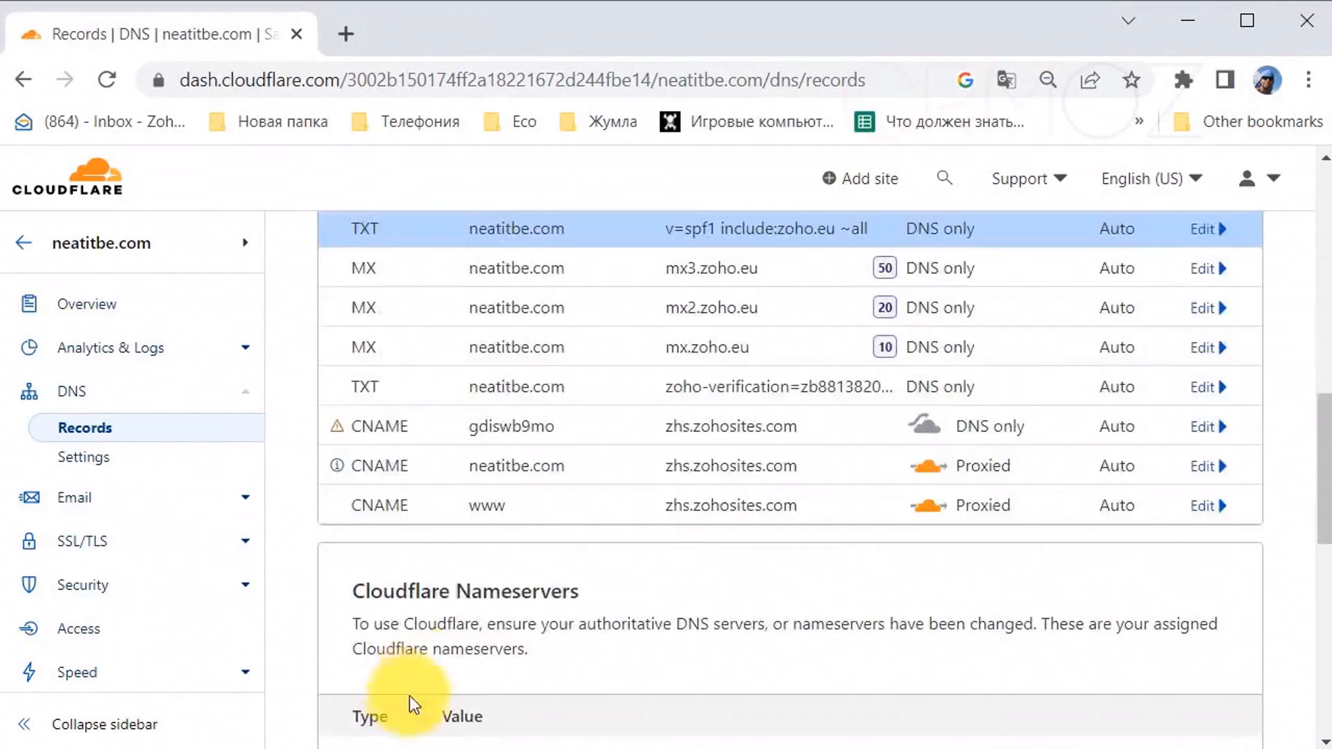
left_click(1163, 364)
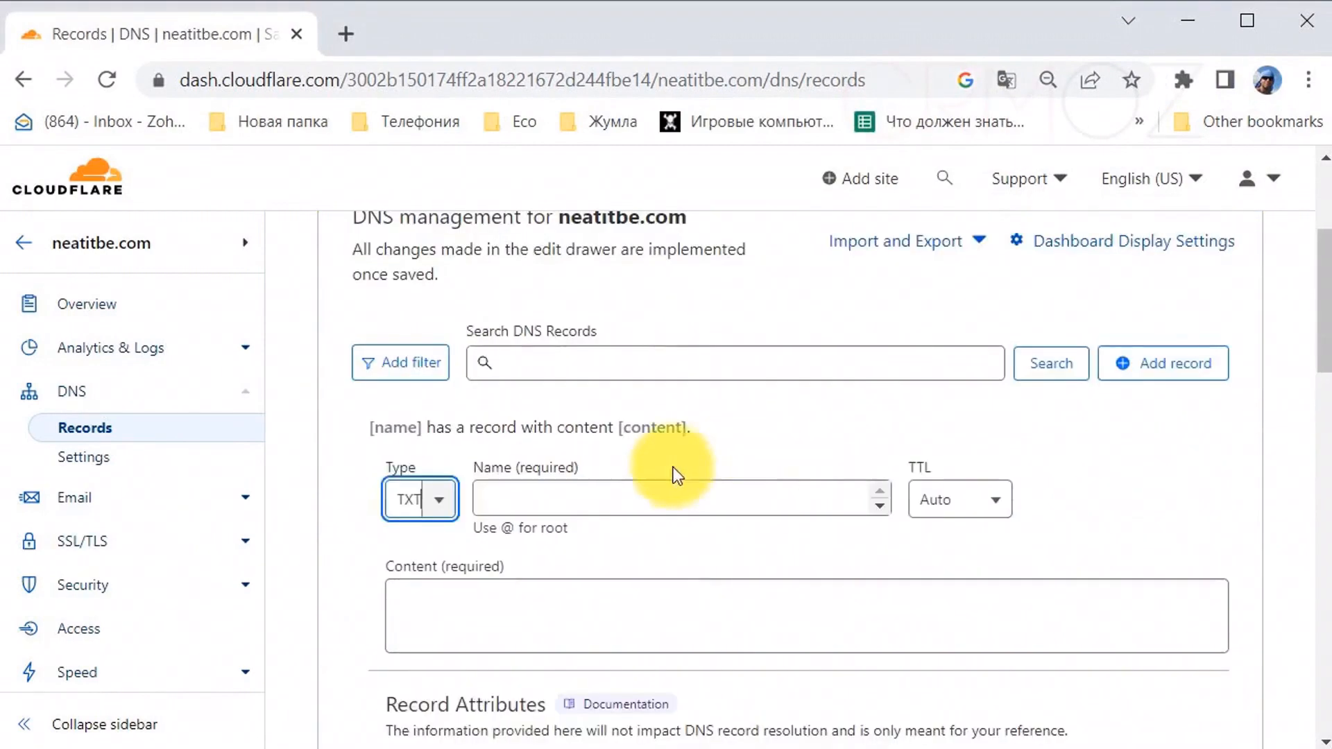
type("one._domainkey")
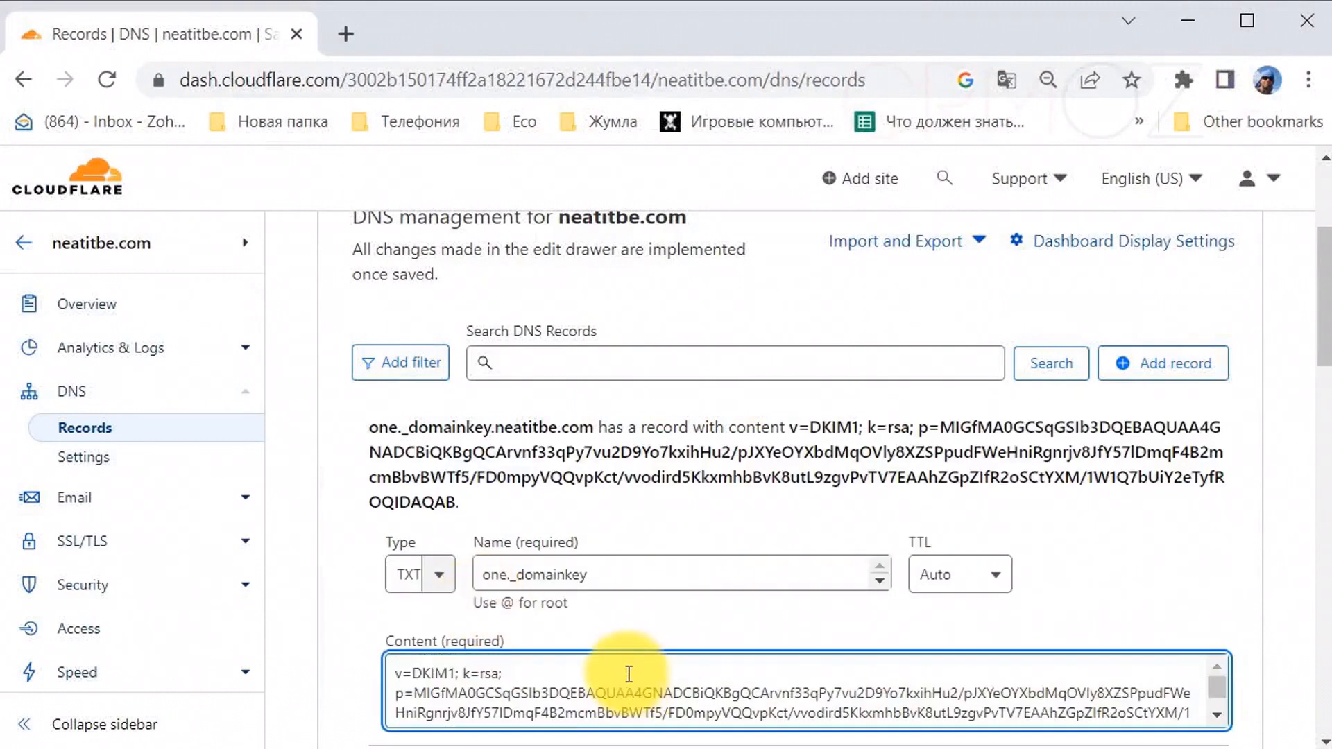
scroll("down", 3)
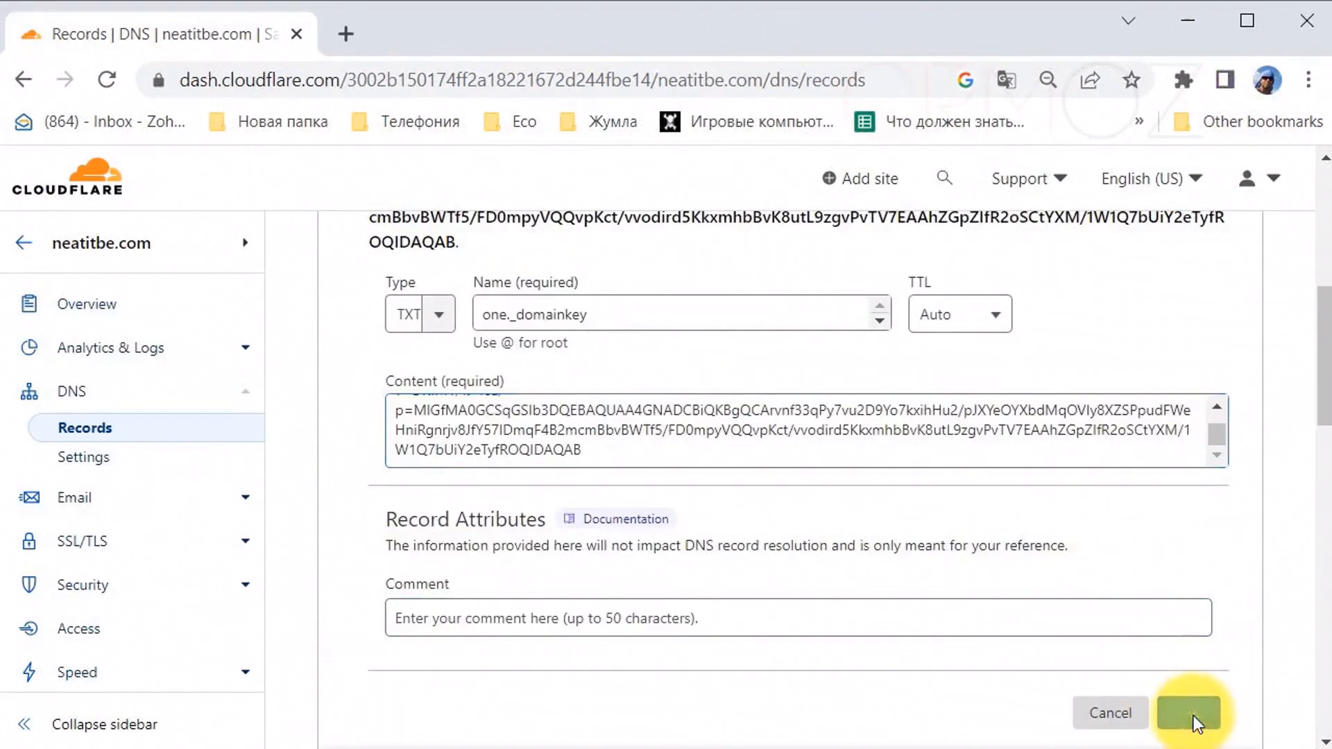
left_click(1188, 713)
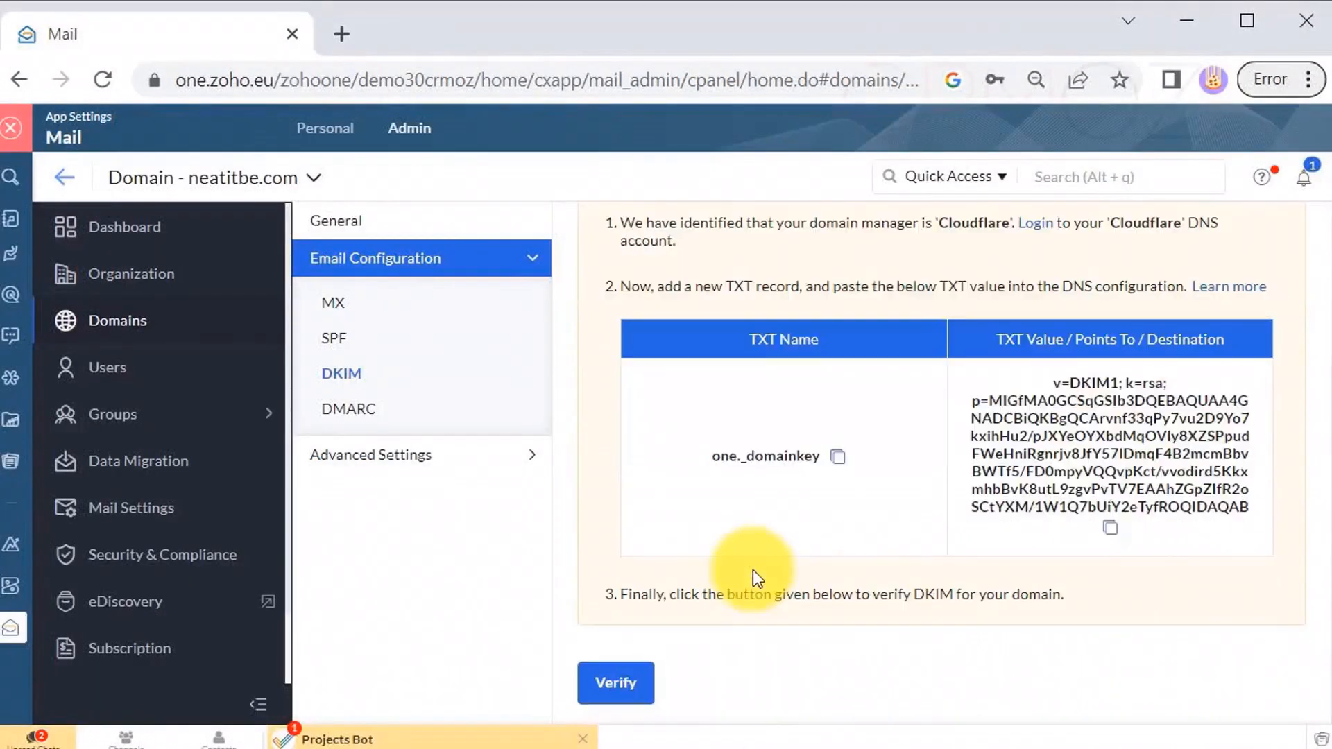
- Verify the one._domainkey DKIM record for neatitbe.com and confirm the domain shows Completed
left_click(614, 682)
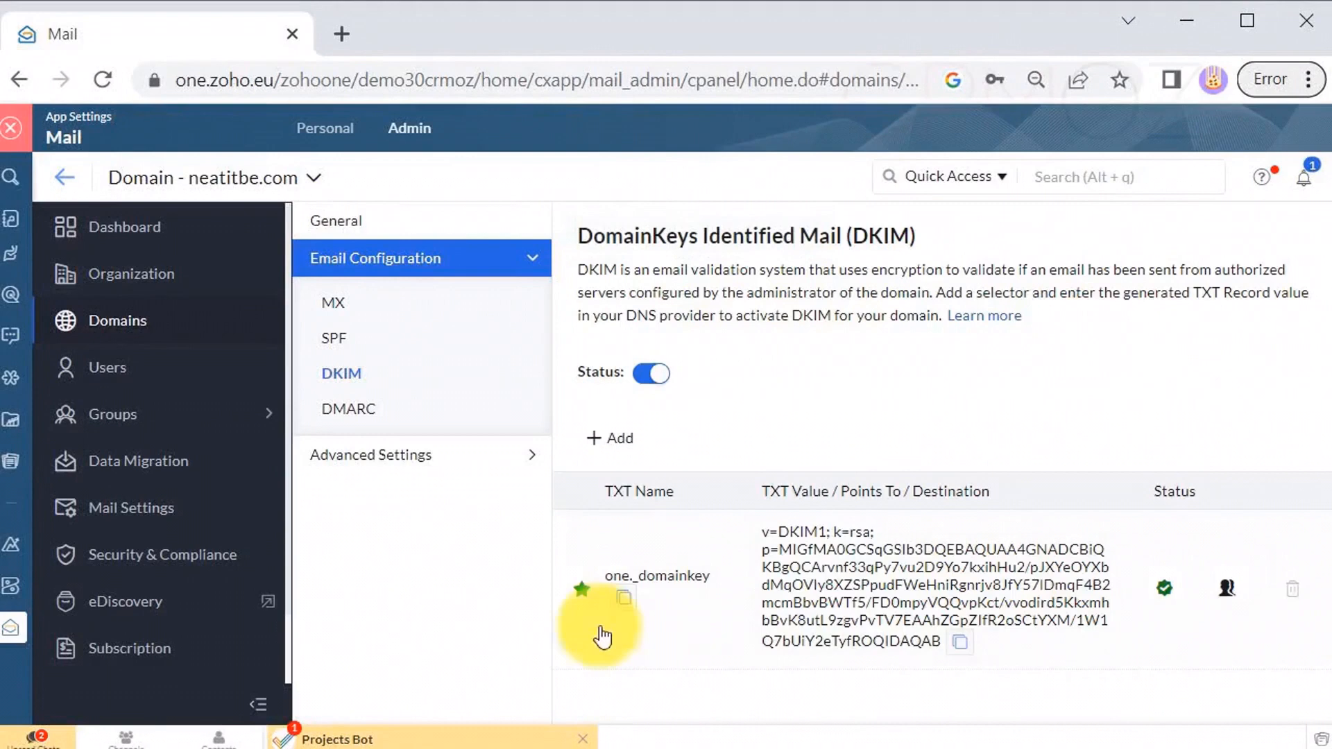
left_click(66, 177)
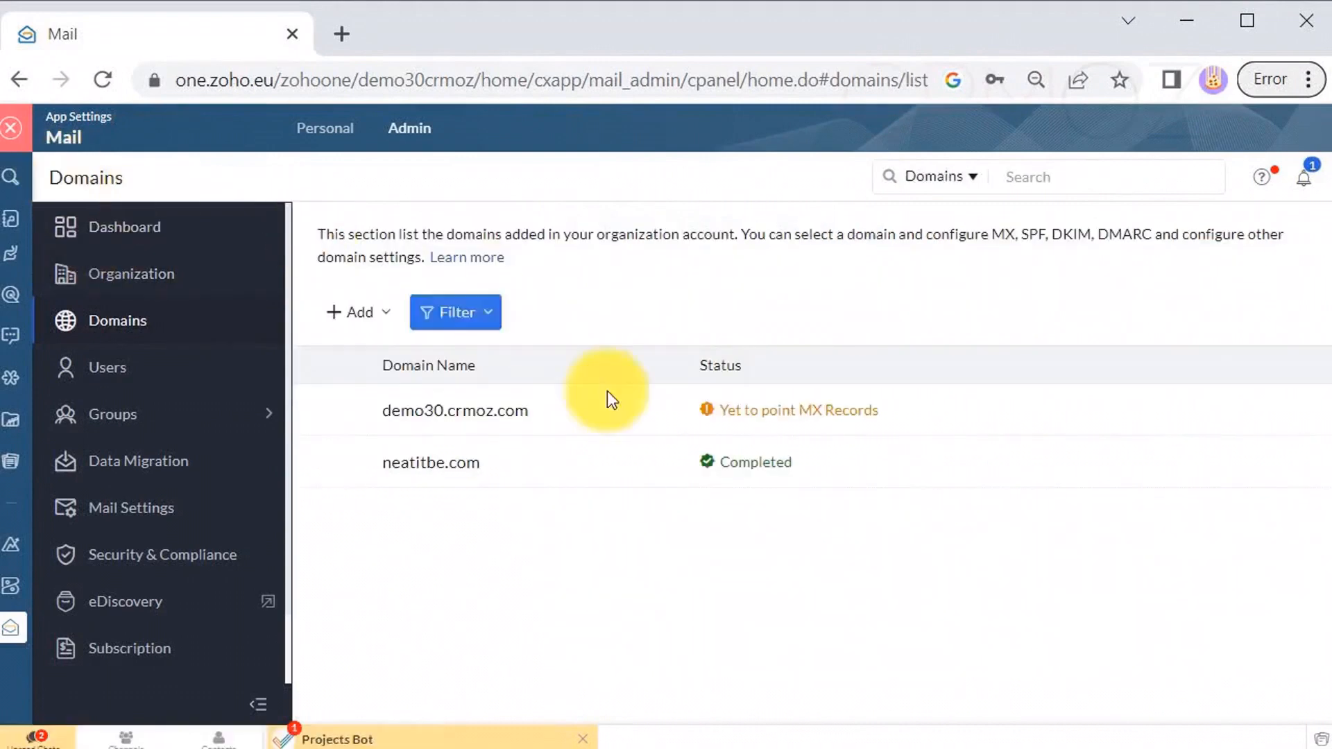
mouse_move(768, 462)
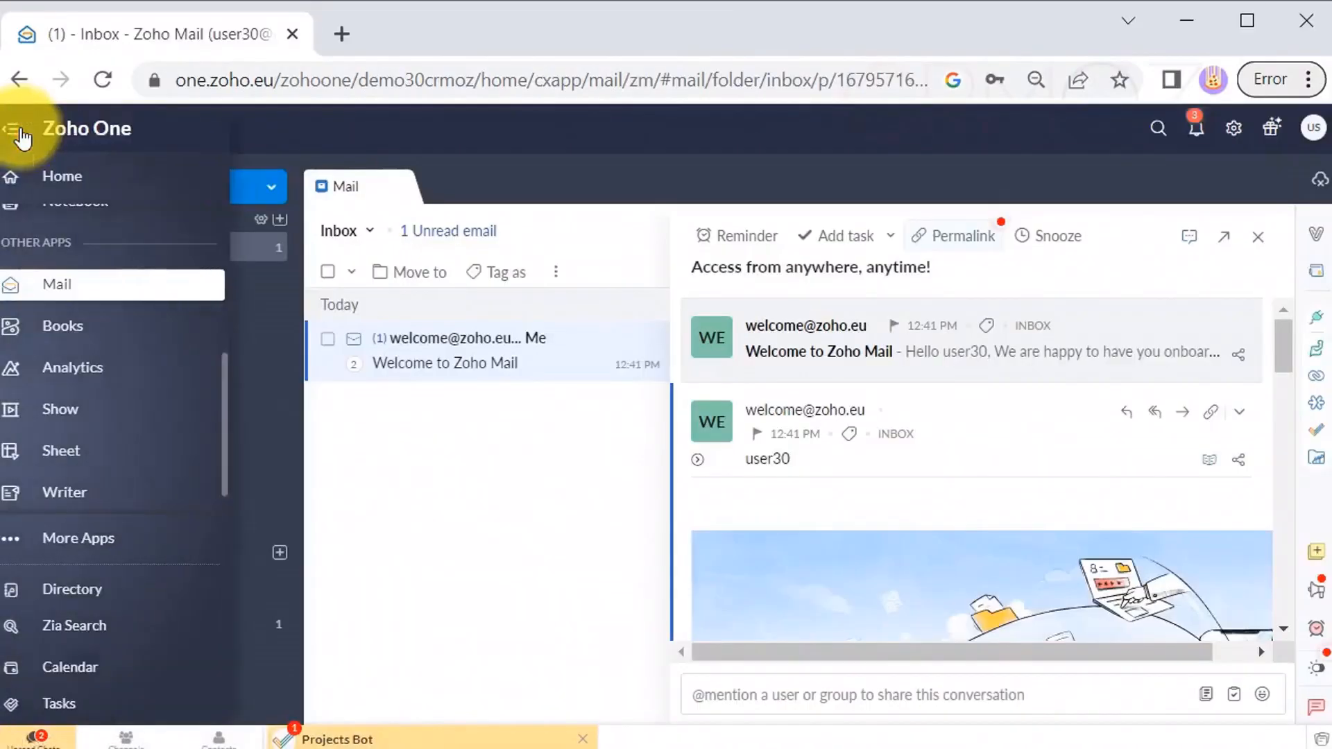
- Read the Welcome to Zoho Mail message and return to the inbox list
left_click(18, 128)
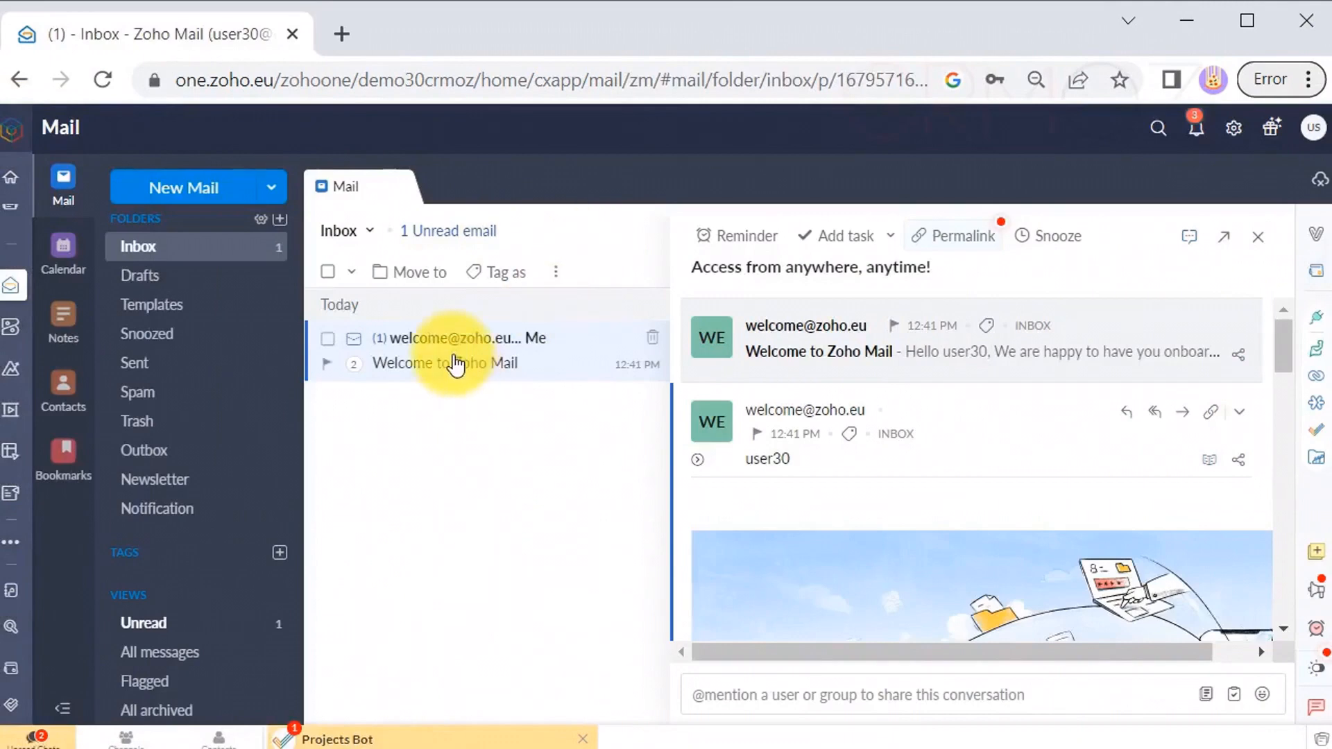
left_click(444, 362)
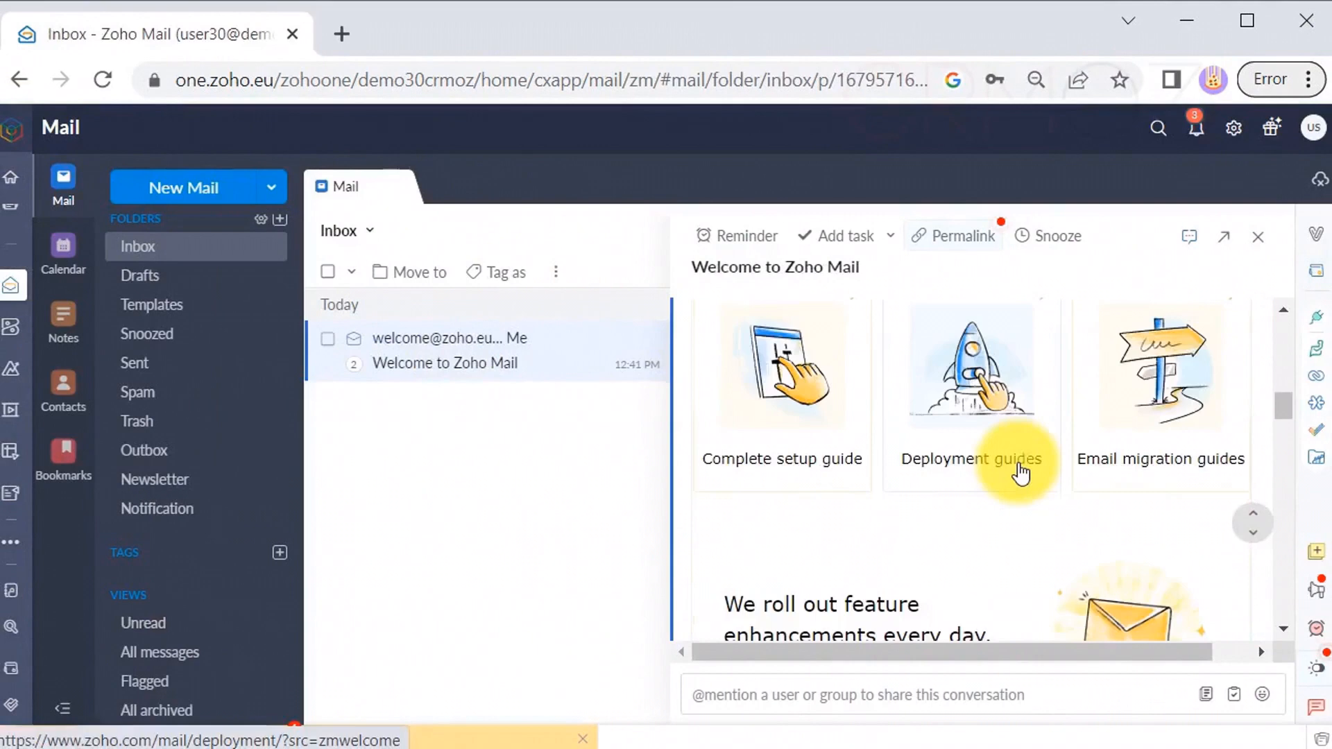
scroll("down", 3)
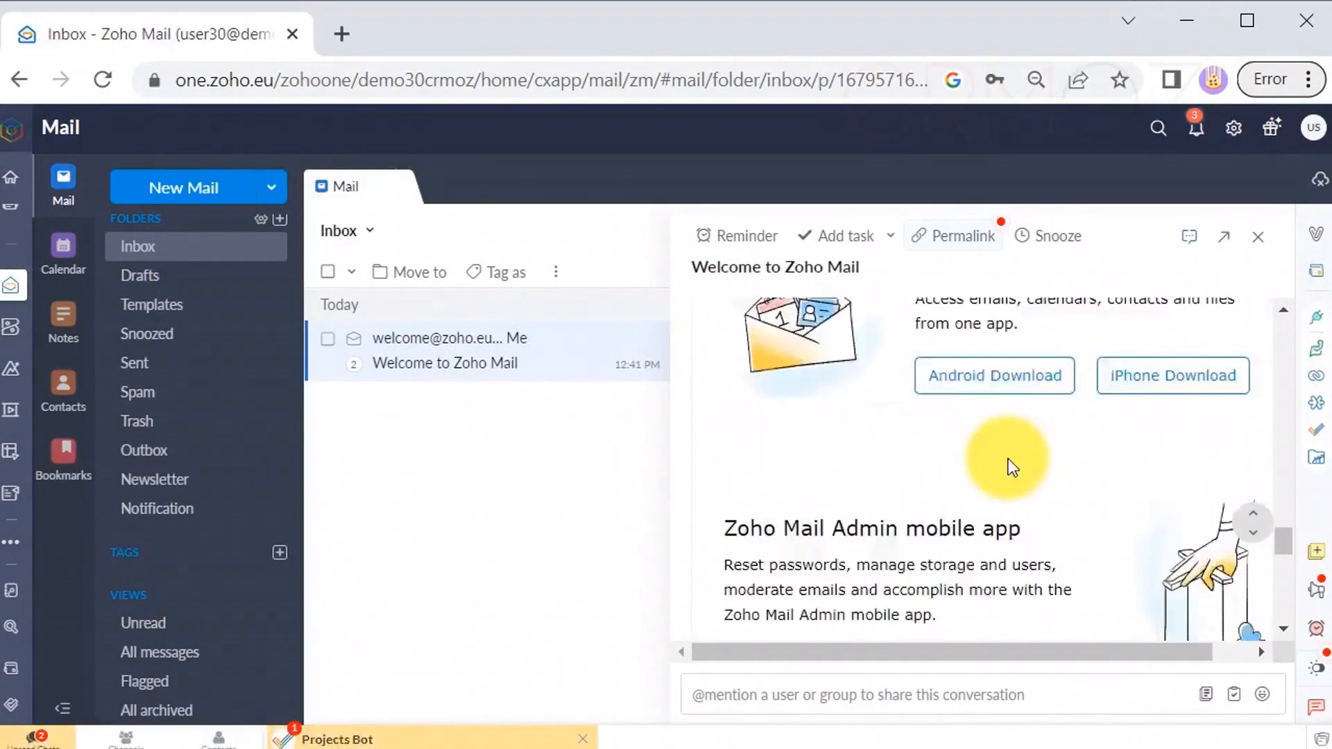
left_click(137, 247)
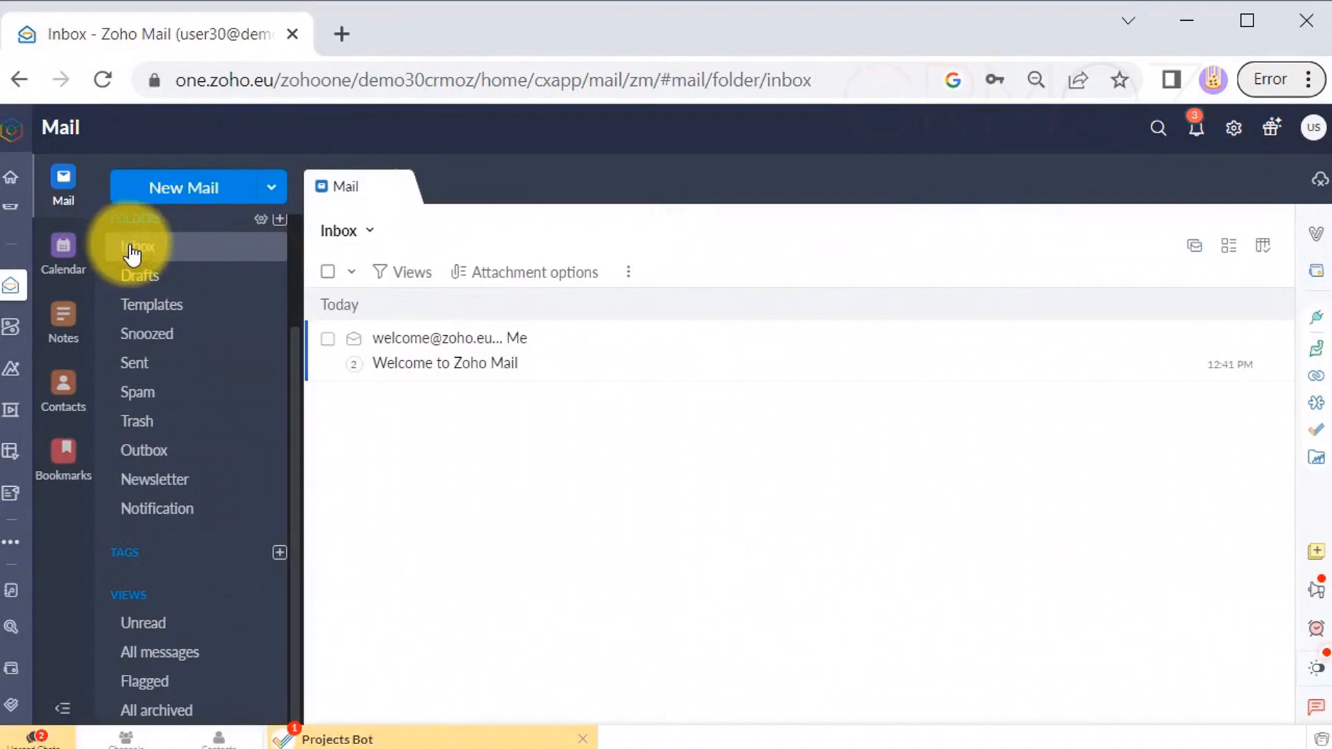
left_click(183, 187)
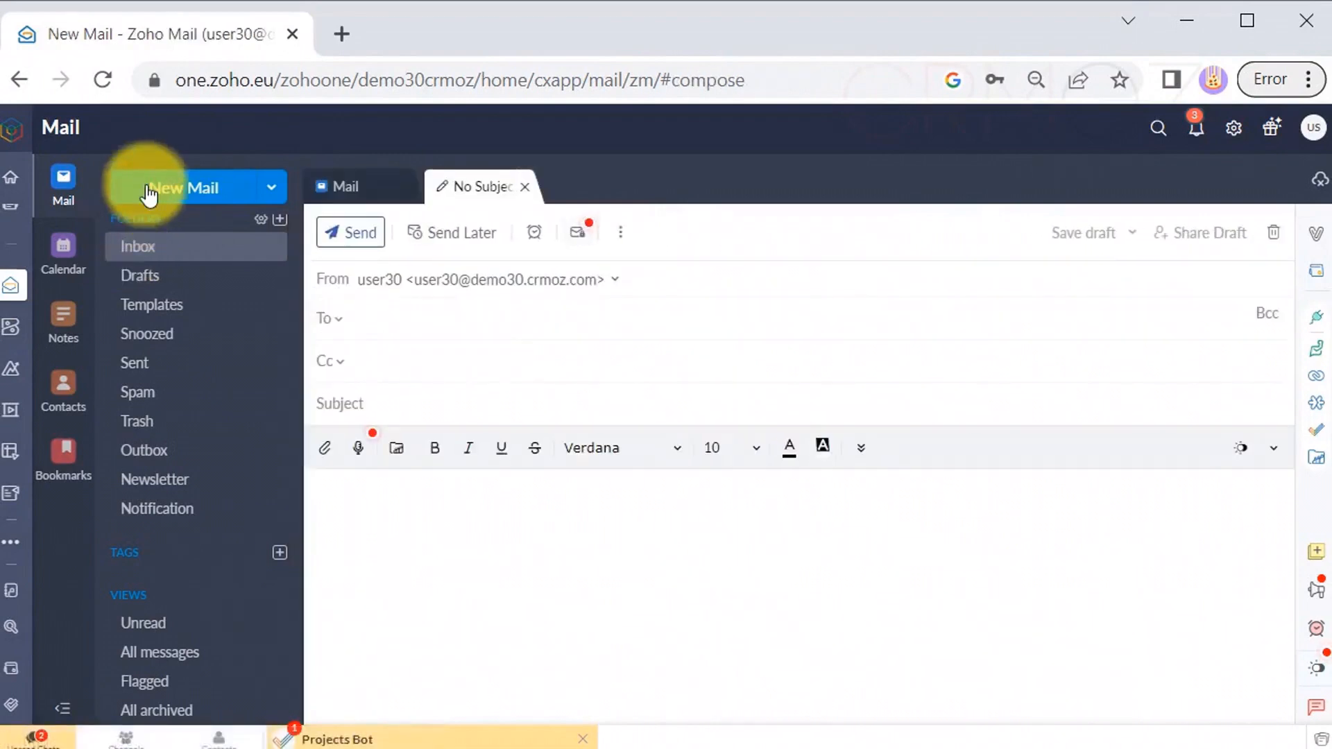
mouse_move(616, 285)
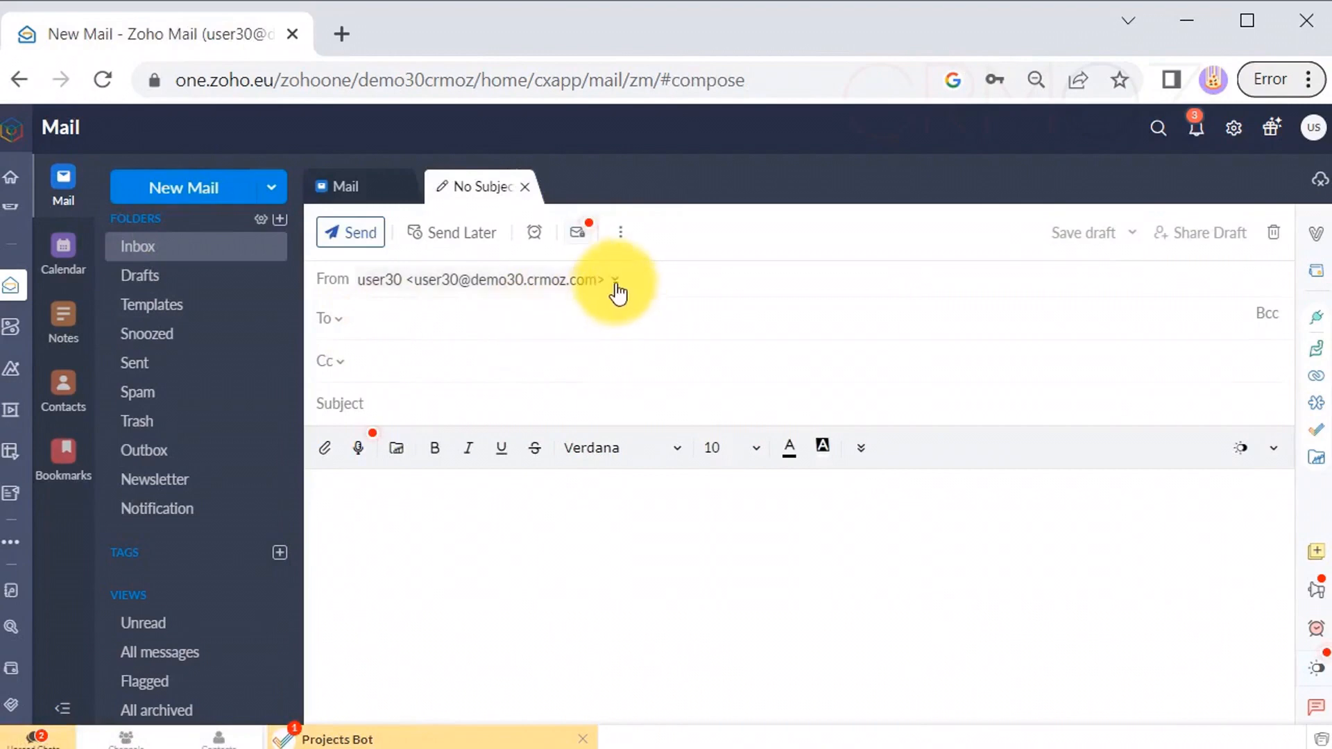
left_click(614, 278)
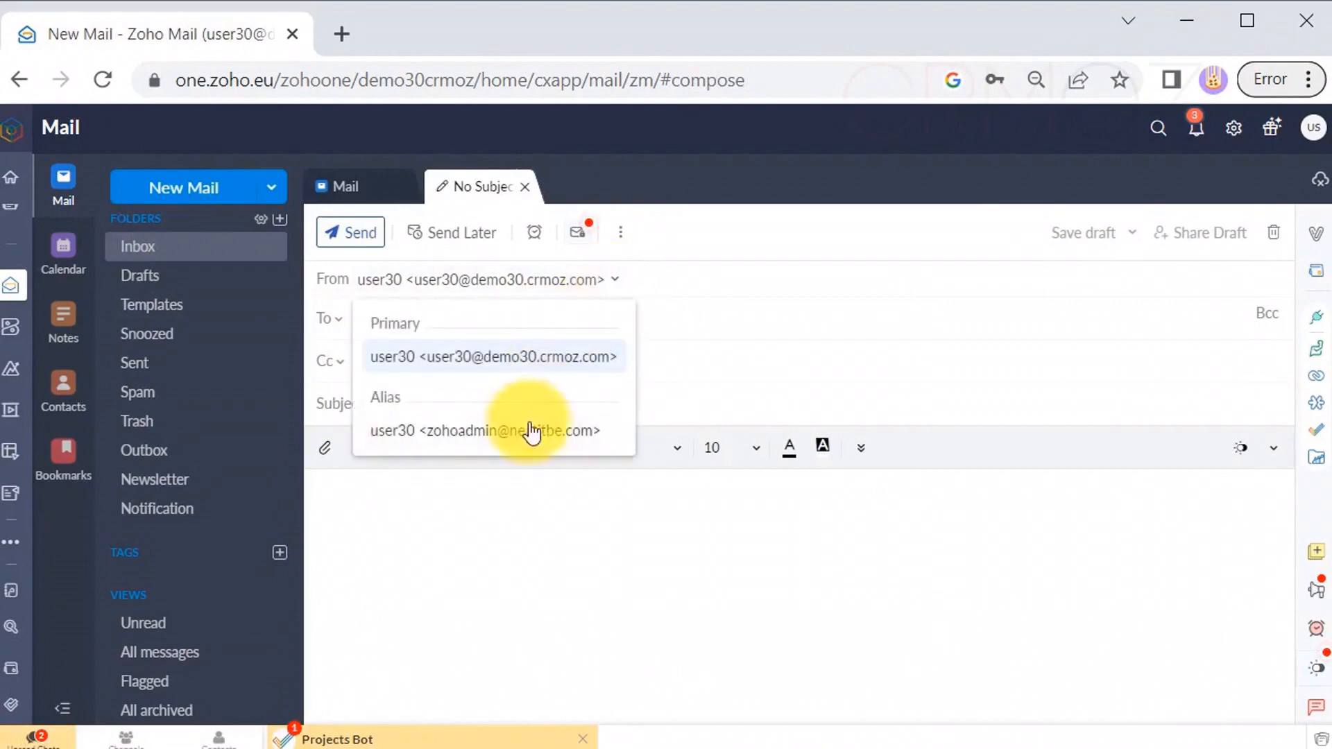
left_click(484, 431)
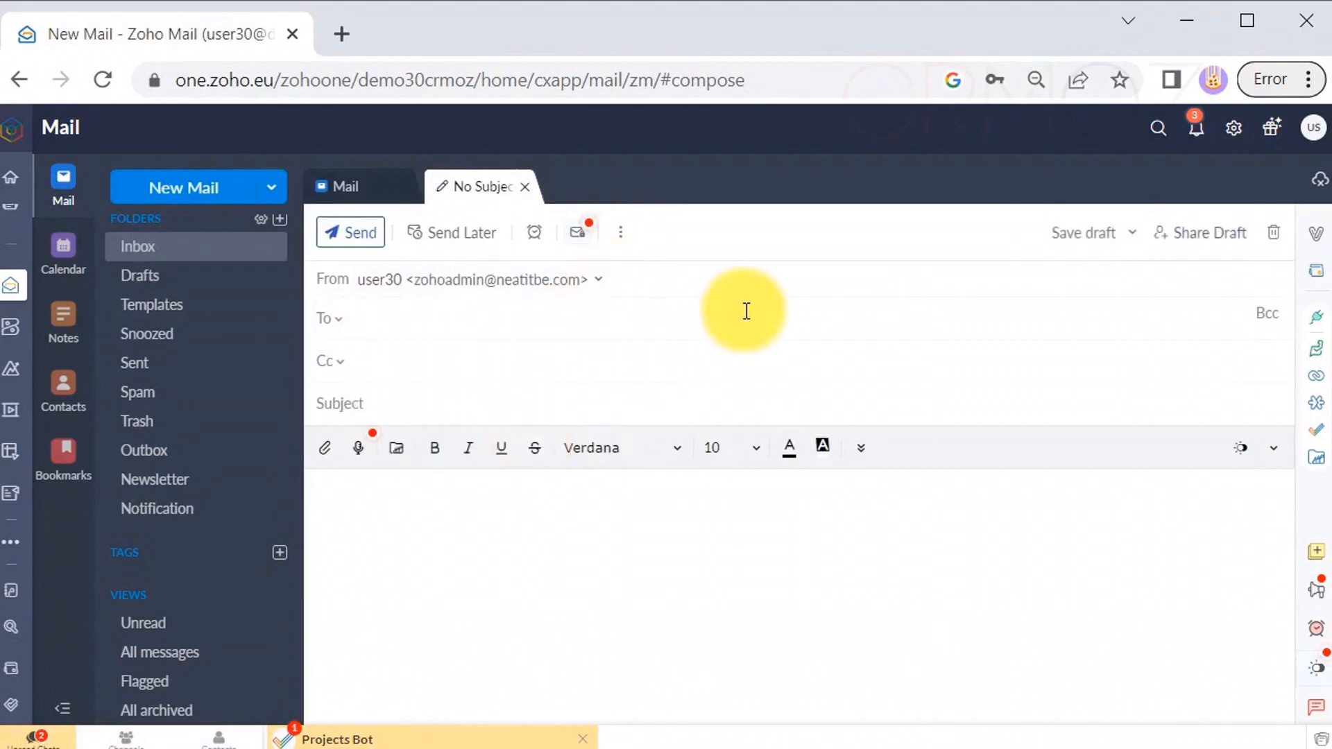
- In Mail accounts settings, rename the account to Zoho Admin
left_click(1234, 127)
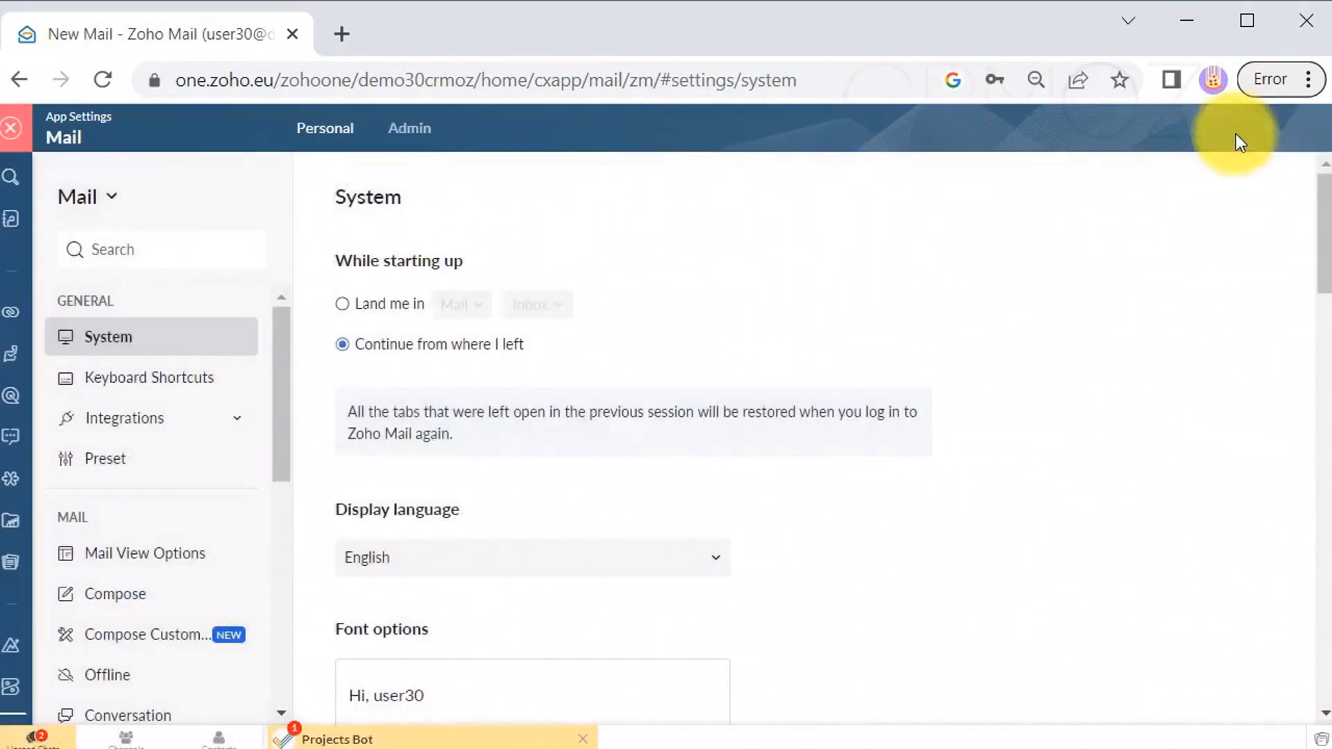
scroll("down", 3)
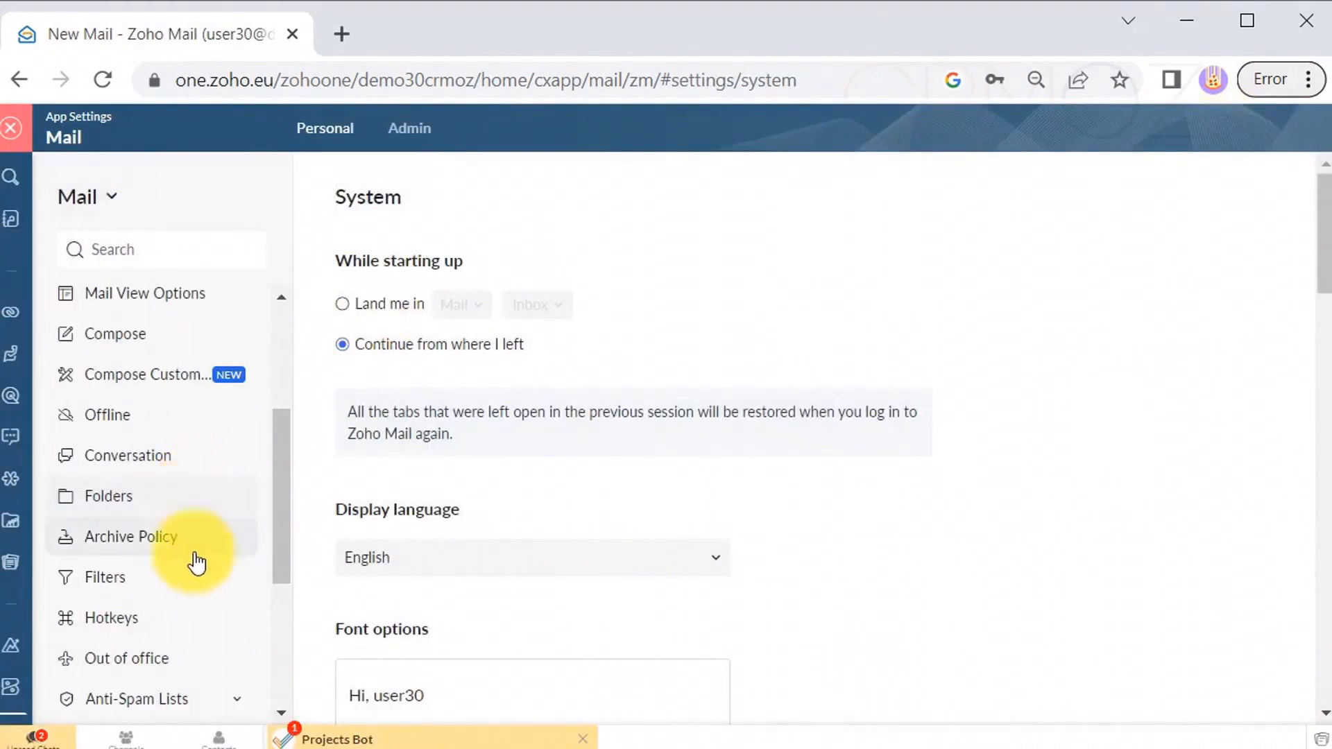
left_click(129, 600)
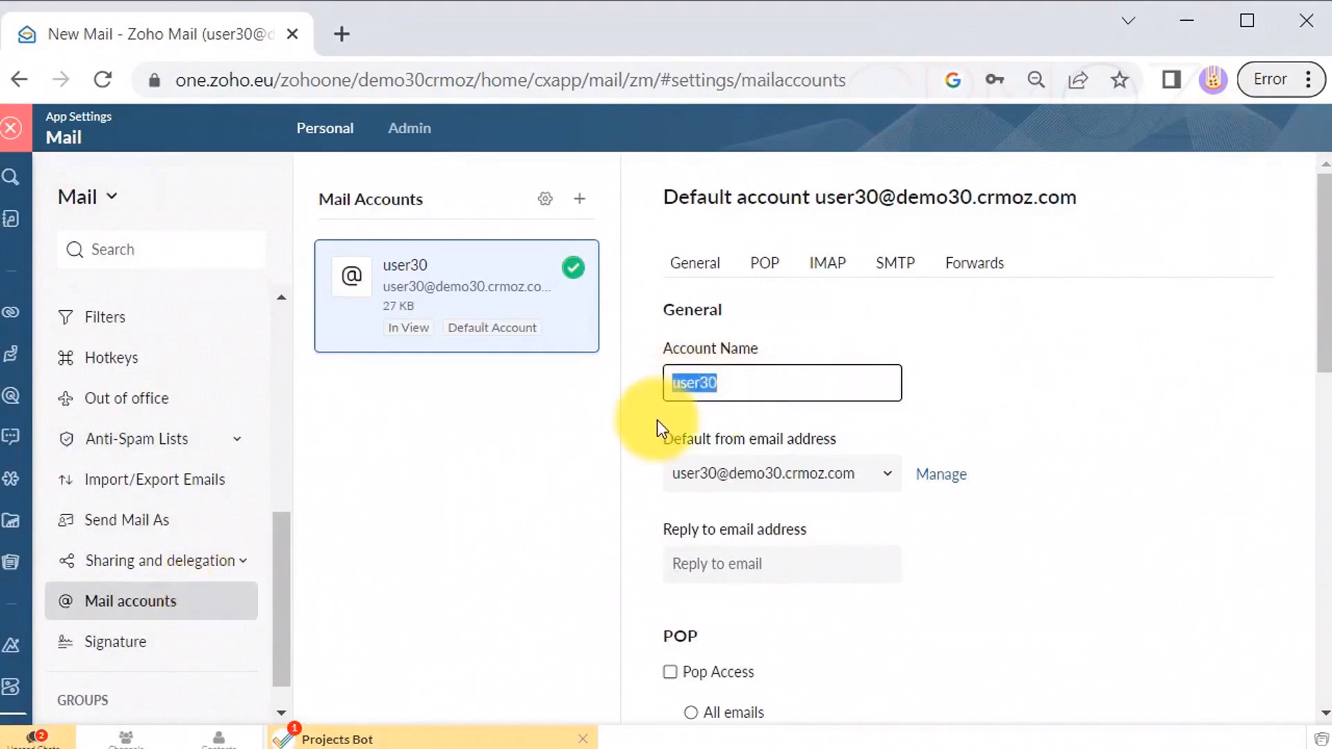
type("Zoho A")
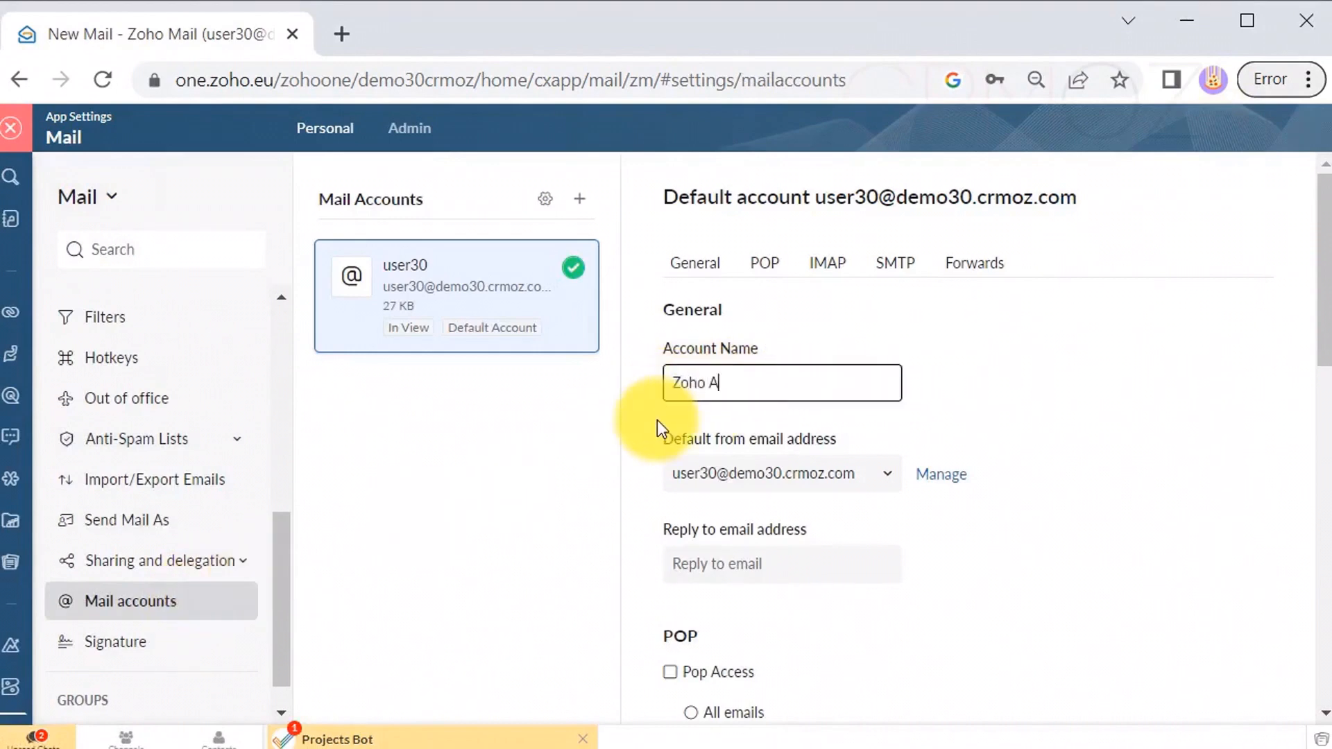
type("dmin")
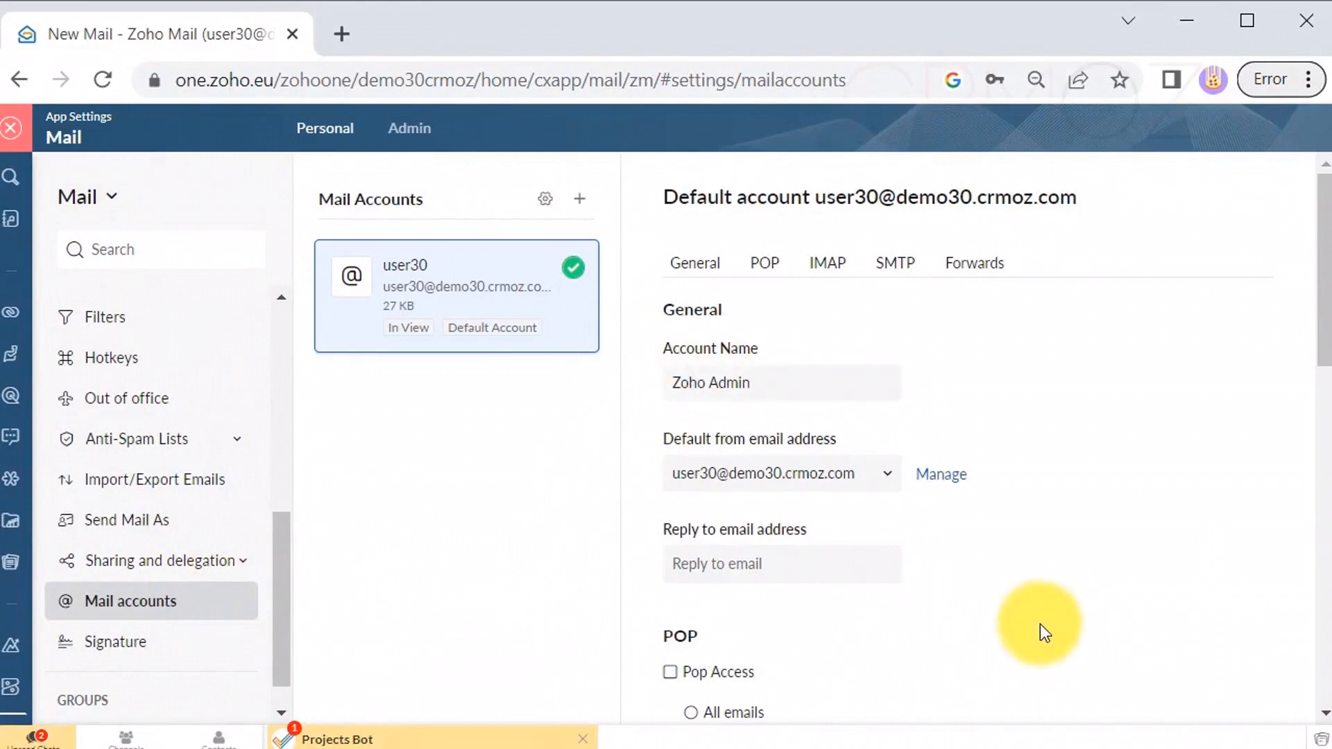
left_click(886, 473)
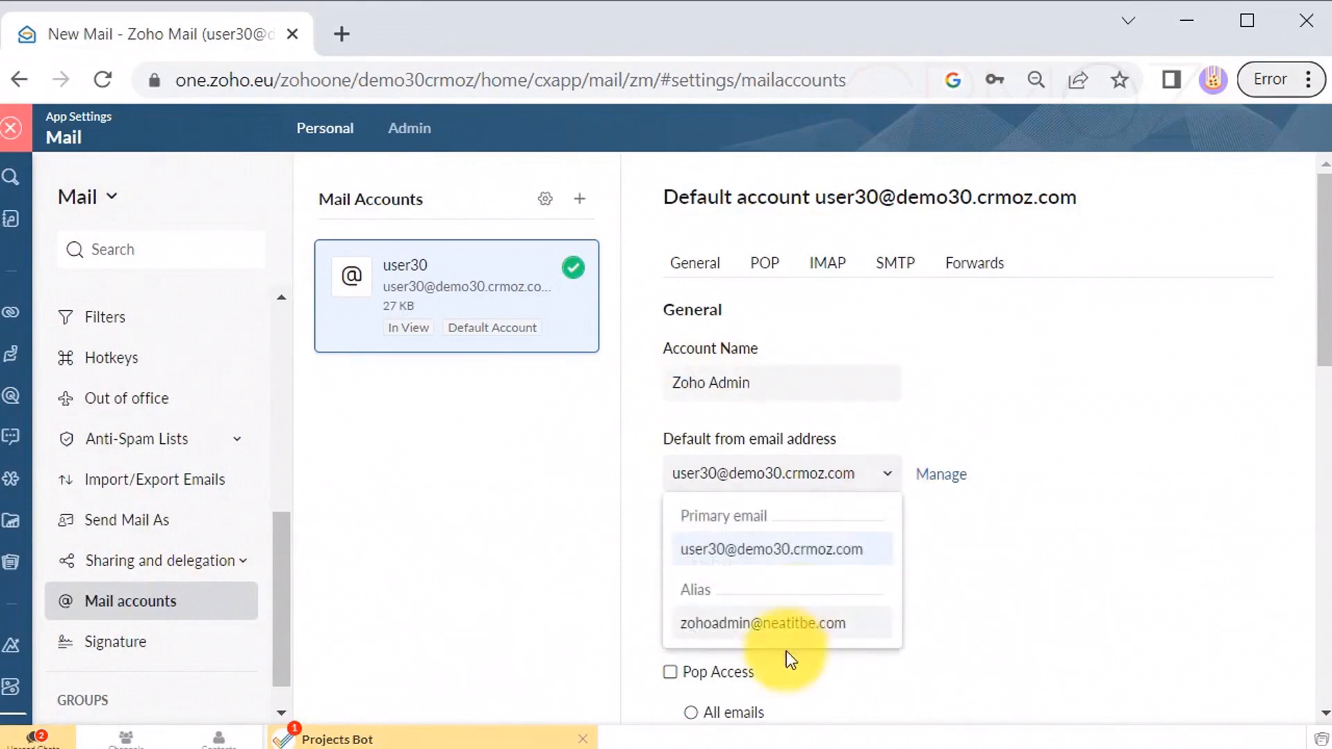
left_click(763, 623)
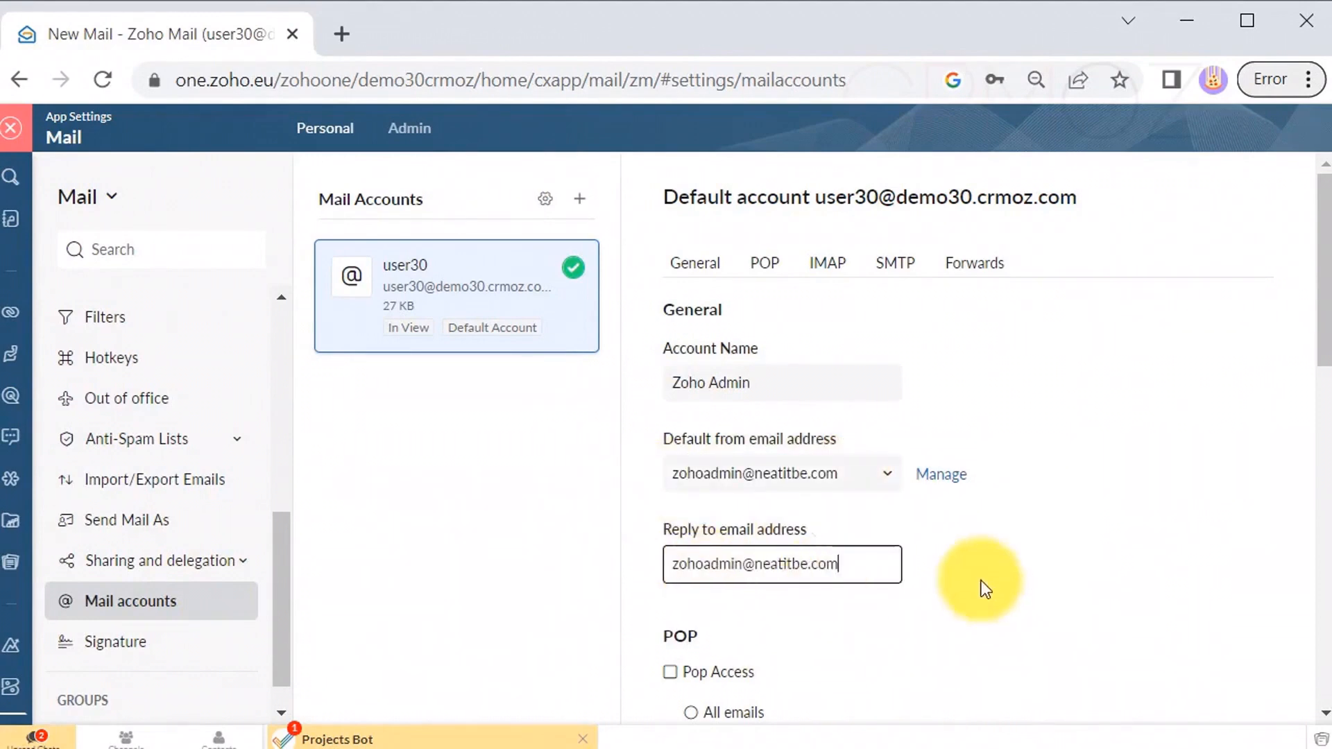
mouse_move(1053, 556)
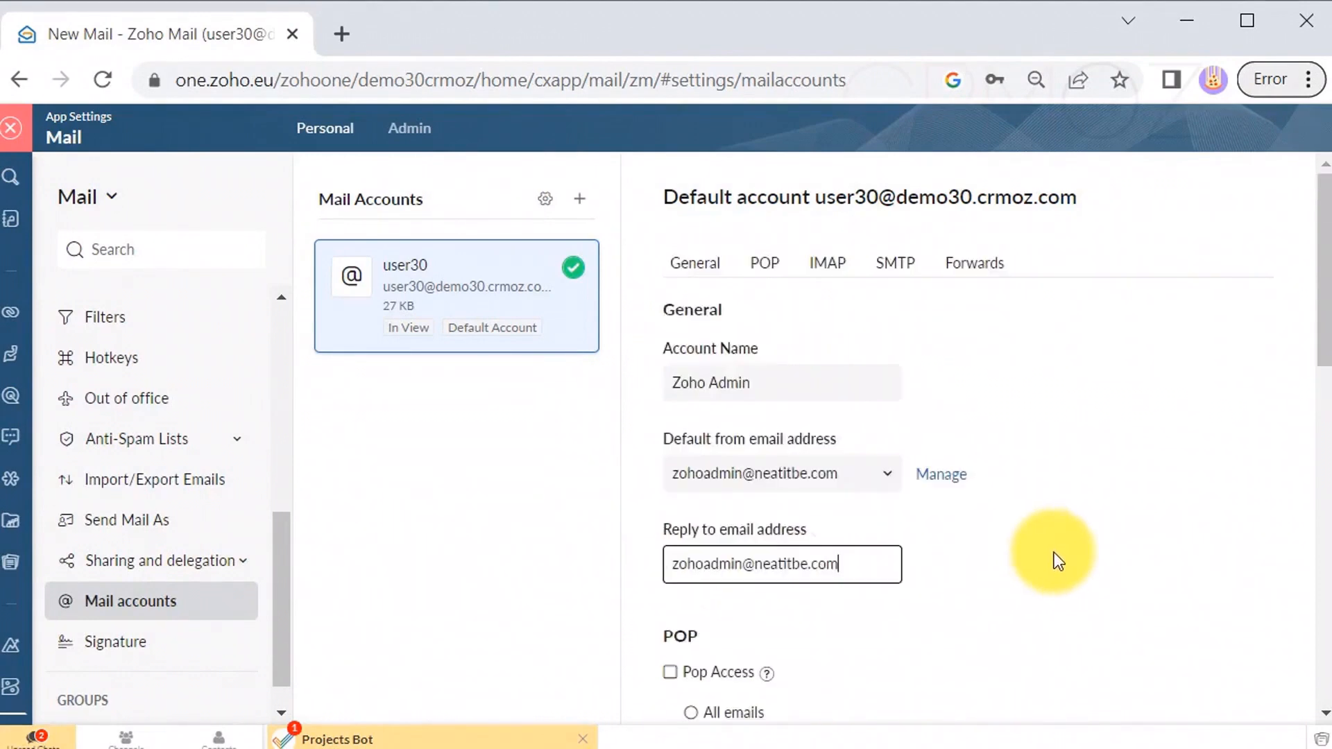
left_click(486, 581)
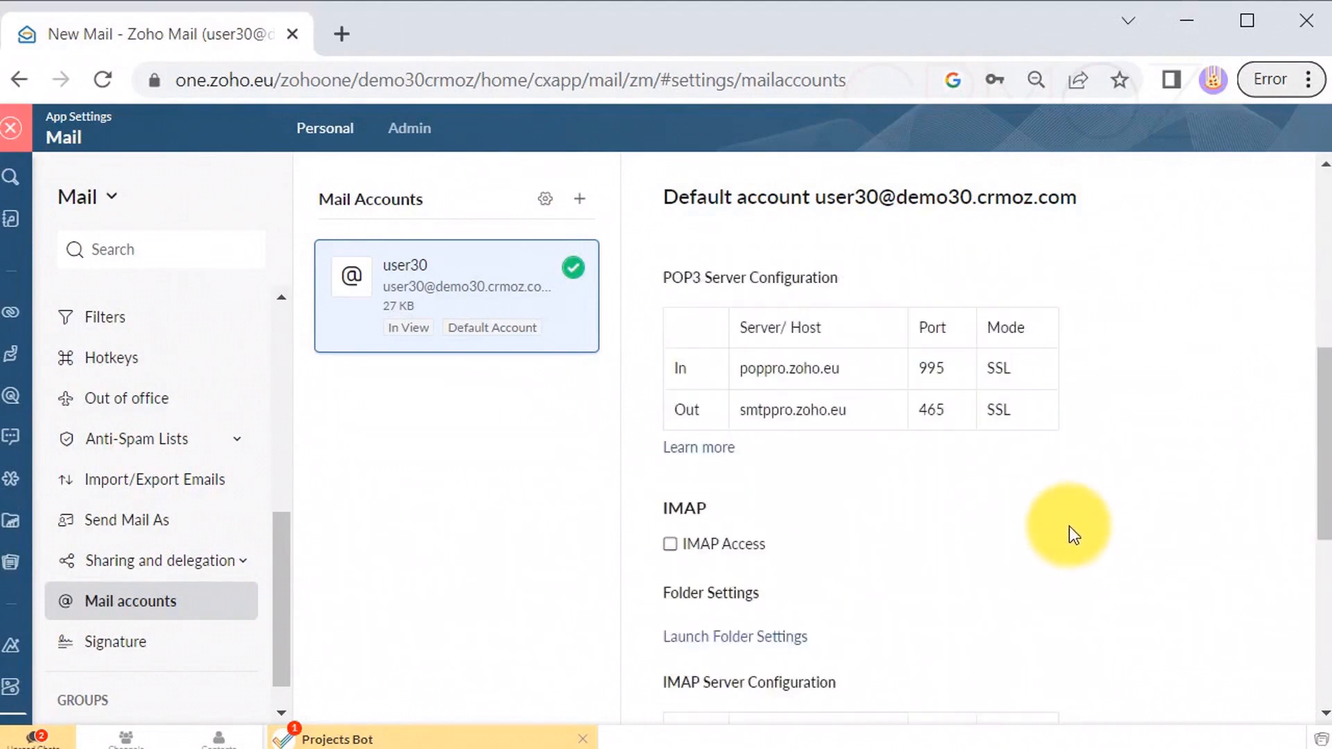
scroll("down", 3)
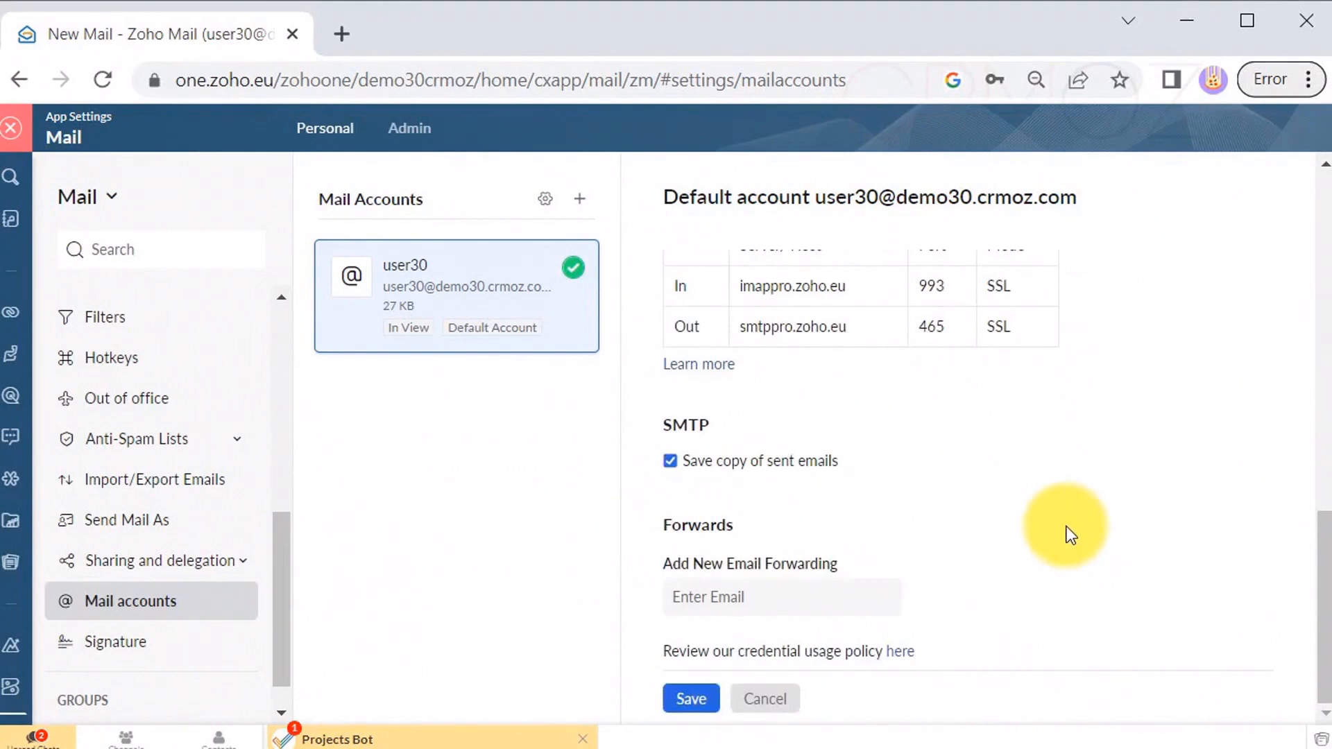
scroll("up", 3)
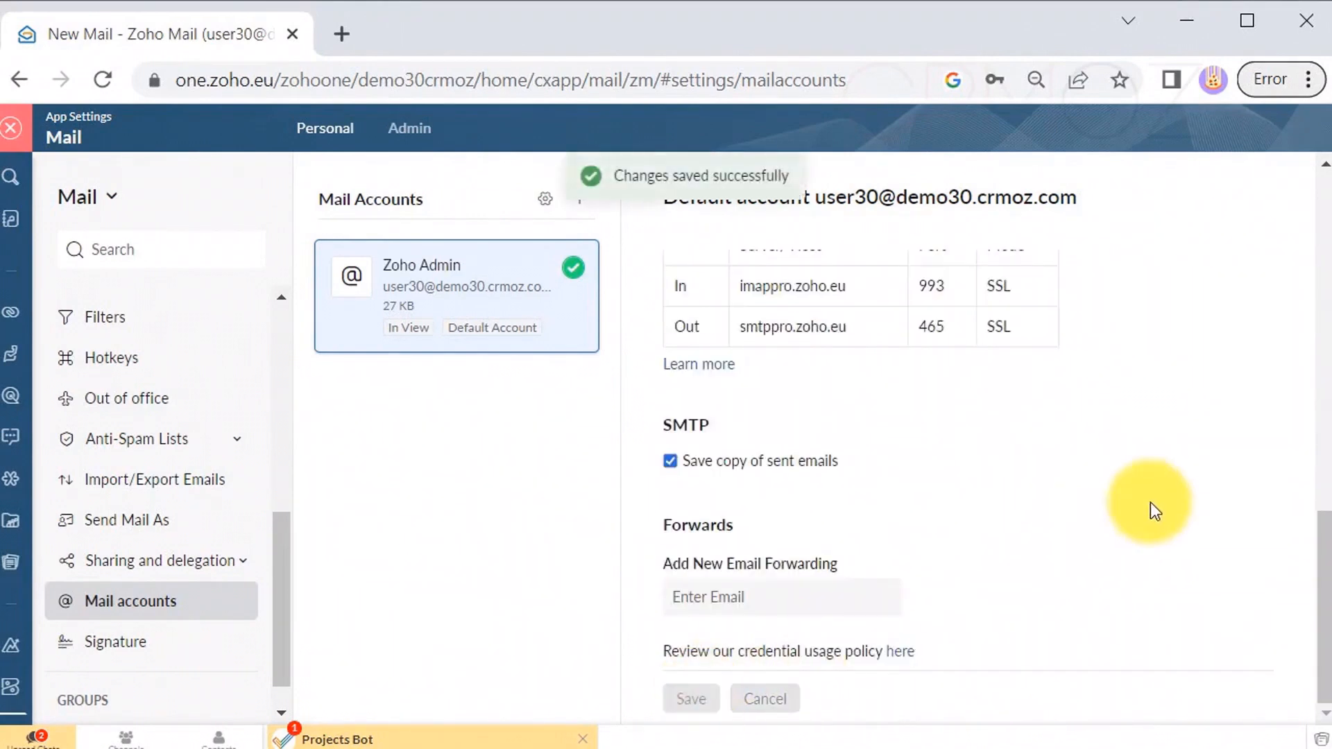
scroll("up", 3)
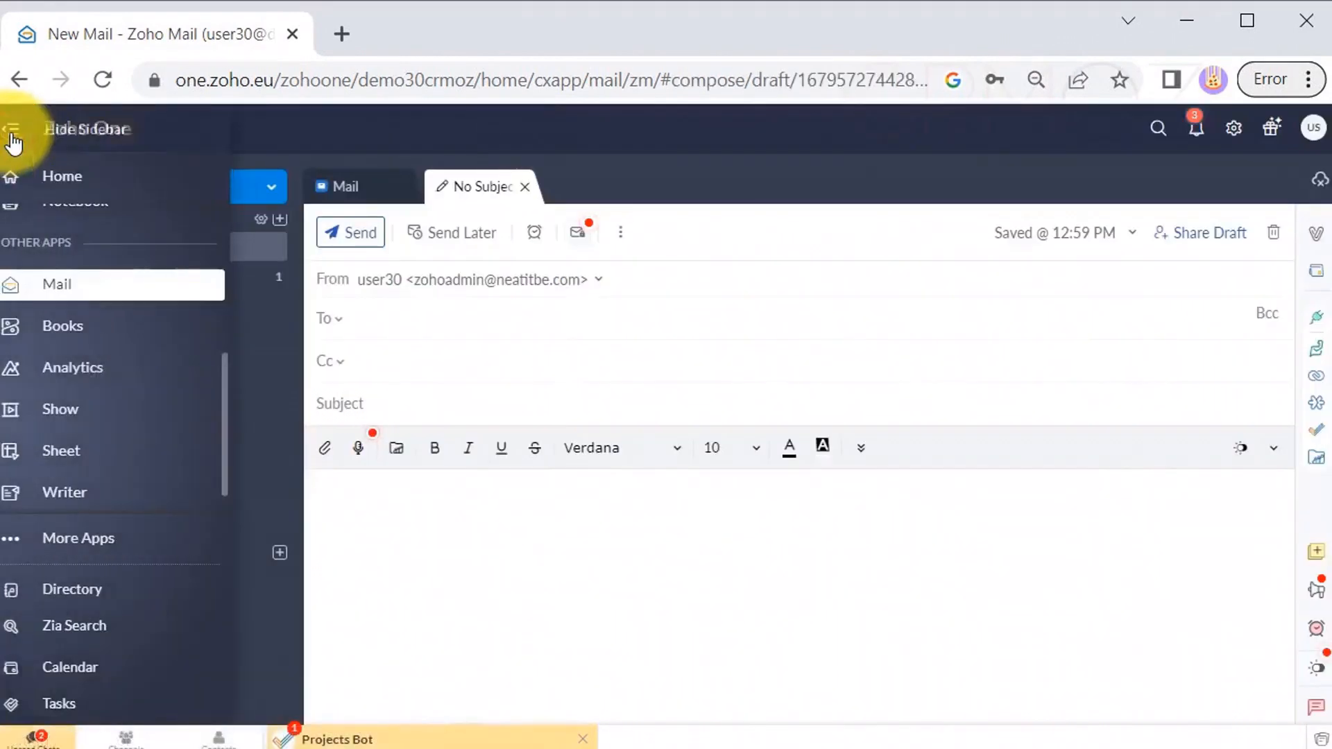
- Close the draft, open a fresh compose preselected with the alias sender, then discard it back to the inbox
left_click(524, 186)
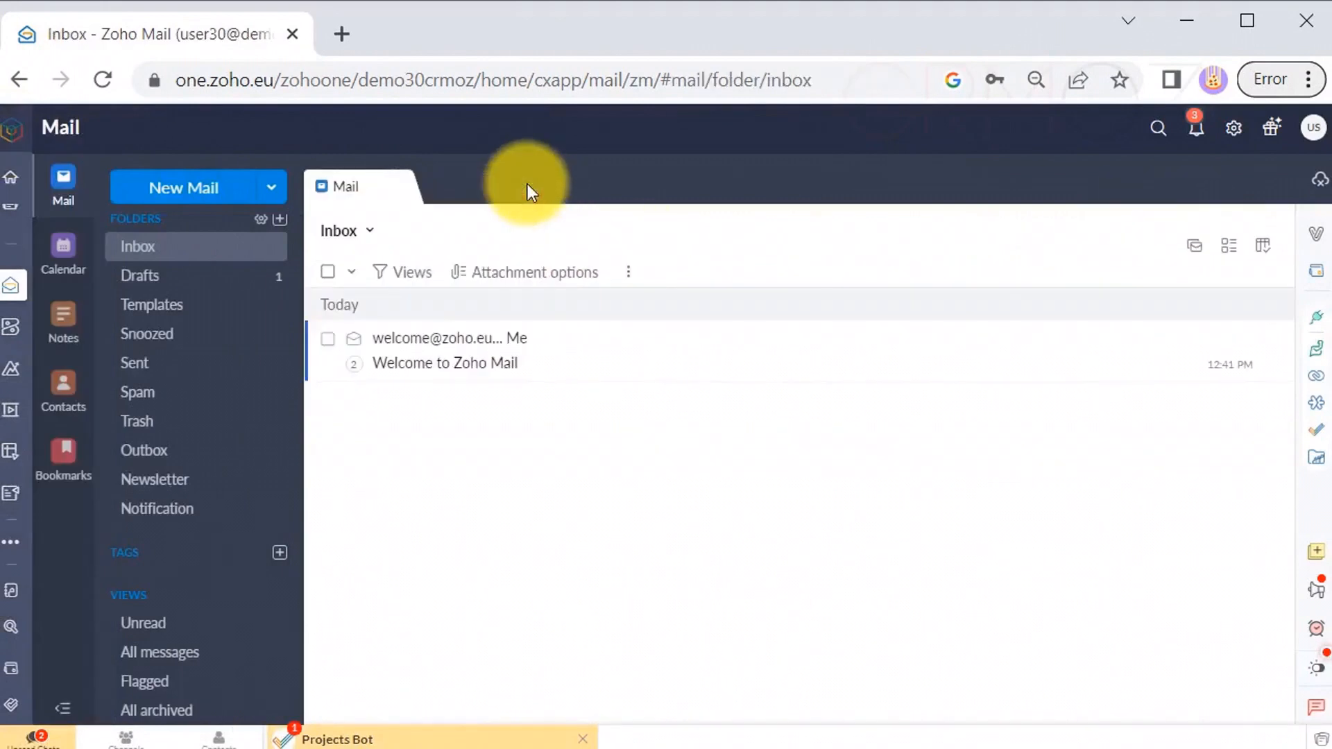
left_click(183, 188)
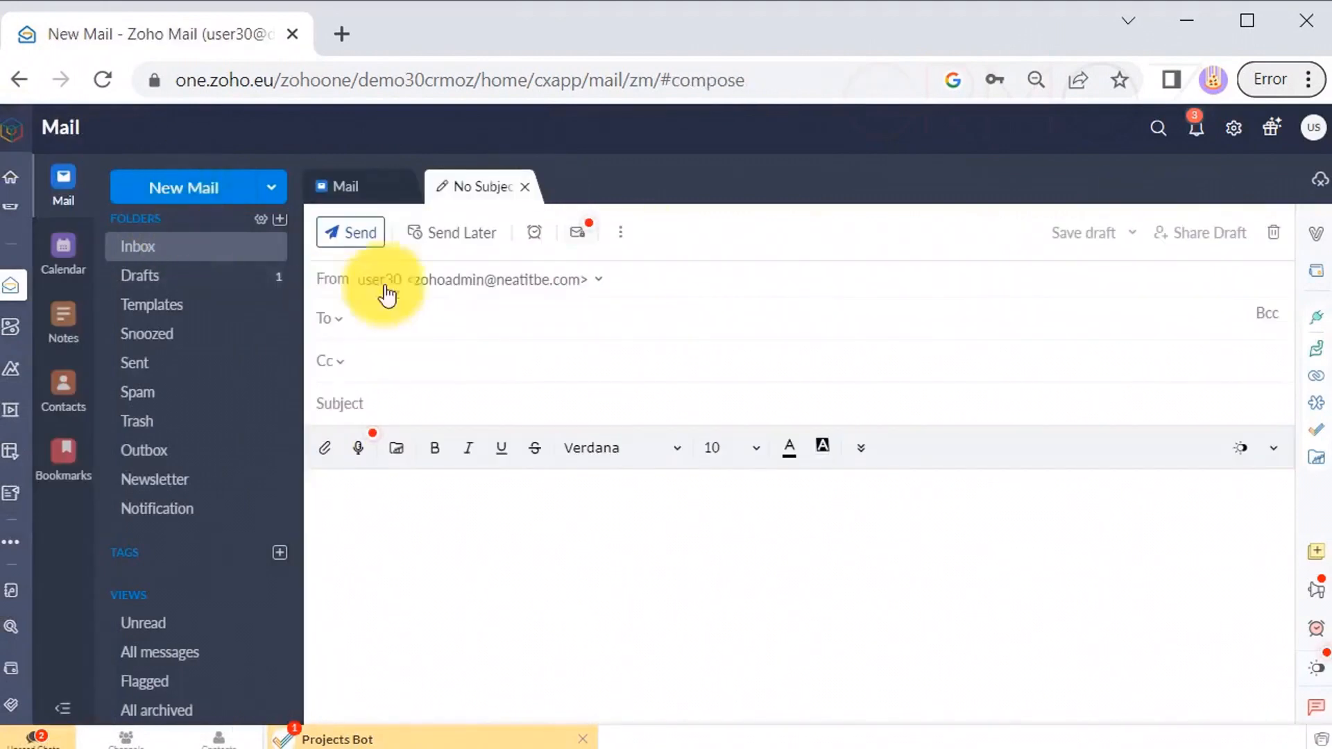
mouse_move(496, 264)
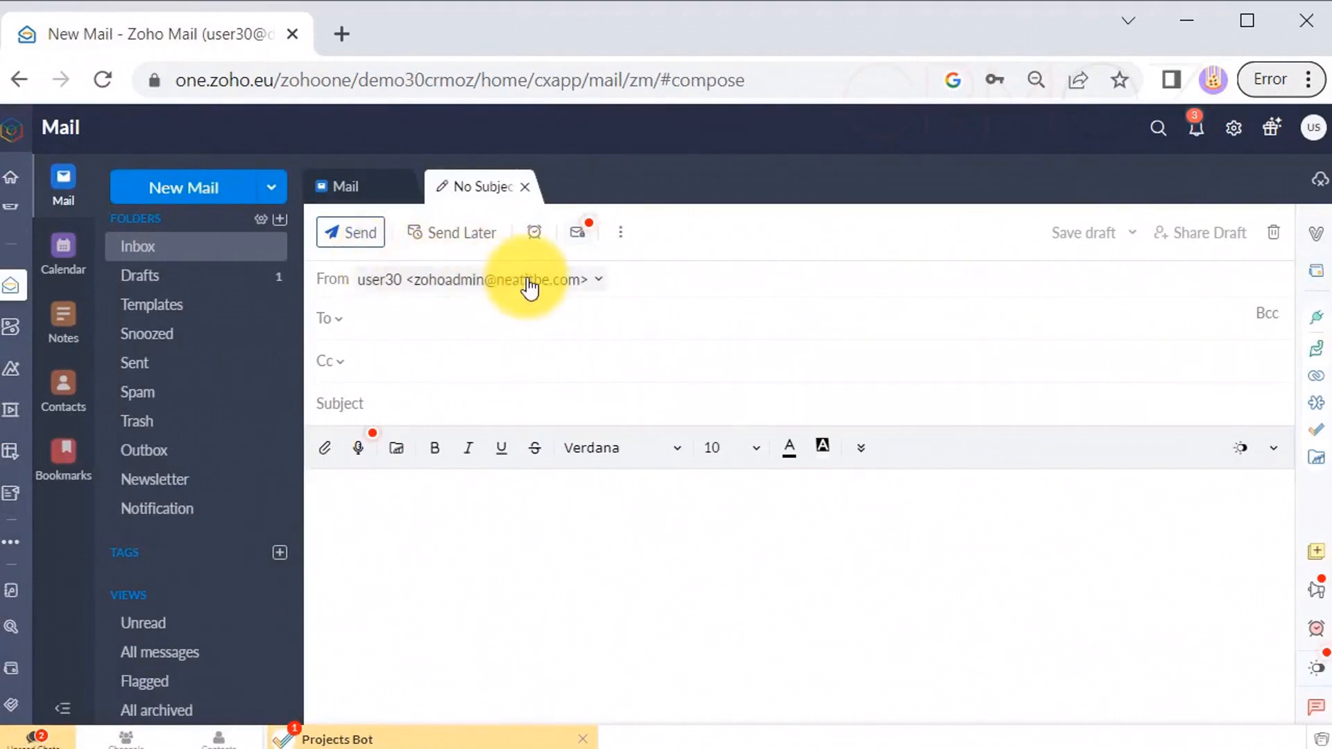
left_click(525, 186)
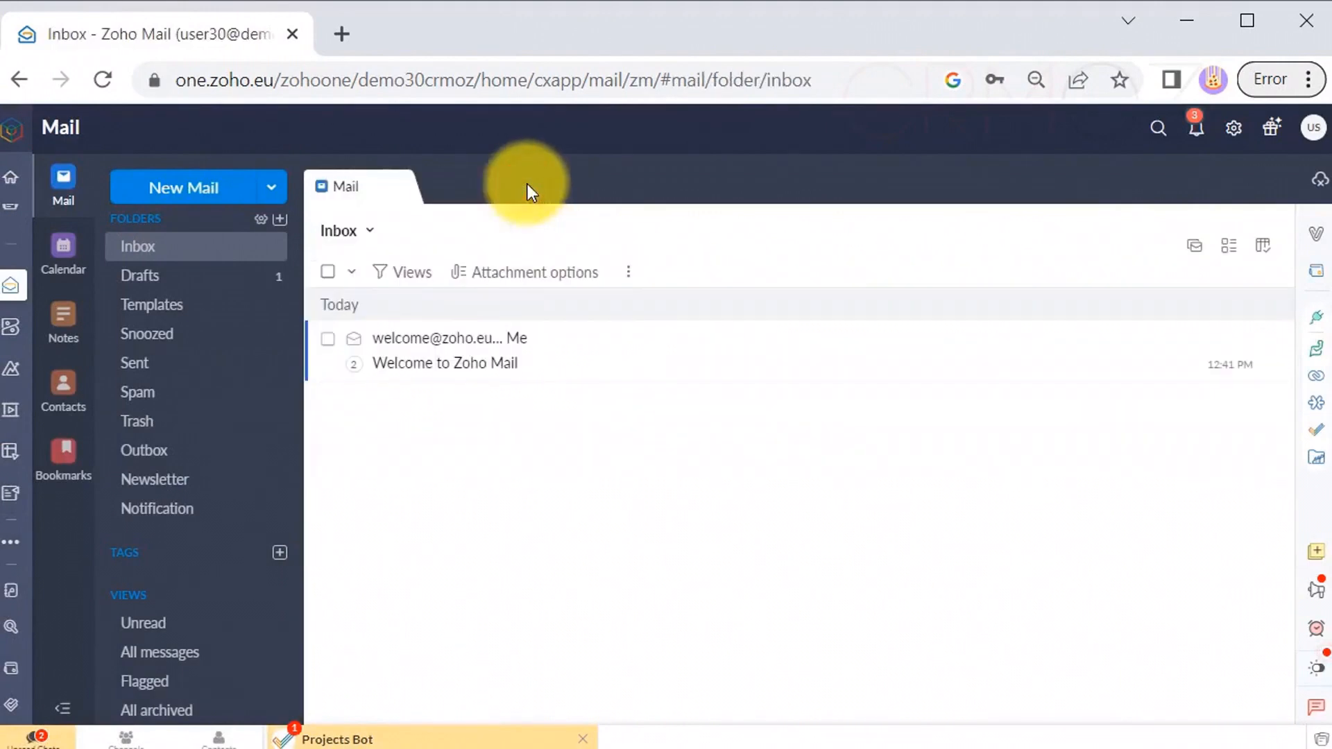
mouse_move(527, 191)
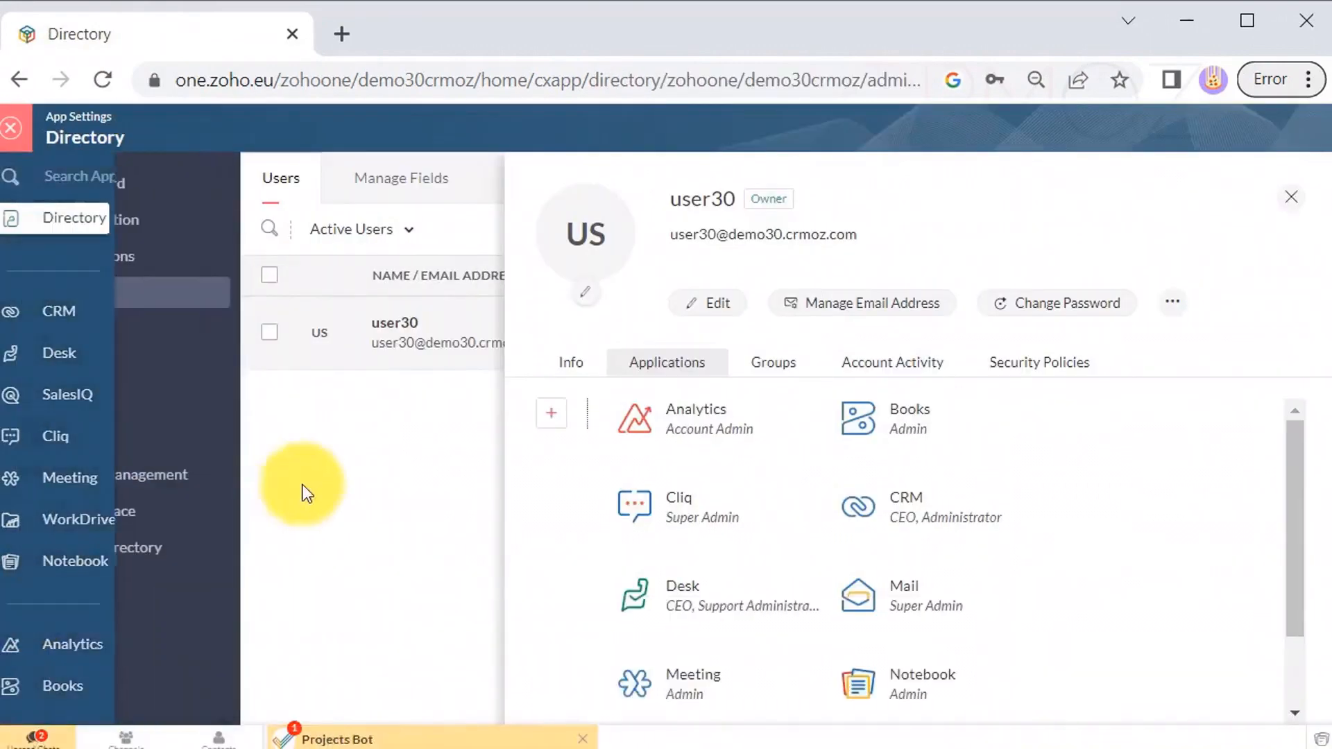
- Begin adding user User Zero with an address on the neatitbe.com domain
left_click(1291, 197)
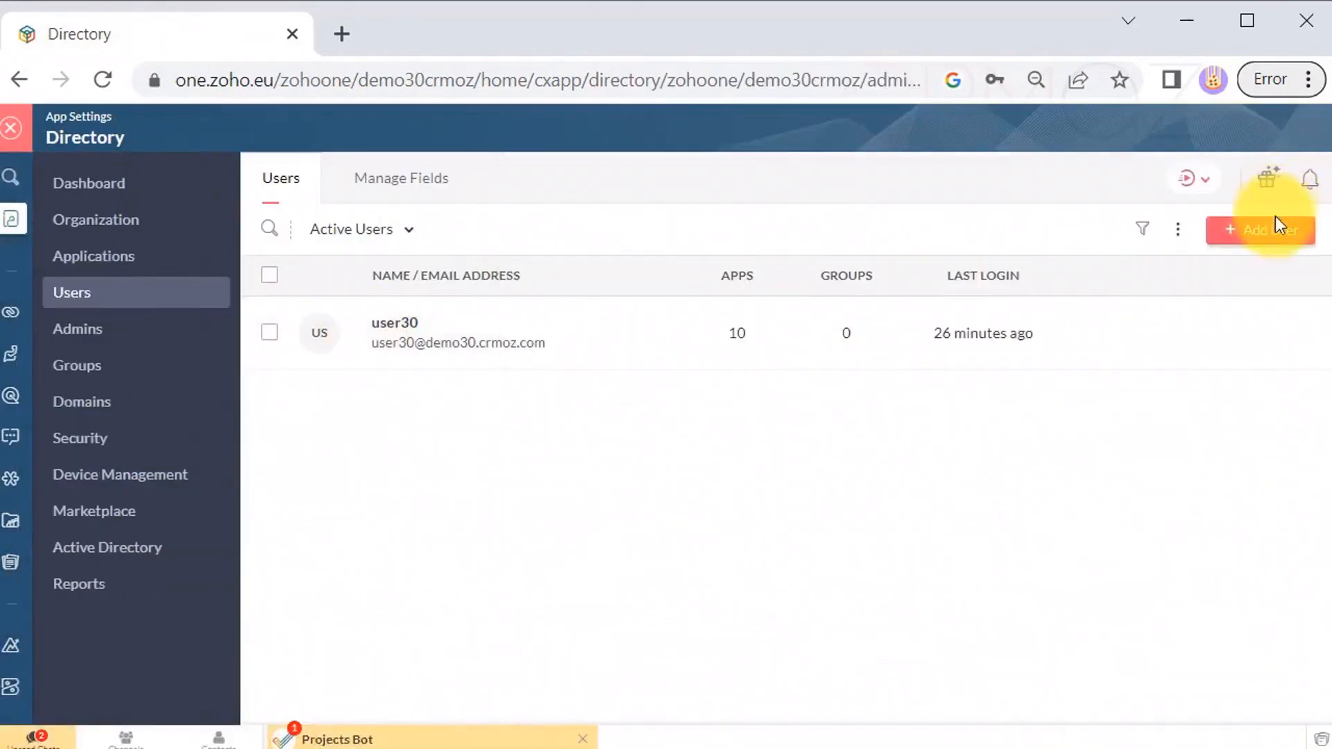
left_click(1261, 229)
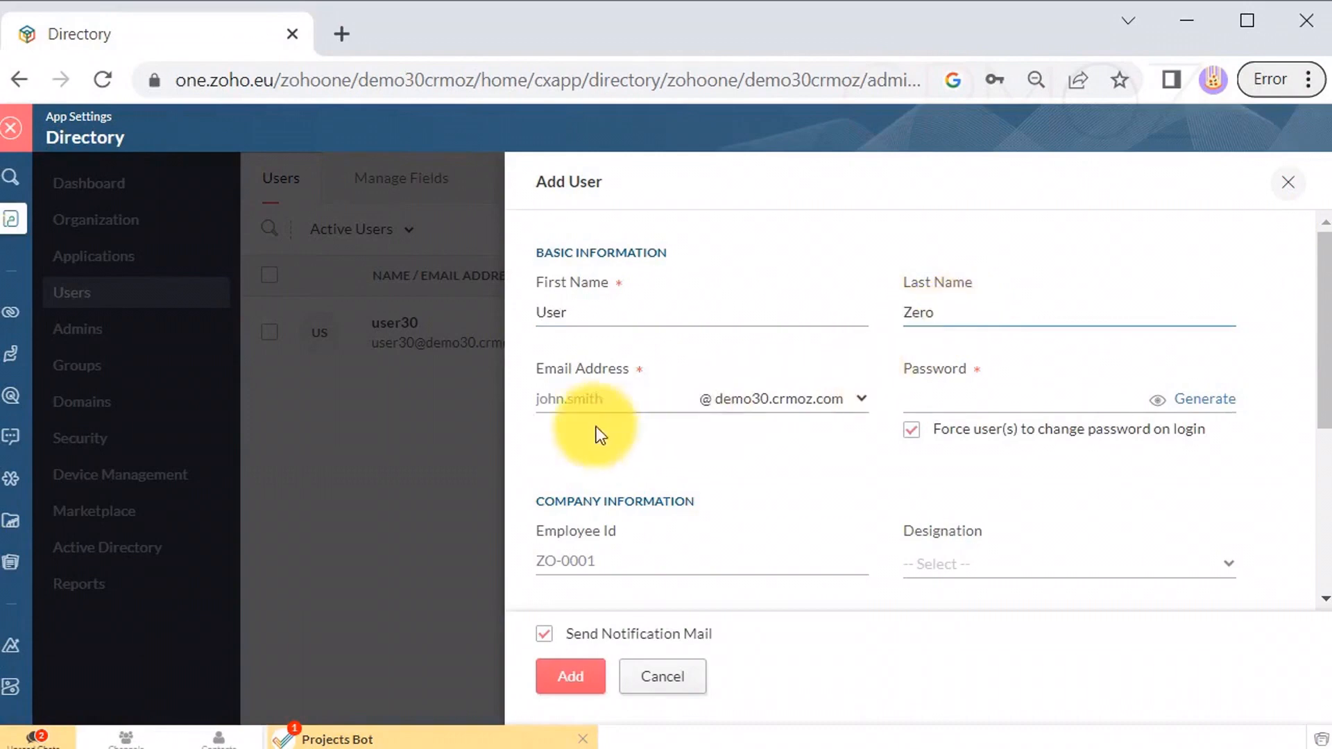
left_click(860, 398)
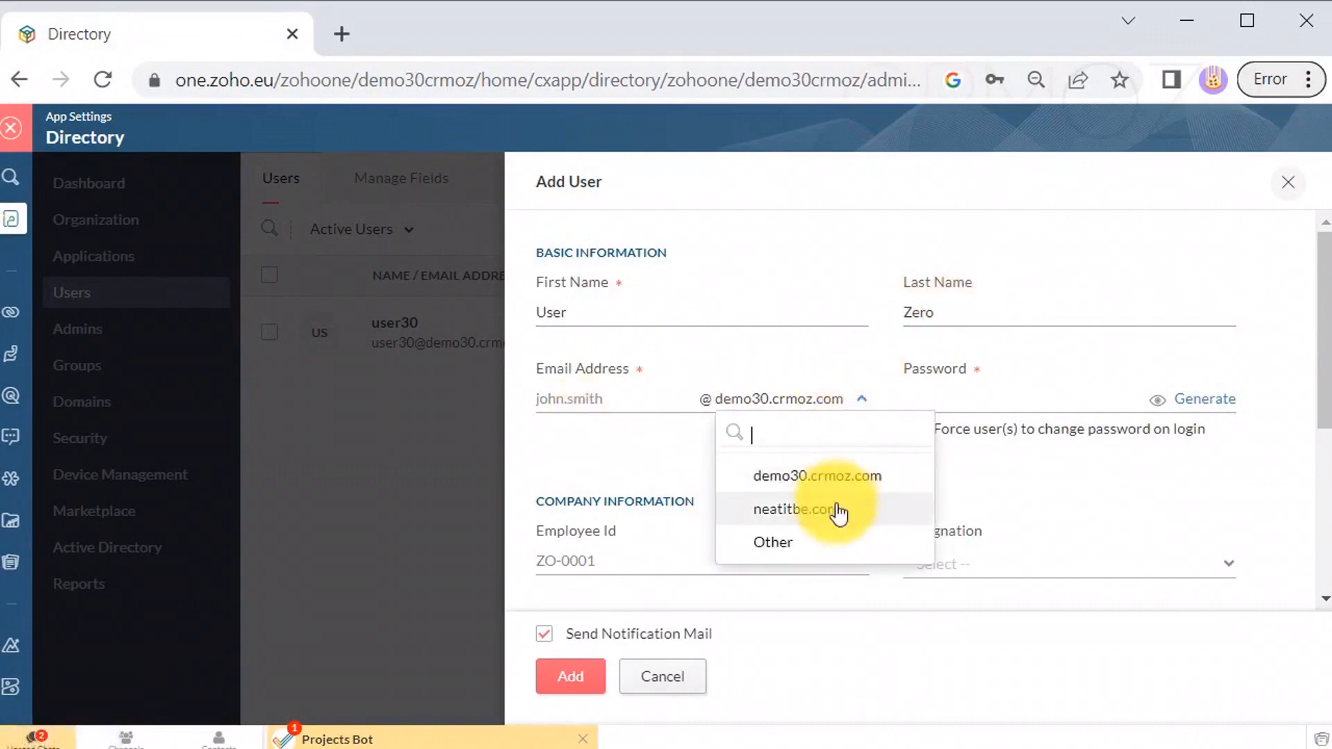
left_click(793, 509)
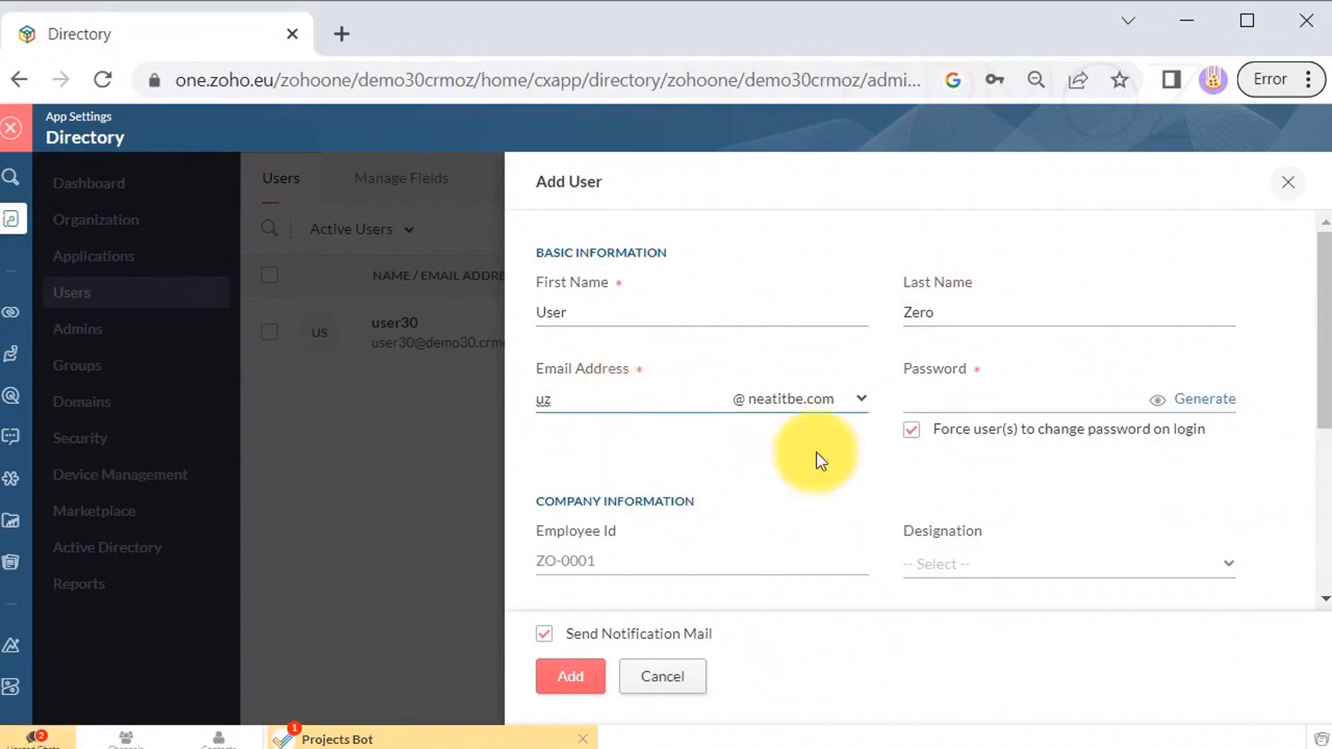
left_click(1204, 400)
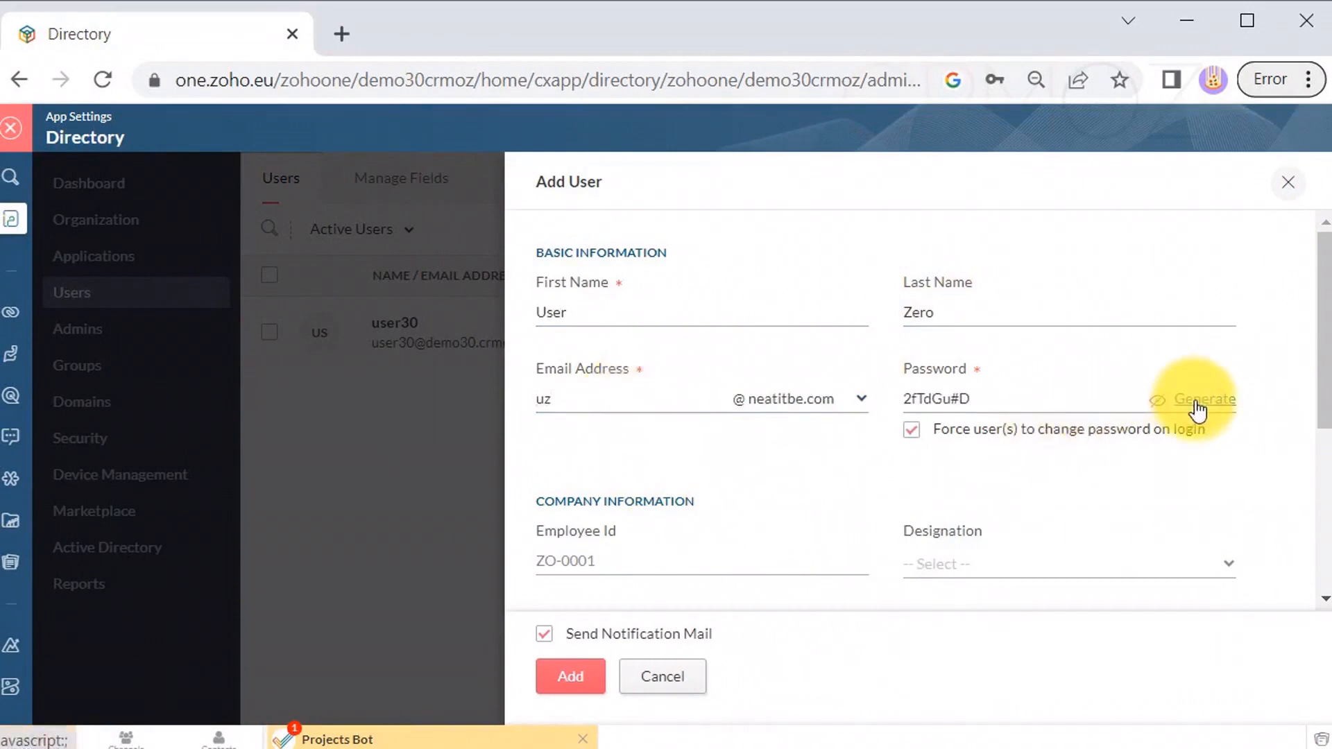
left_click(1159, 400)
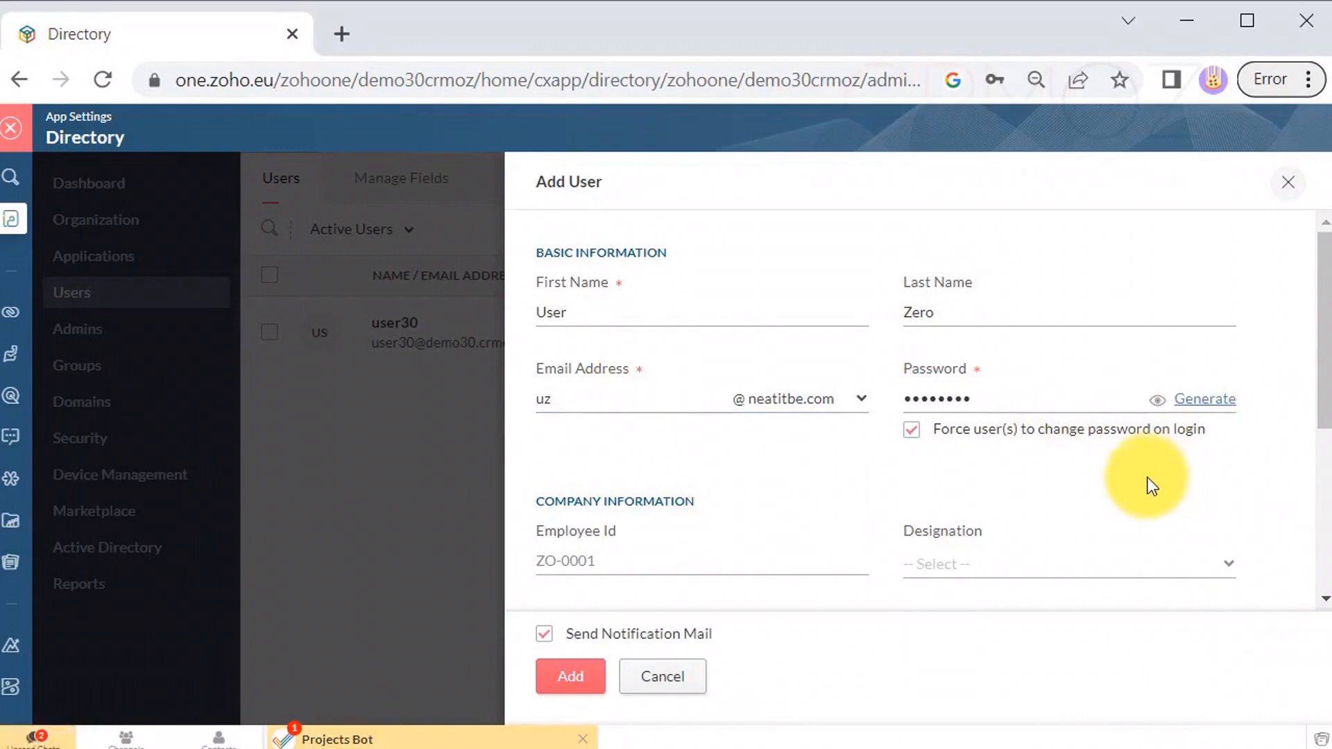
mouse_move(1079, 476)
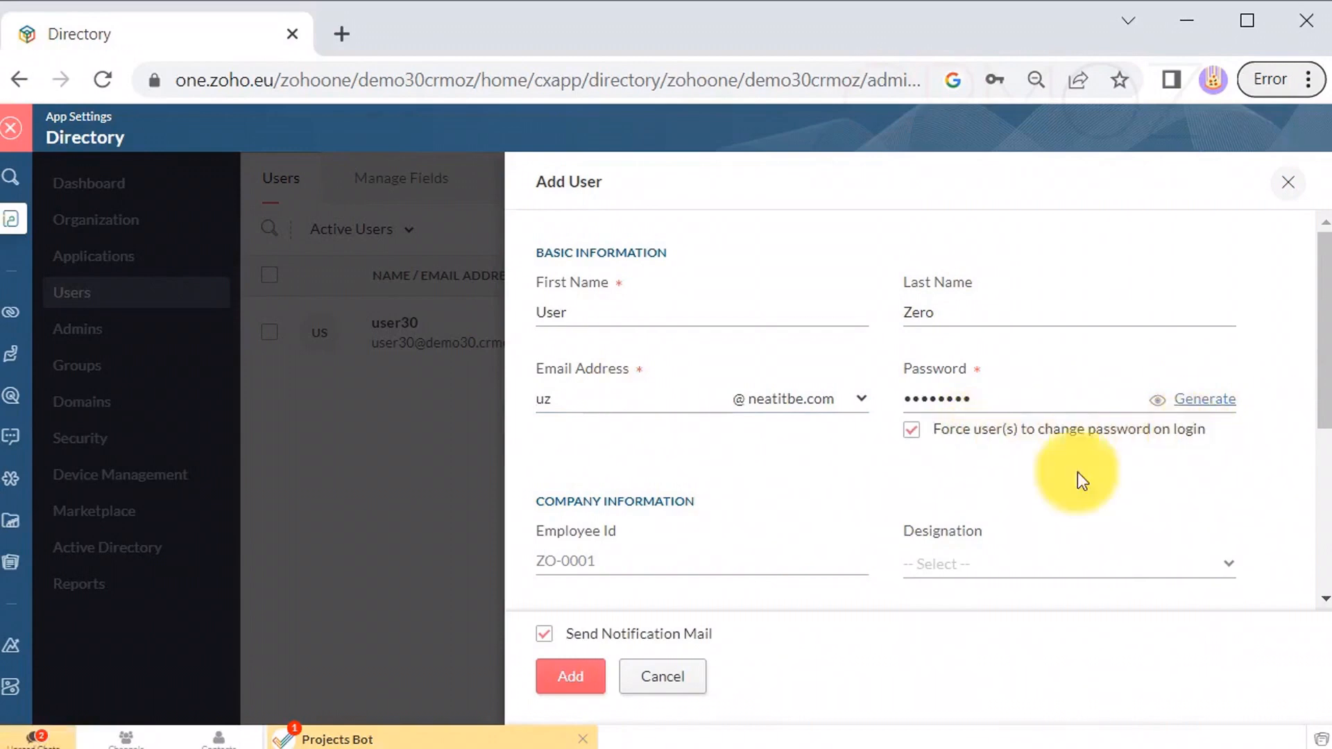
scroll("down", 3)
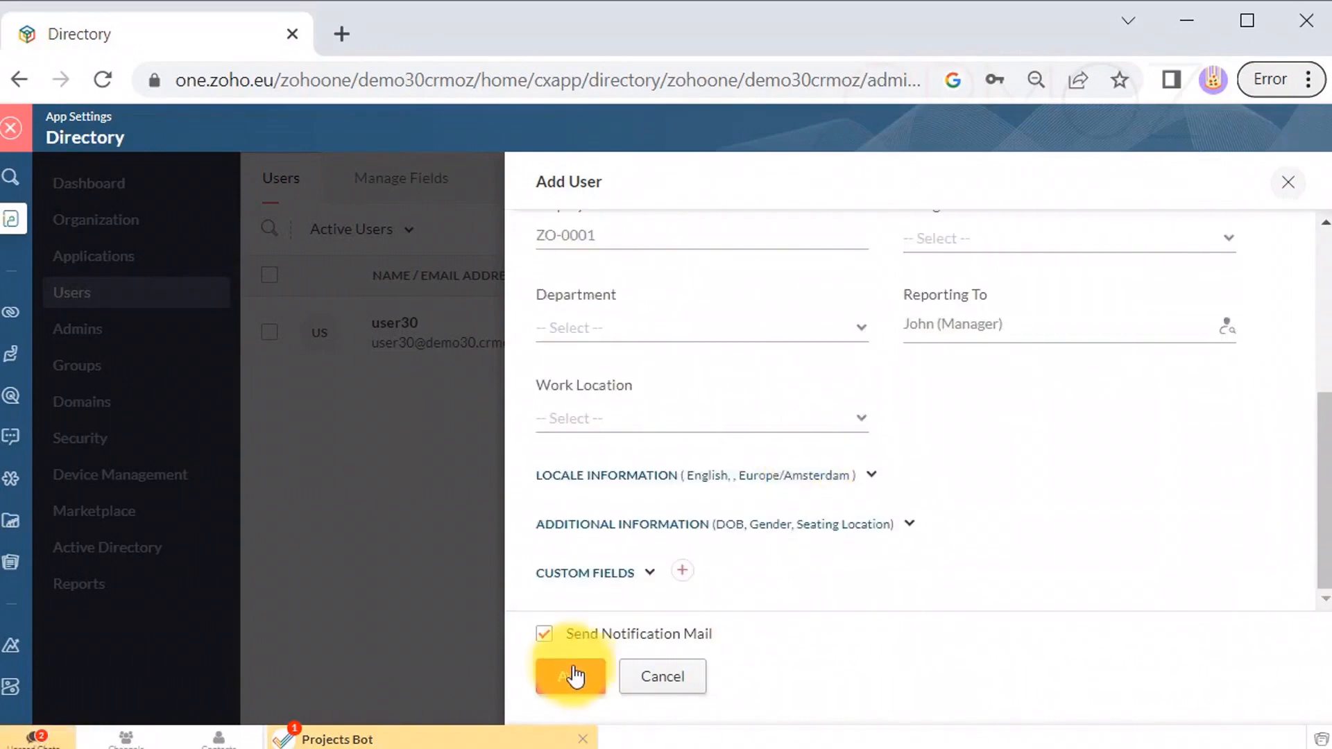
left_click(570, 676)
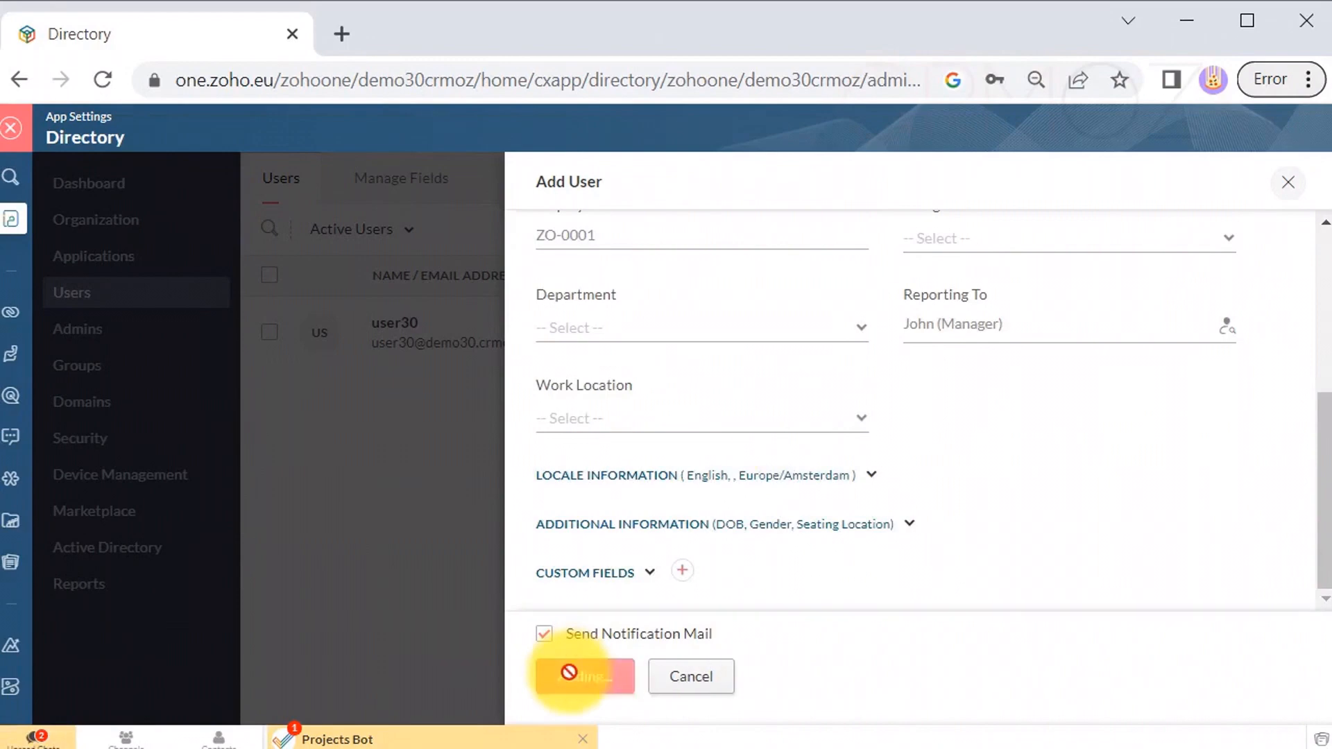
left_click(581, 675)
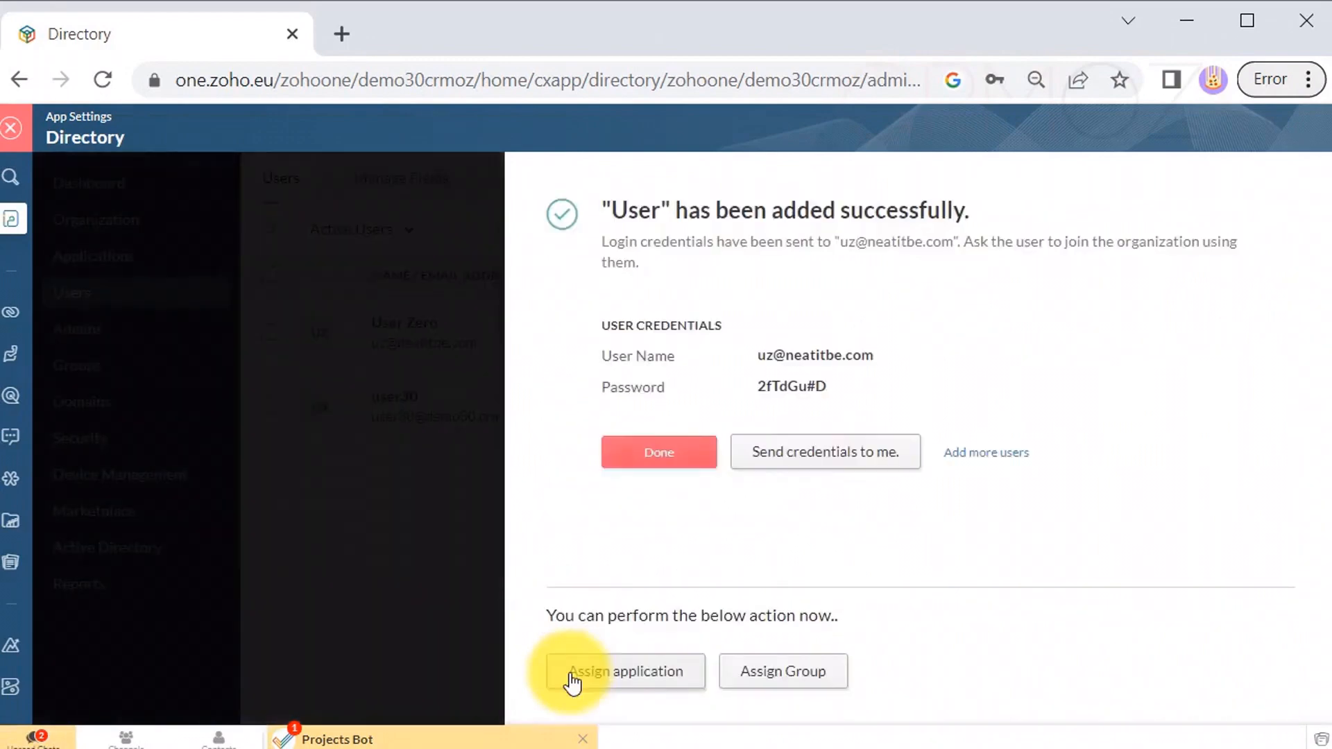
mouse_move(864, 459)
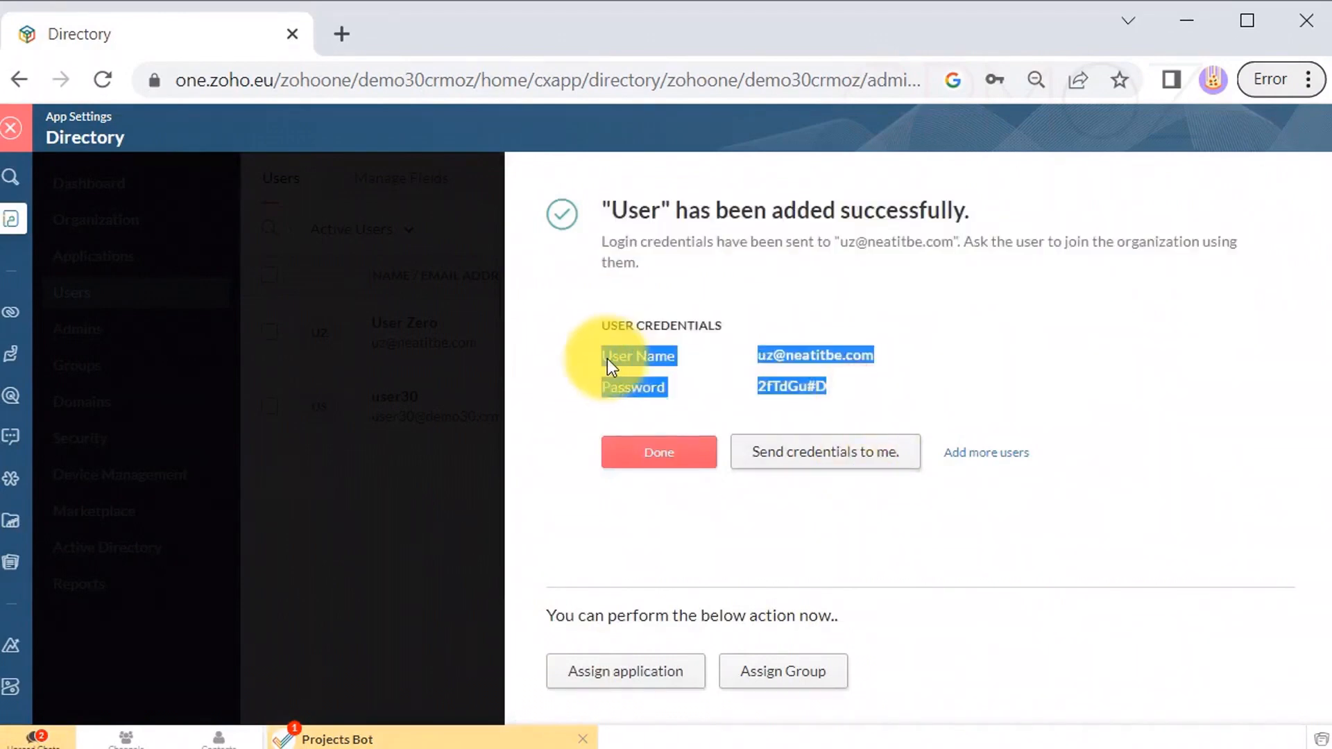
mouse_move(845, 464)
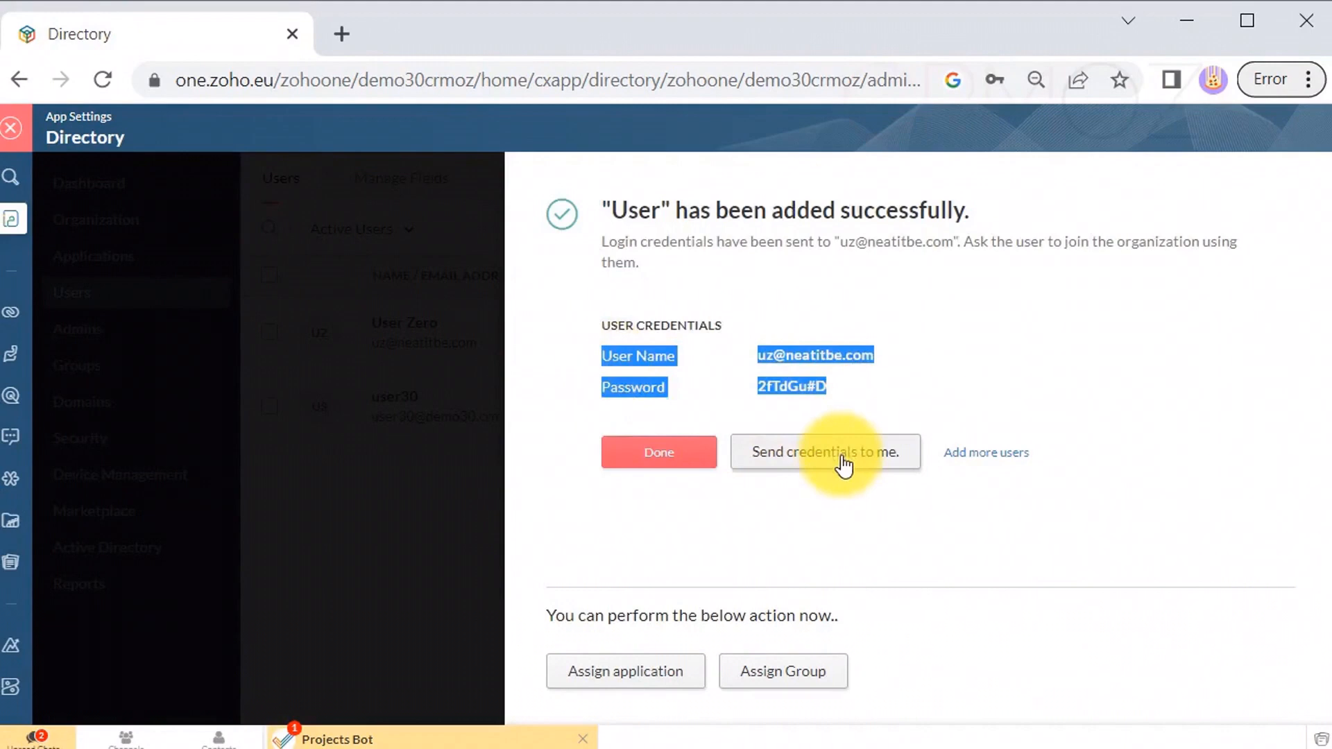
- Send User Zero's credentials to the admin and move on to assigning applications
left_click(824, 451)
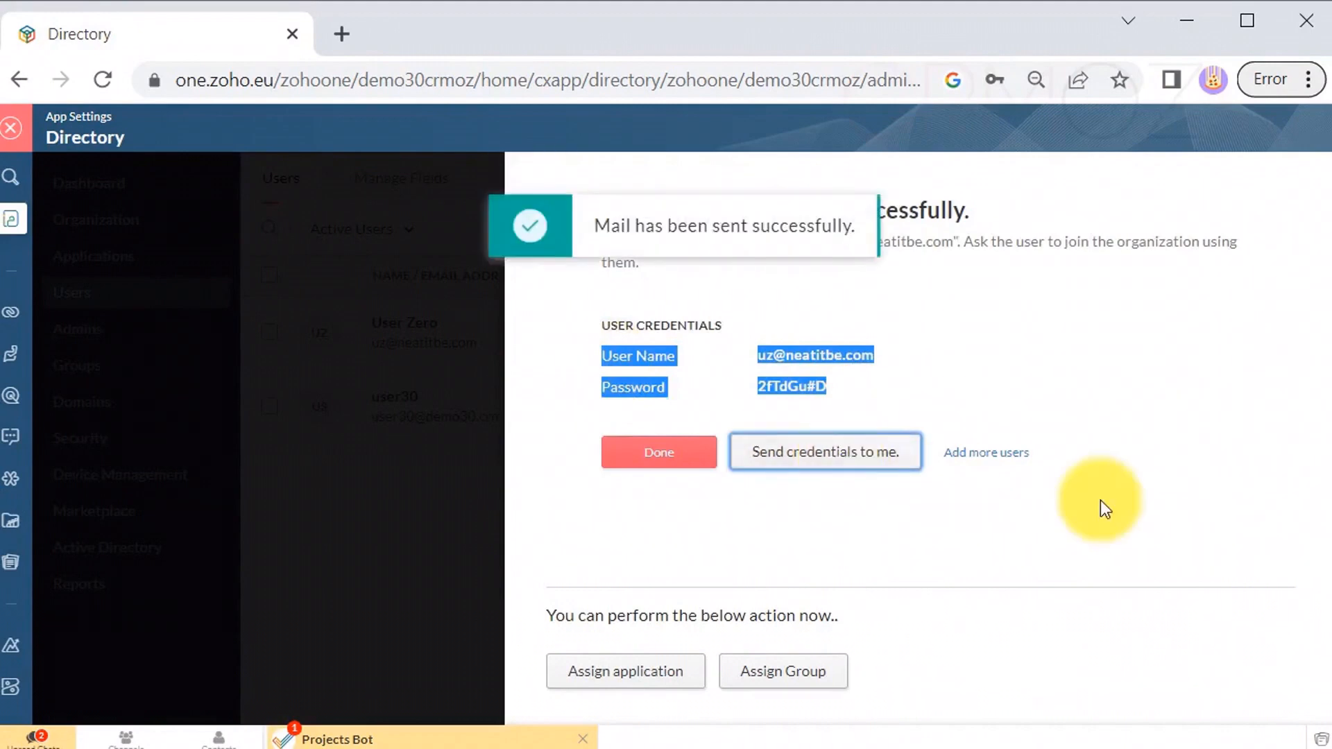
left_click(624, 672)
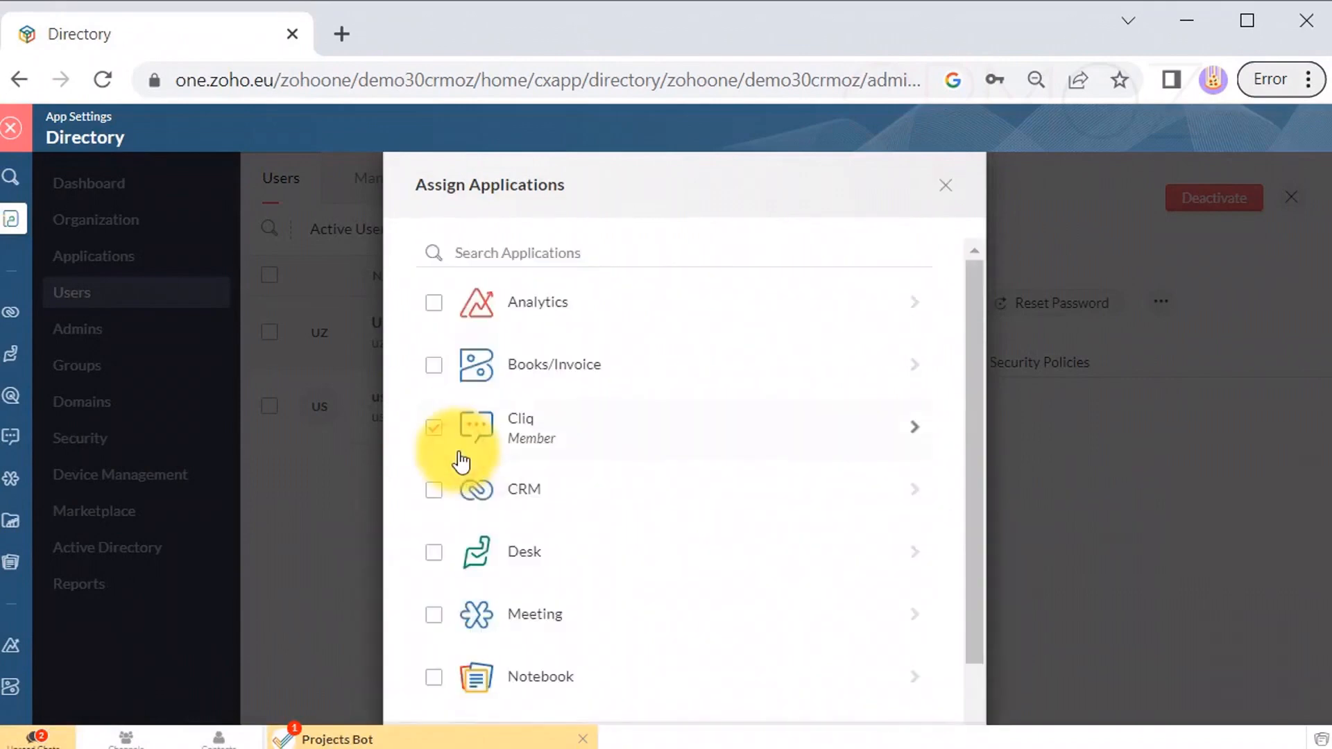
- Assign Notebook with its role and WorkDrive to User Zero, working around the assignment error
left_click(915, 676)
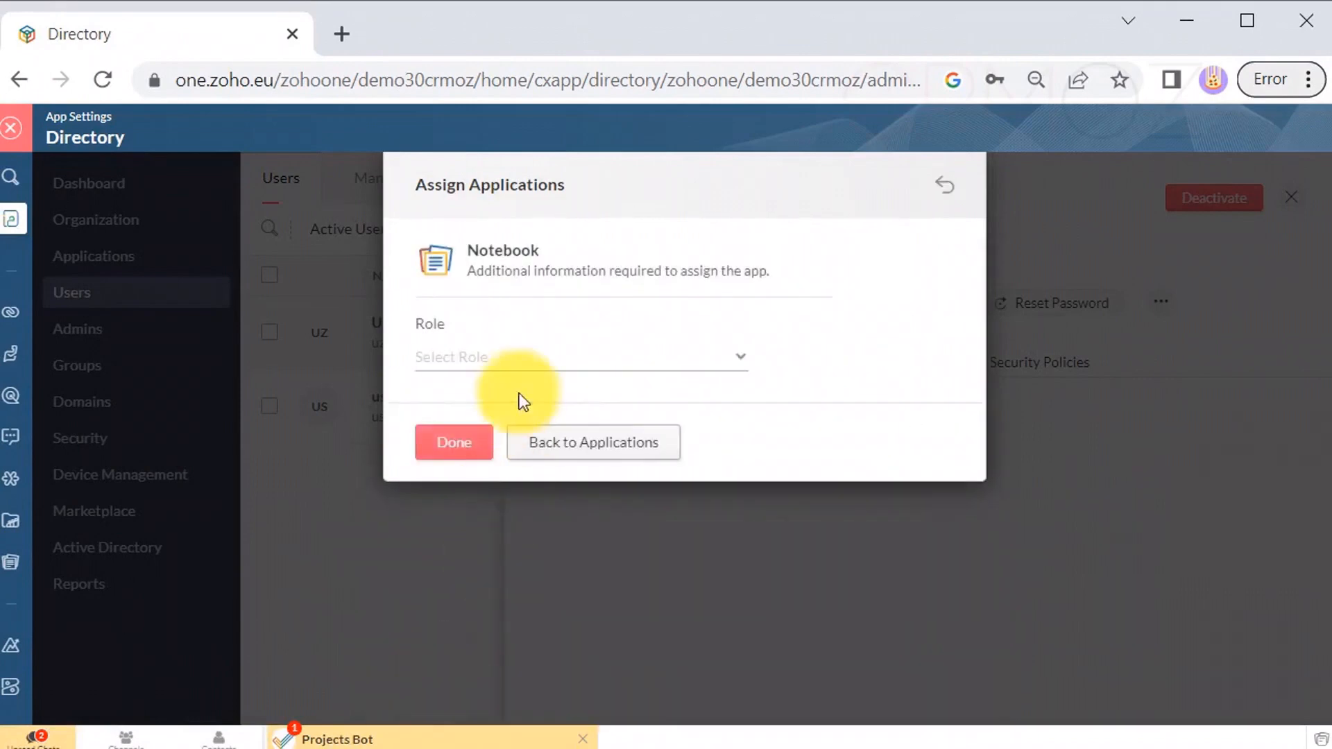
left_click(592, 441)
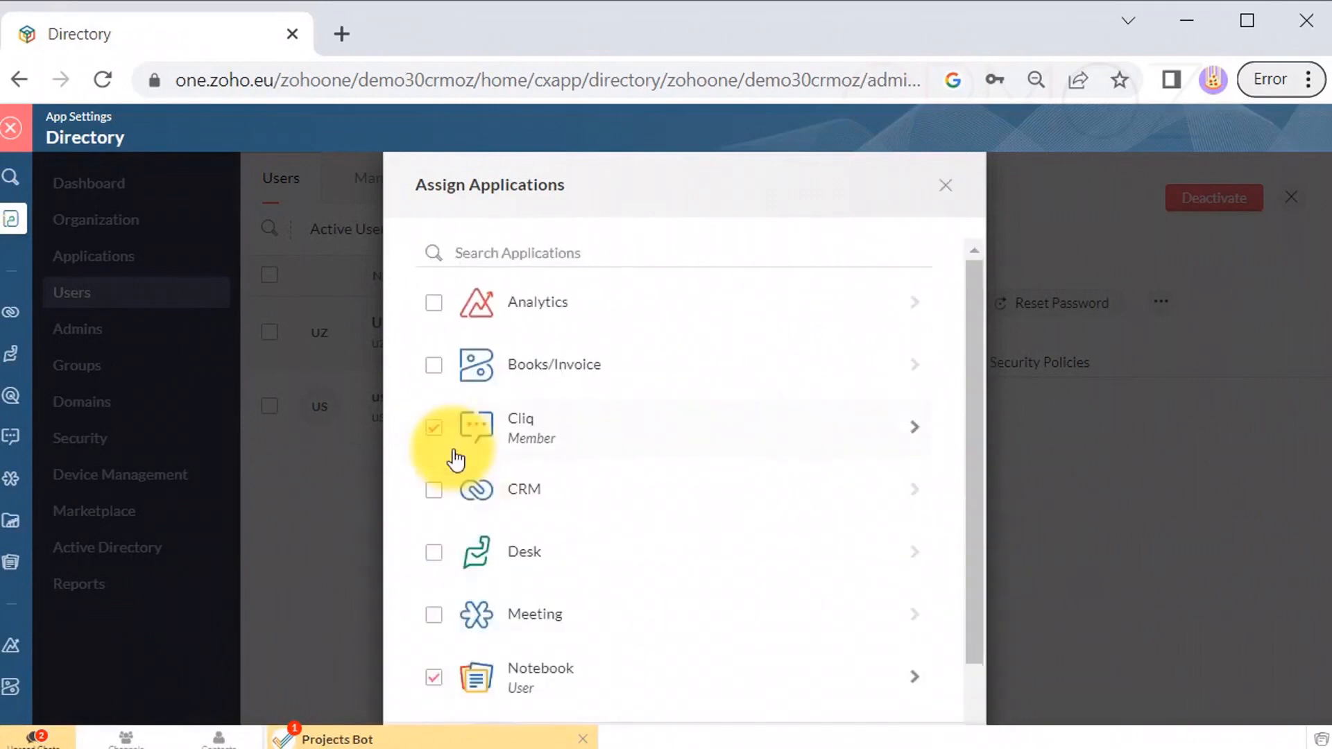
scroll("down", 3)
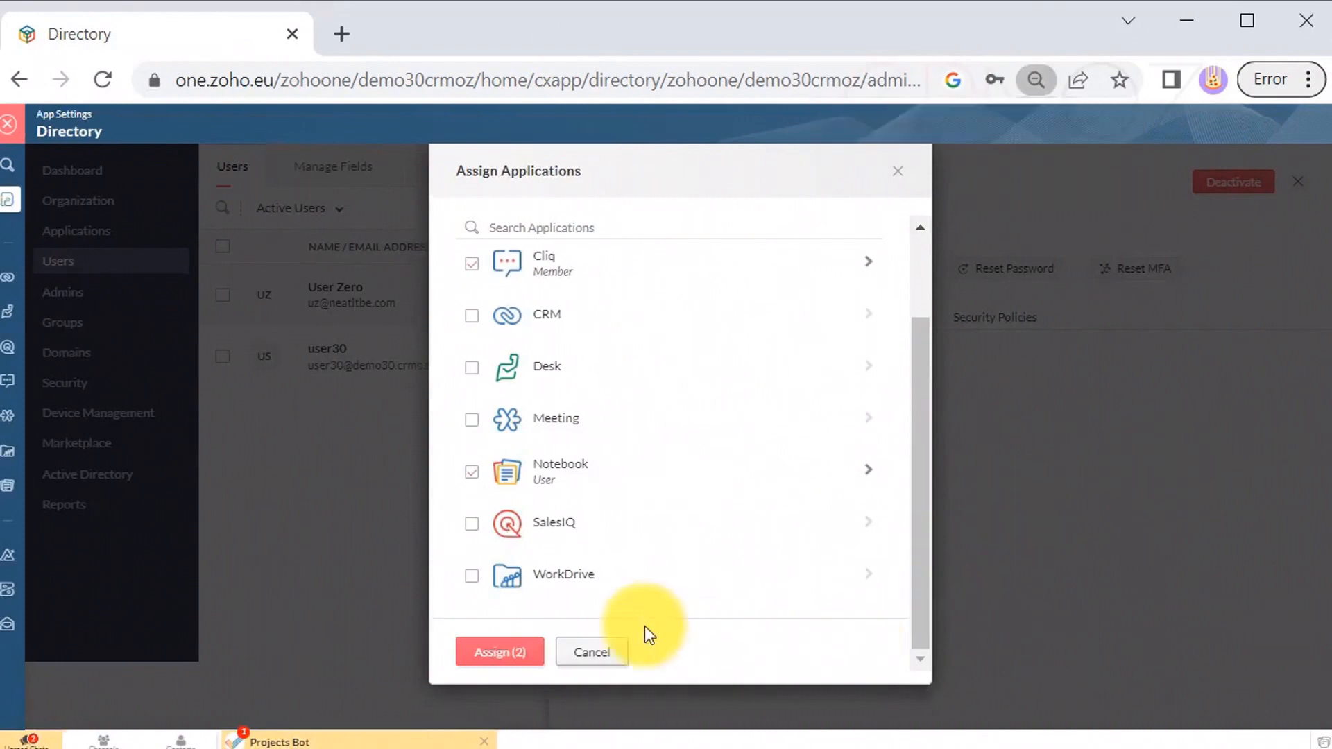
left_click(500, 652)
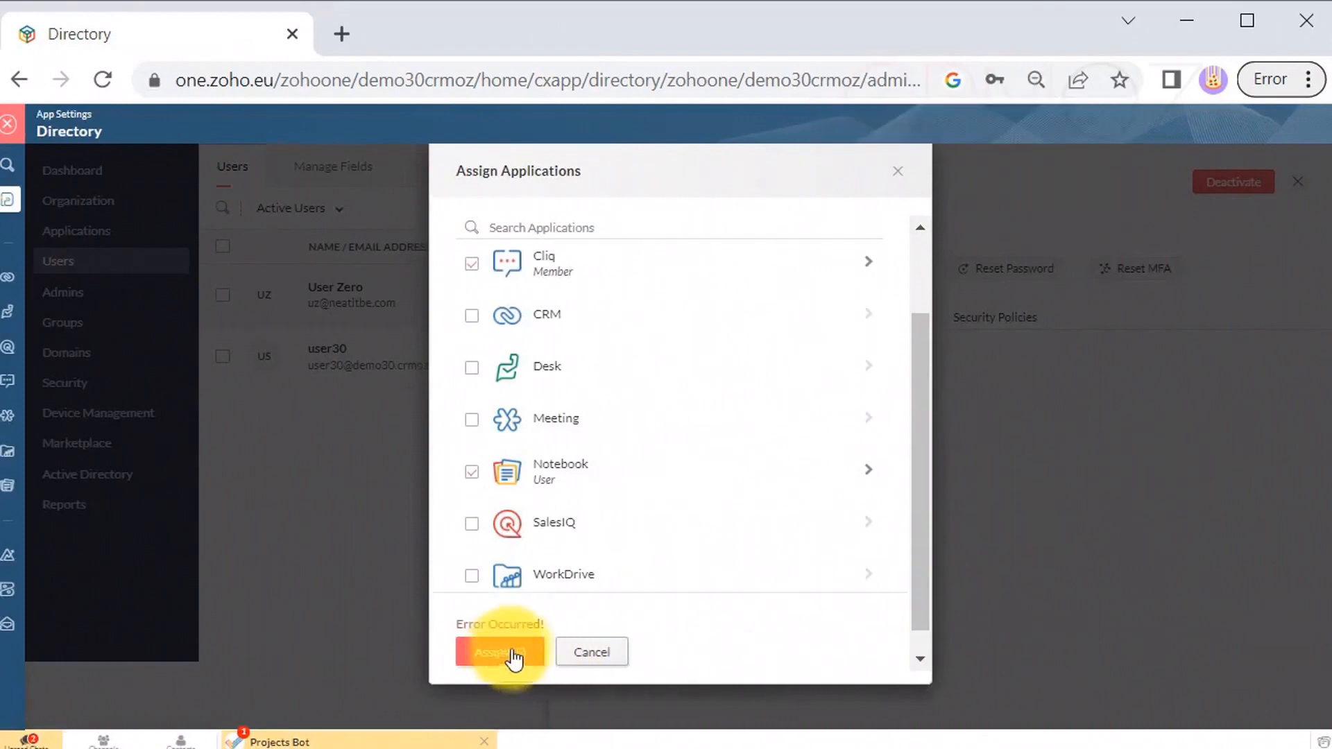
left_click(472, 472)
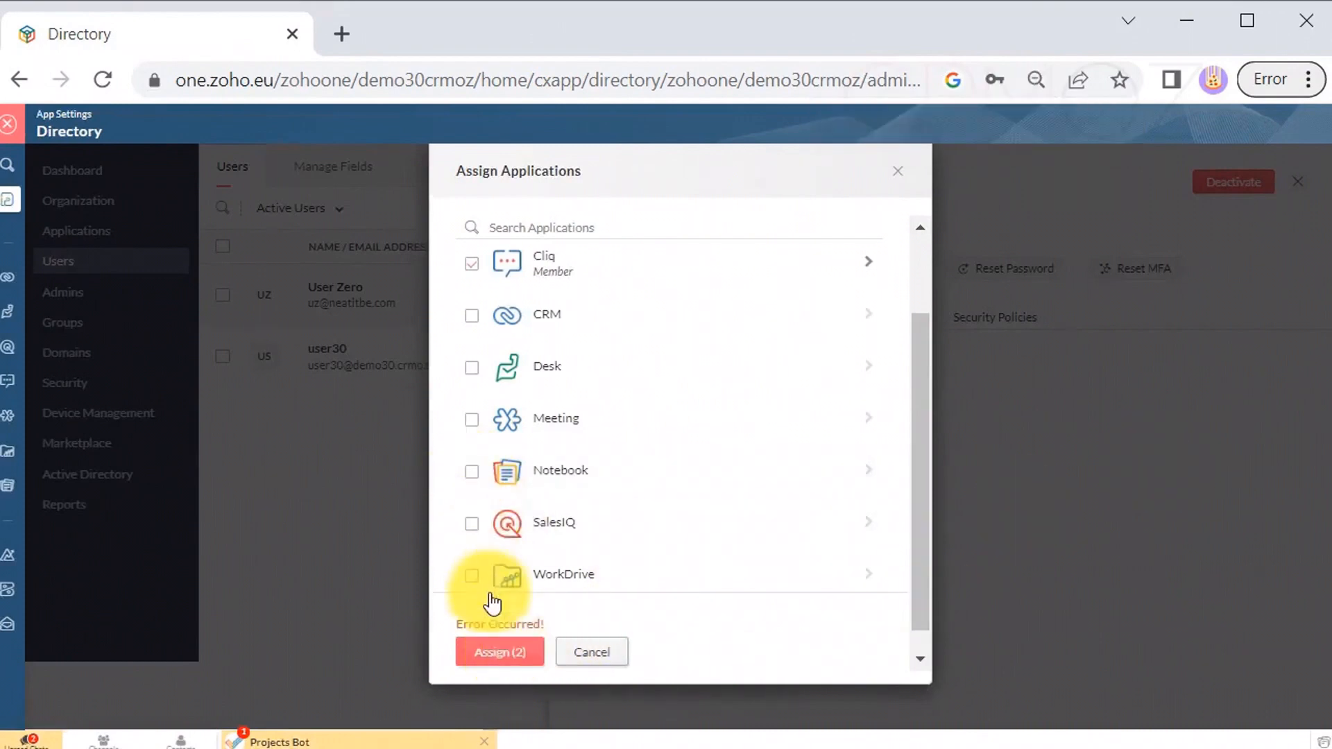
left_click(499, 652)
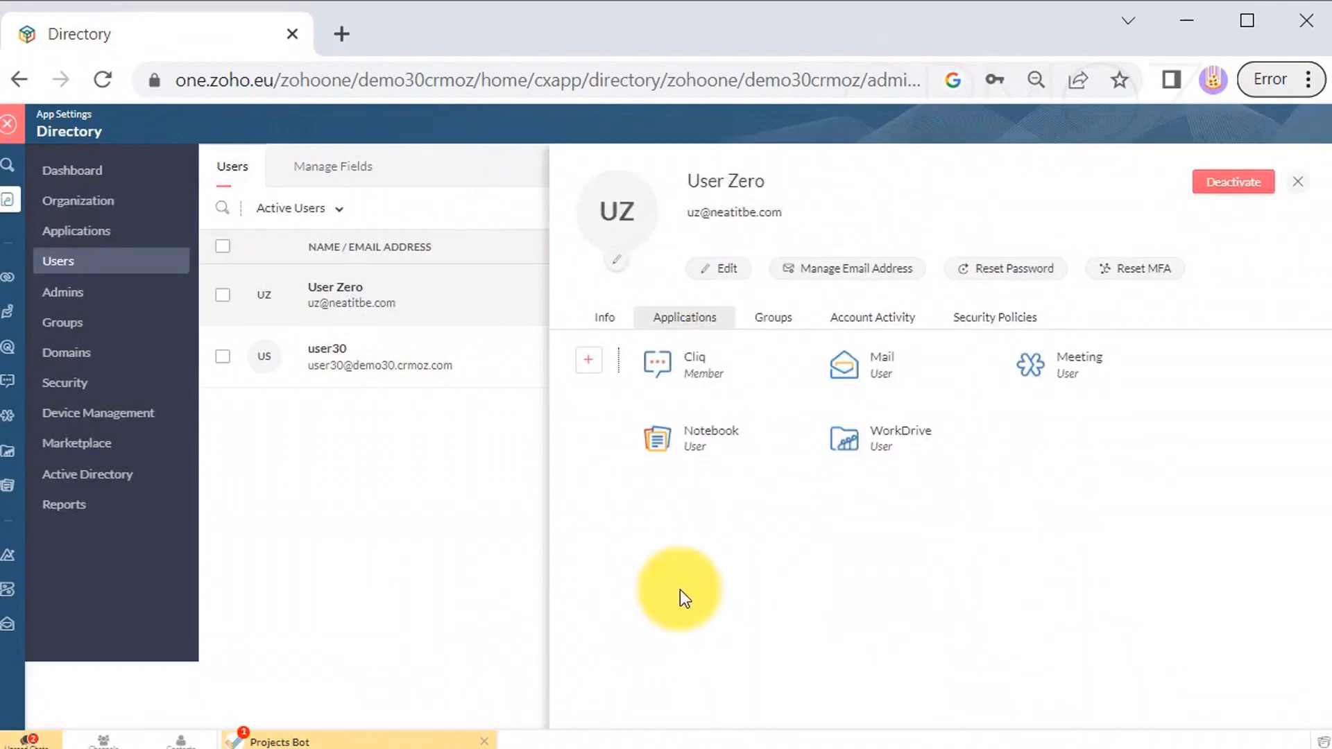
mouse_move(1299, 182)
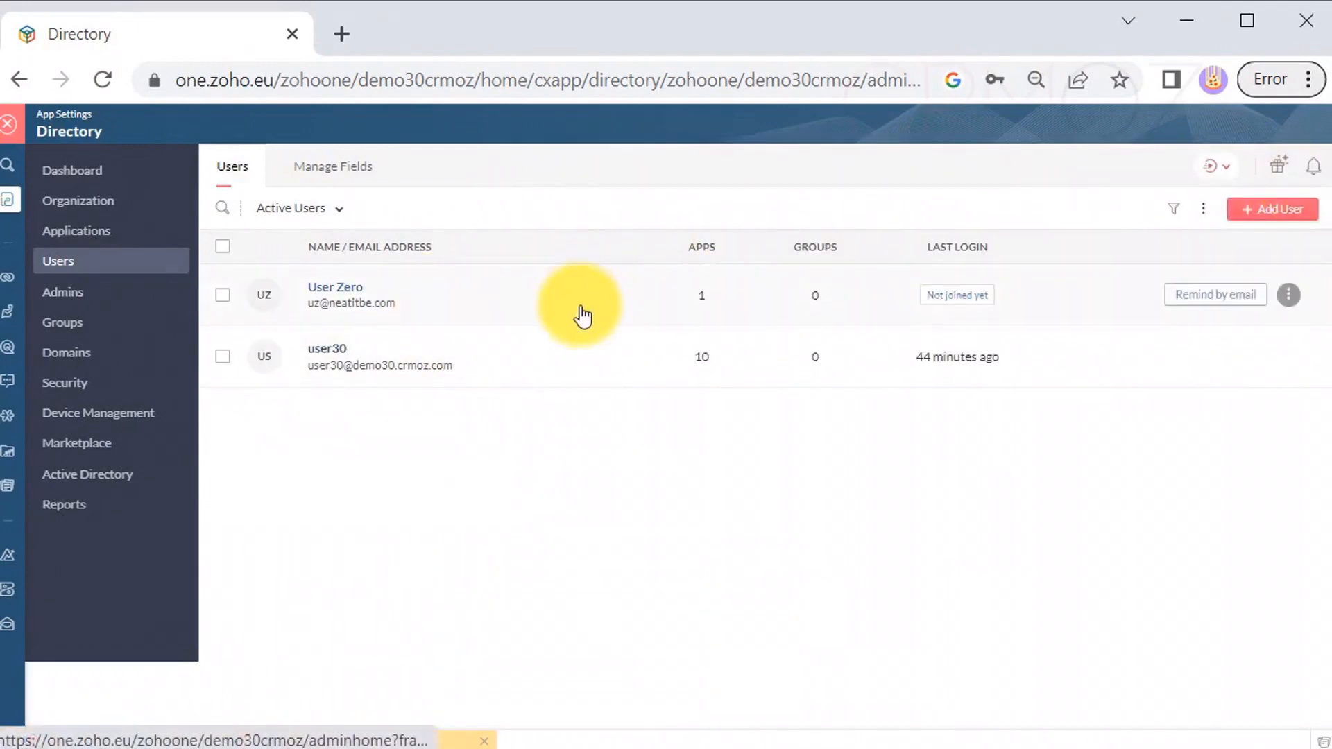
mouse_move(1202, 323)
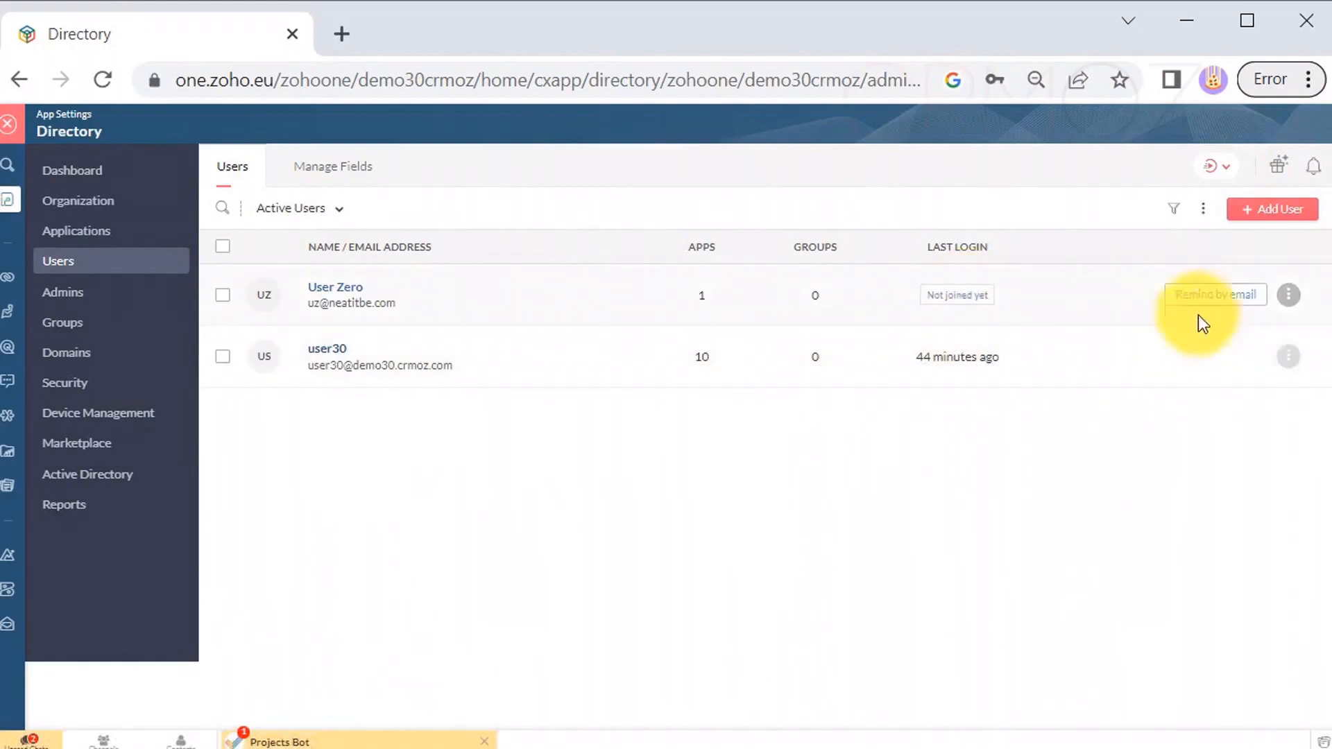
- Search 'zoho one' in a new tab, accept cookies on the login page and proceed to sign in
left_click(348, 34)
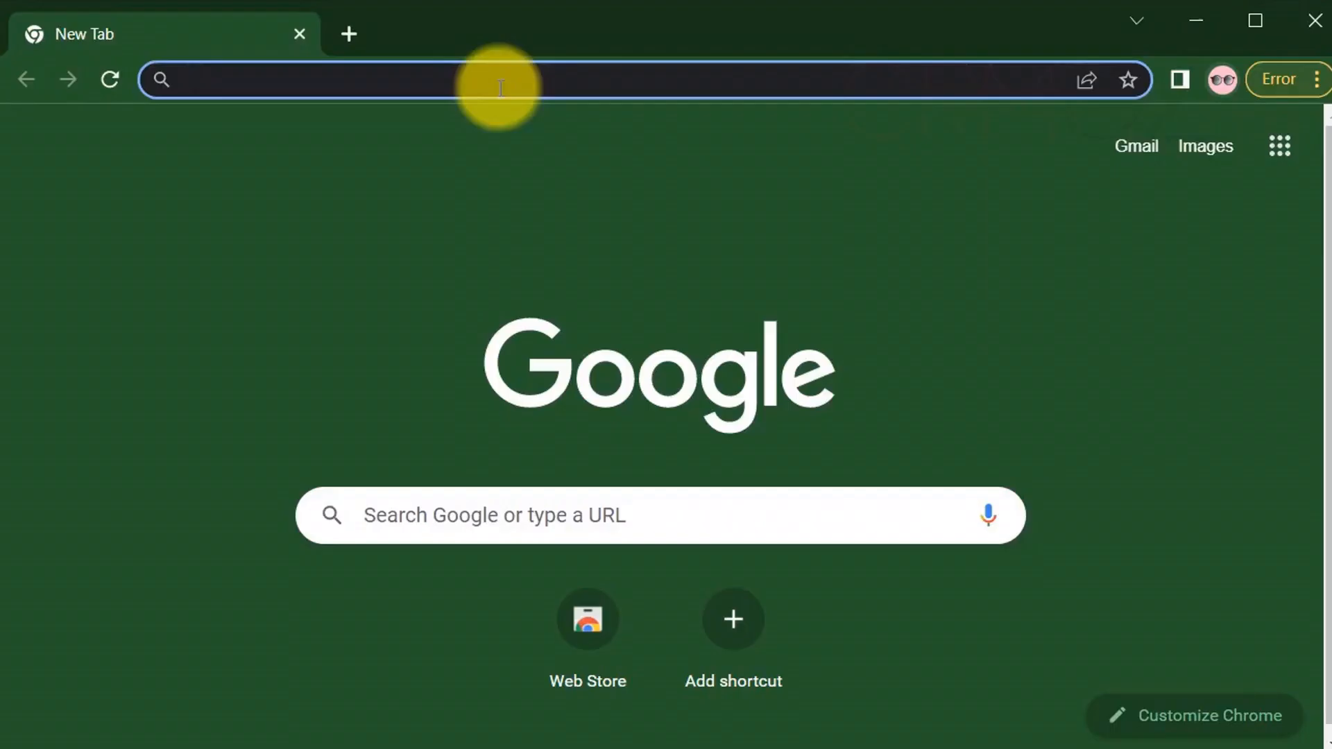
type("zoho one")
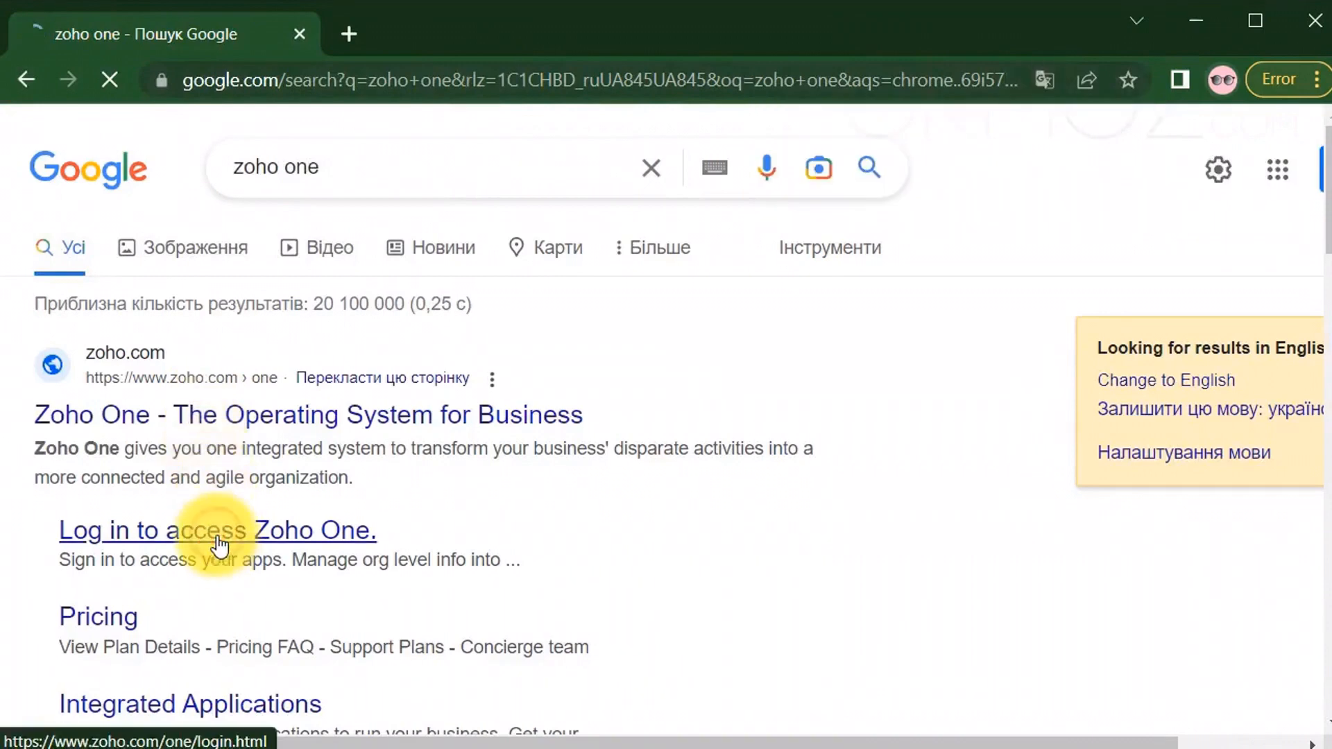
left_click(216, 529)
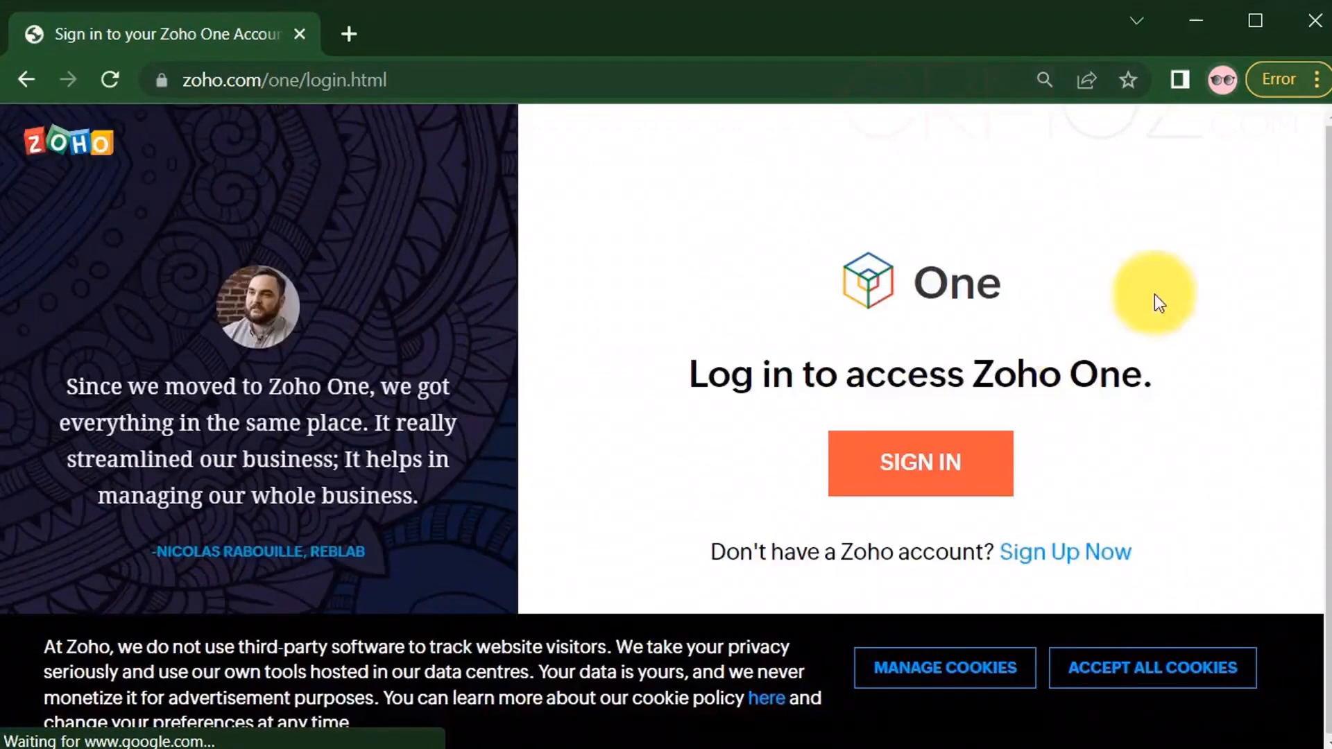
left_click(1151, 667)
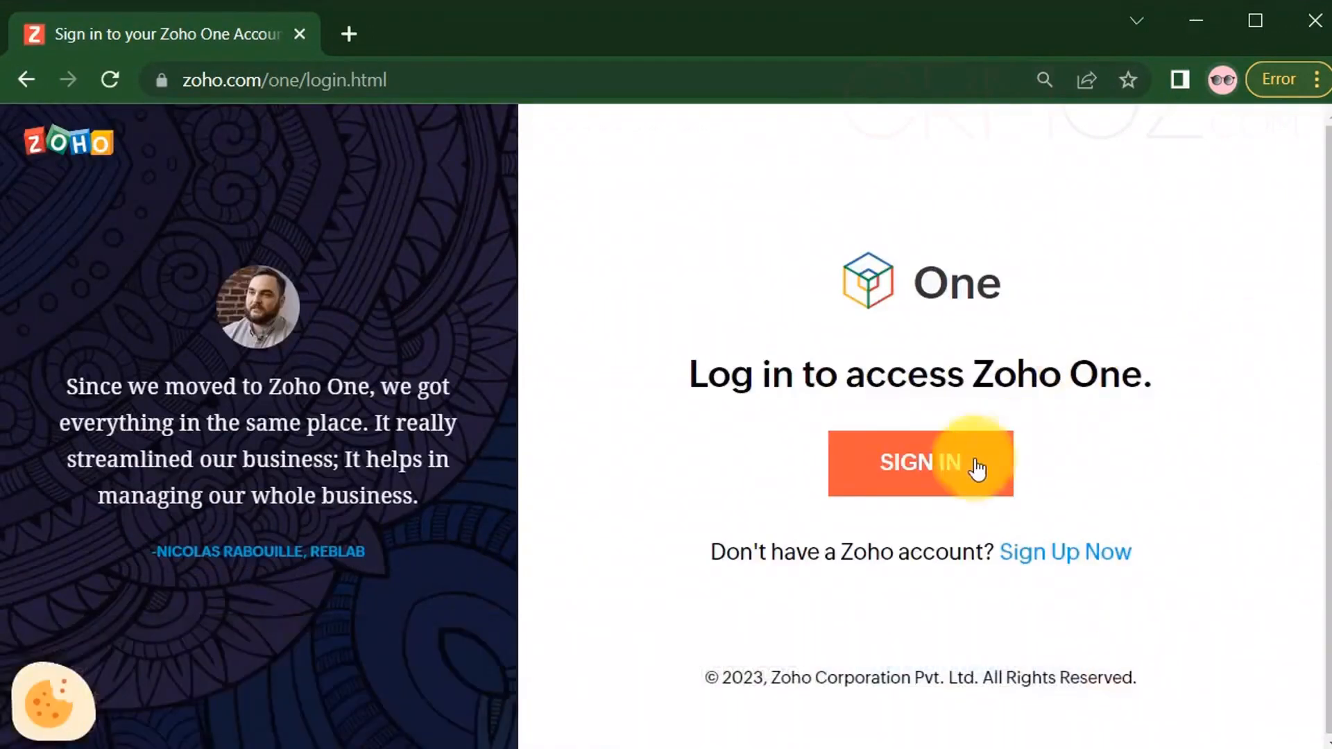
left_click(919, 463)
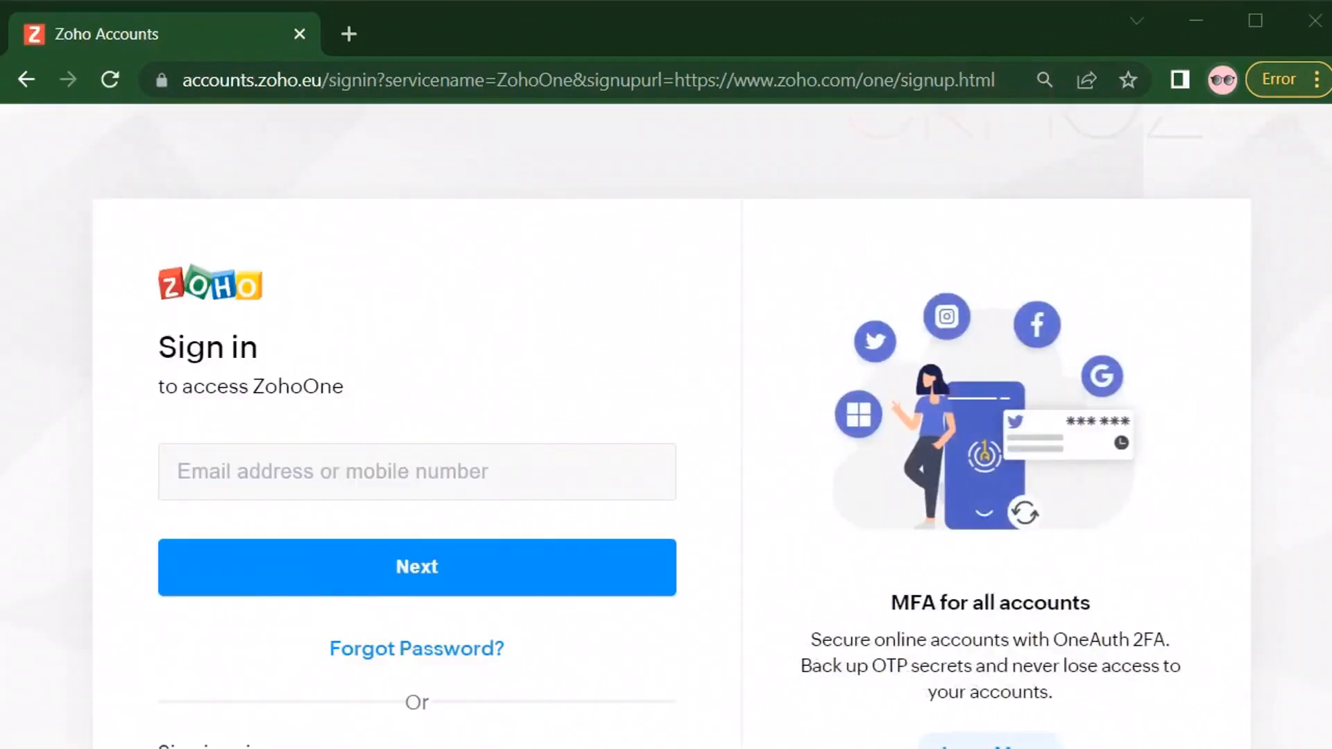
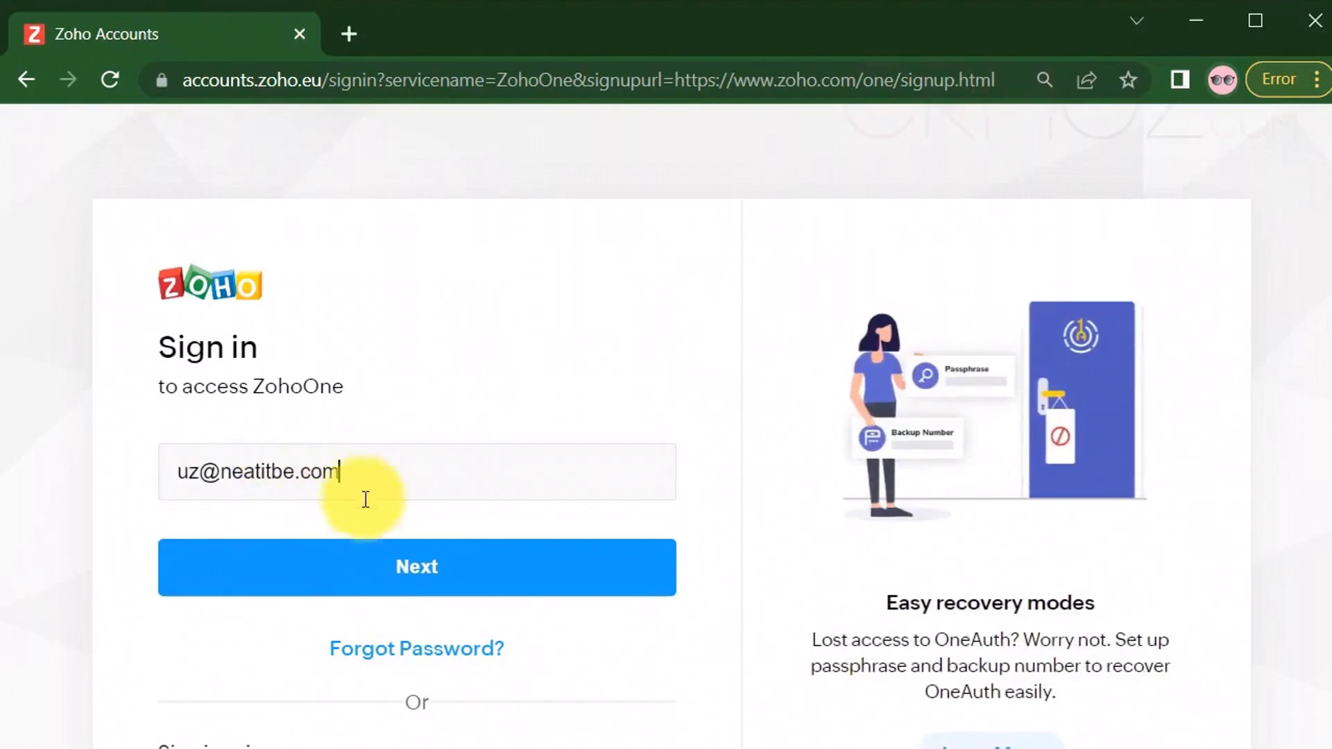
left_click(416, 568)
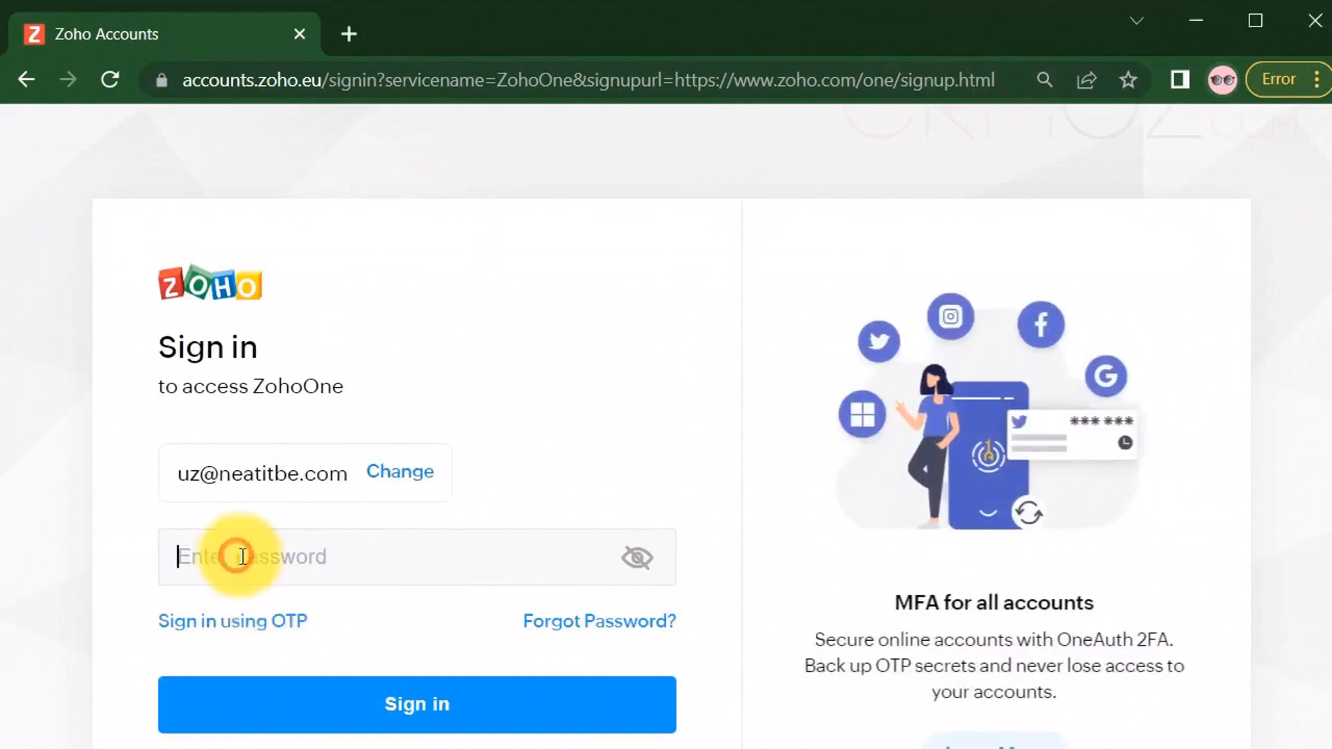
type("password")
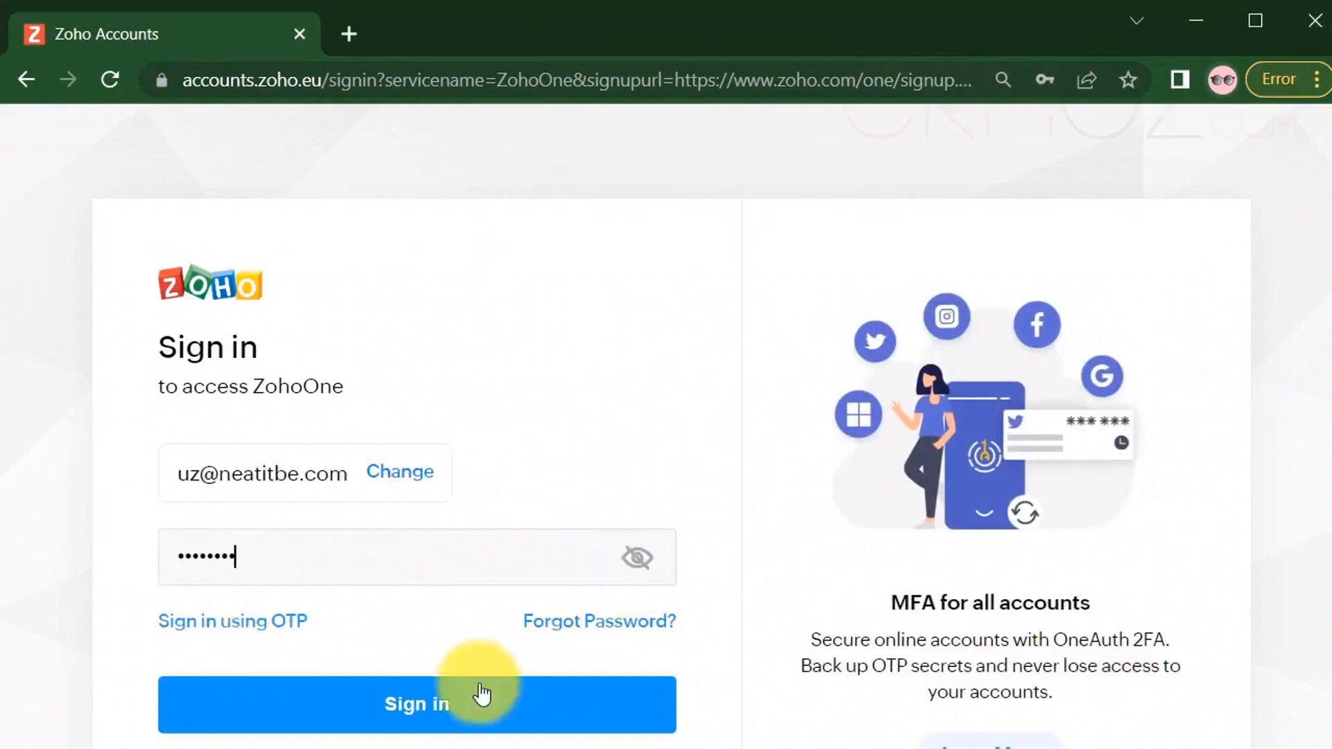
left_click(414, 705)
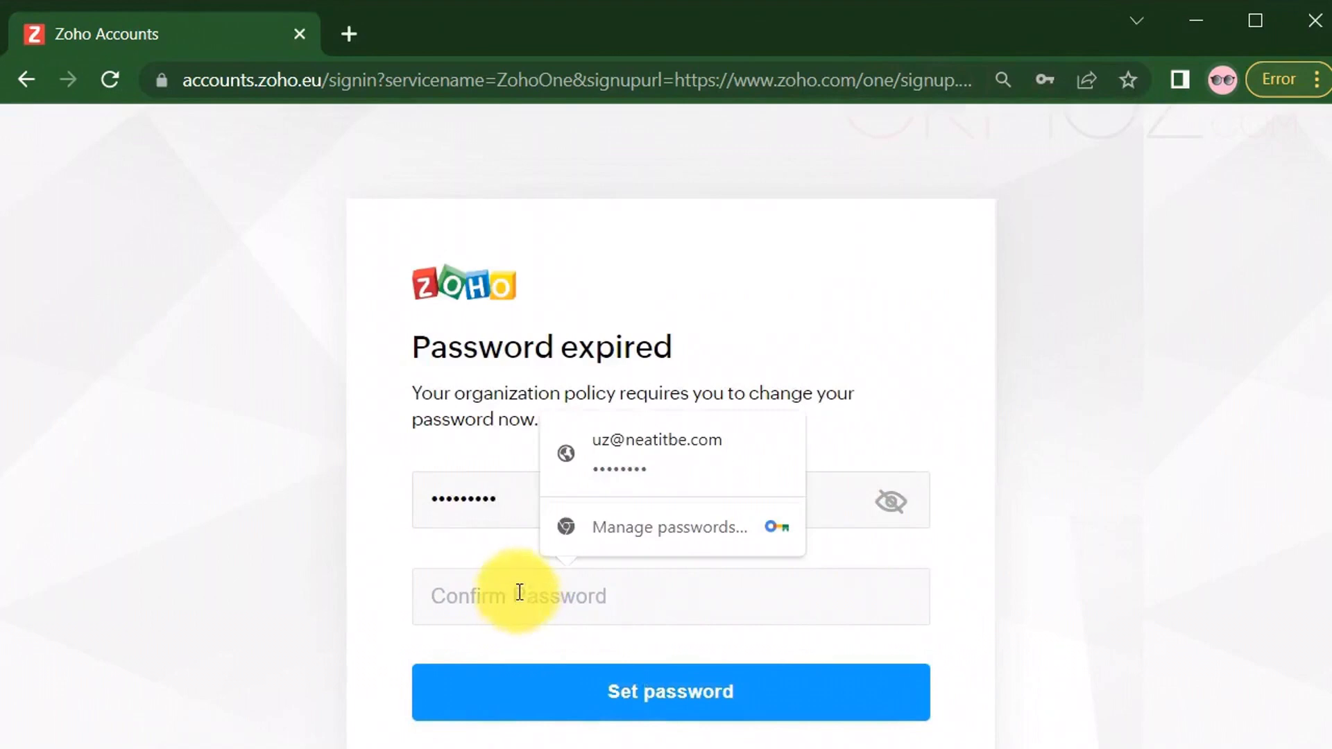
- Set a new password after expiry, sign in again and choose Remind me later for location
left_click(657, 440)
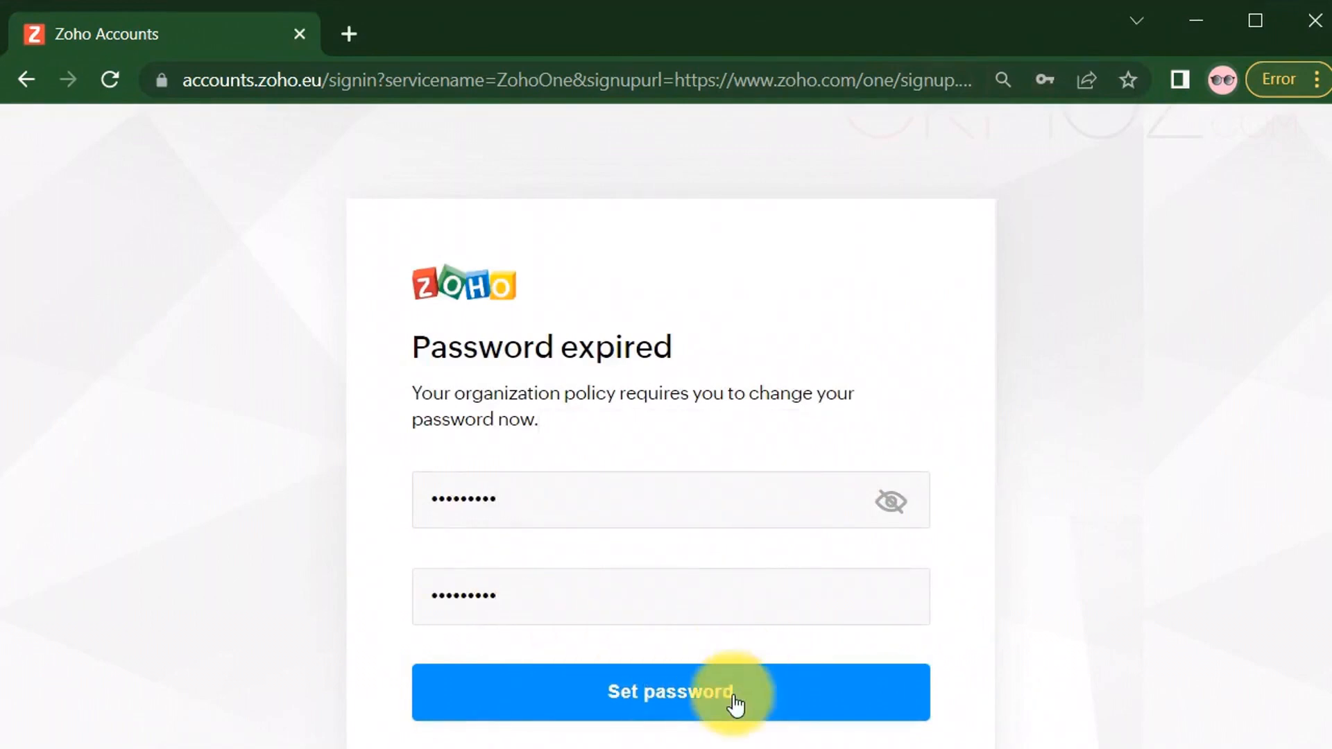
left_click(670, 691)
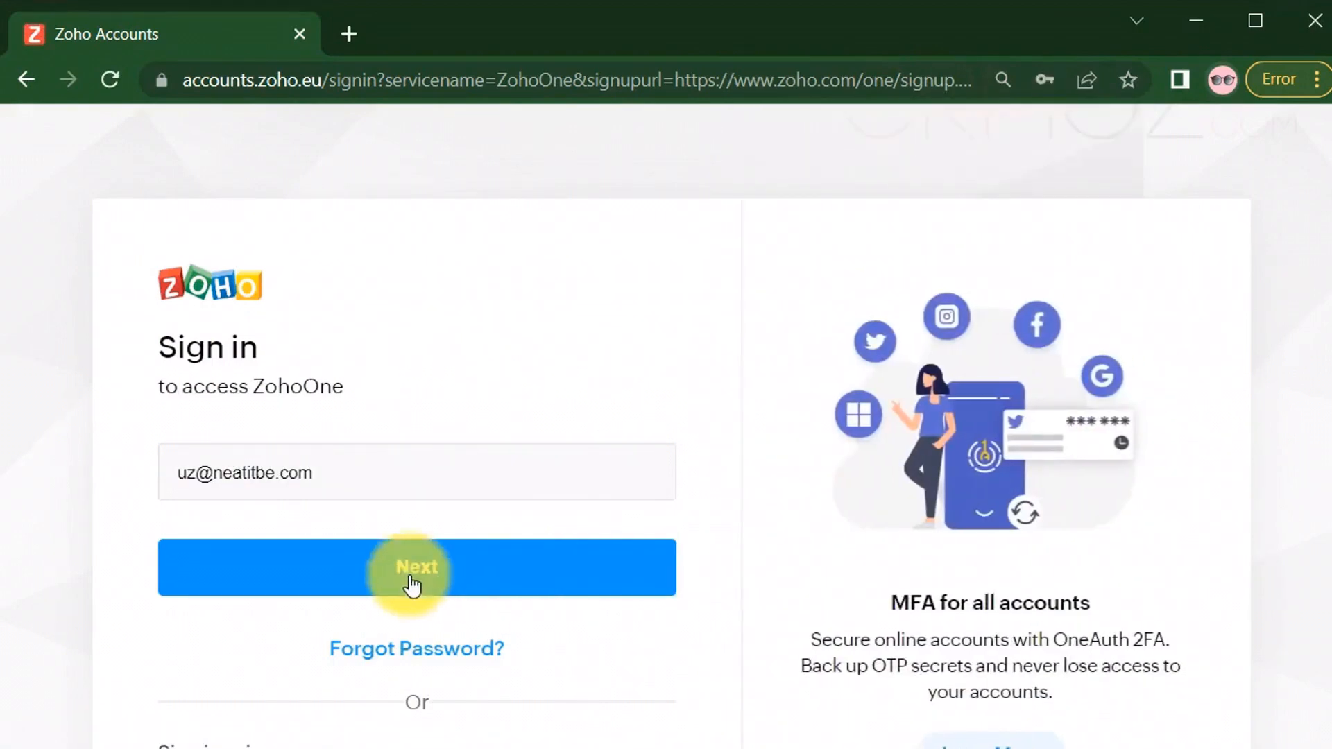
left_click(416, 568)
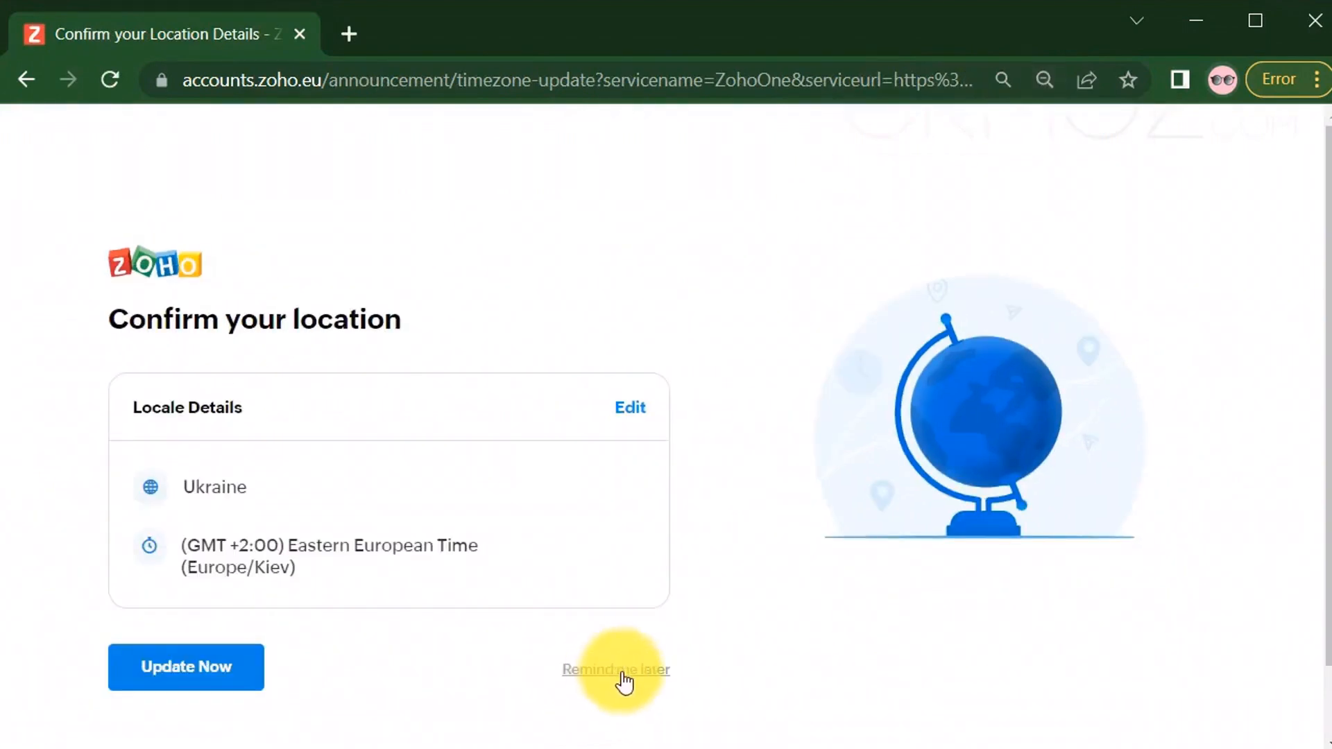
left_click(615, 669)
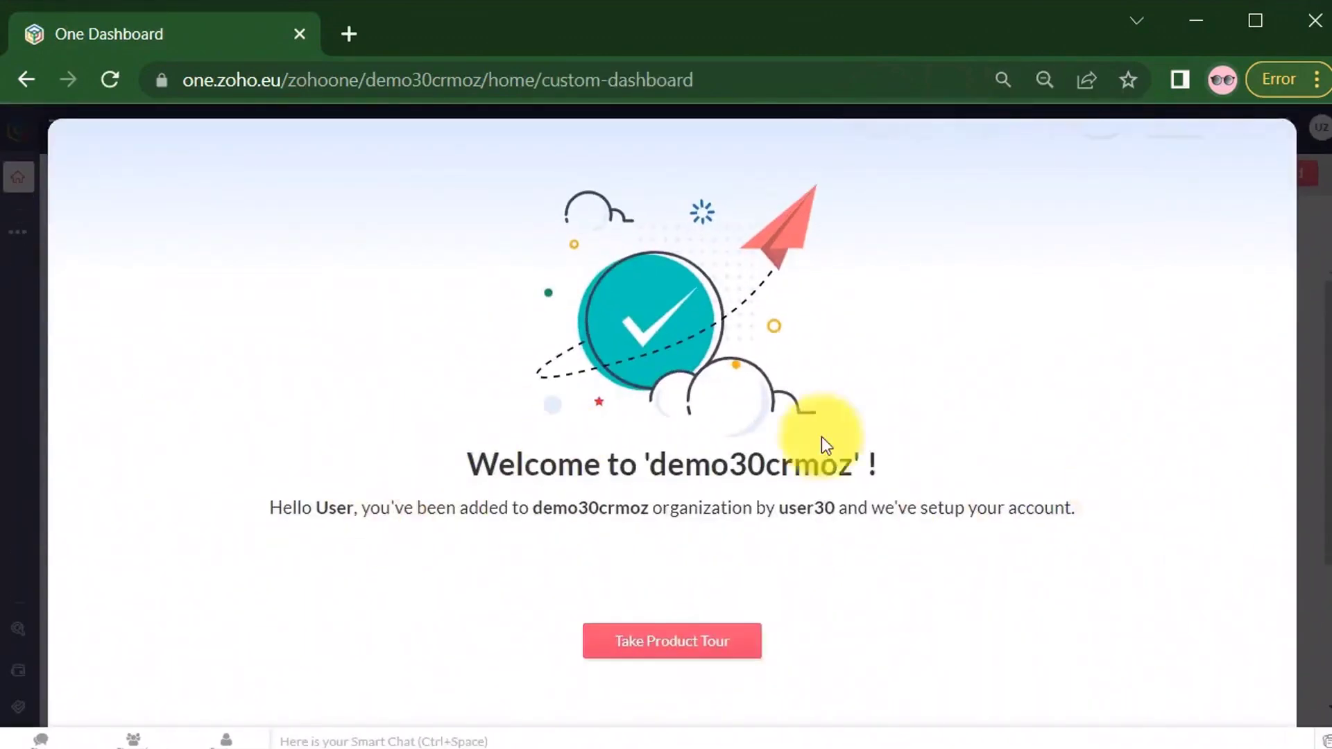
mouse_move(671, 641)
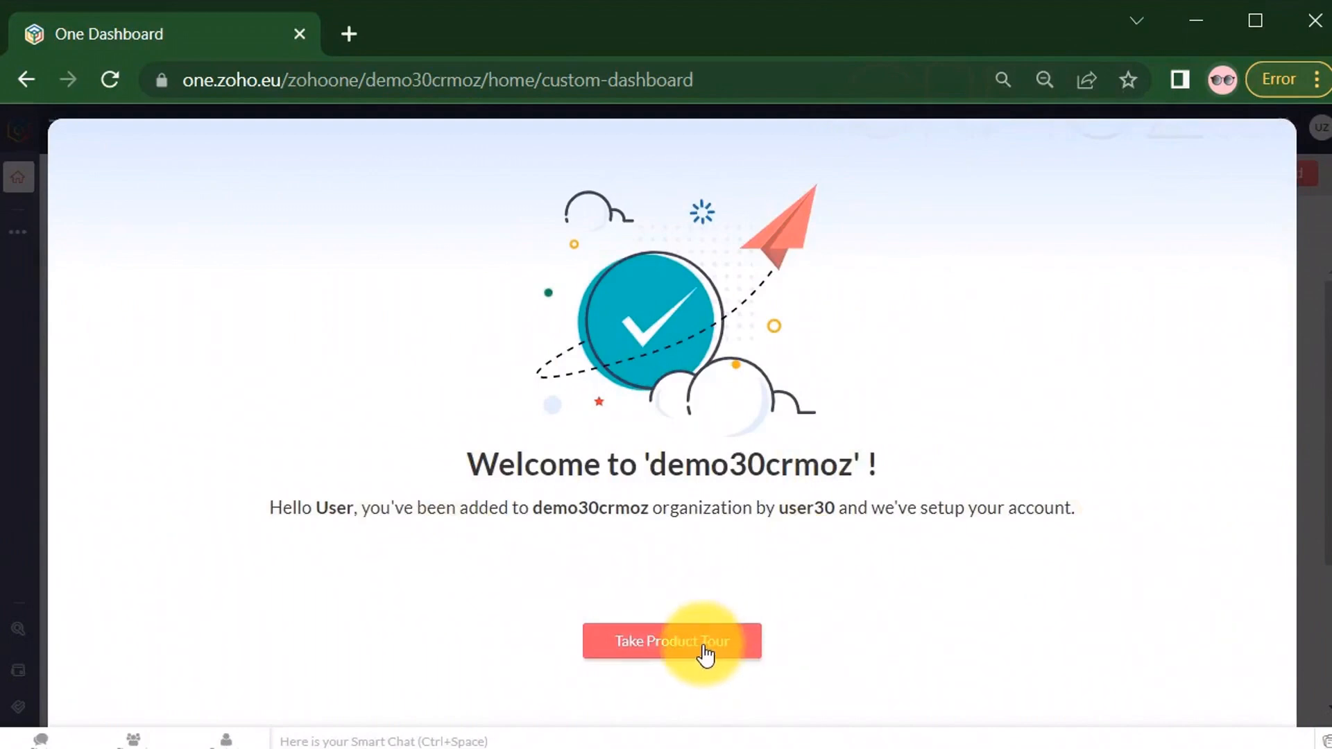
- Step through the welcome product tour and bring up User Zero's organisation apps launcher
left_click(670, 641)
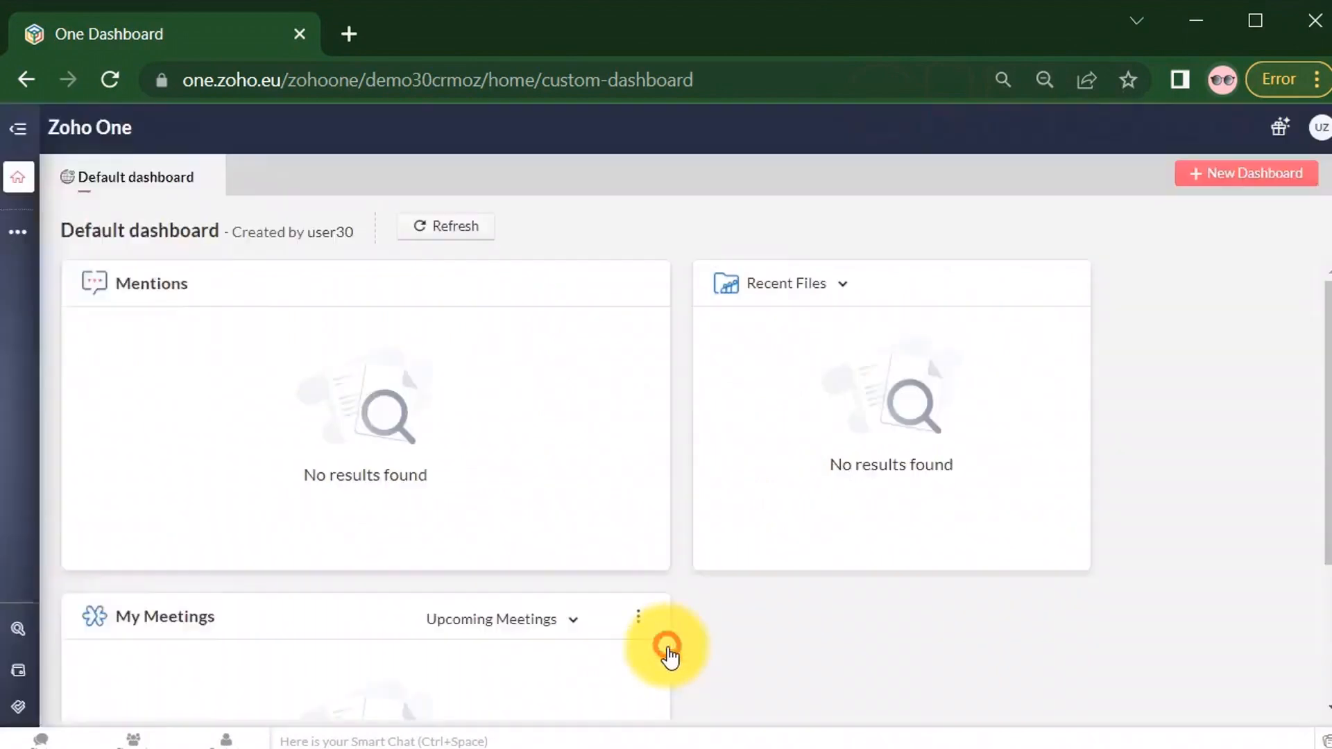
left_click(18, 127)
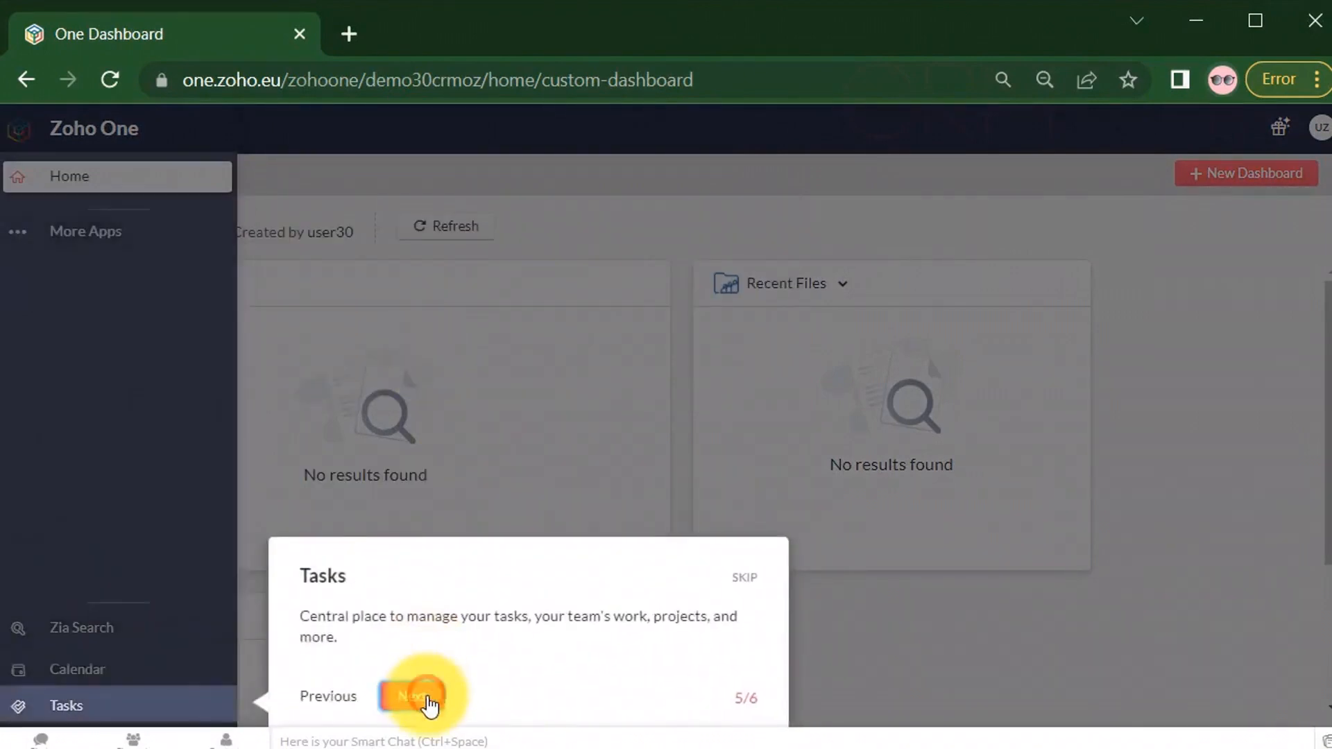
left_click(417, 697)
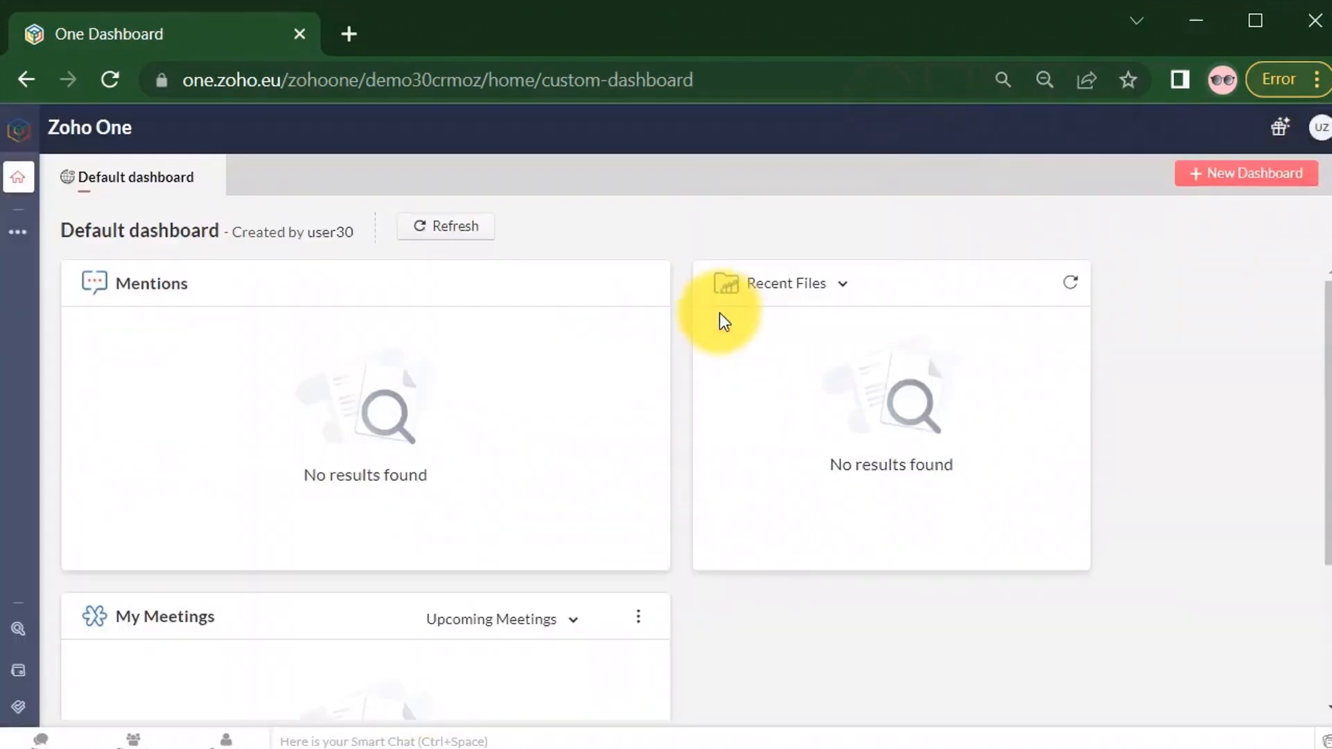
left_click(17, 233)
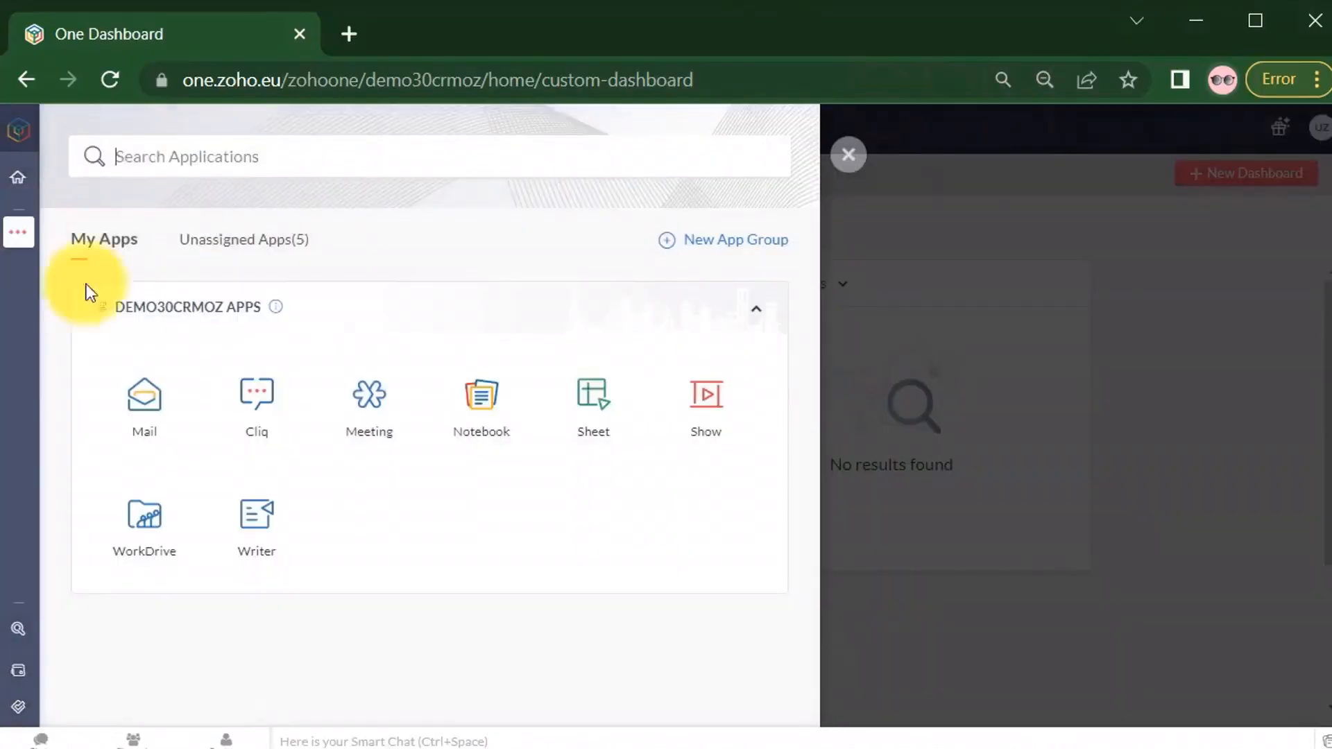
- Go to the Zoho Mail inbox and dismiss the Zoho Social promotion banner
left_click(143, 395)
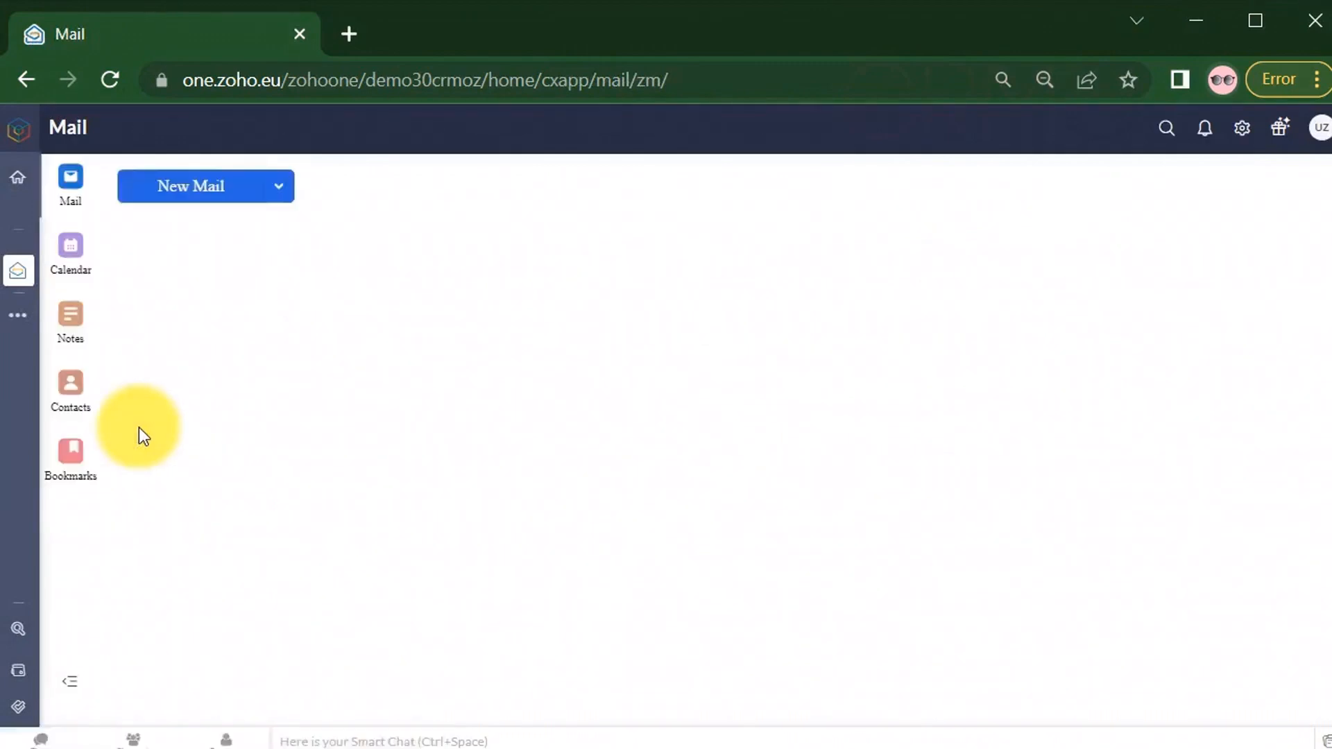
left_click(69, 185)
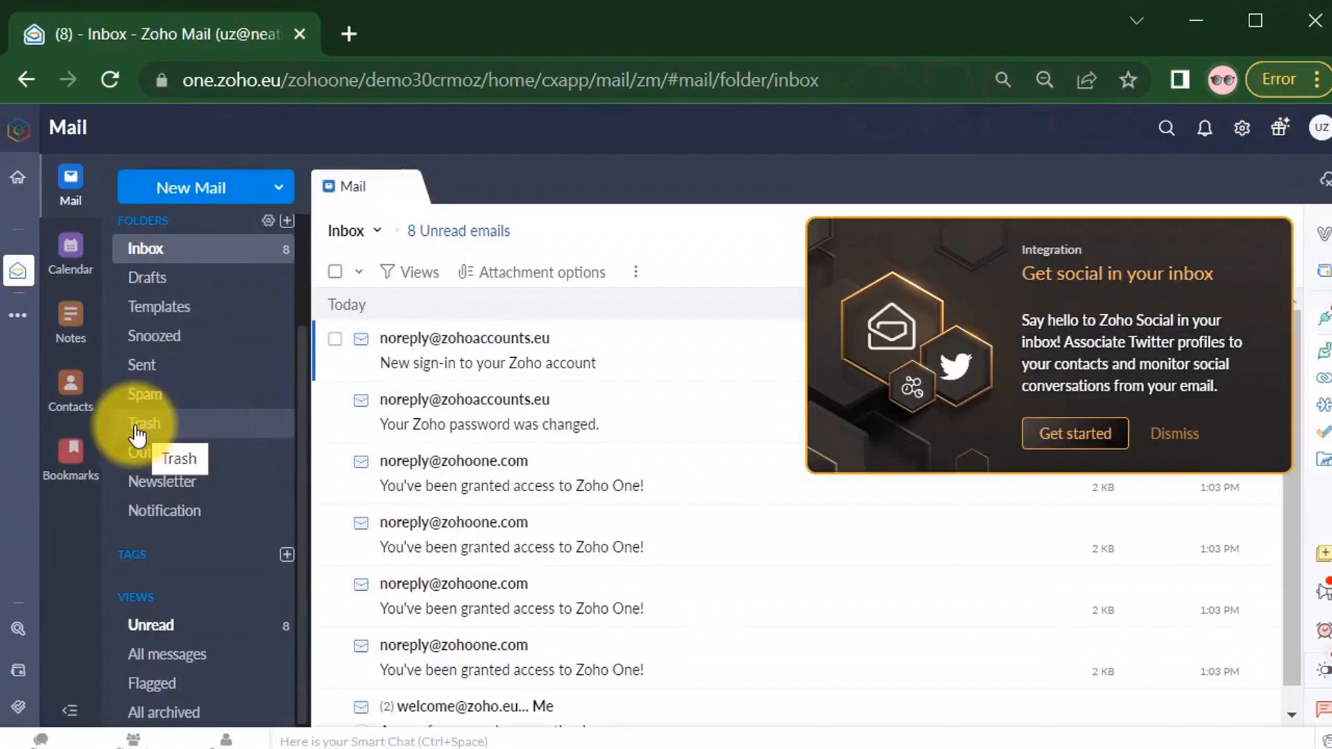
mouse_move(553, 411)
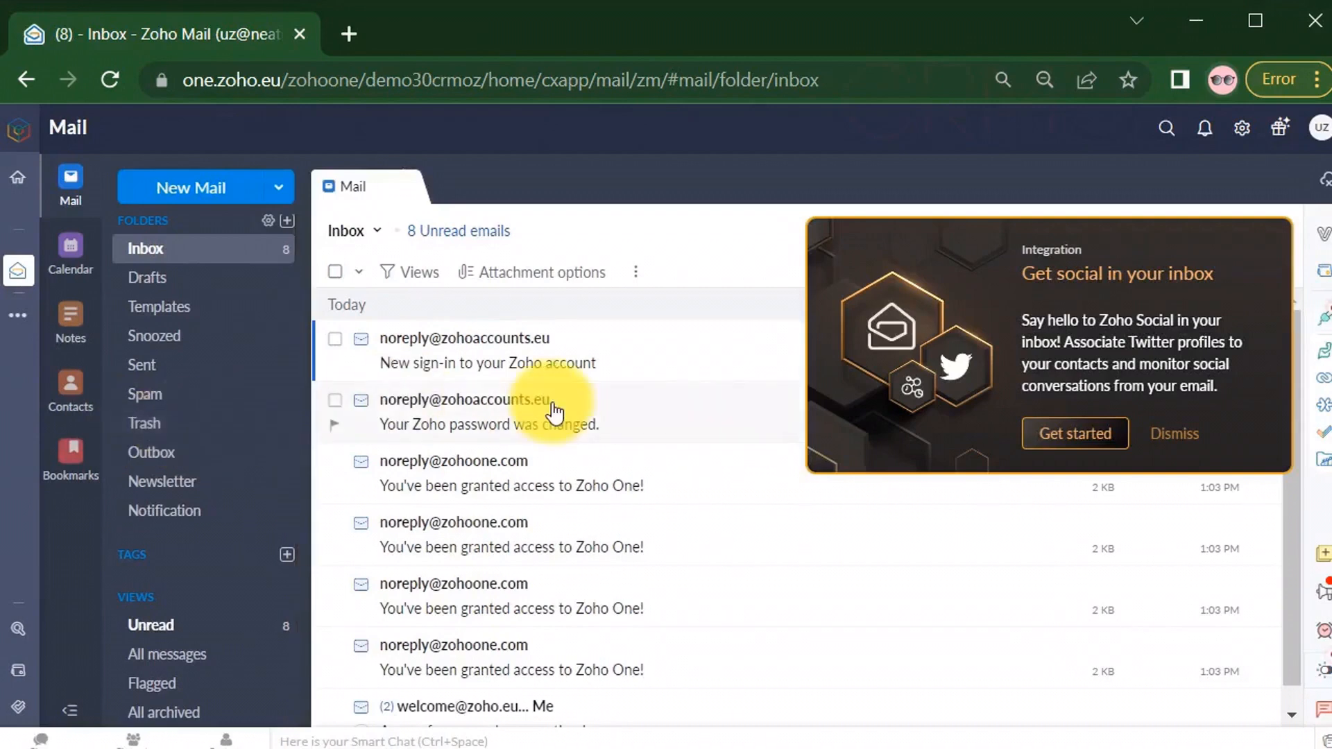
mouse_move(1185, 432)
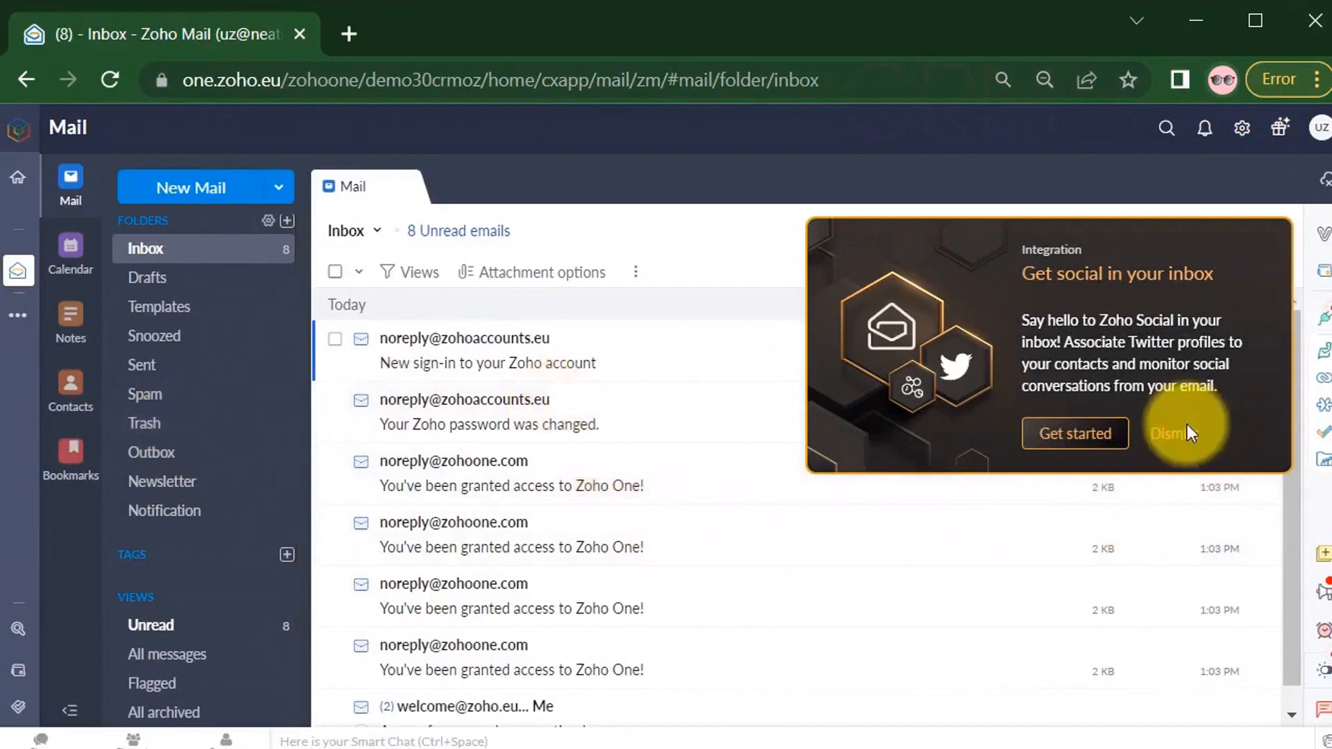
left_click(1171, 433)
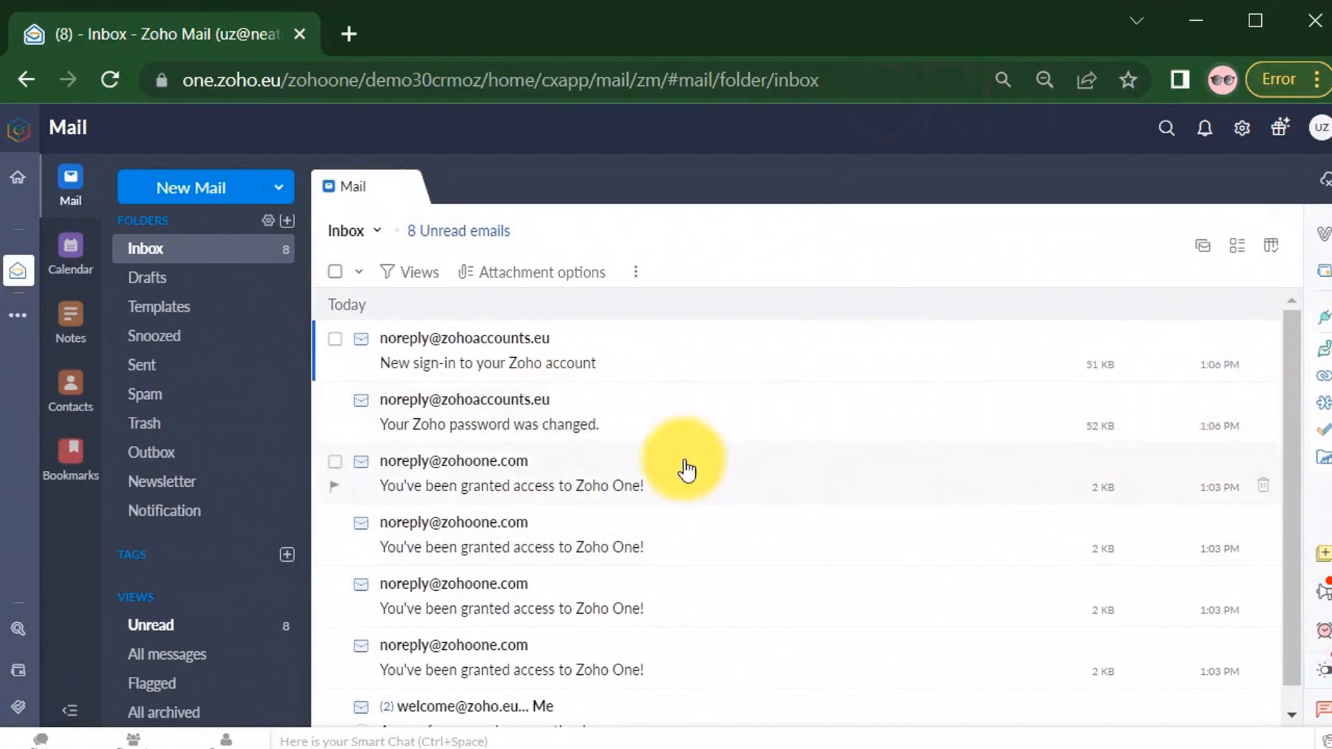
- Read the Welcome to Zoho Mail message, then bring the app launcher back up
scroll("down", 3)
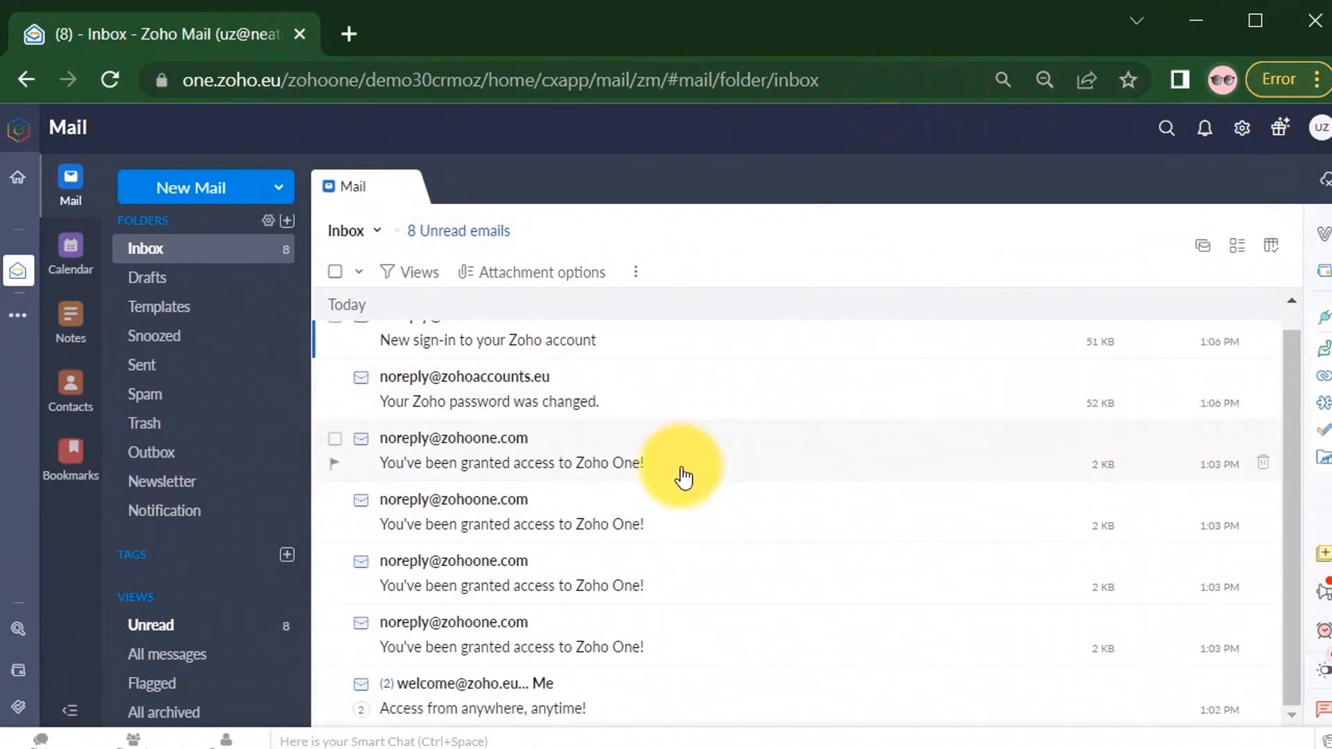
left_click(473, 695)
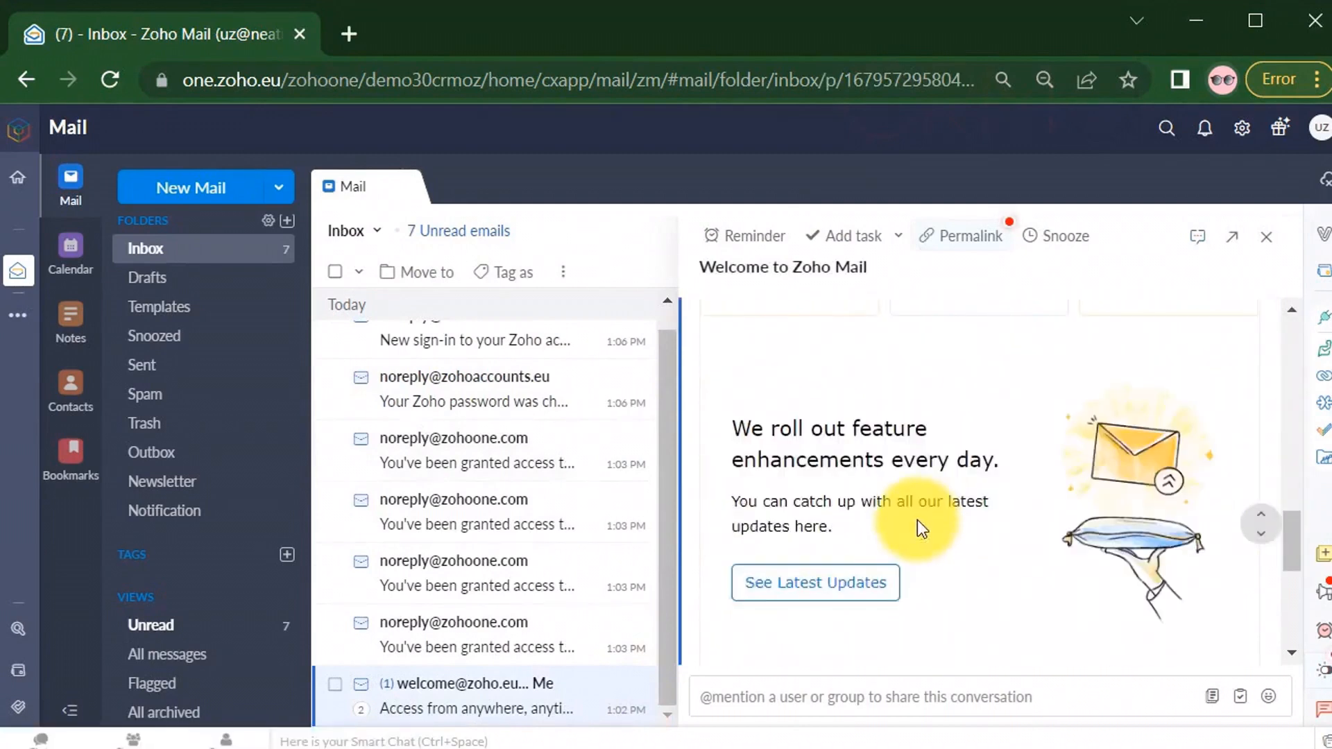
left_click(17, 315)
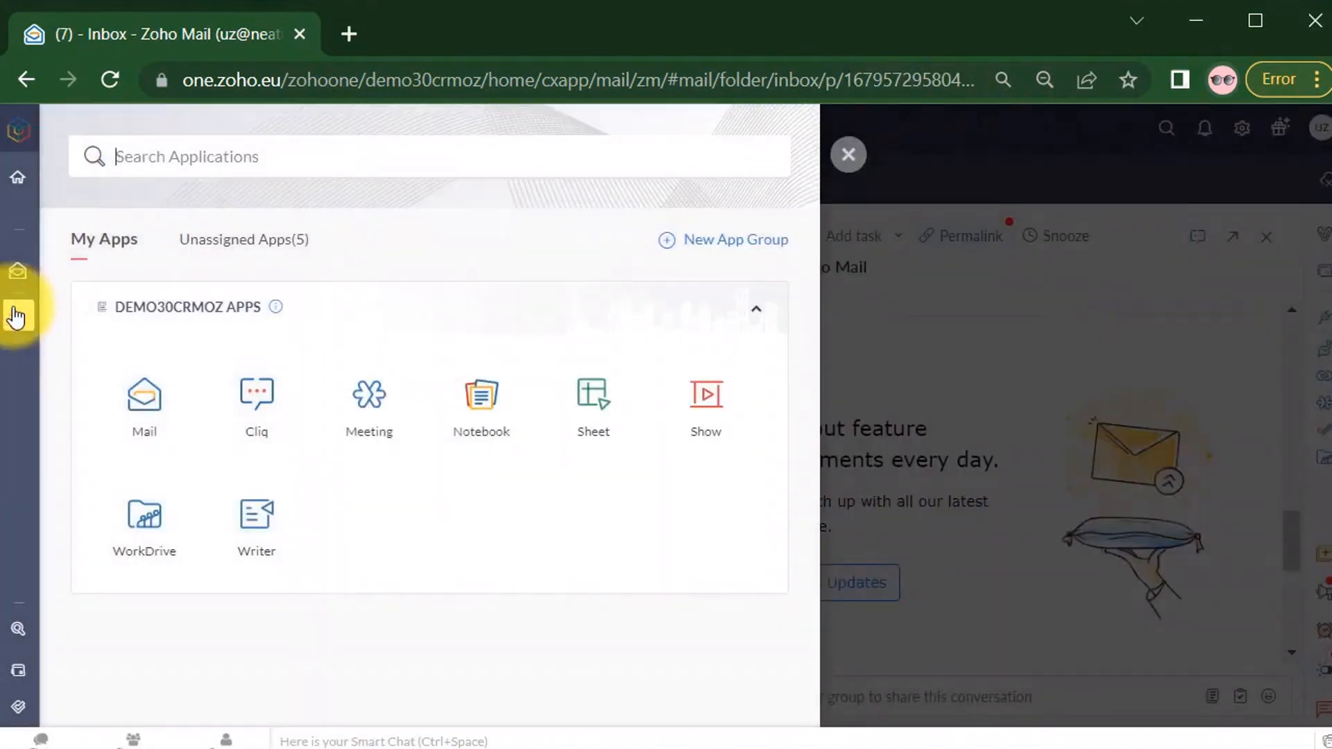
left_click(256, 407)
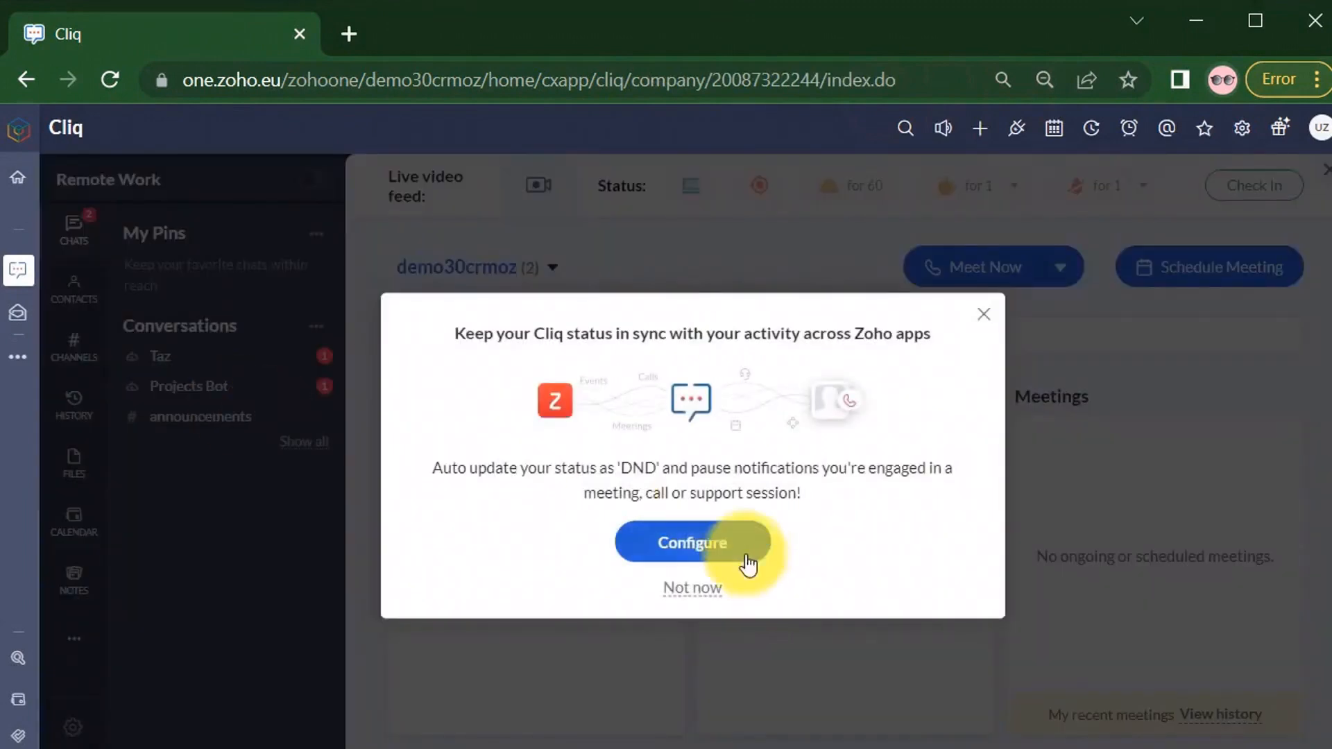
left_click(691, 589)
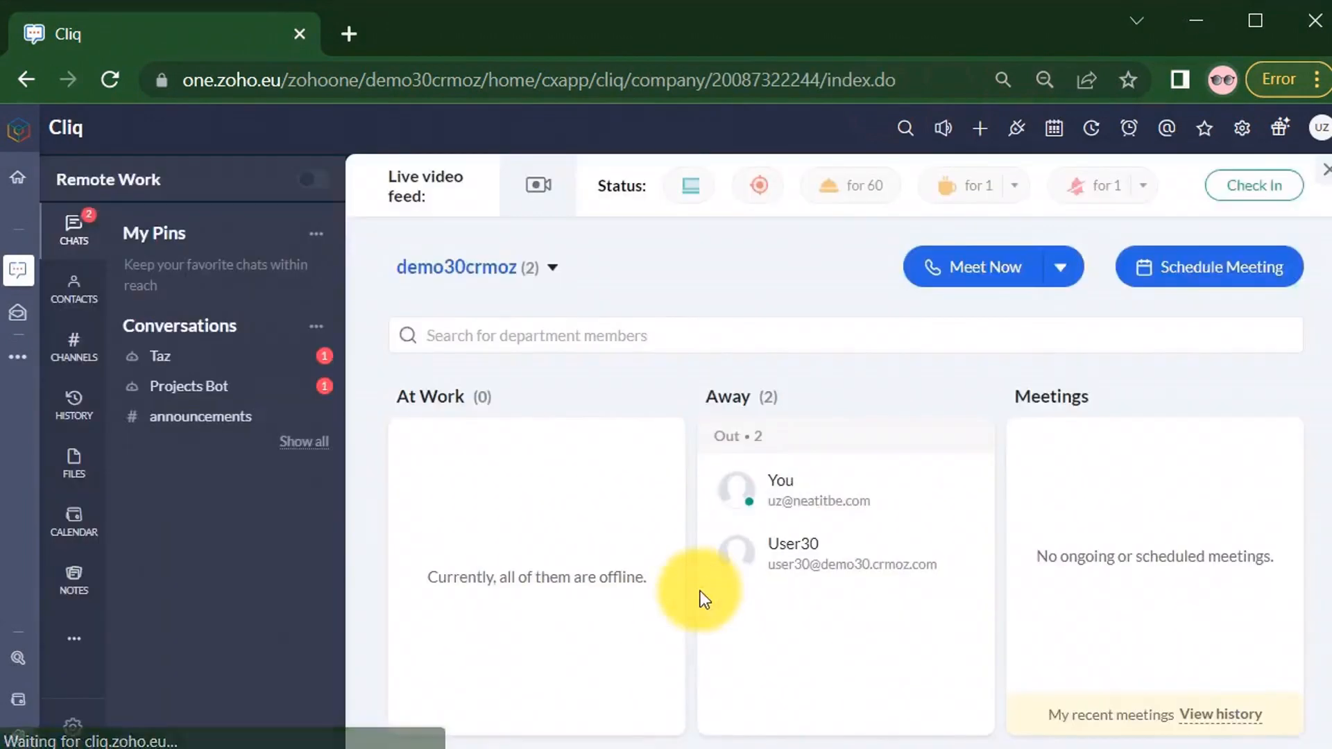
mouse_move(73, 297)
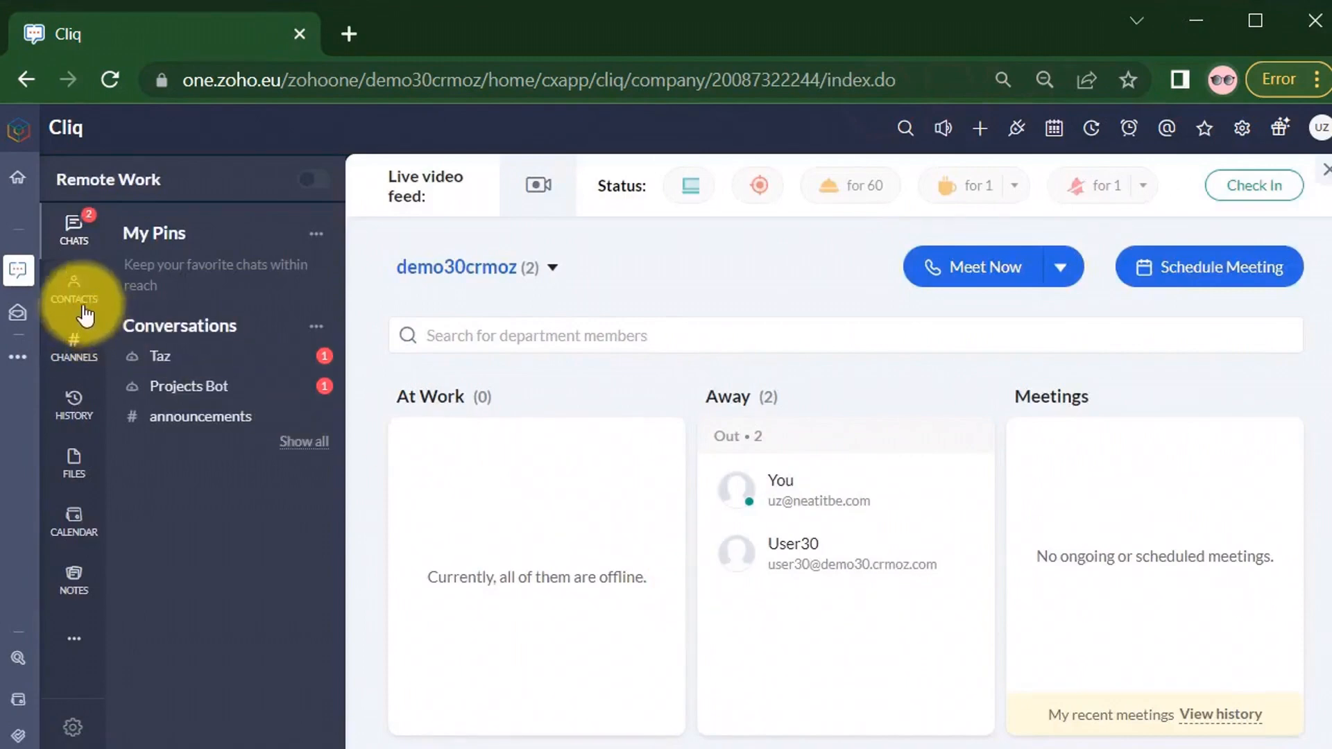
left_click(792, 552)
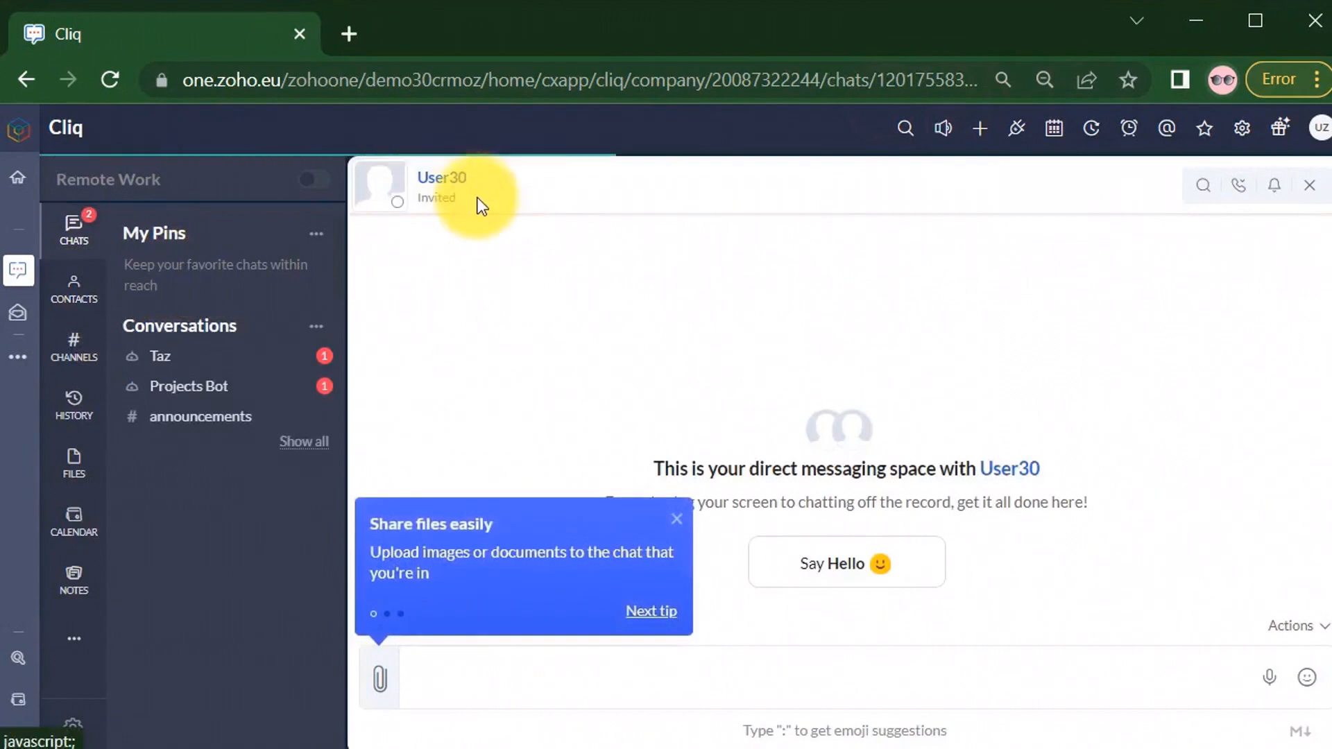
left_click(845, 562)
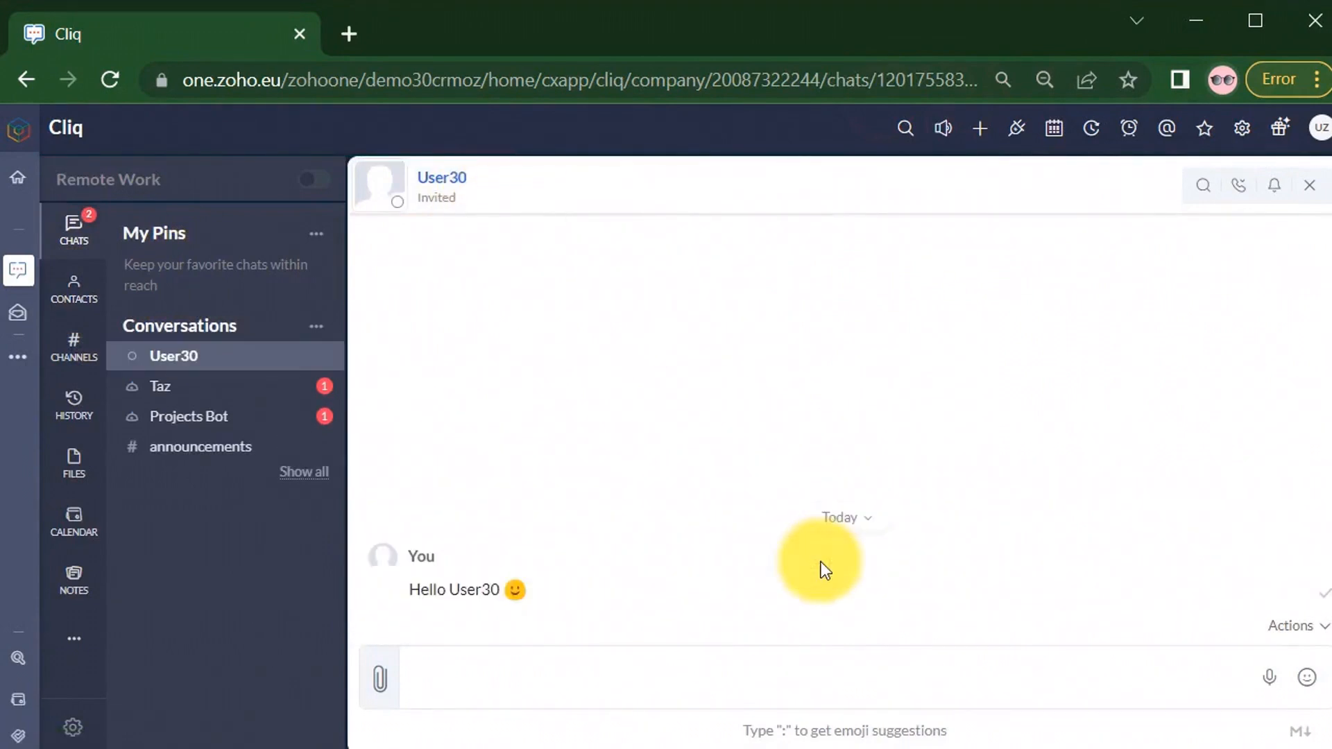
mouse_move(74, 346)
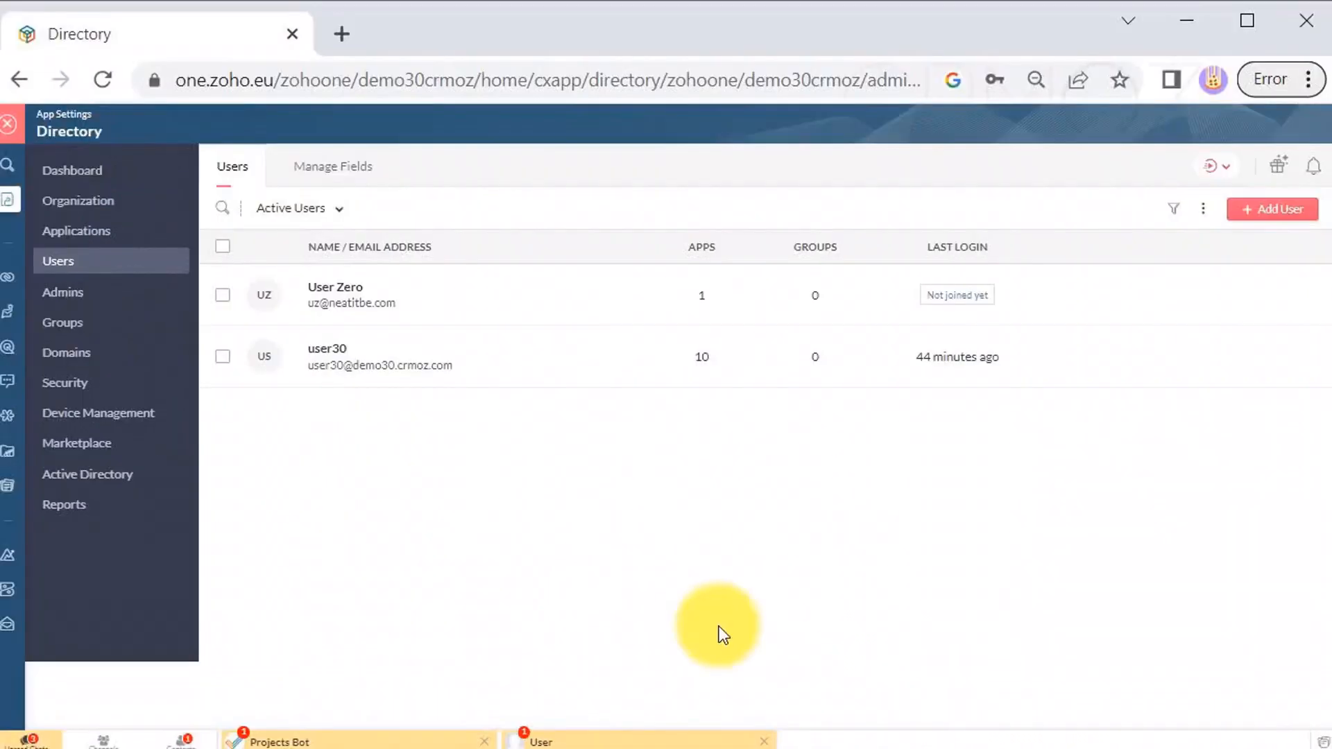
left_click(1035, 80)
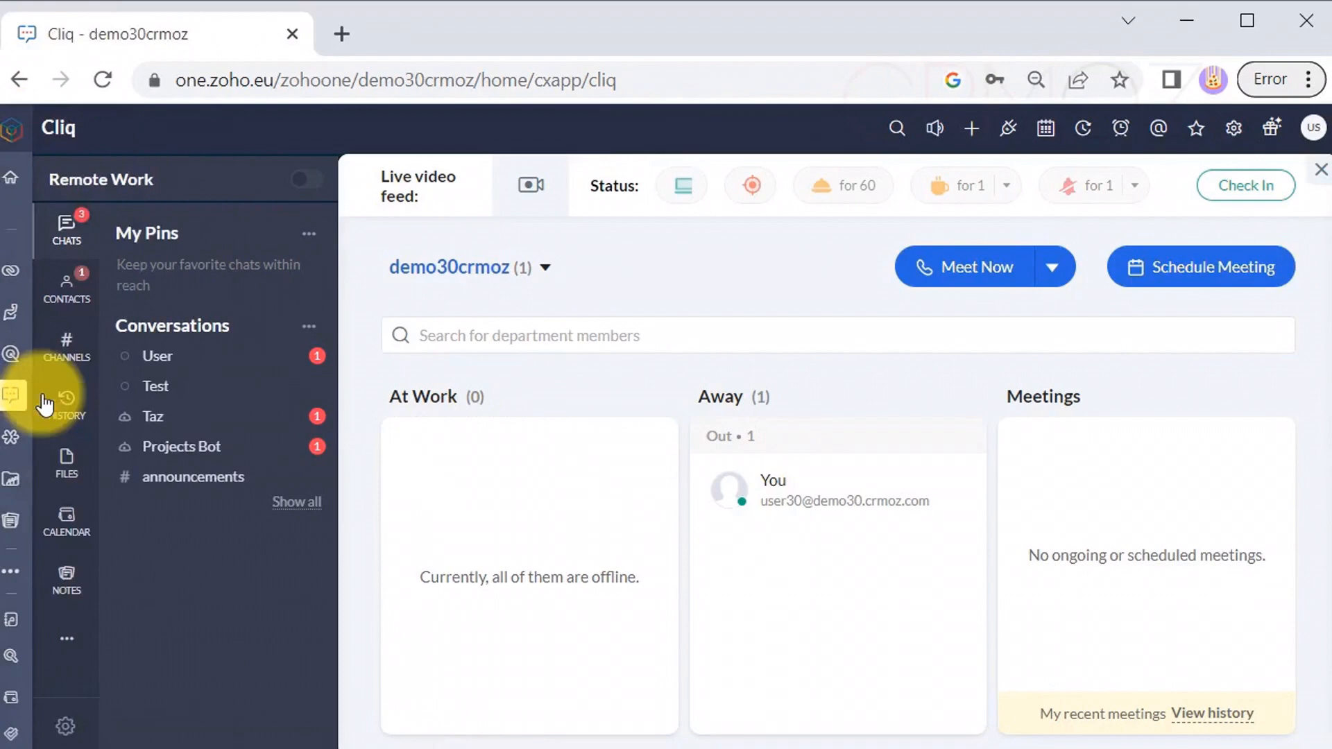
mouse_move(440, 428)
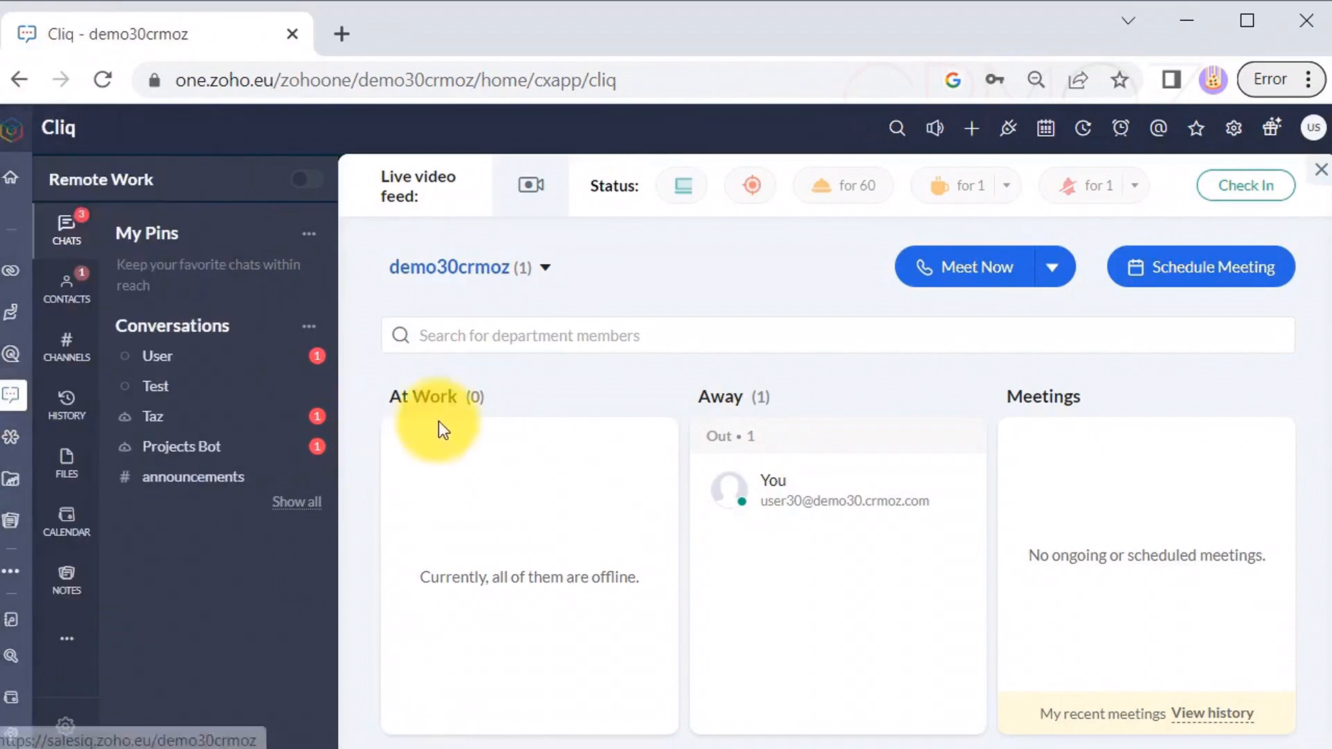
left_click(156, 356)
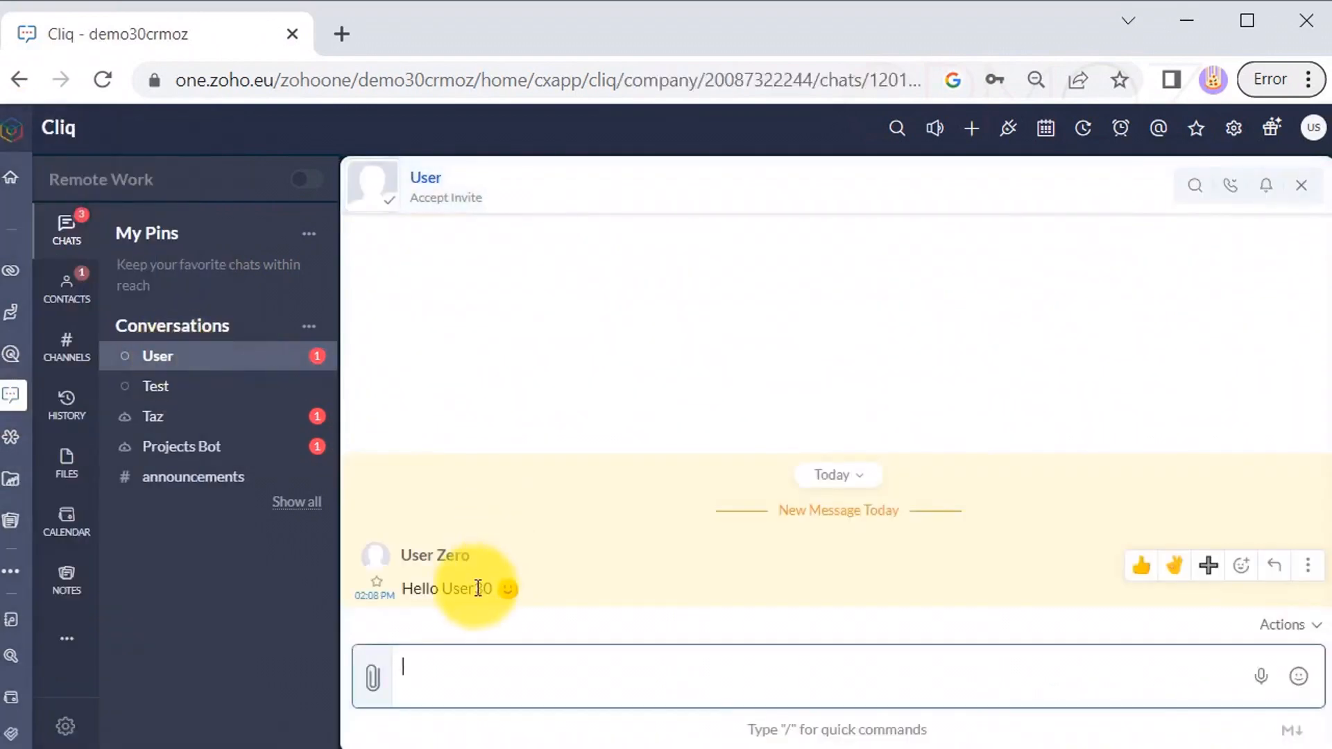
mouse_move(448, 258)
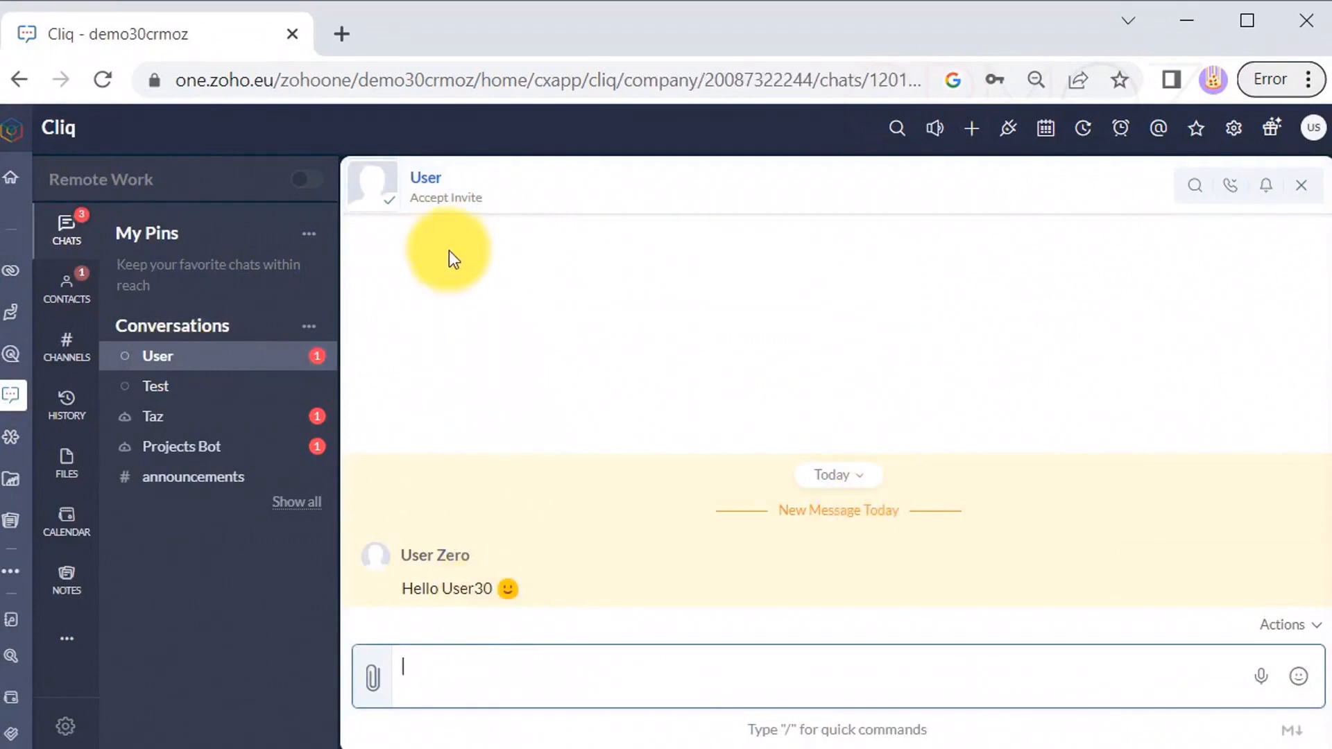
left_click(446, 197)
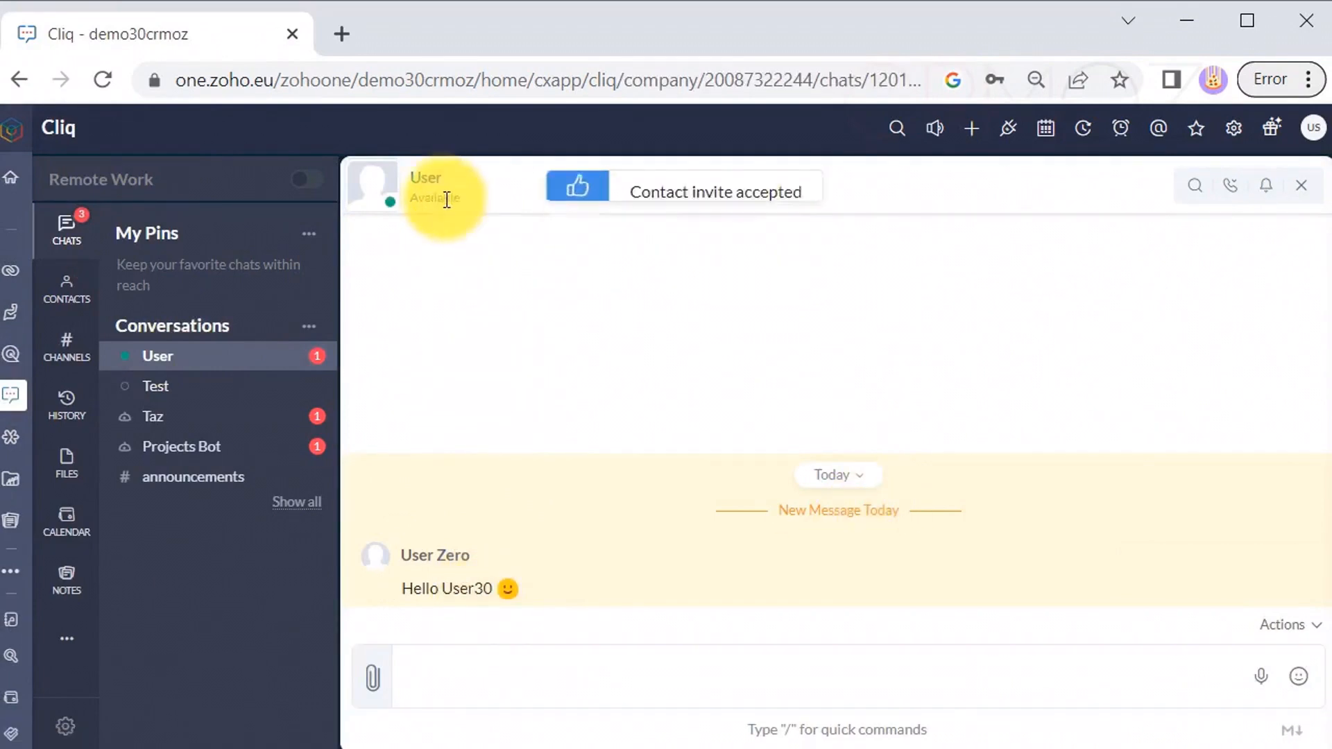
- Open the Test conversation beside it and show the Channels list
left_click(155, 387)
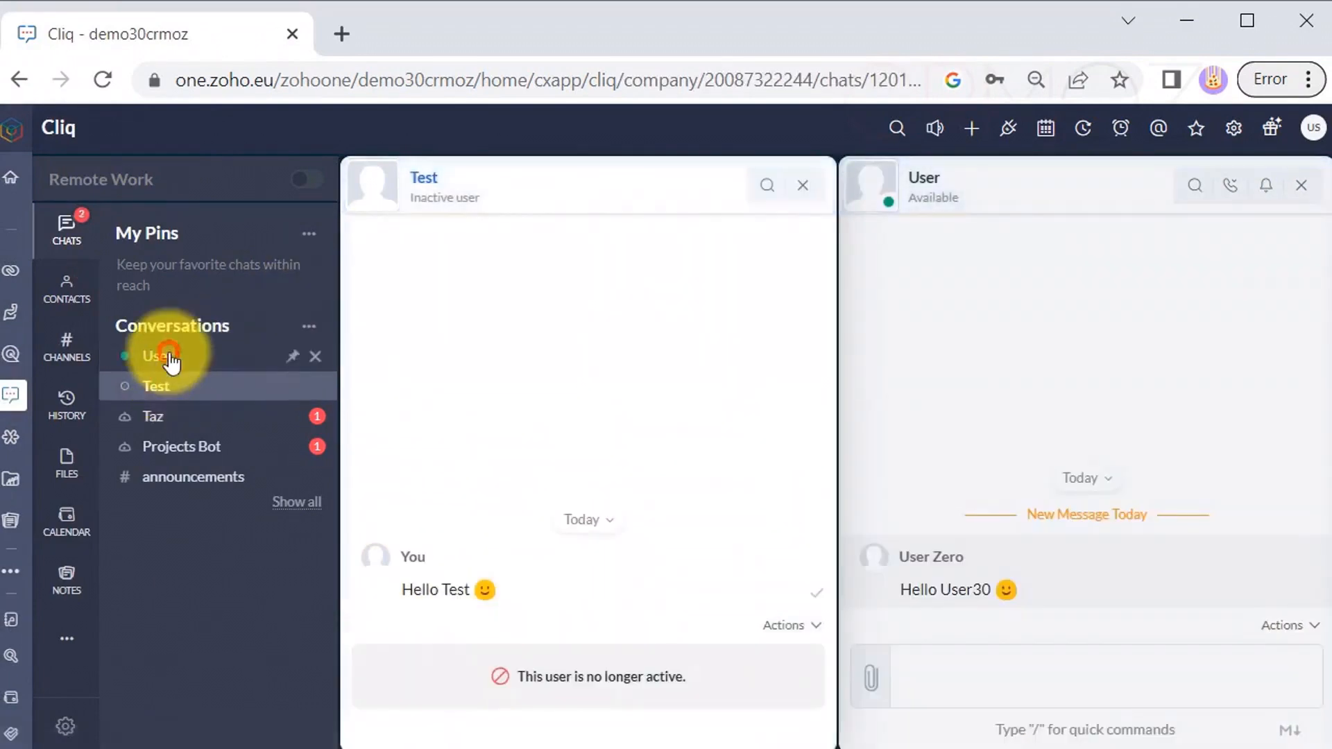
left_click(65, 344)
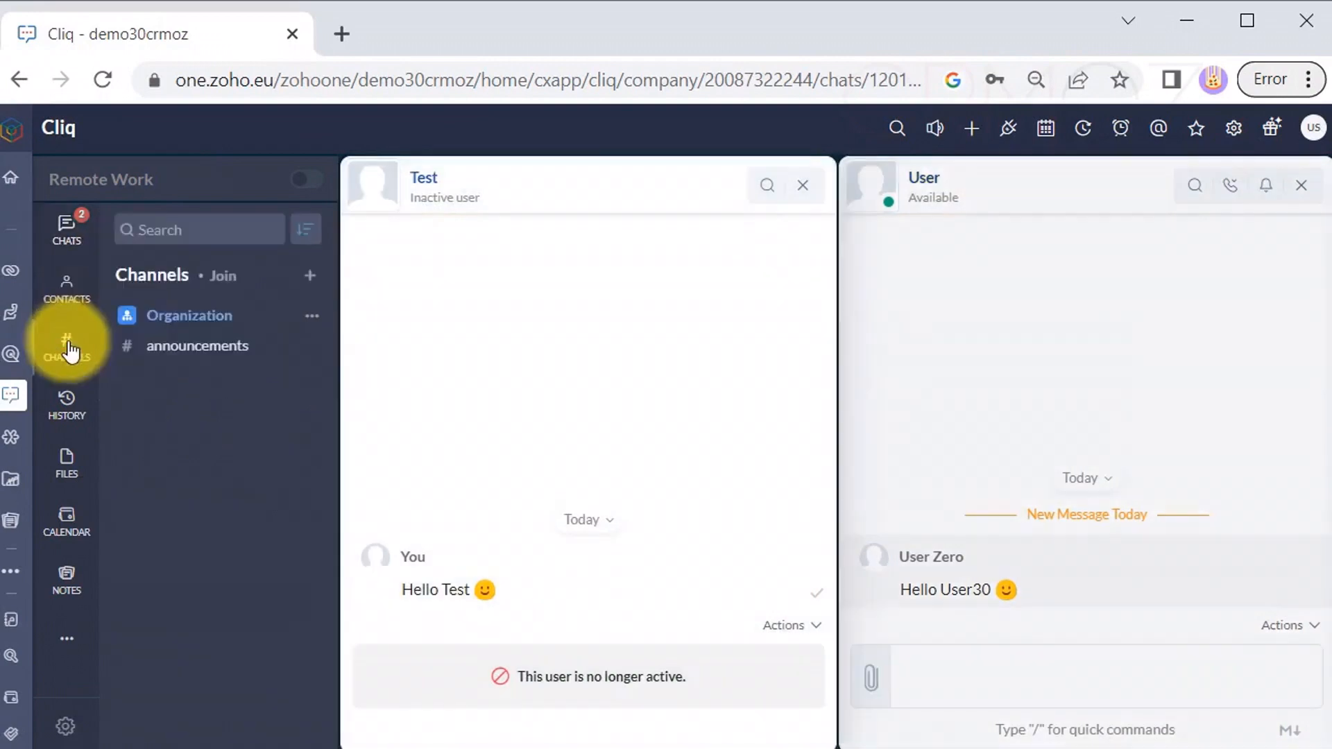
- Create an organisation channel named 'Talk to me' kept Open to all
left_click(309, 275)
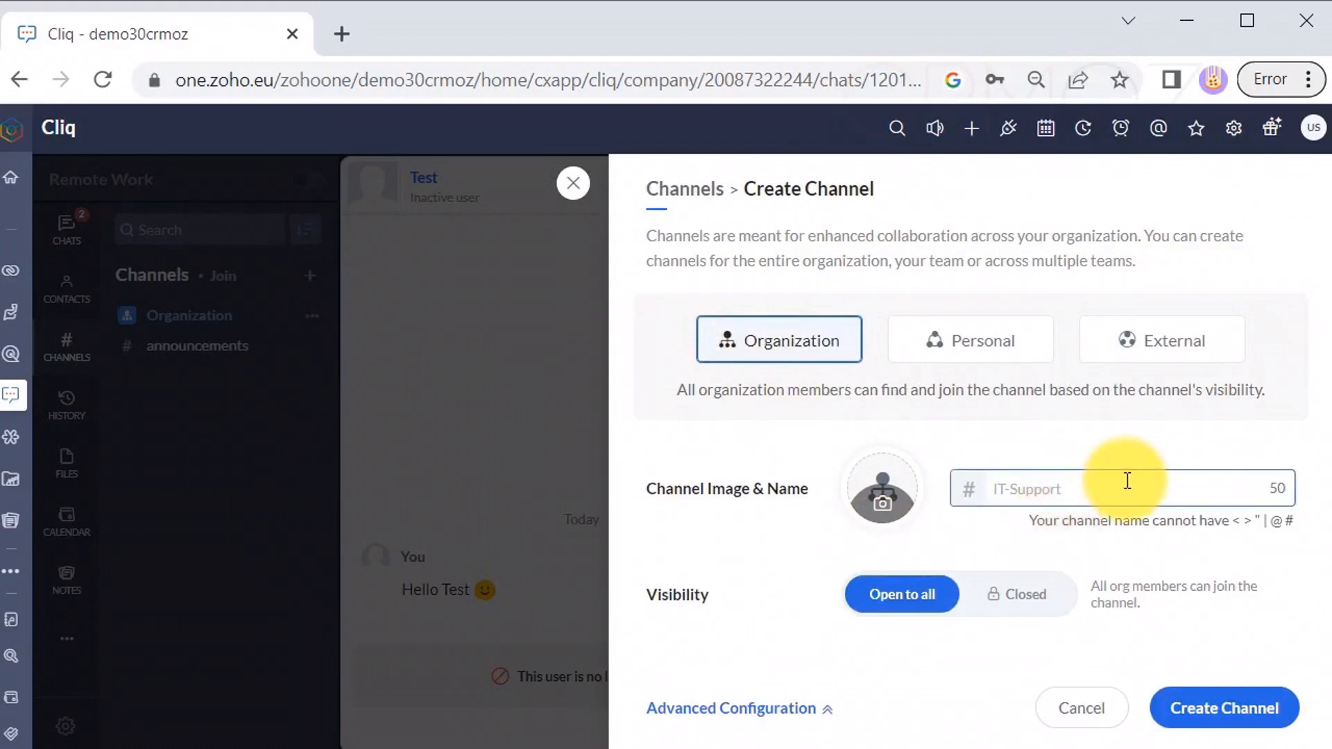
type("Talk to")
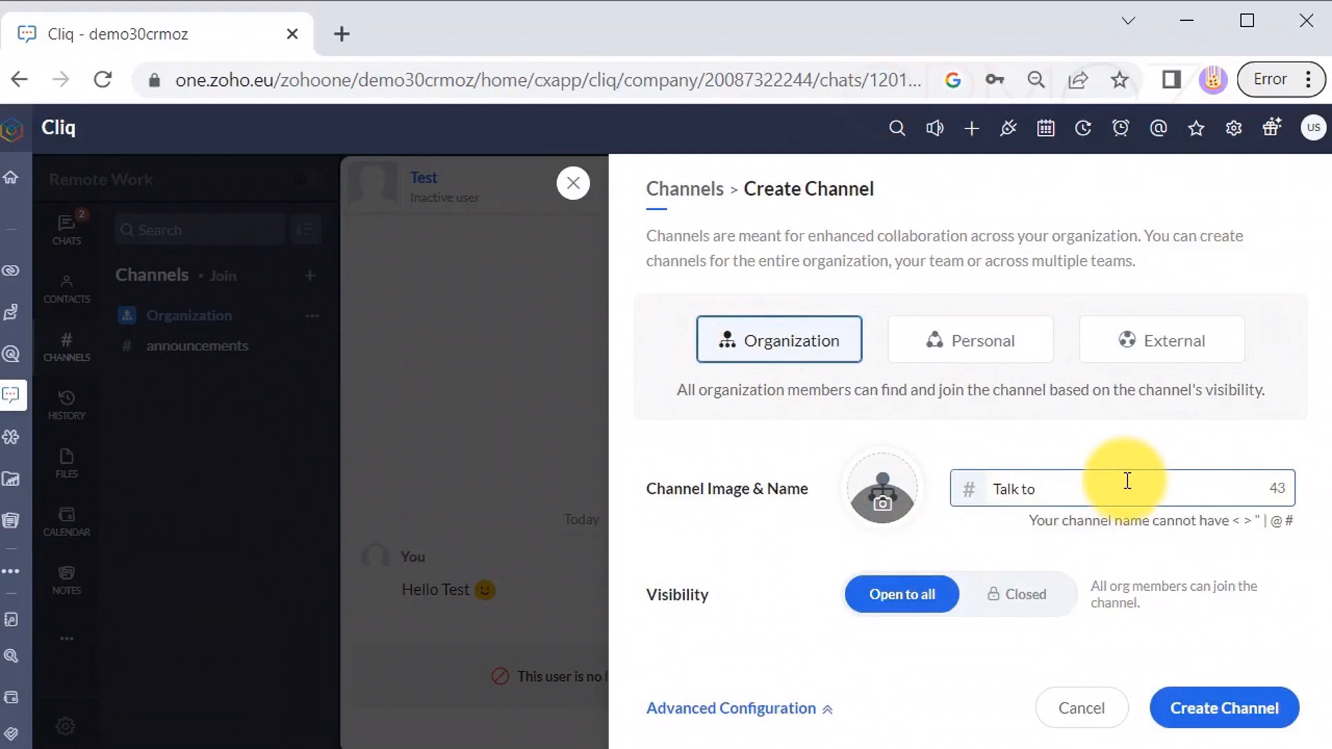
type("me")
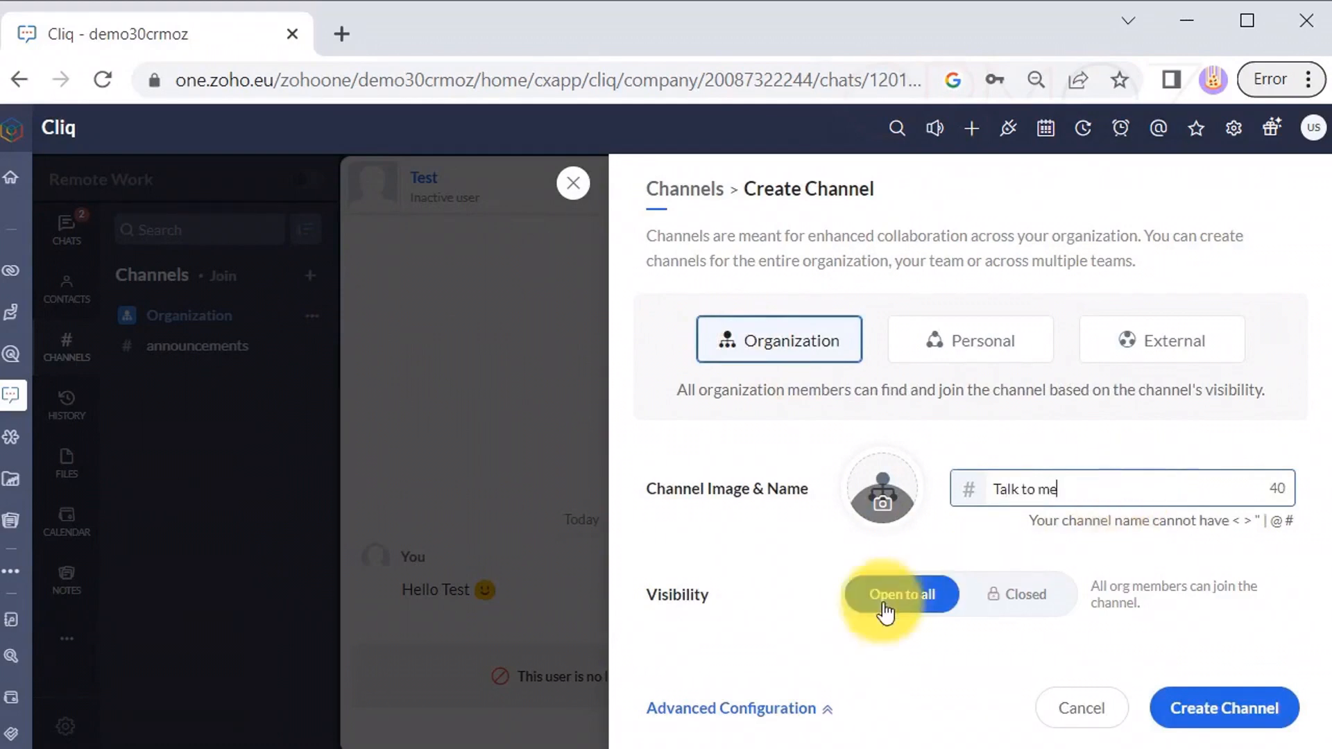
left_click(1223, 708)
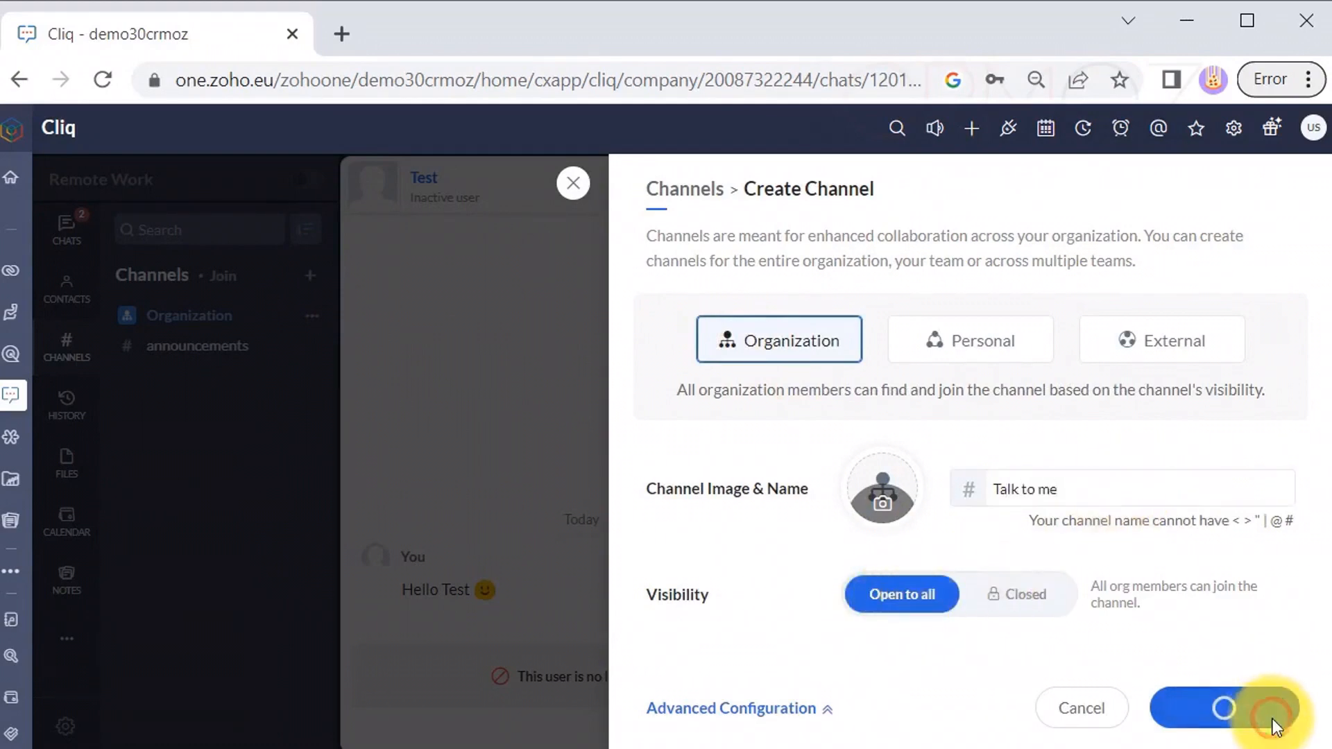
left_click(1197, 708)
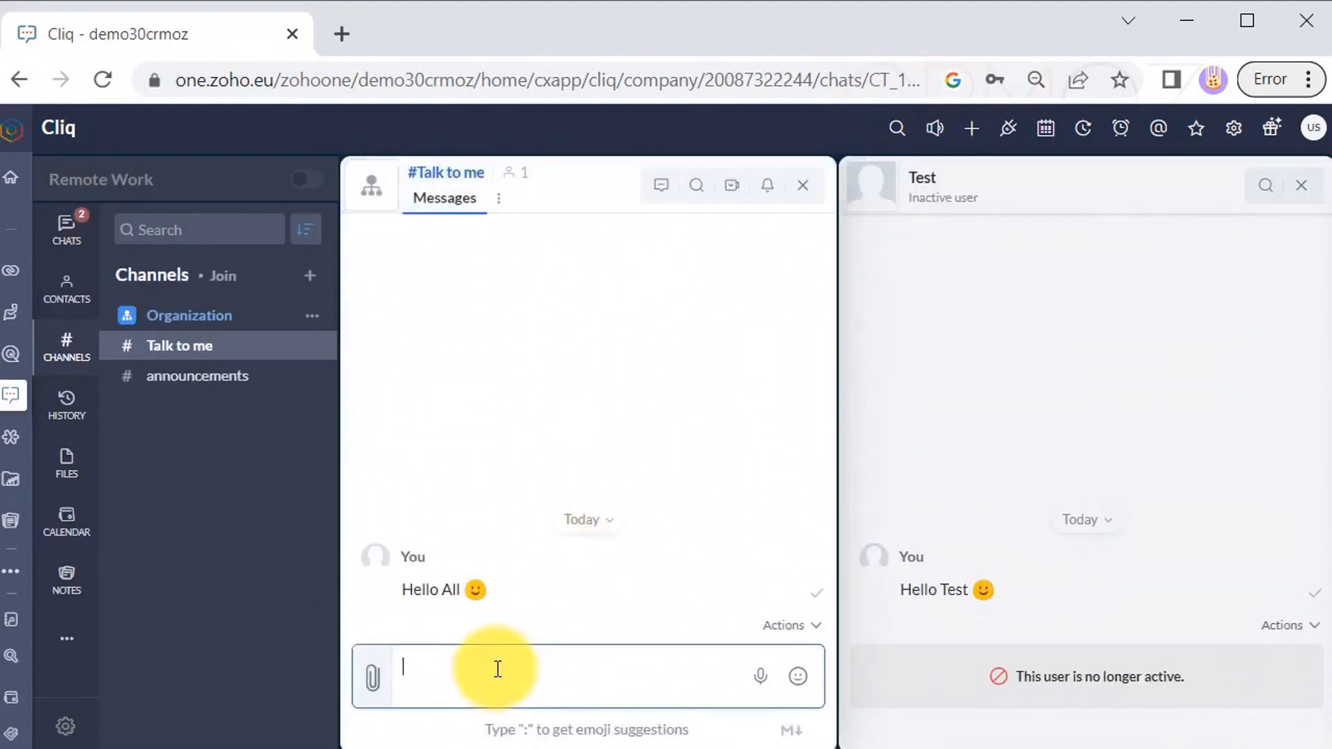
type("@")
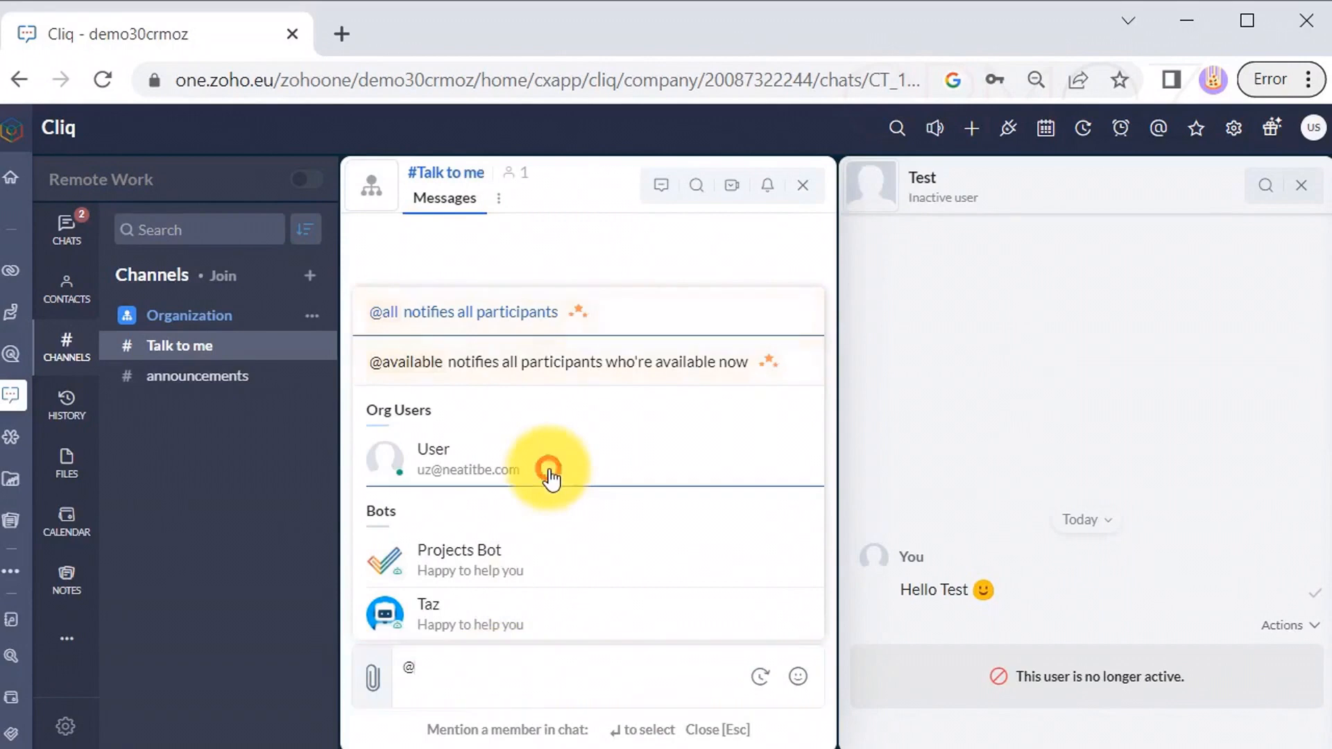
left_click(467, 459)
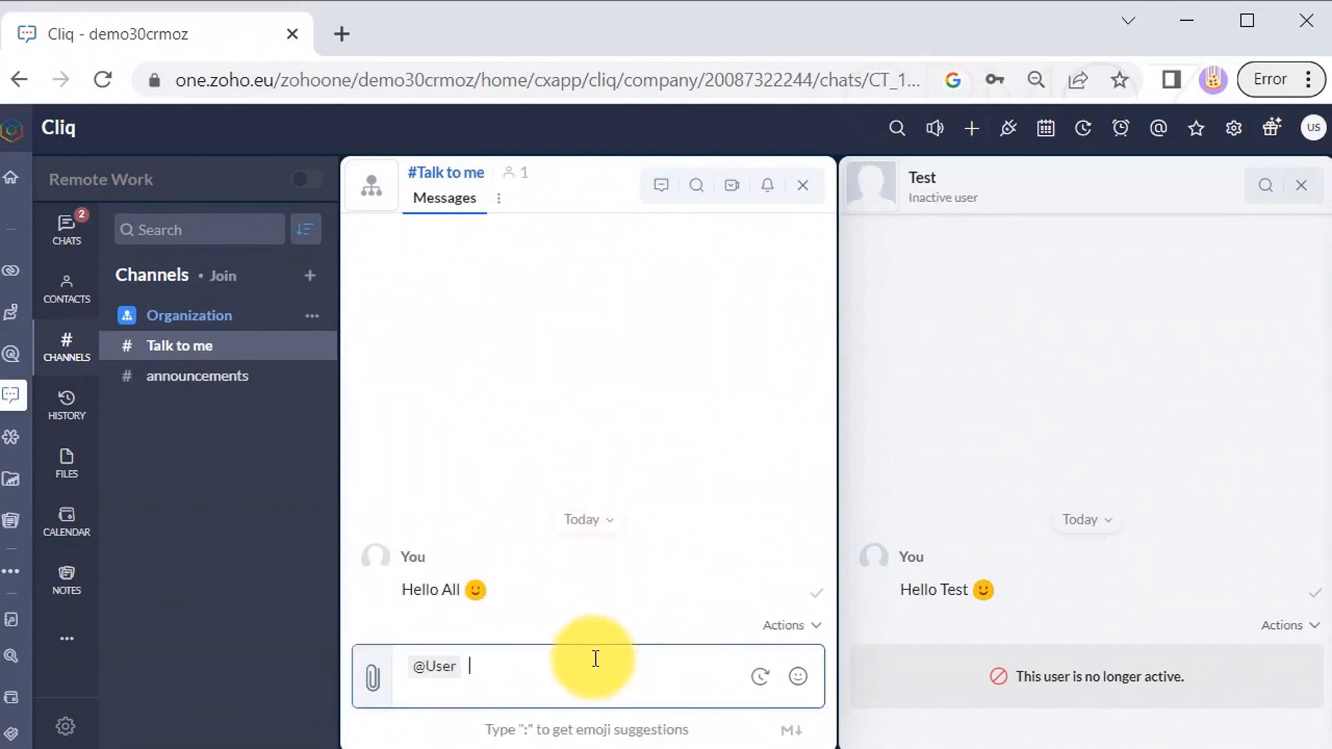
type("Hi")
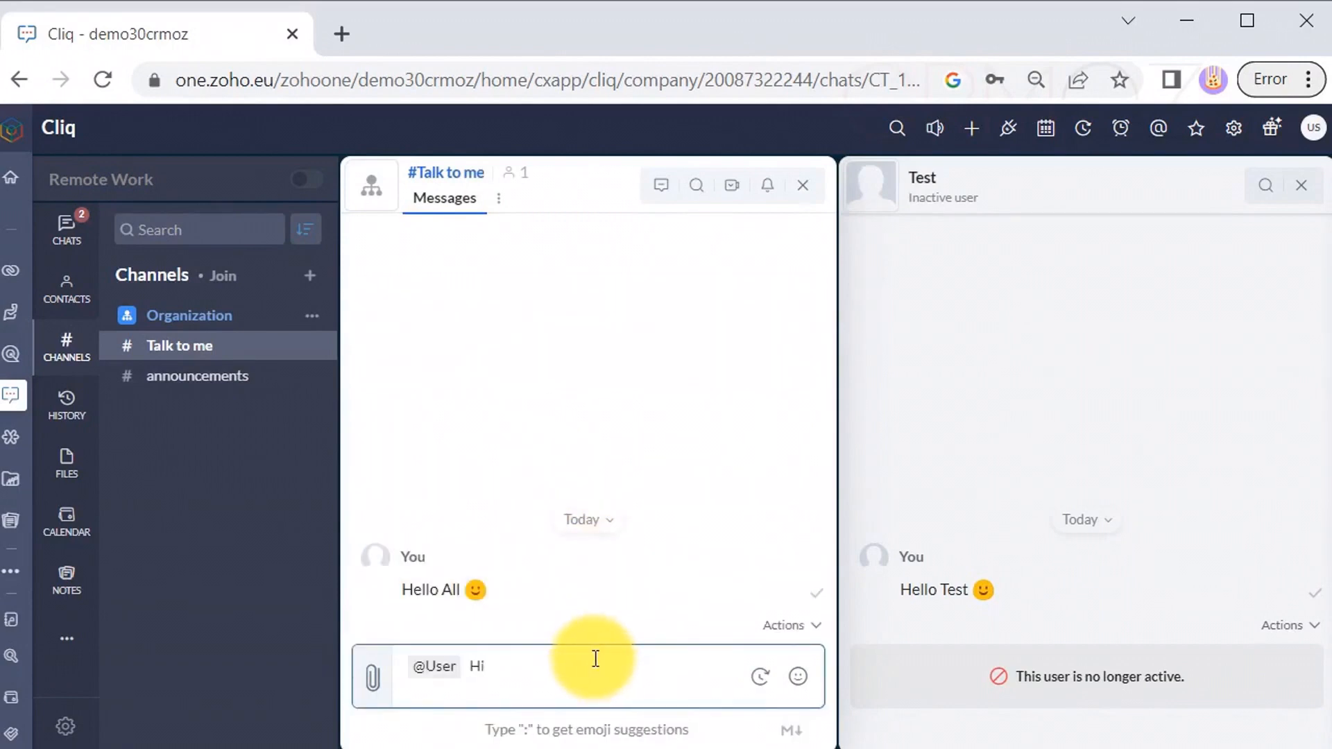
key("Return")
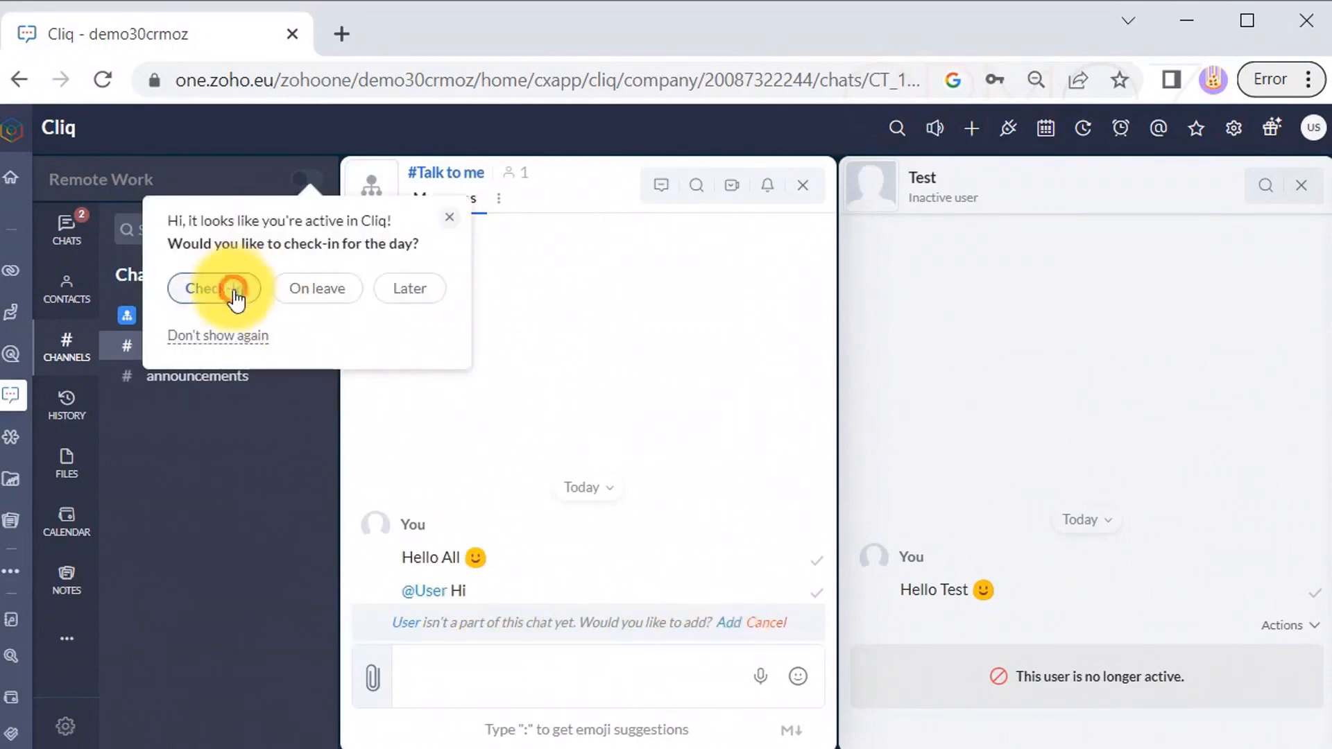
- Check in for the day, skip automatic status setup, and add User to the channel
left_click(208, 288)
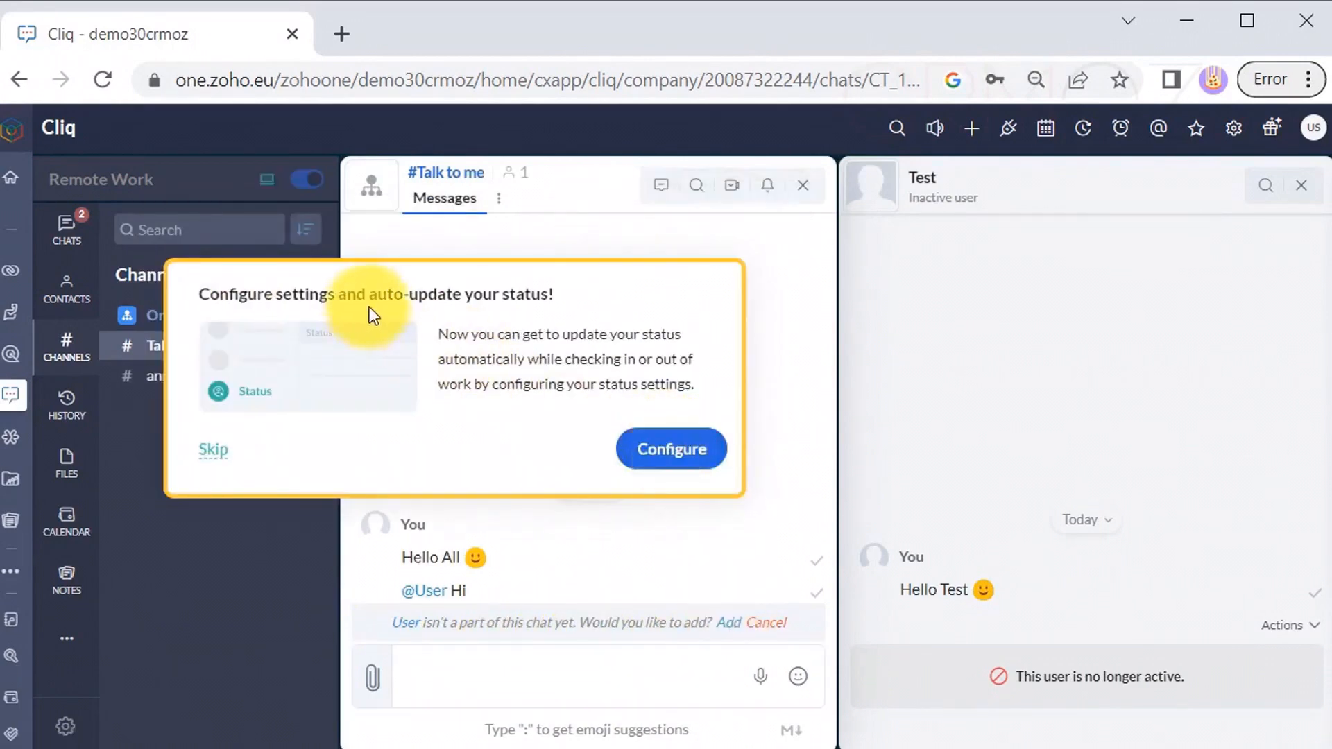
left_click(212, 450)
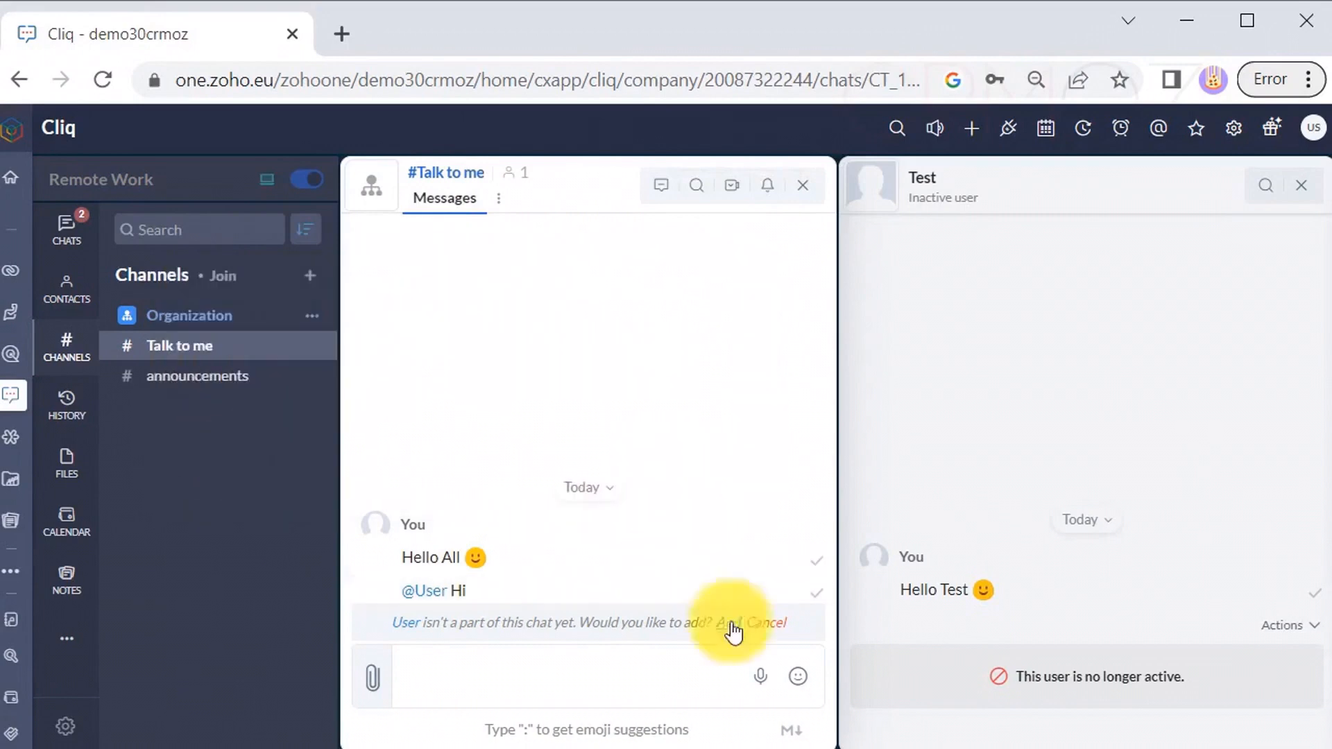
left_click(717, 623)
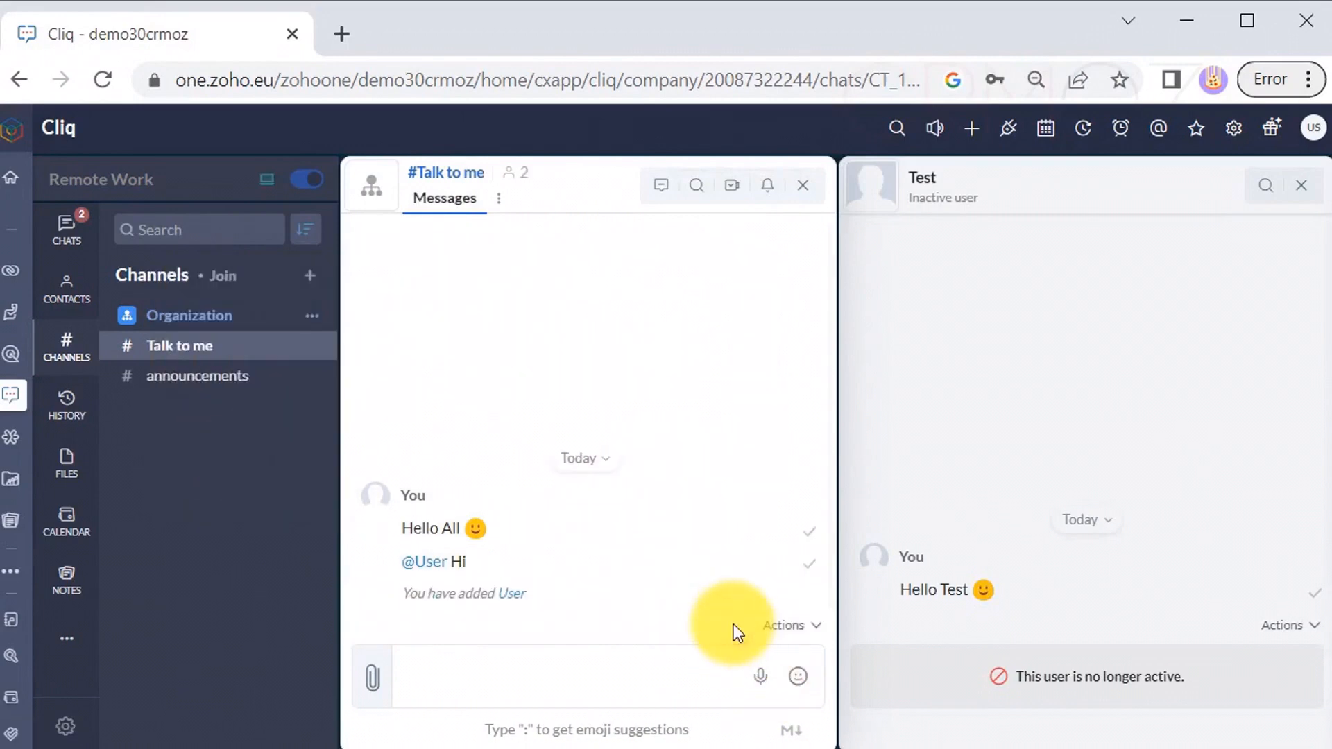
mouse_move(796, 677)
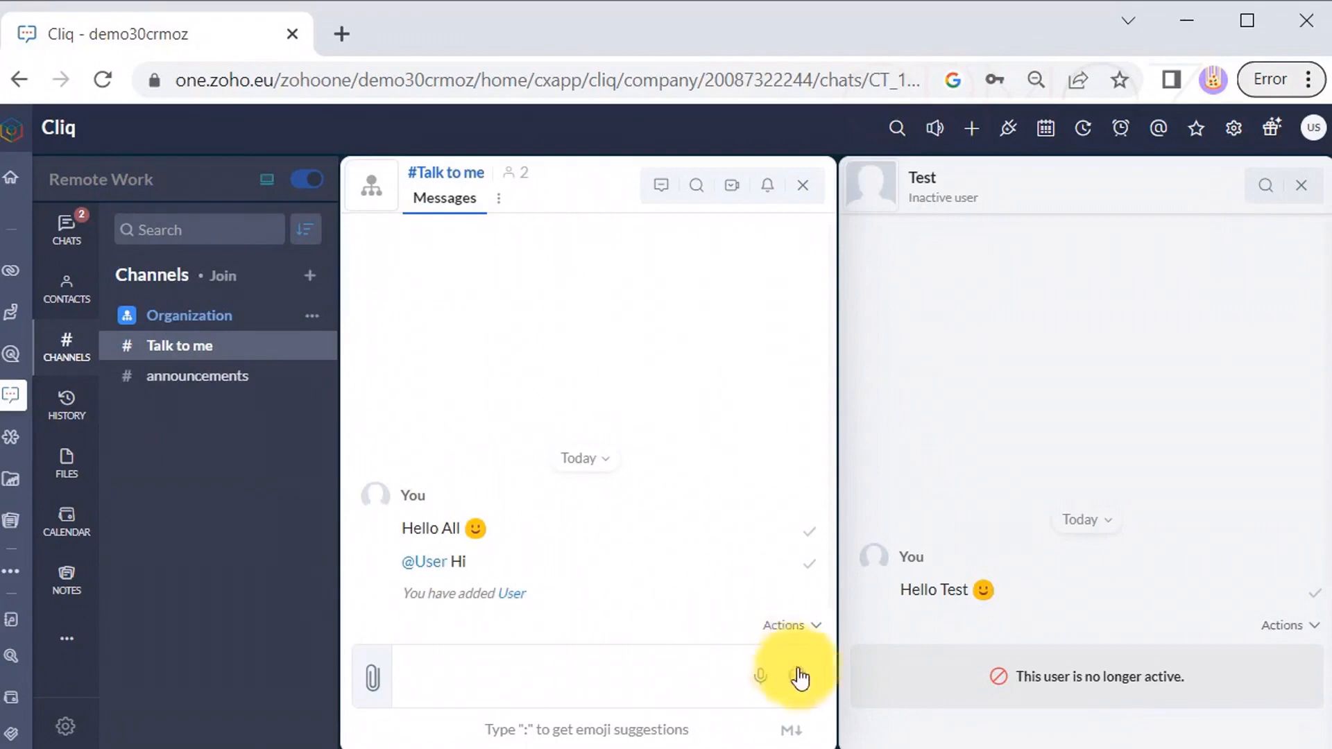
left_click(796, 677)
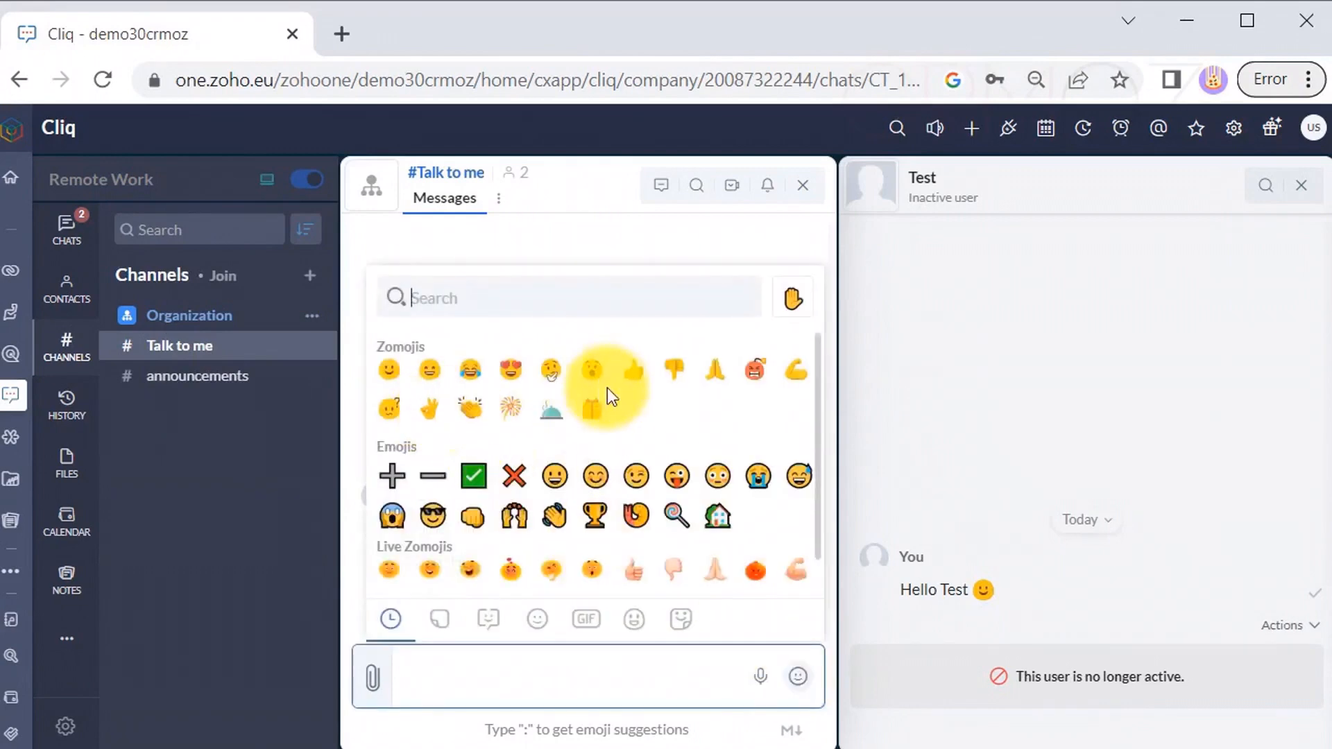
- Send a thumbs-up emoji and then a GIF to the Talk to me channel
left_click(675, 368)
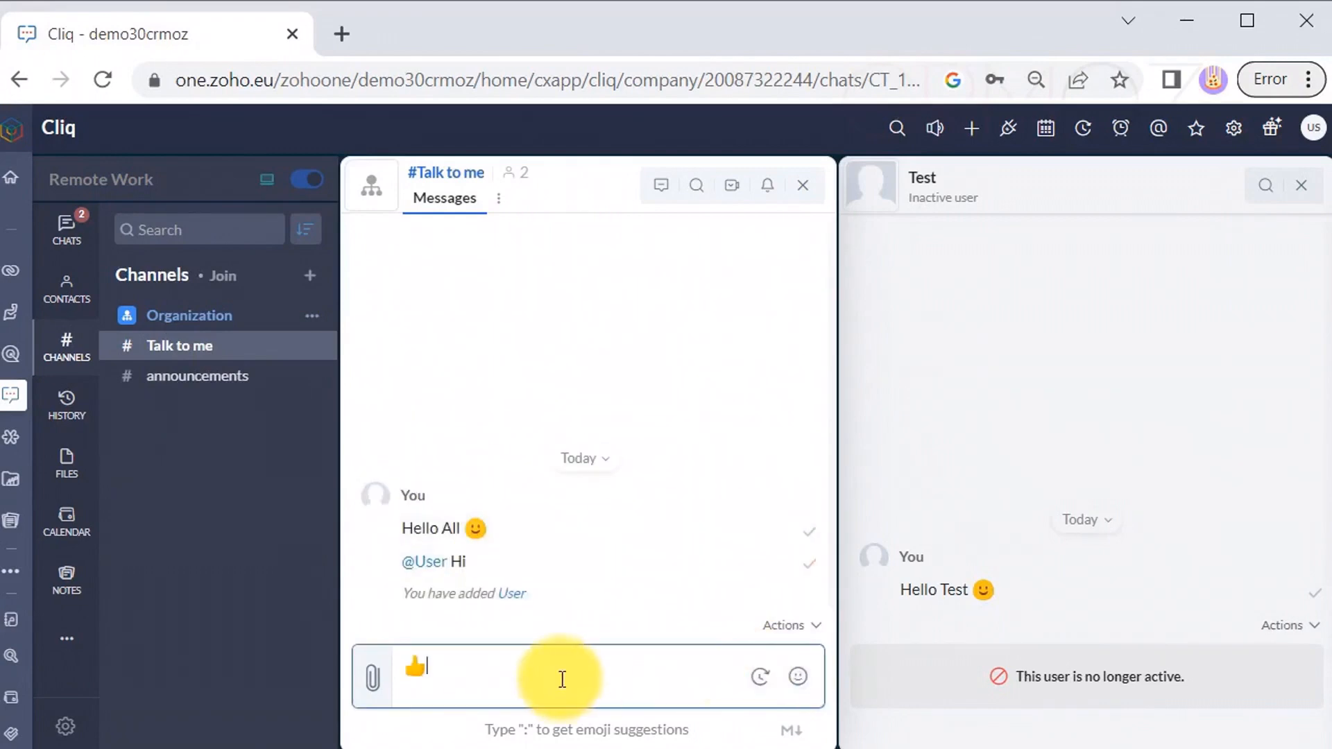
left_click(796, 678)
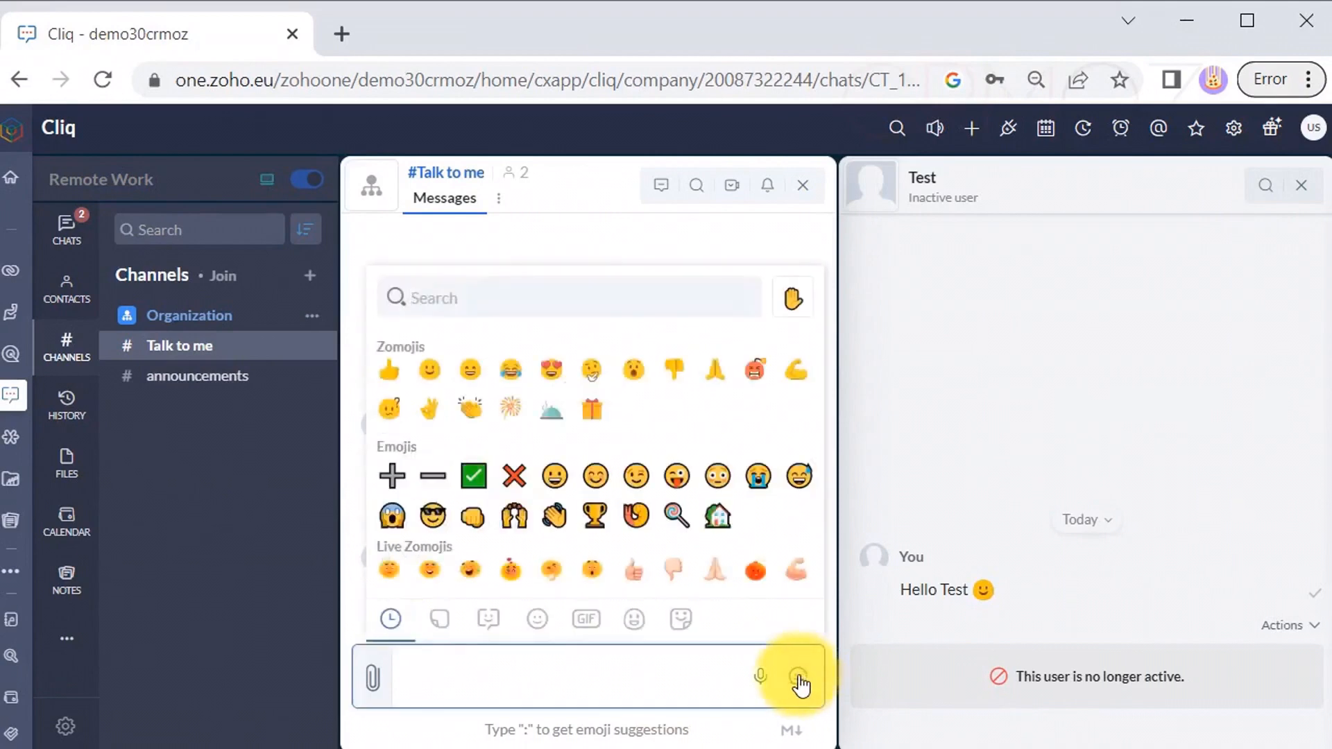
mouse_move(680, 619)
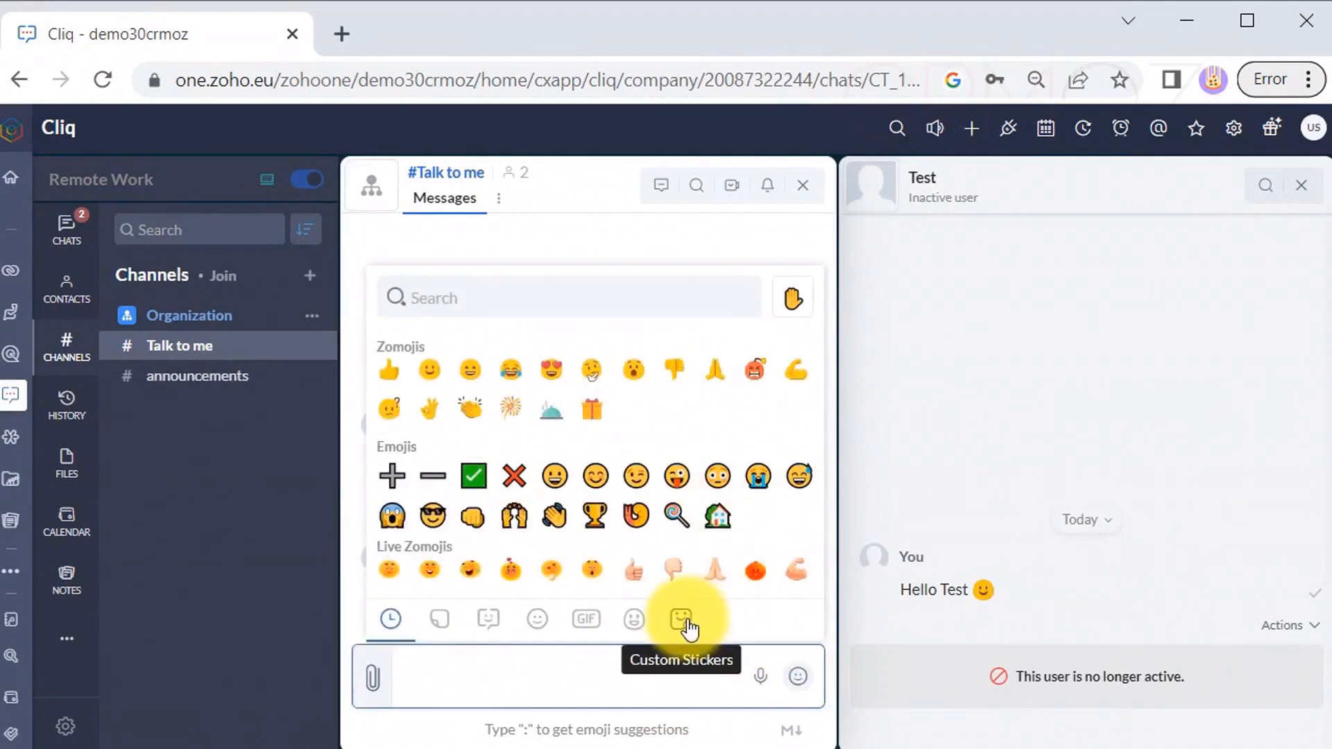
left_click(586, 619)
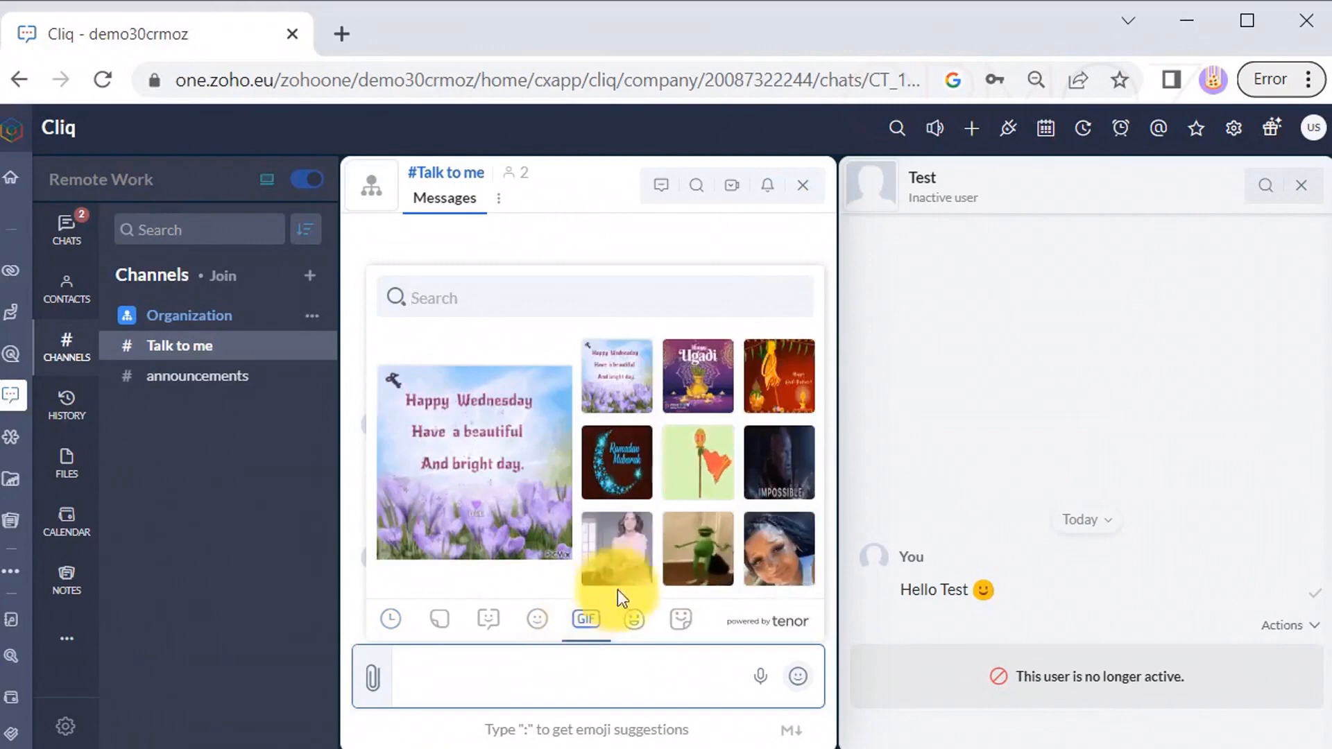
left_click(616, 548)
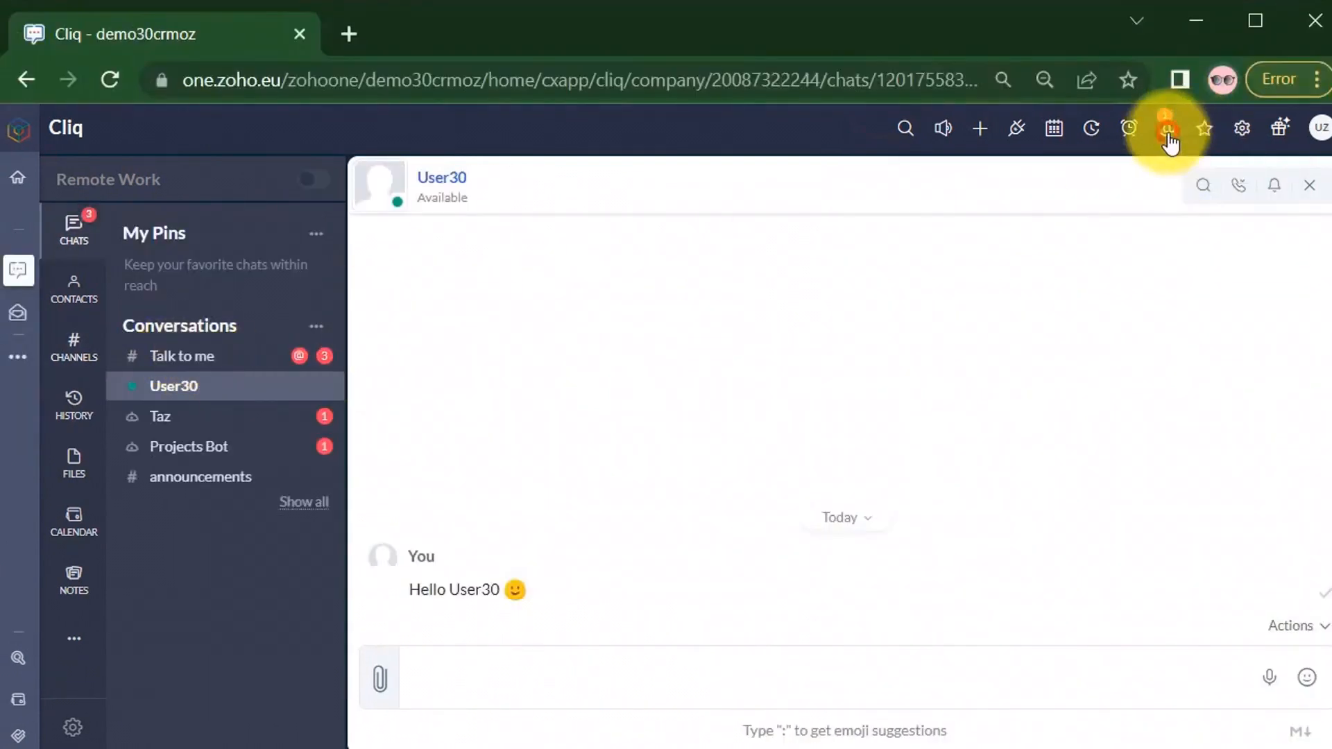
- As User Zero, jump to the mention in Talk to me and browse GIFs to reply
left_click(1166, 127)
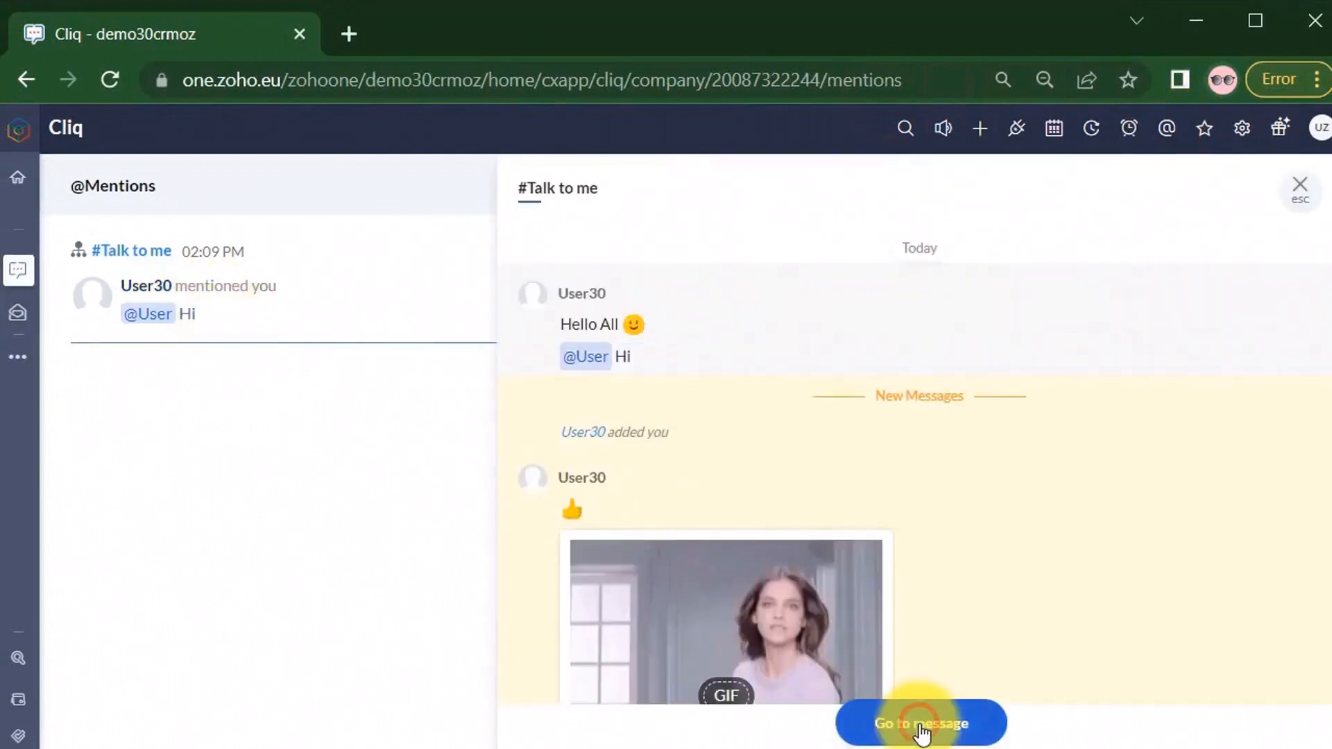
left_click(920, 722)
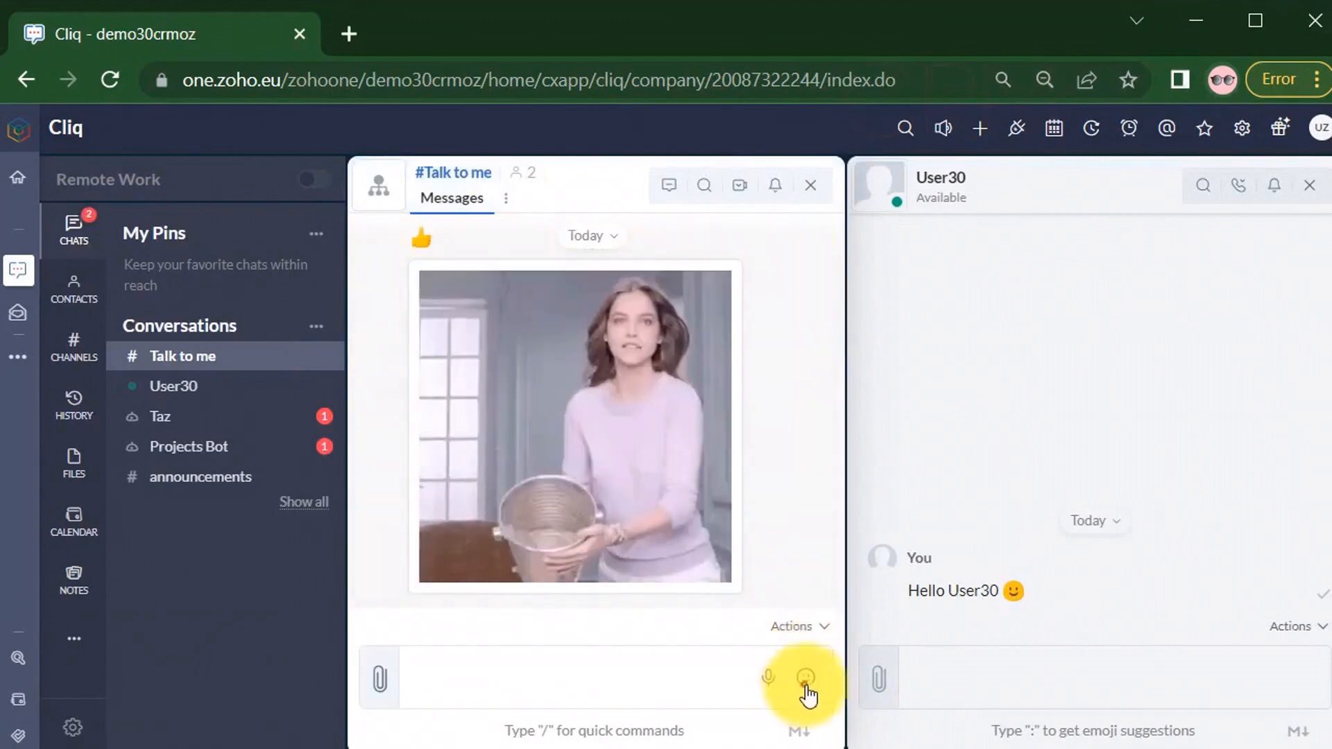
left_click(805, 678)
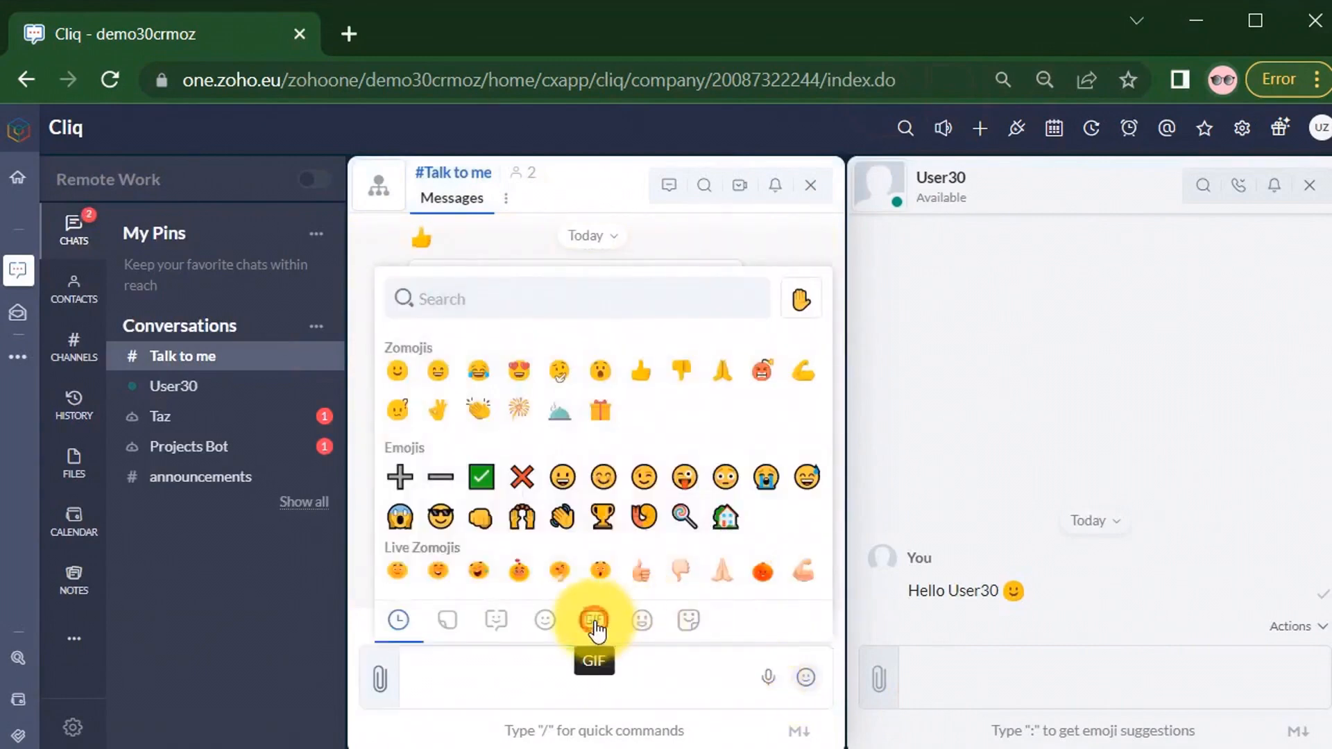
left_click(593, 620)
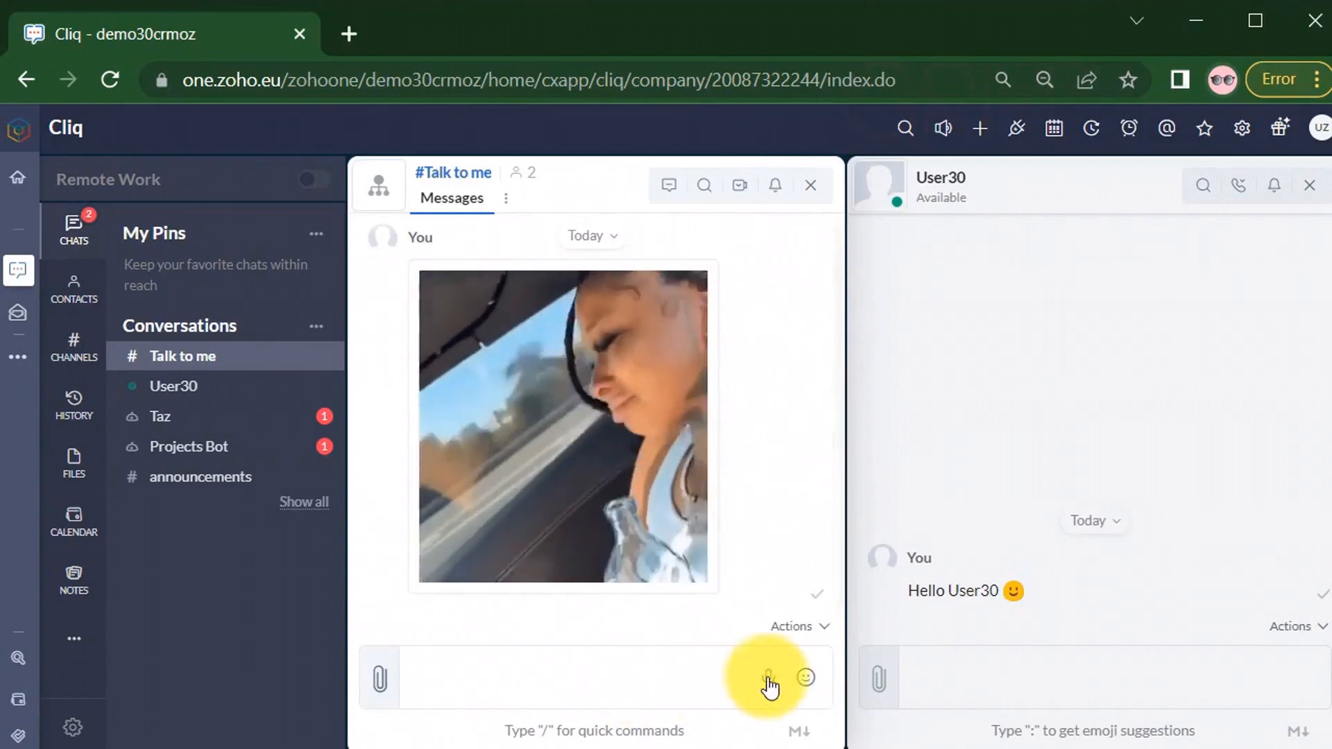
mouse_move(768, 613)
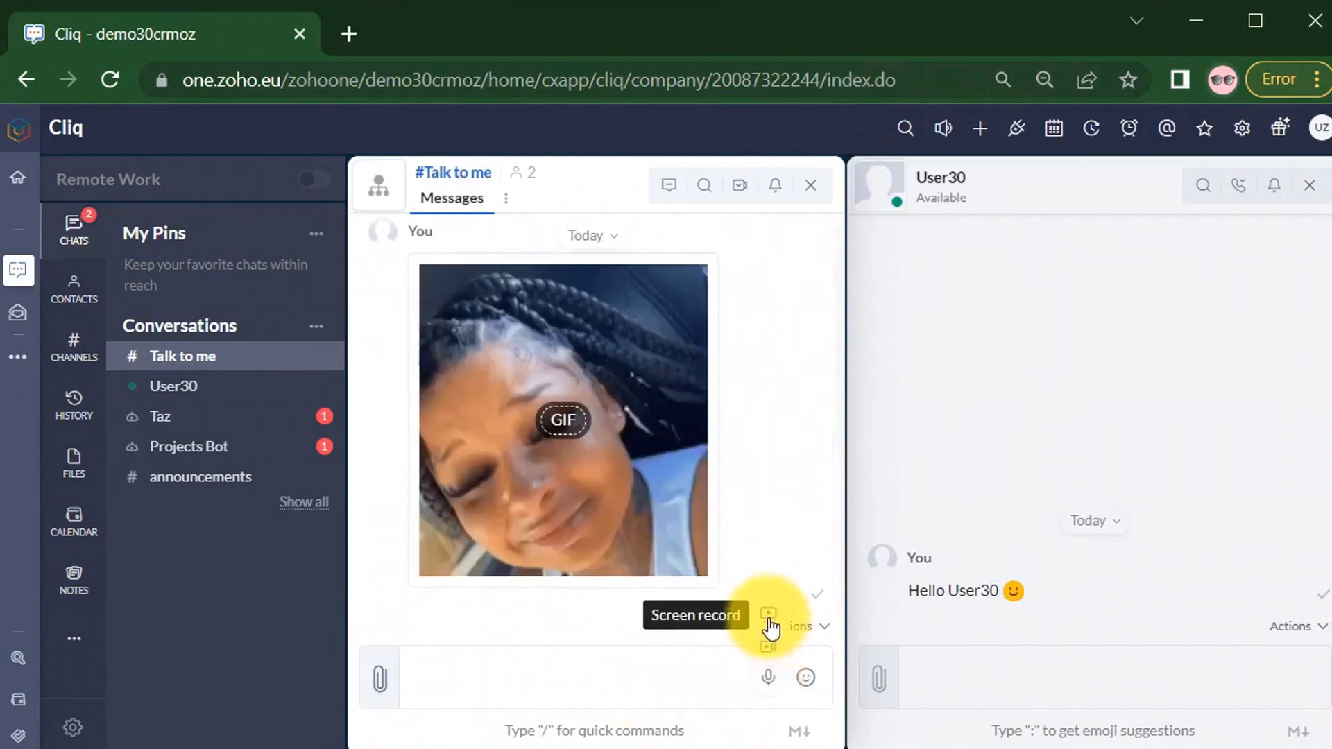
mouse_move(770, 680)
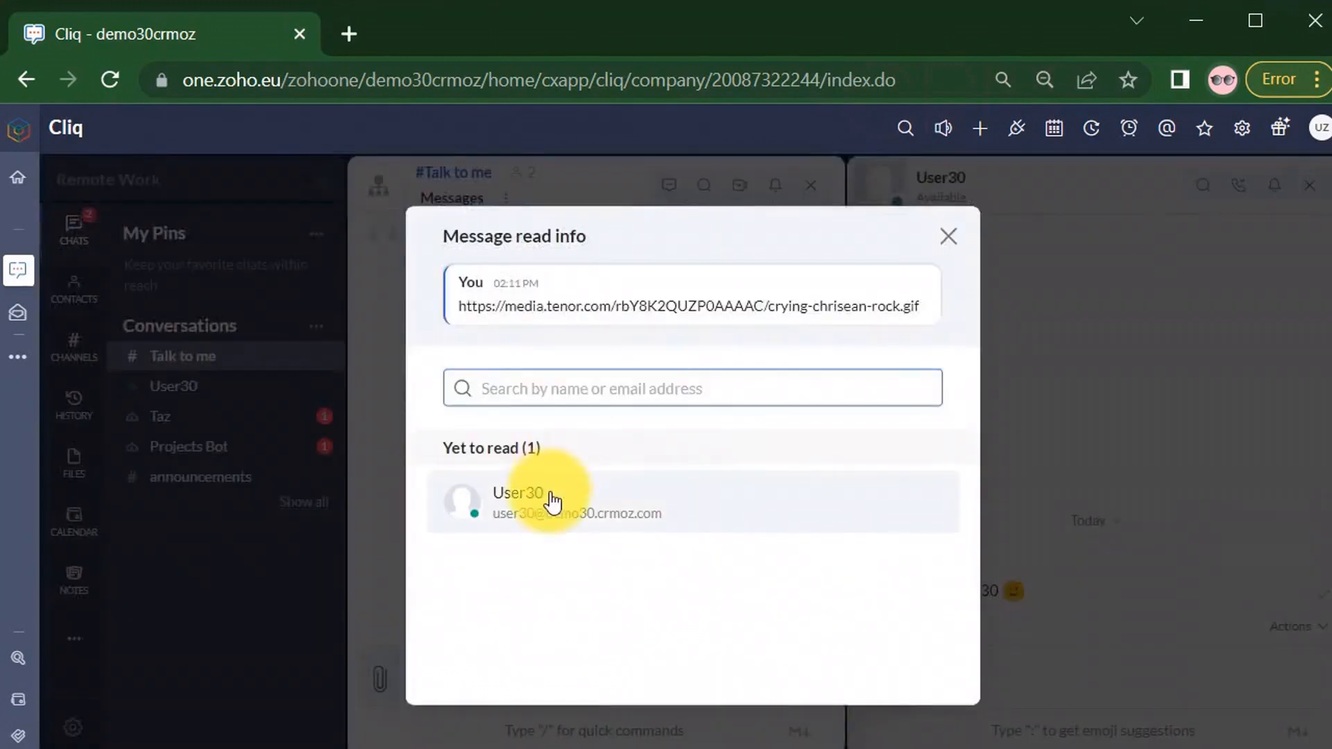
- Check the read info on the sent GIF, then close the inactive Test chat
left_click(948, 235)
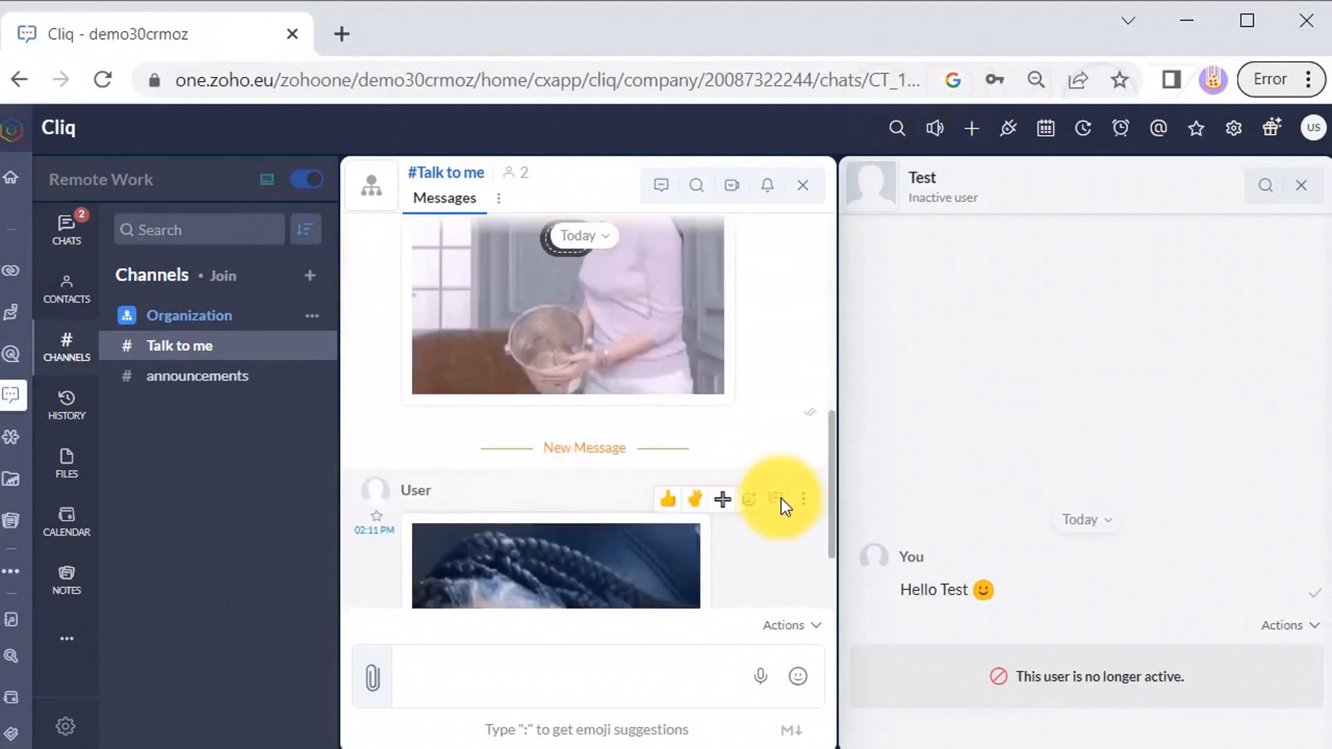
left_click(776, 500)
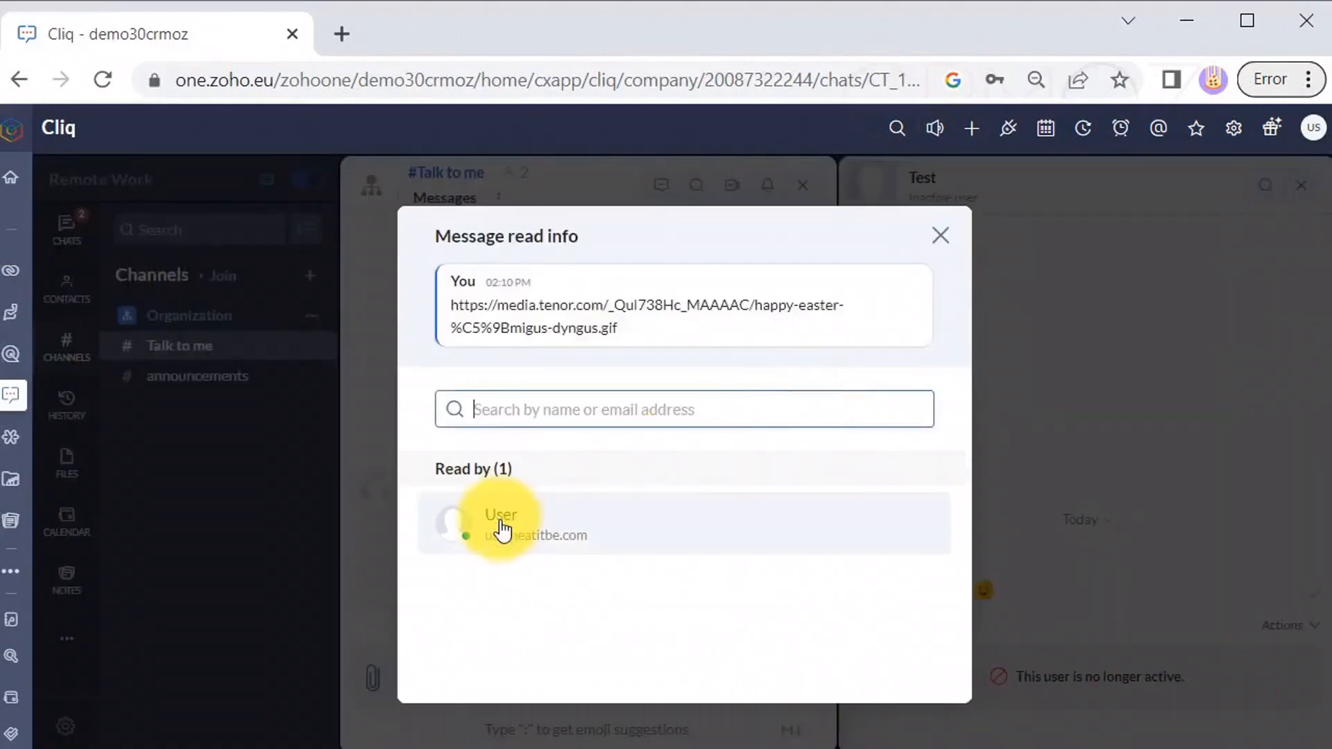
mouse_move(941, 236)
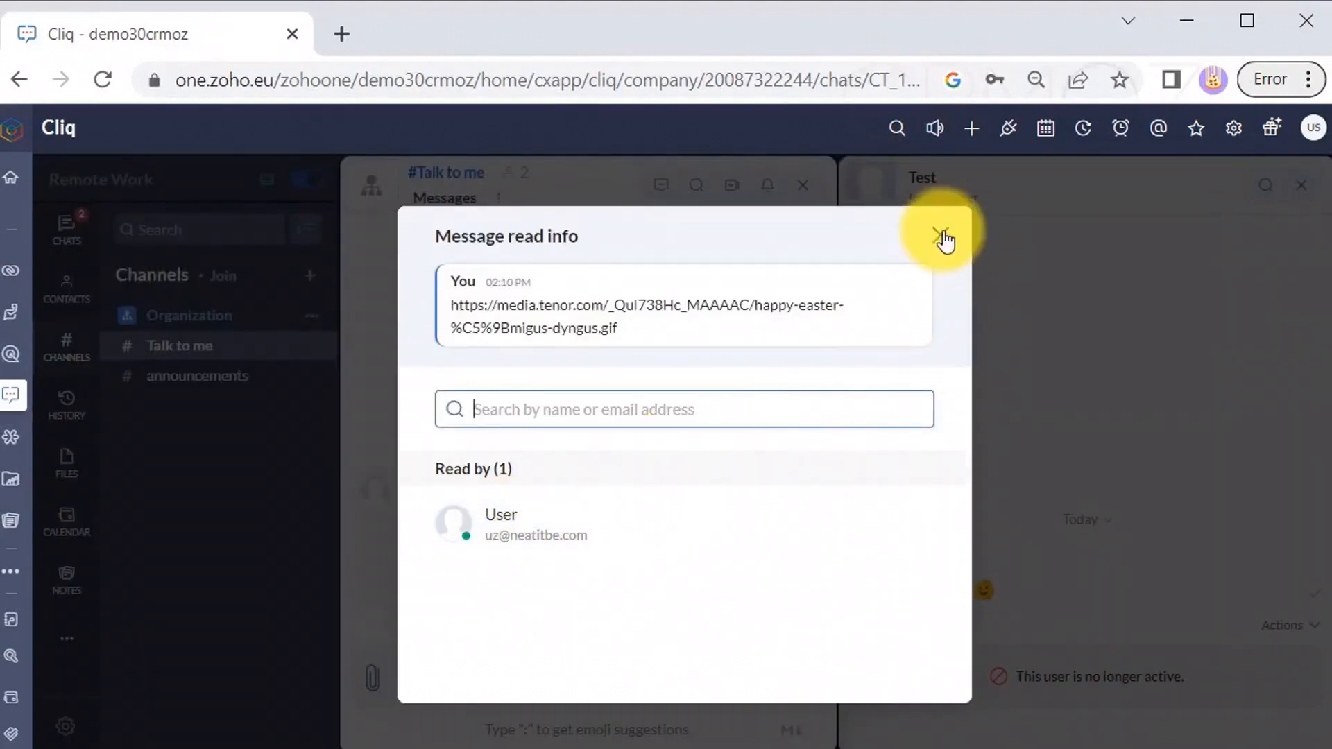
left_click(944, 235)
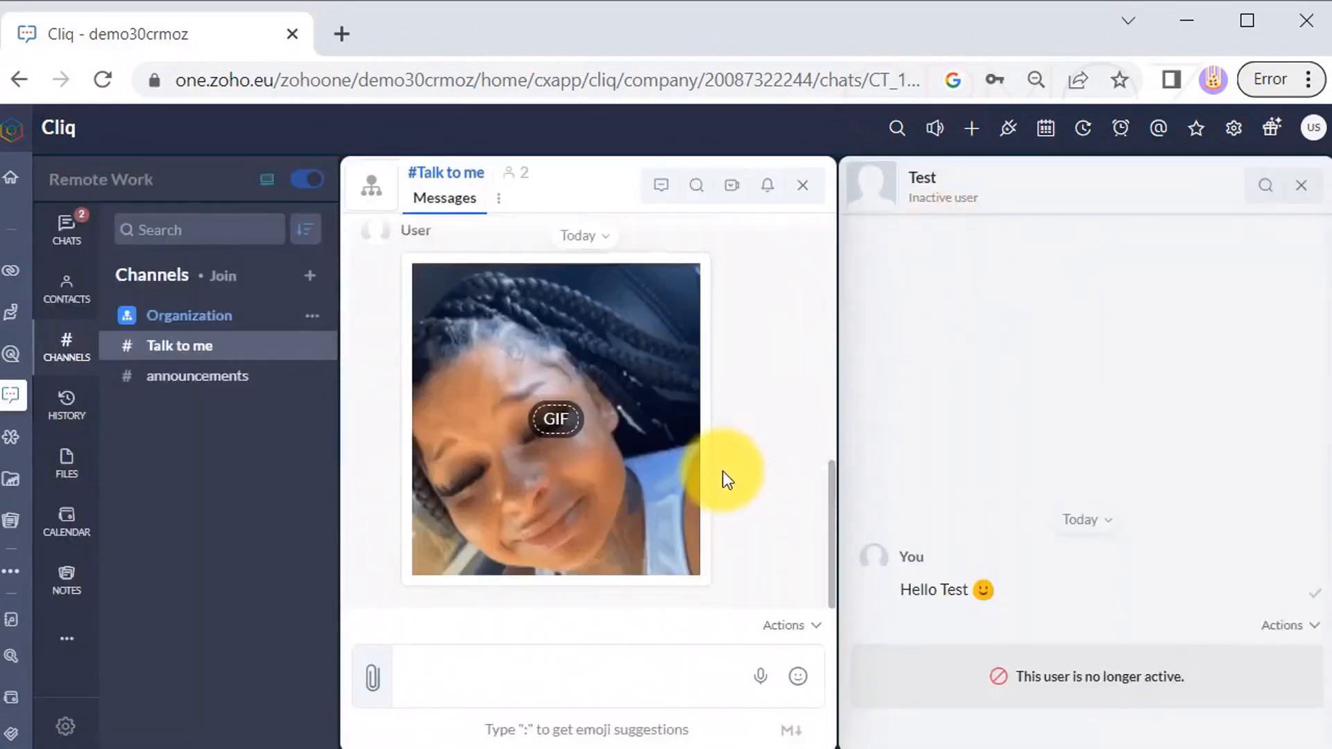
mouse_move(1151, 696)
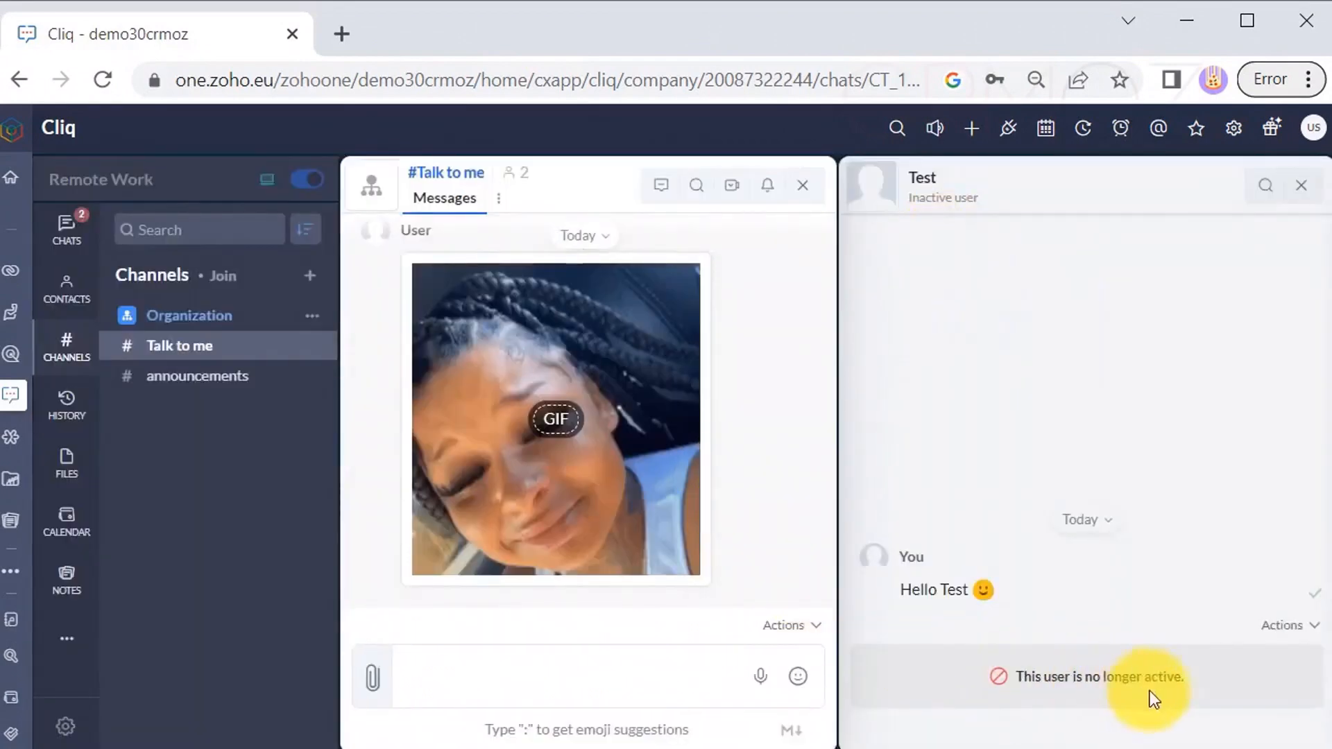
left_click(1300, 184)
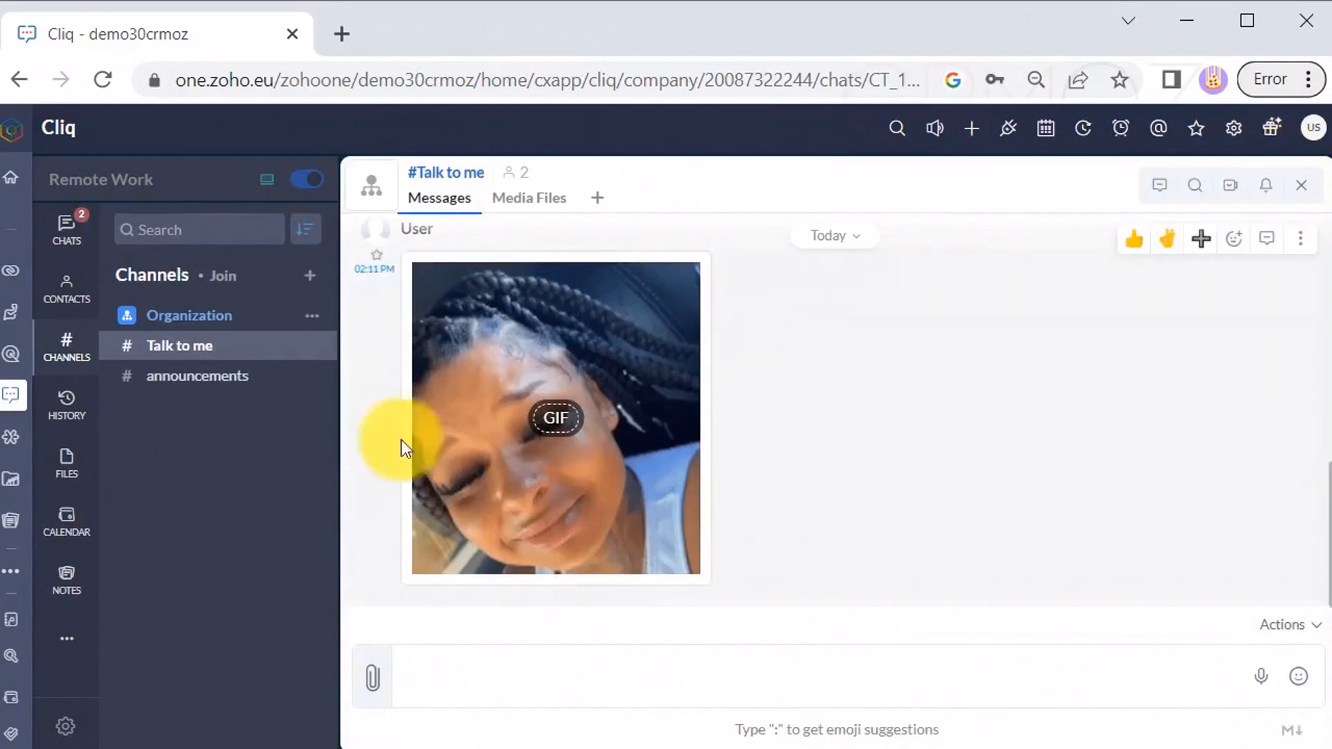
mouse_move(66, 289)
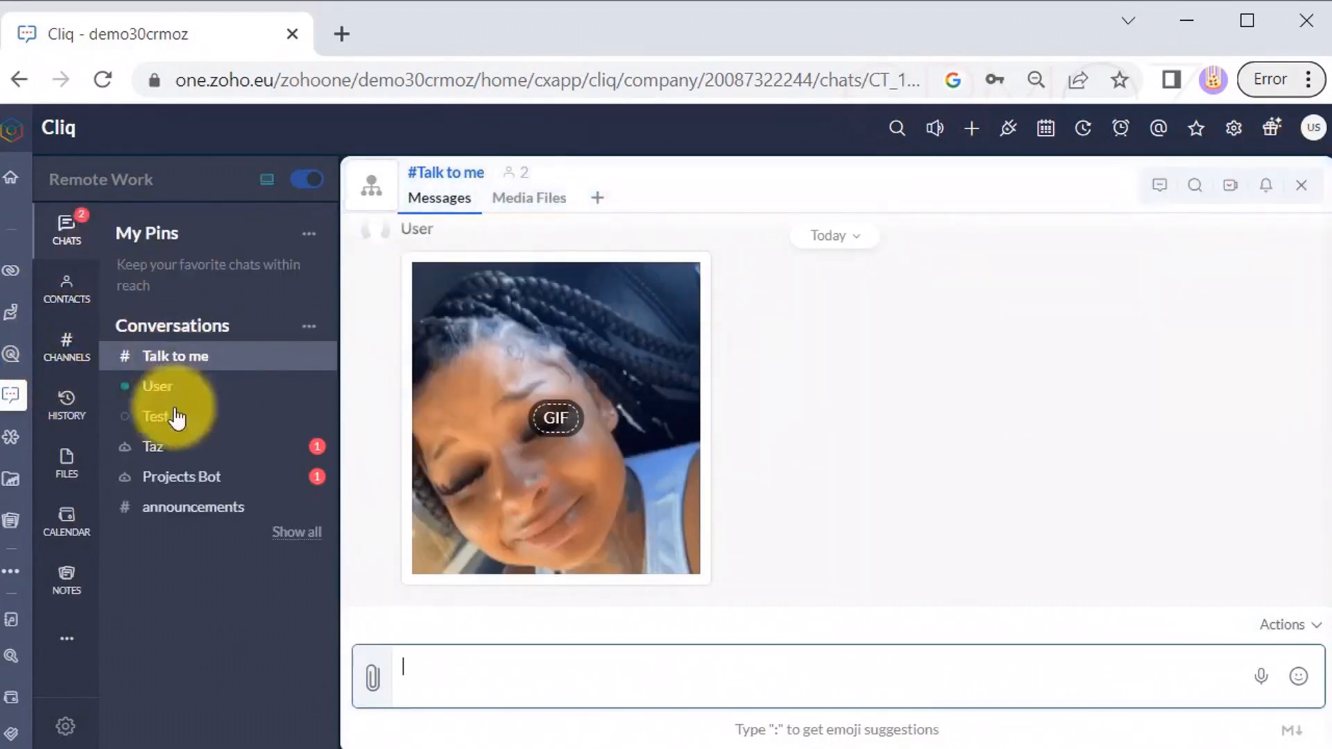
- Read the Projects Bot welcome message and close its chat
left_click(181, 476)
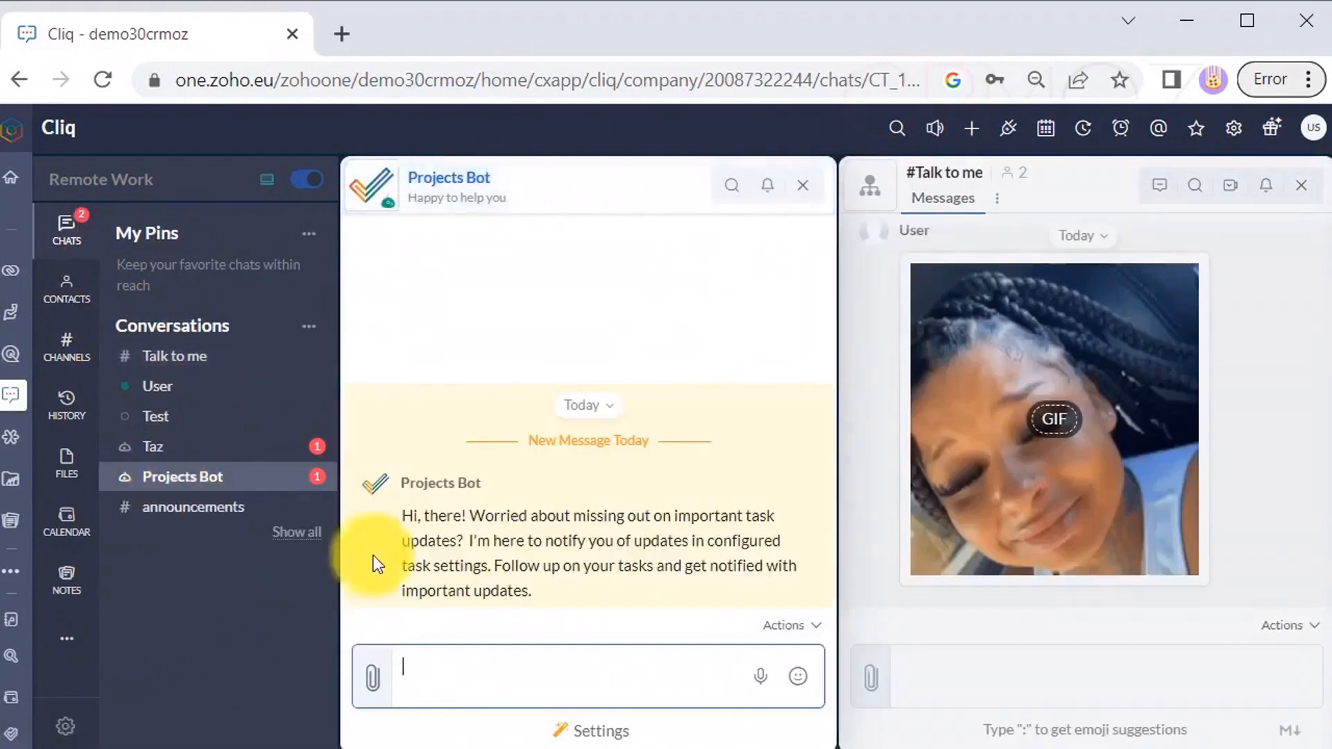
mouse_move(756, 565)
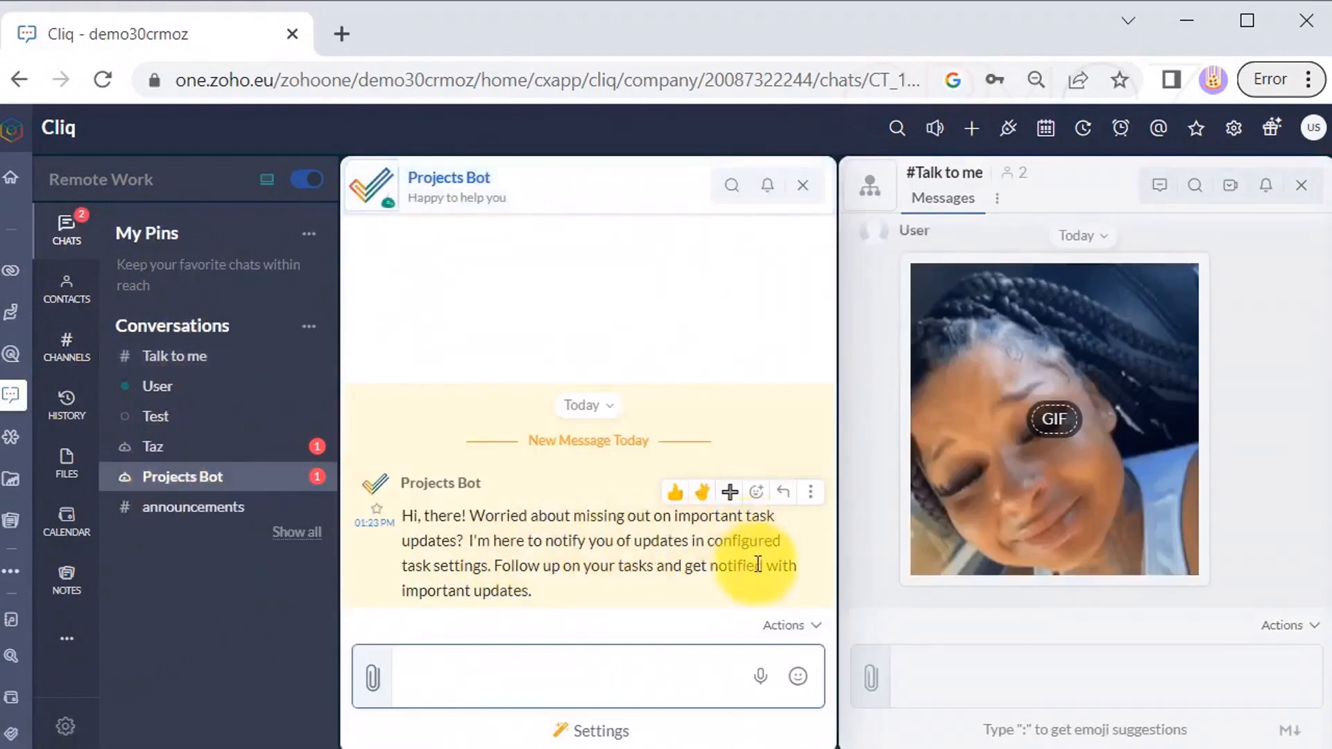
left_click(800, 185)
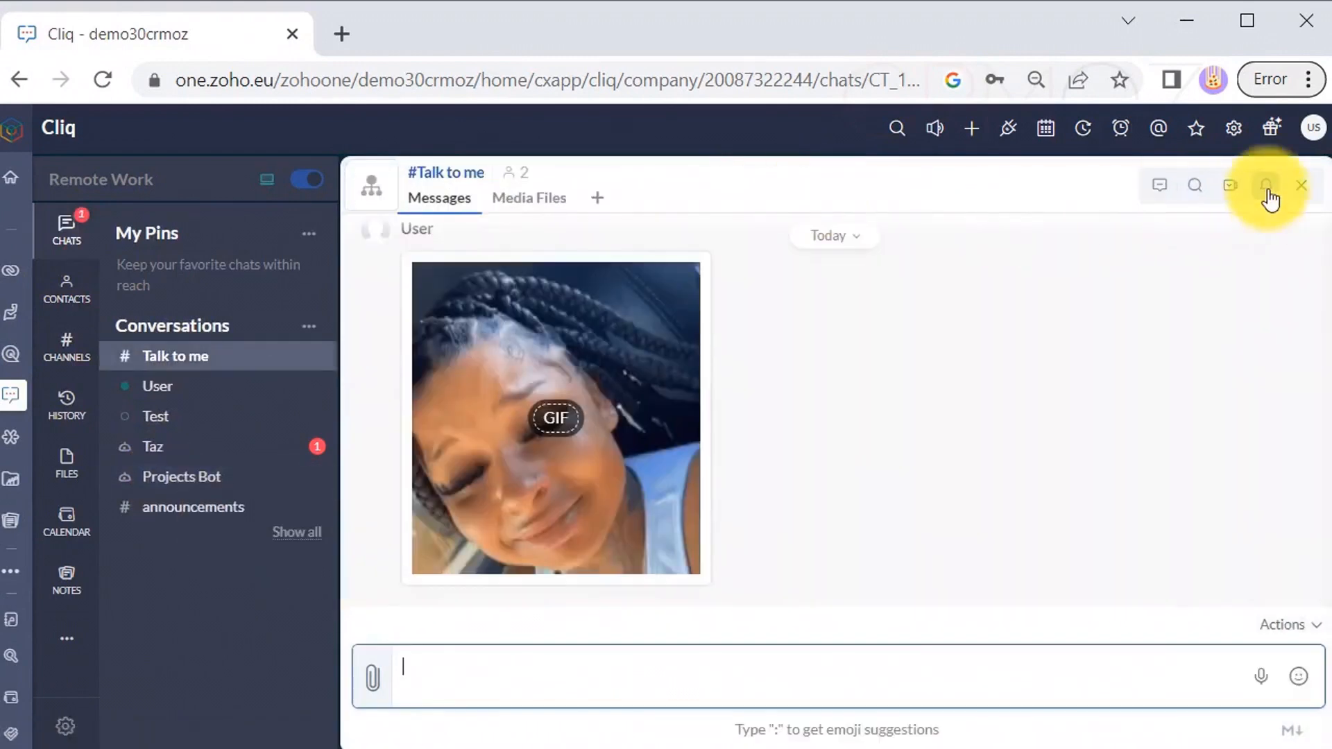
- Peek at the Talk to me channel's mute durations and meeting options, then dismiss them
left_click(1266, 184)
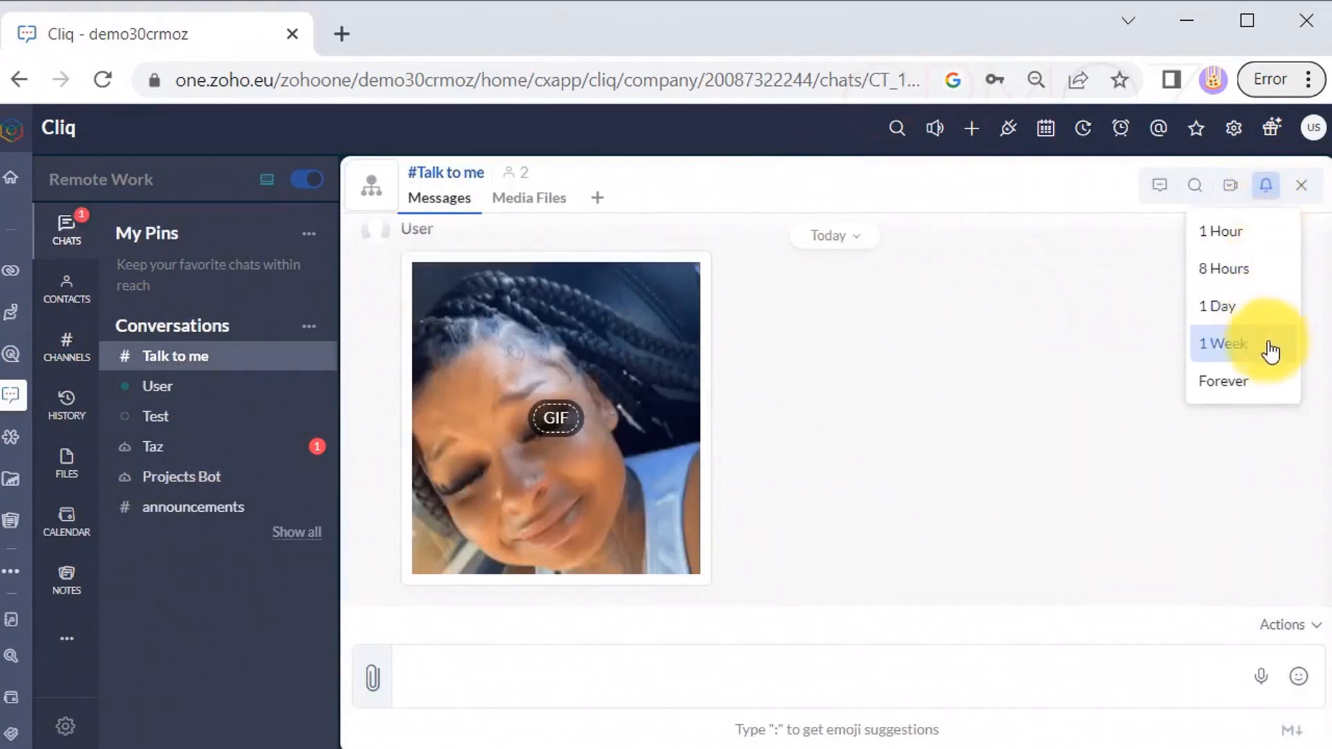
mouse_move(1228, 184)
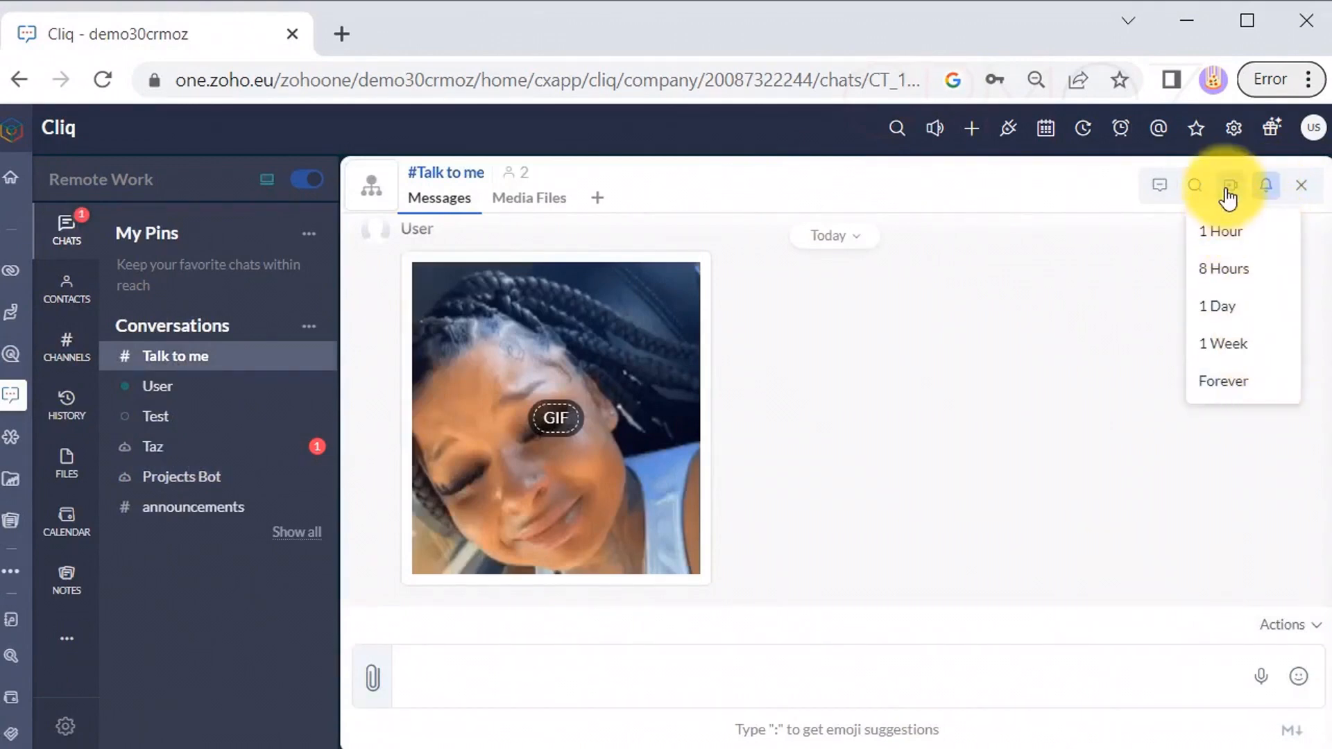
left_click(1195, 184)
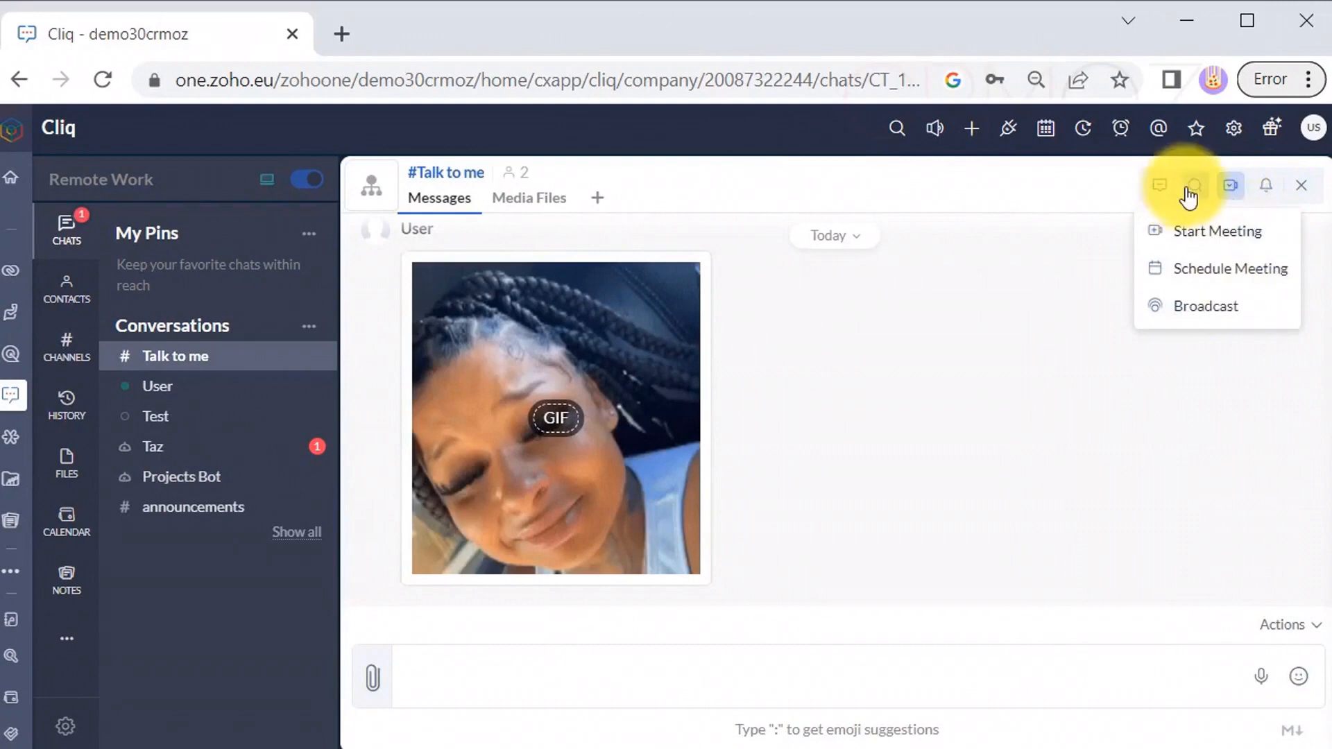
left_click(895, 128)
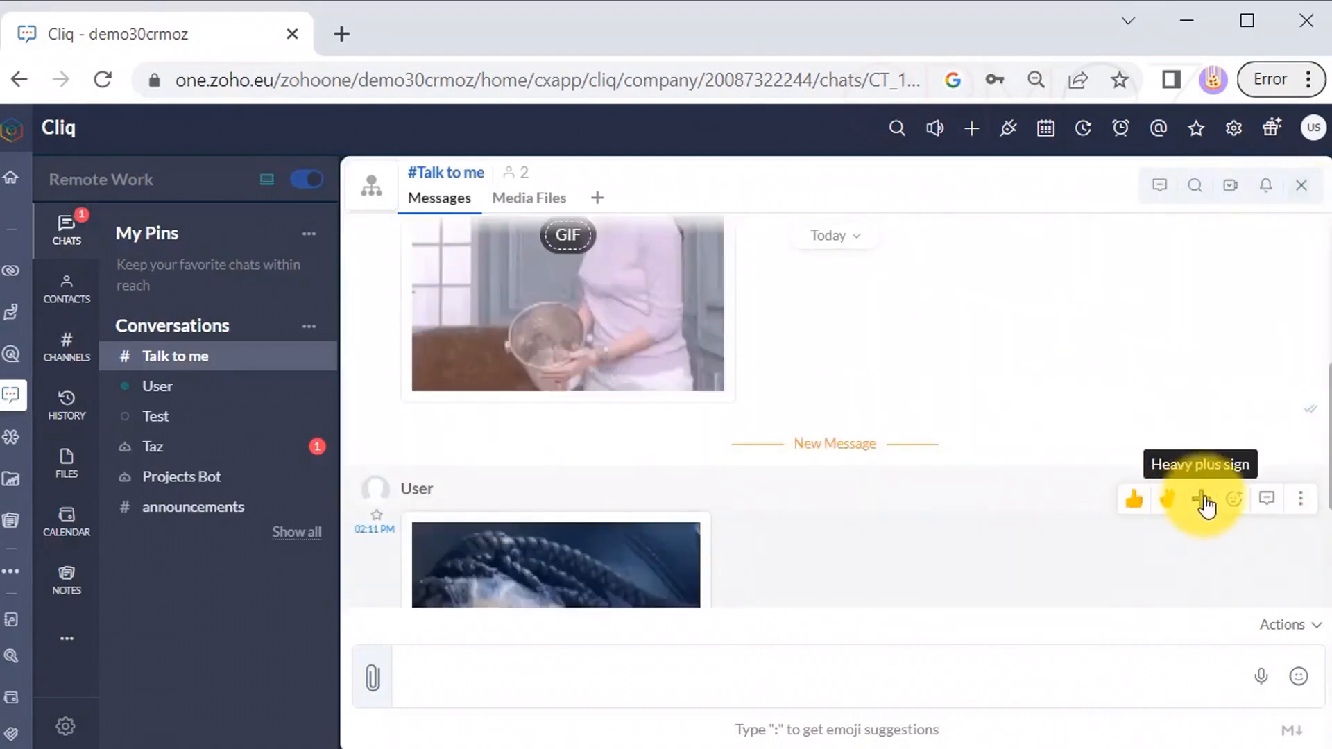
- React to the crying GIF with a heavy plus sign, check its more actions, then open the Test chat
left_click(1200, 499)
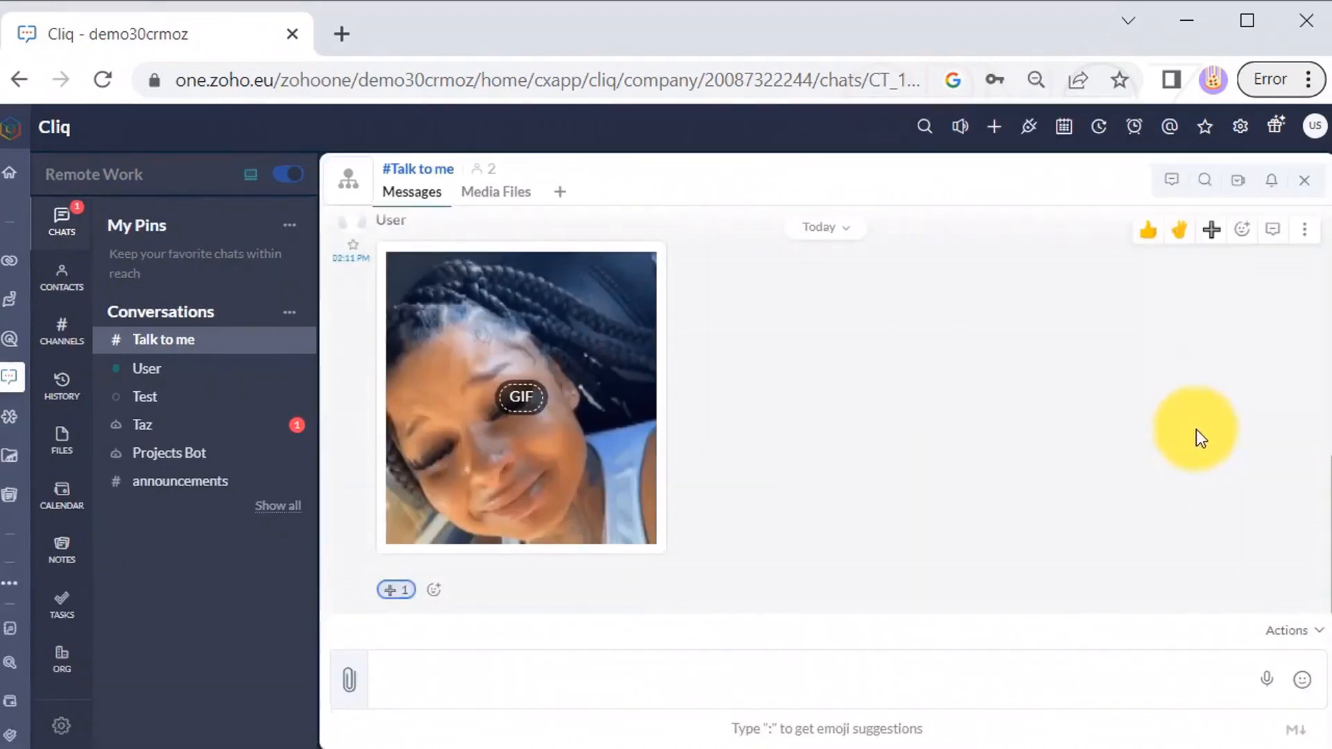
mouse_move(1308, 241)
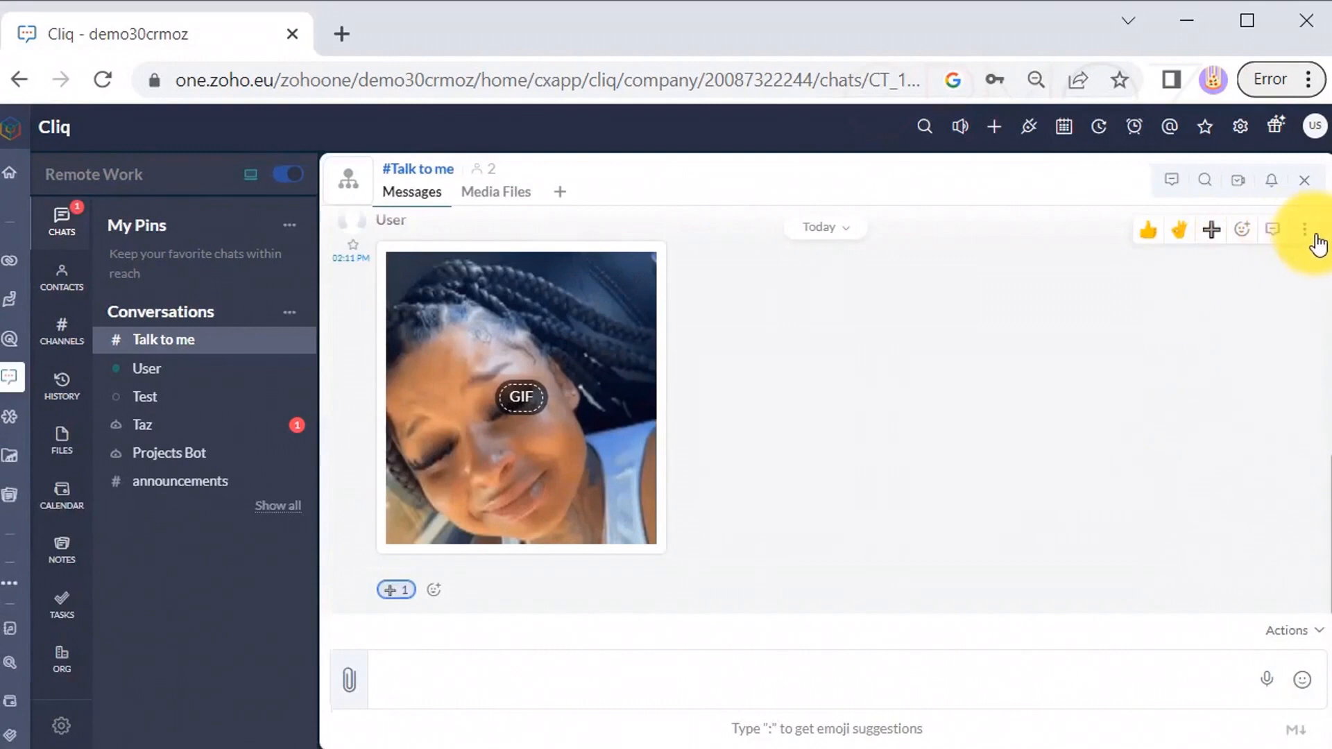
left_click(1305, 229)
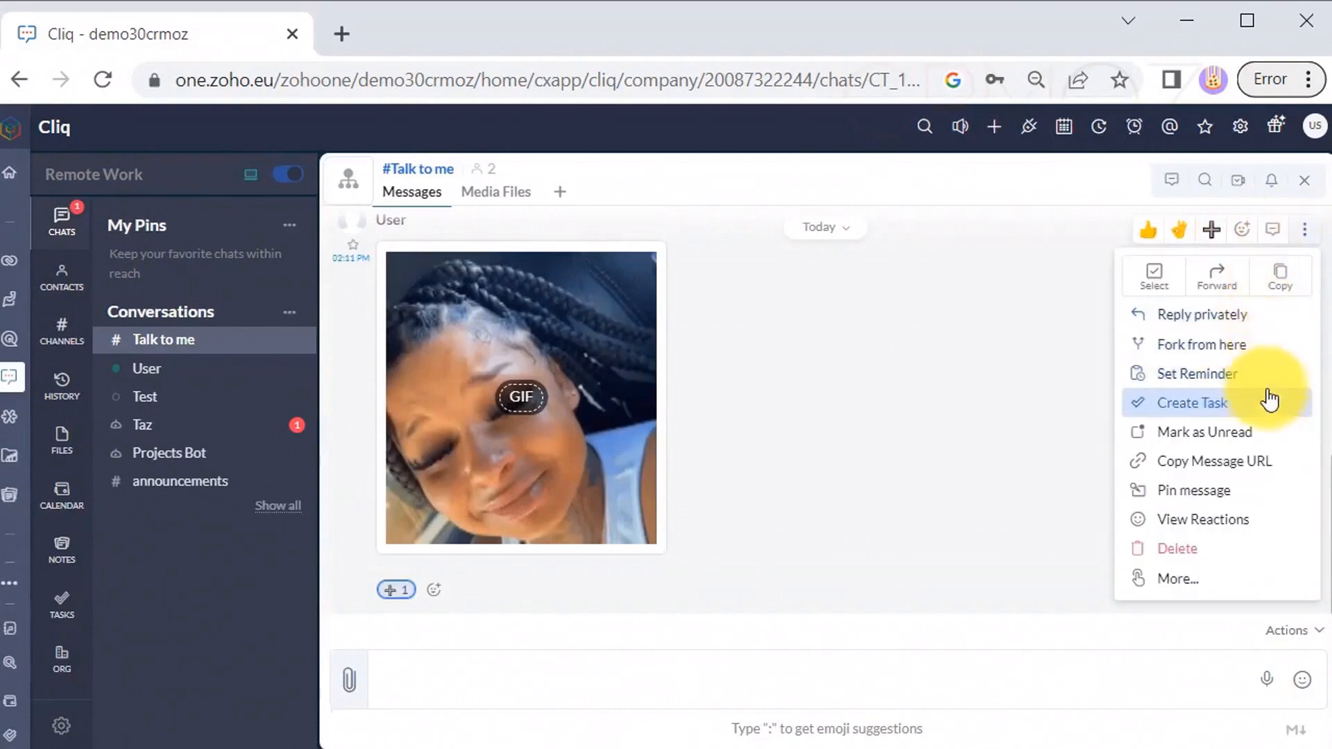
mouse_move(1241, 581)
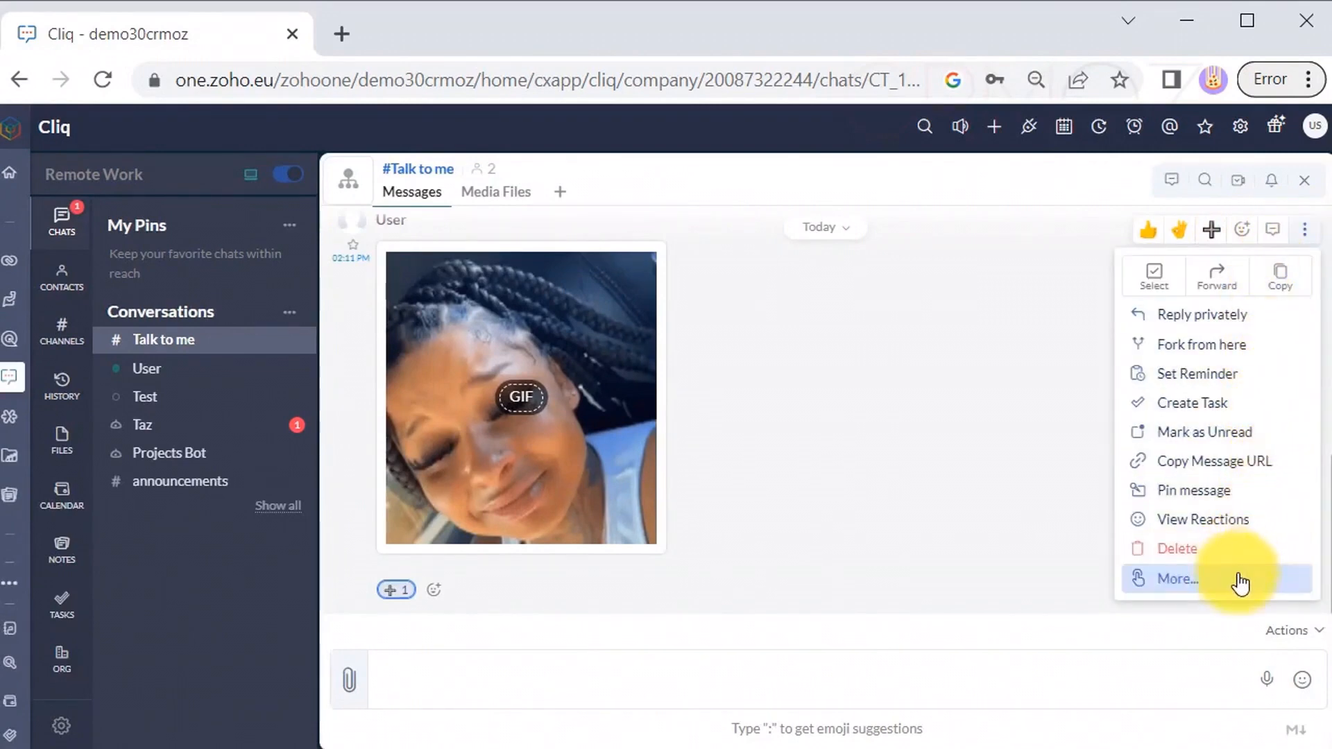
left_click(1176, 579)
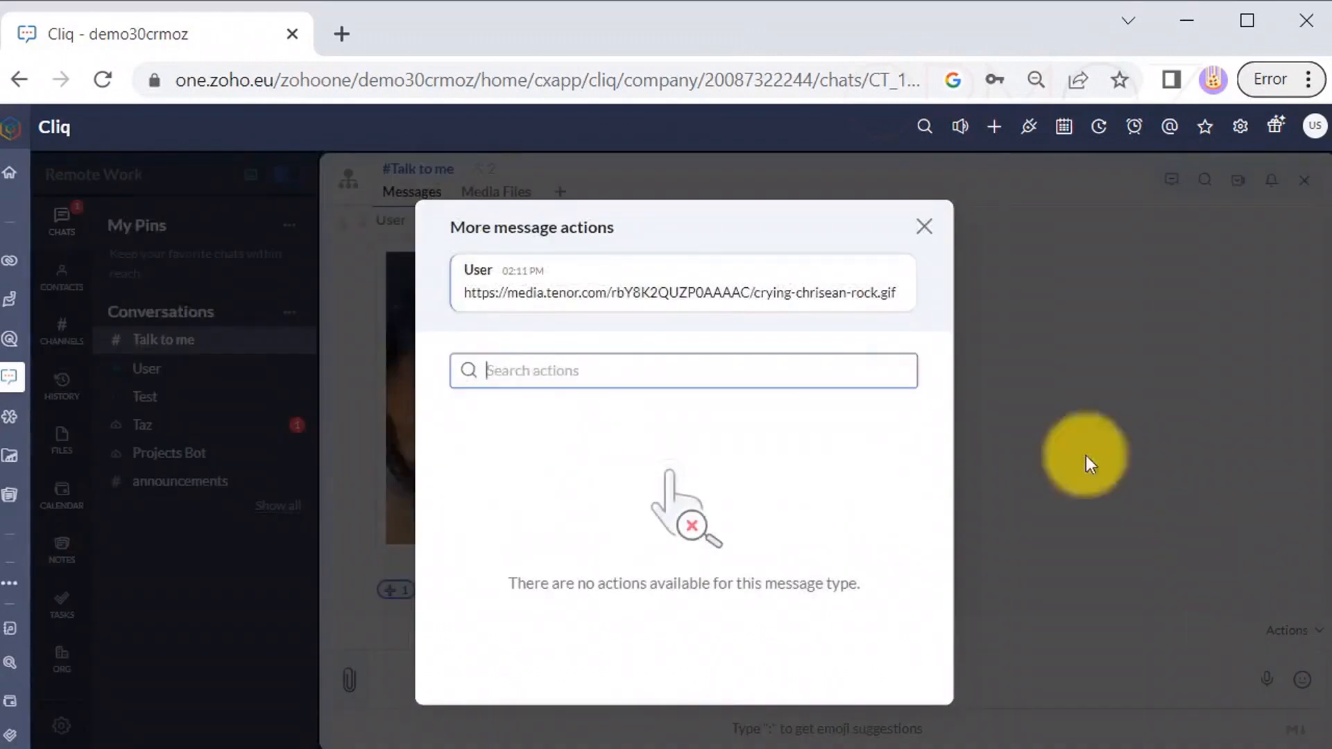
left_click(924, 226)
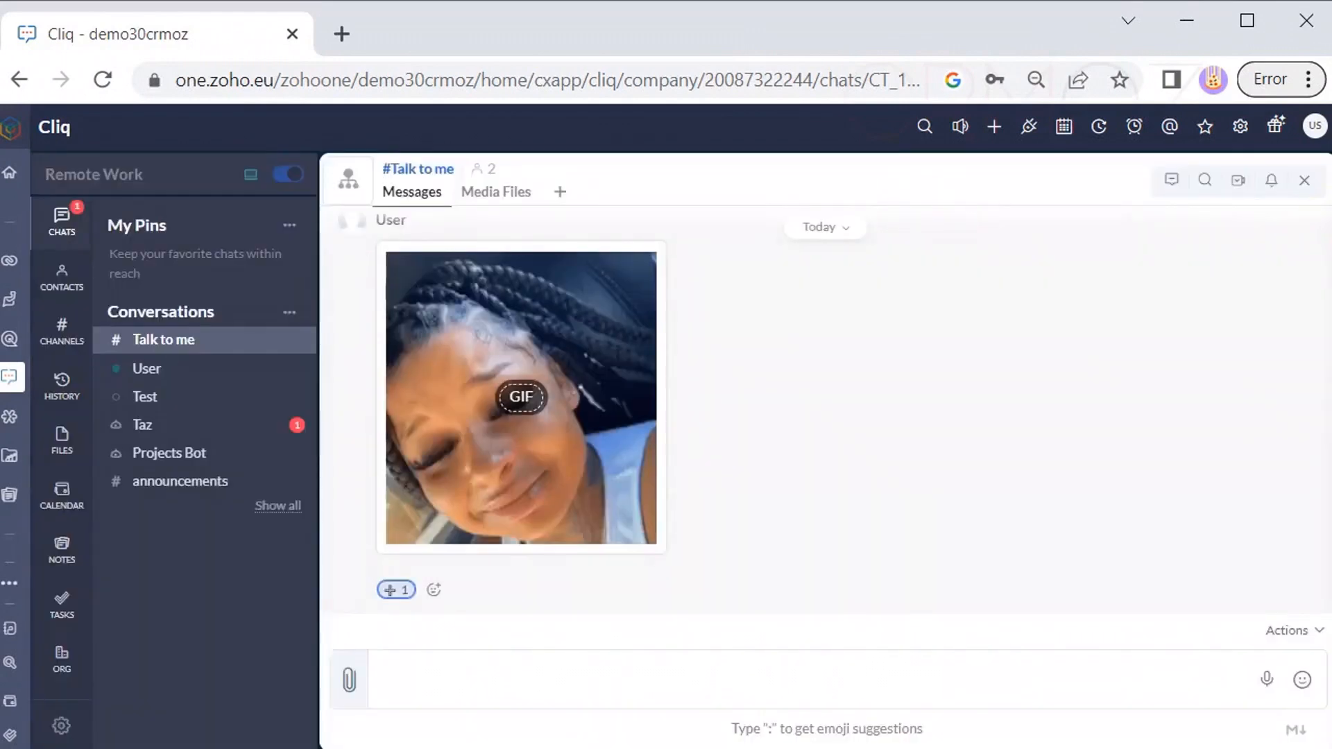
left_click(144, 397)
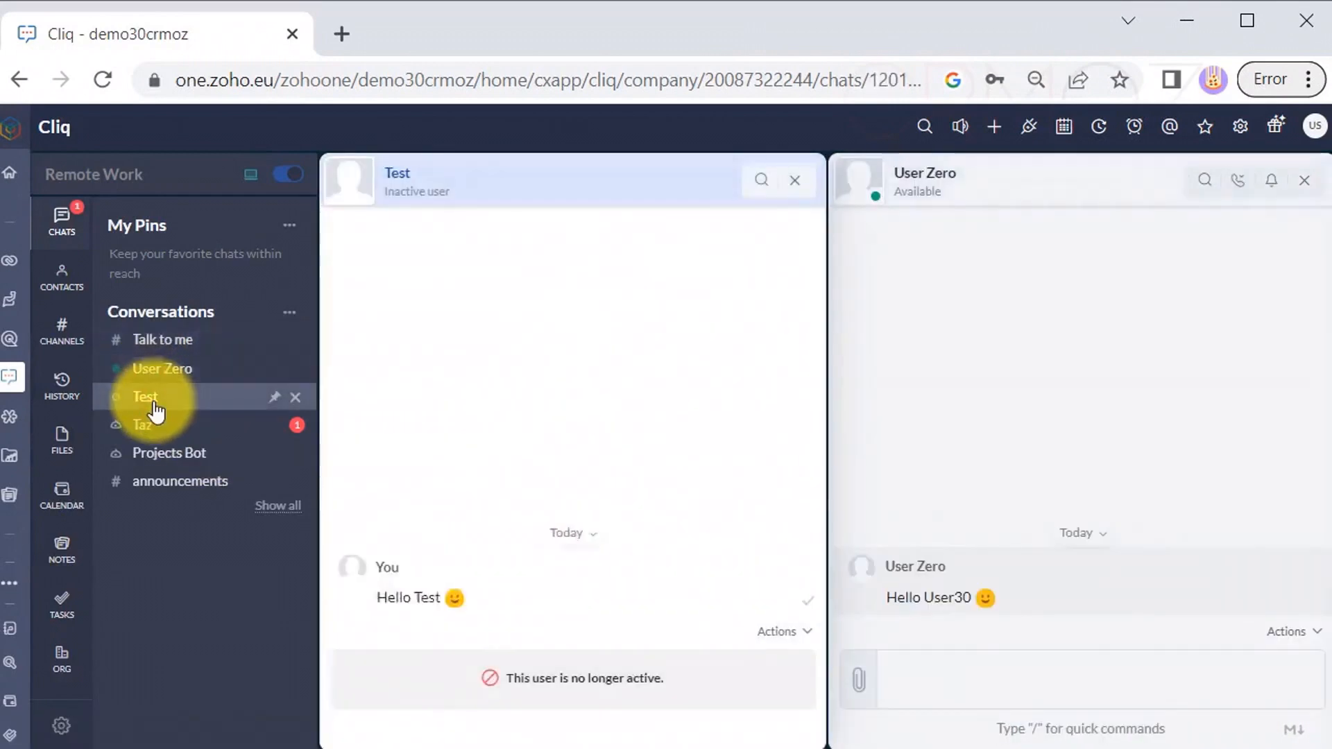
- Browse the Files, Calendar and Notes sections, then return to Chats
left_click(59, 440)
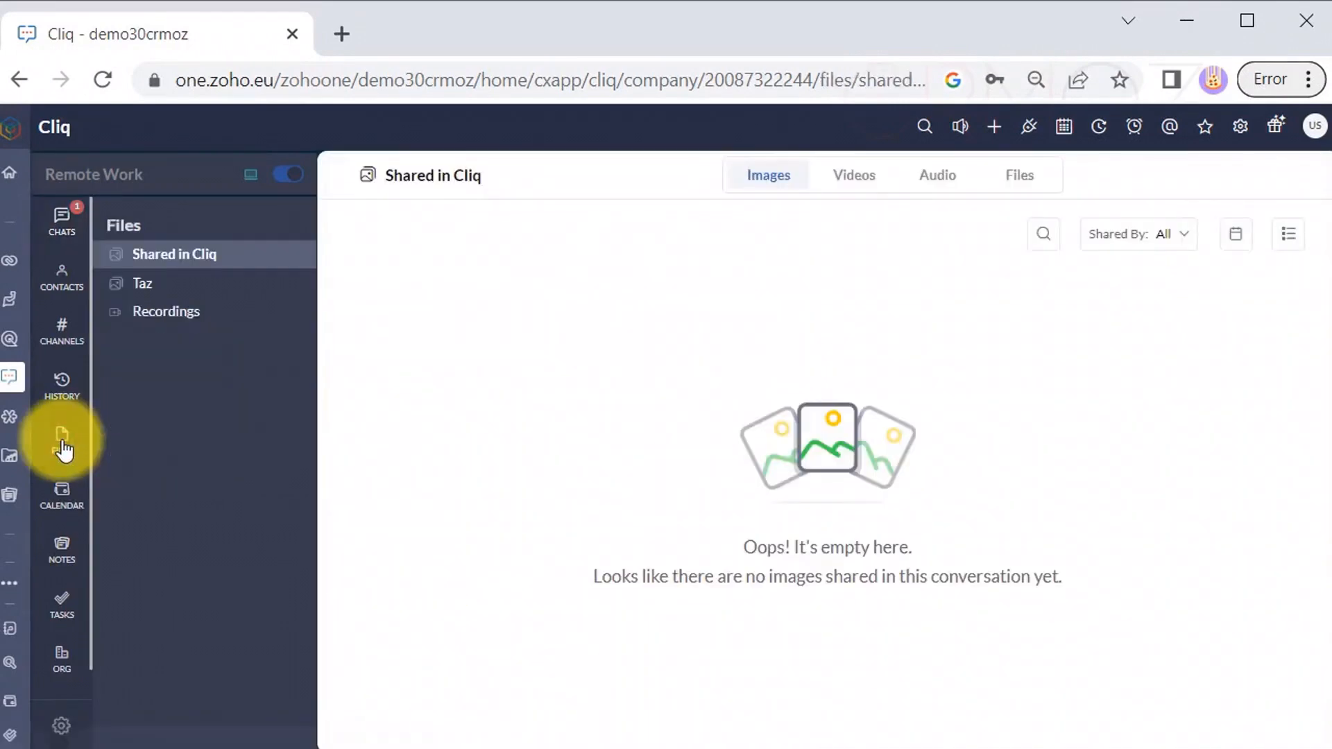
left_click(60, 495)
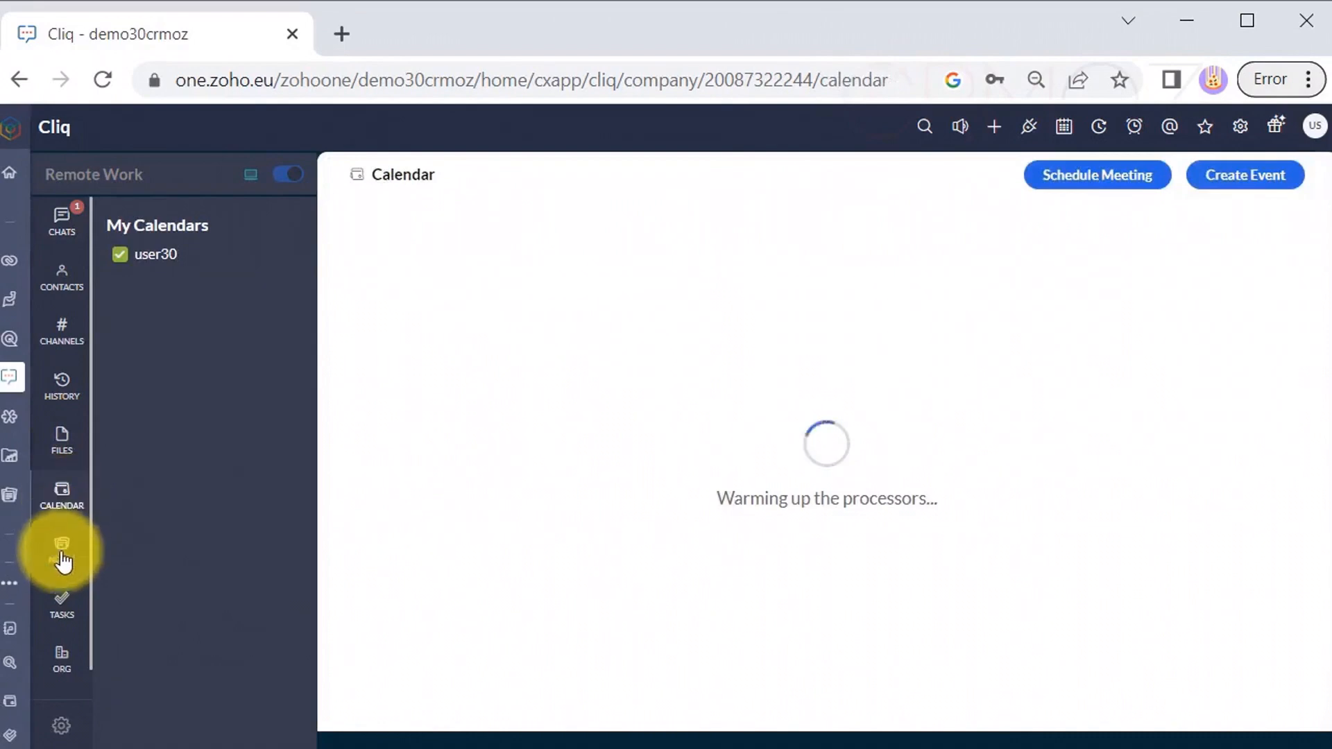
left_click(61, 548)
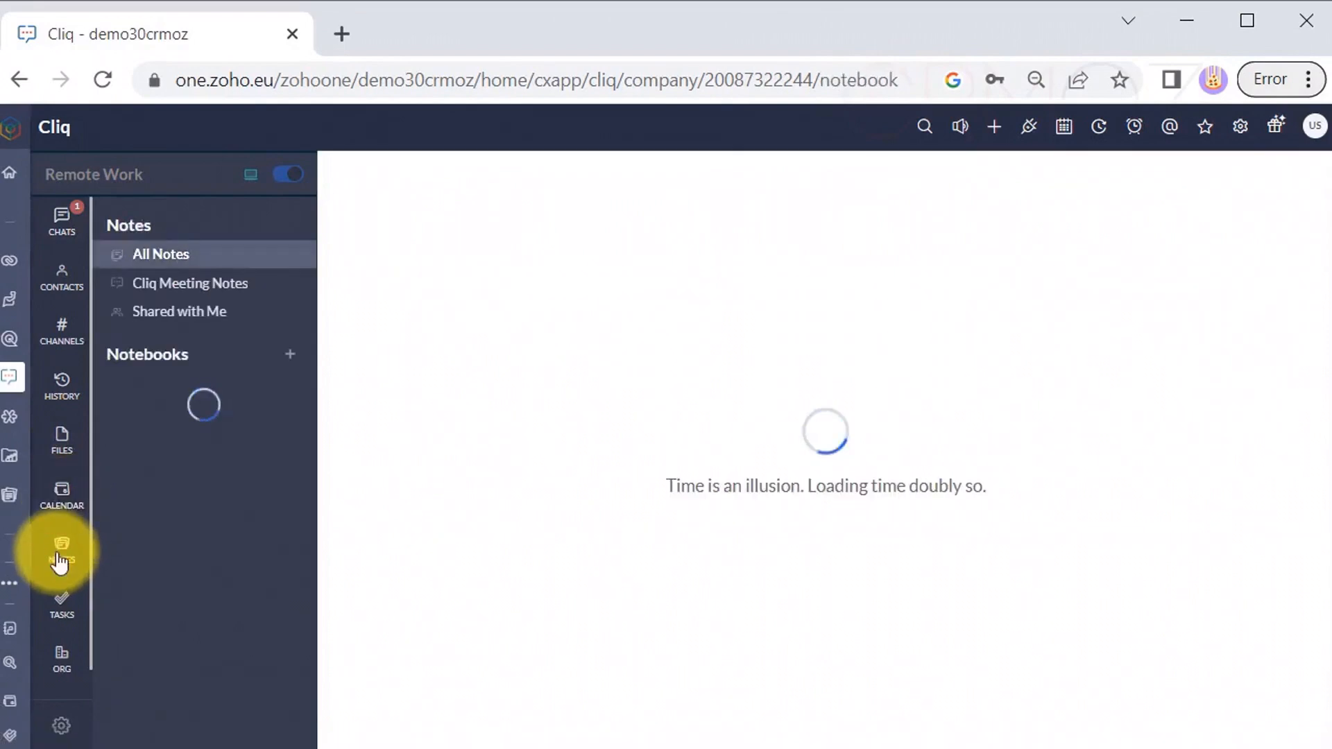
left_click(59, 221)
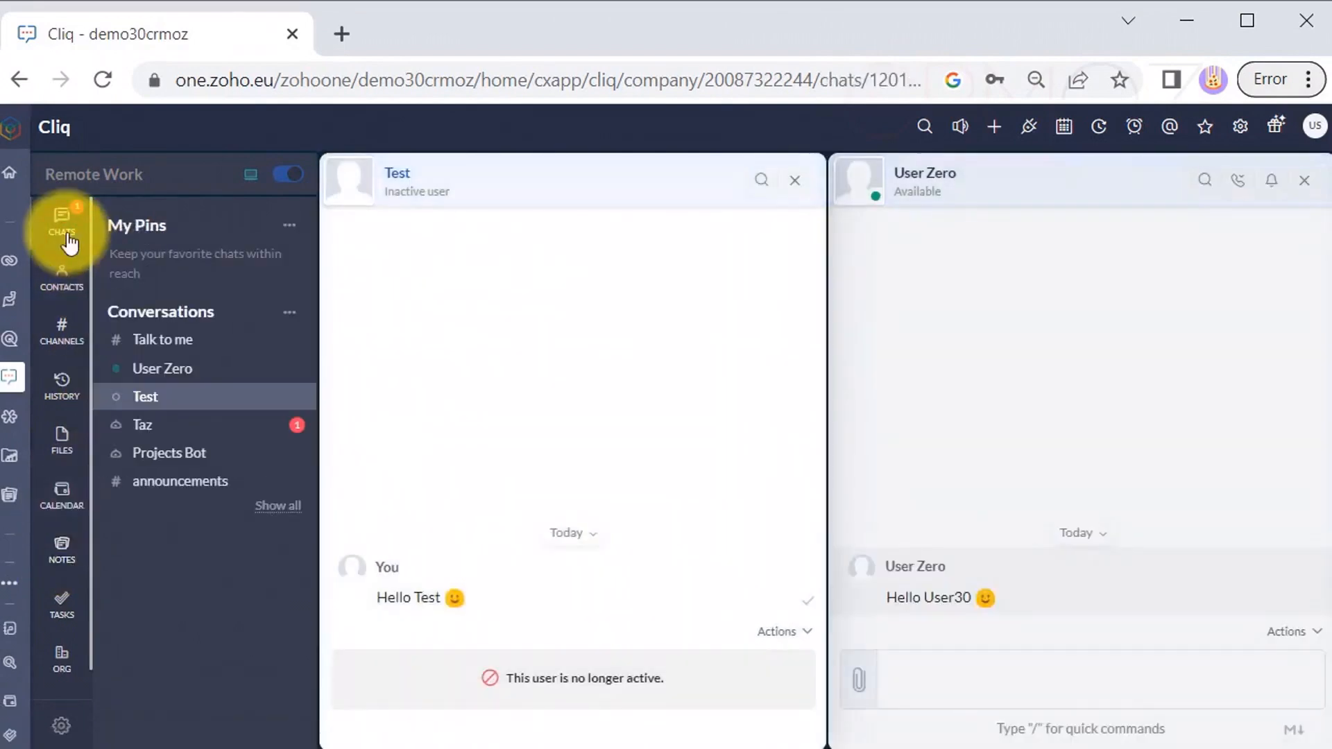
- Close the Test chat and open the #Talk to me channel beside User Zero
left_click(794, 180)
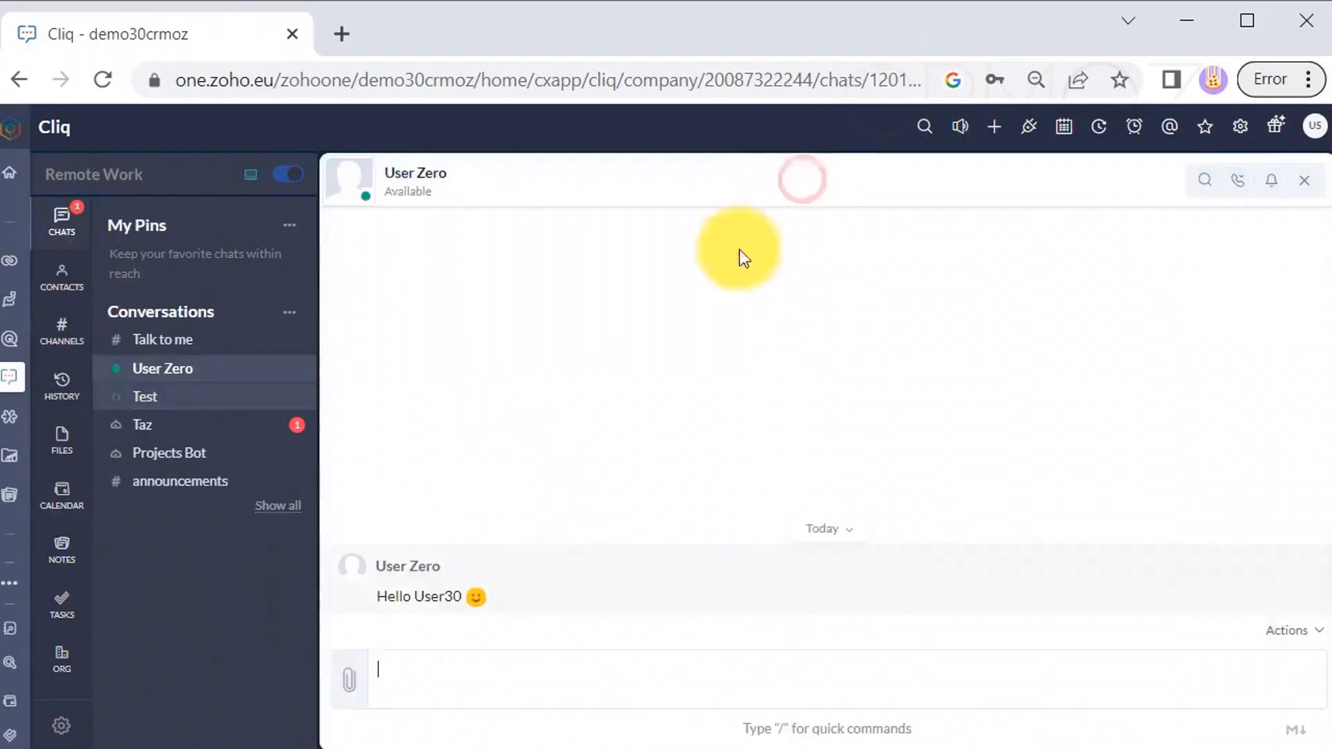
left_click(60, 330)
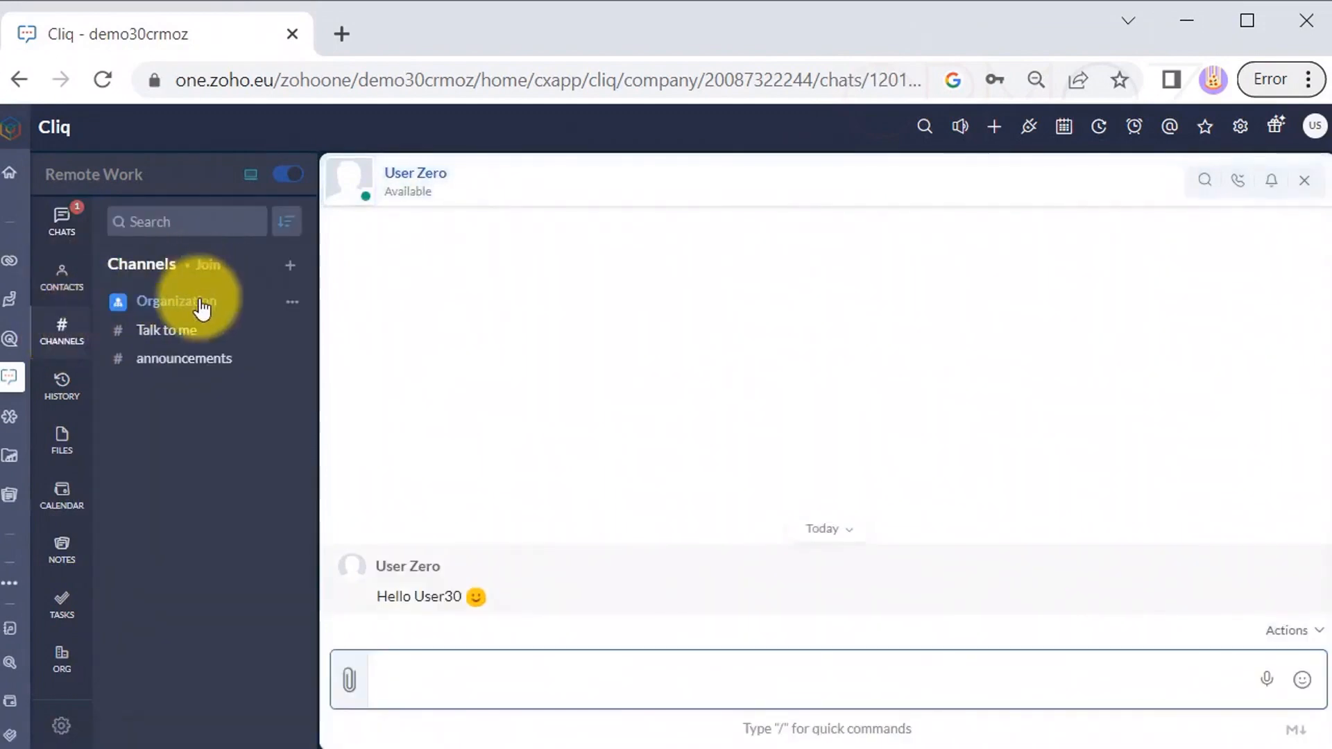
left_click(167, 330)
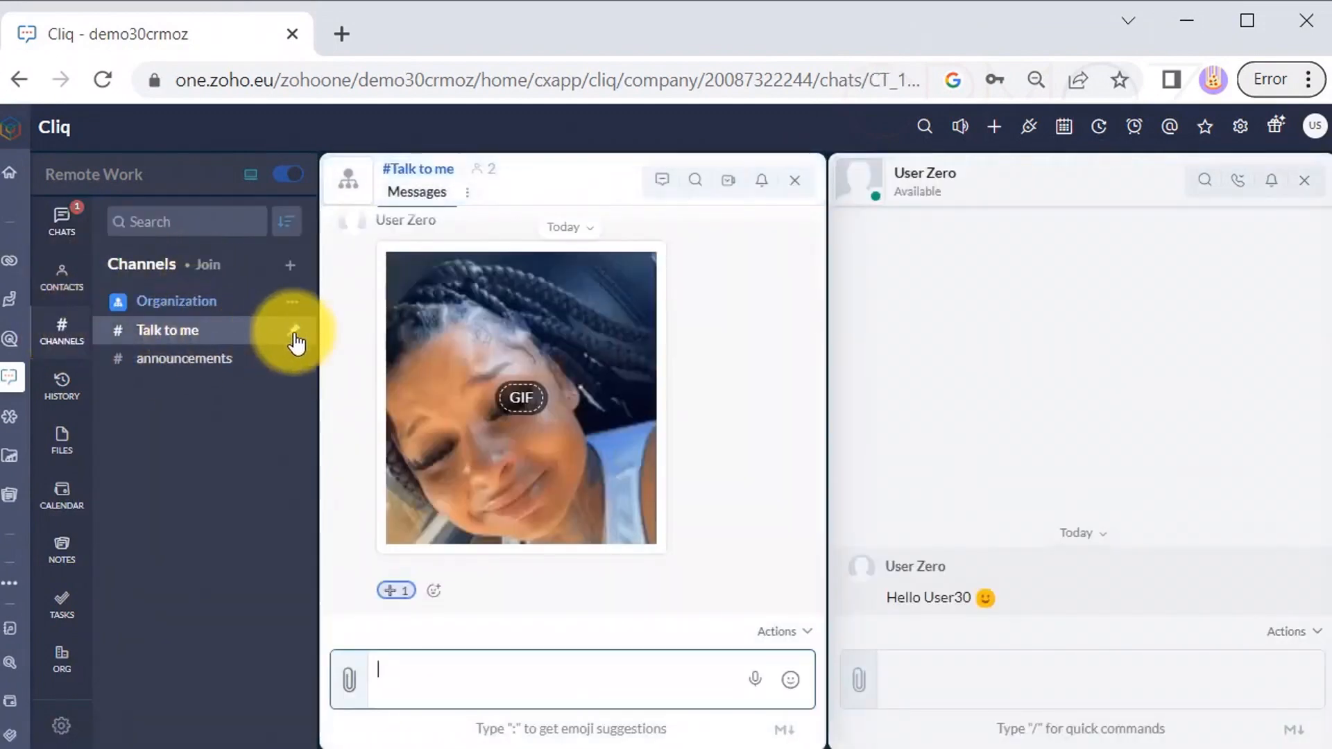
mouse_move(297, 331)
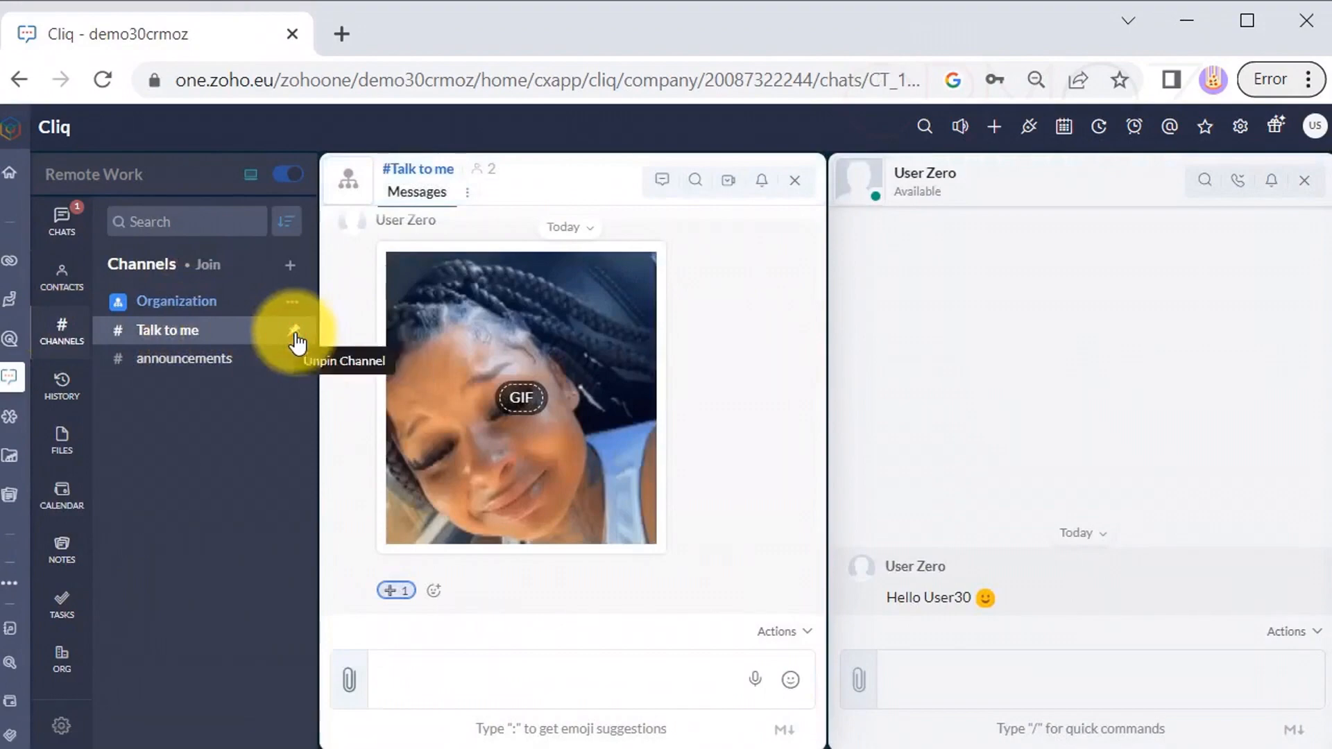